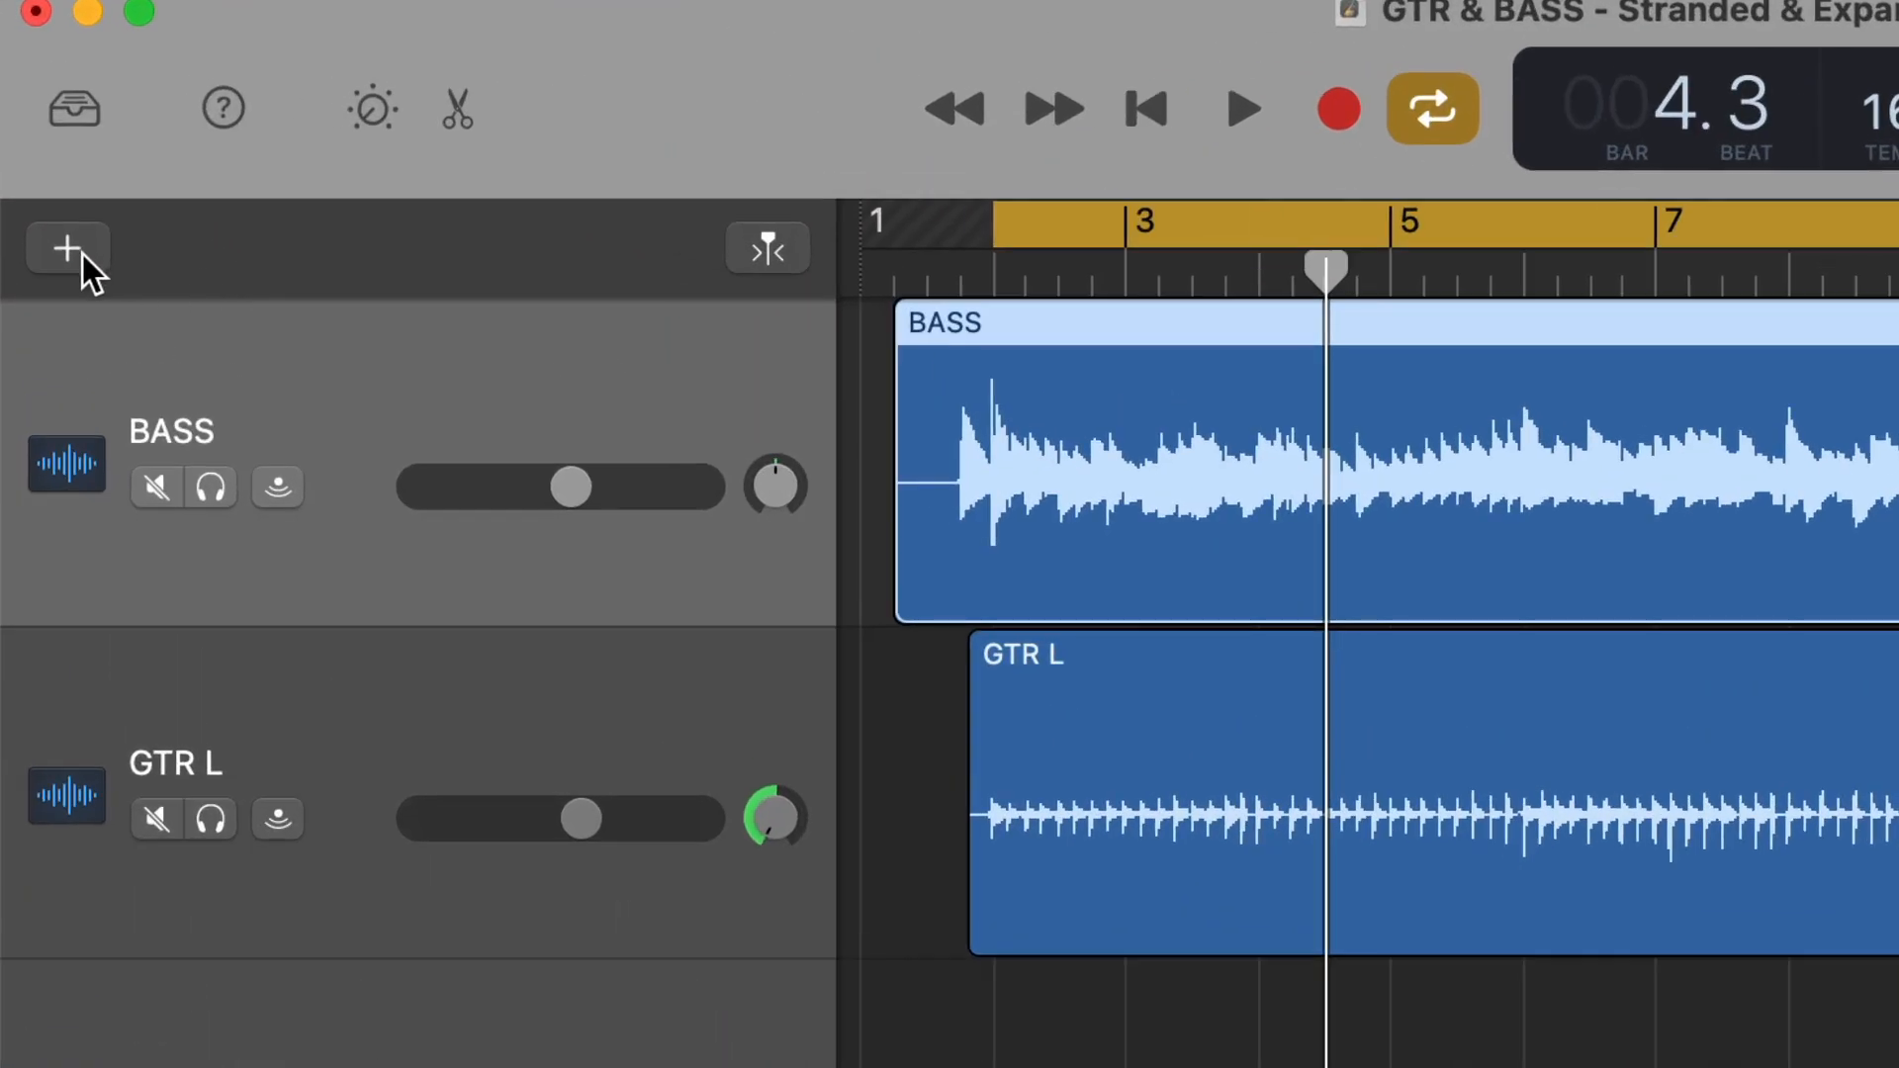
# - Add a new Drummer track (Pop Rock, SoCal region) above the bass and guitar tracks
pyautogui.click(67, 249)
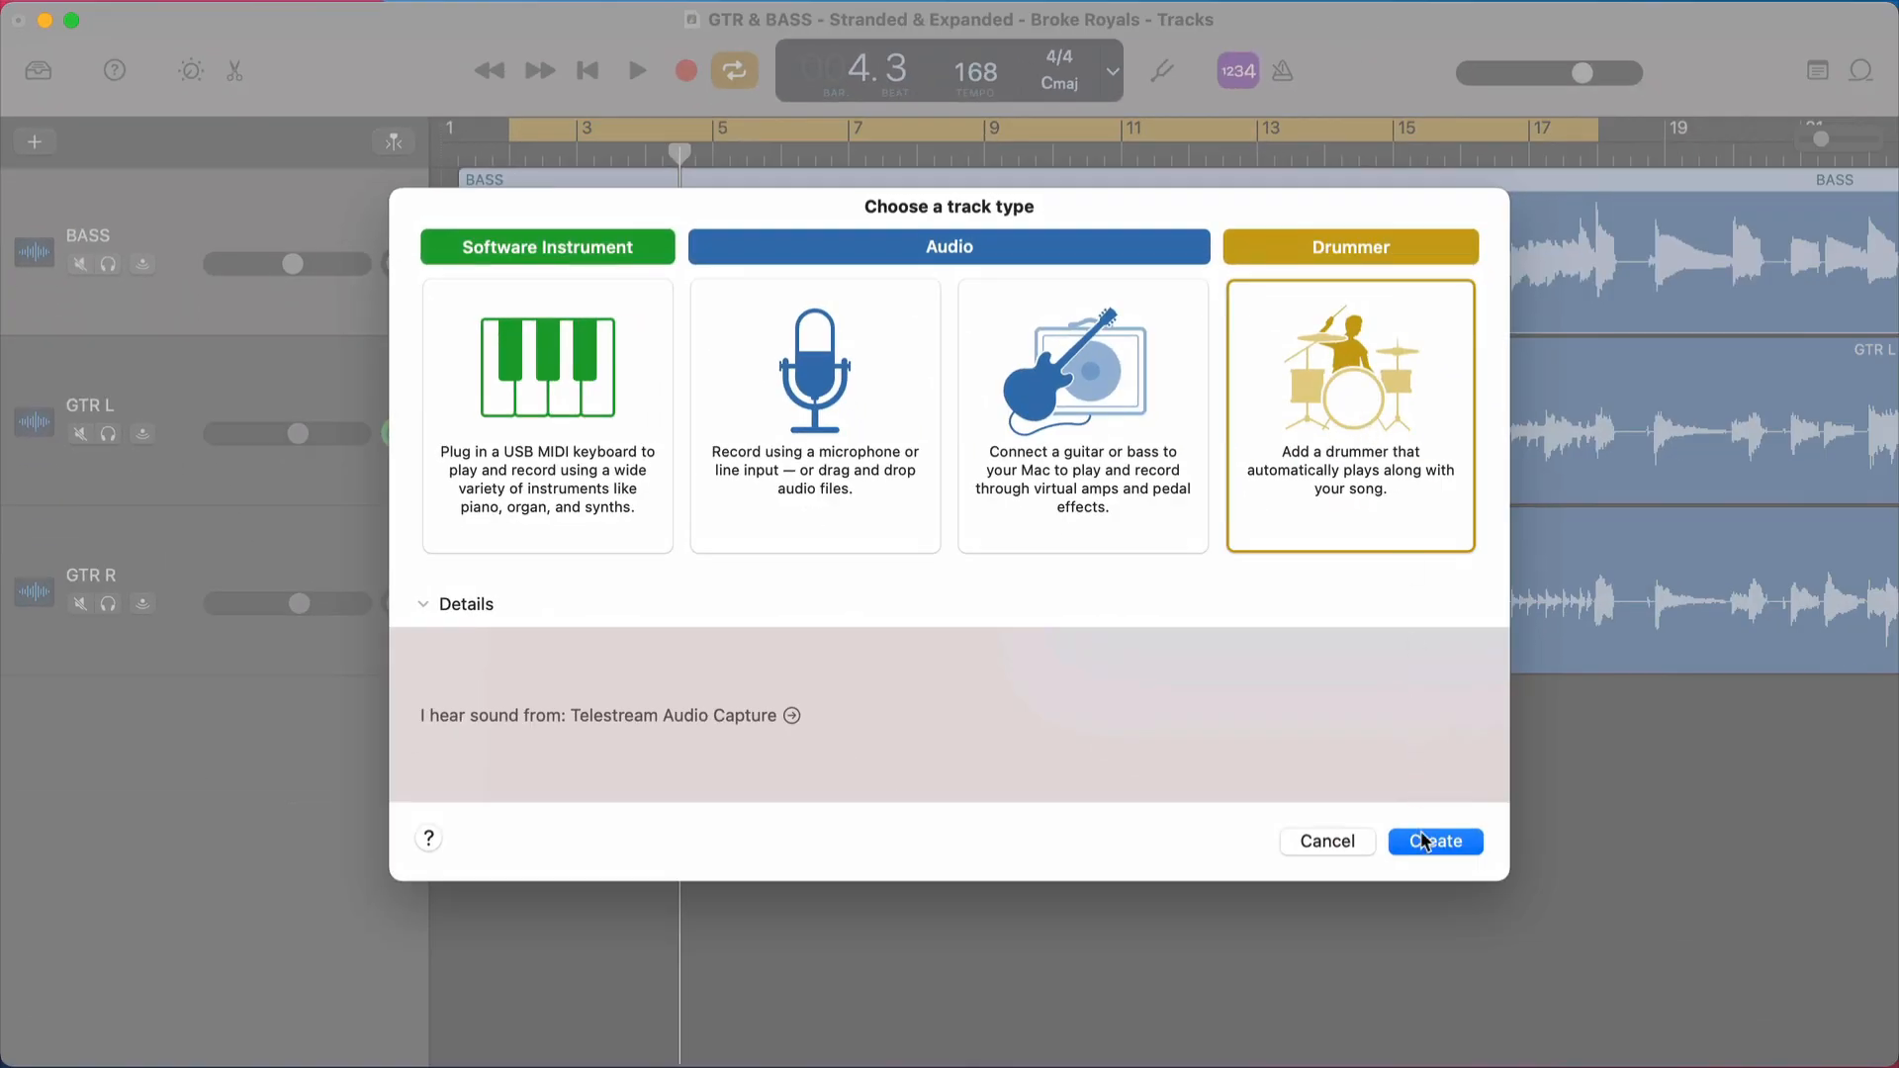
pyautogui.click(1434, 840)
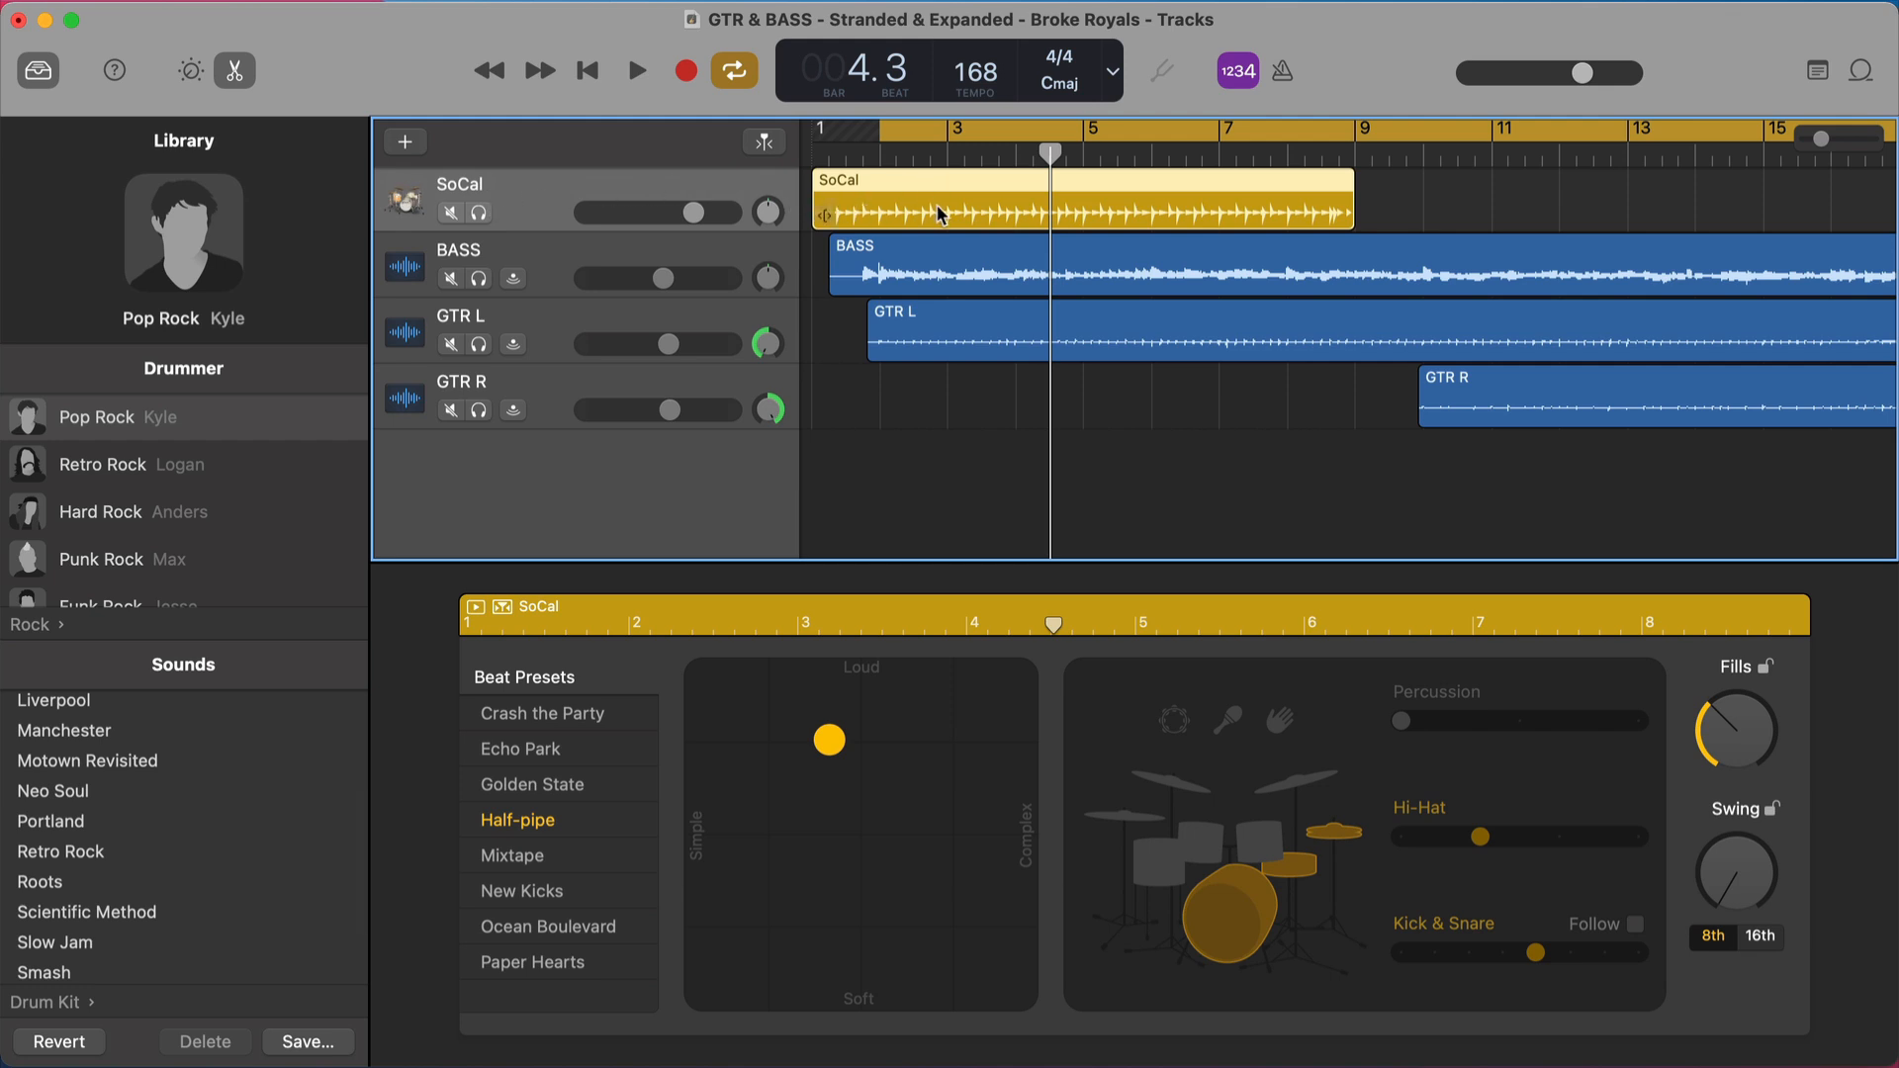
pyautogui.moveTo(888, 210)
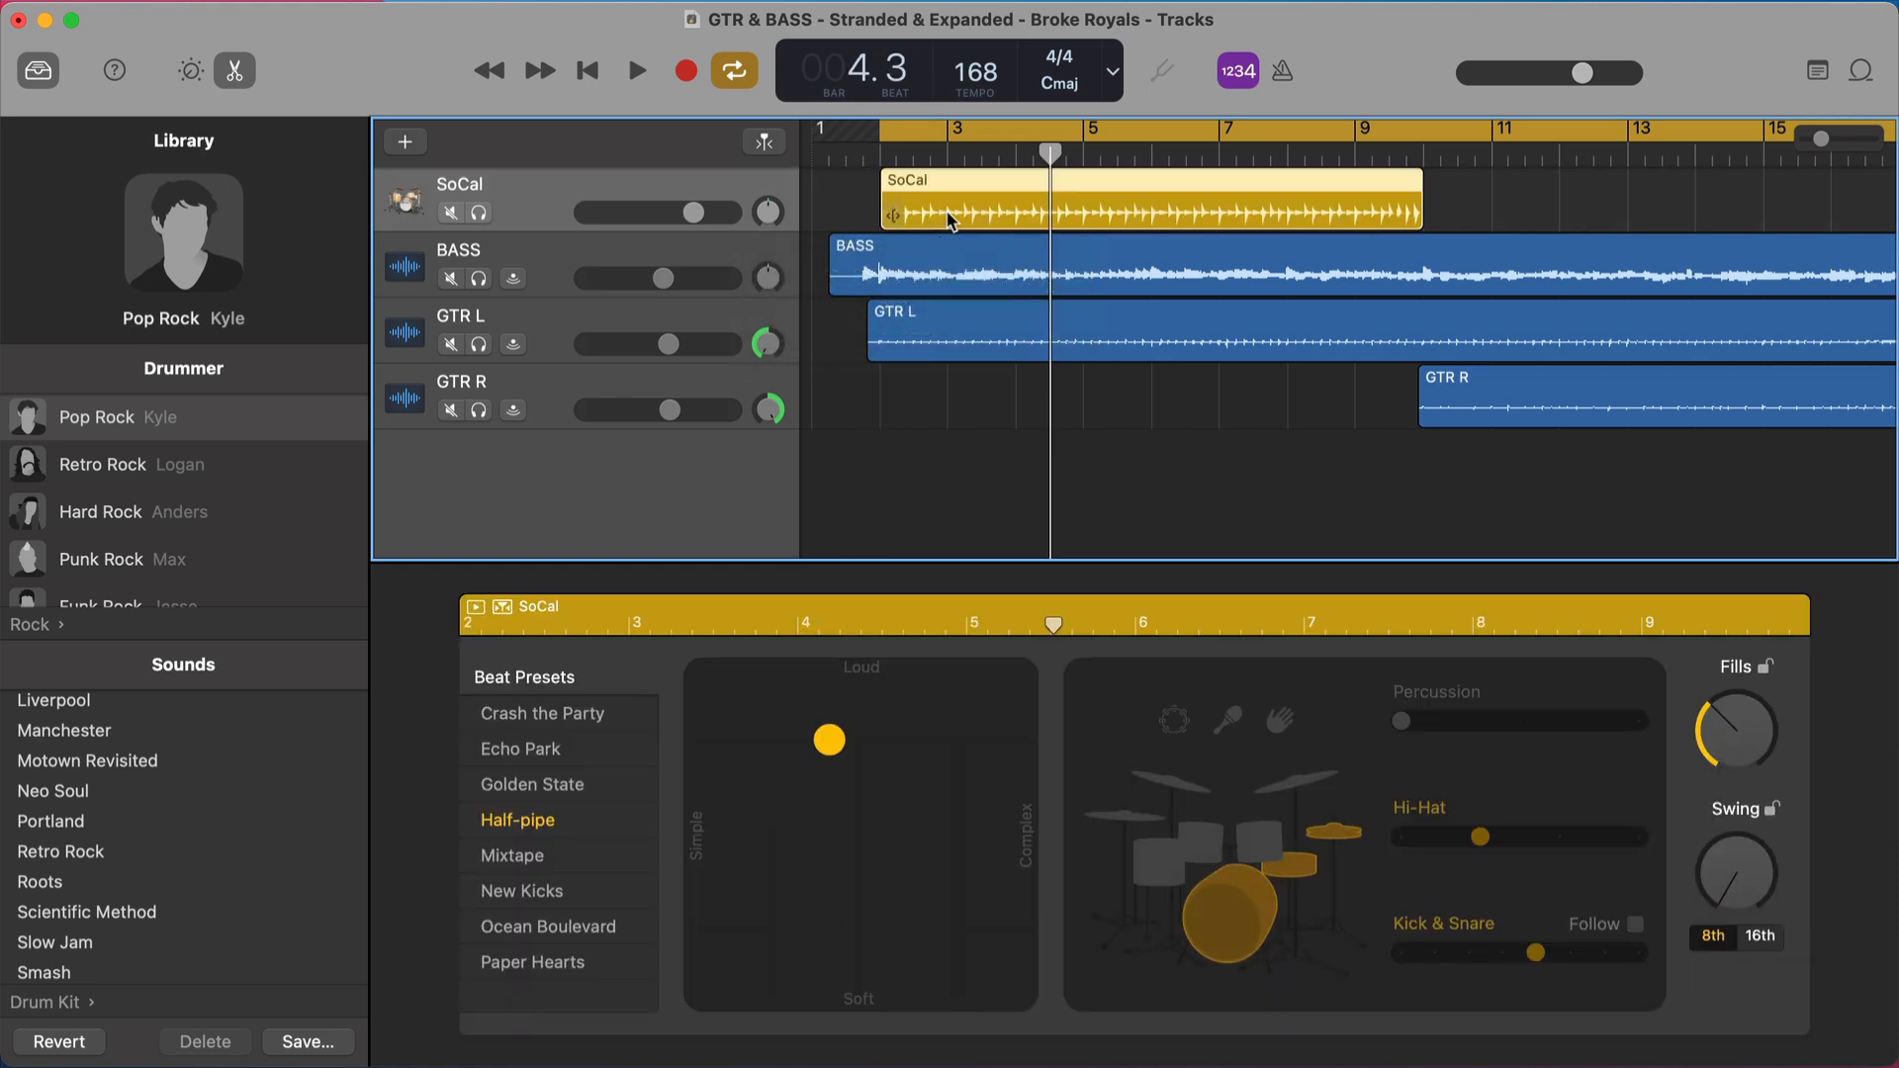
pyautogui.moveTo(854, 161)
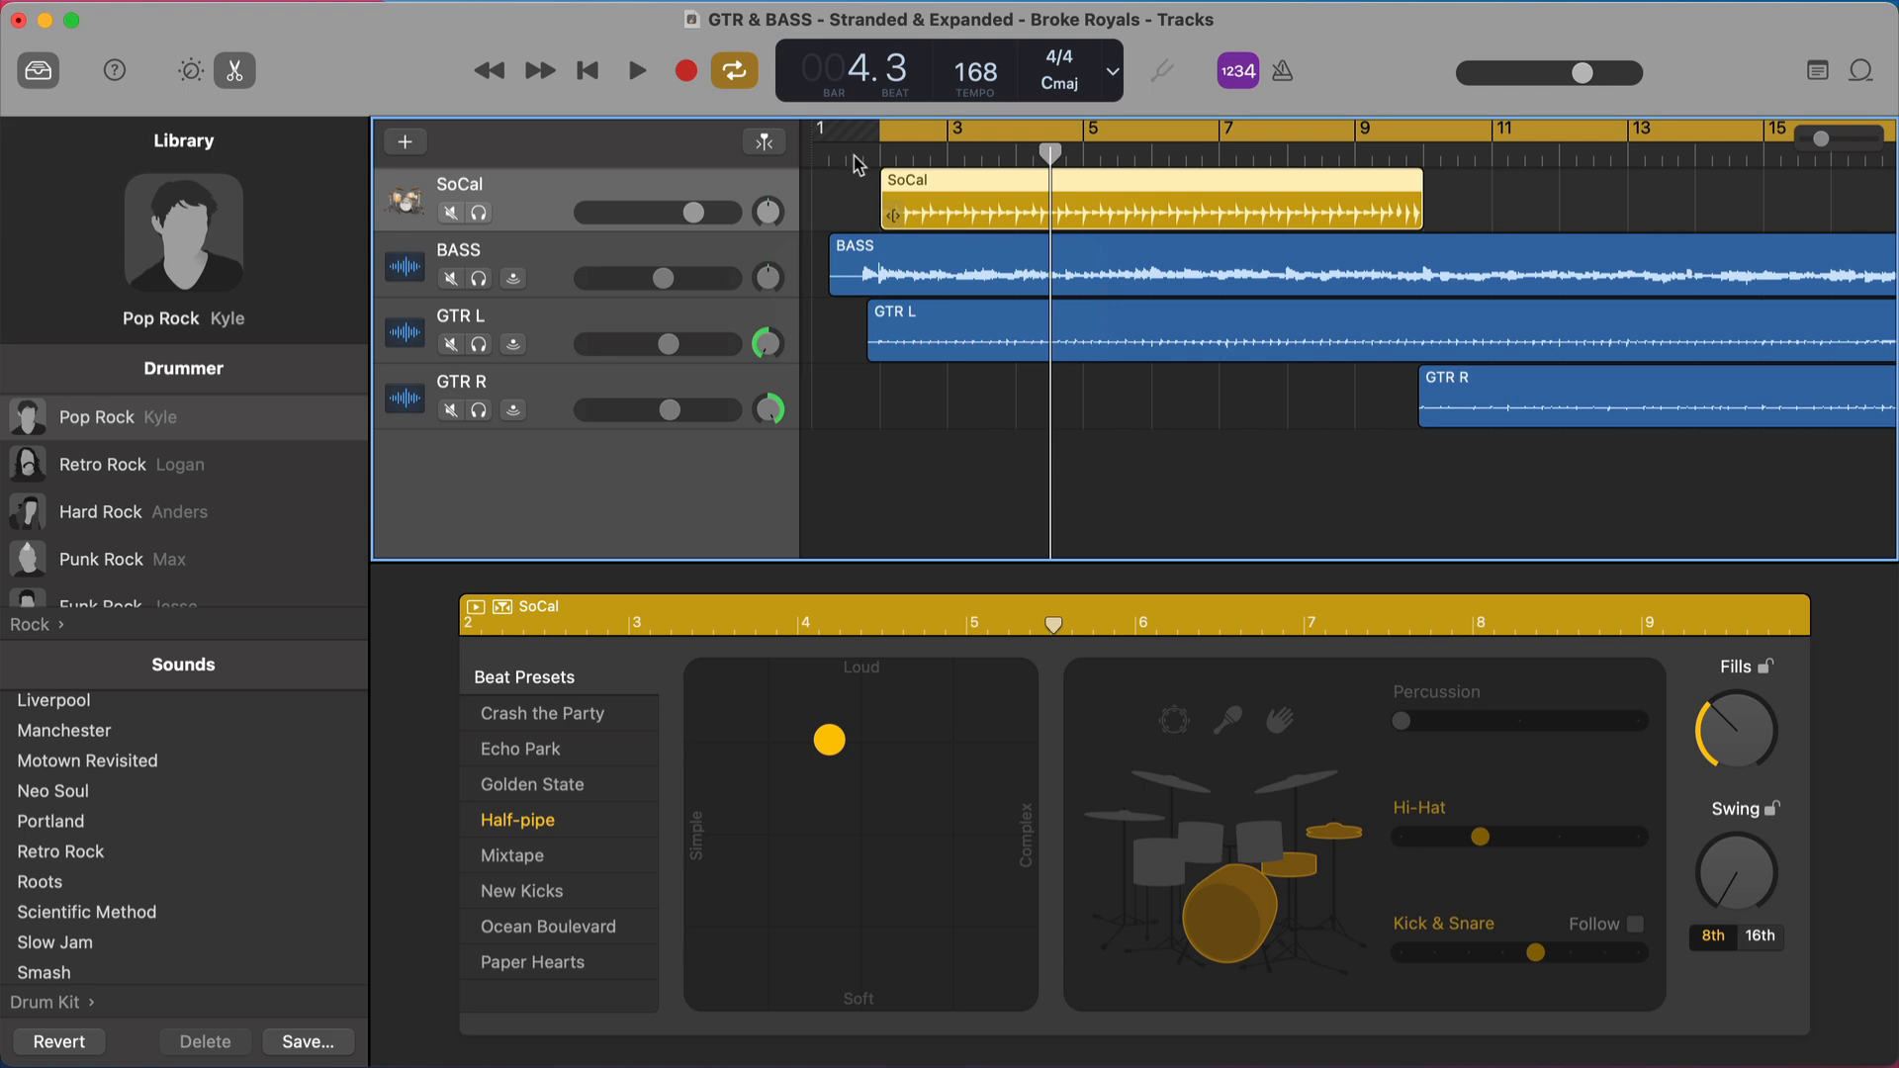
# - Return the playhead to bar 1 and play the song to check the region starting at bar 2
pyautogui.click(732, 72)
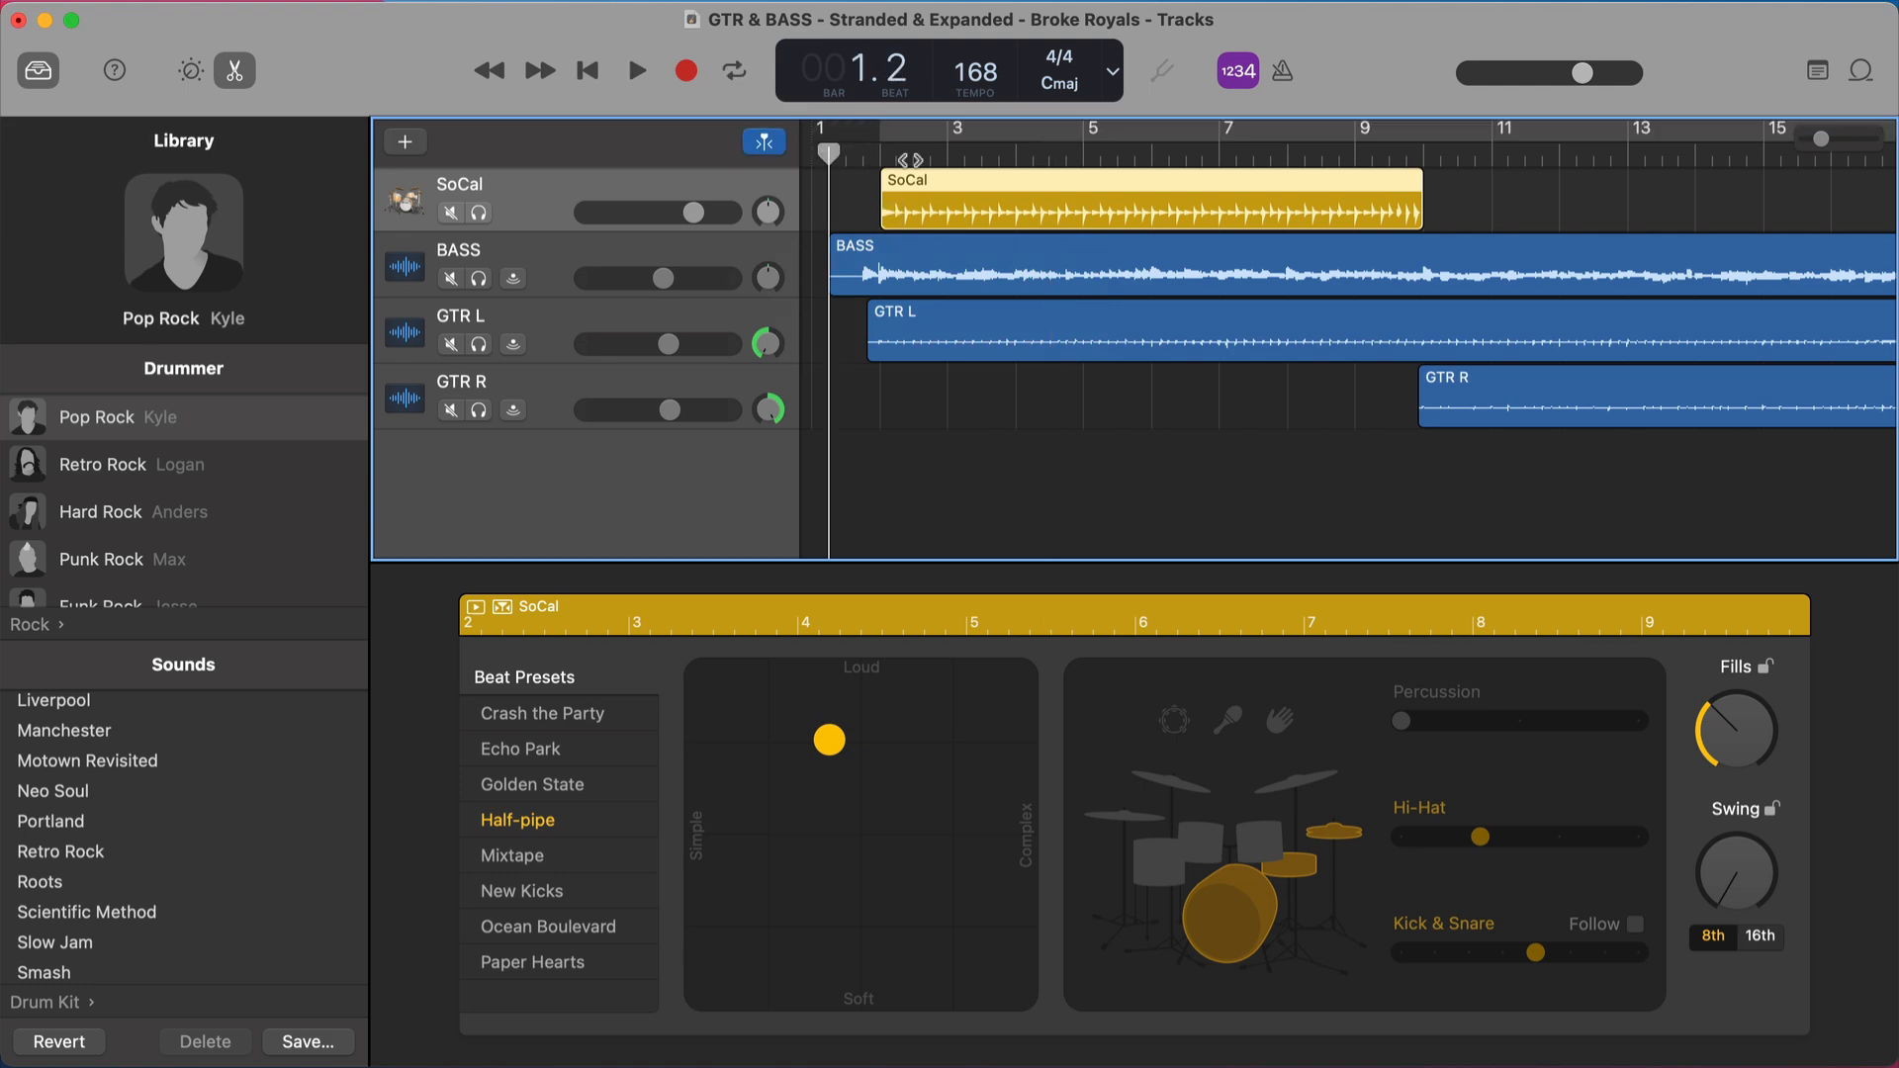
pyautogui.click(635, 71)
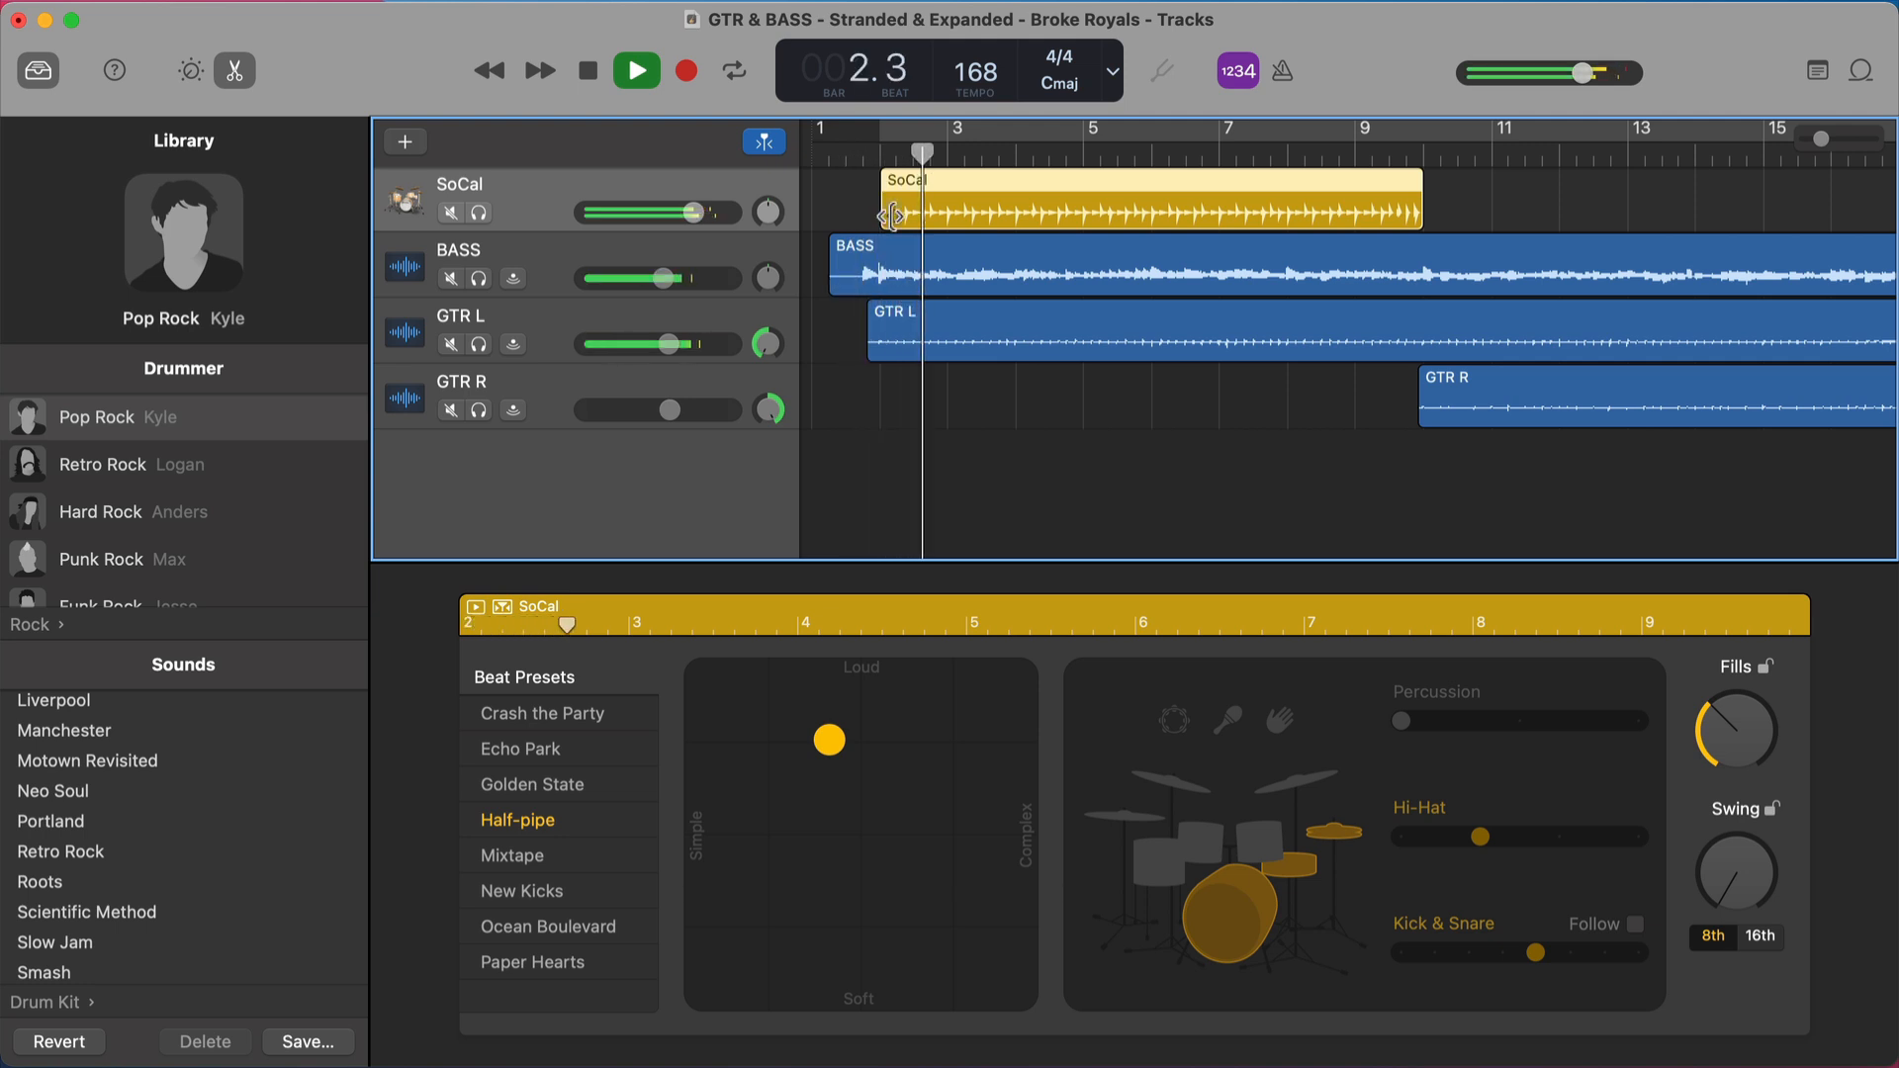
pyautogui.click(635, 71)
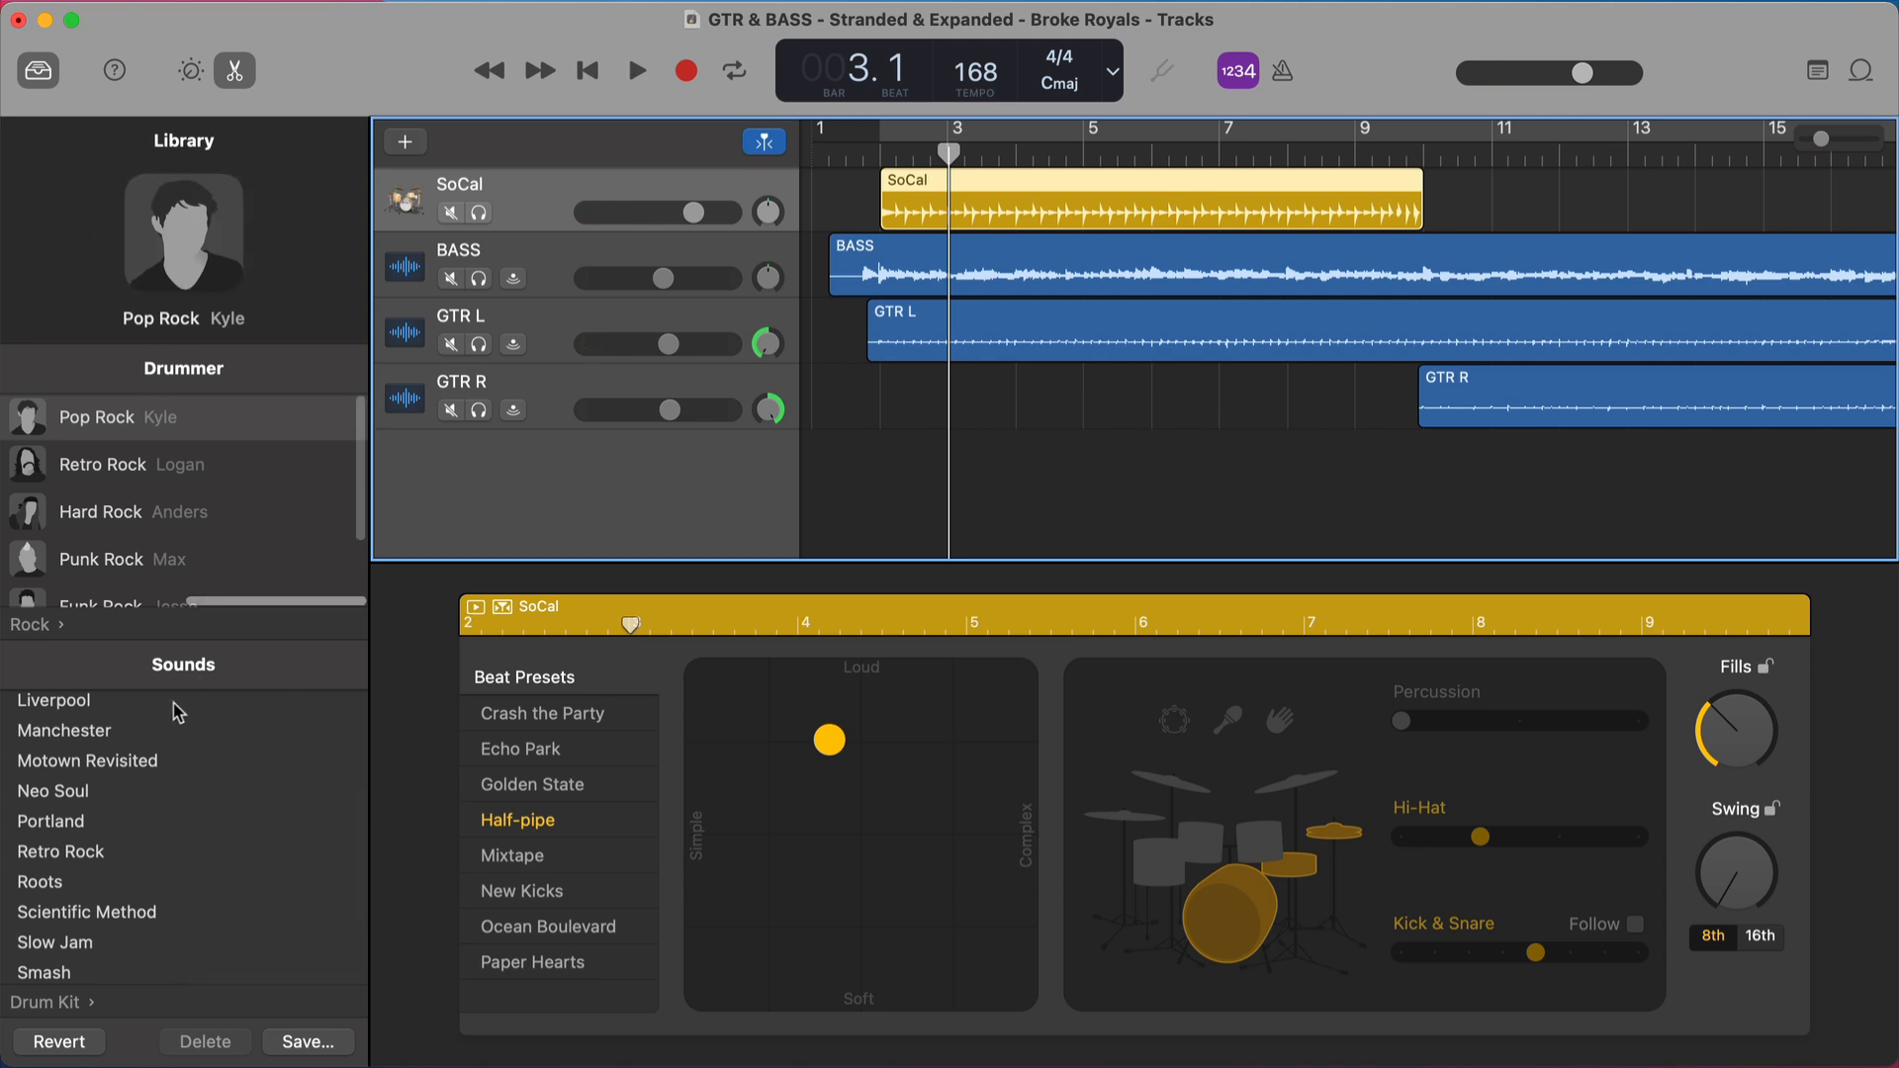
pyautogui.moveTo(1444, 833)
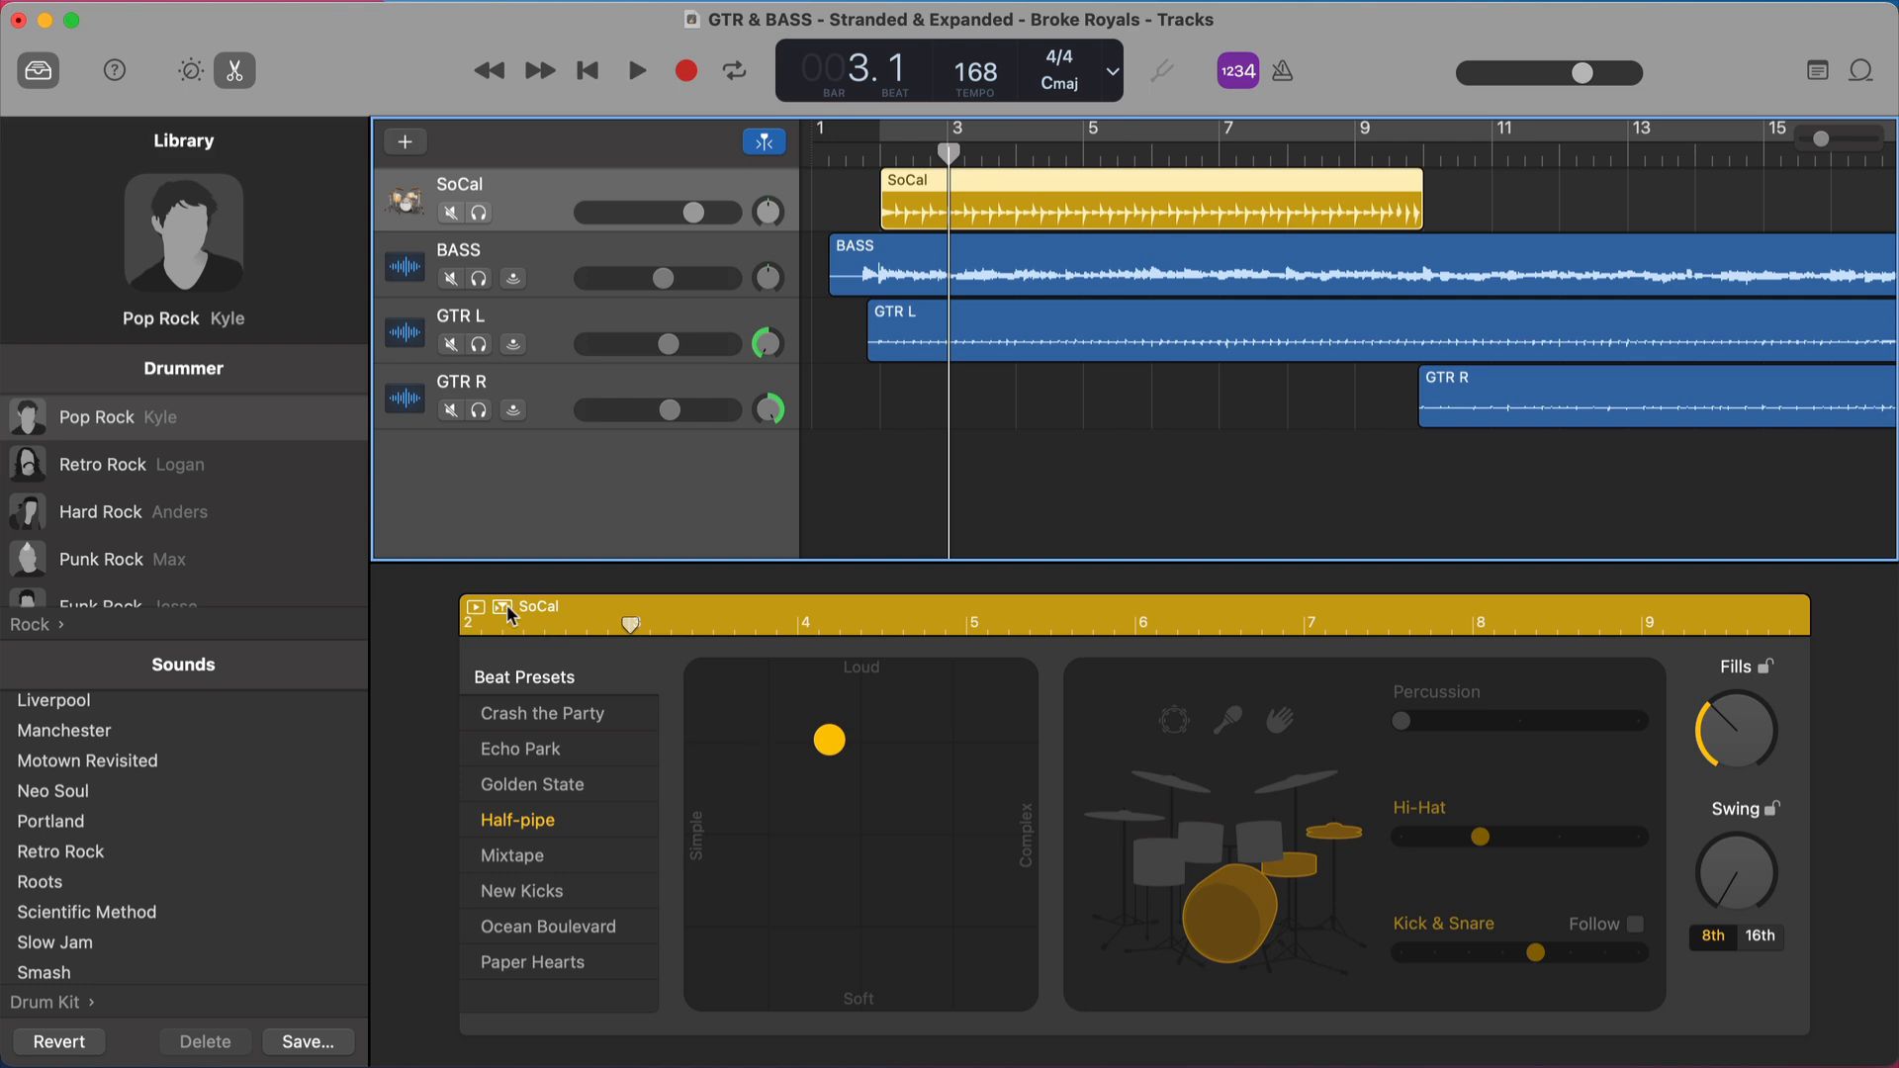
pyautogui.scroll(-3)
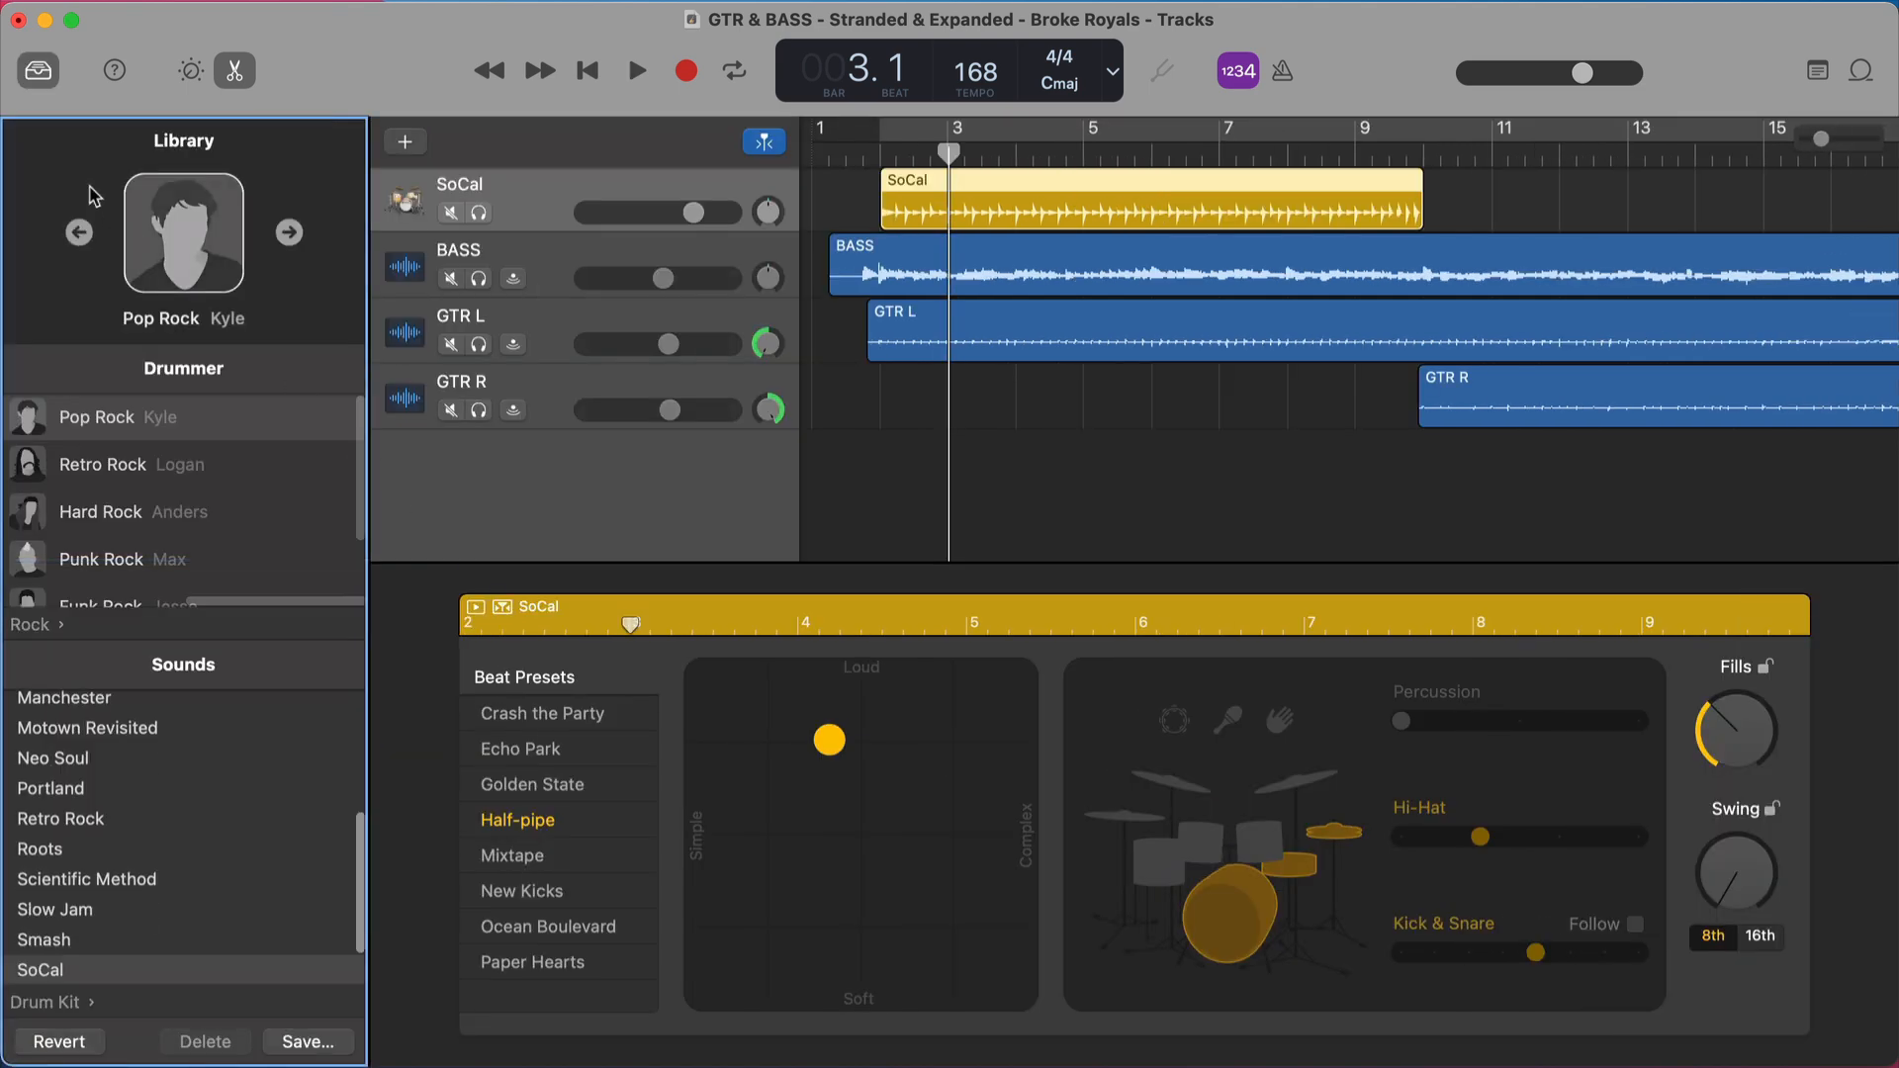
pyautogui.click(37, 69)
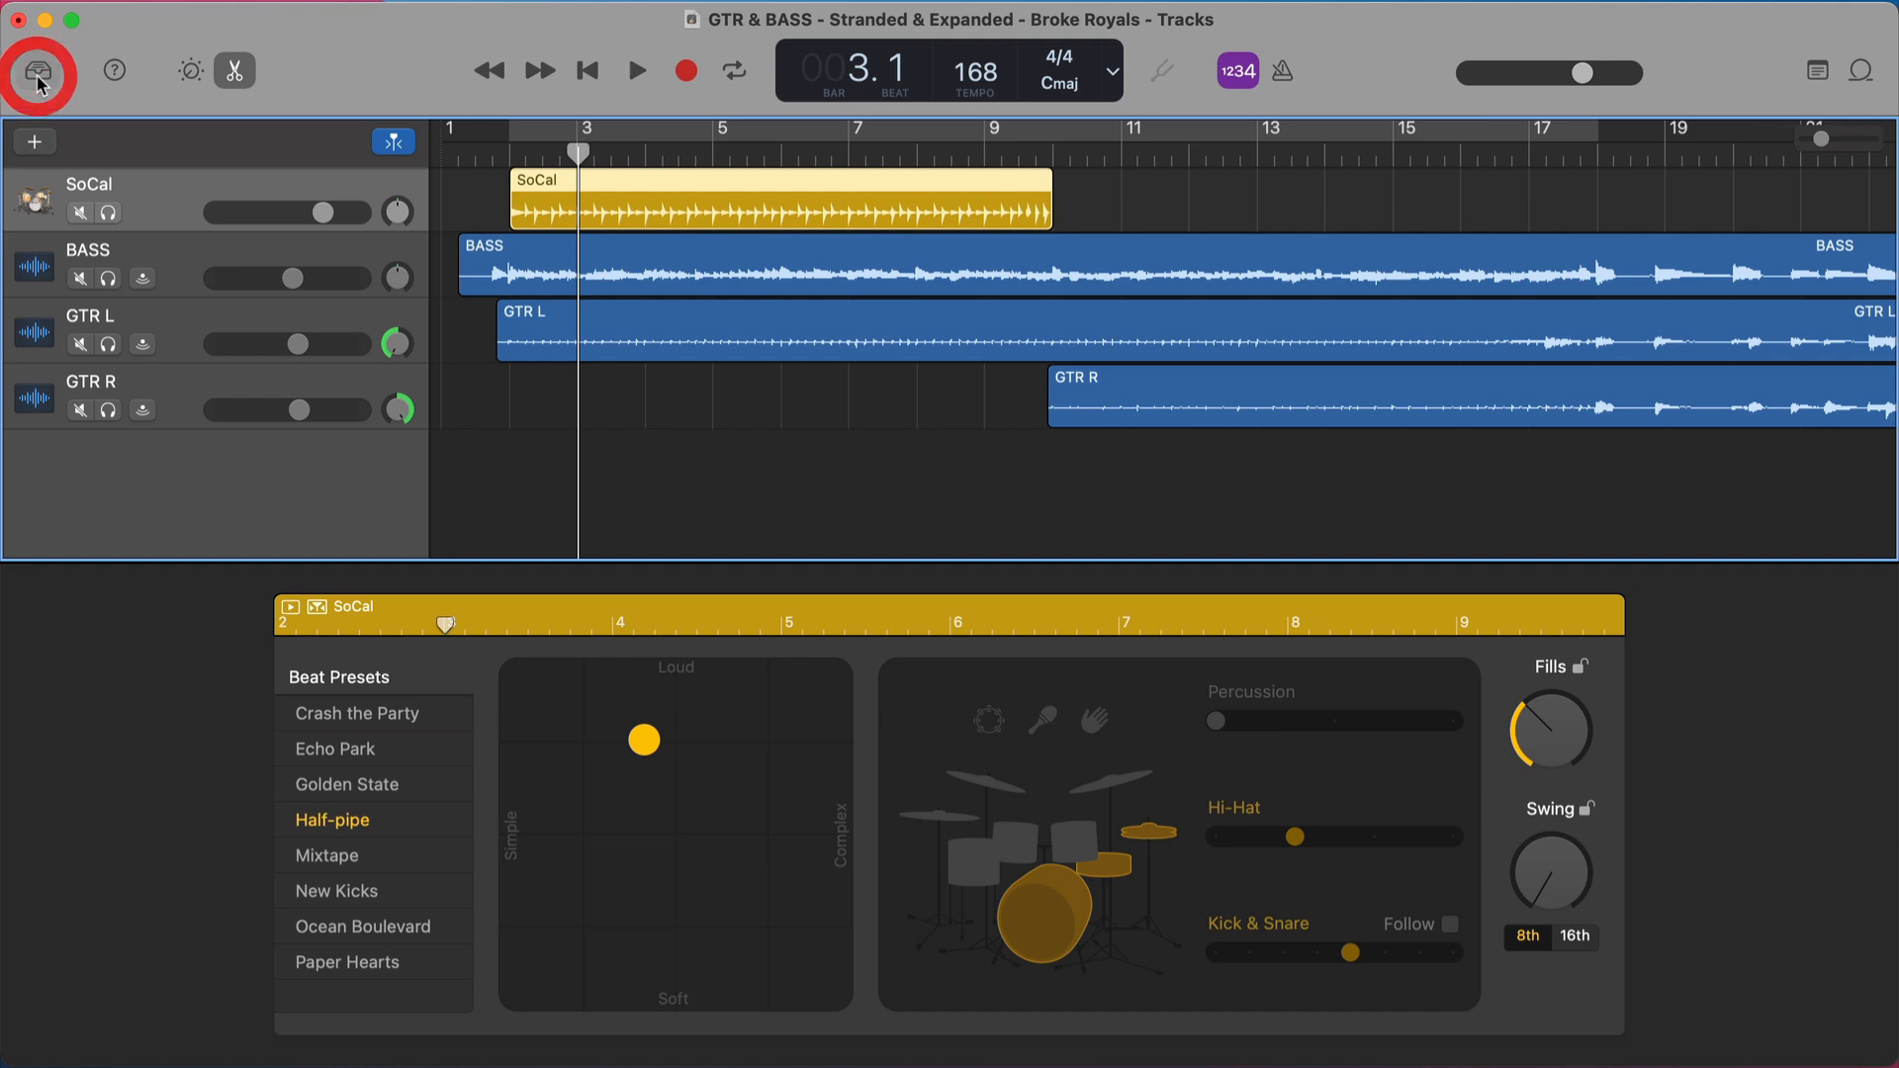
pyautogui.click(37, 69)
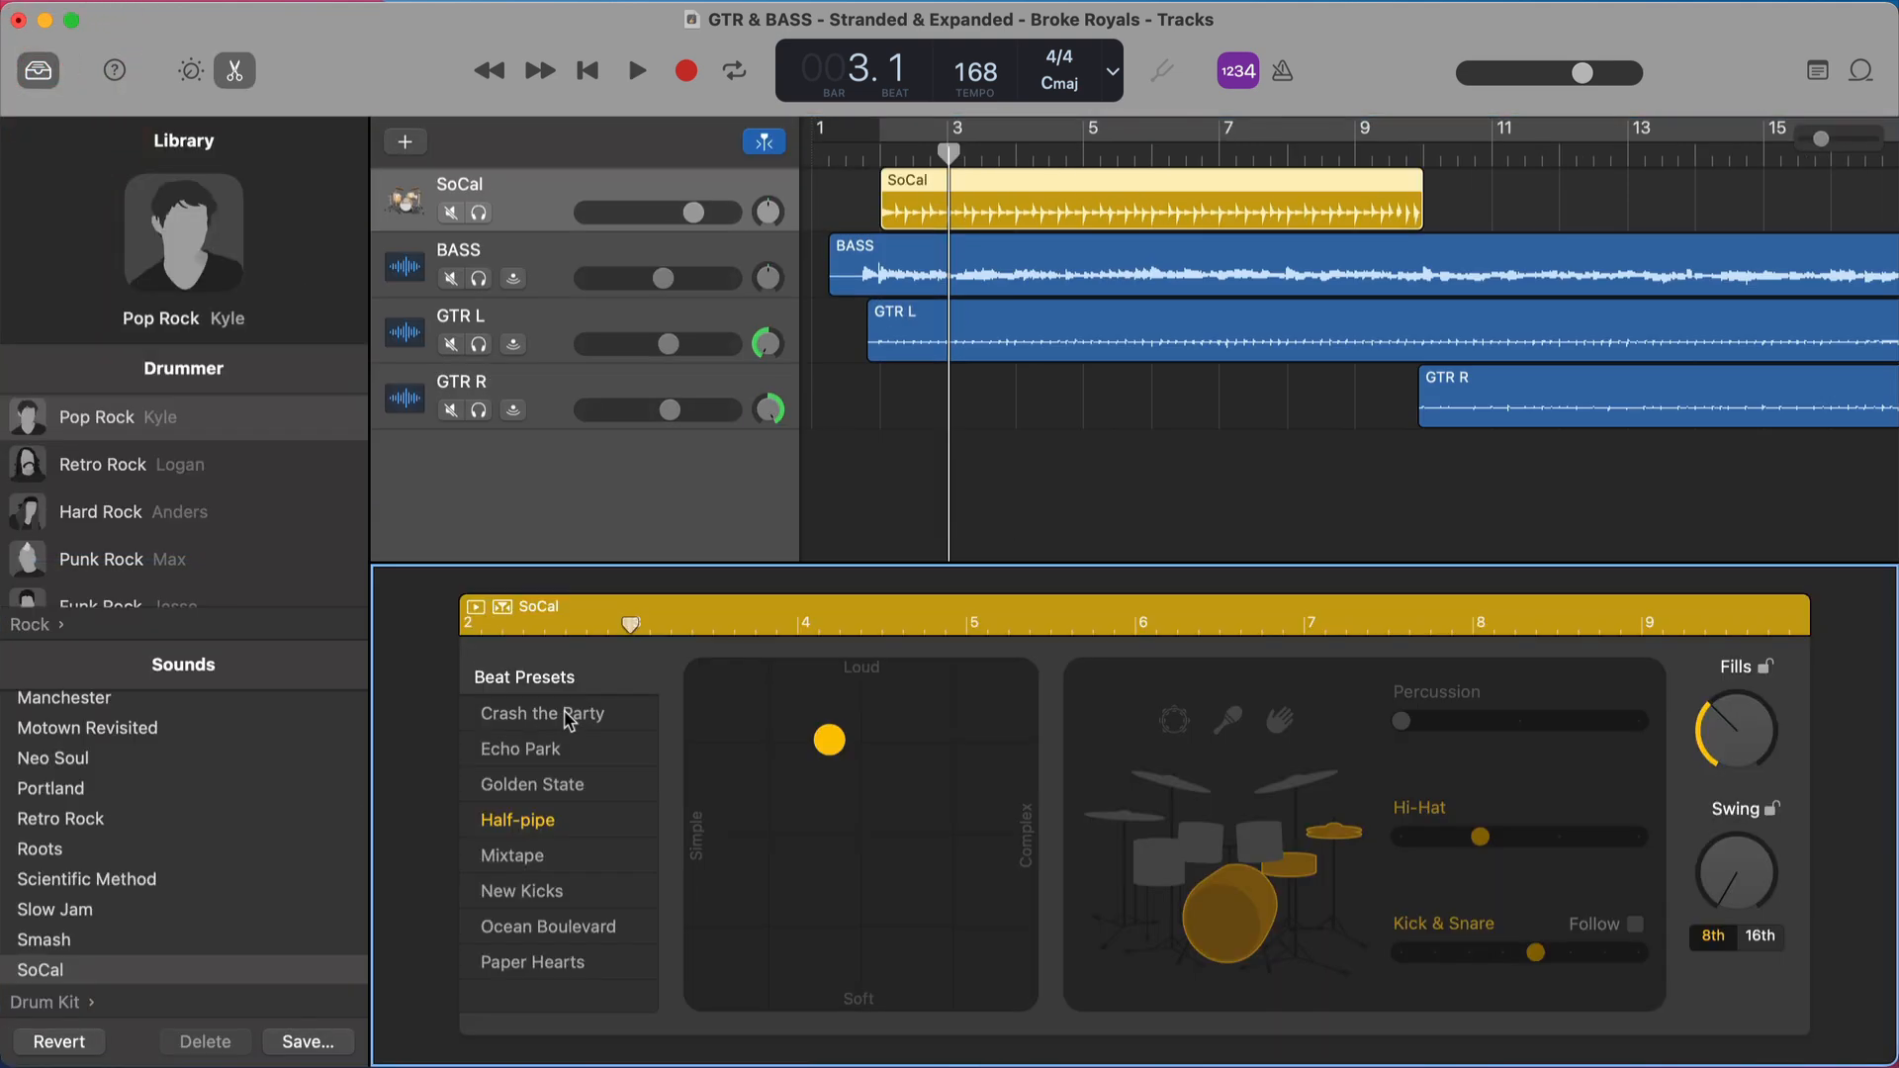
pyautogui.click(239, 69)
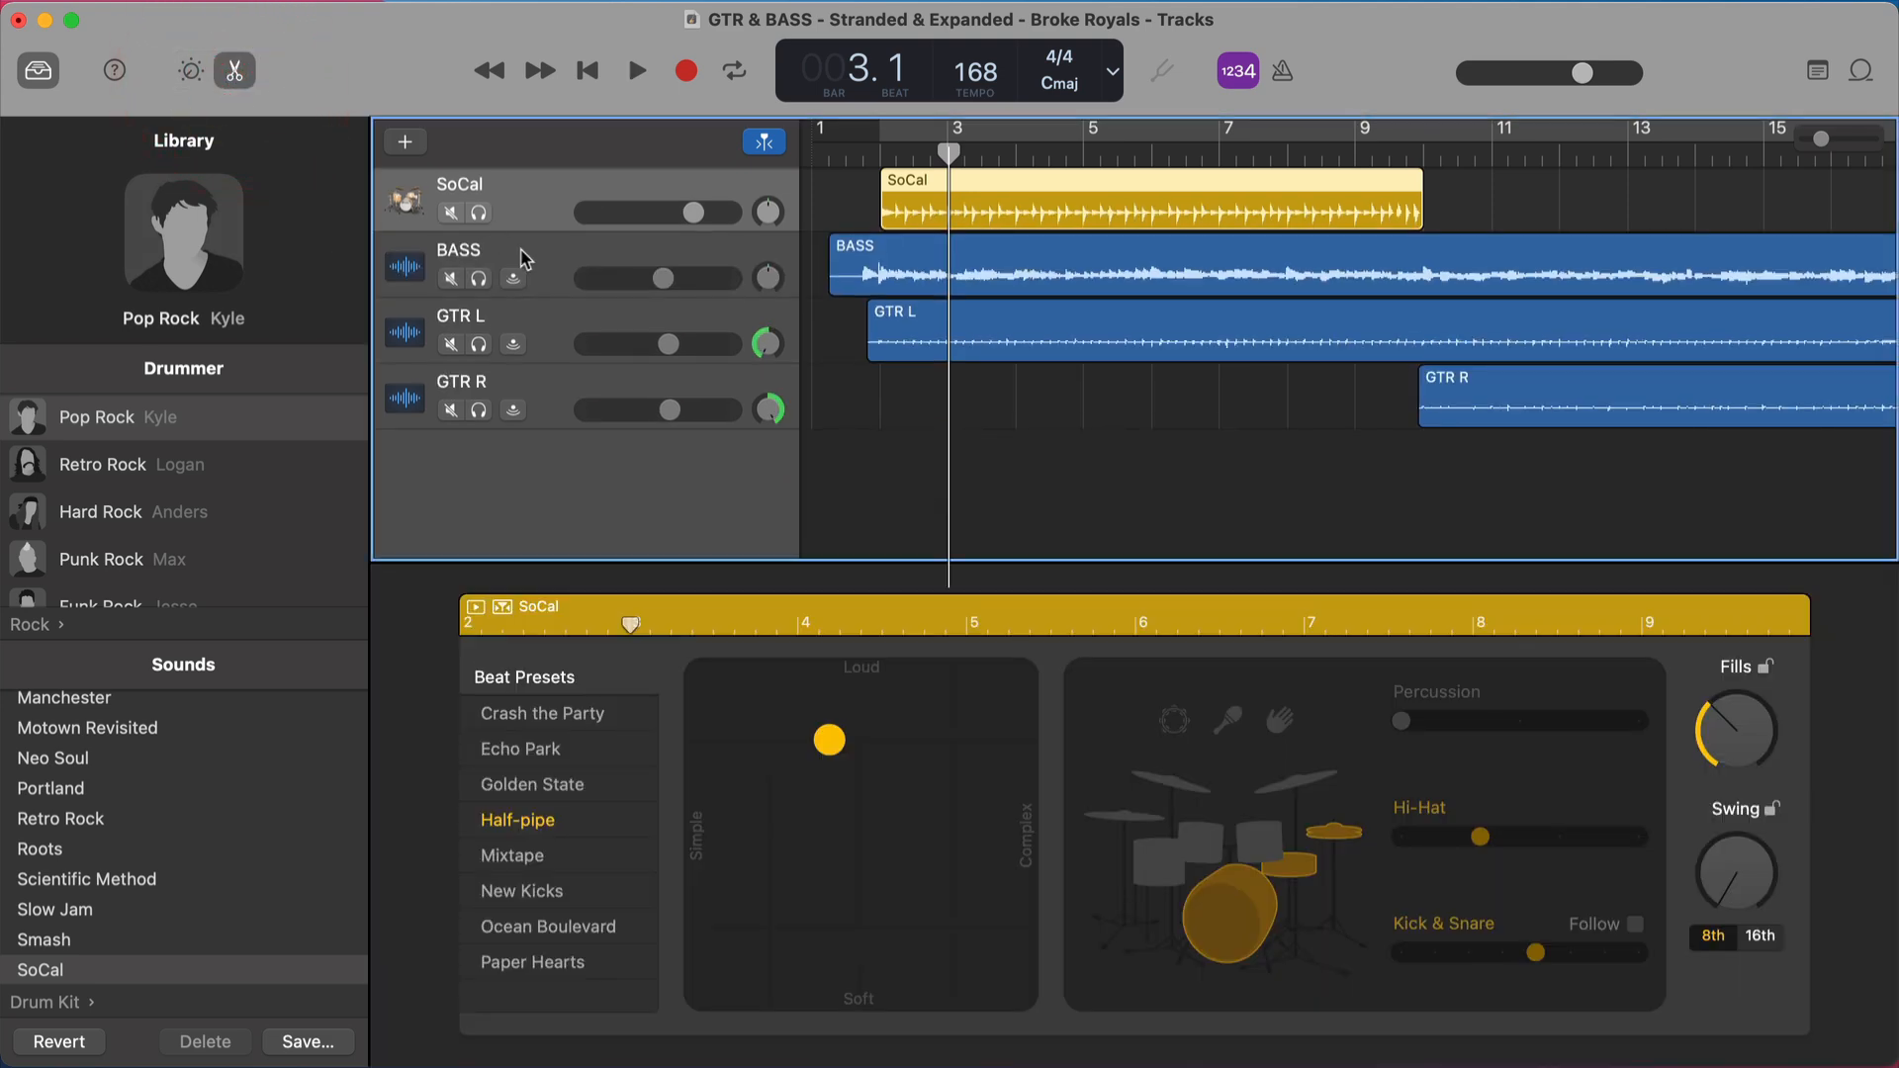
pyautogui.click(461, 333)
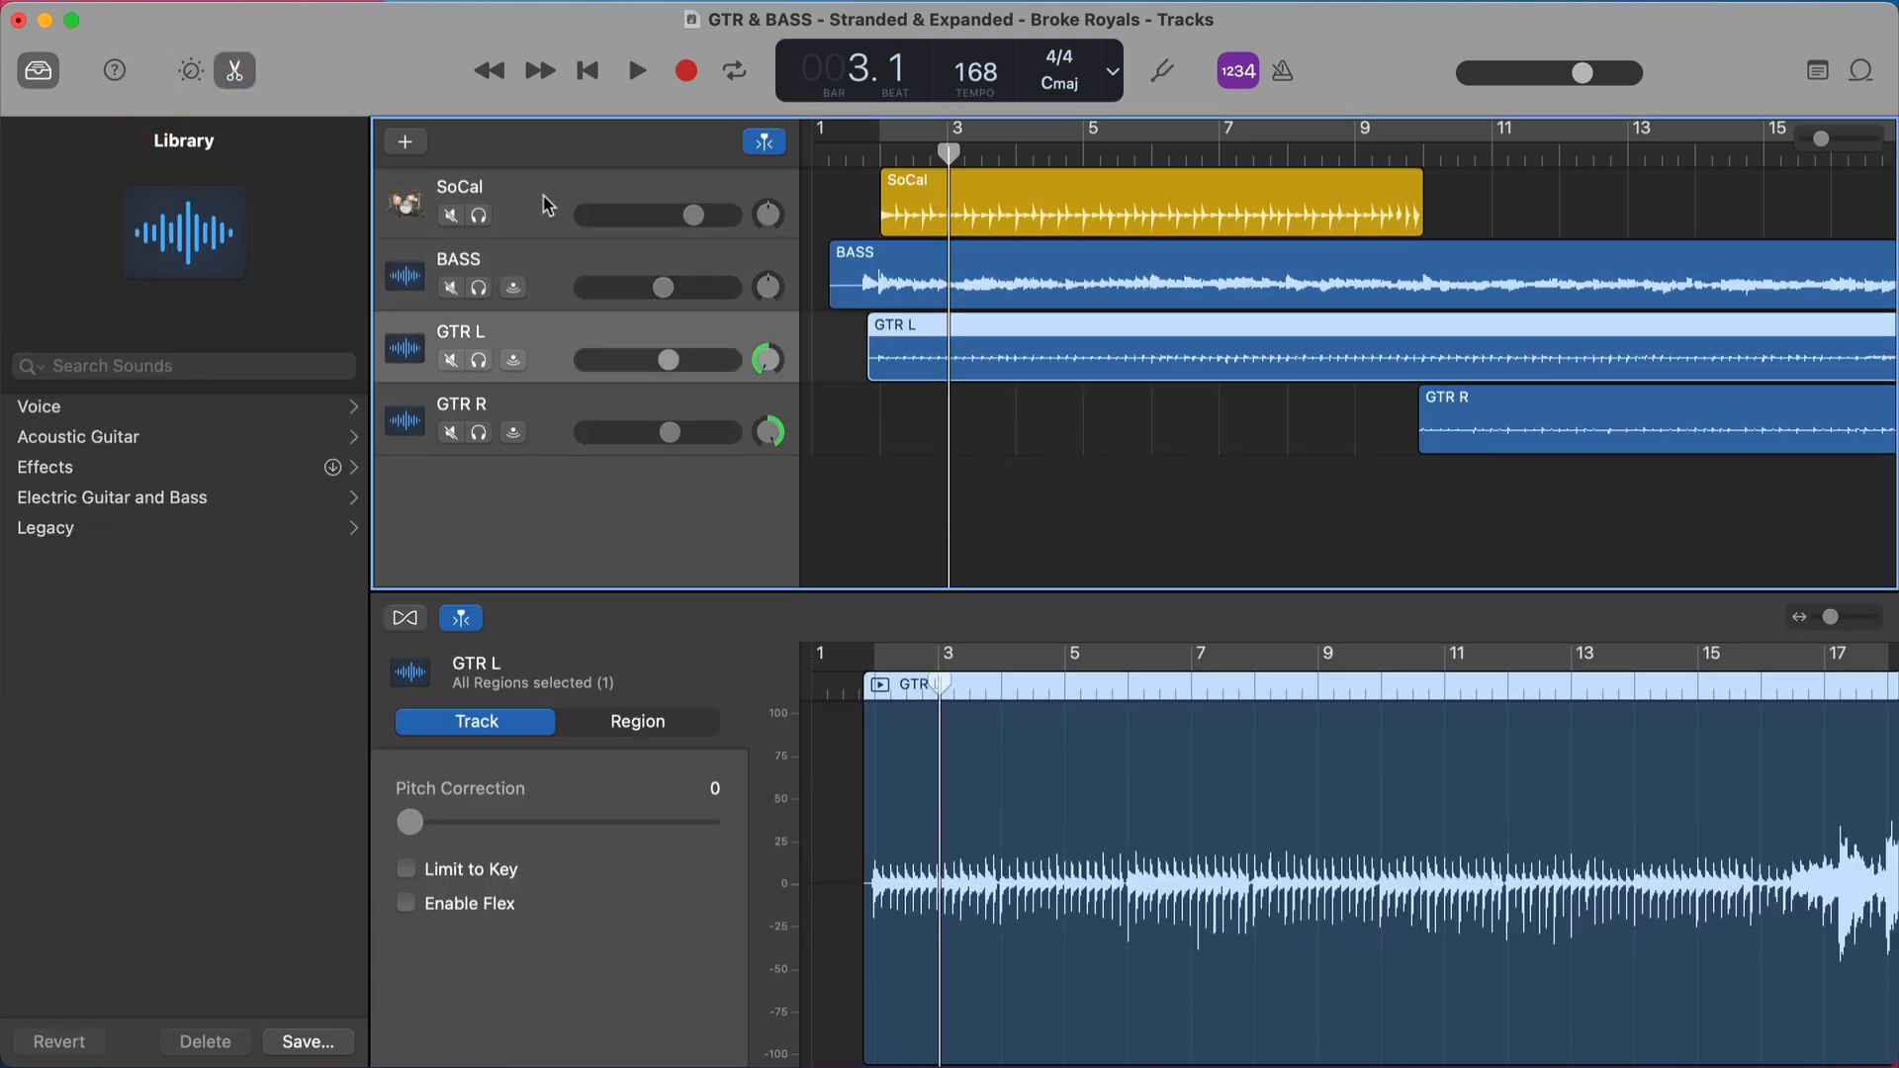
pyautogui.click(457, 186)
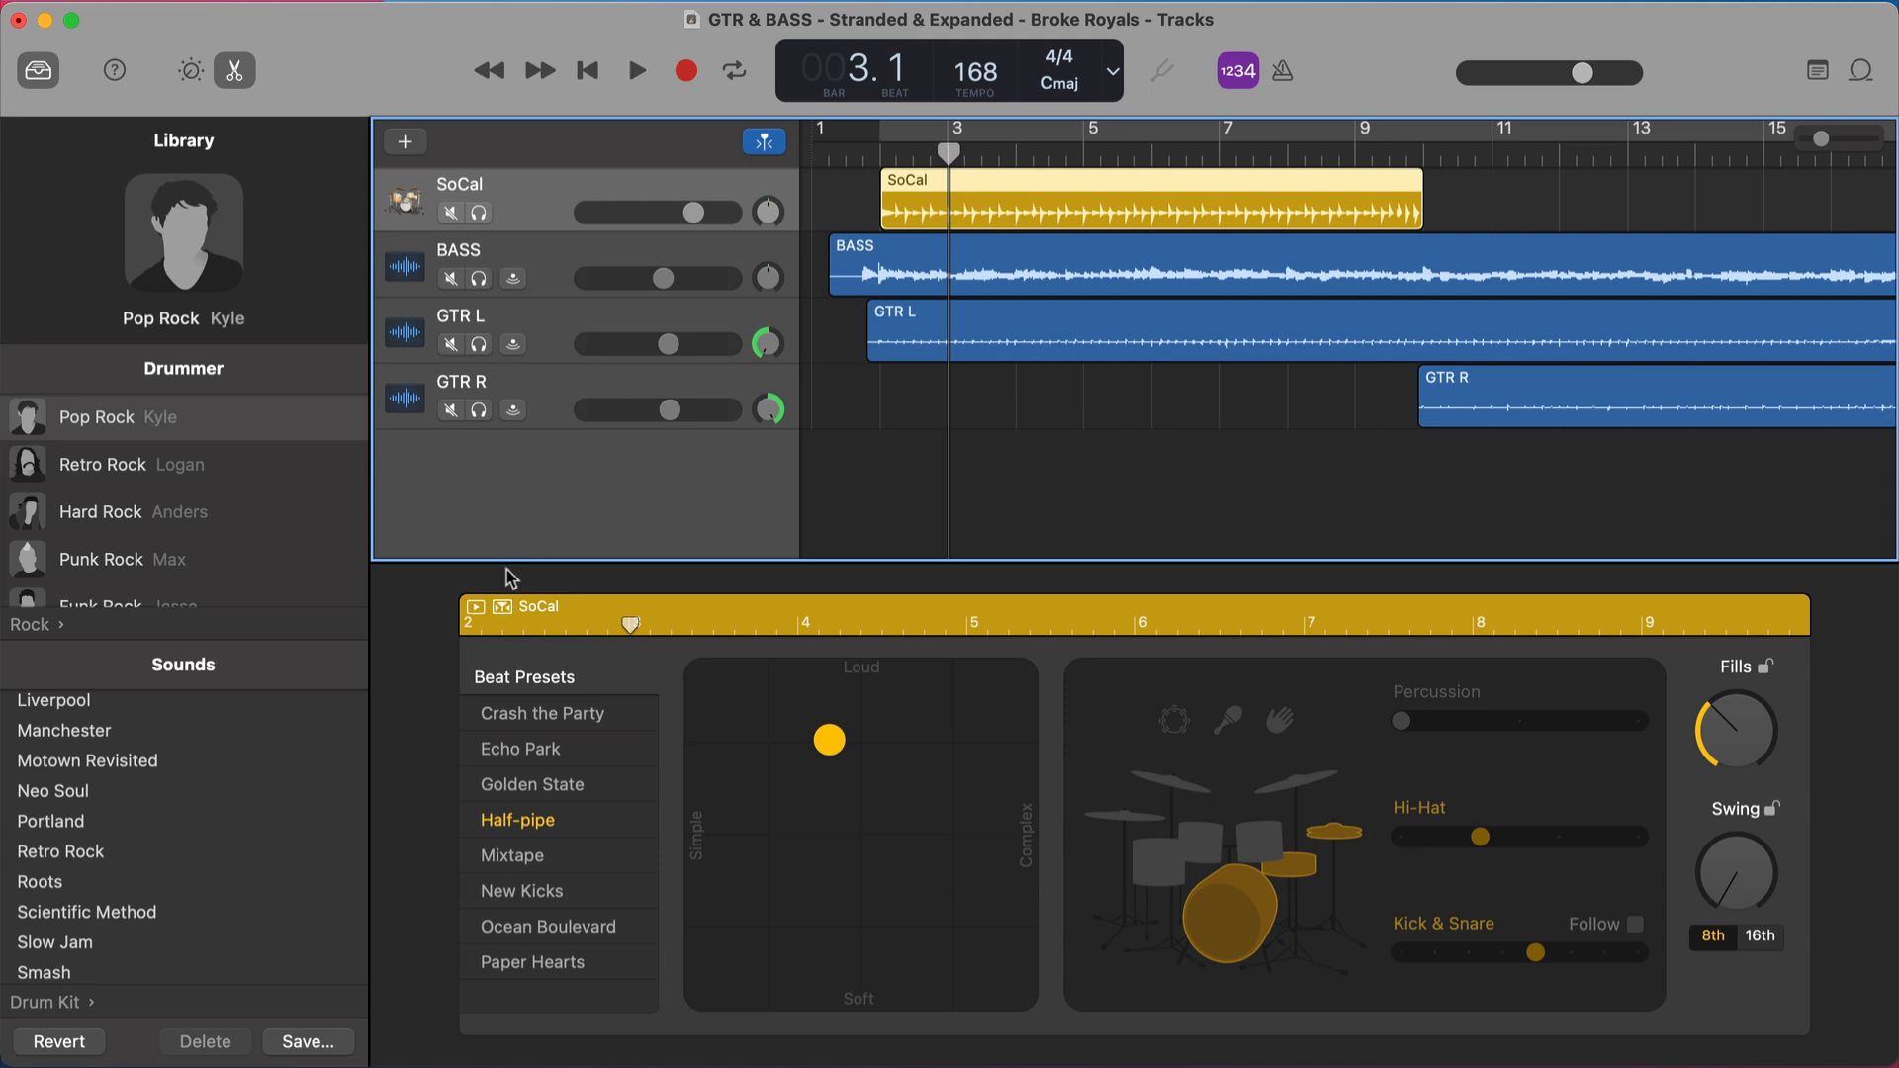
pyautogui.moveTo(247, 572)
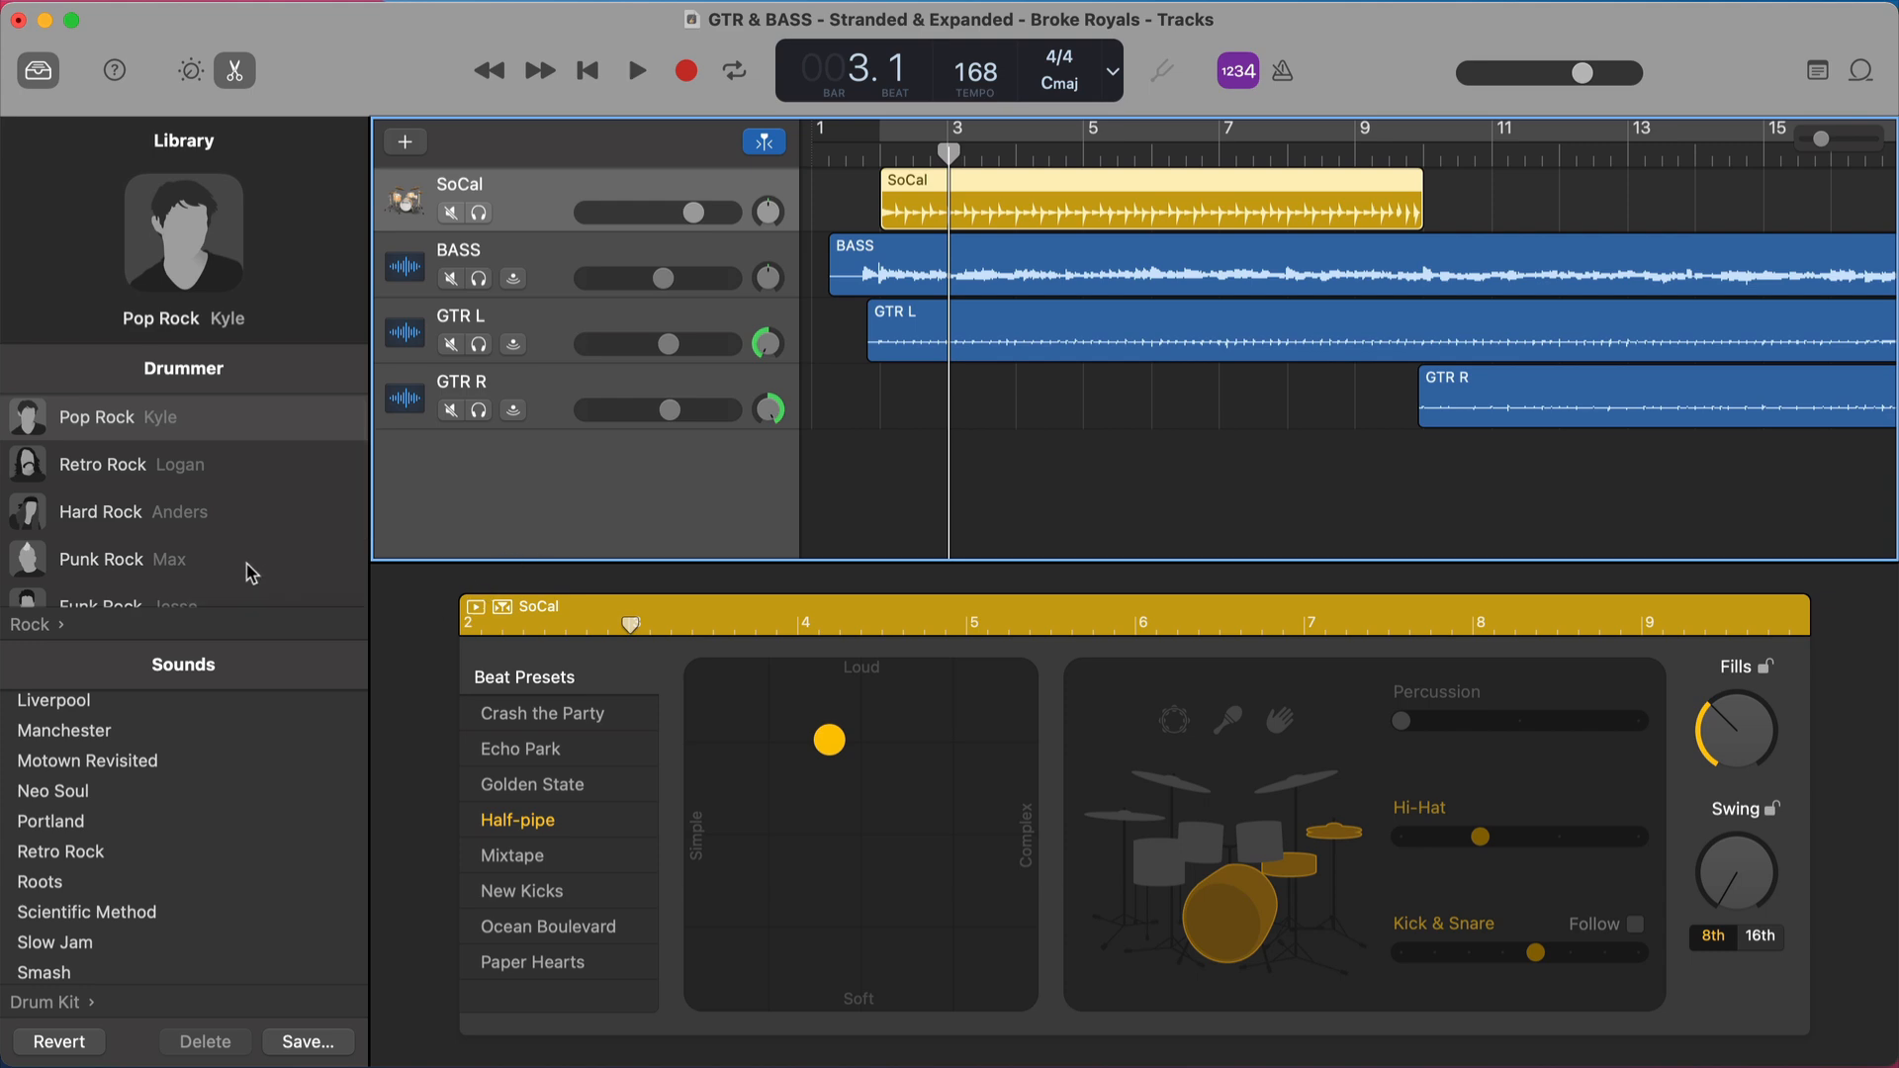
pyautogui.moveTo(181, 522)
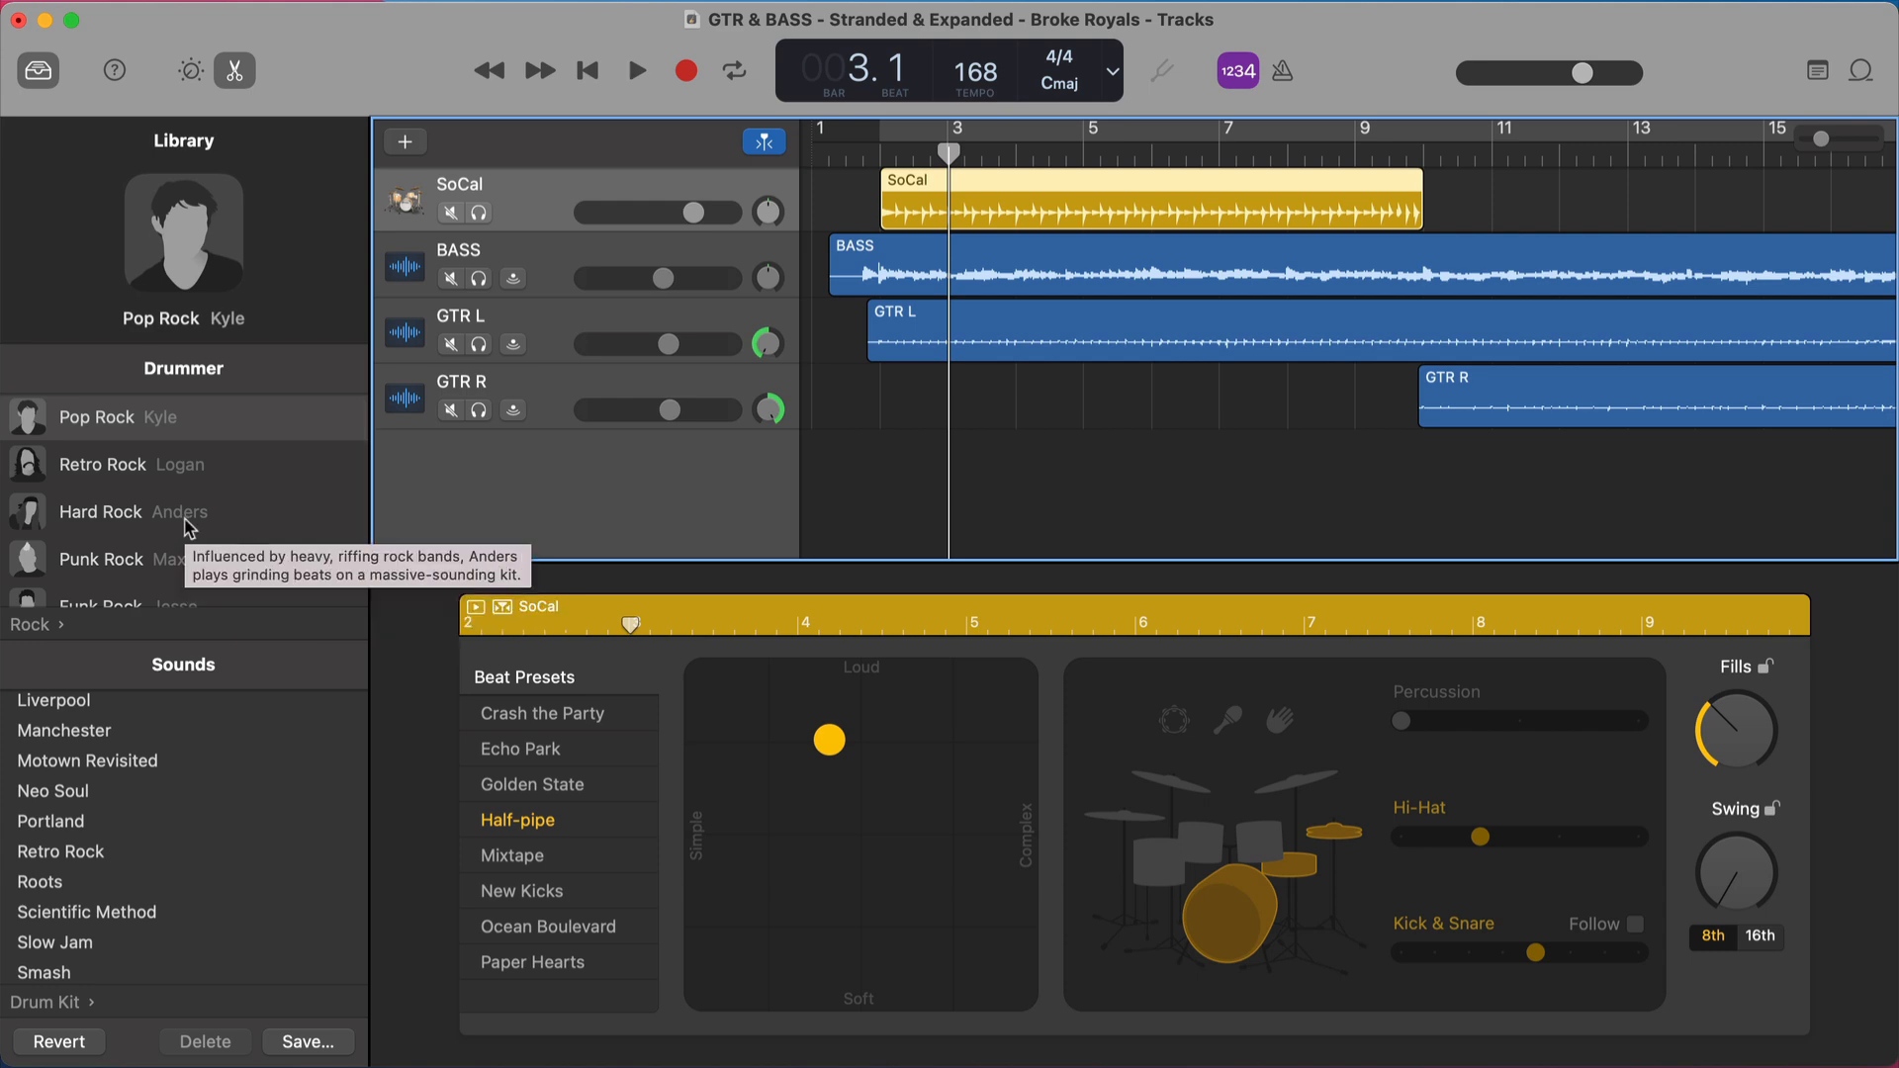
pyautogui.scroll(-3)
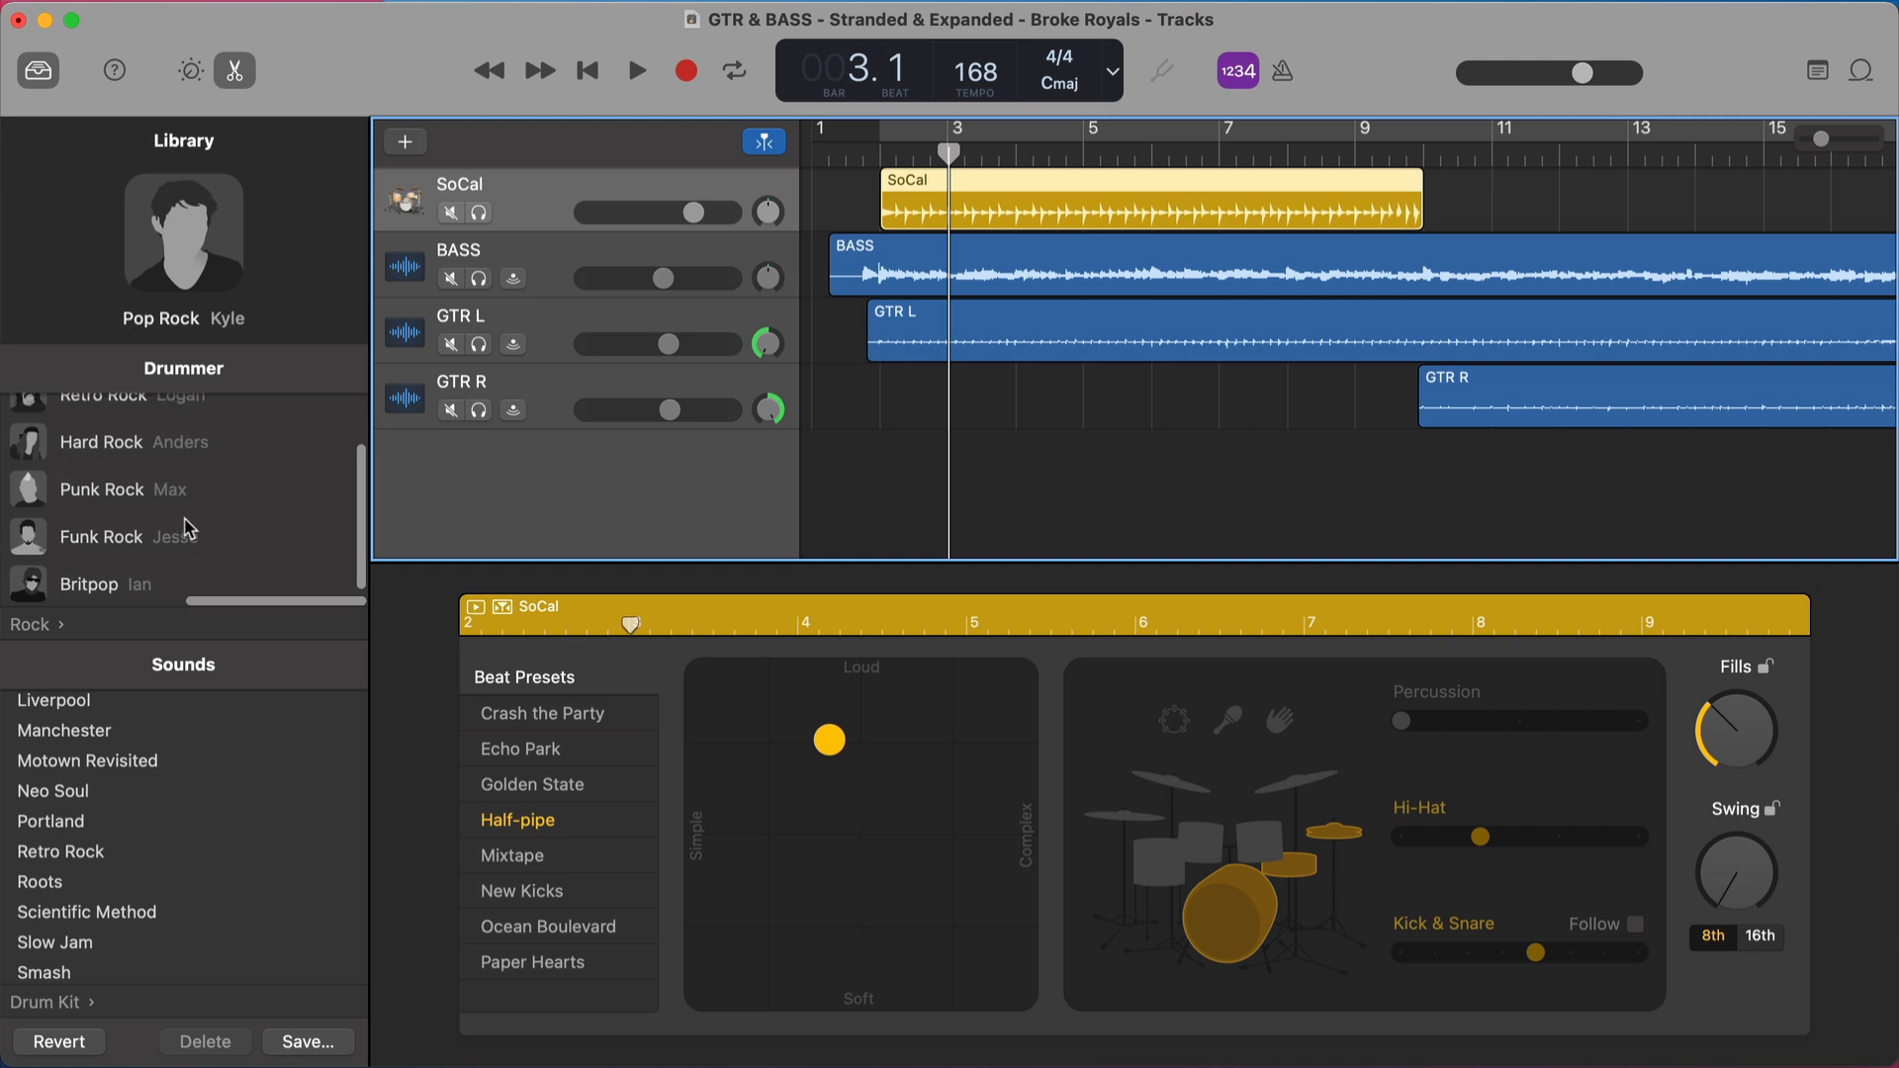
pyautogui.scroll(3)
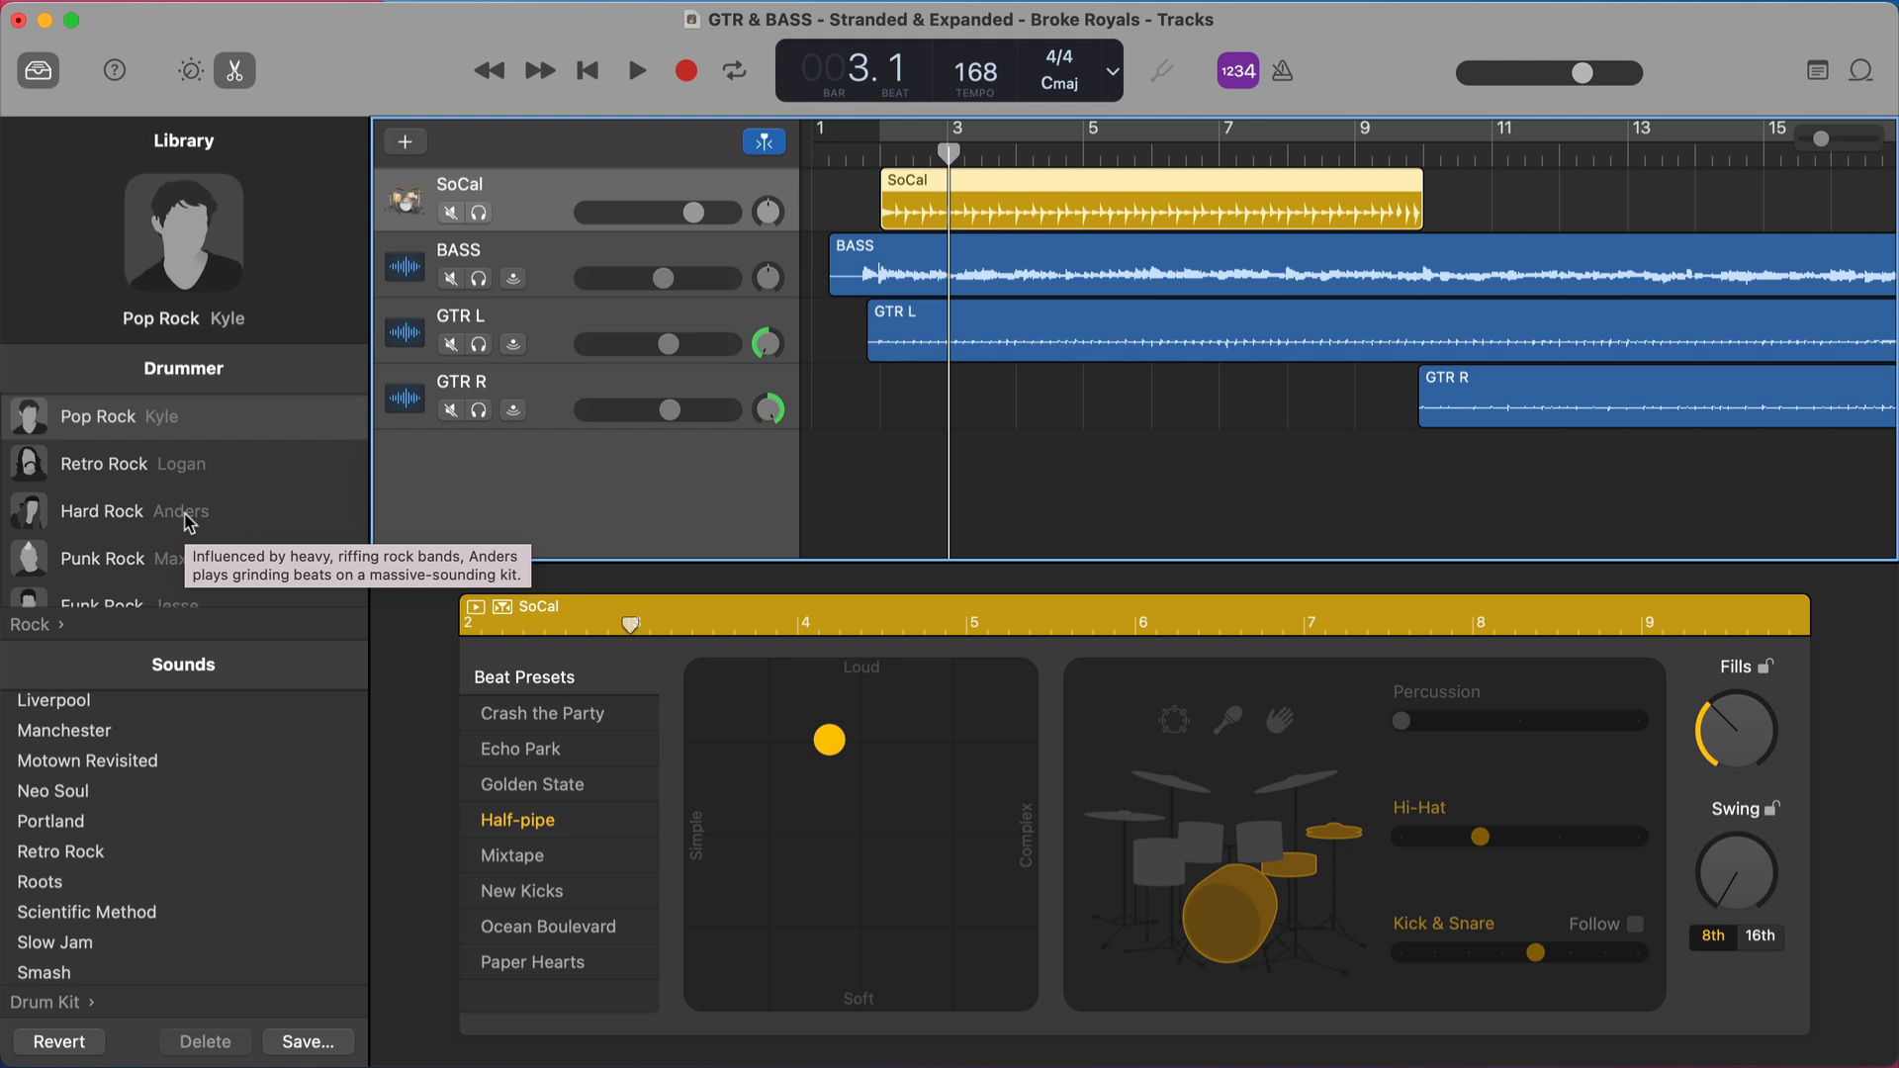
pyautogui.moveTo(182, 504)
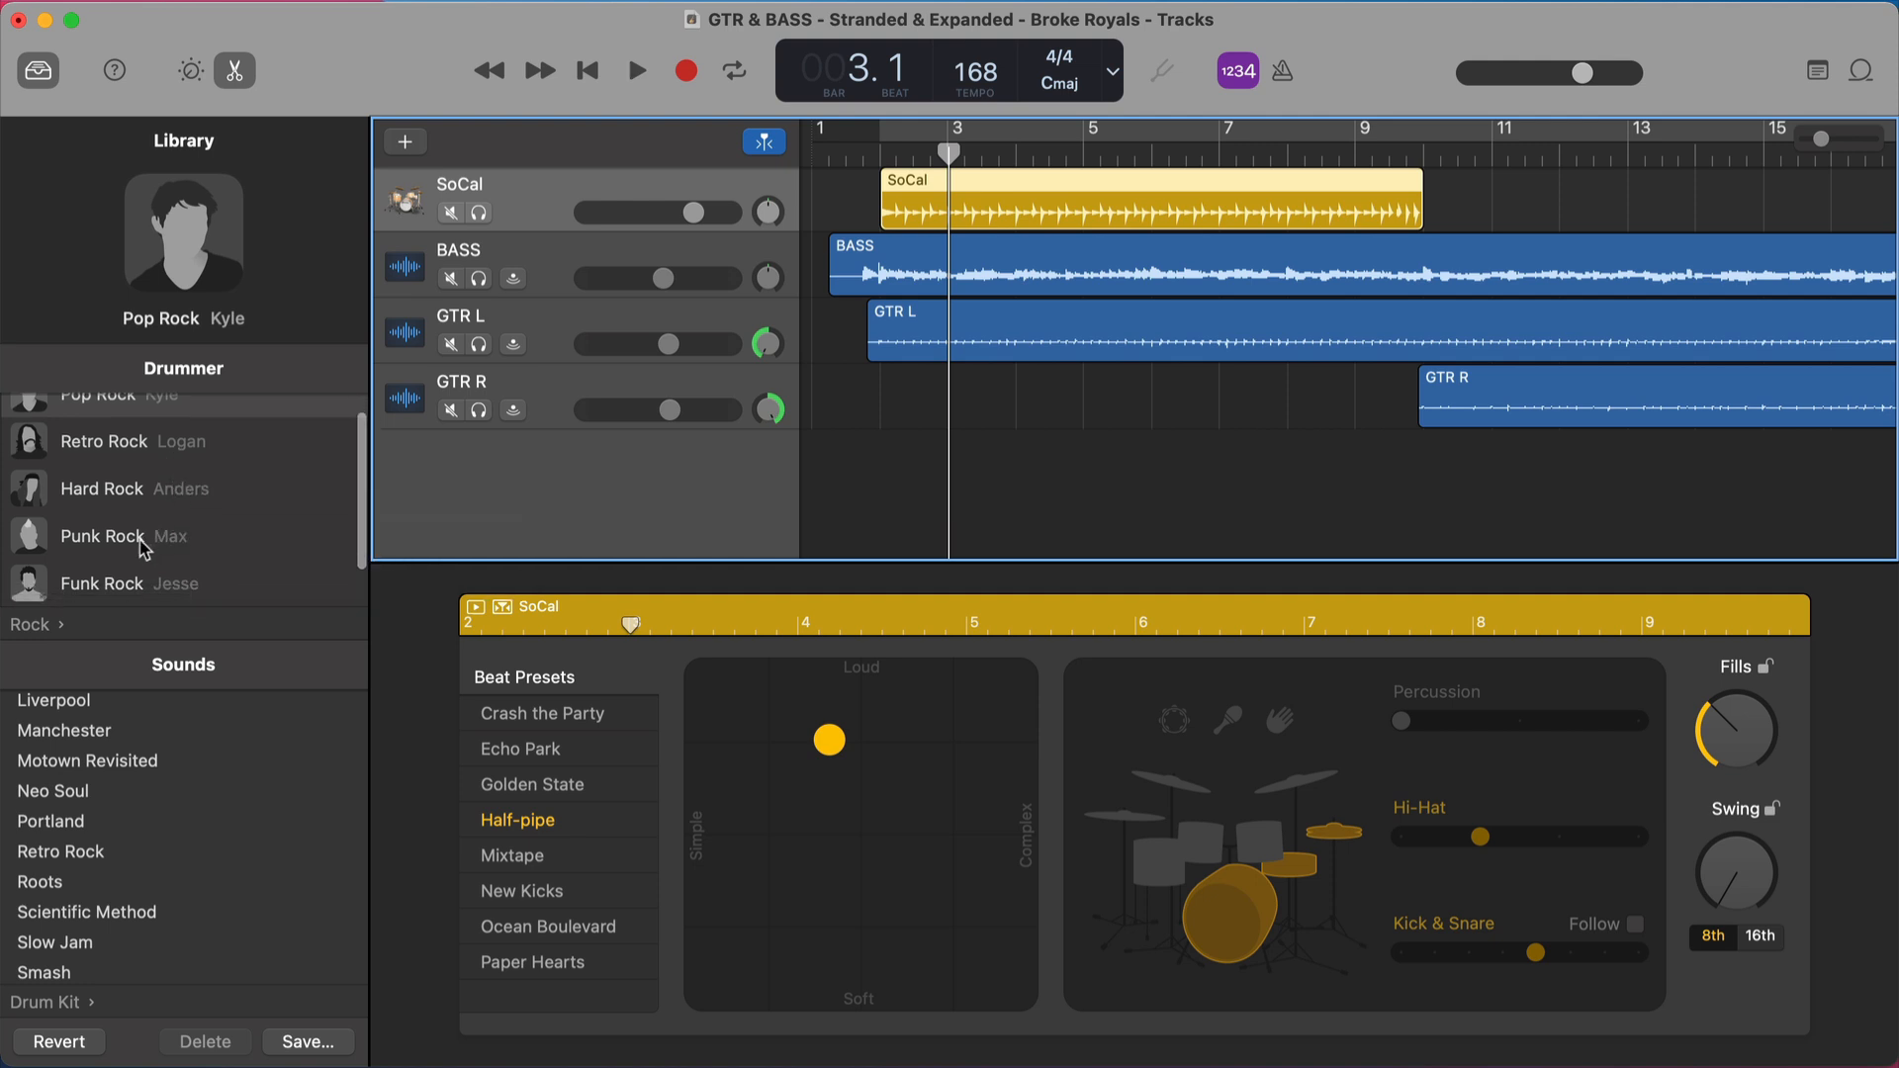
pyautogui.moveTo(132, 492)
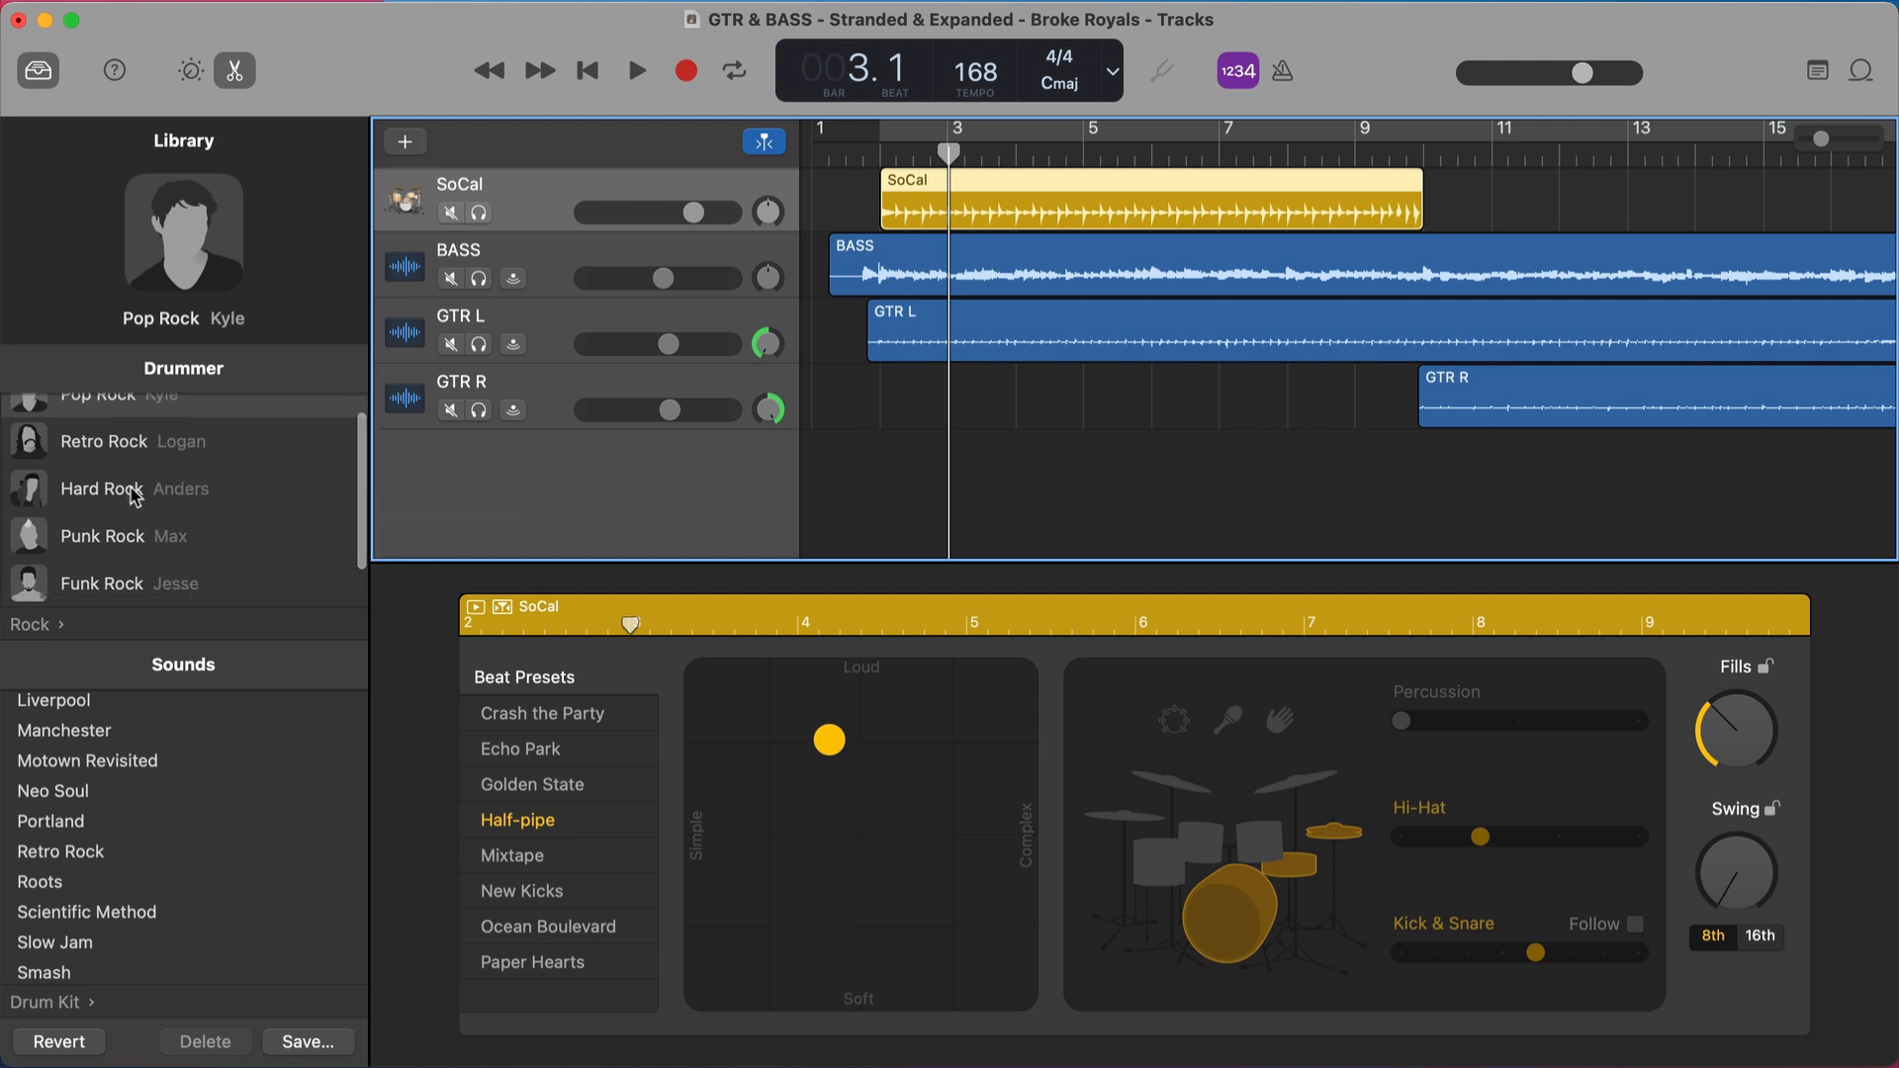
pyautogui.scroll(-3)
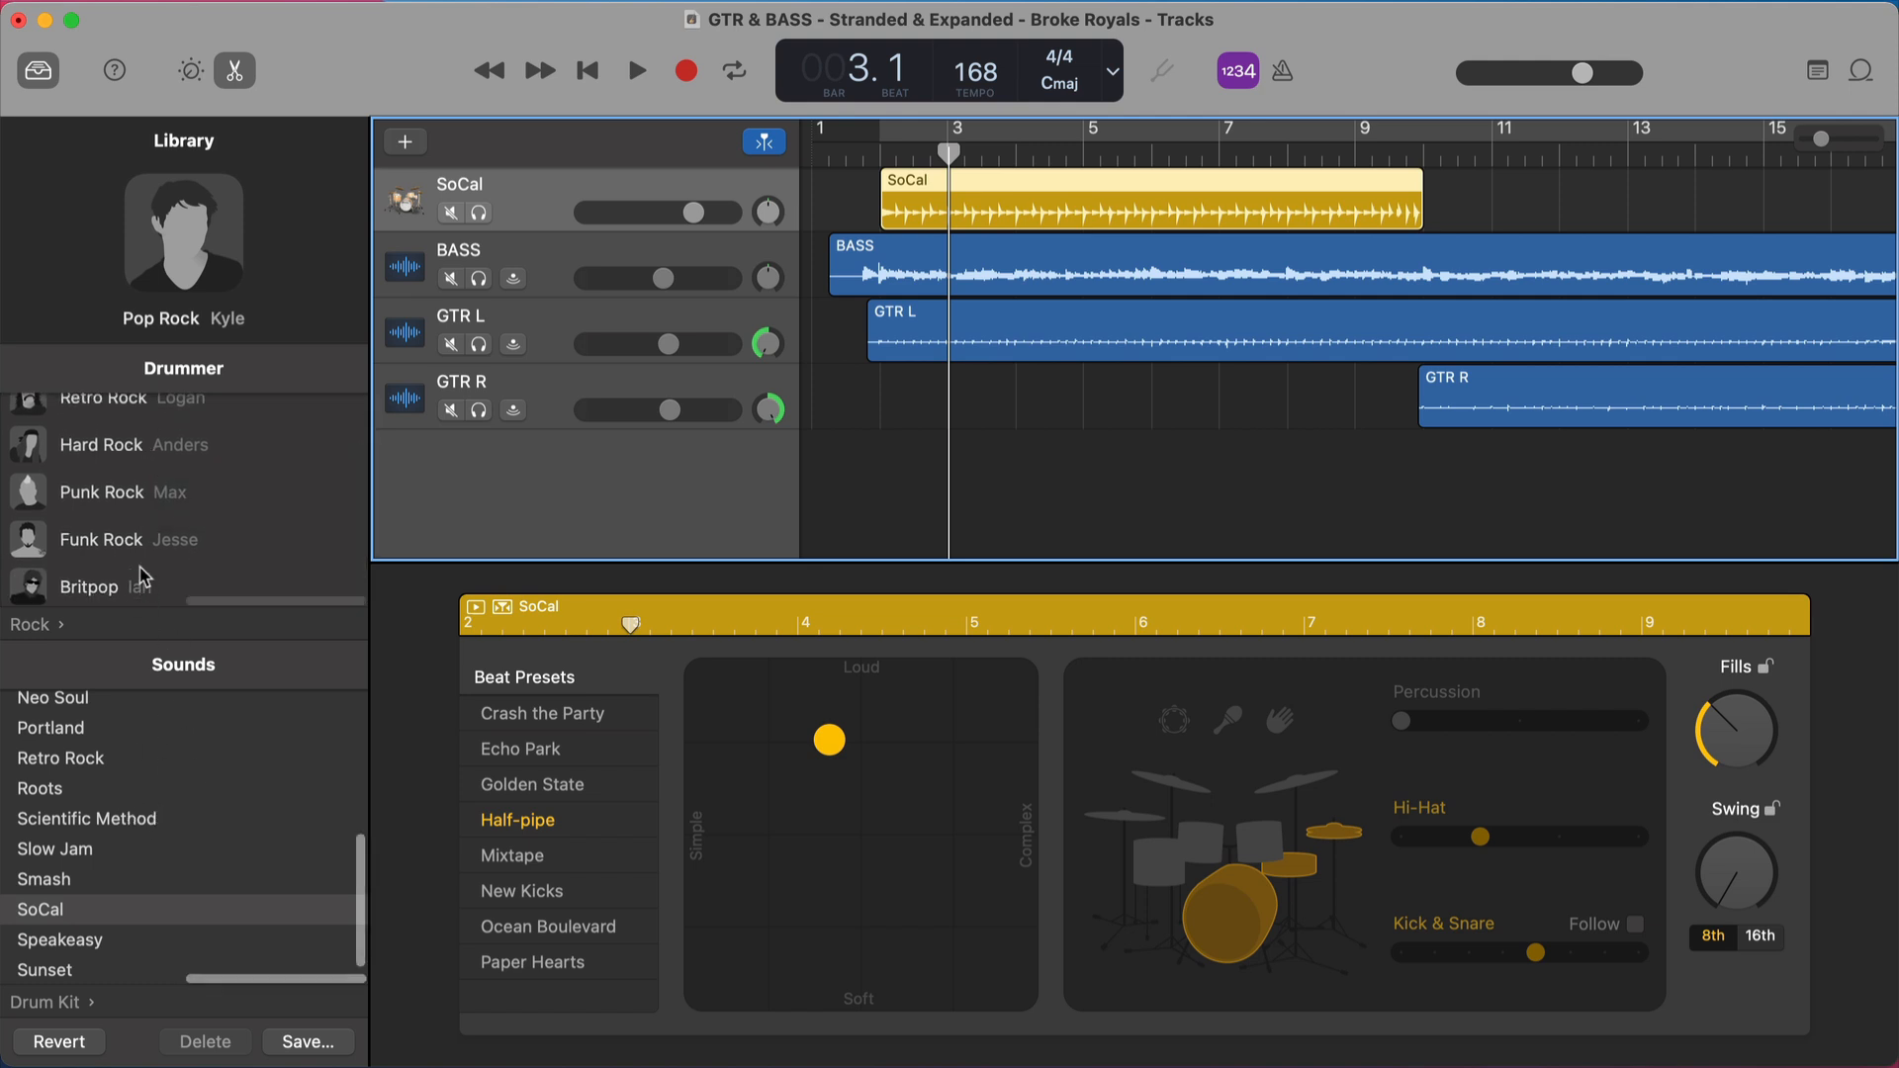
pyautogui.scroll(3)
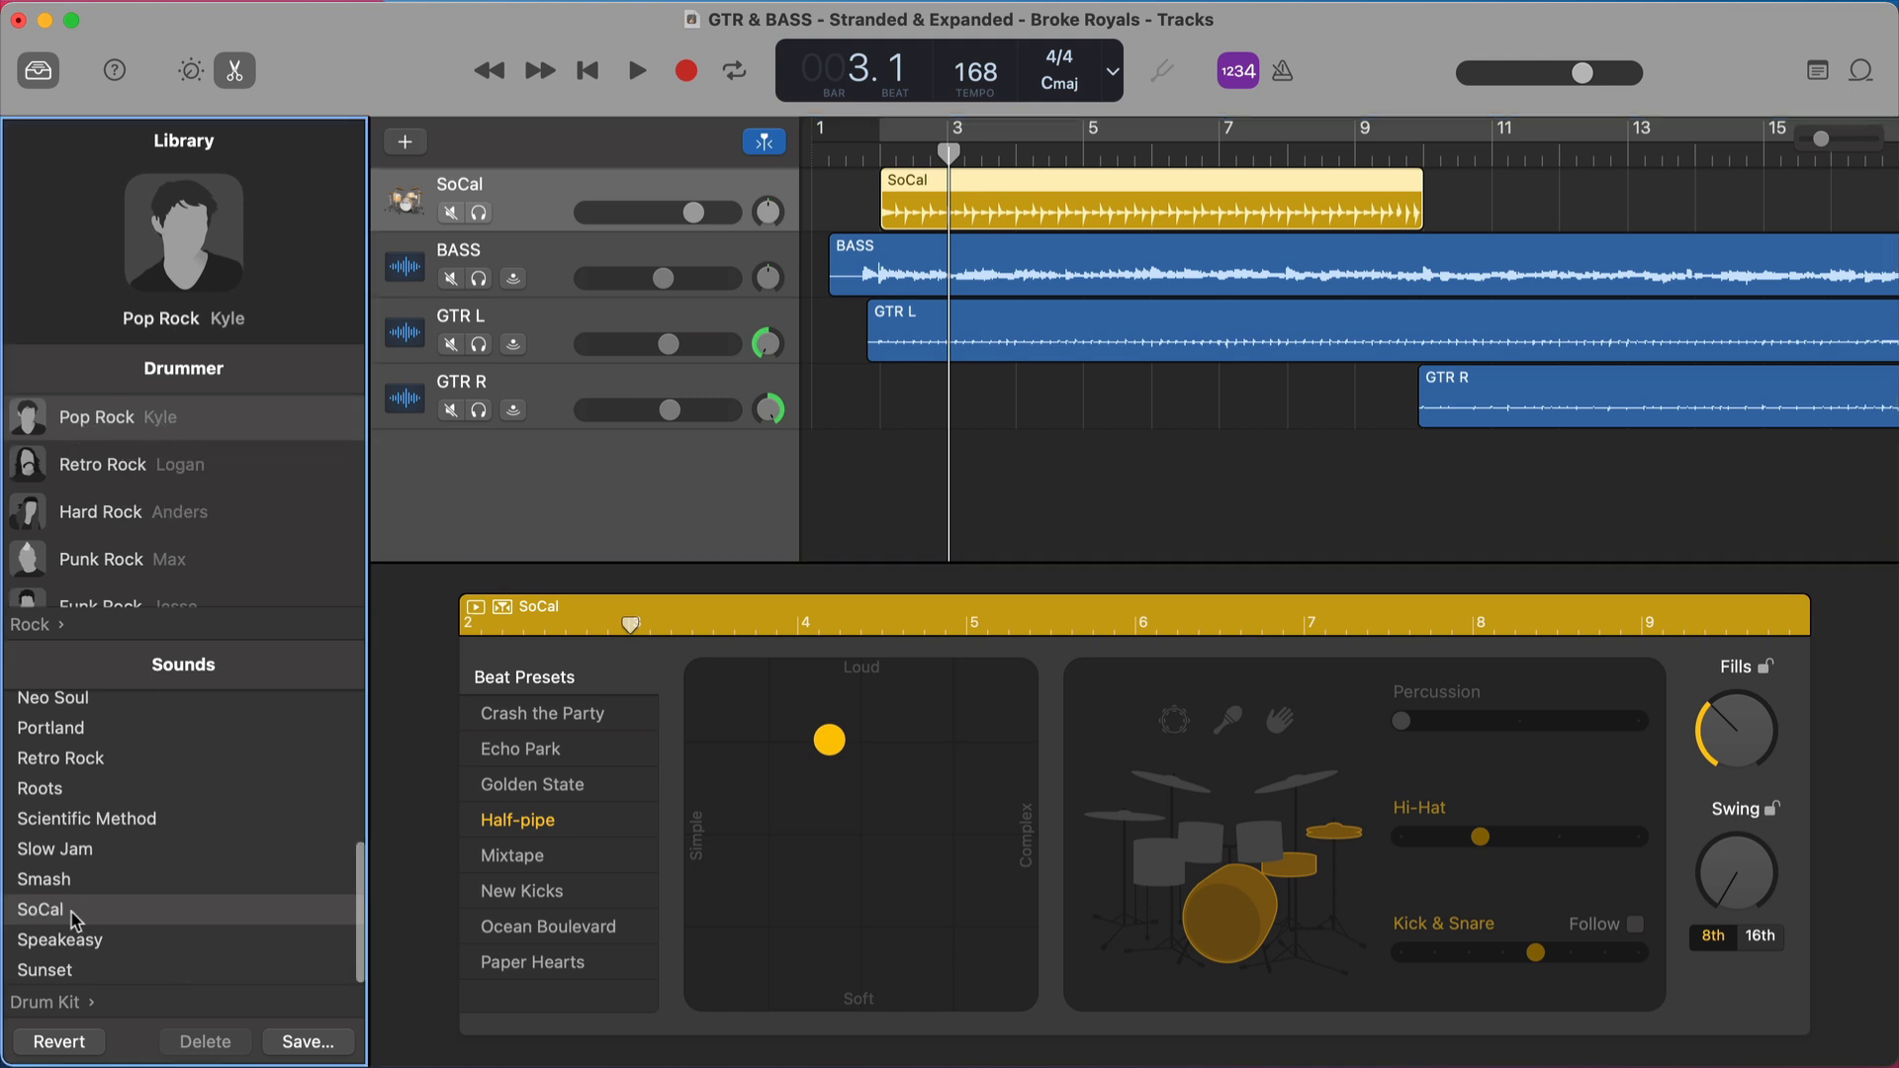
pyautogui.moveTo(131, 769)
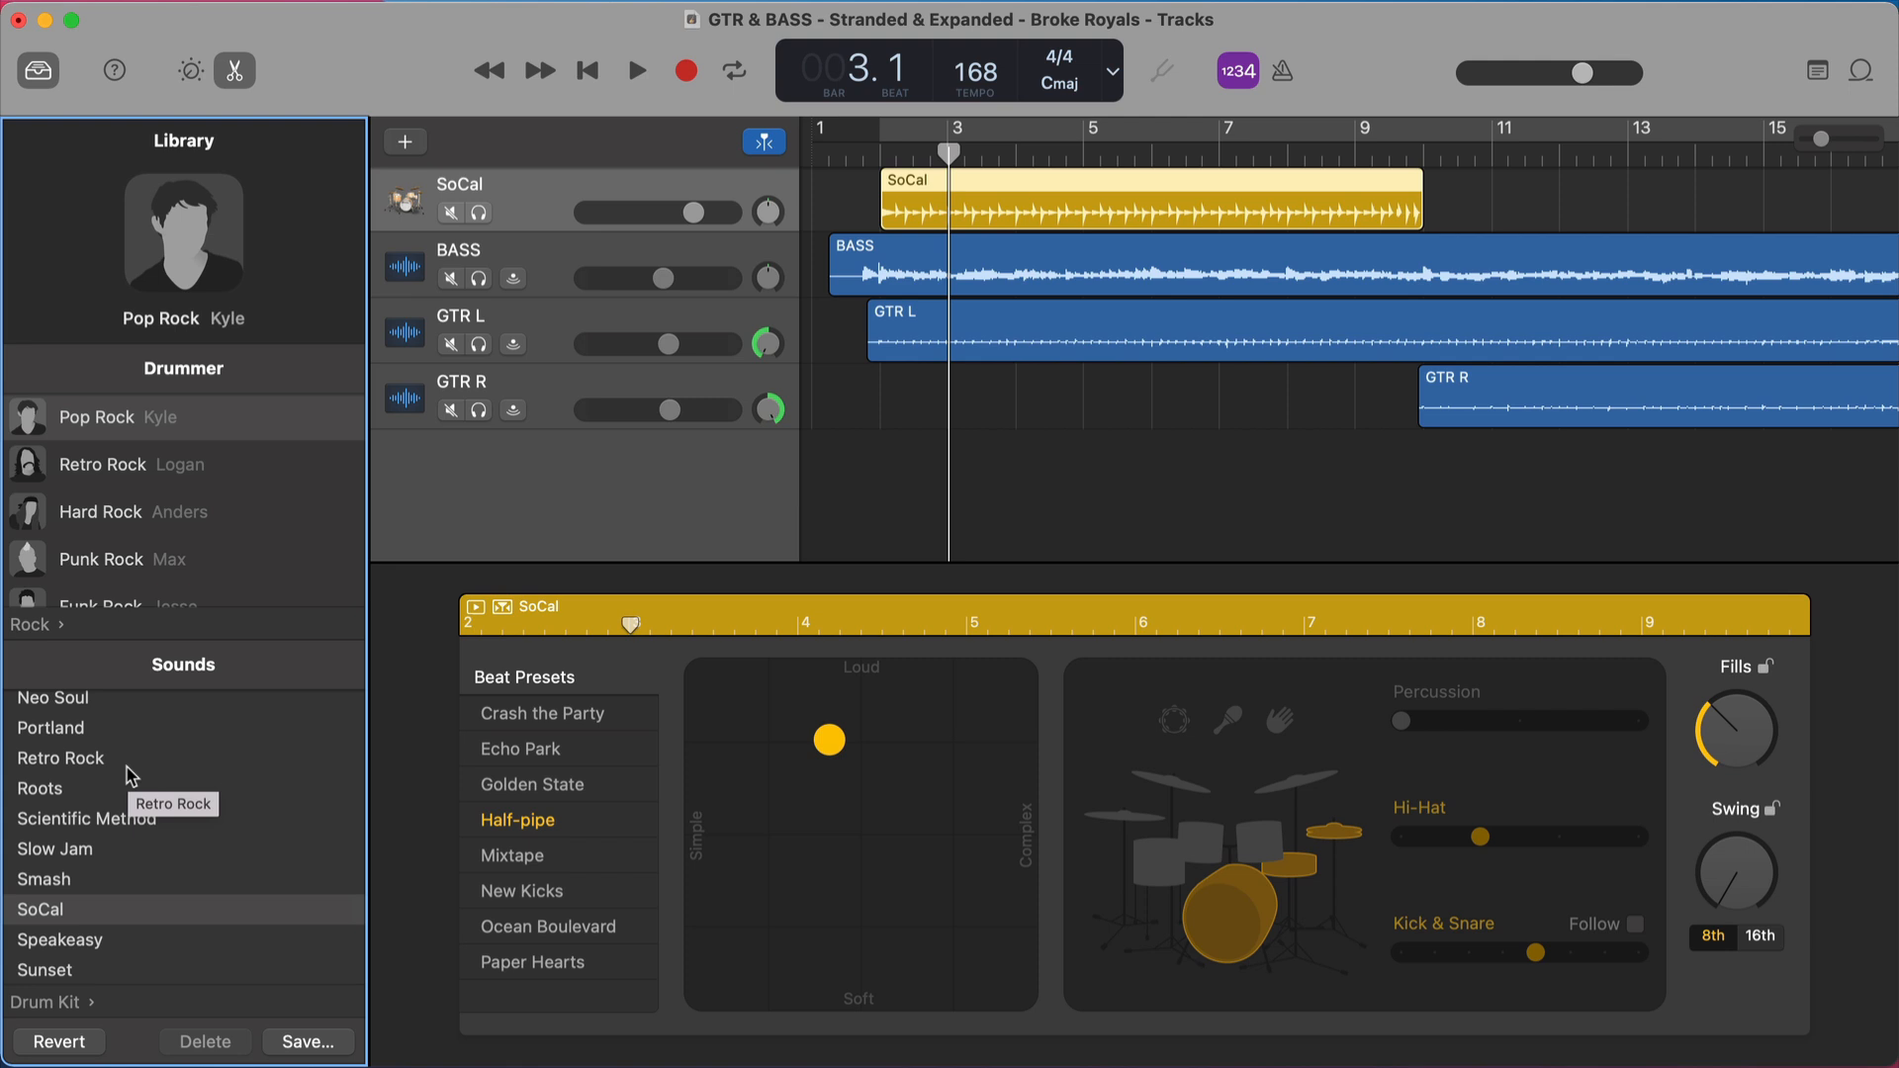
# - Try the Retro Rock and Britpop drummers, soloing the drummer track and playing it
pyautogui.click(102, 463)
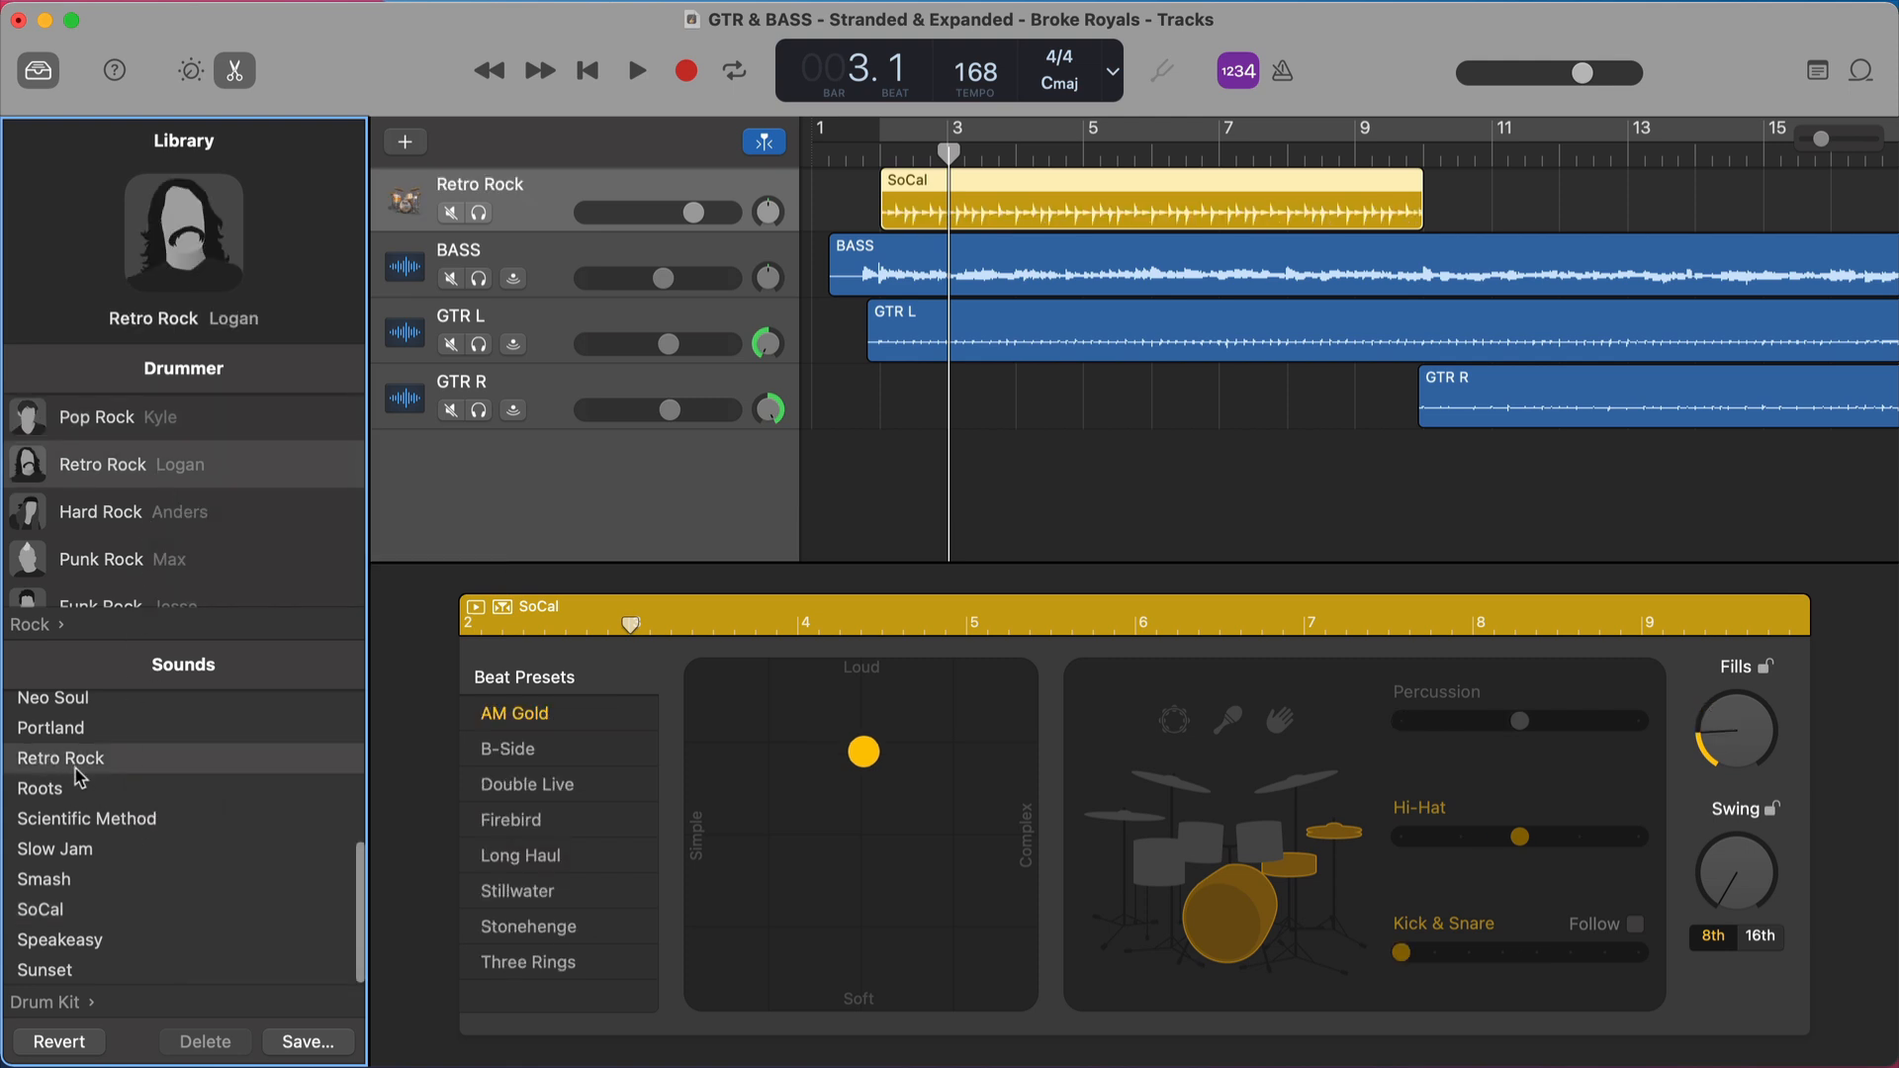
pyautogui.scroll(-3)
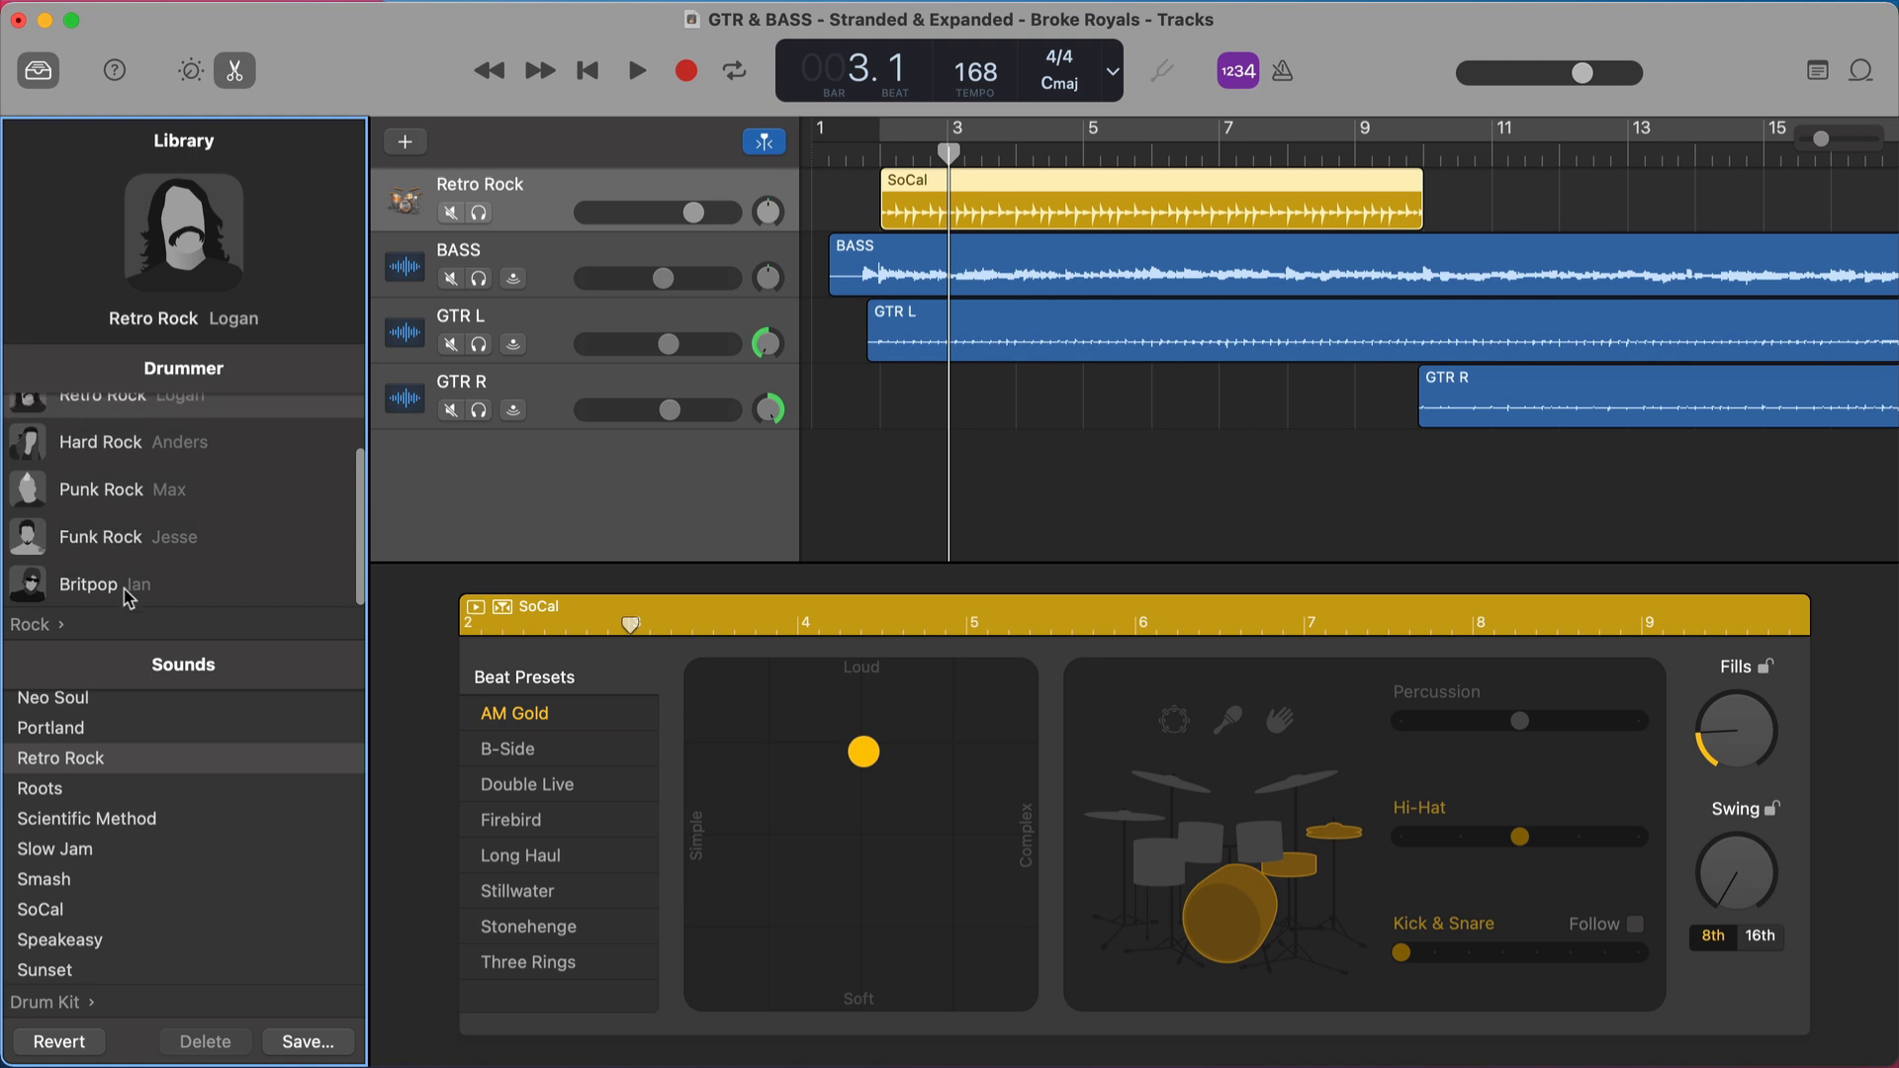
pyautogui.click(87, 583)
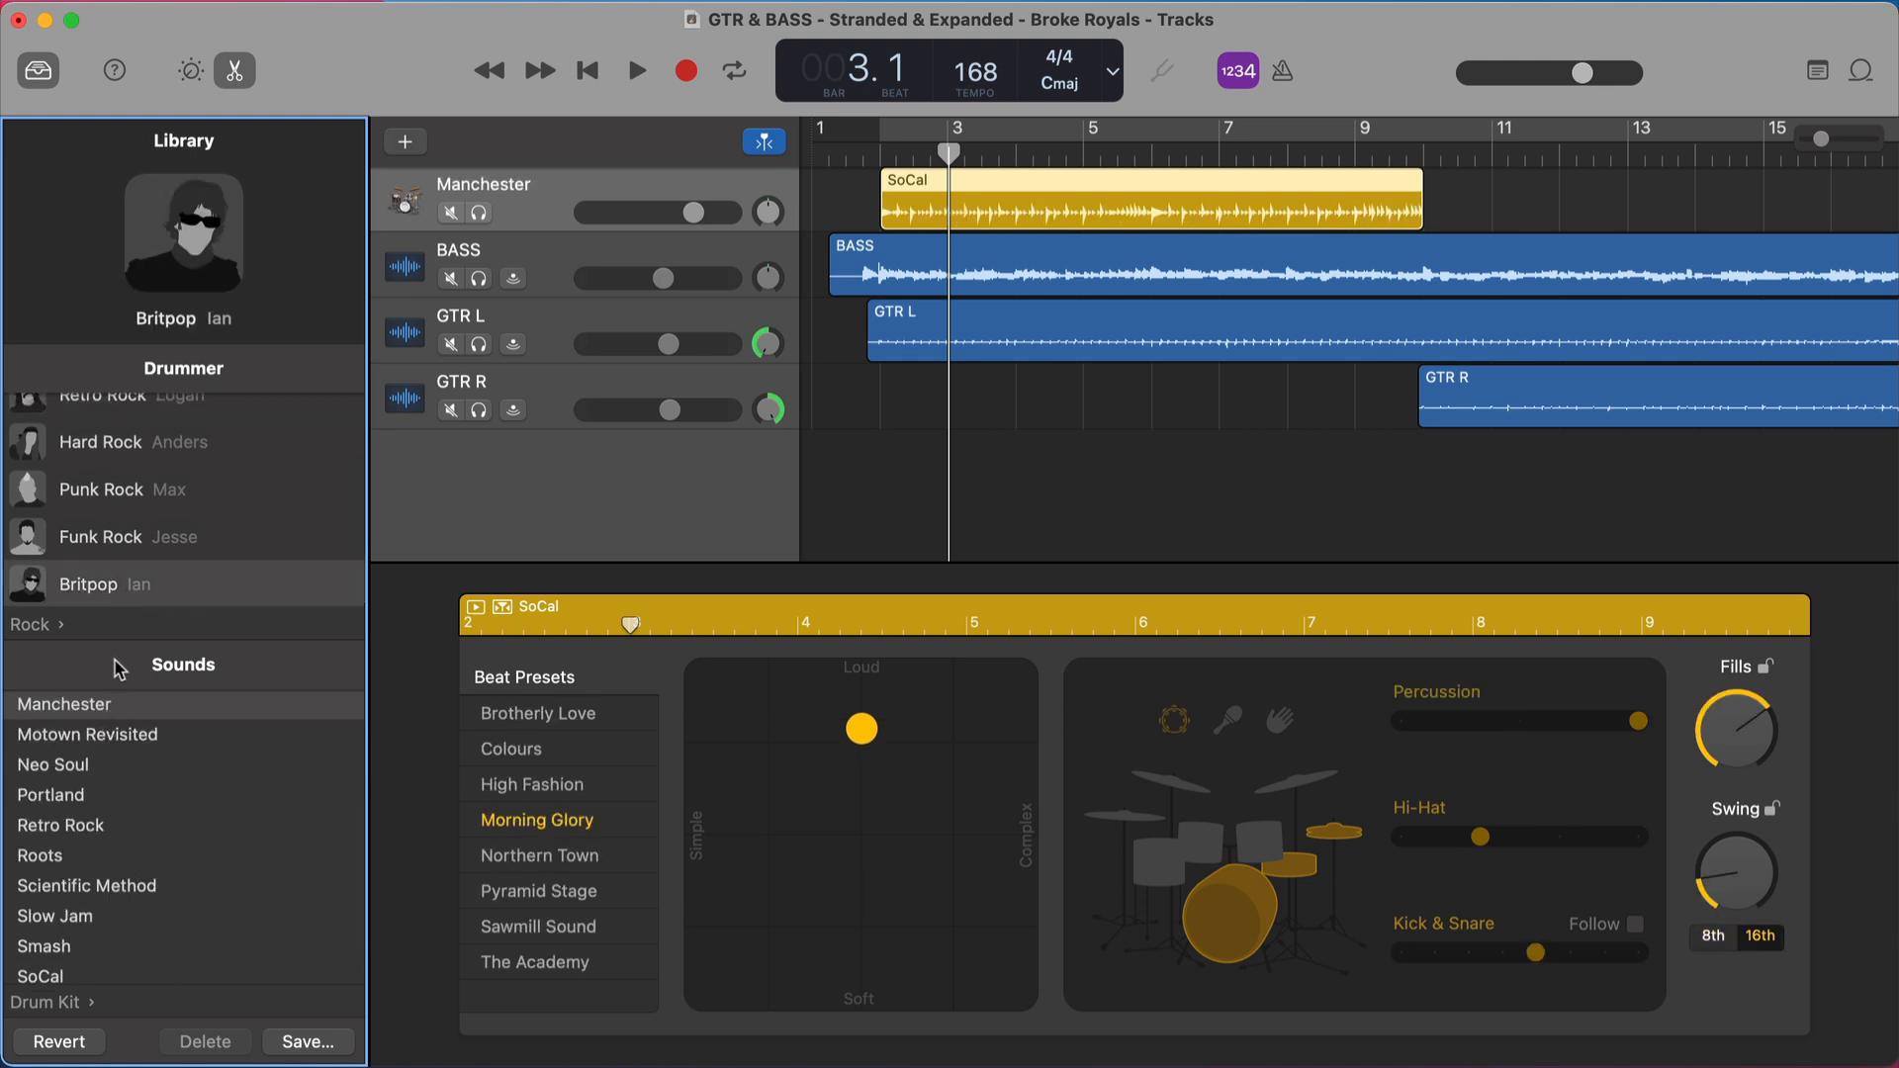
pyautogui.click(478, 211)
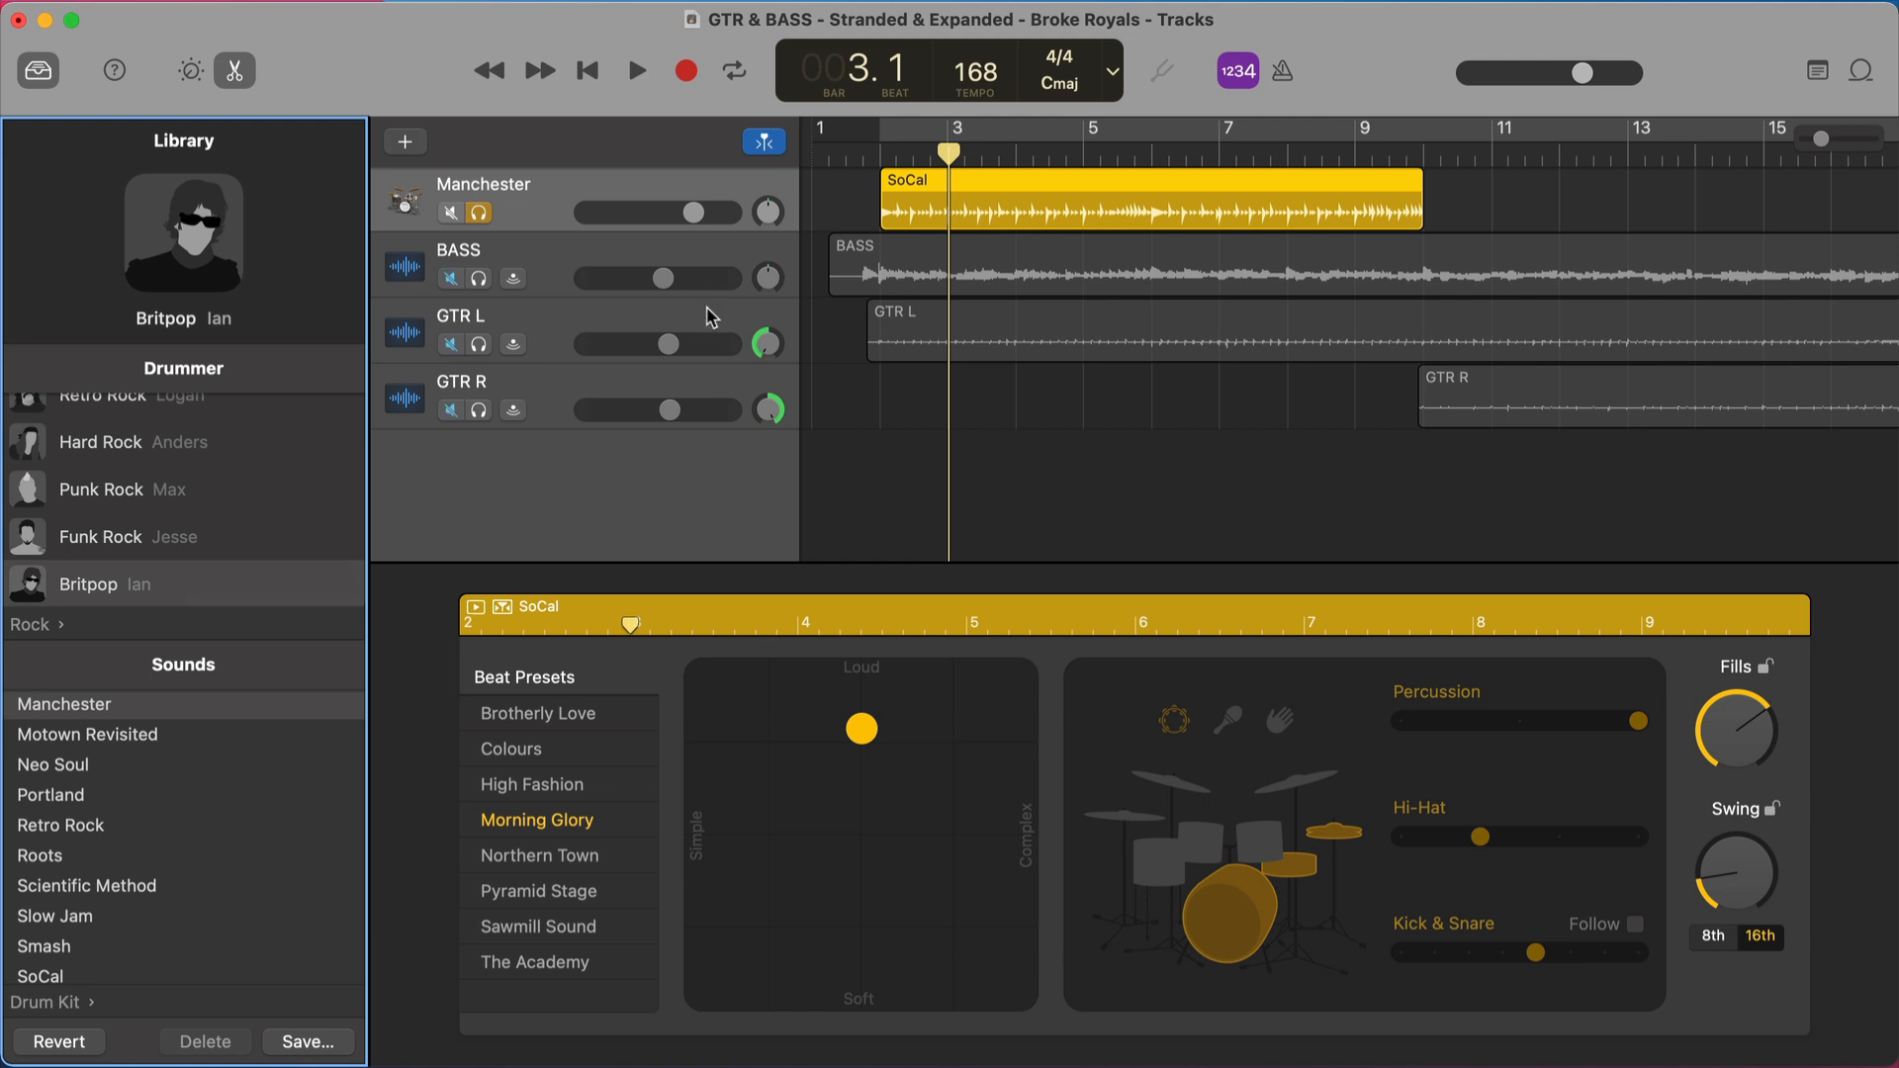
pyautogui.click(635, 71)
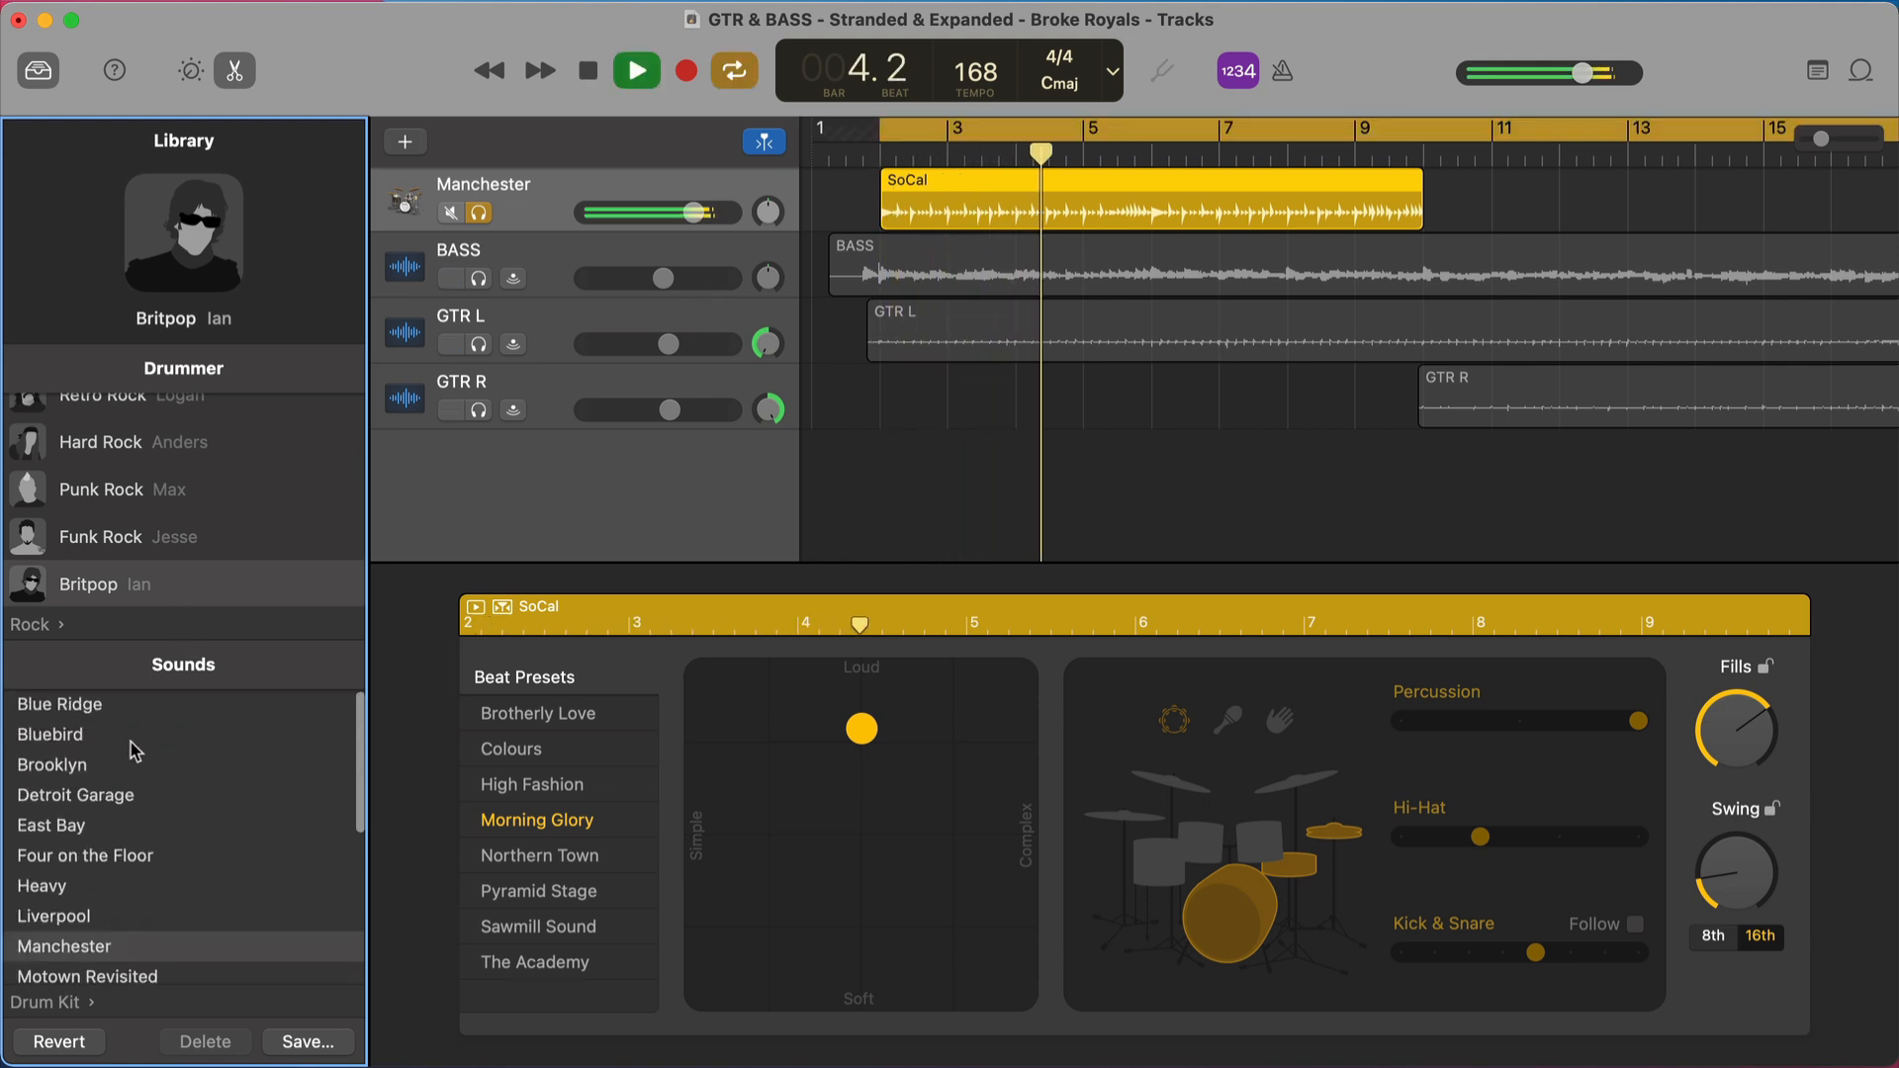
# - Switch the kit sound to Blue Ridge, then settle on Bluebird
pyautogui.click(59, 704)
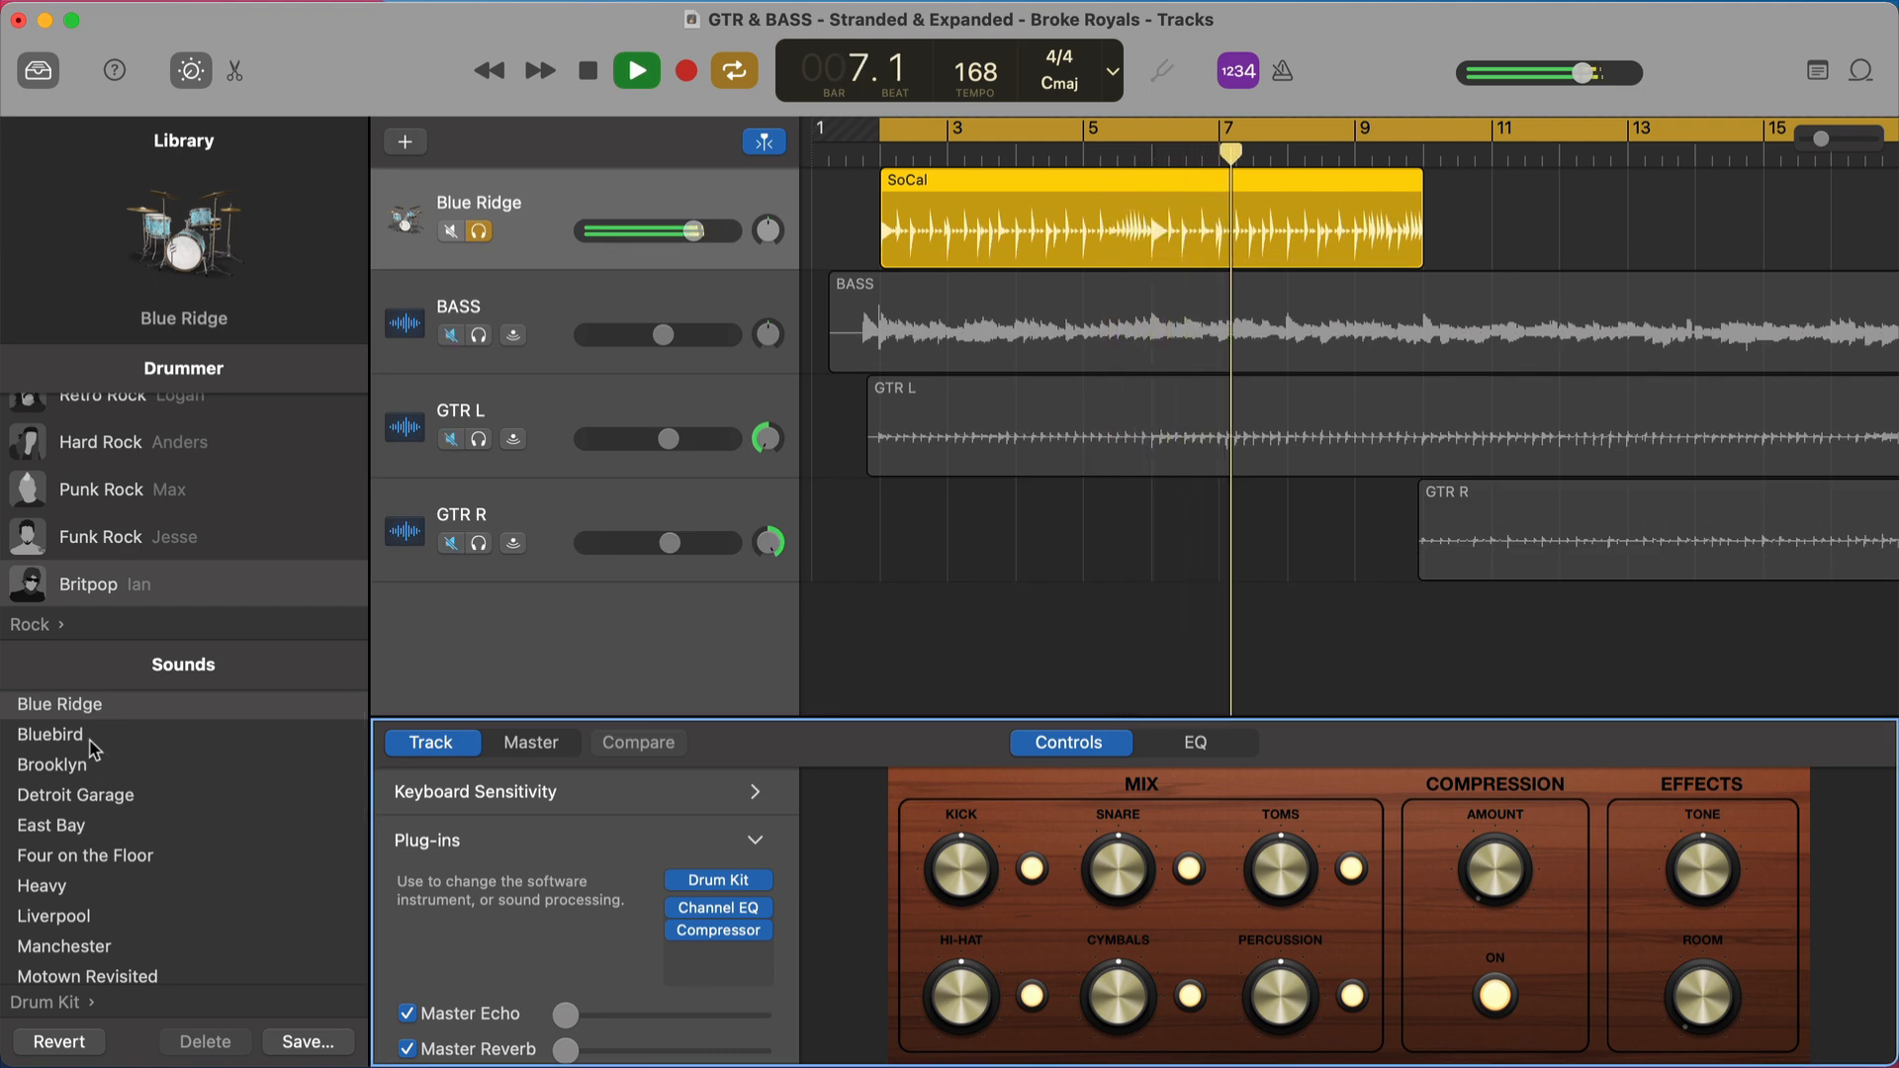
pyautogui.click(49, 734)
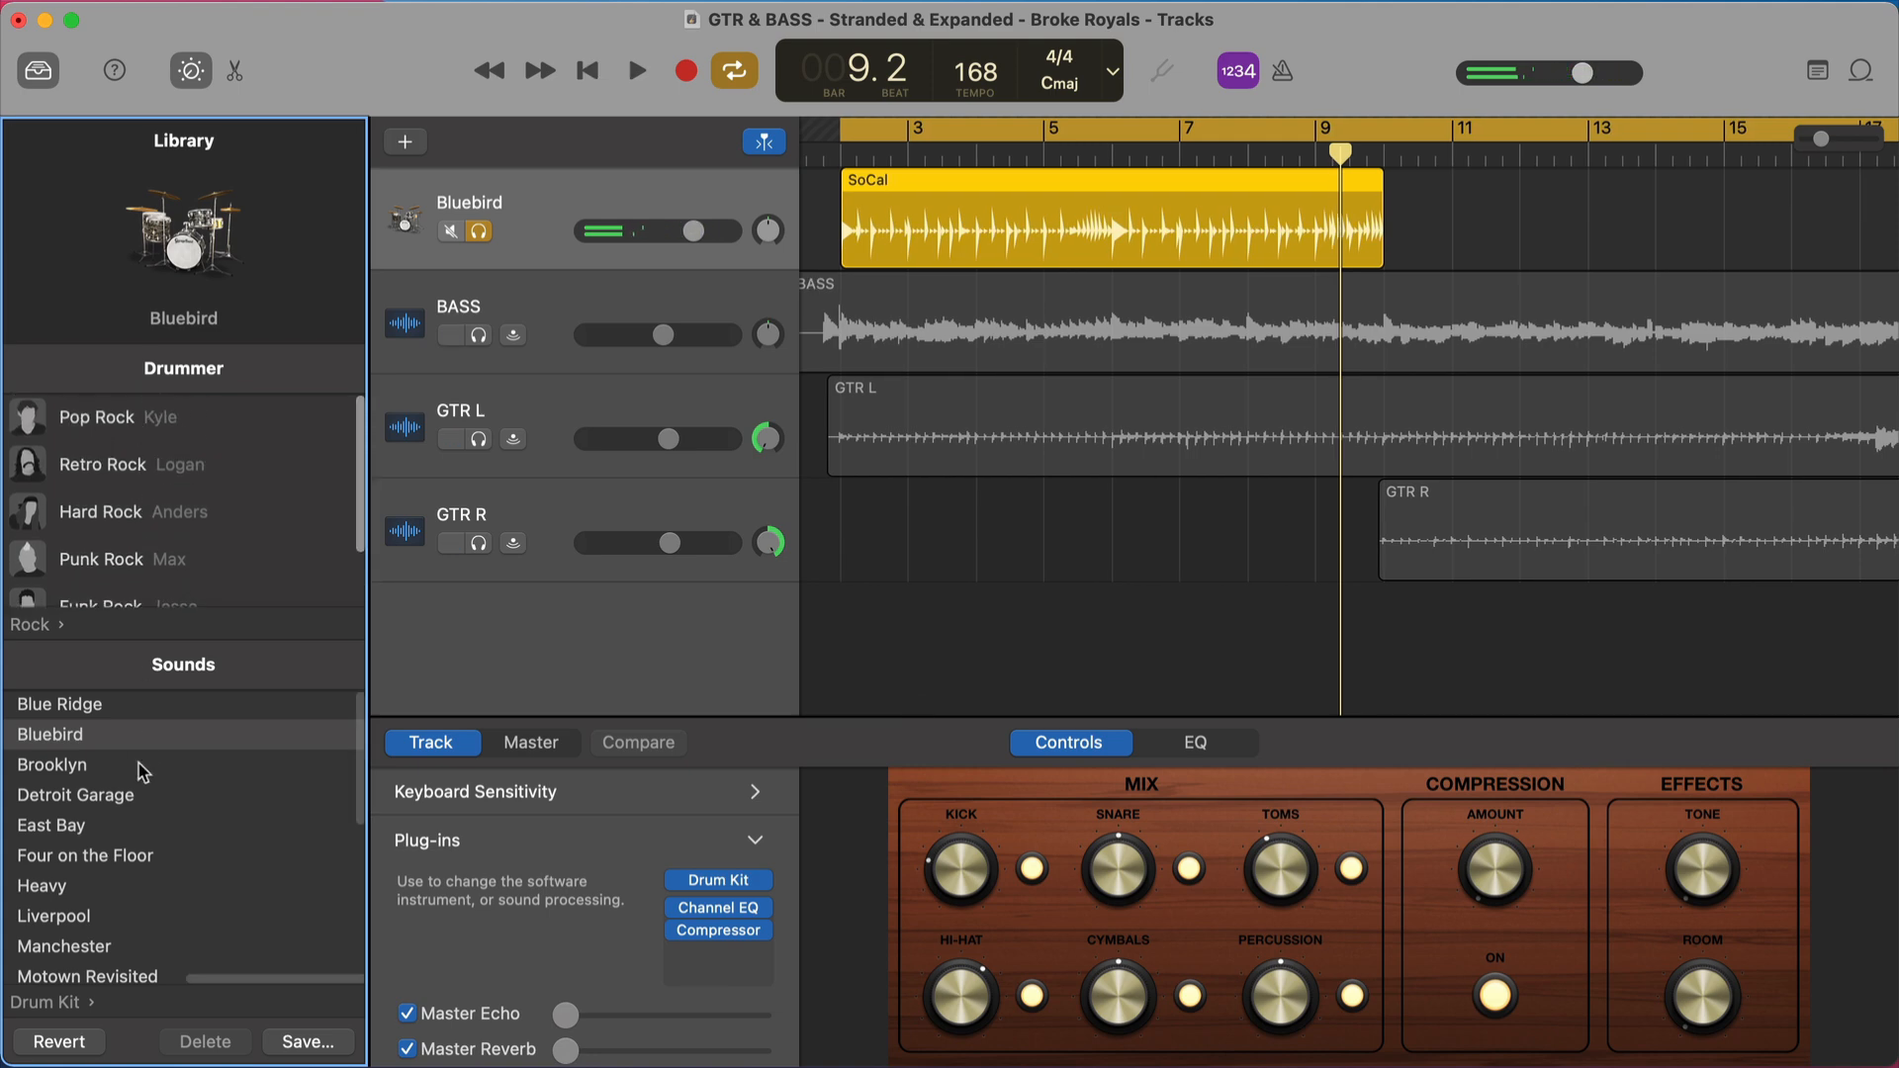
pyautogui.scroll(-3)
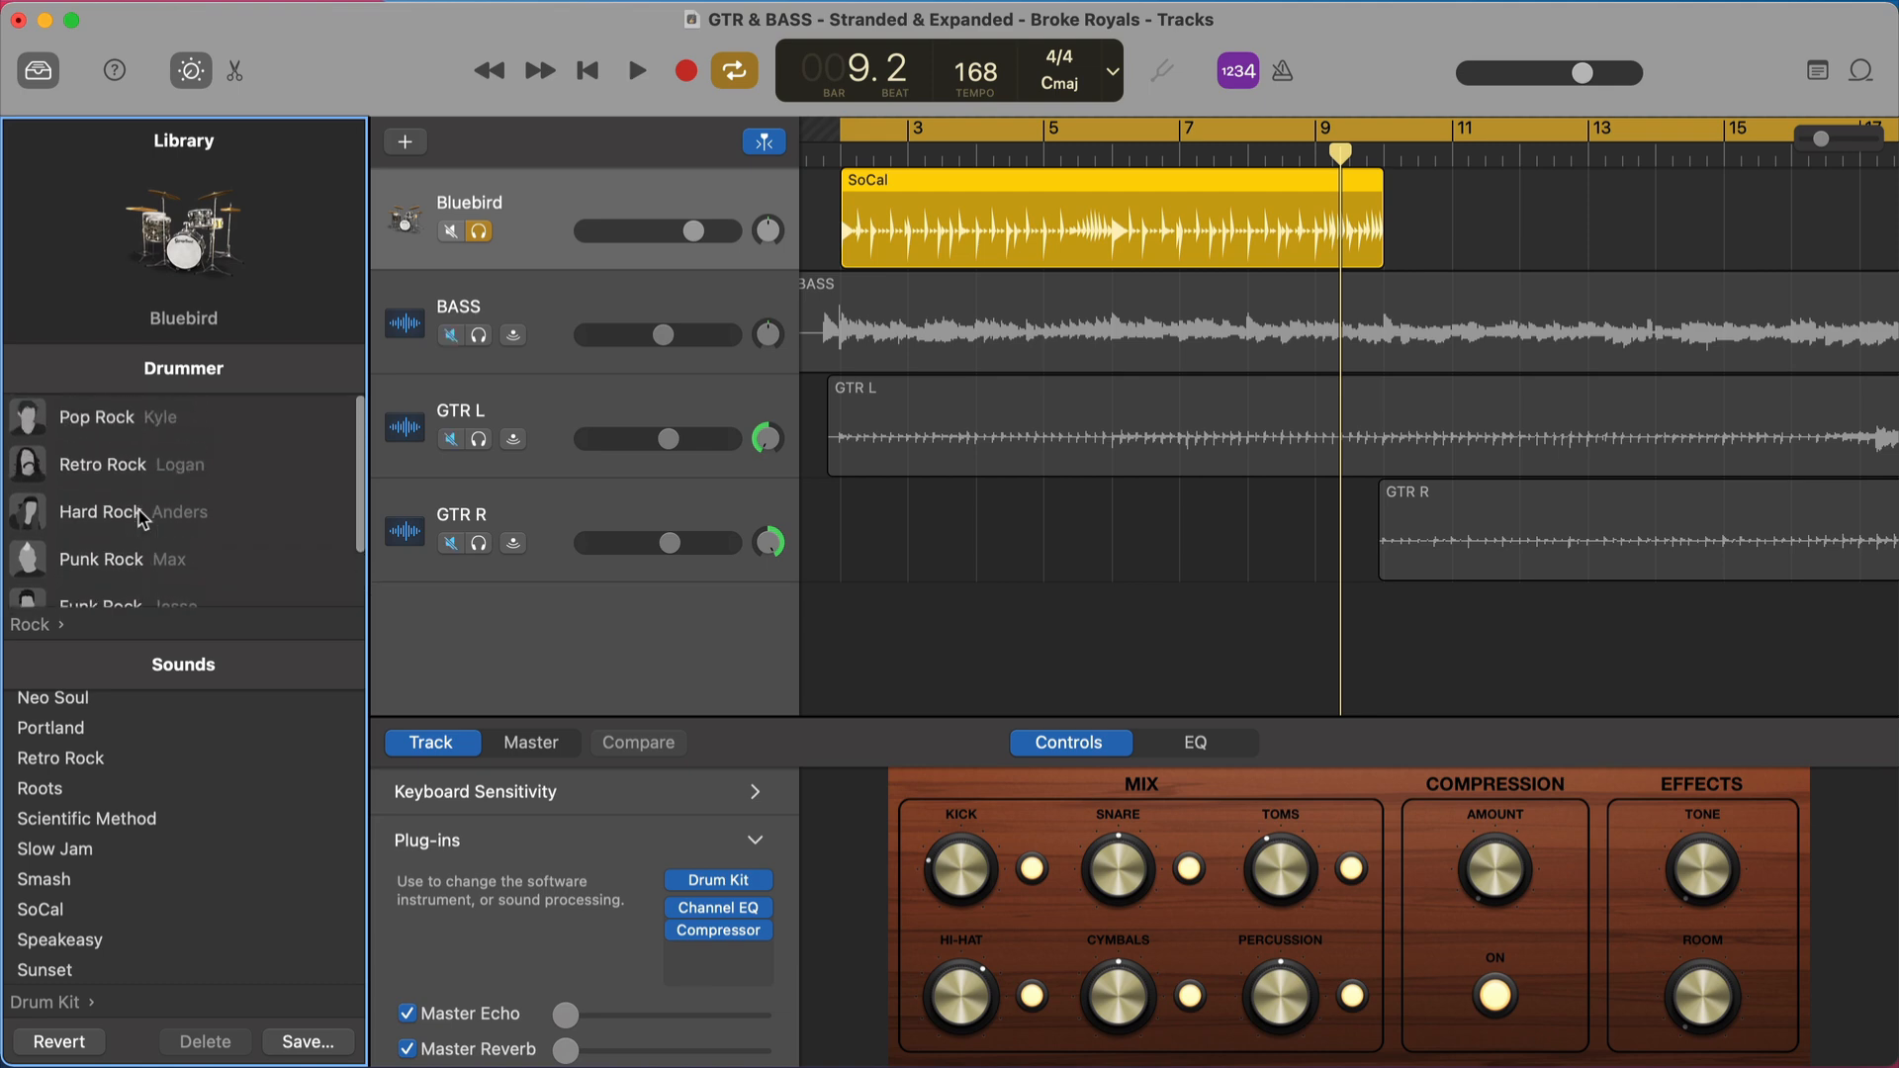
pyautogui.scroll(-3)
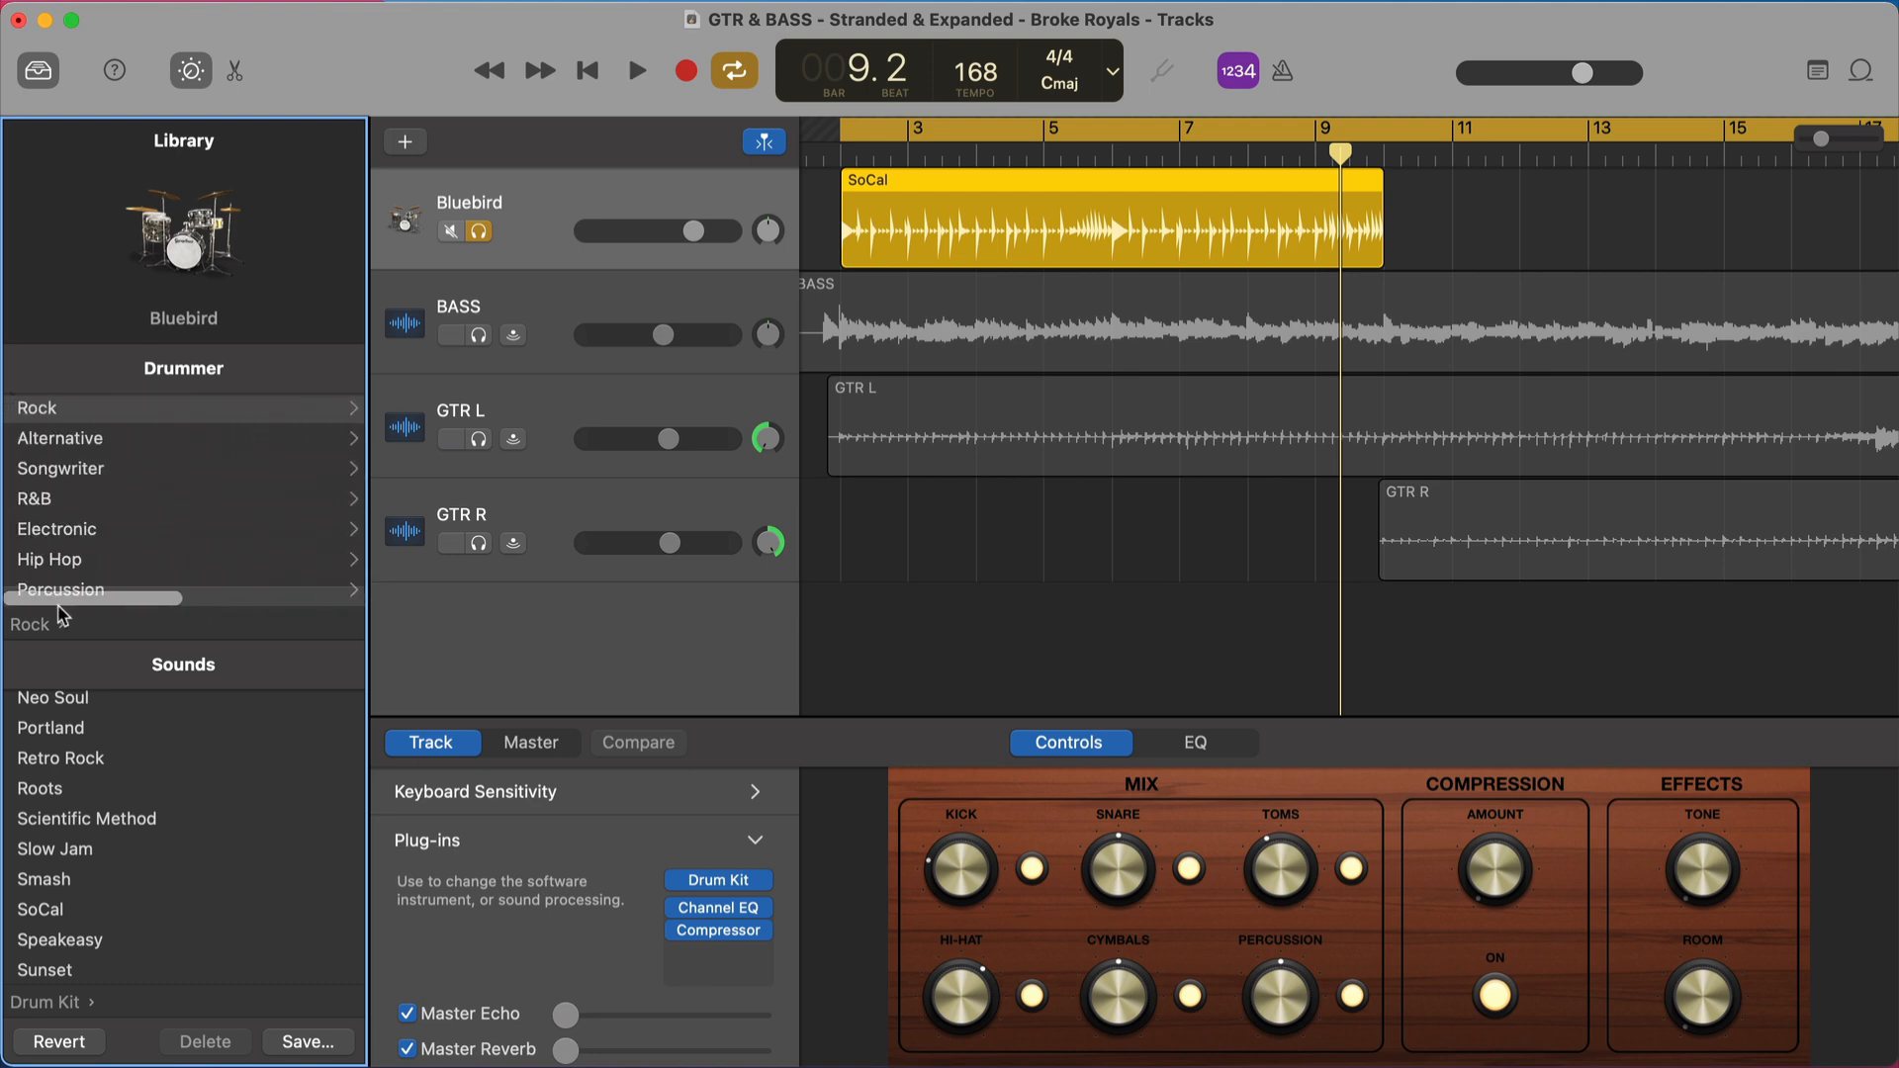
# - Choose the Alternative genre's Indie Disco drummer with the Motown Revisited kit, then unsolo the track
pyautogui.click(61, 439)
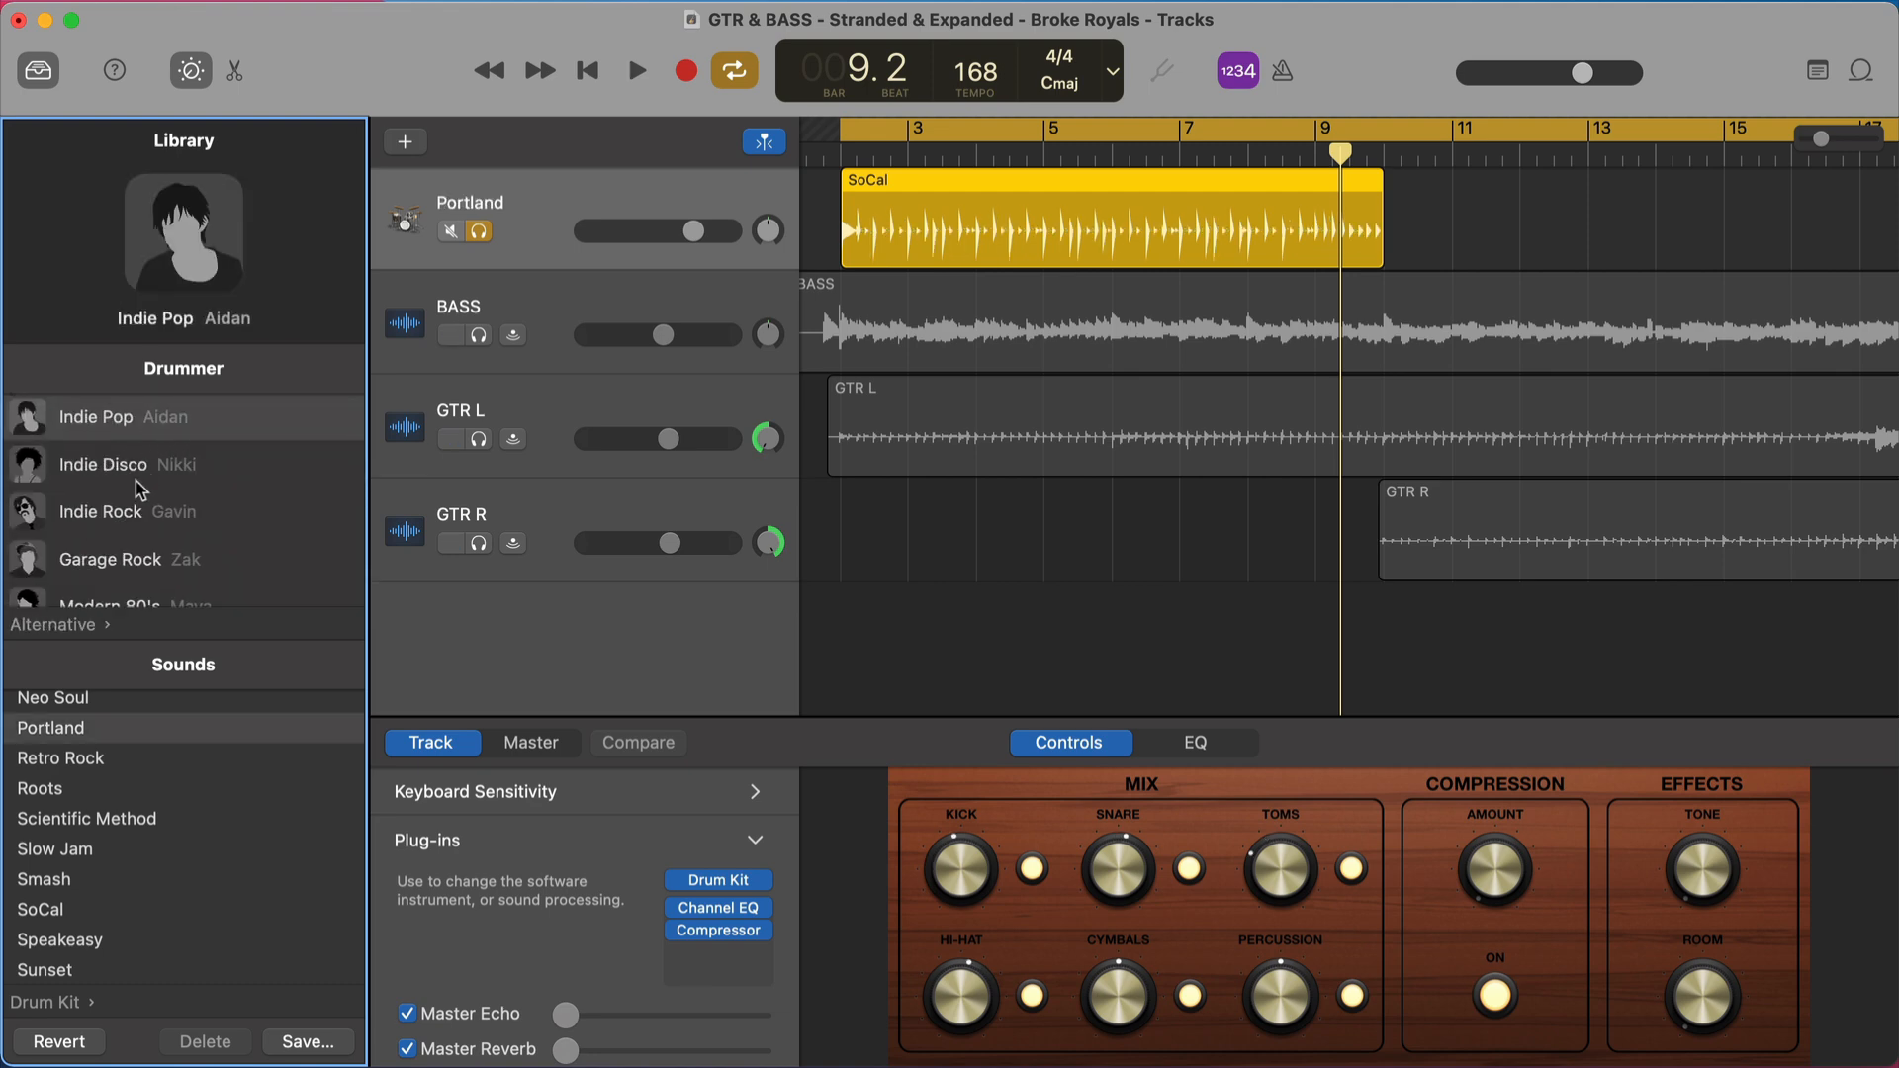
pyautogui.click(635, 71)
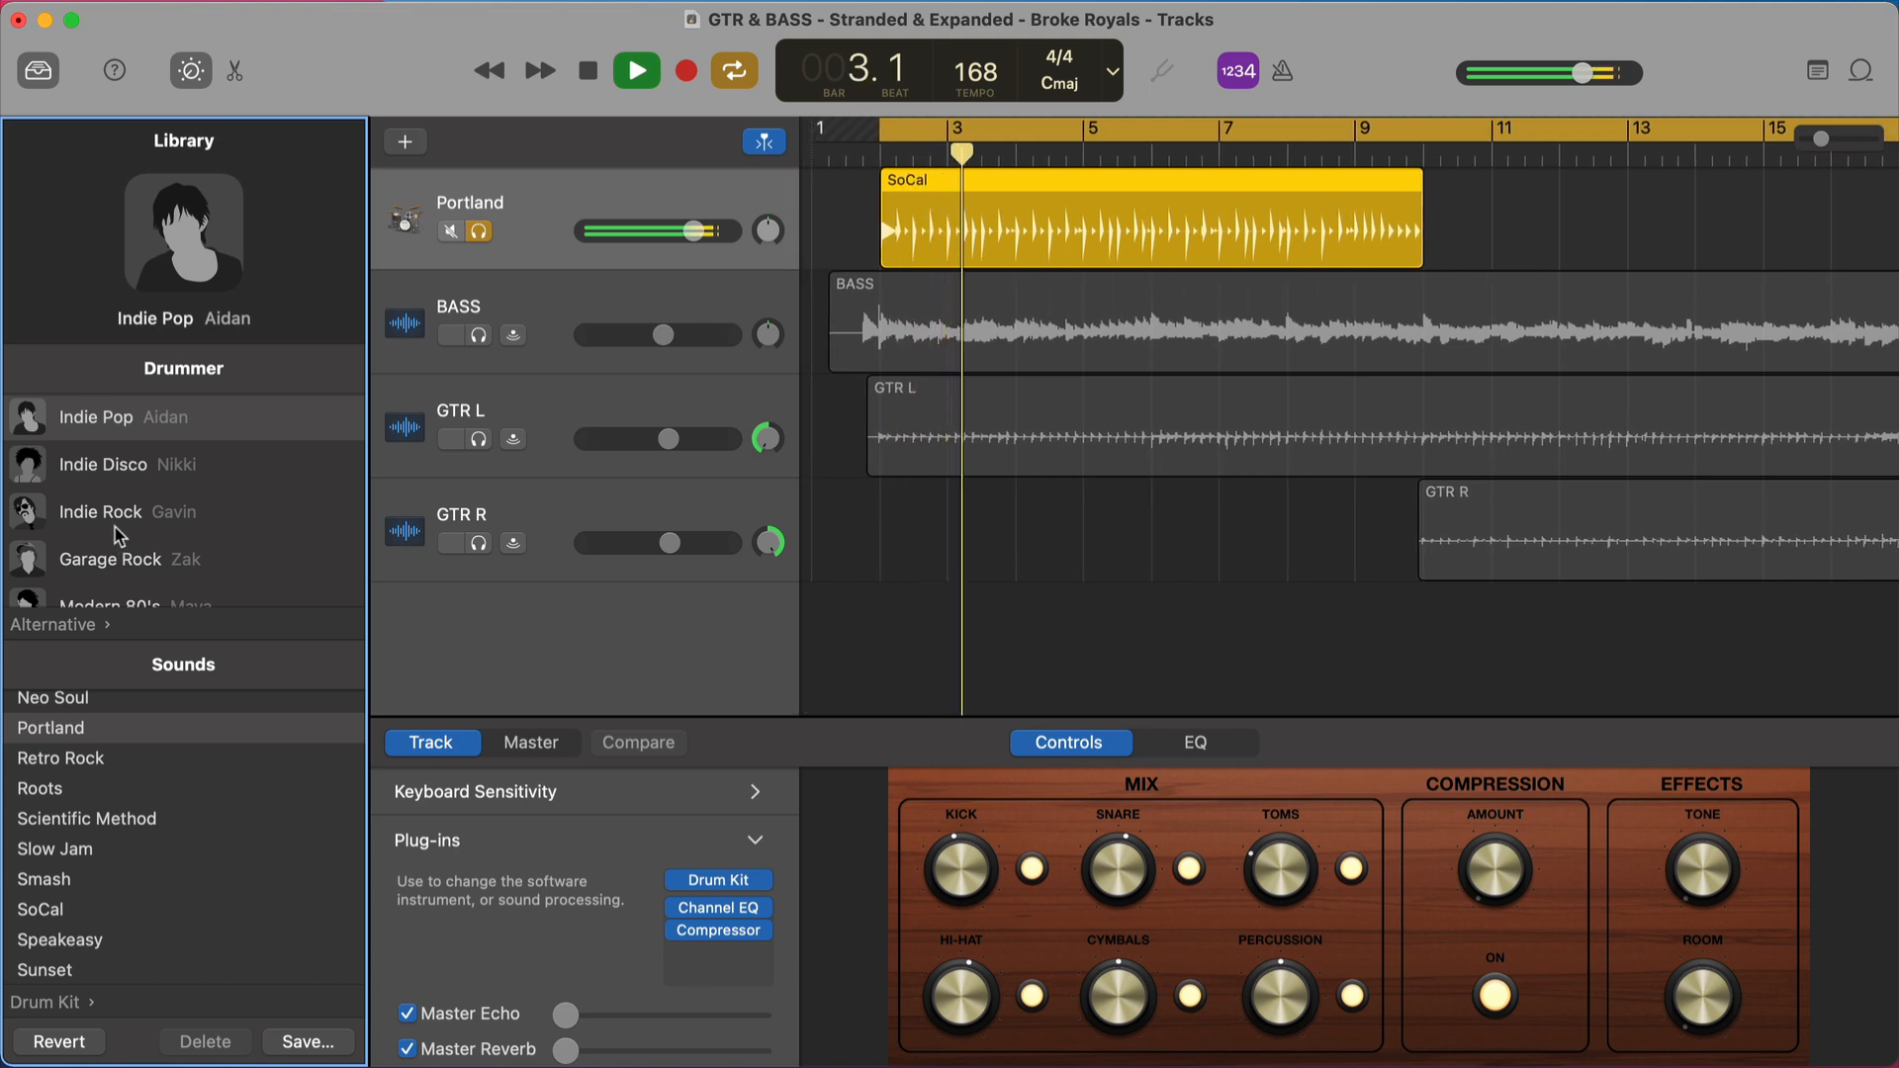
pyautogui.click(104, 462)
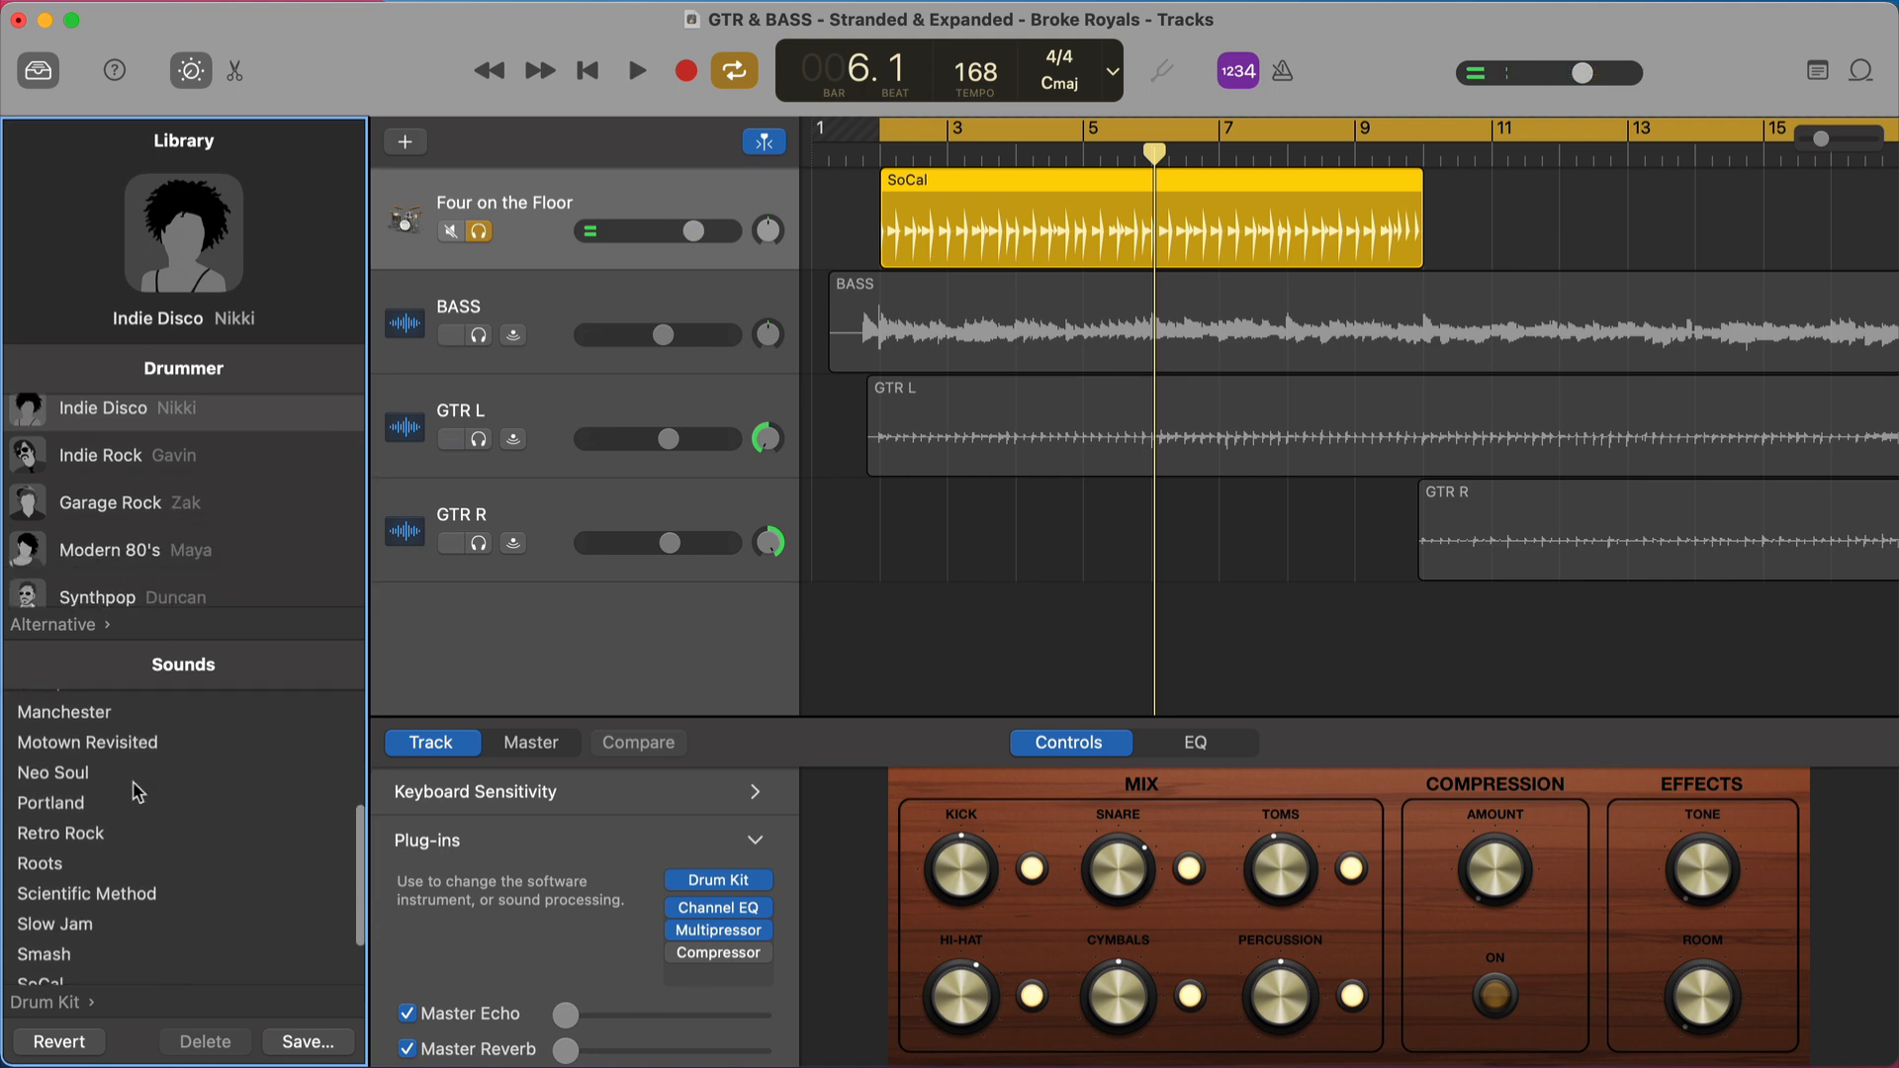
pyautogui.scroll(3)
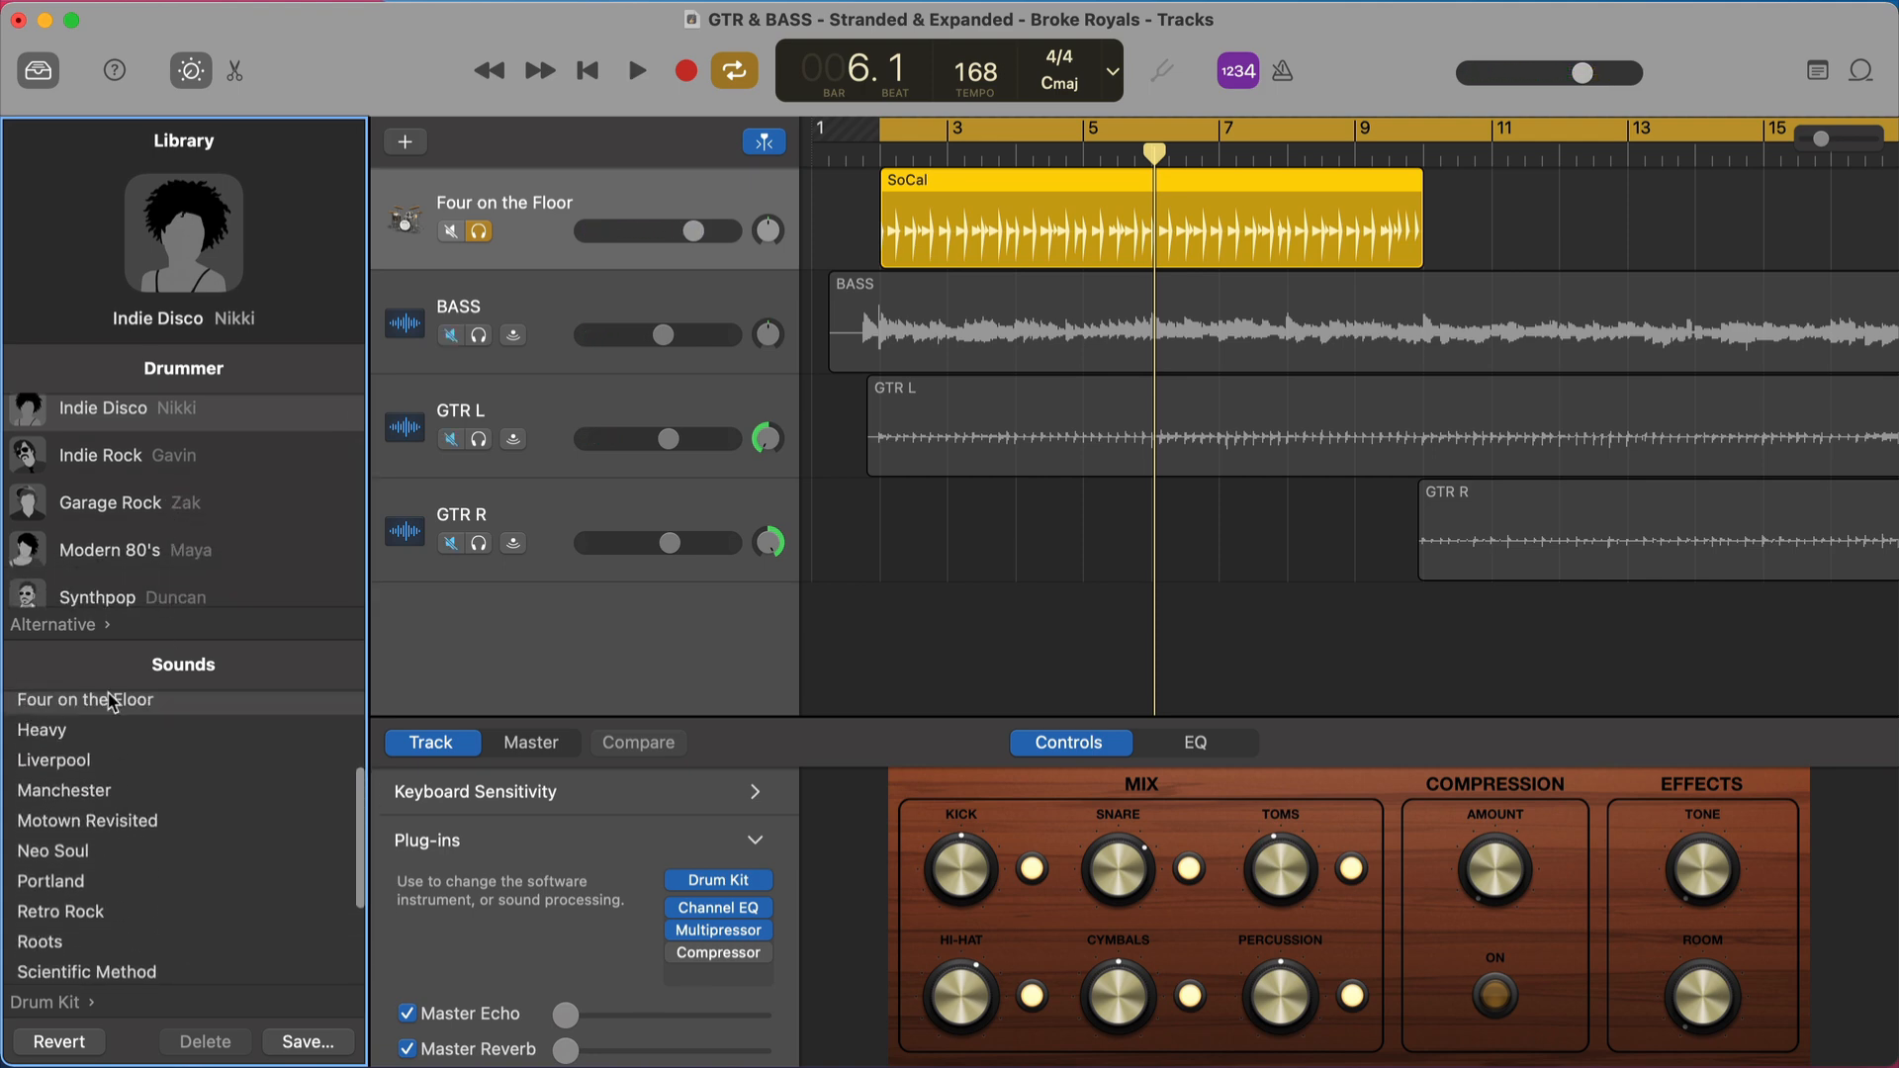
pyautogui.click(85, 818)
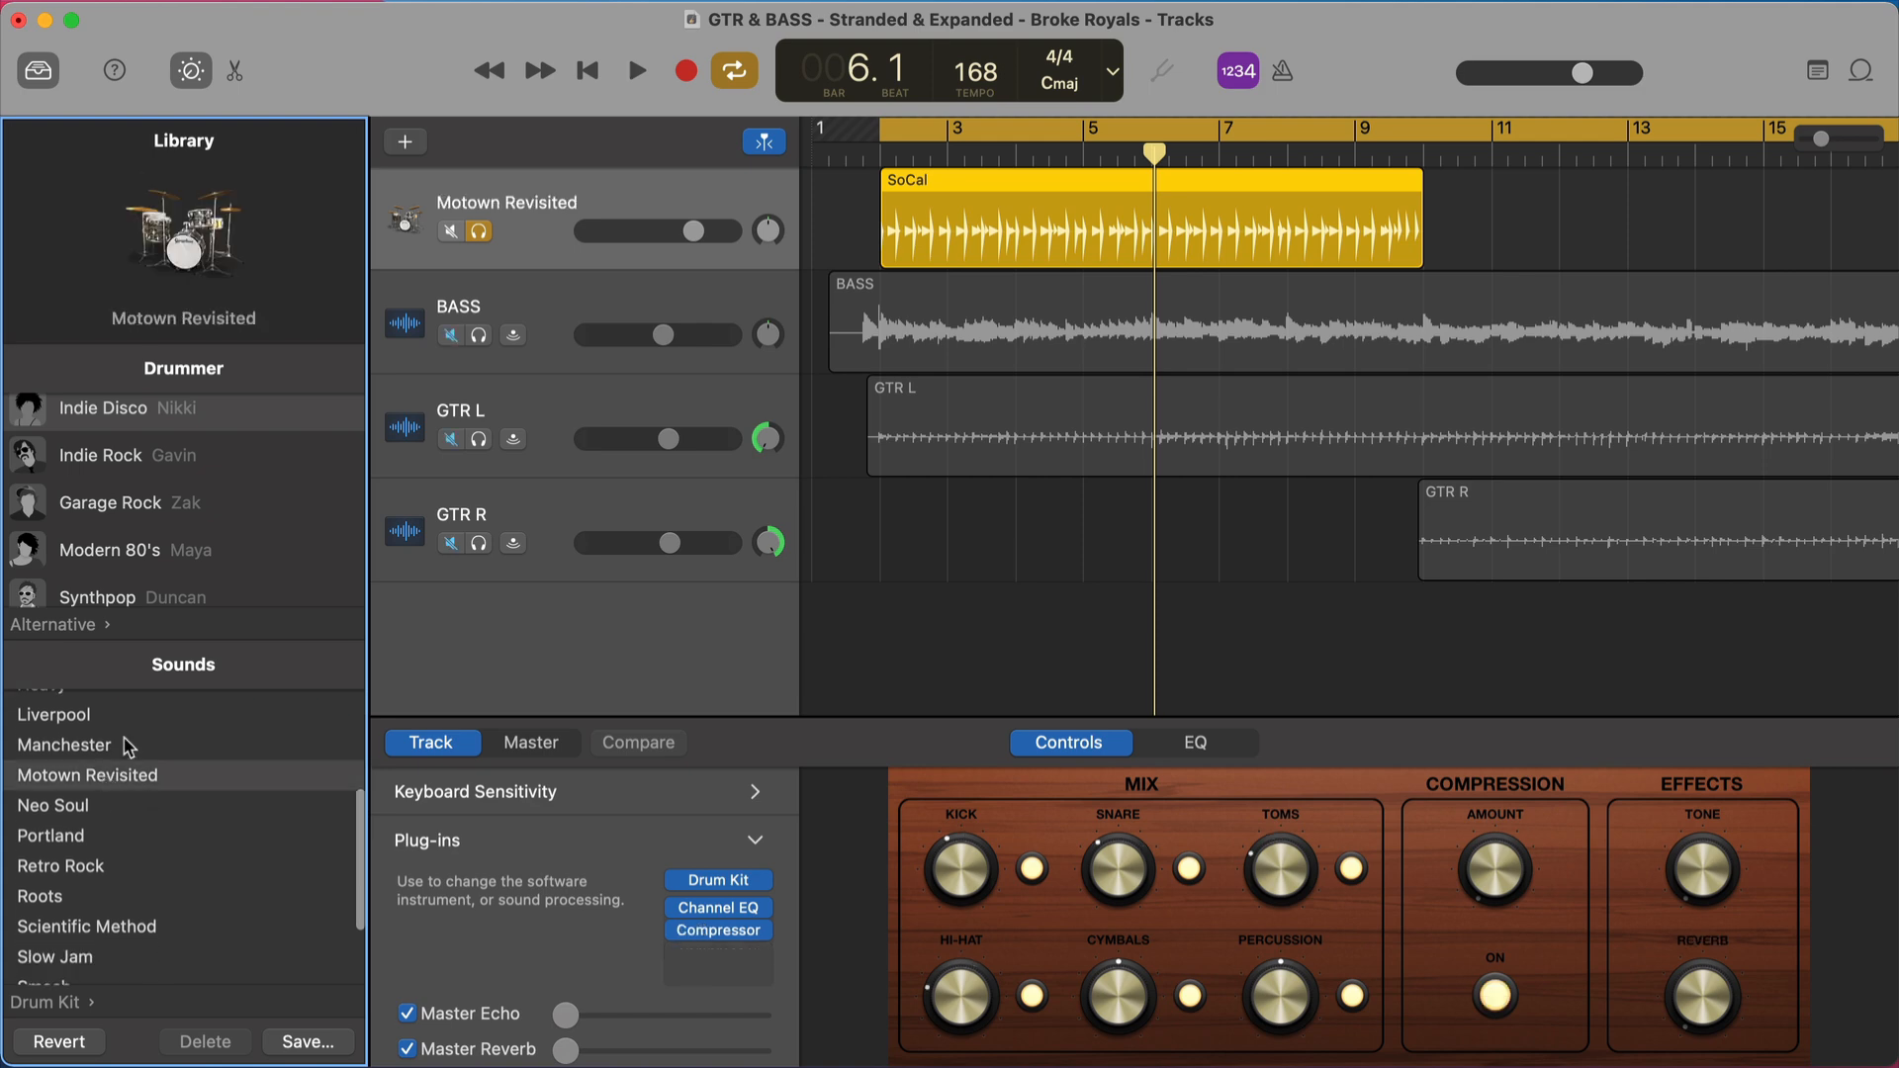
pyautogui.click(635, 71)
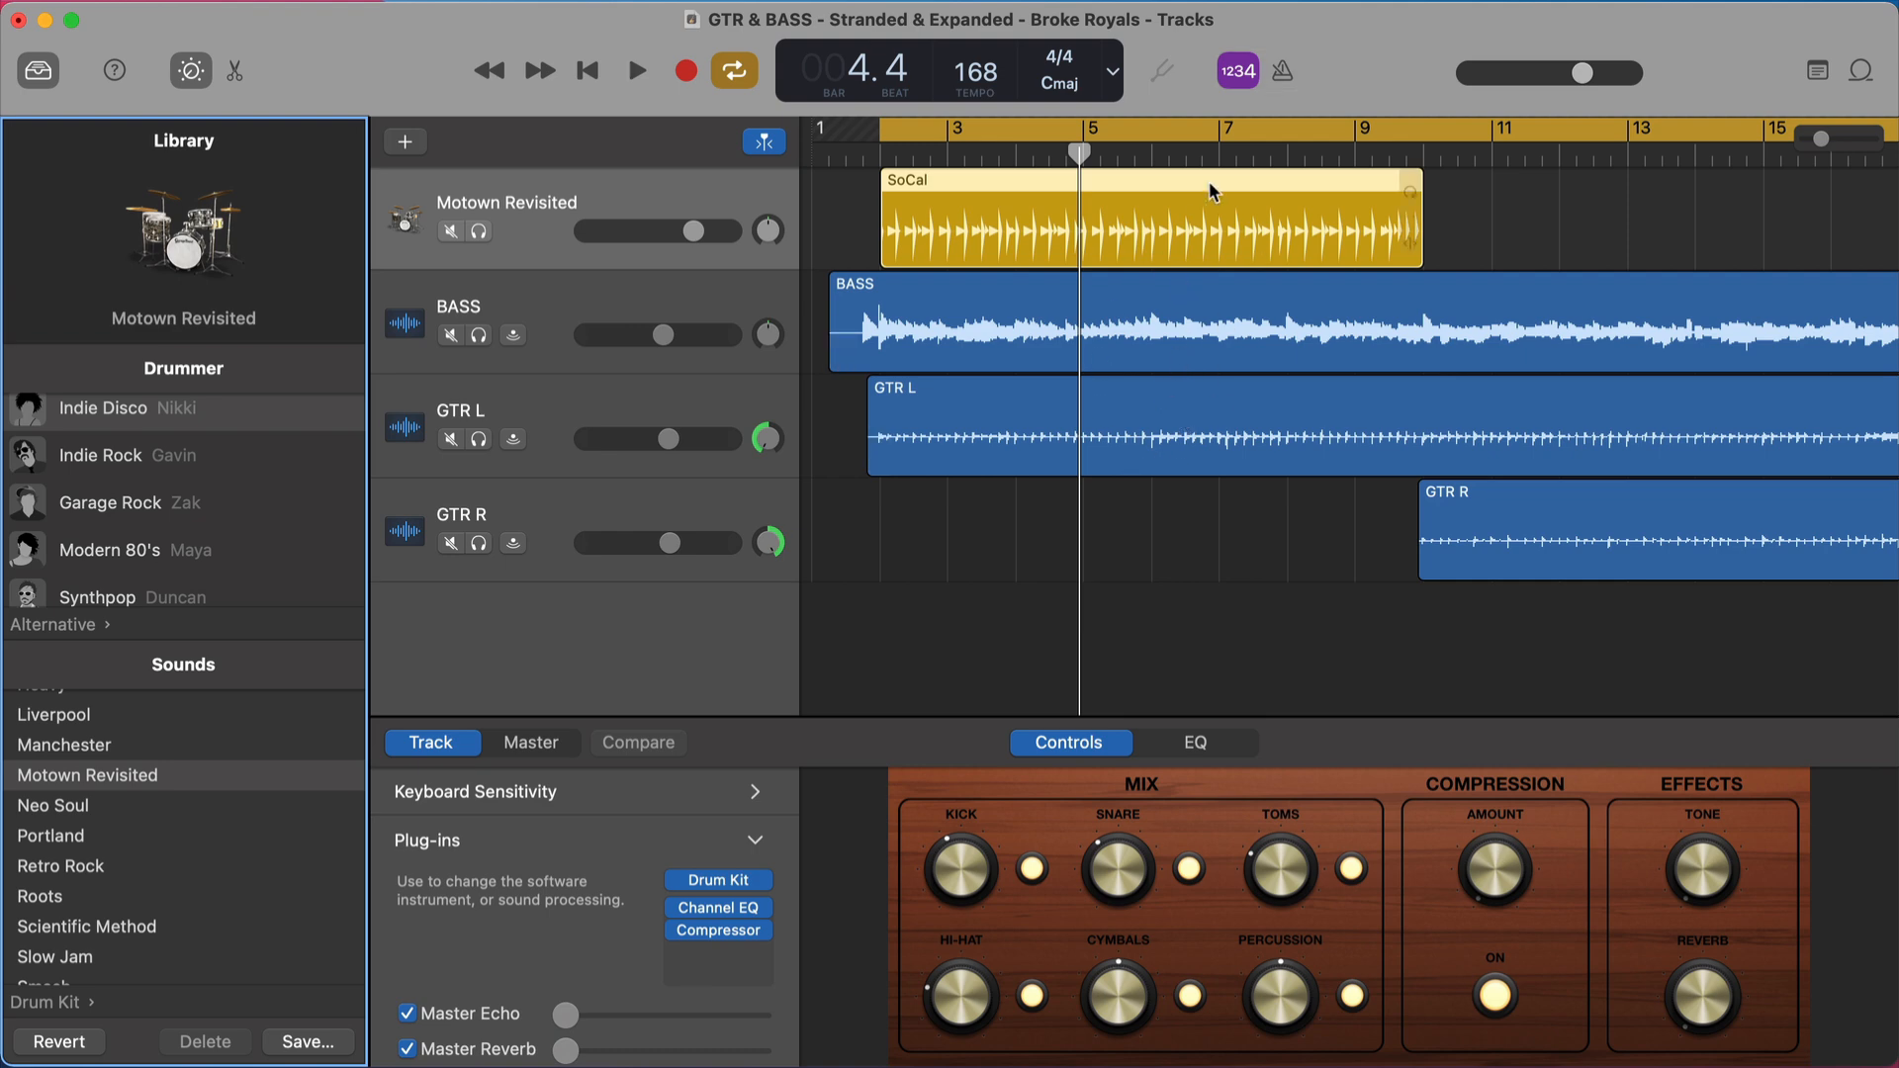
pyautogui.click(1279, 71)
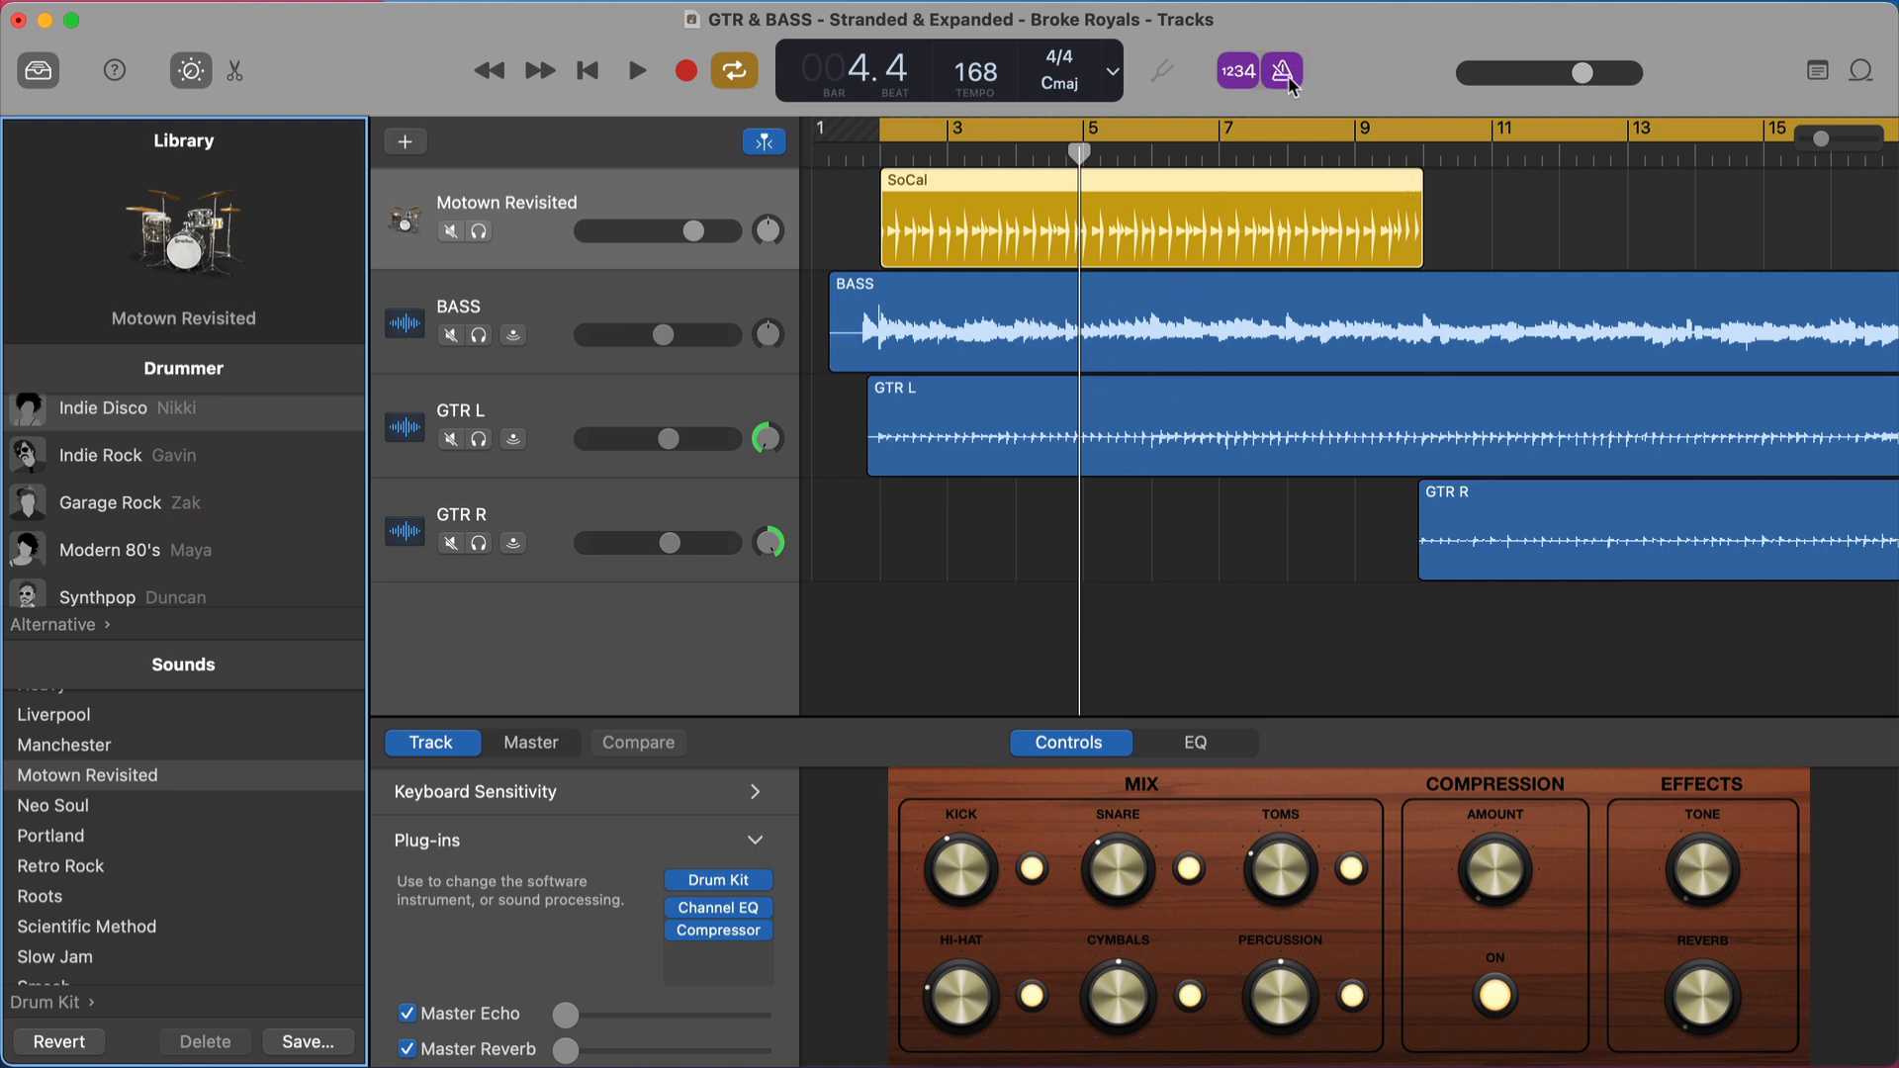
pyautogui.click(1281, 71)
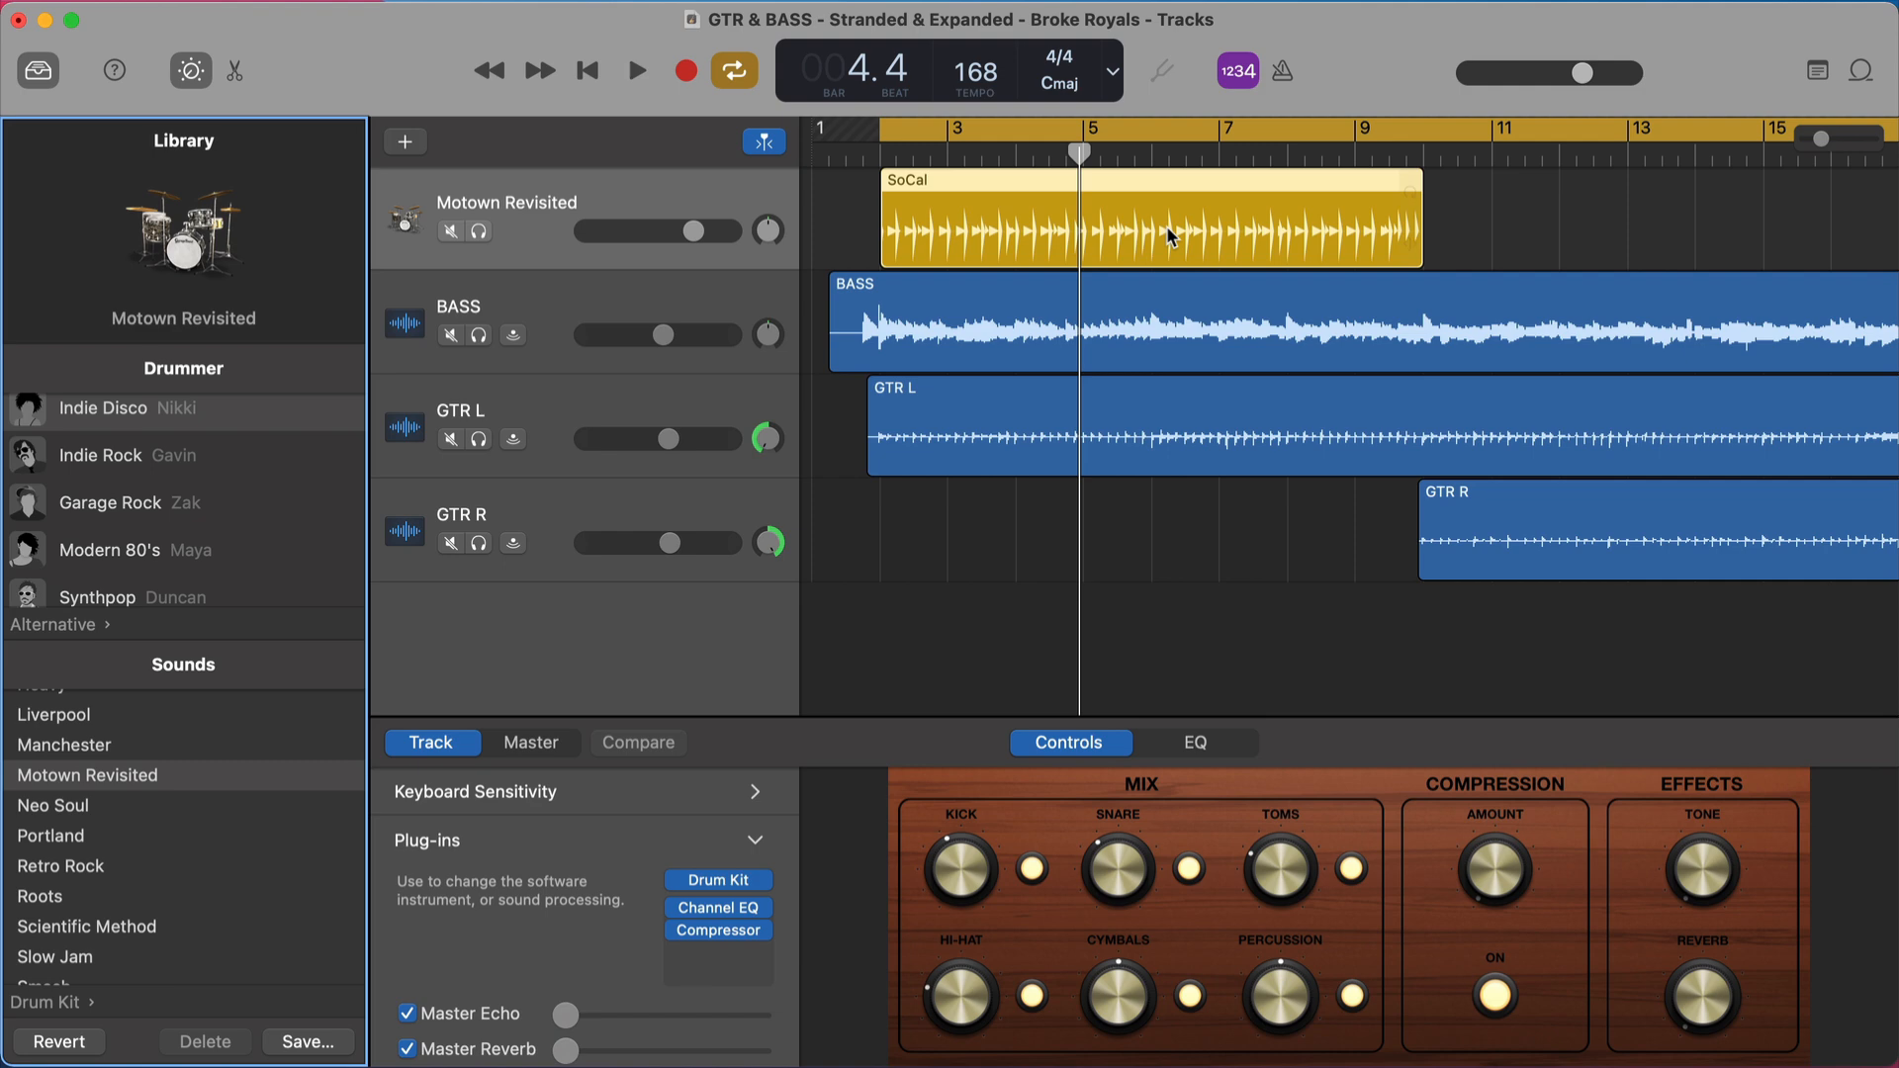
pyautogui.moveTo(1159, 346)
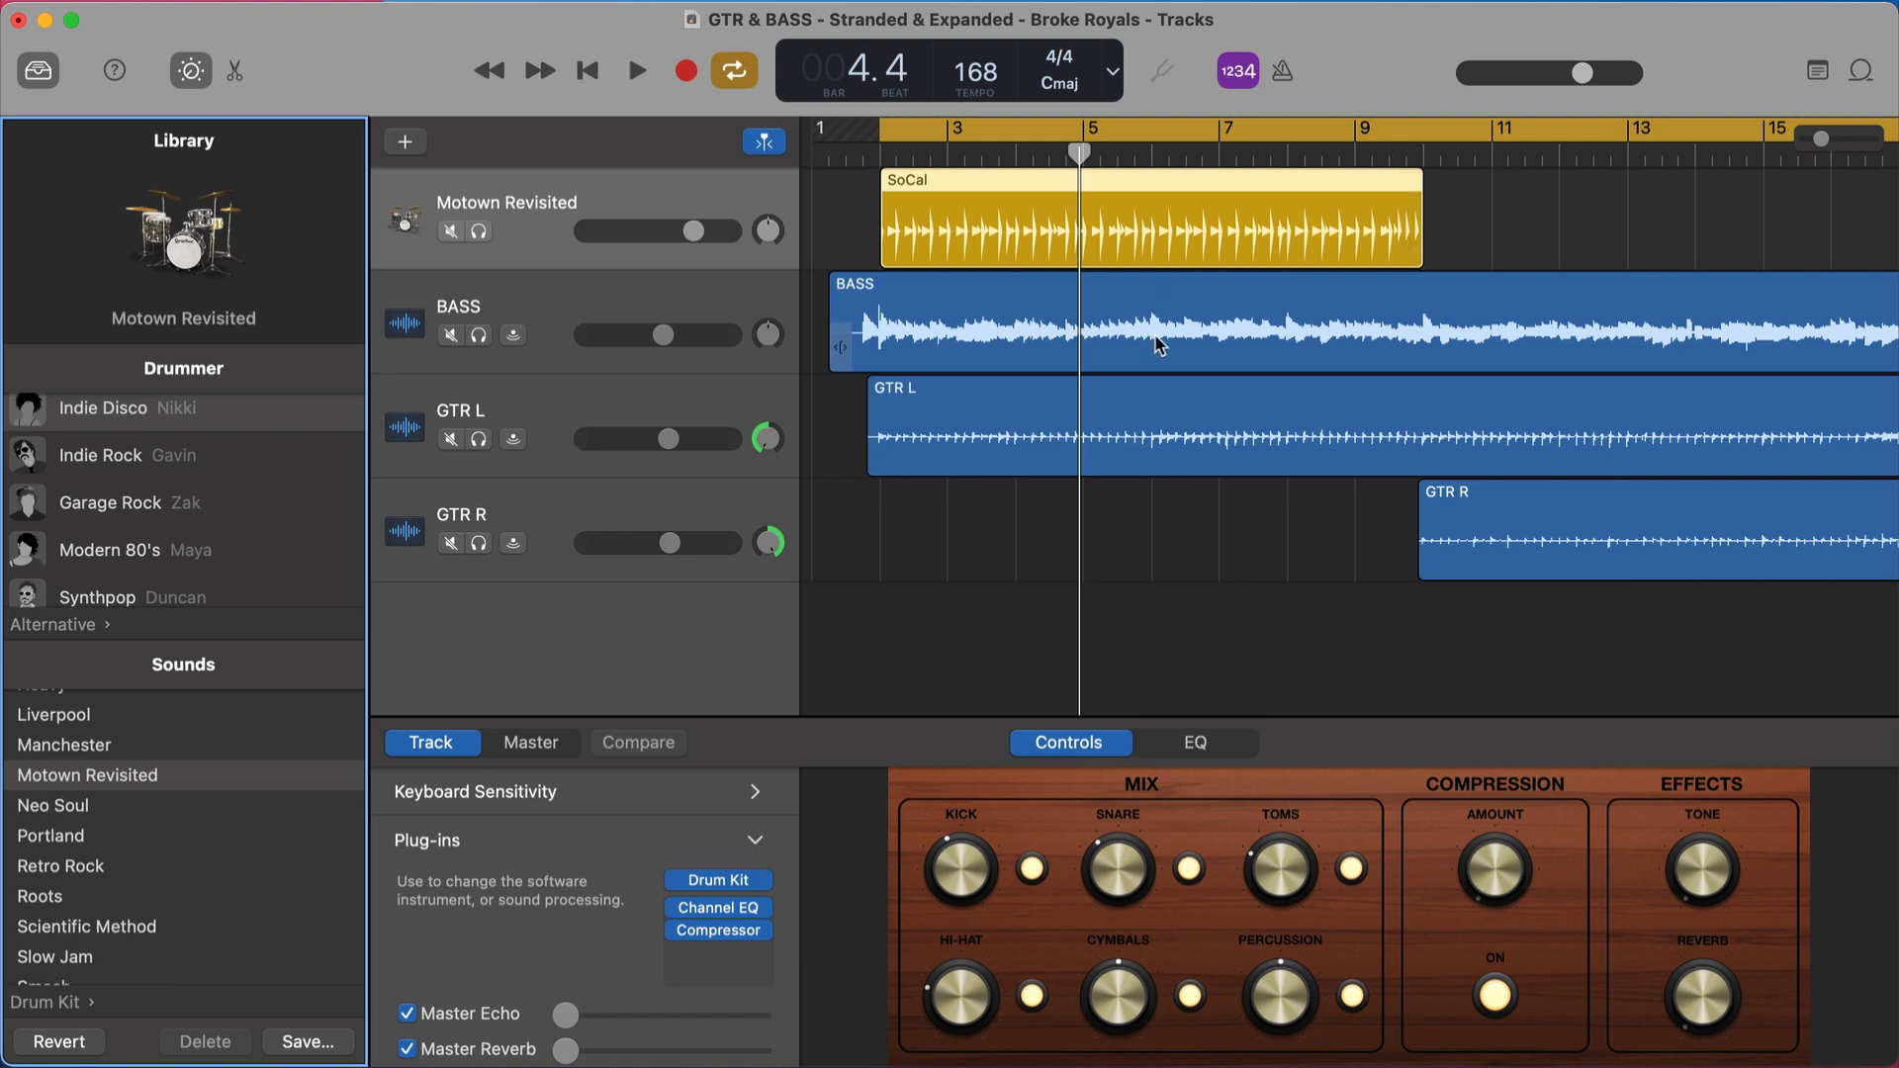
pyautogui.moveTo(269, 714)
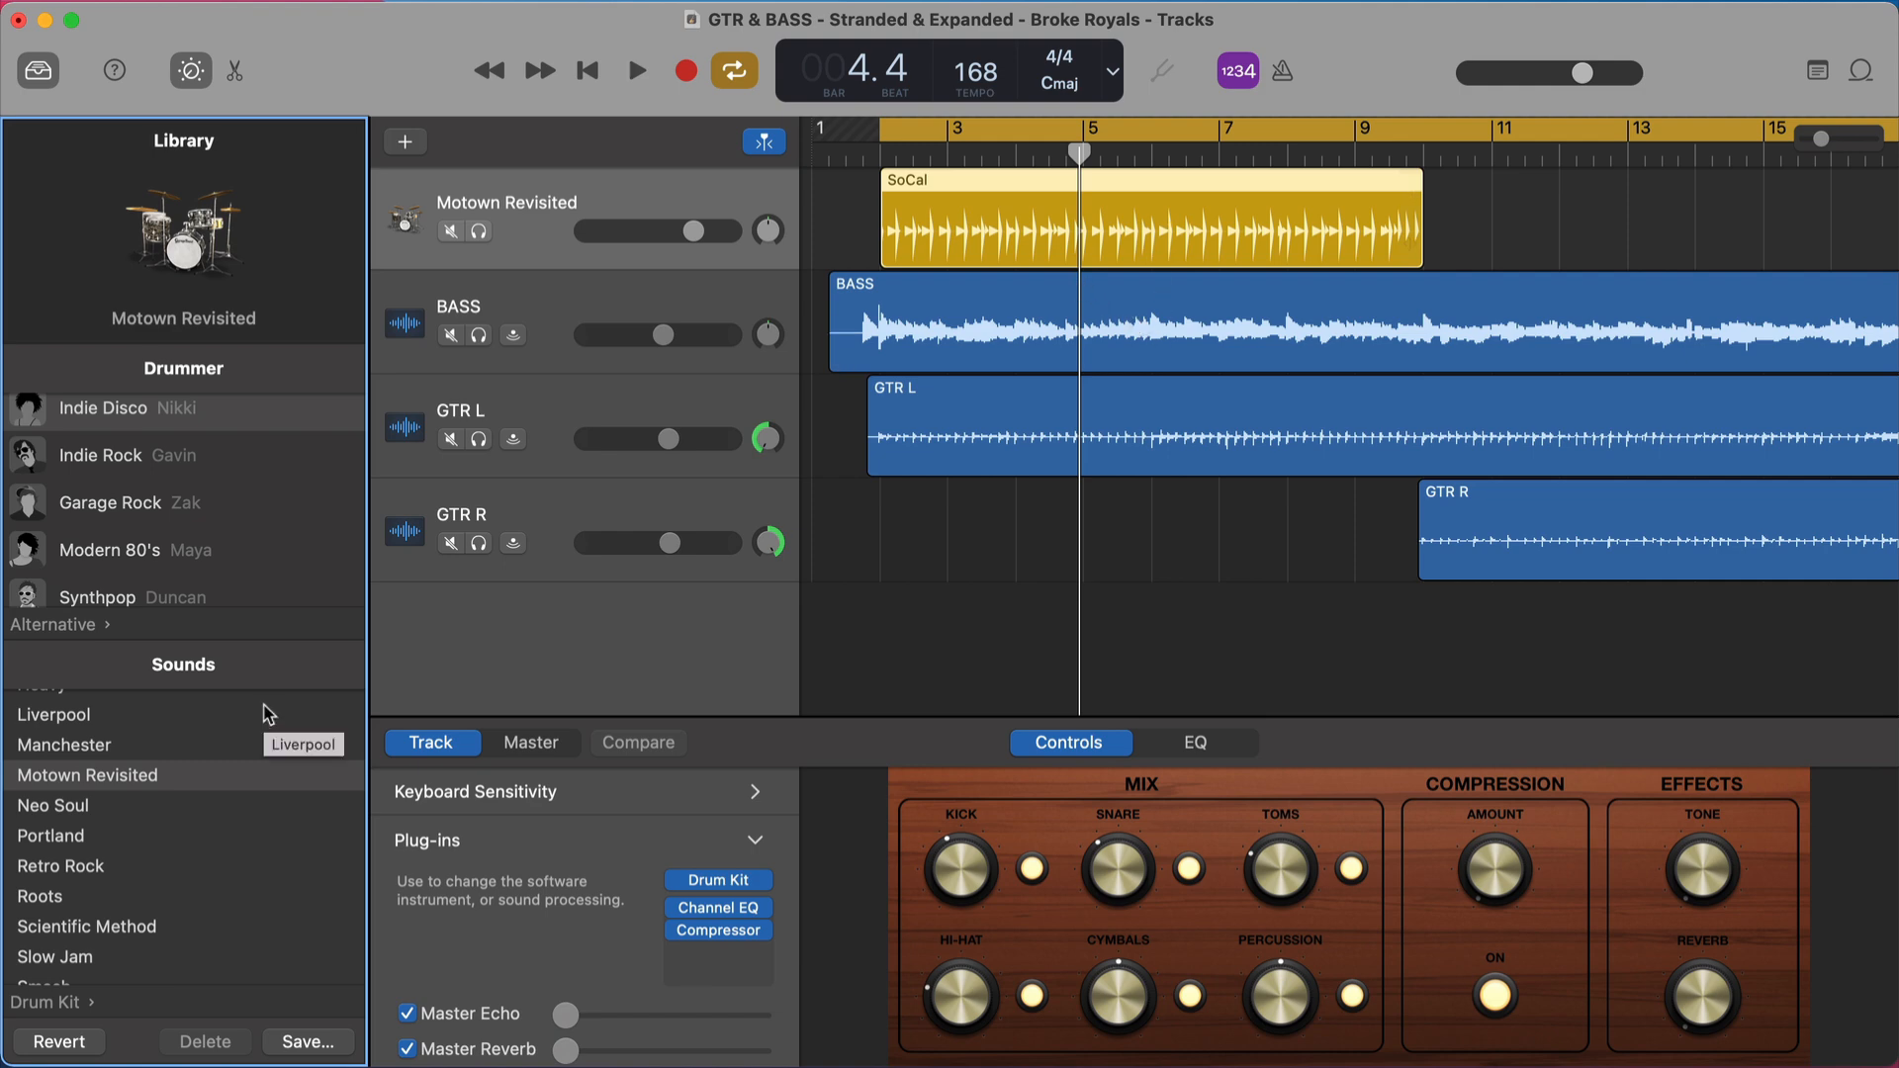
pyautogui.moveTo(997, 265)
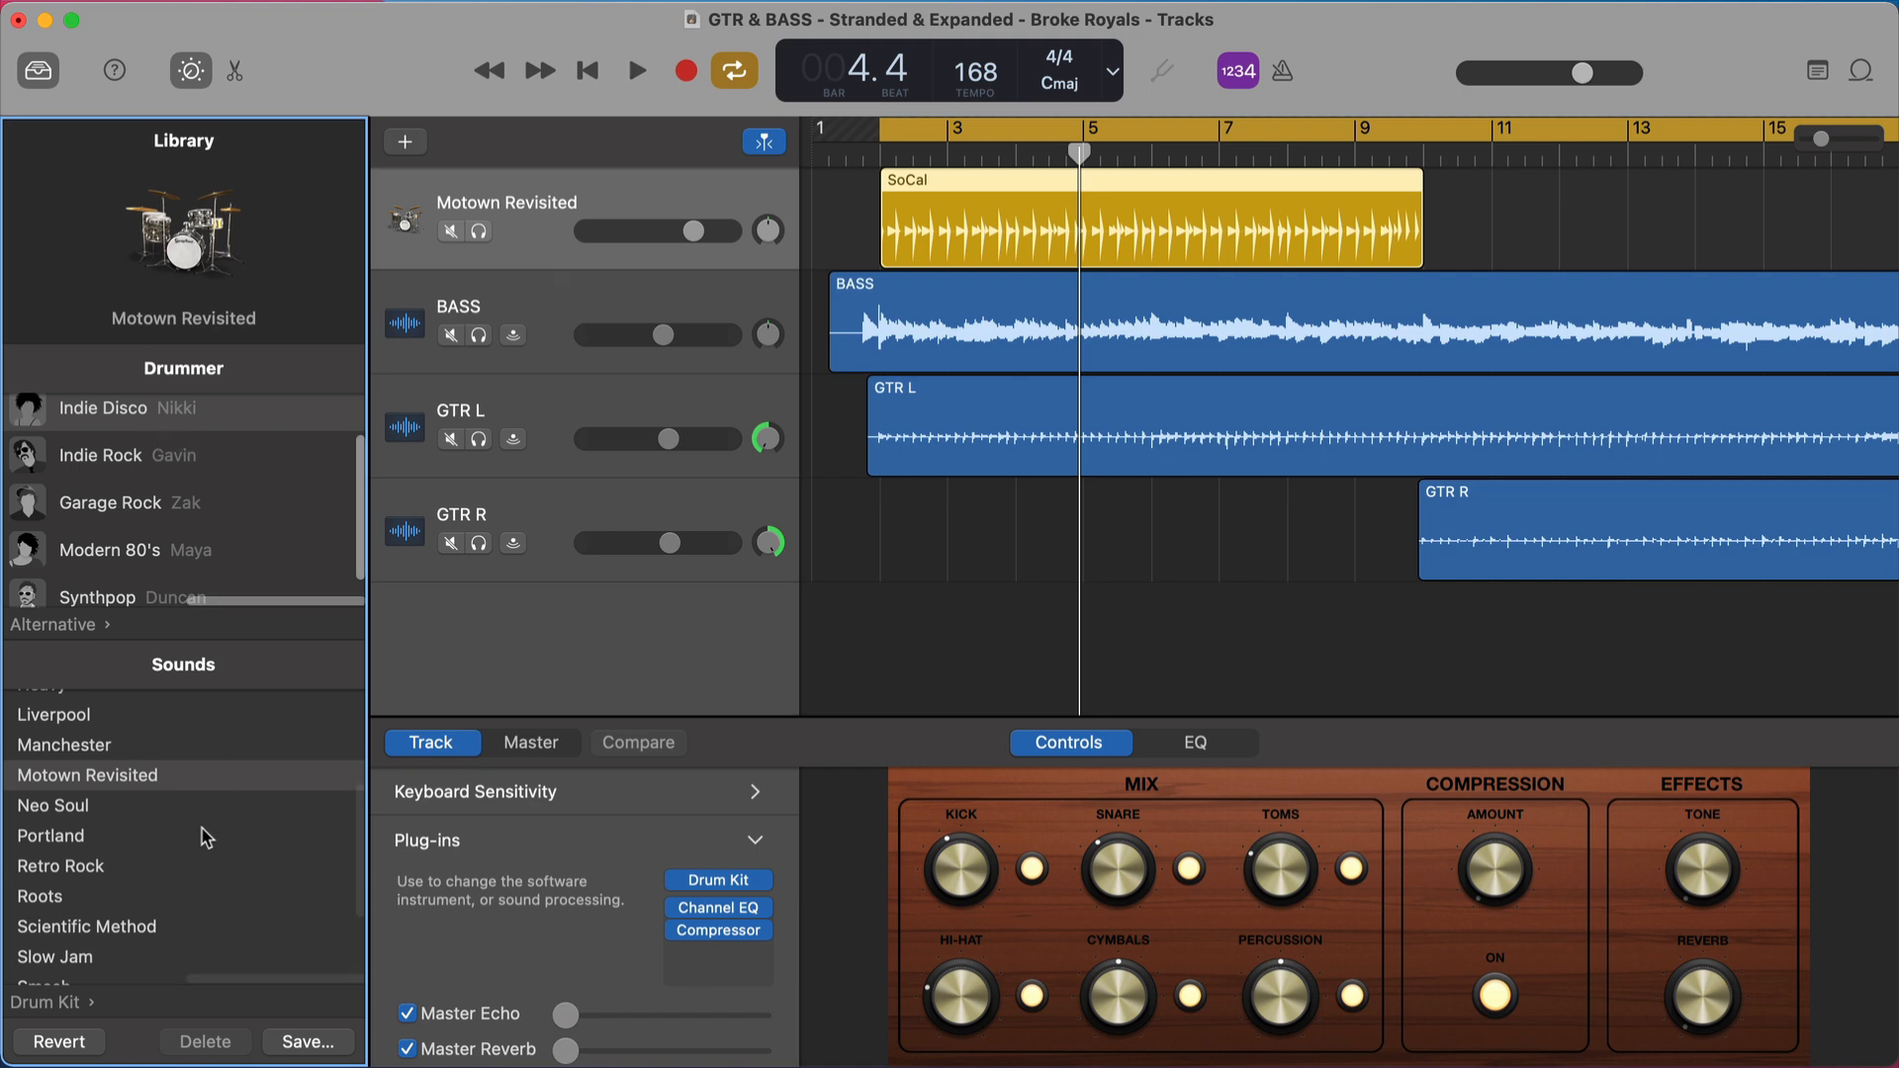
pyautogui.moveTo(162, 572)
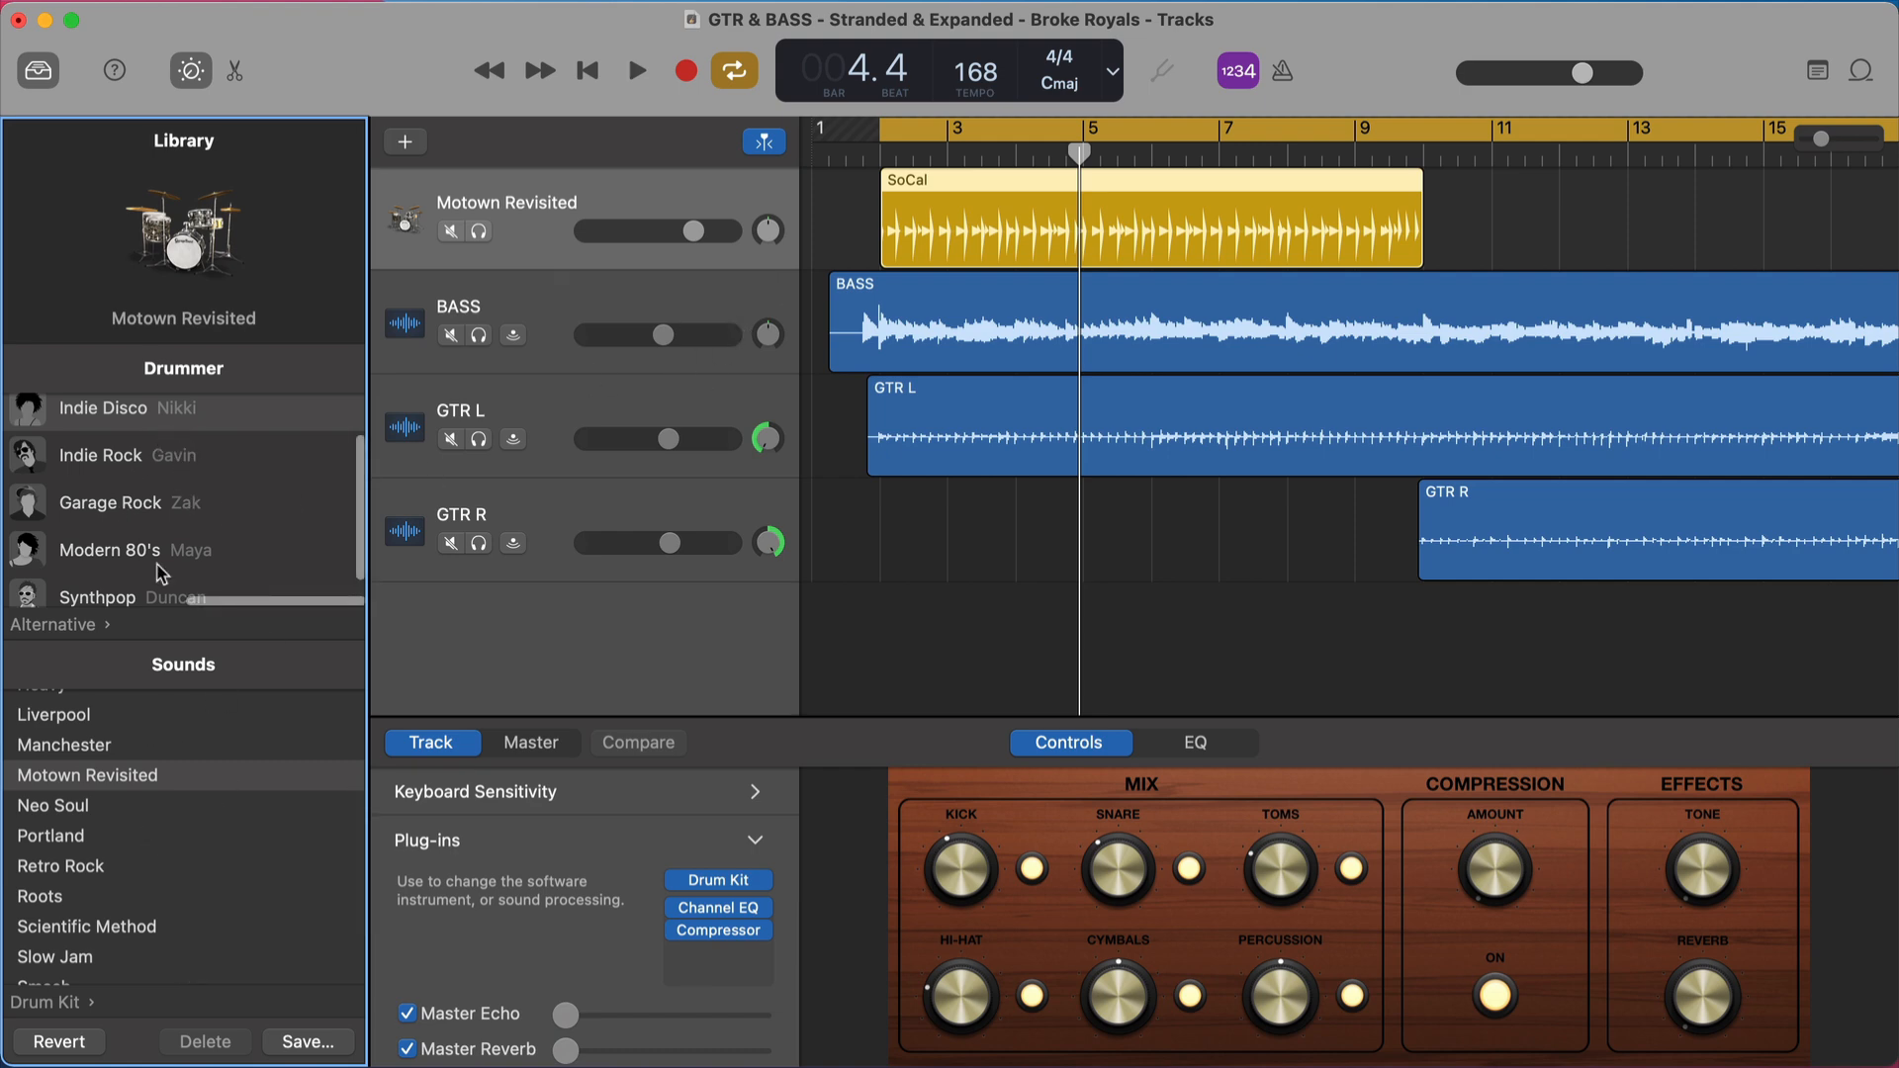
# - Return to the Rock genre's Pop Rock drummer with the SoCal kit and bring up its drummer editor
pyautogui.click(634, 70)
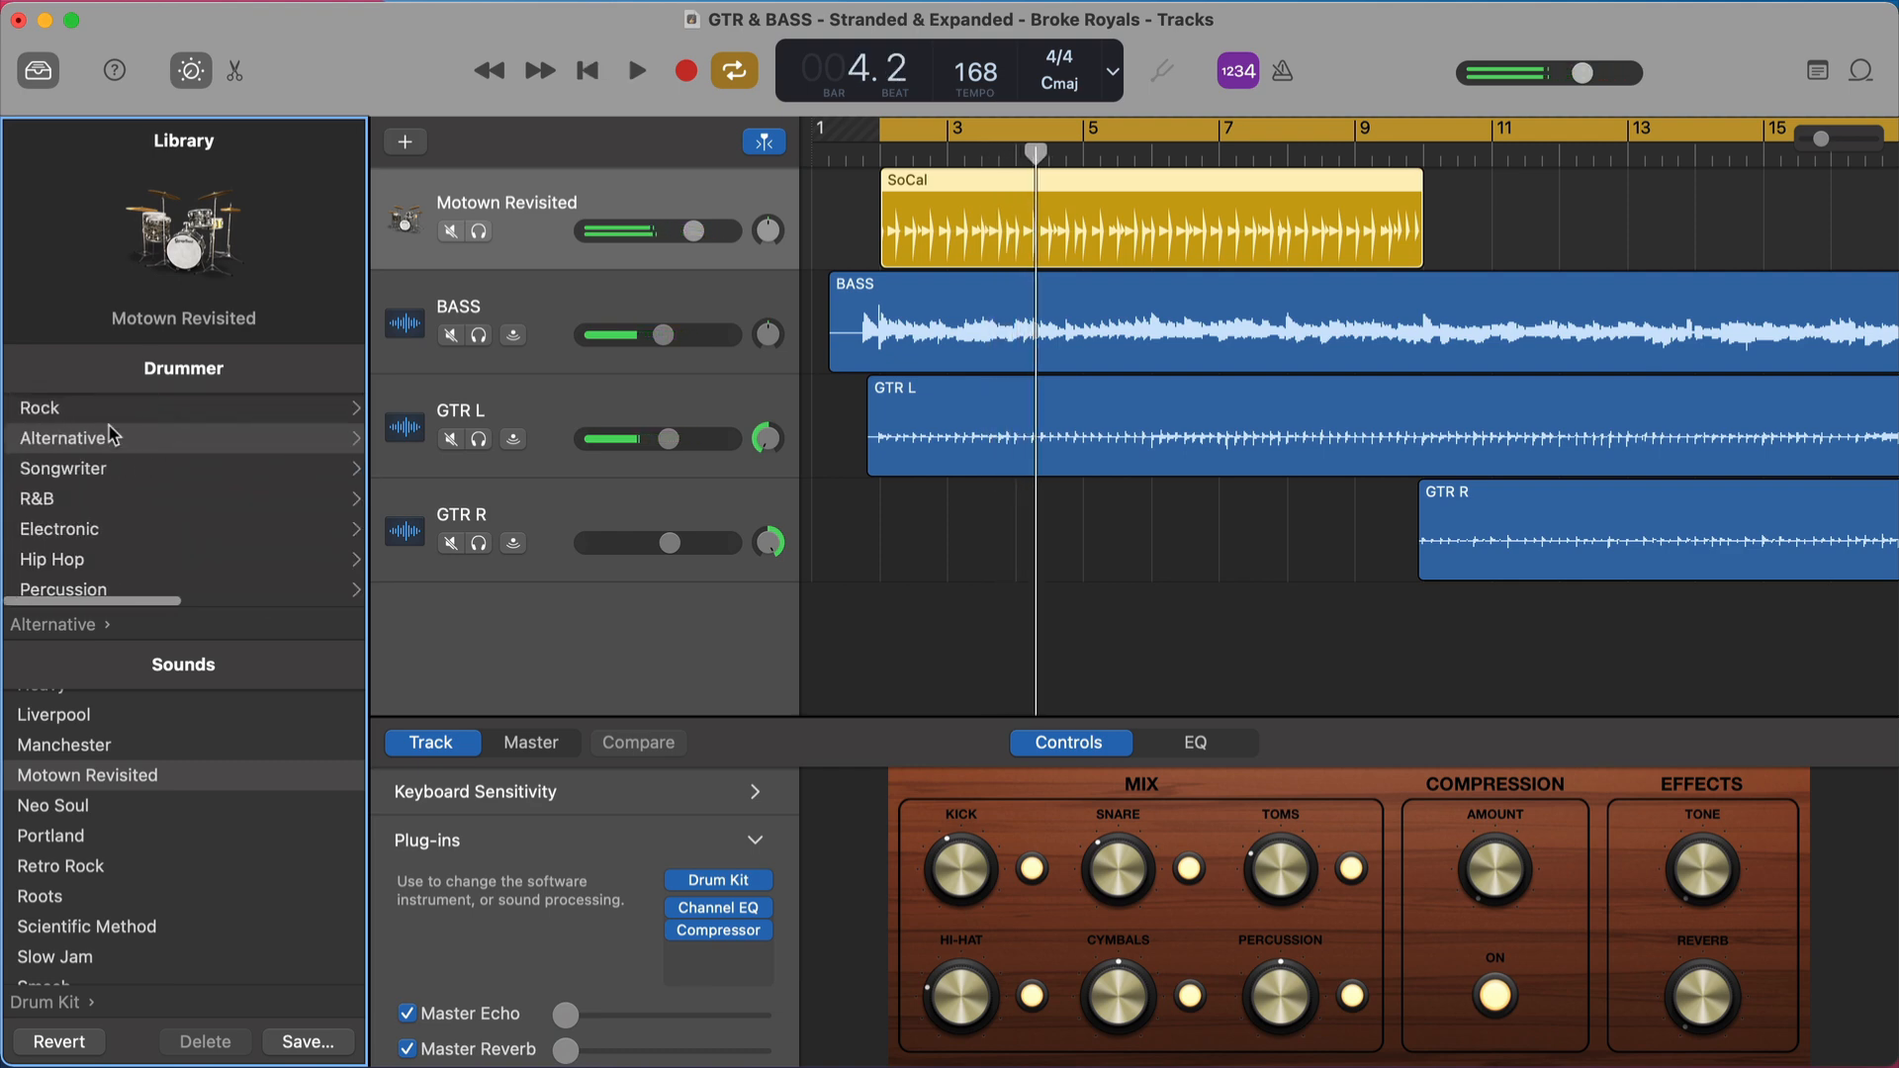
pyautogui.click(40, 407)
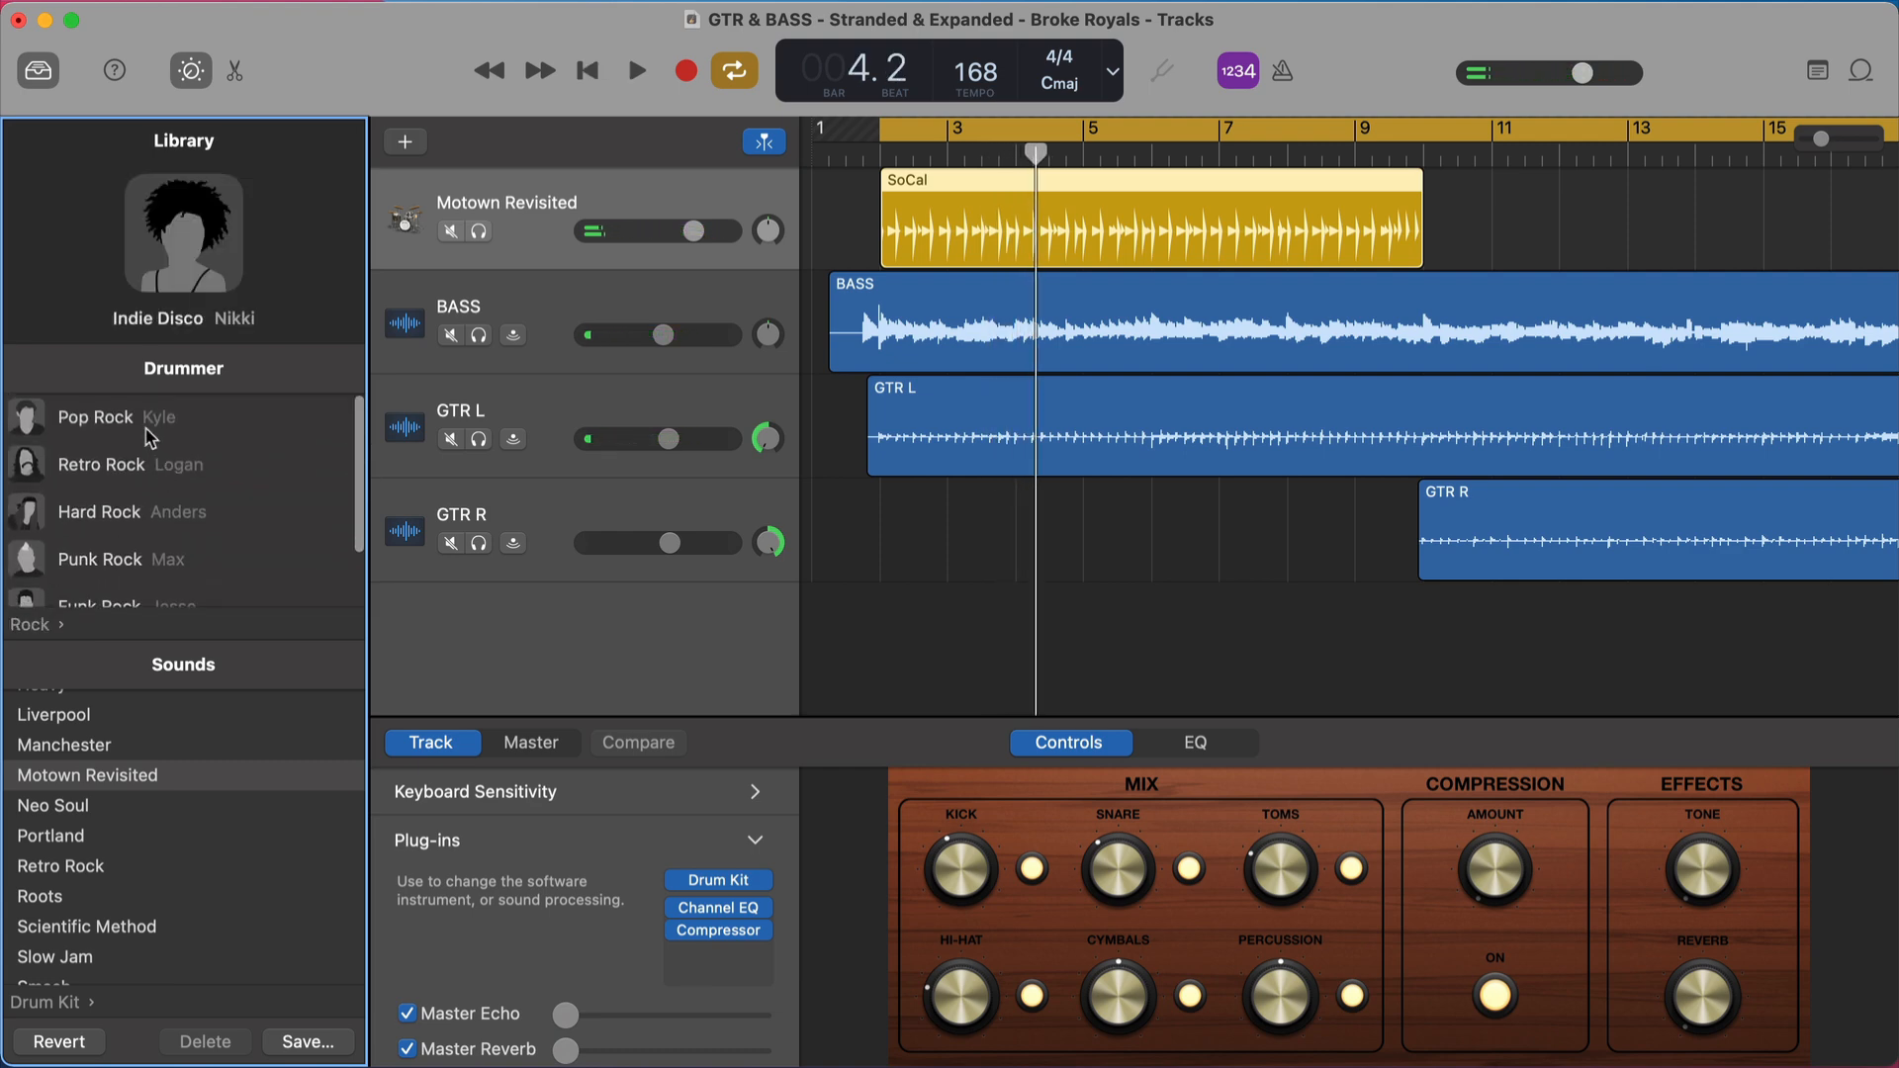
pyautogui.moveTo(148, 419)
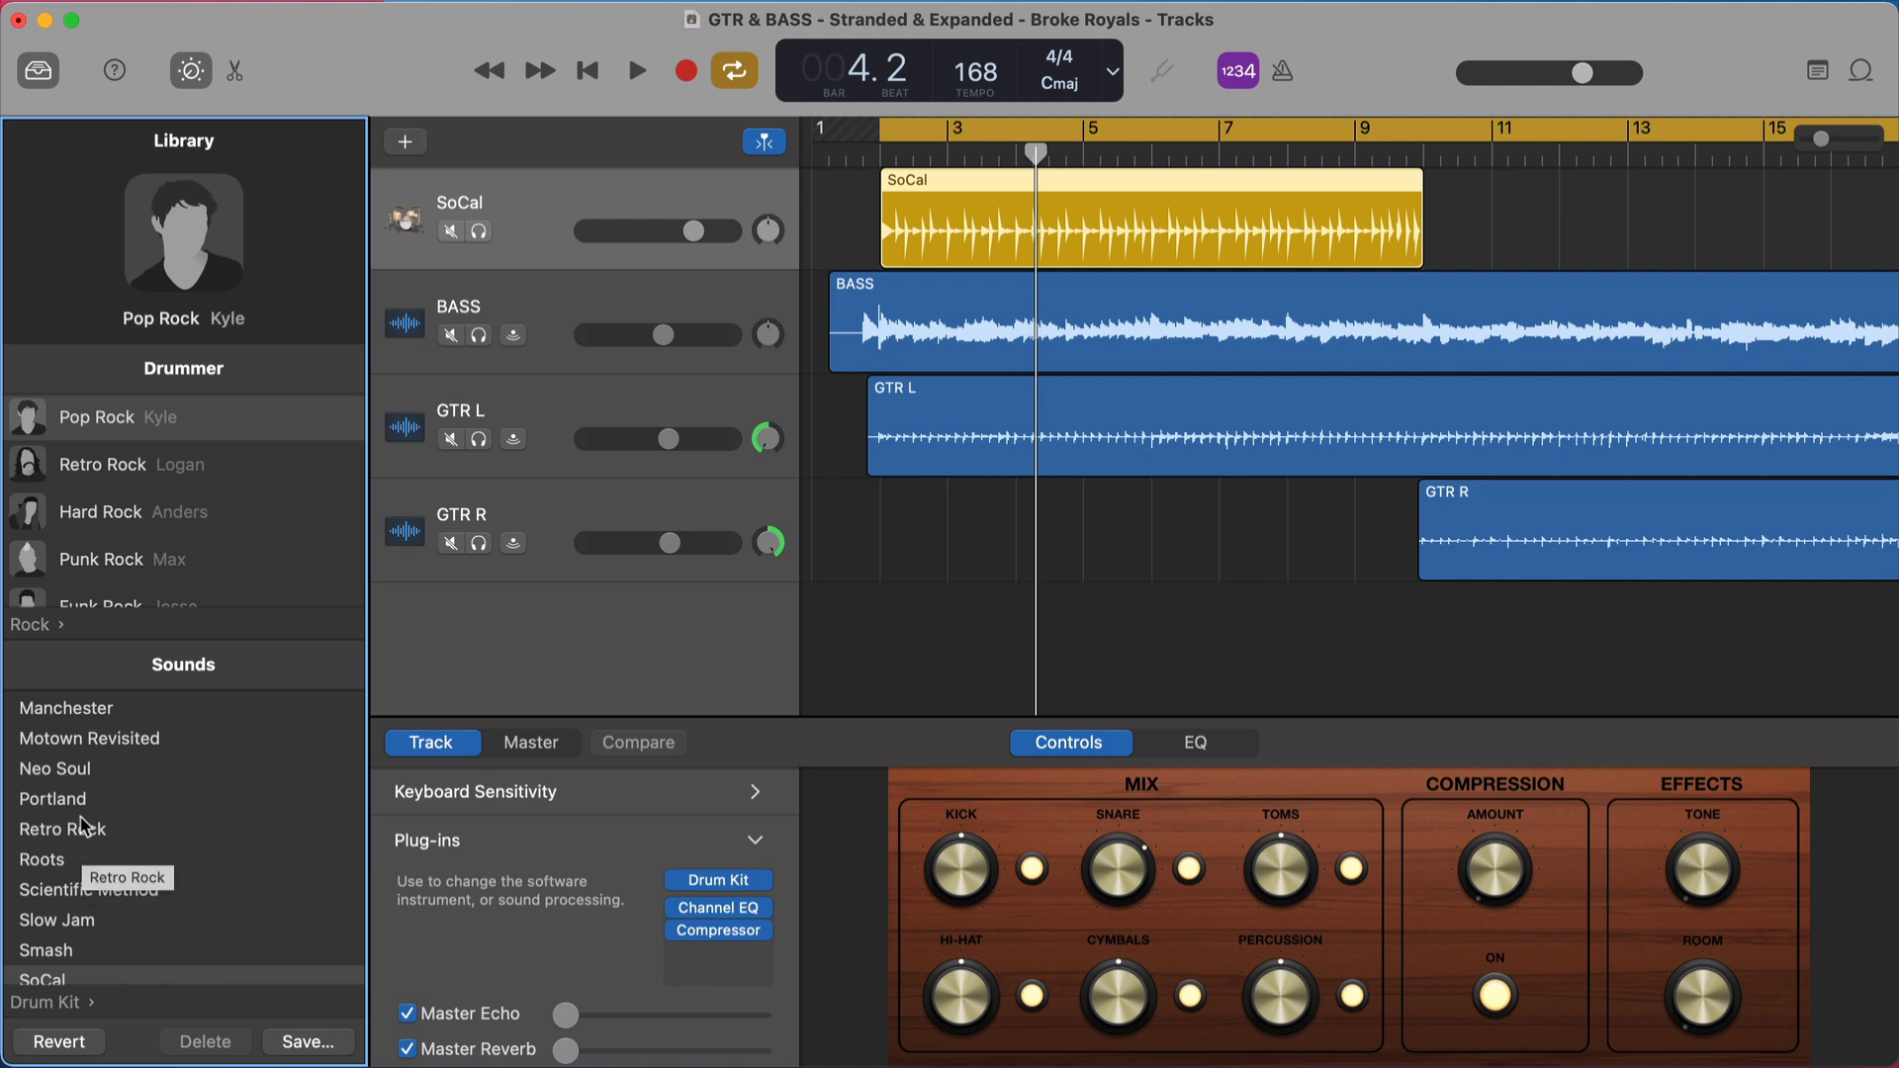
pyautogui.moveTo(83, 771)
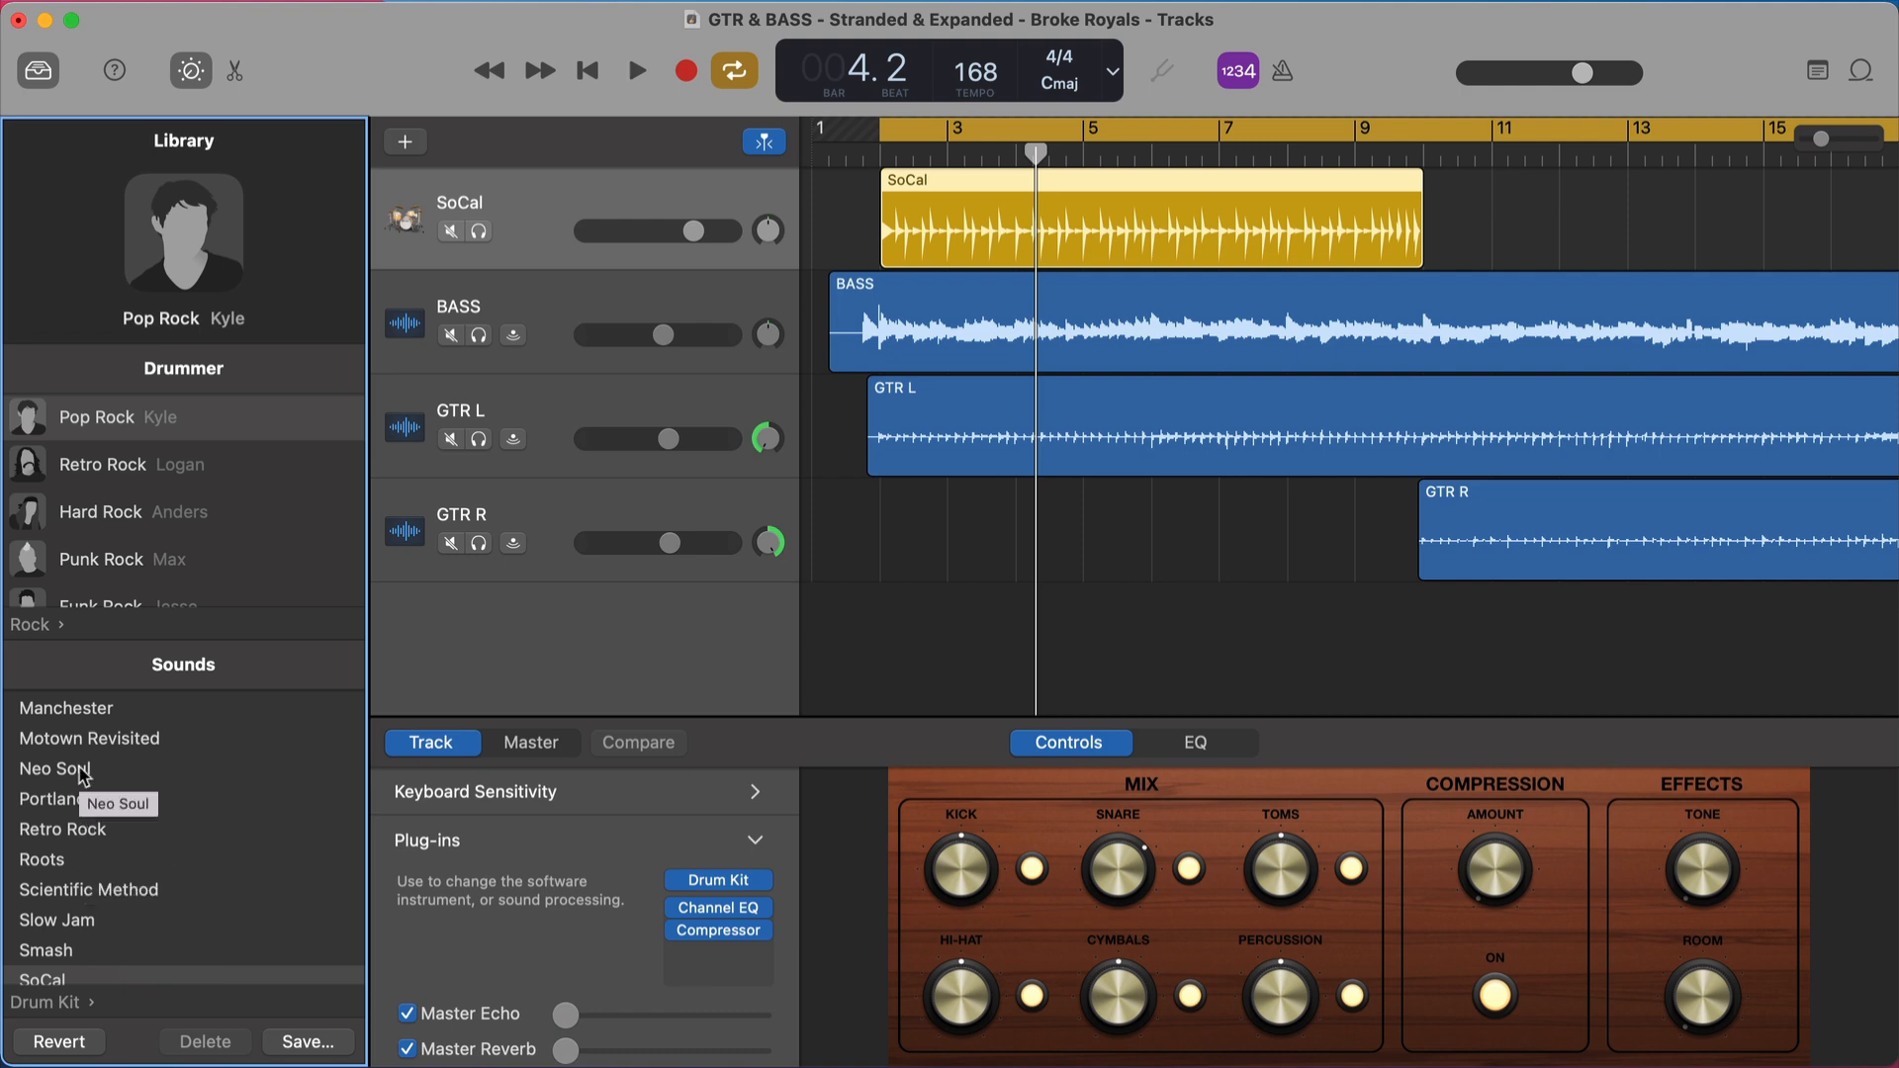
pyautogui.moveTo(107, 864)
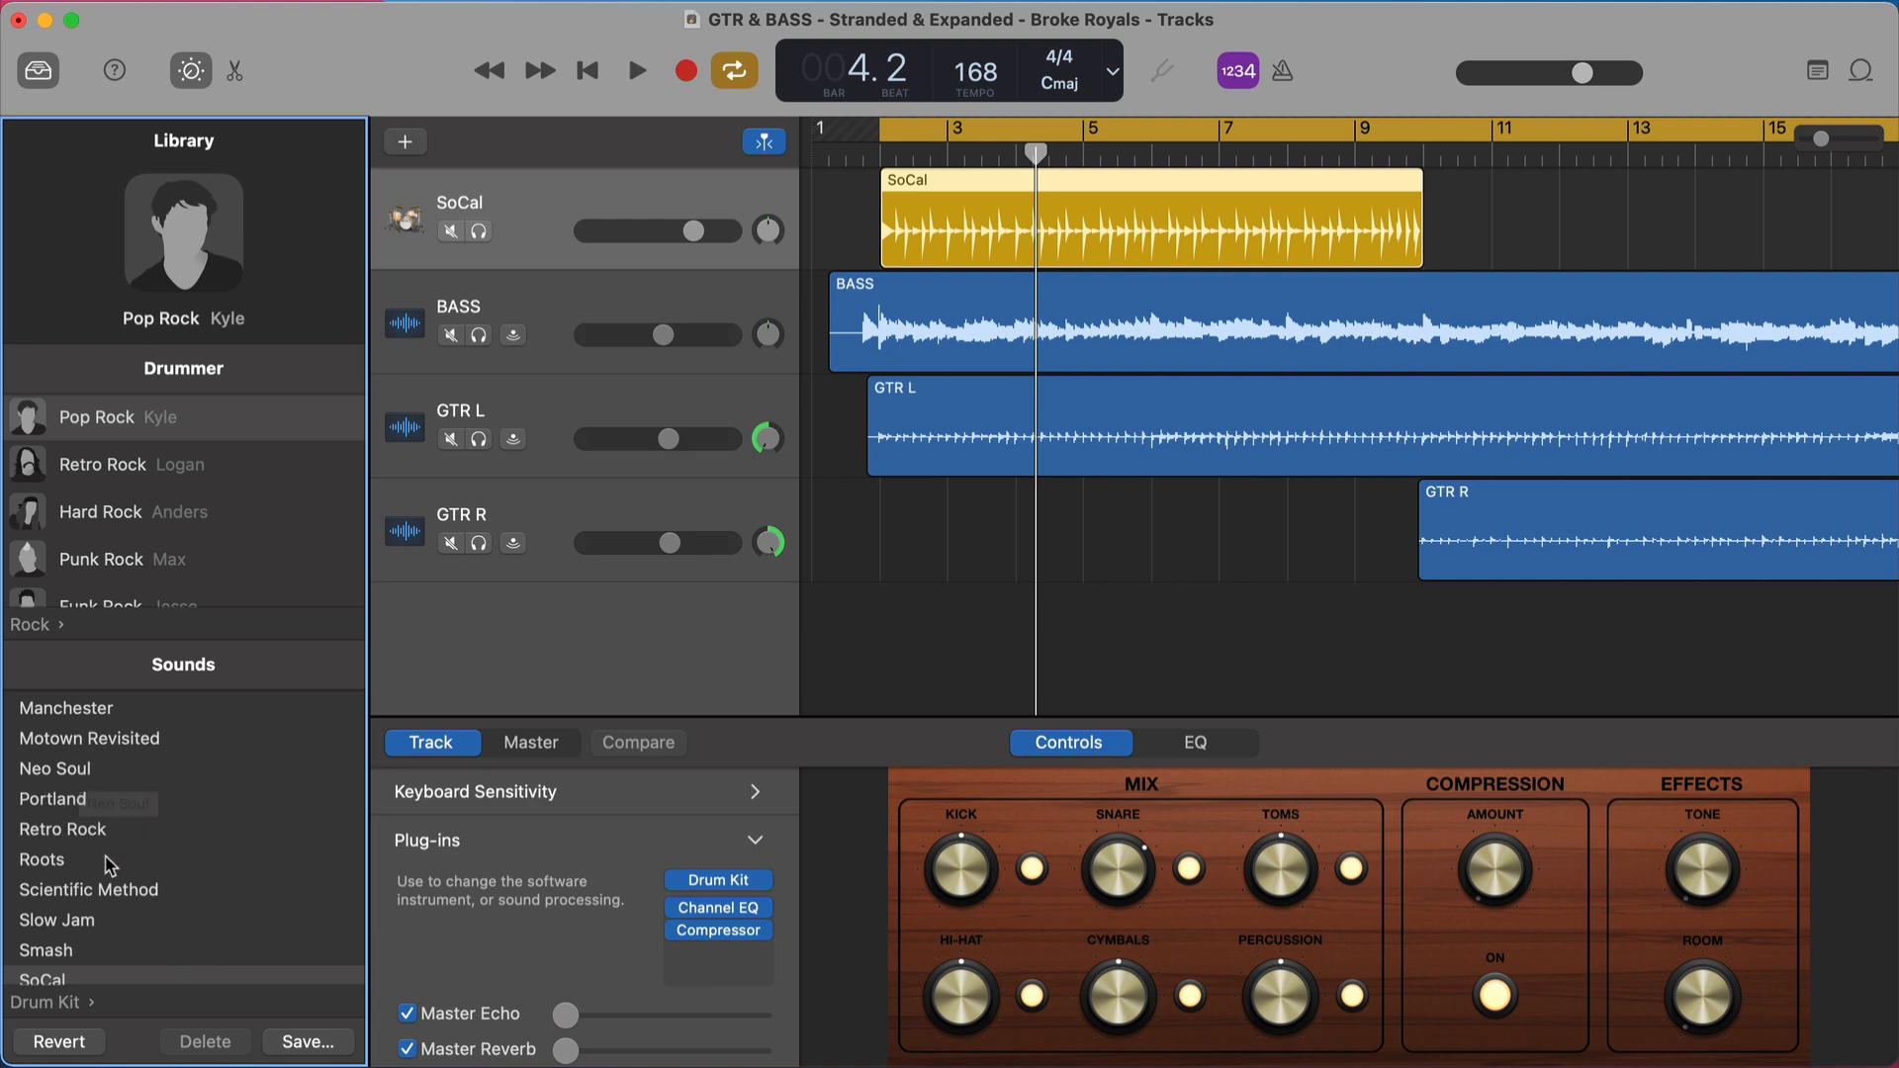
pyautogui.click(635, 71)
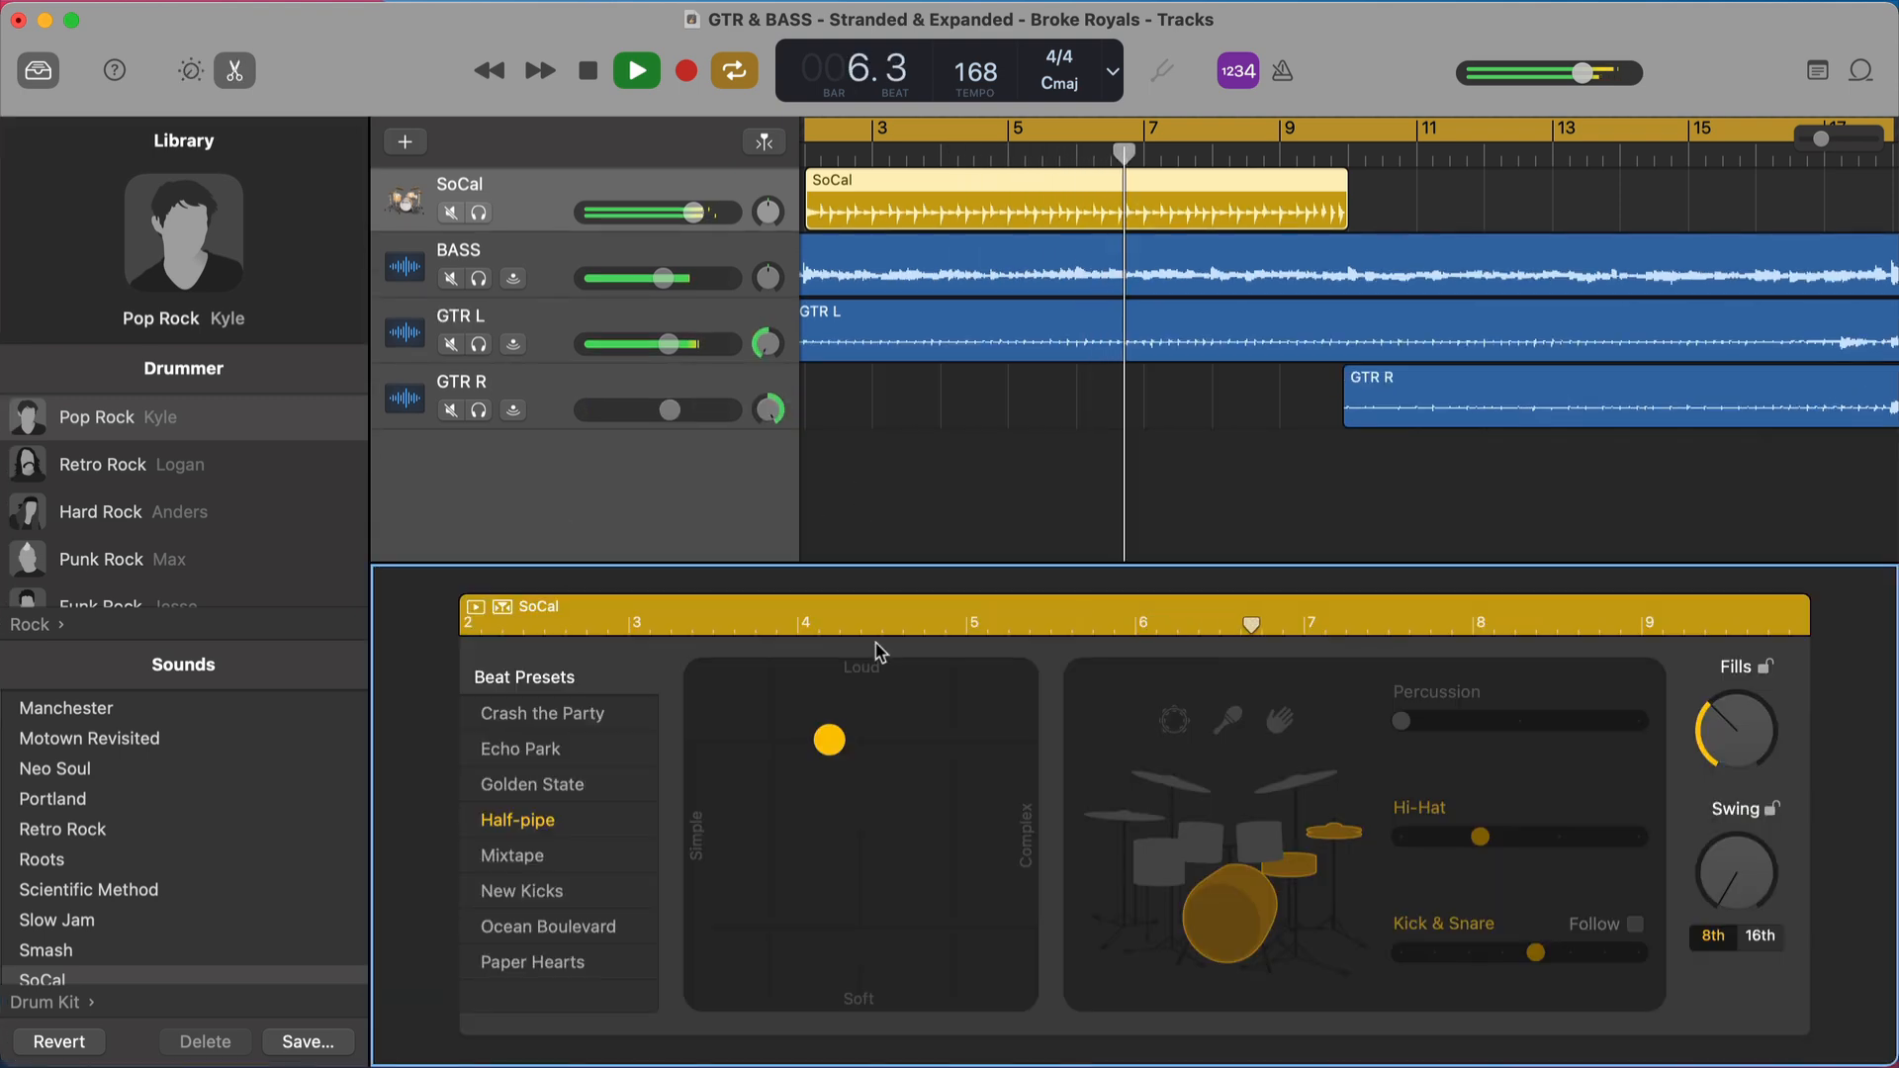
pyautogui.click(635, 69)
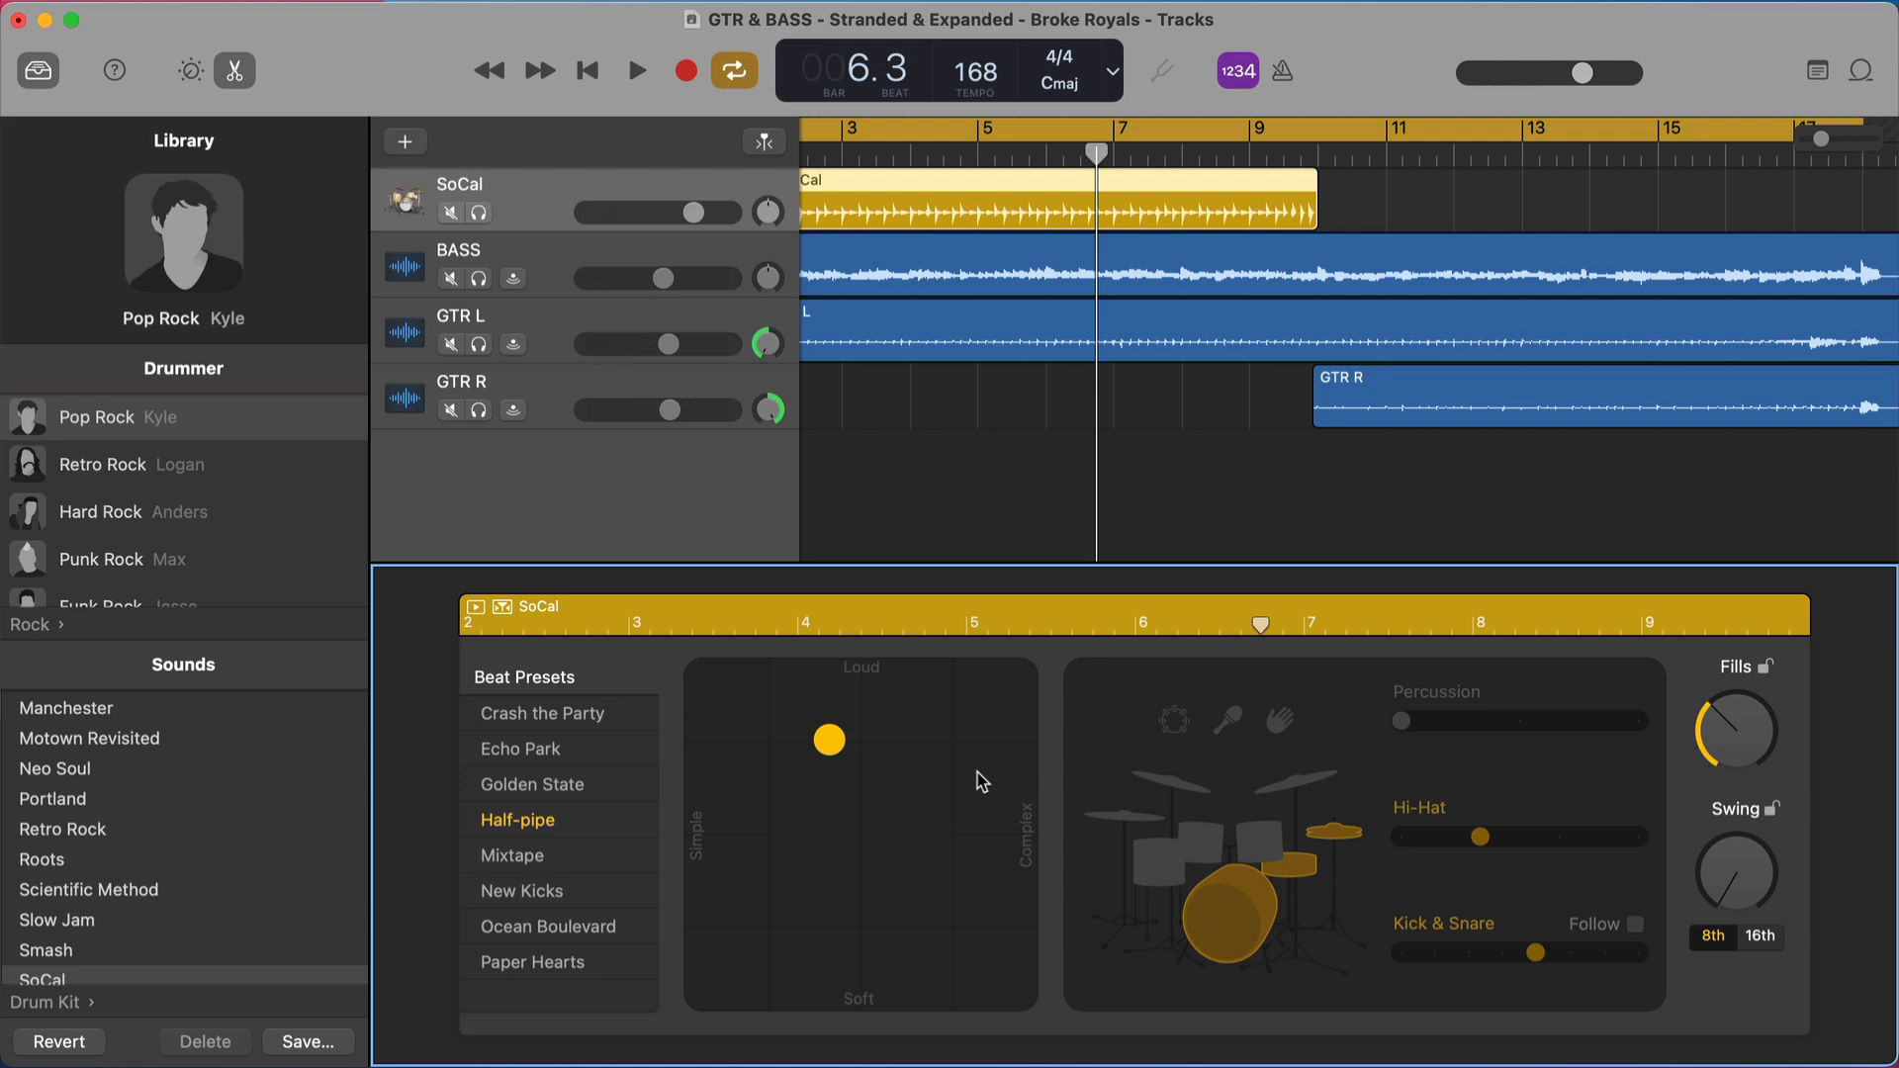
pyautogui.moveTo(526, 687)
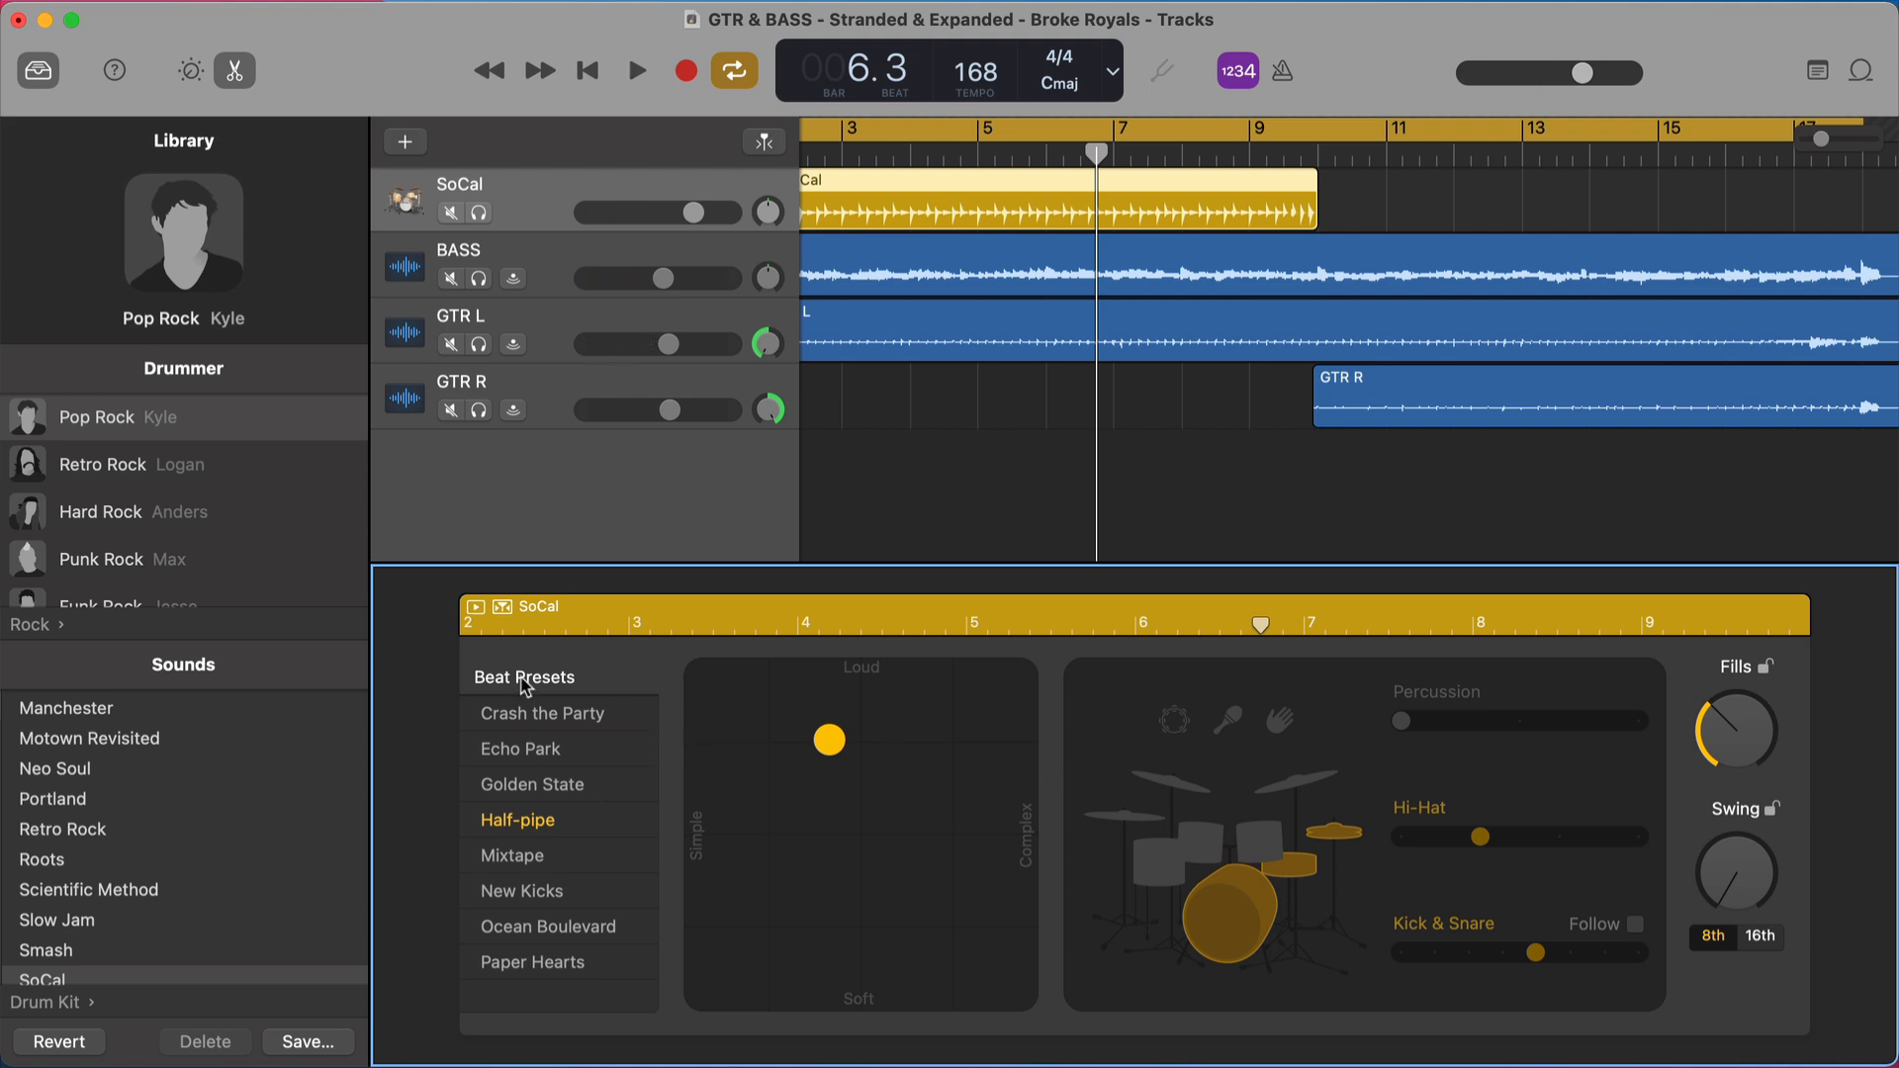
pyautogui.moveTo(1033, 826)
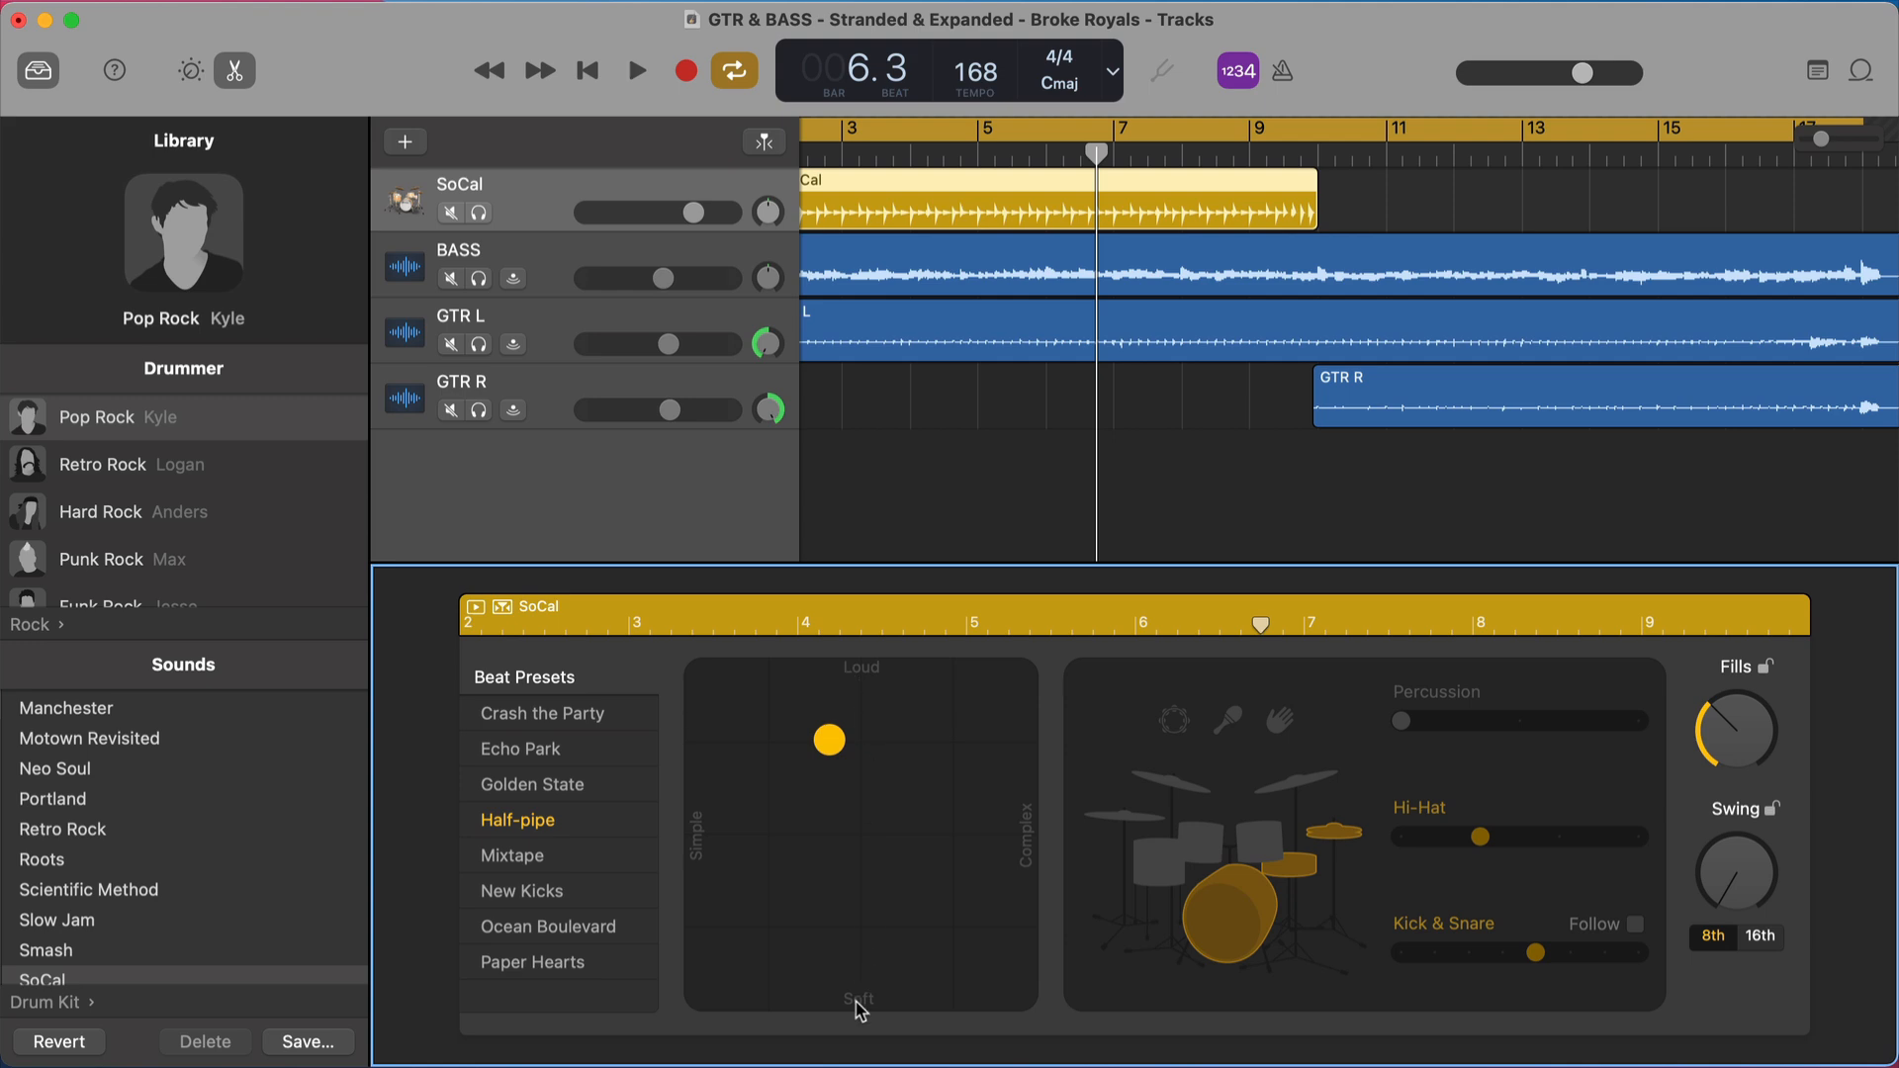
pyautogui.moveTo(874, 666)
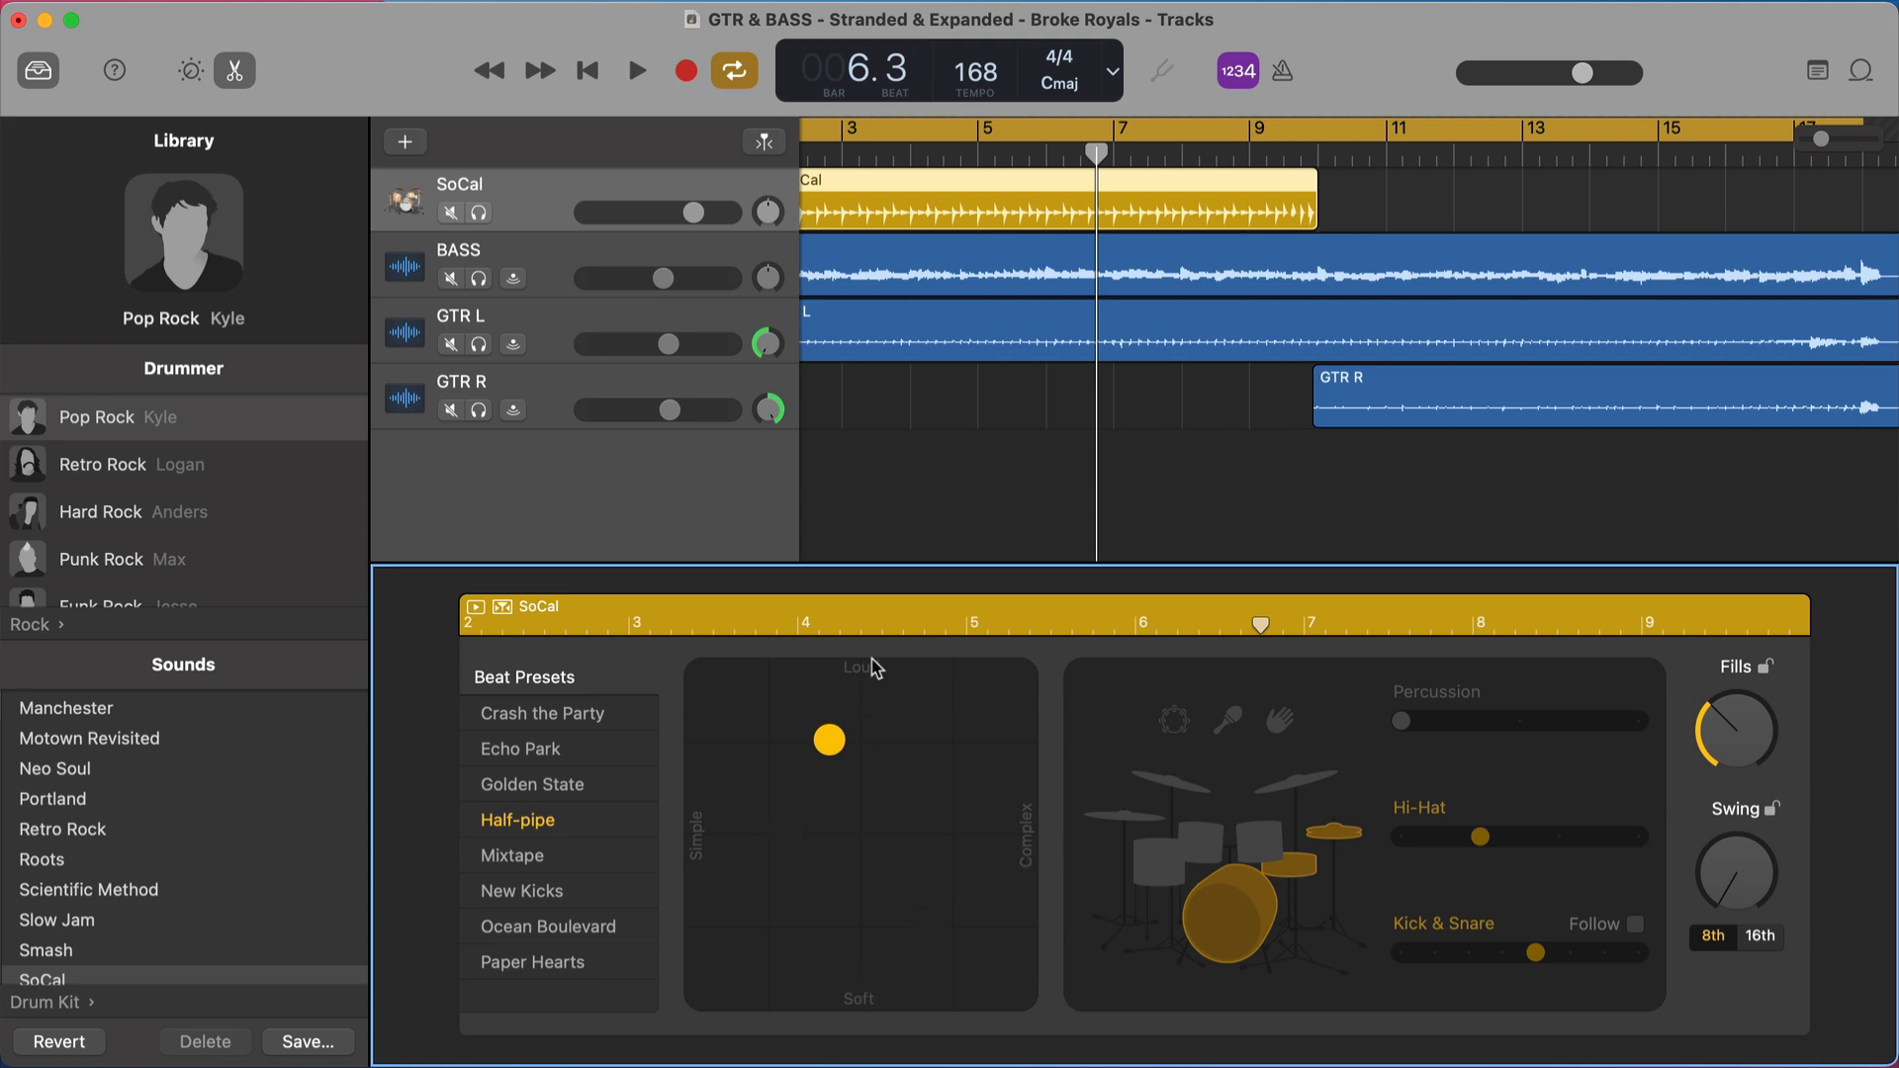
pyautogui.moveTo(842, 1050)
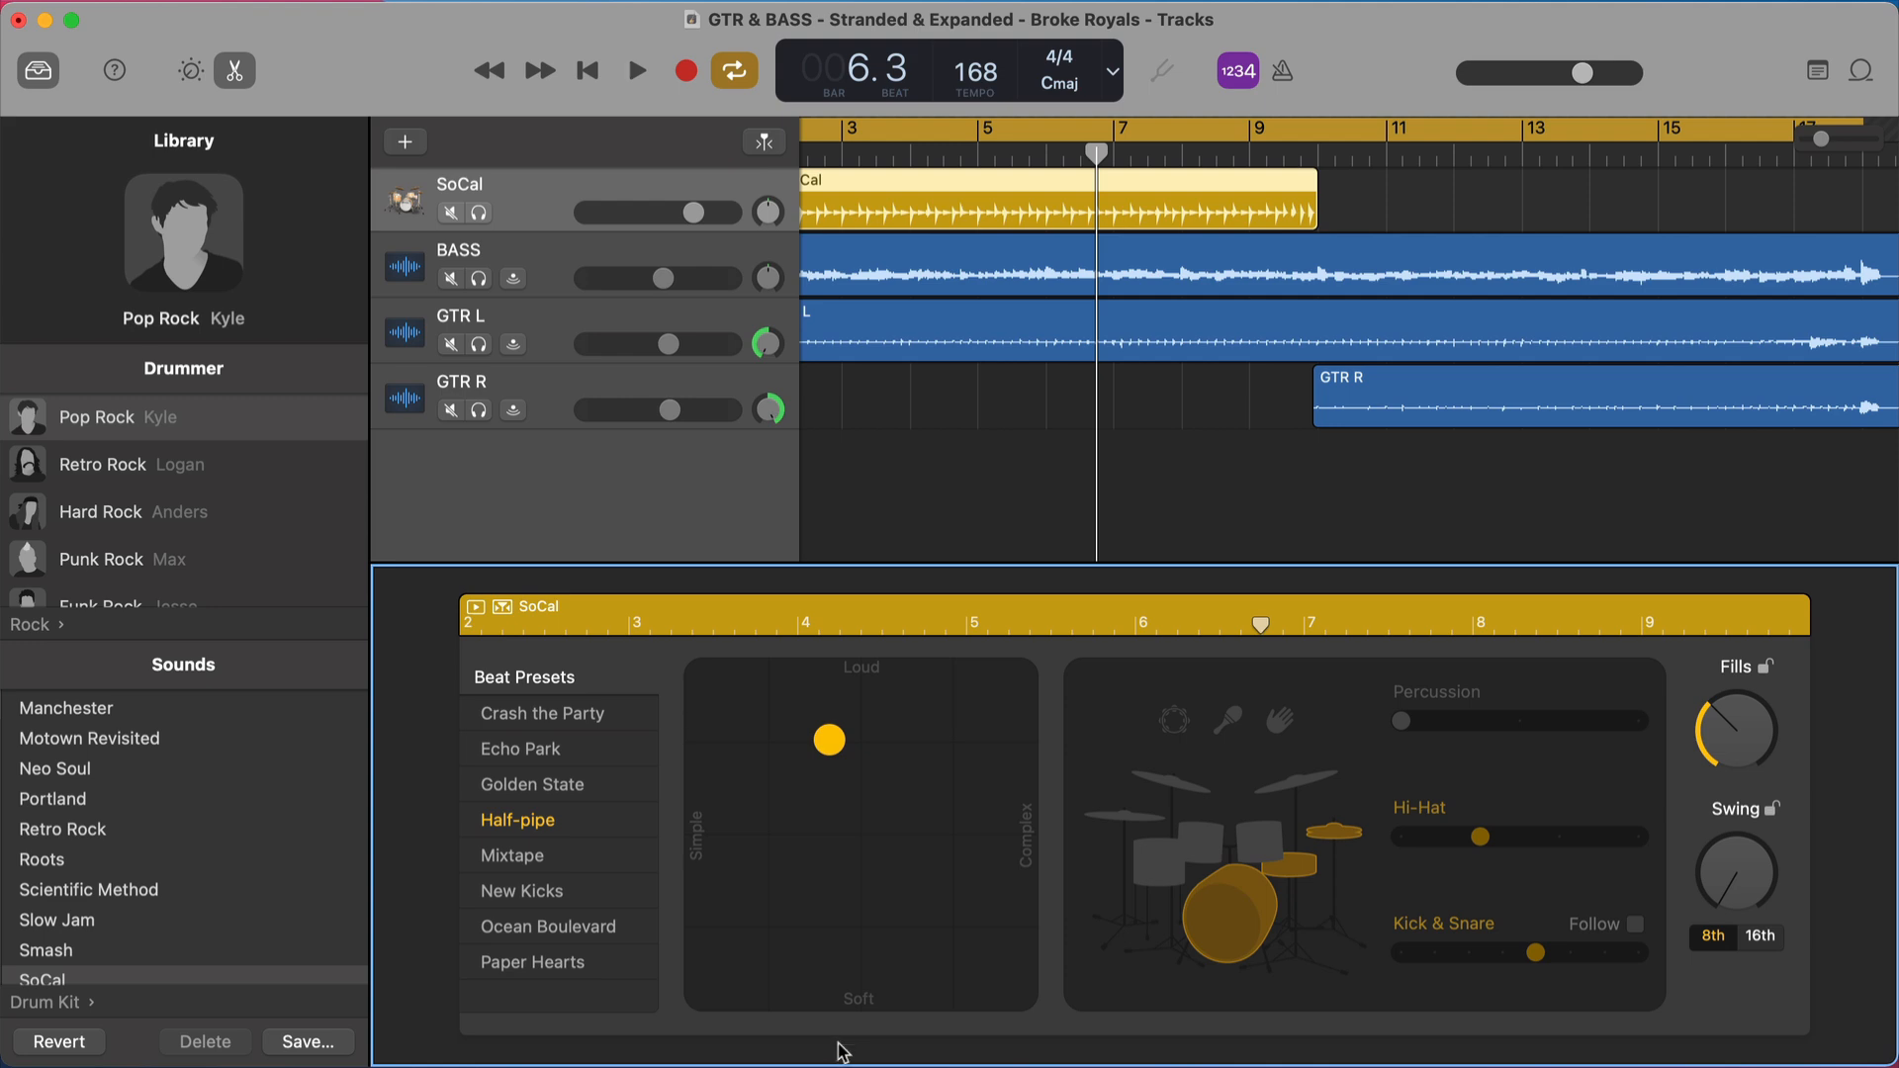
pyautogui.moveTo(1027, 857)
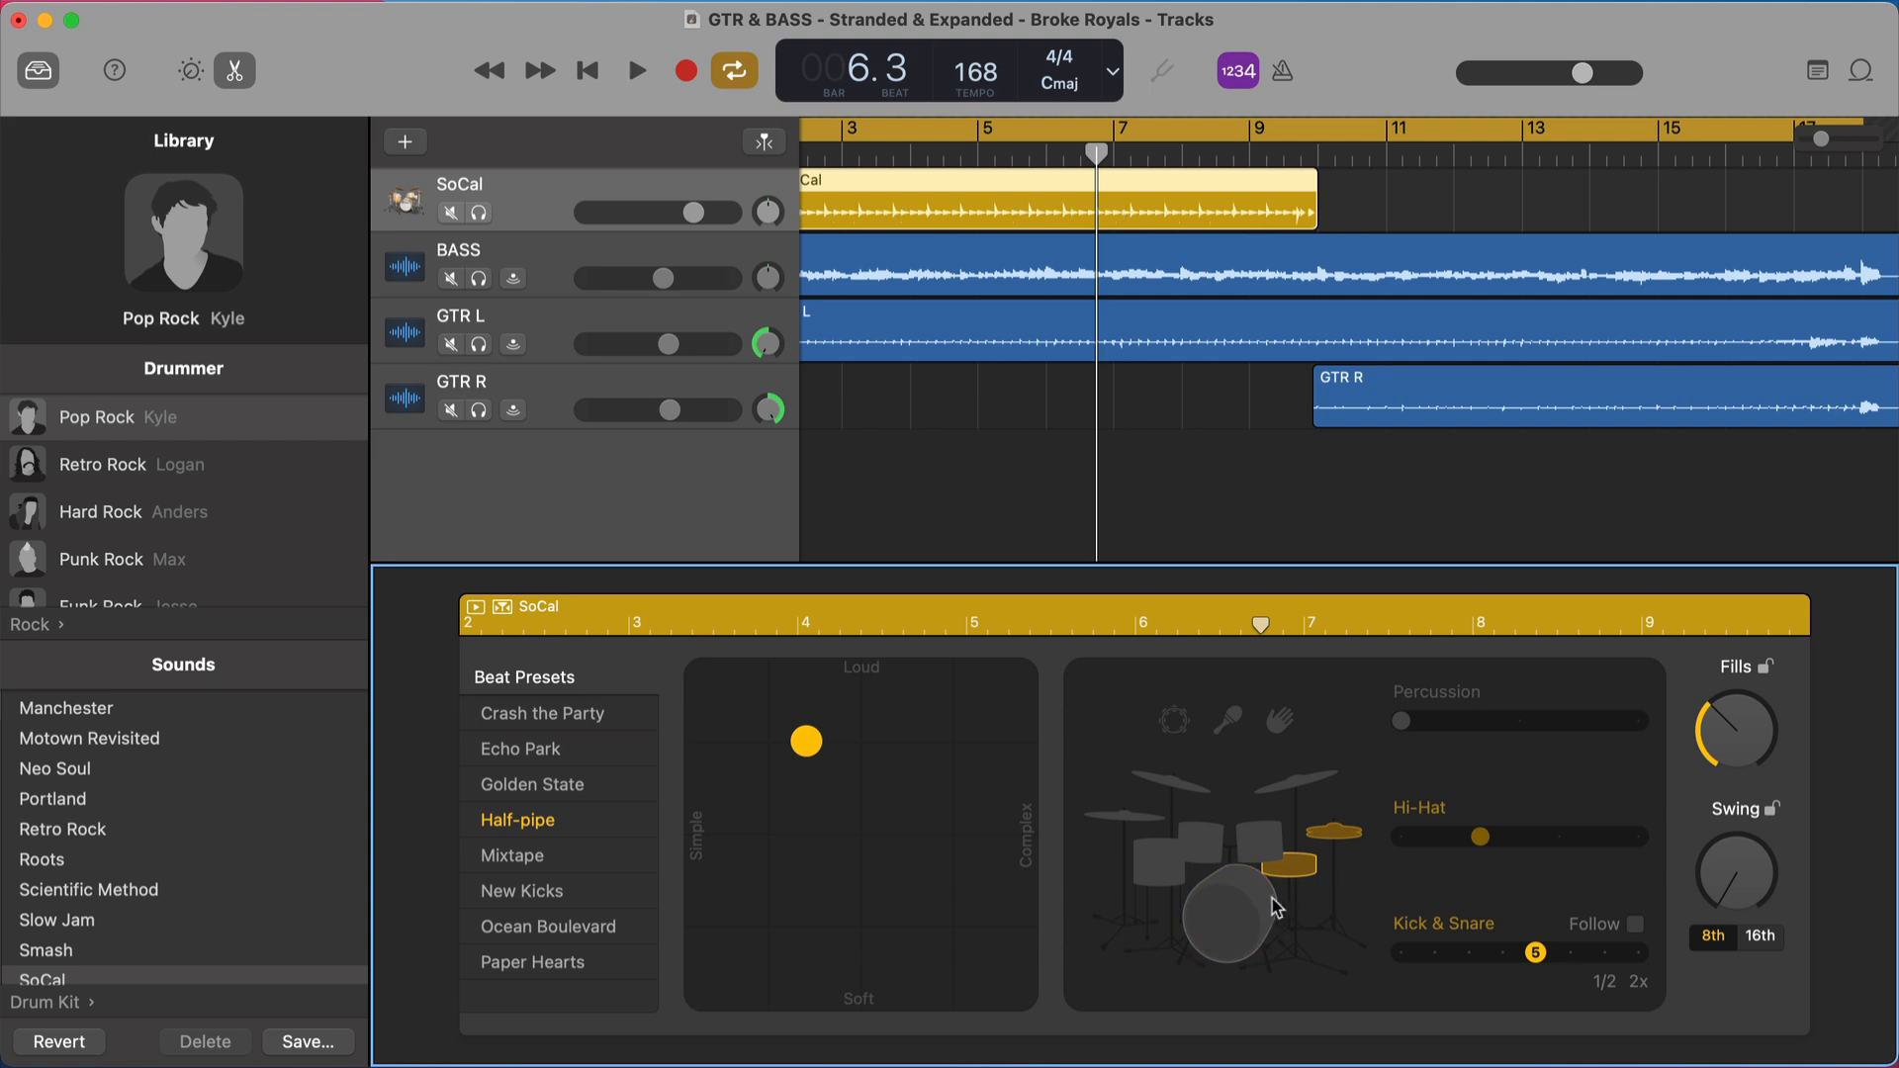
# - Toggle the kick/snare part off and on, ending with kick, snare and hi-hat enabled
pyautogui.click(1222, 913)
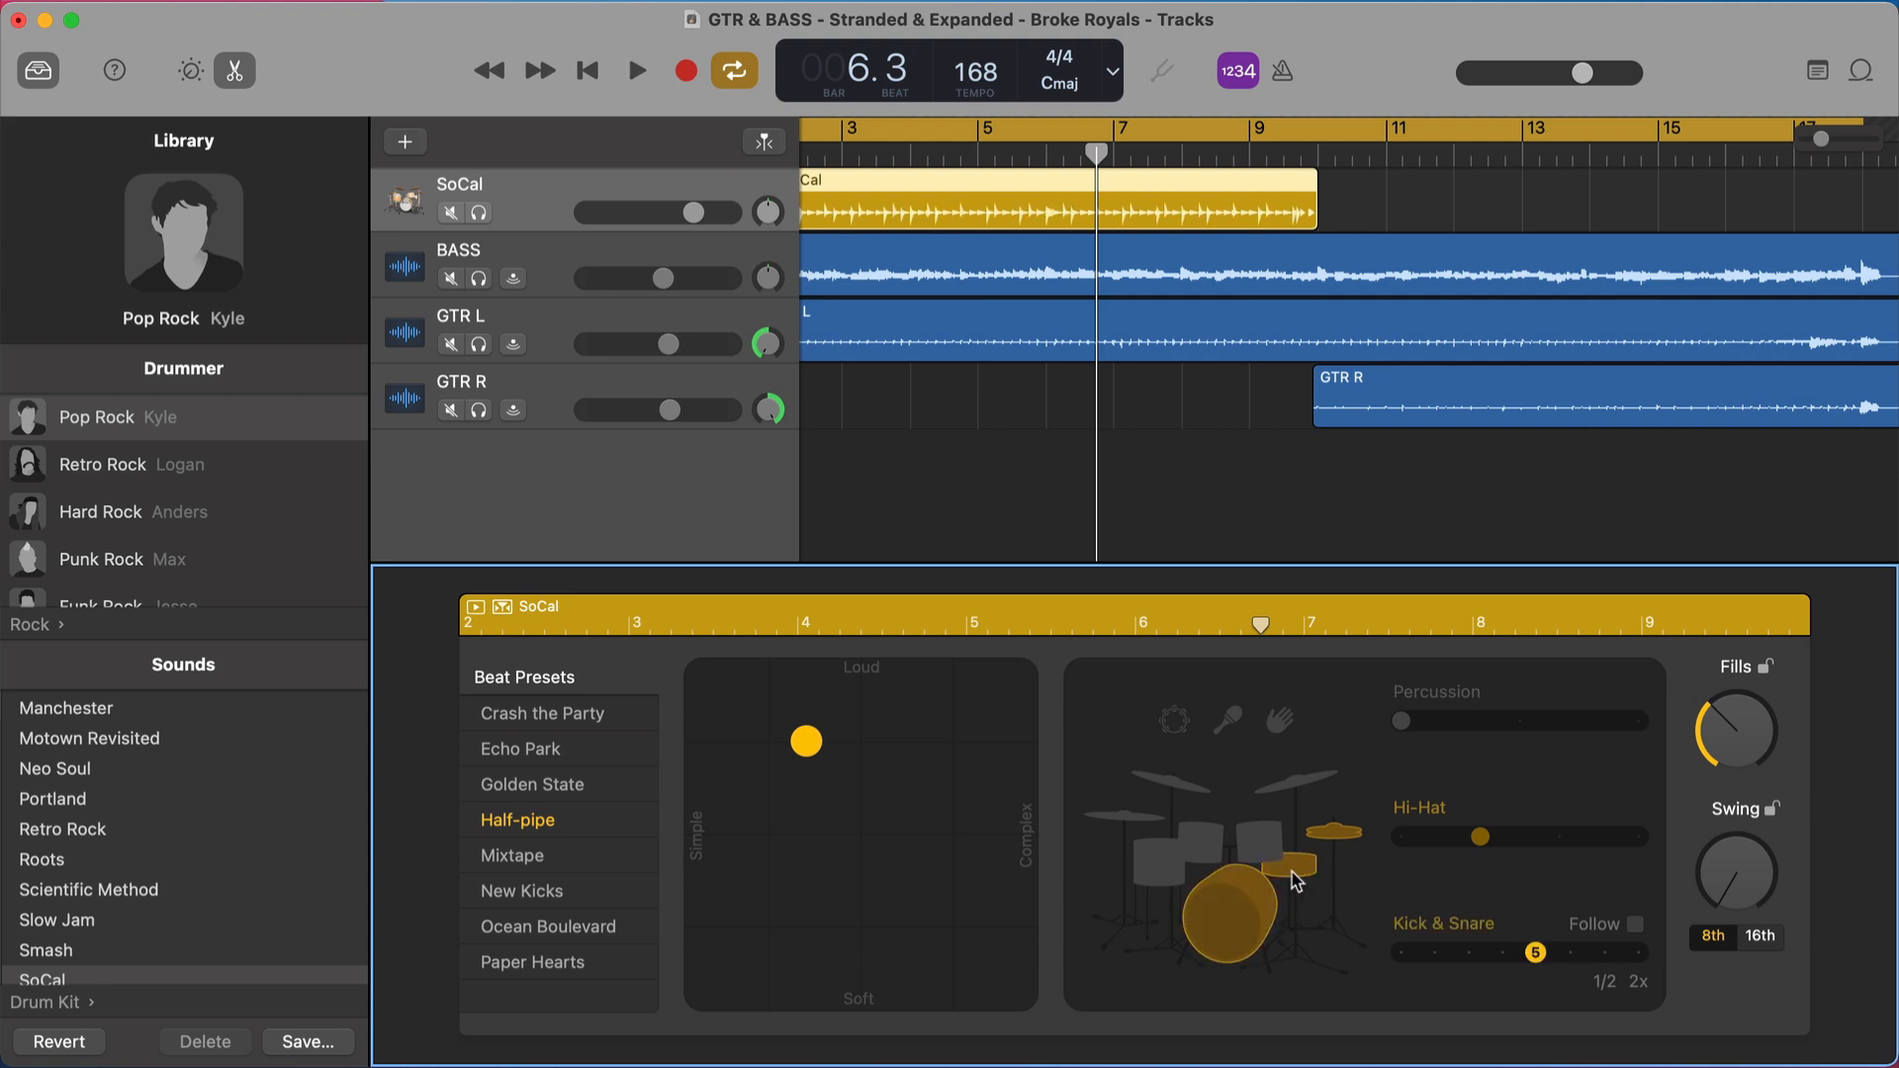
pyautogui.click(1228, 914)
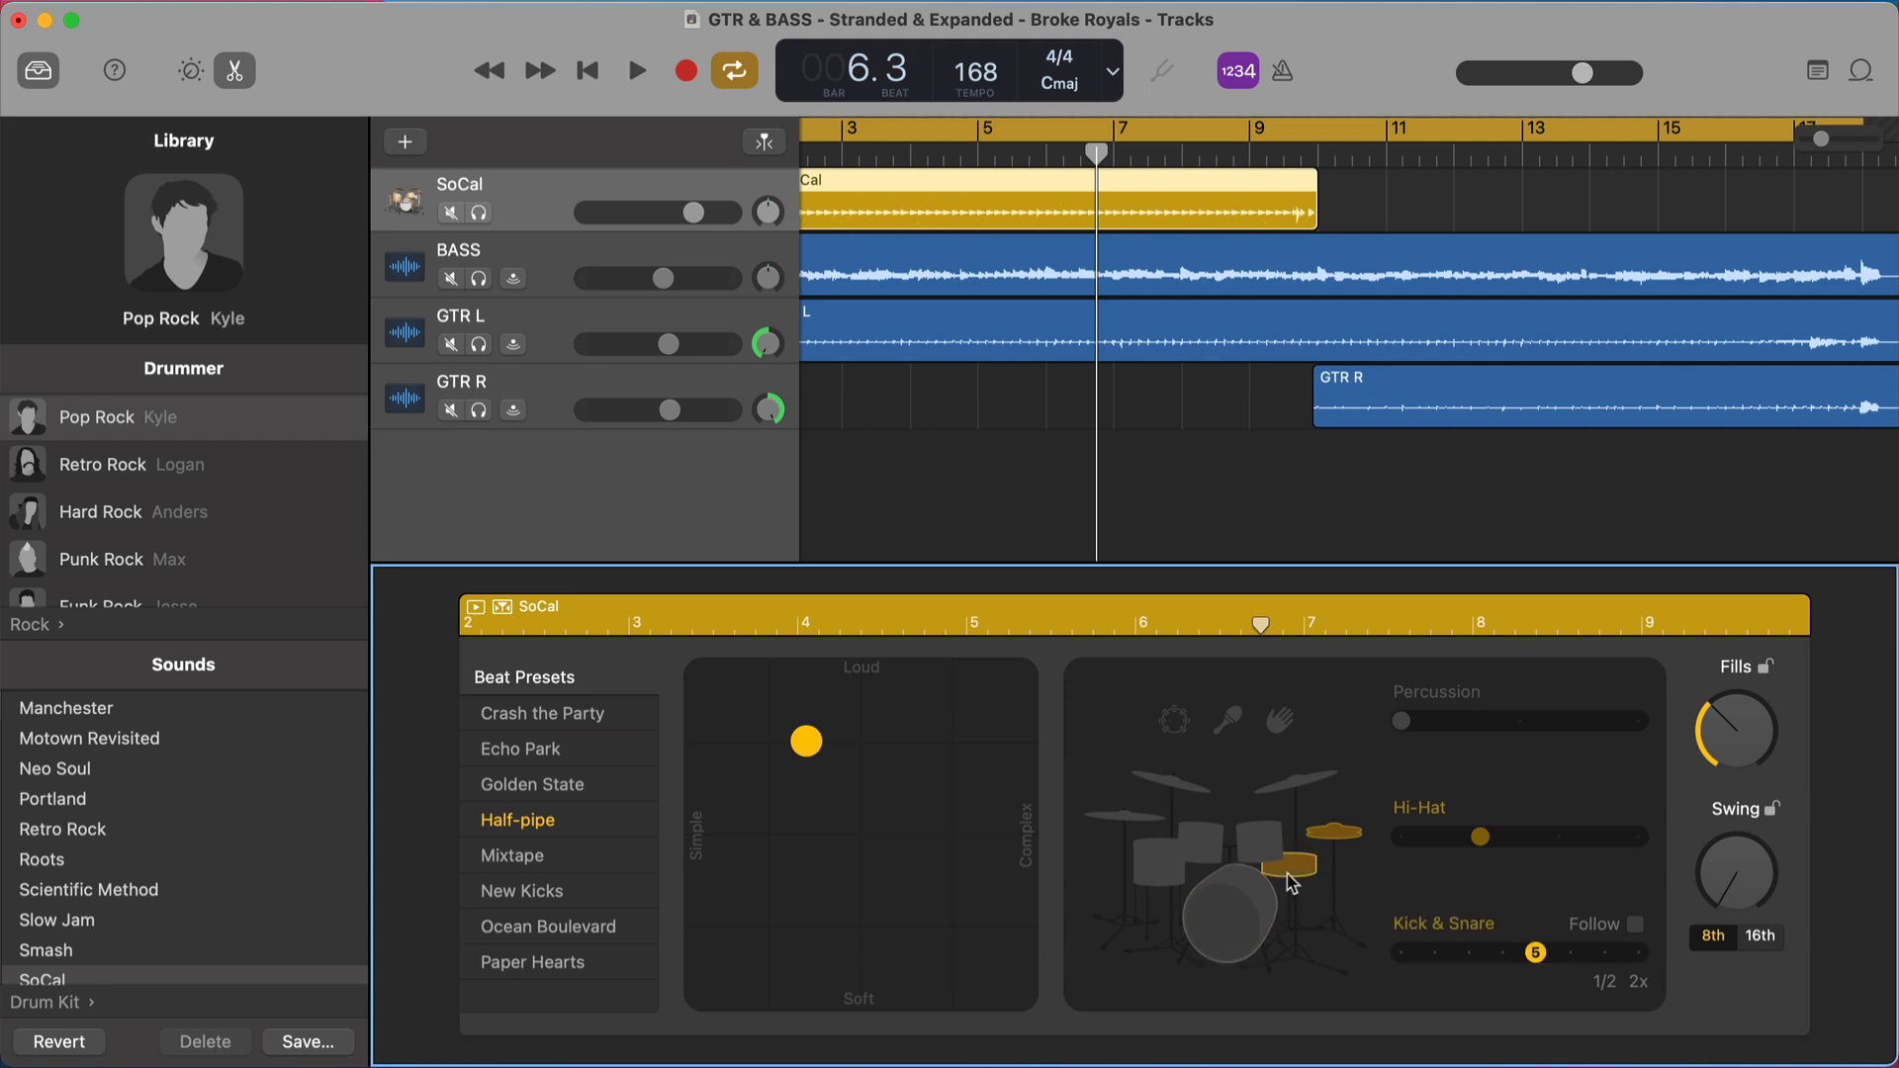
pyautogui.click(1211, 913)
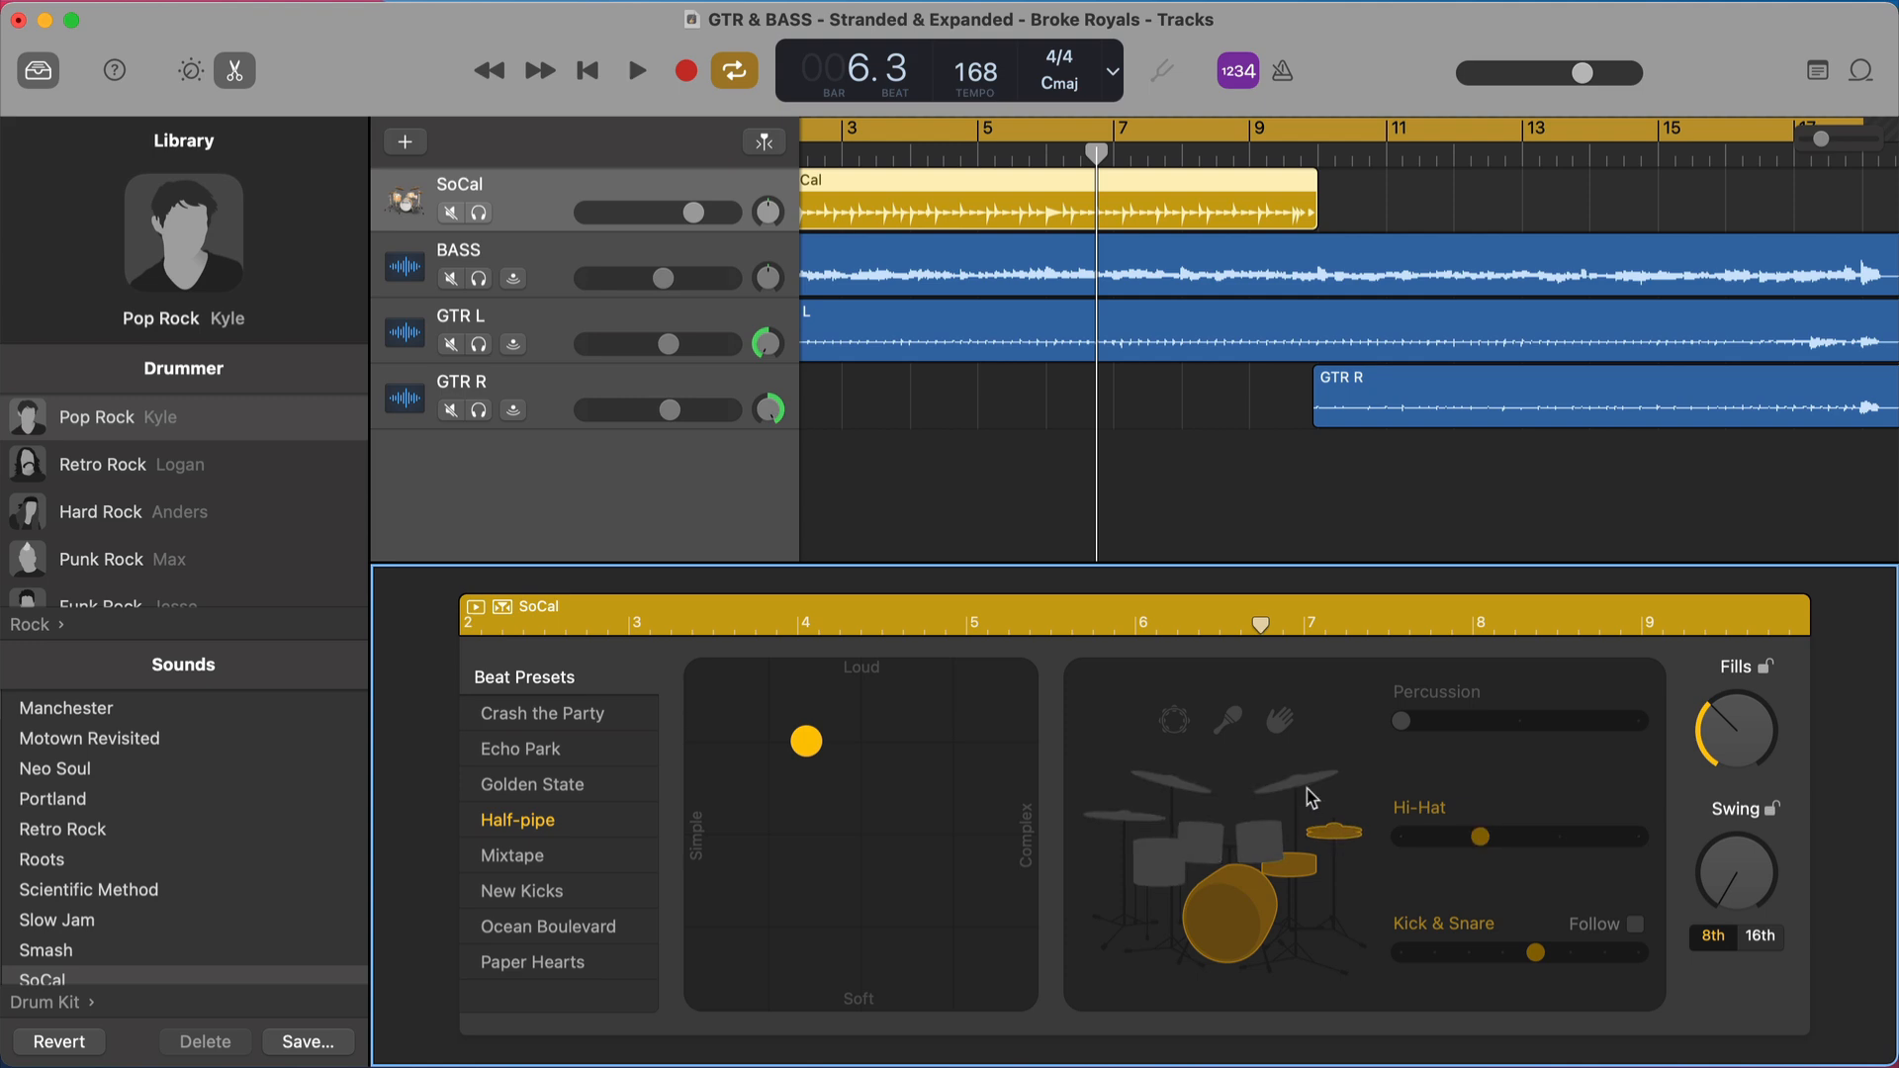
pyautogui.moveTo(1317, 828)
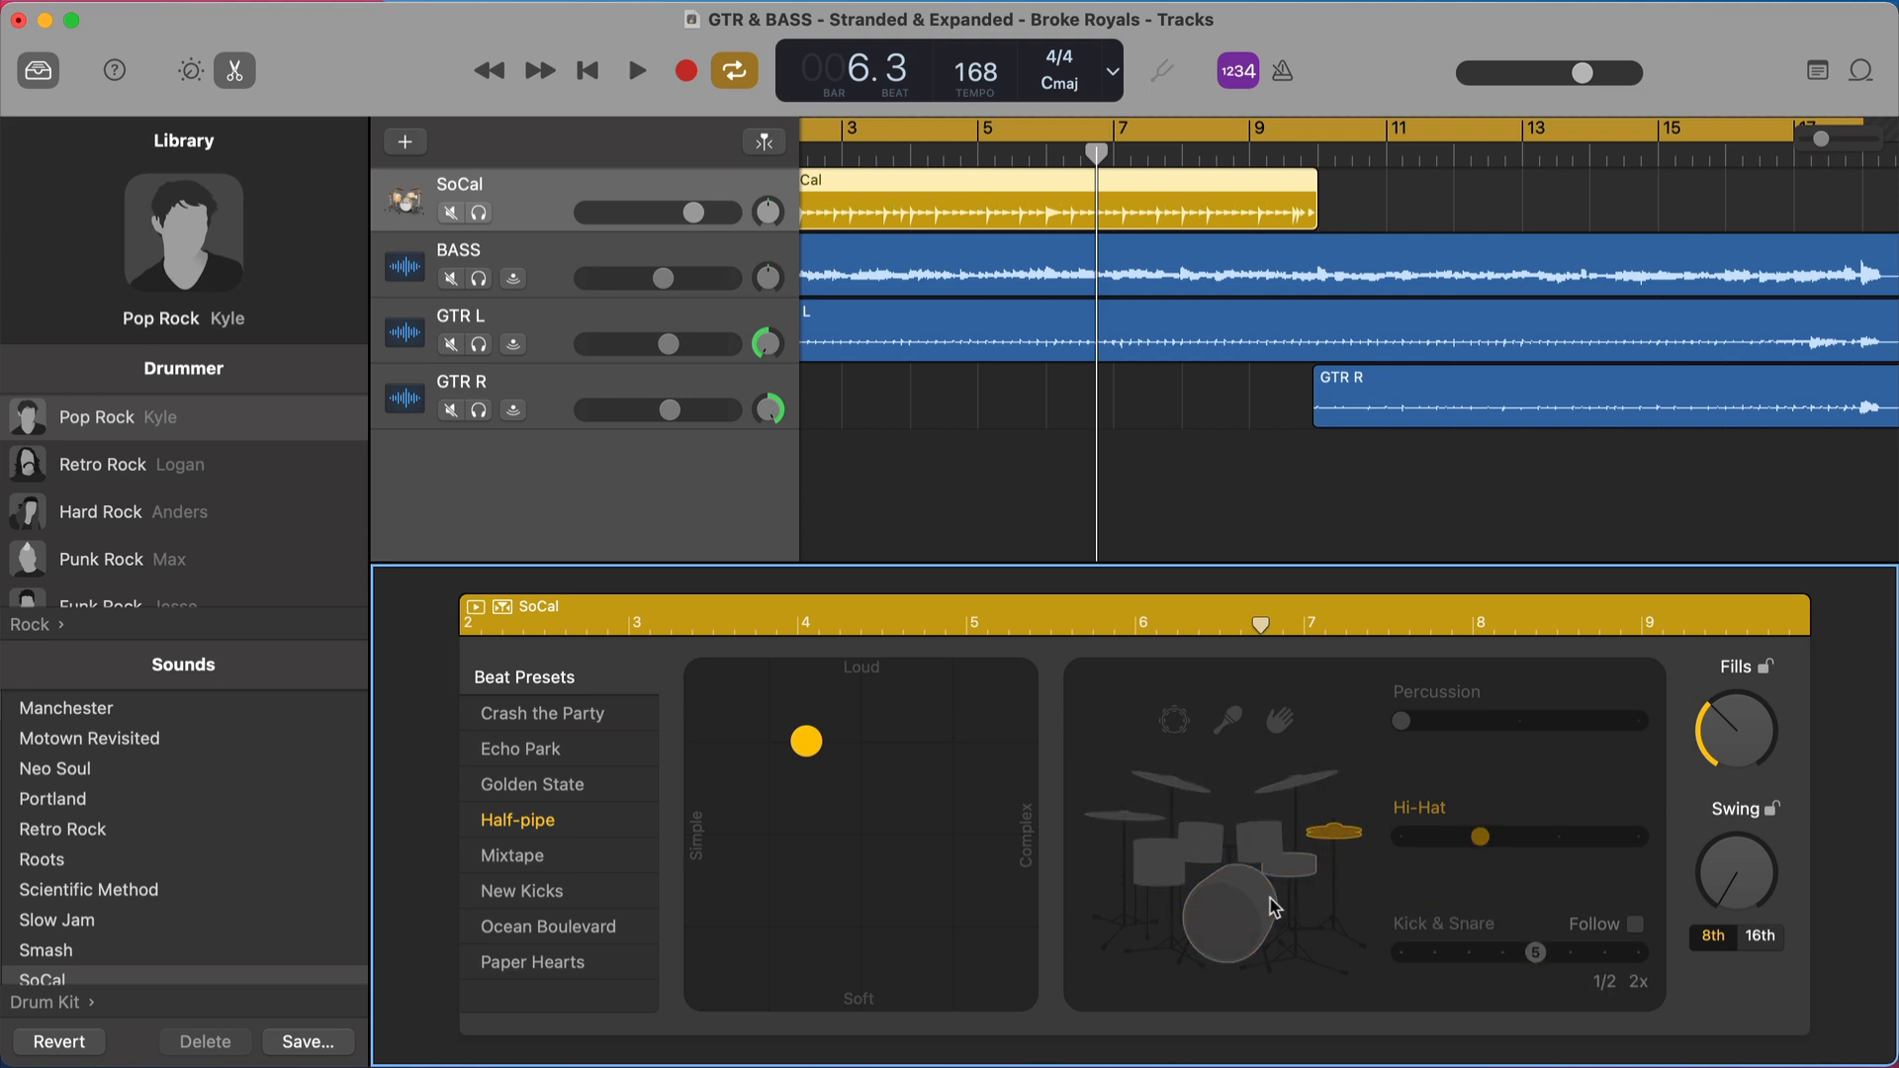
pyautogui.click(1226, 916)
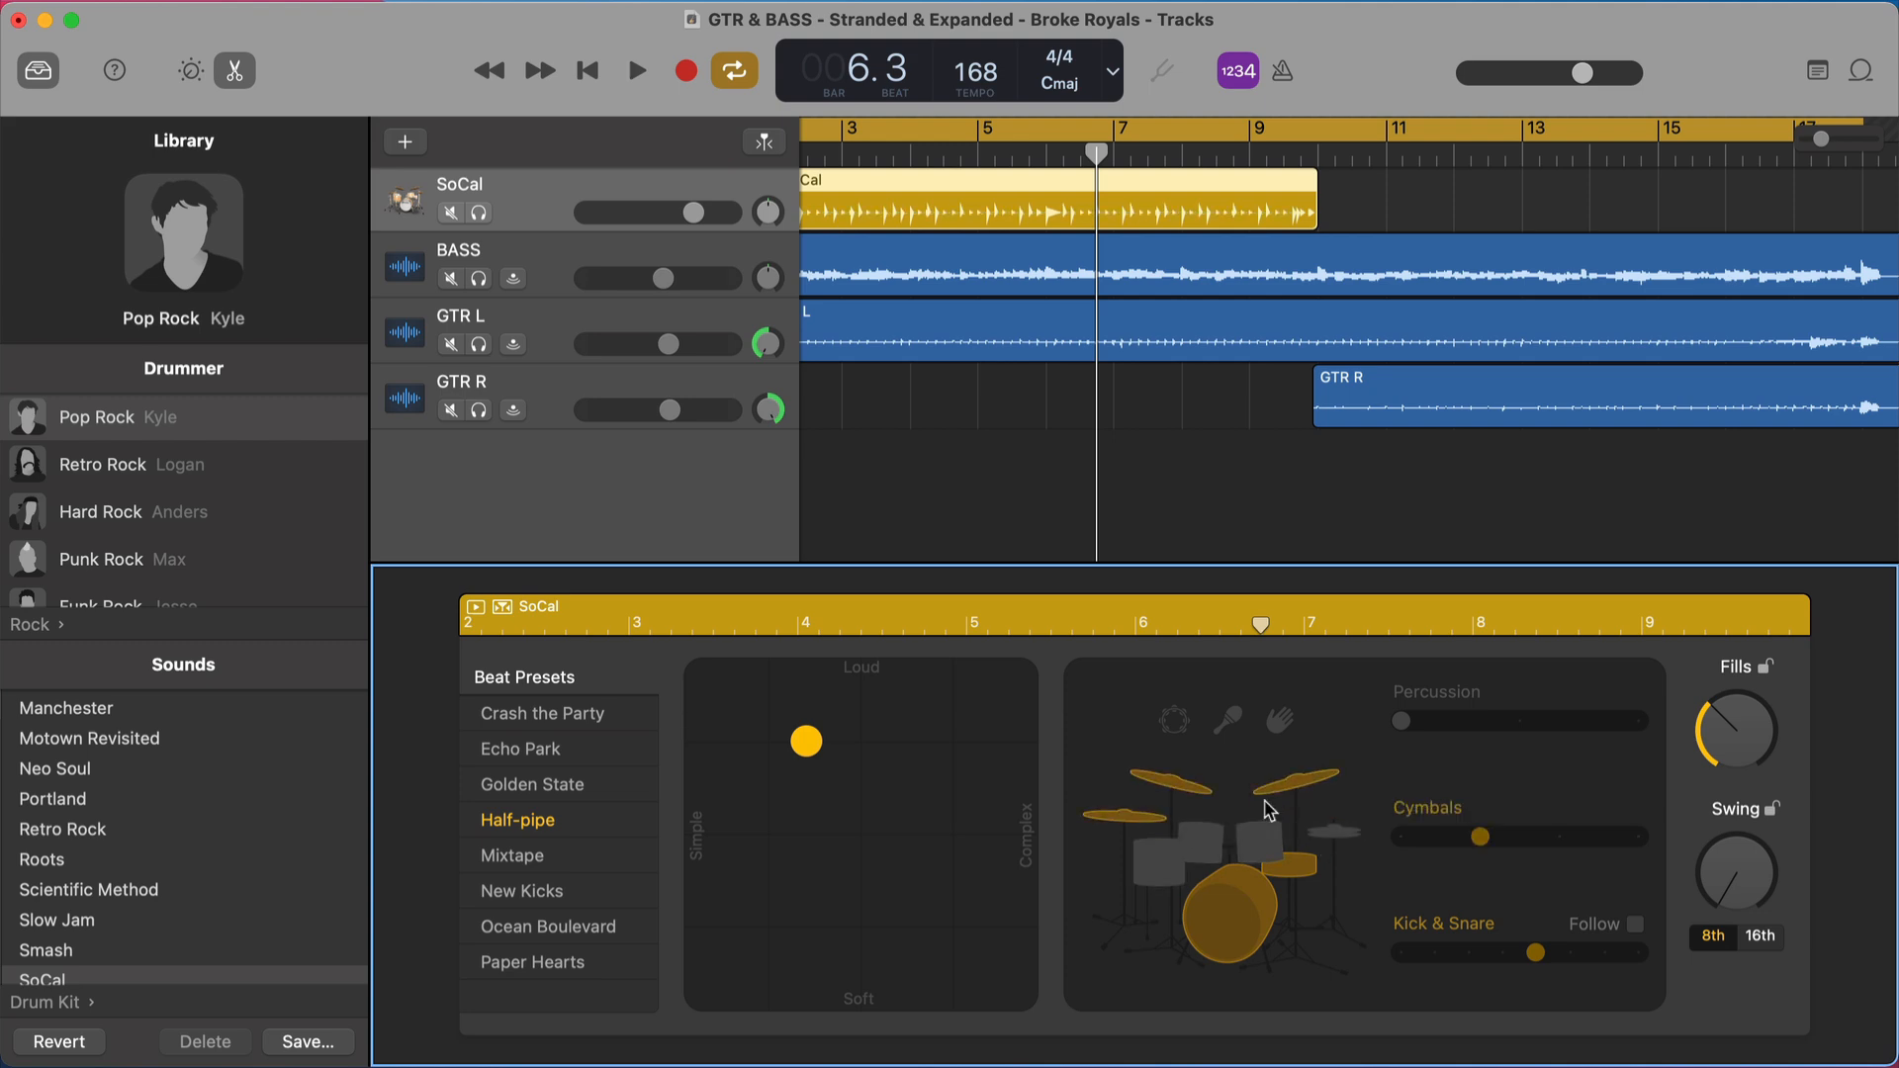
pyautogui.click(1211, 860)
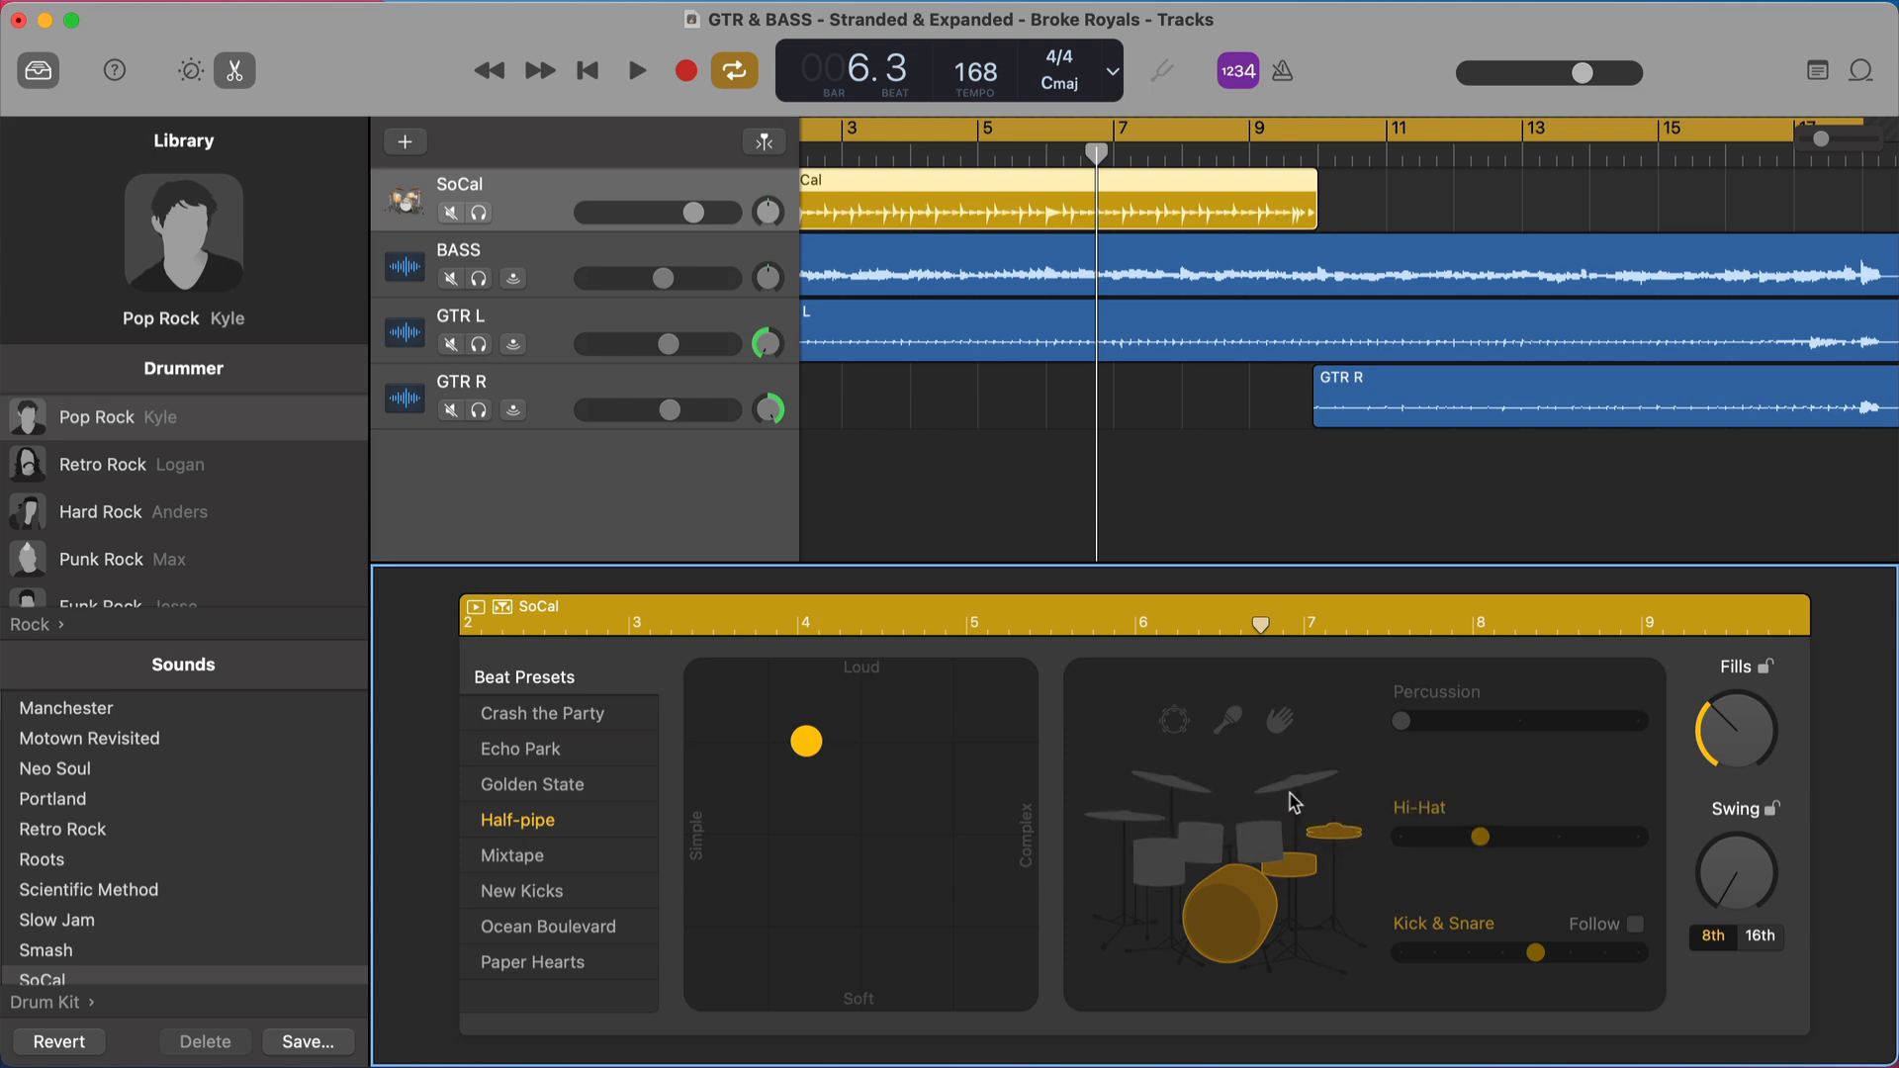
pyautogui.moveTo(1234, 864)
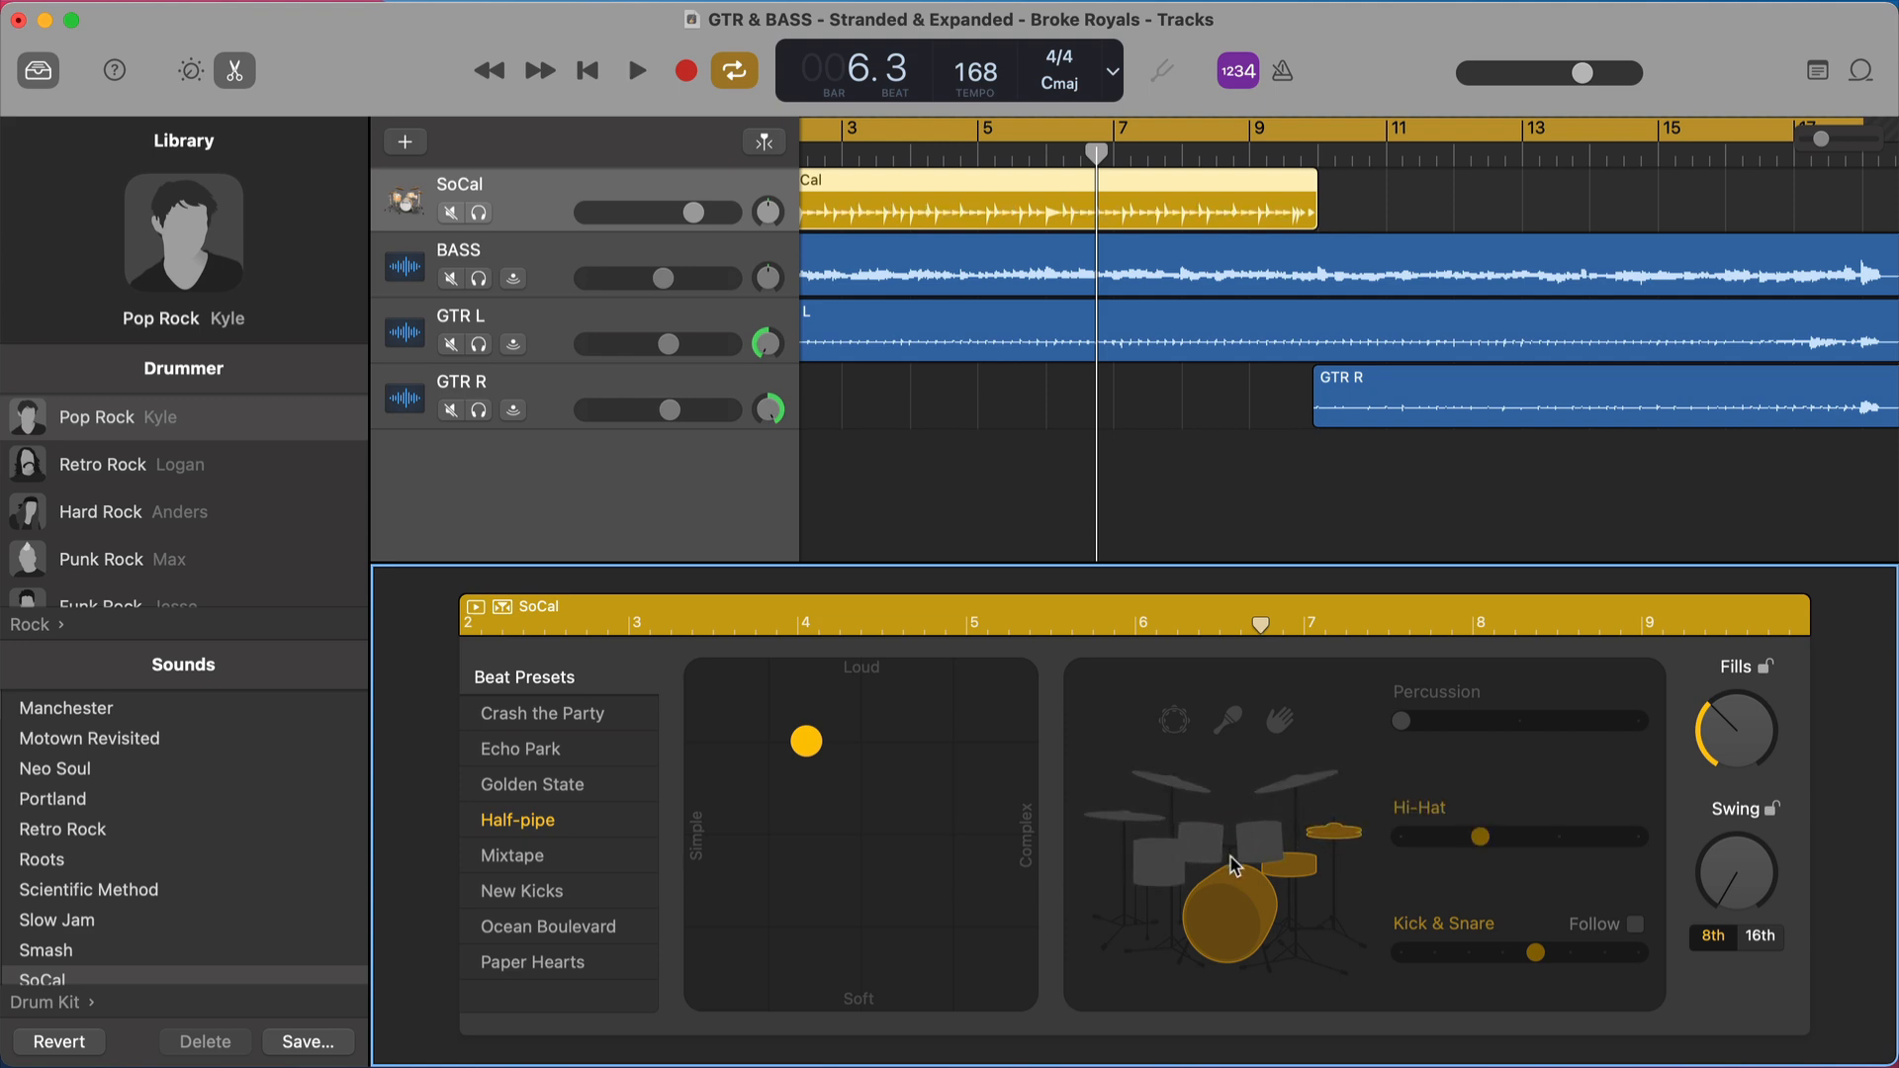
pyautogui.moveTo(1329, 790)
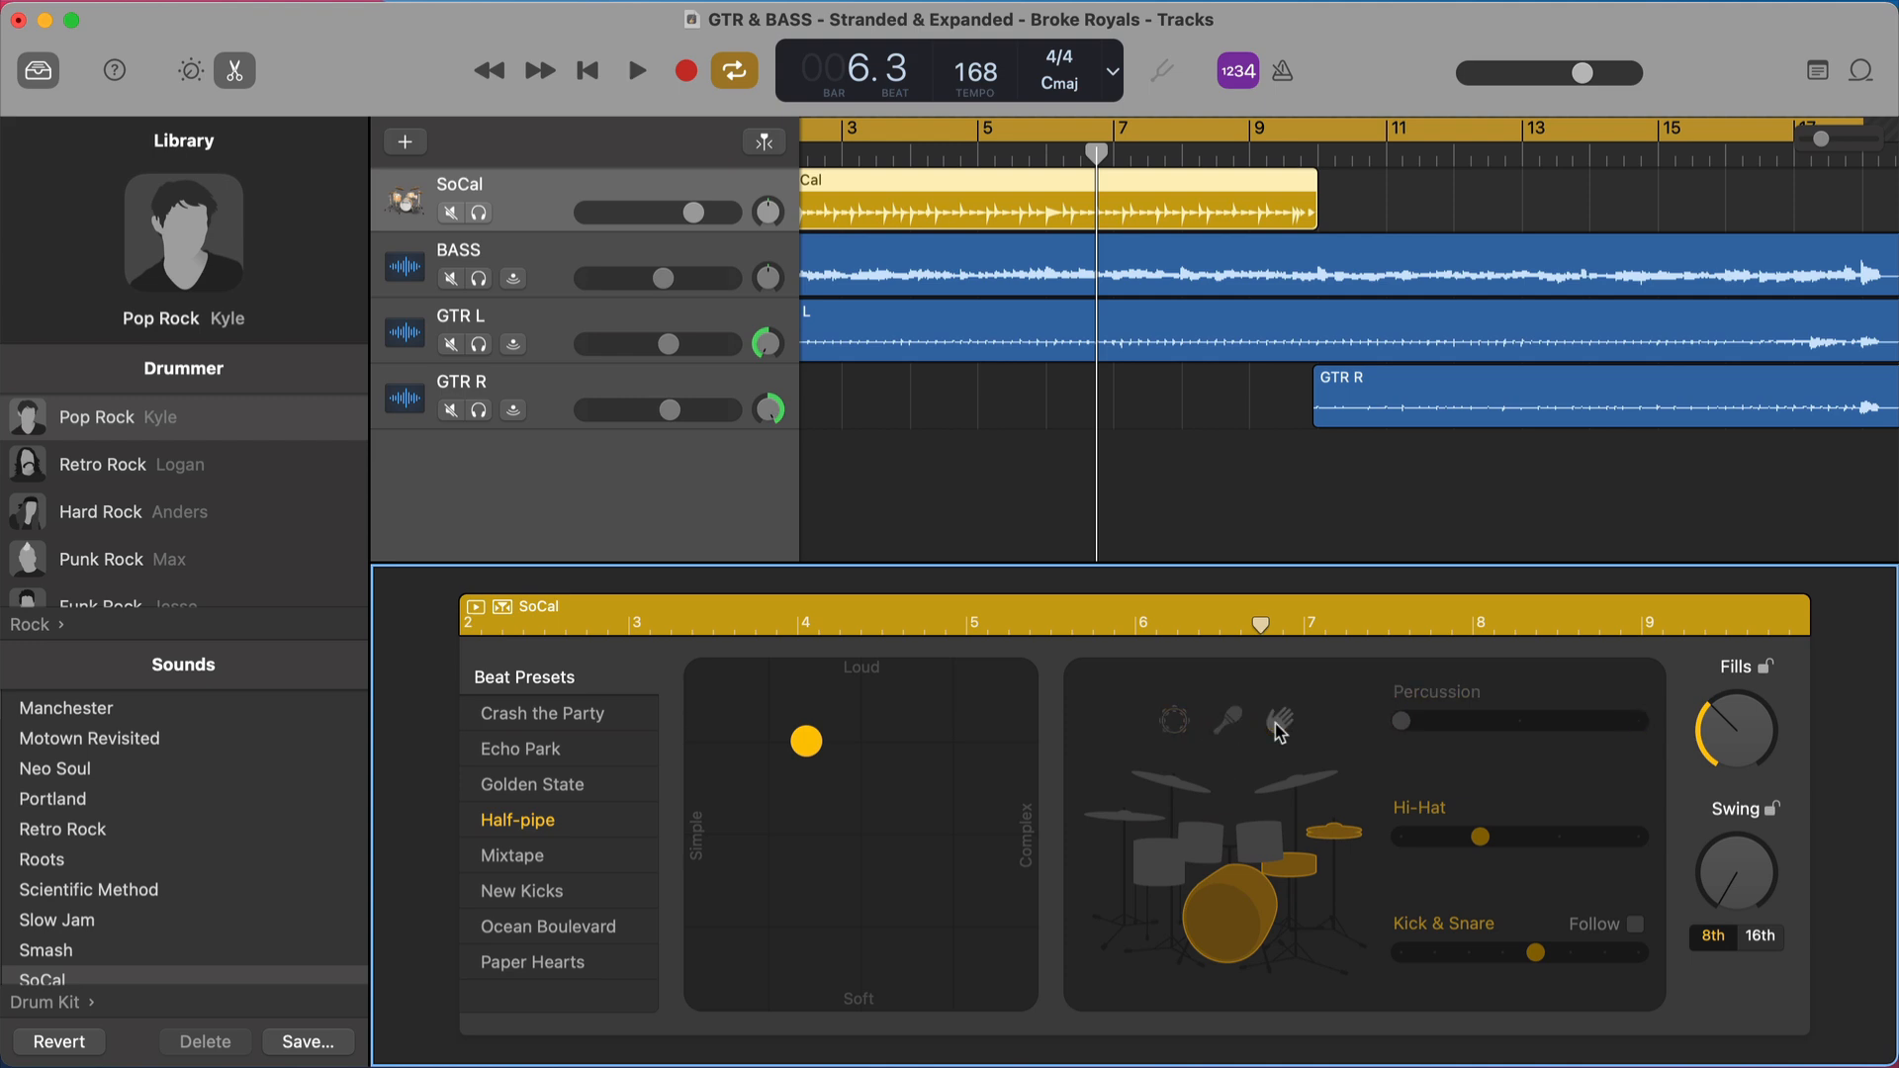
pyautogui.moveTo(1541, 779)
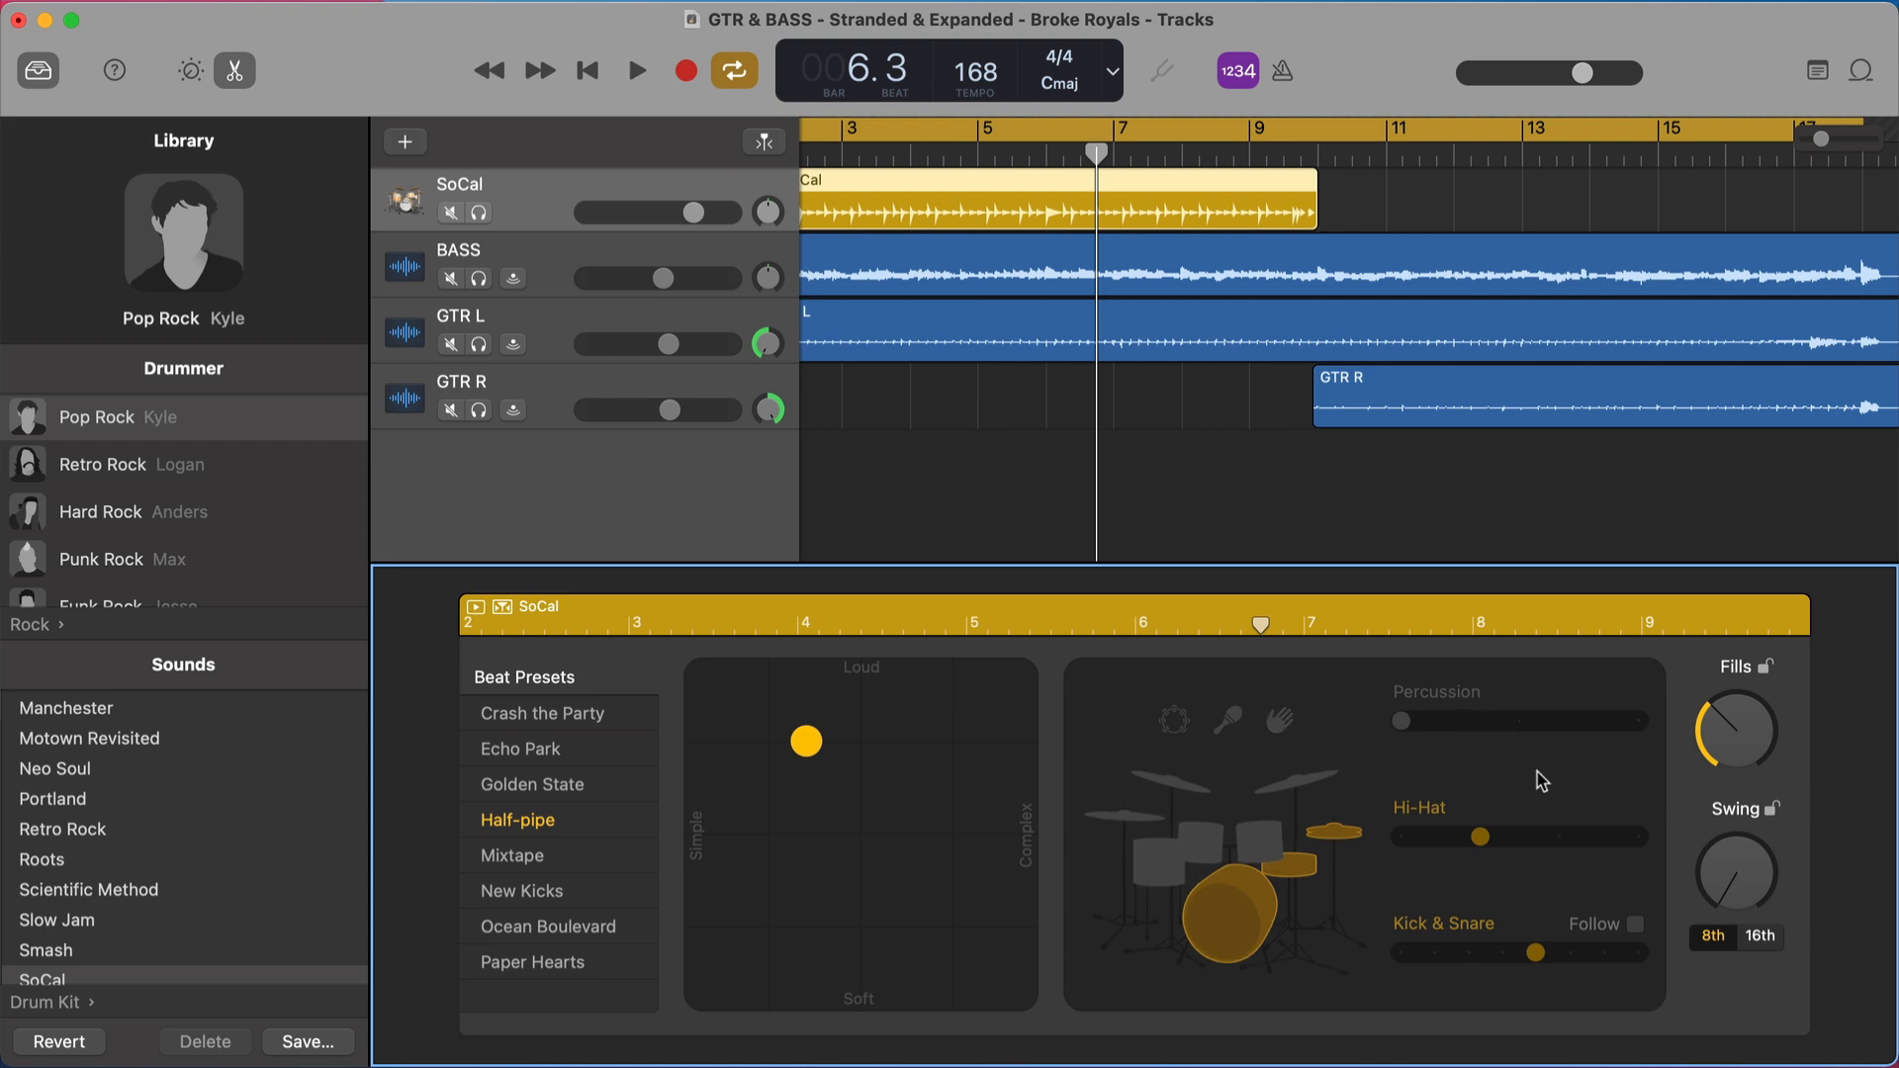
pyautogui.moveTo(1648, 708)
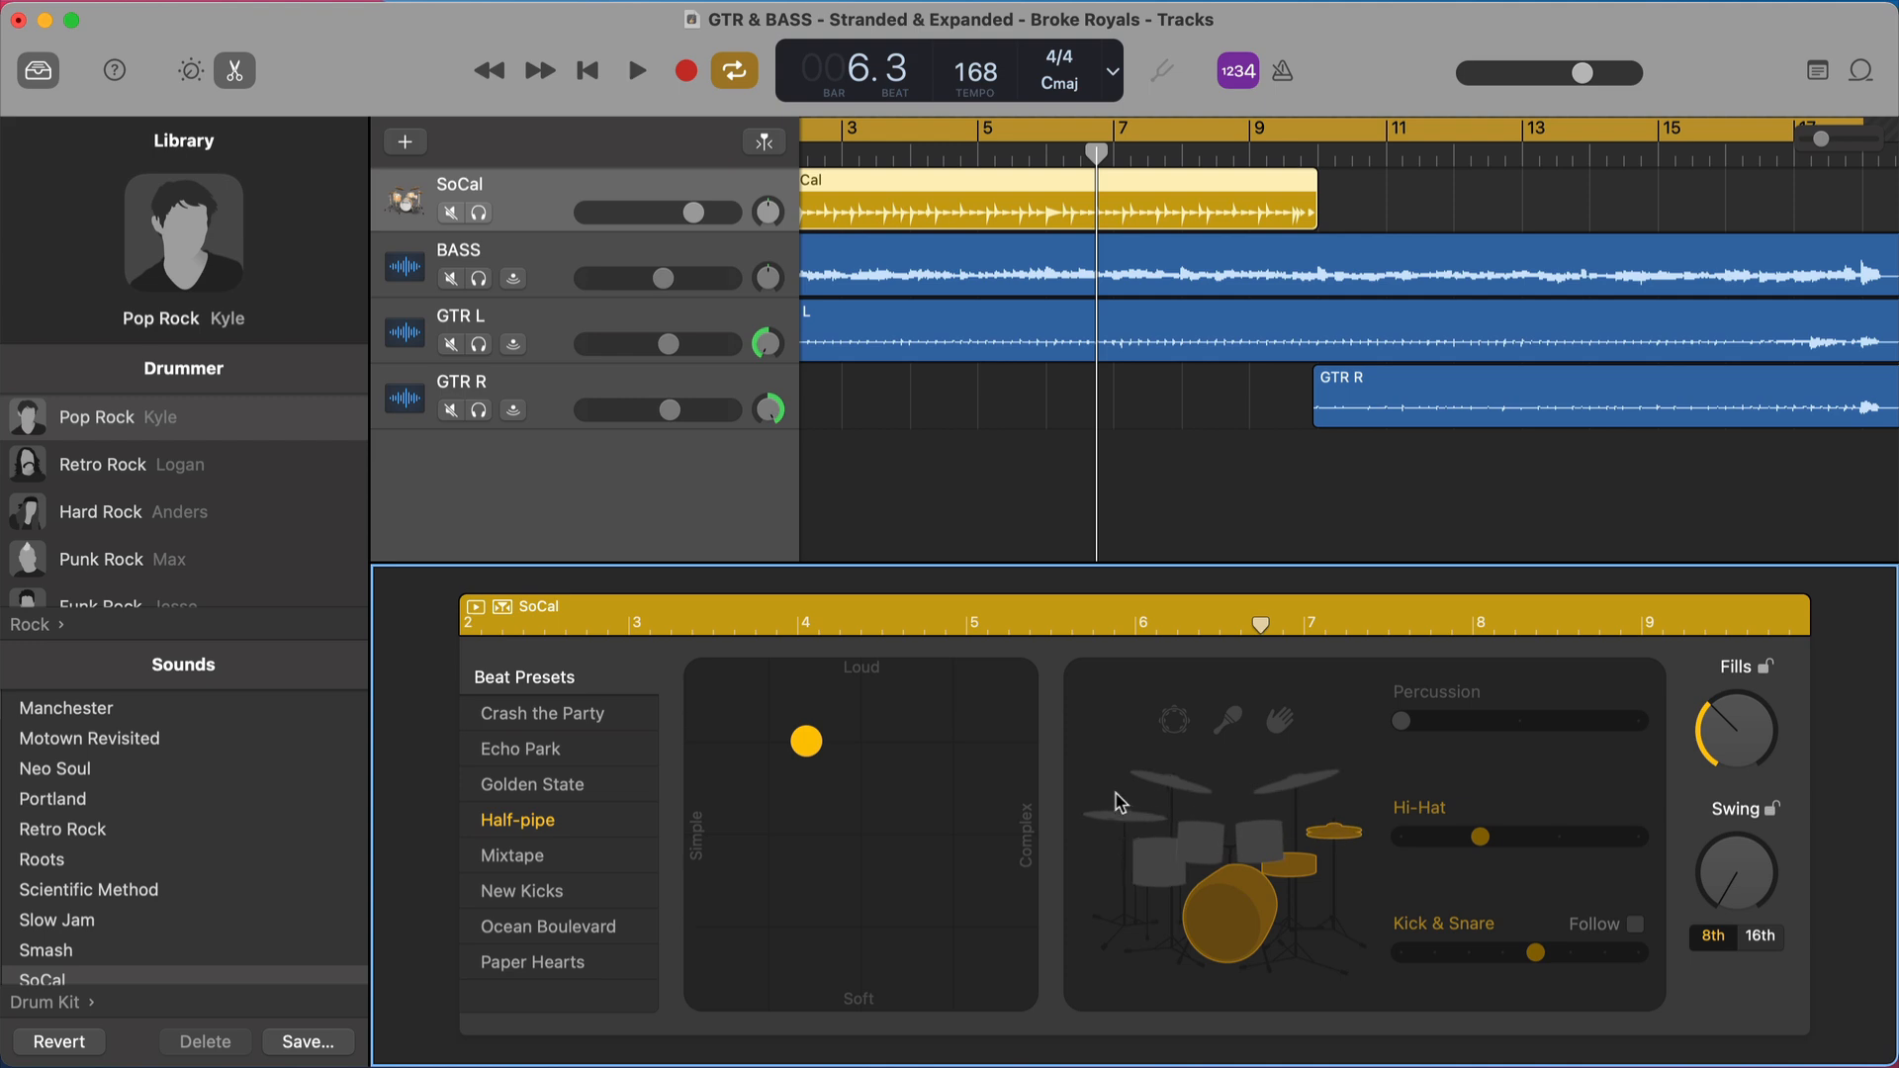
pyautogui.moveTo(615, 736)
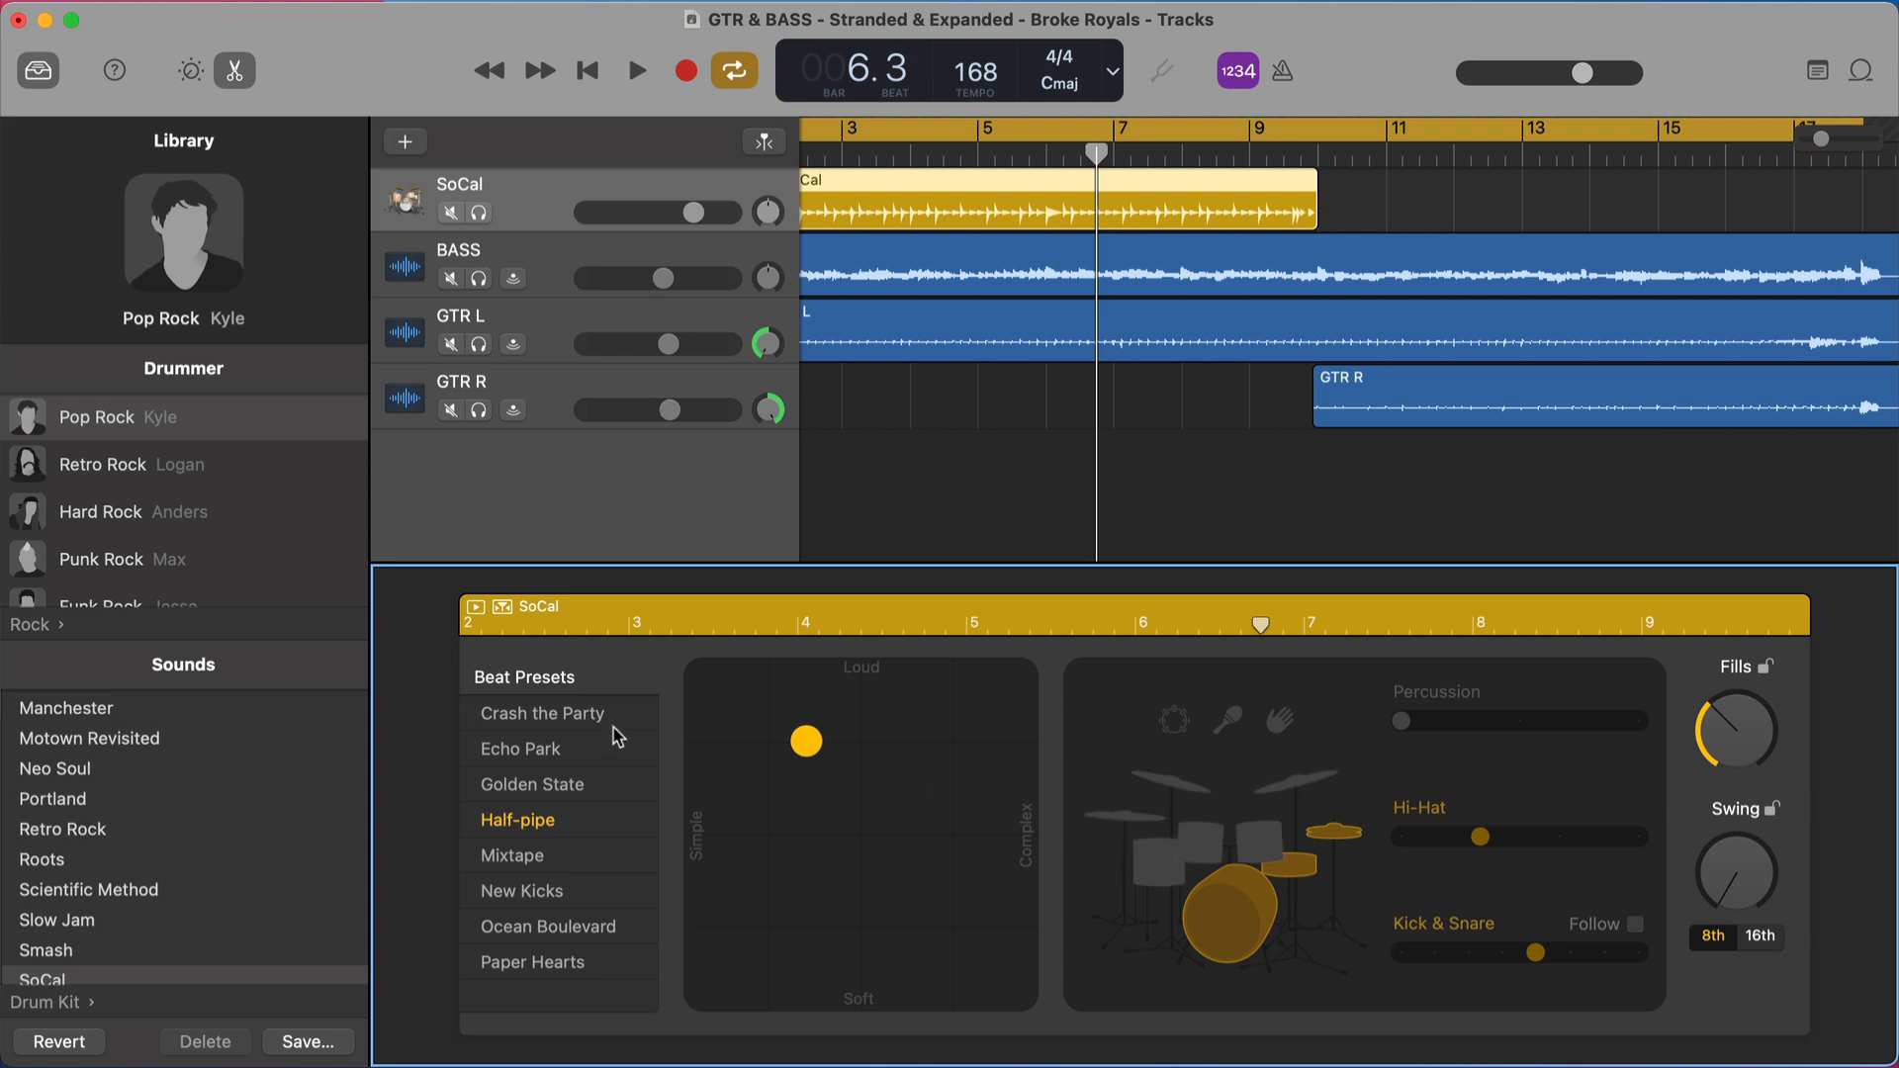
pyautogui.moveTo(532, 870)
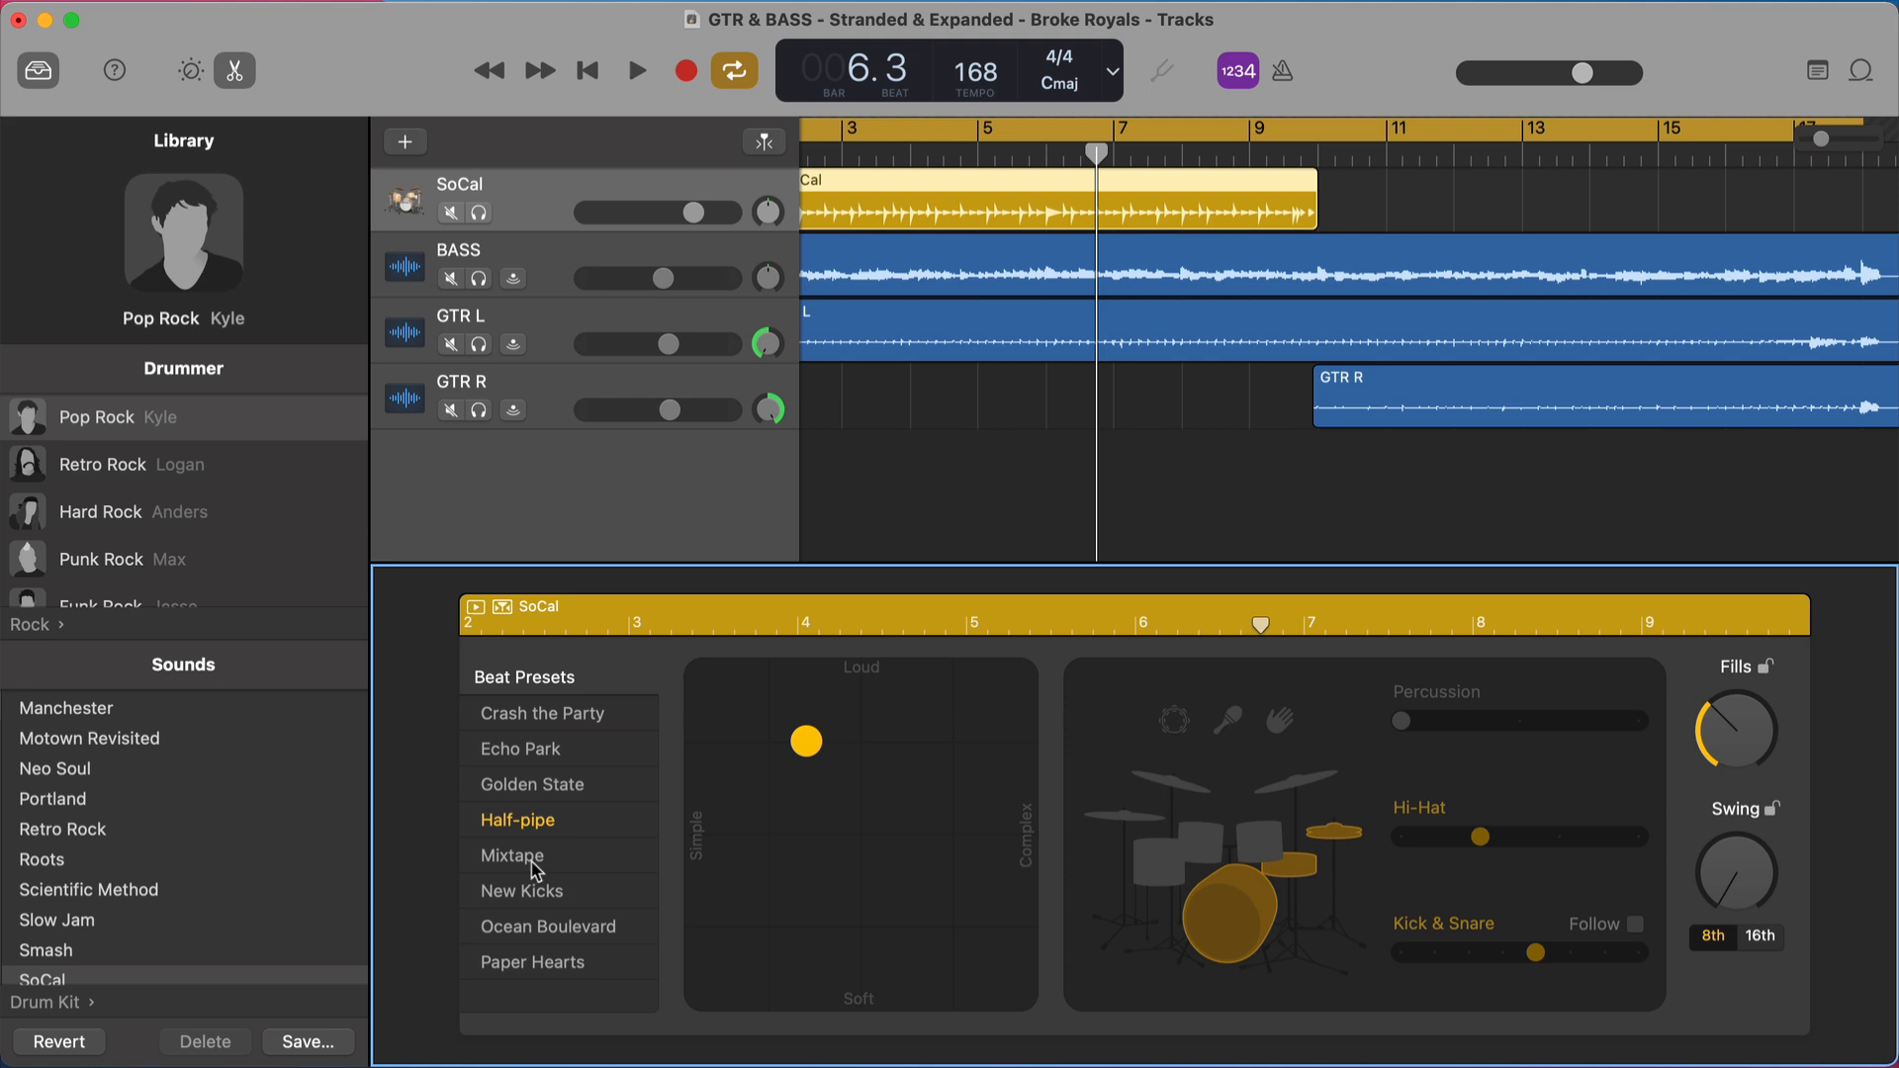
# - Audition Crash the Party, Echo Park and Golden State during playback, then return to Half-pipe
pyautogui.click(635, 72)
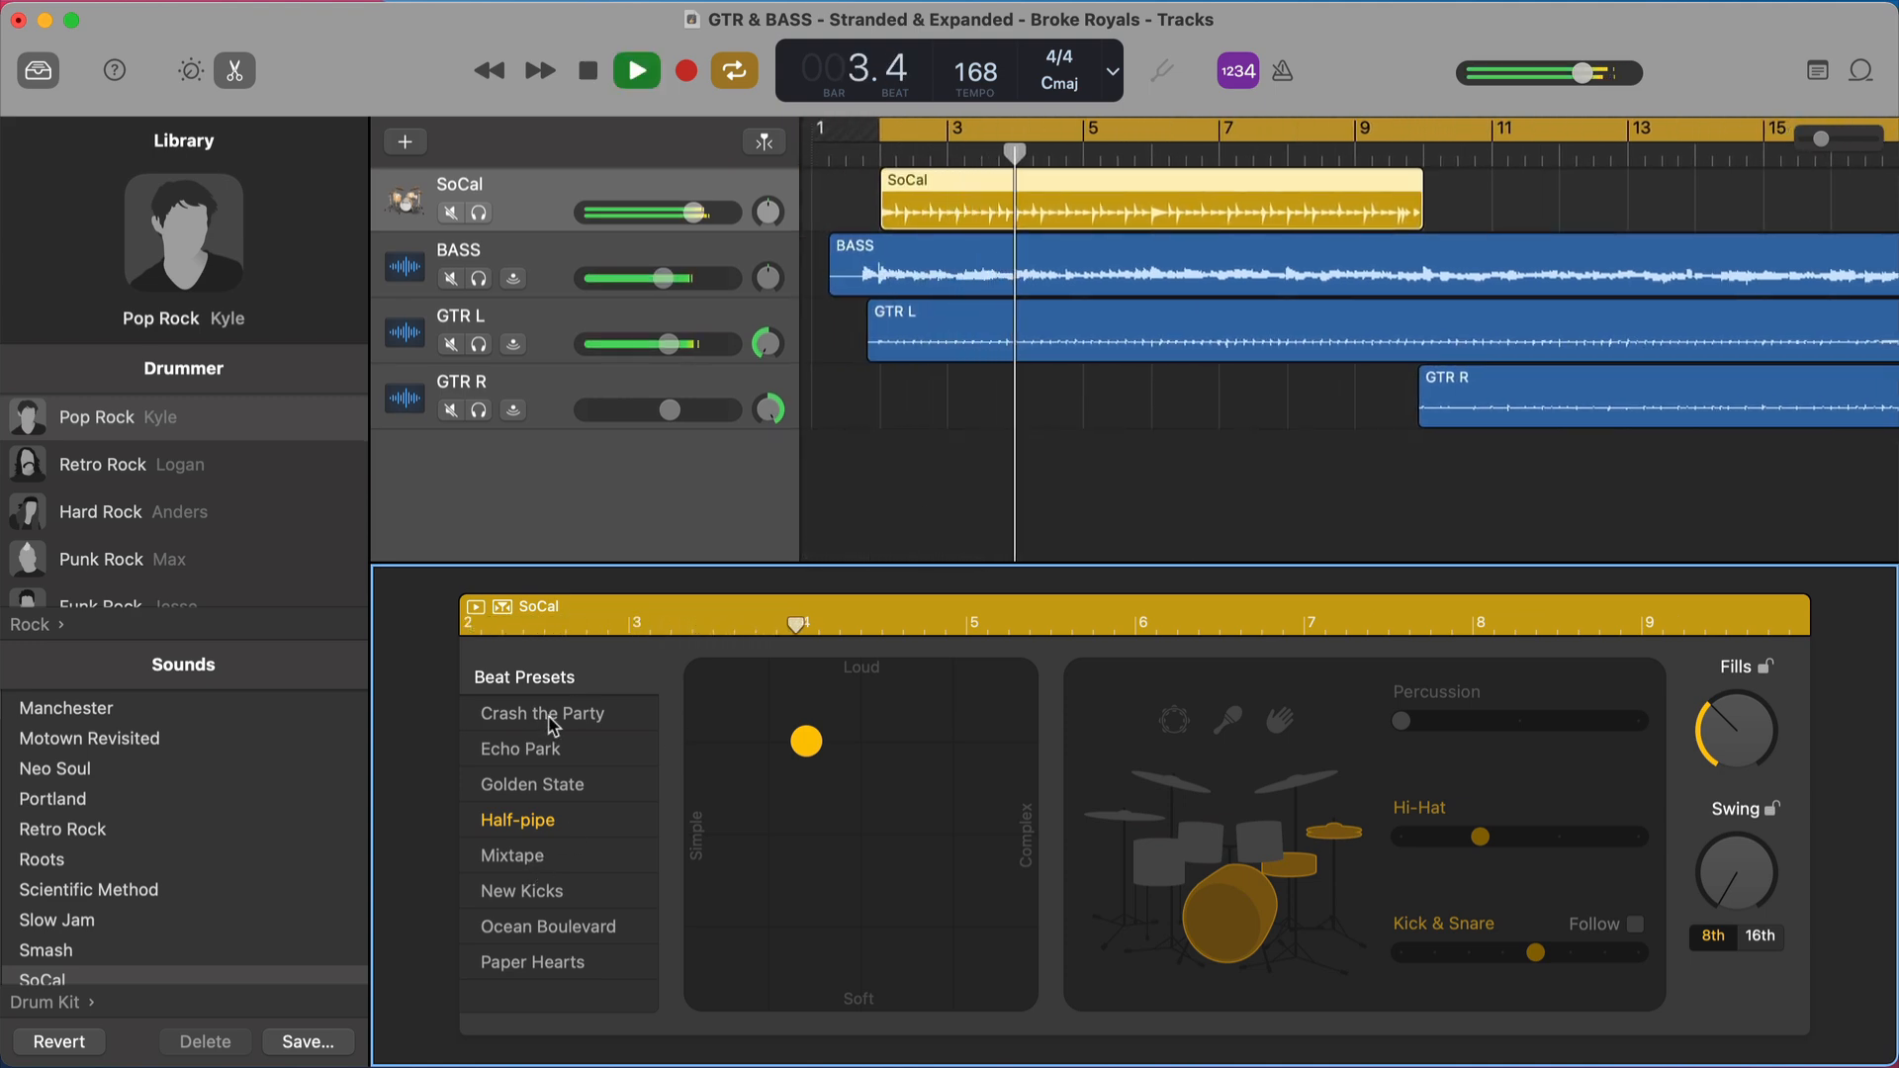
pyautogui.click(542, 712)
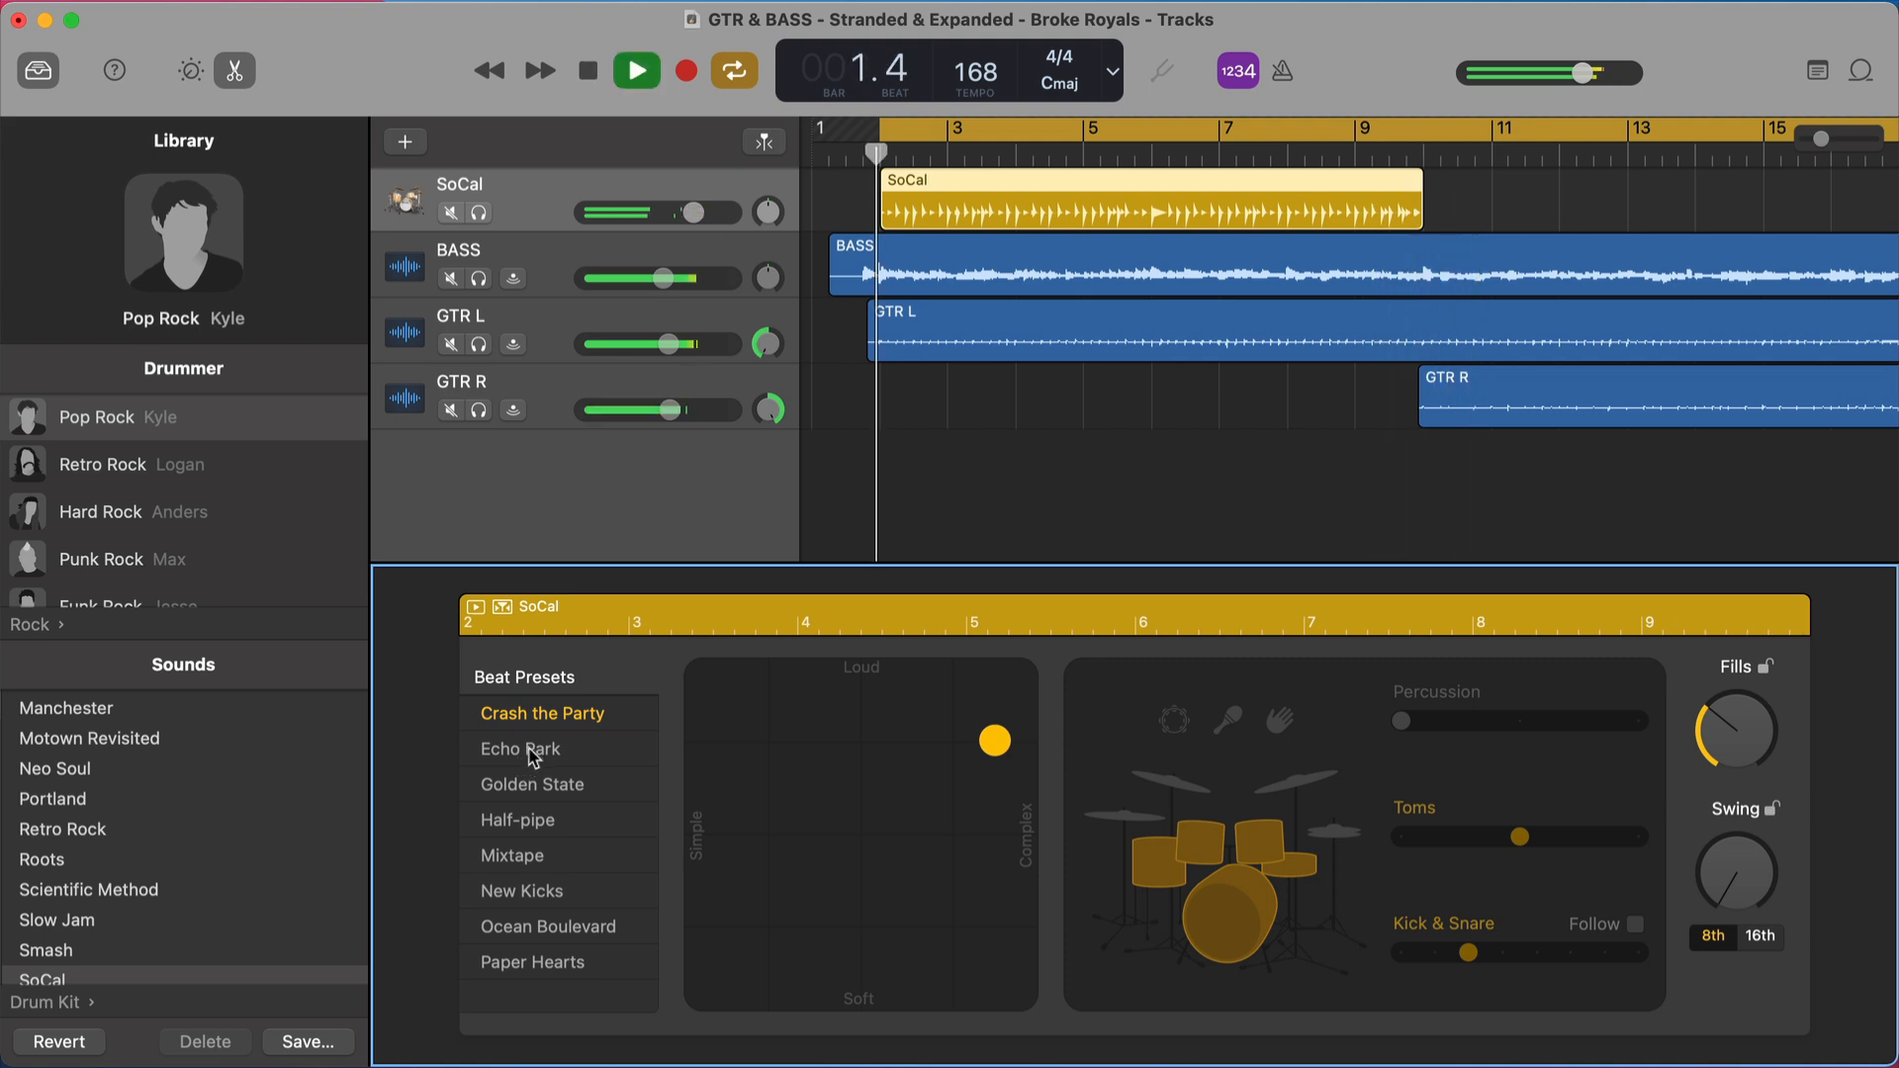
pyautogui.click(520, 748)
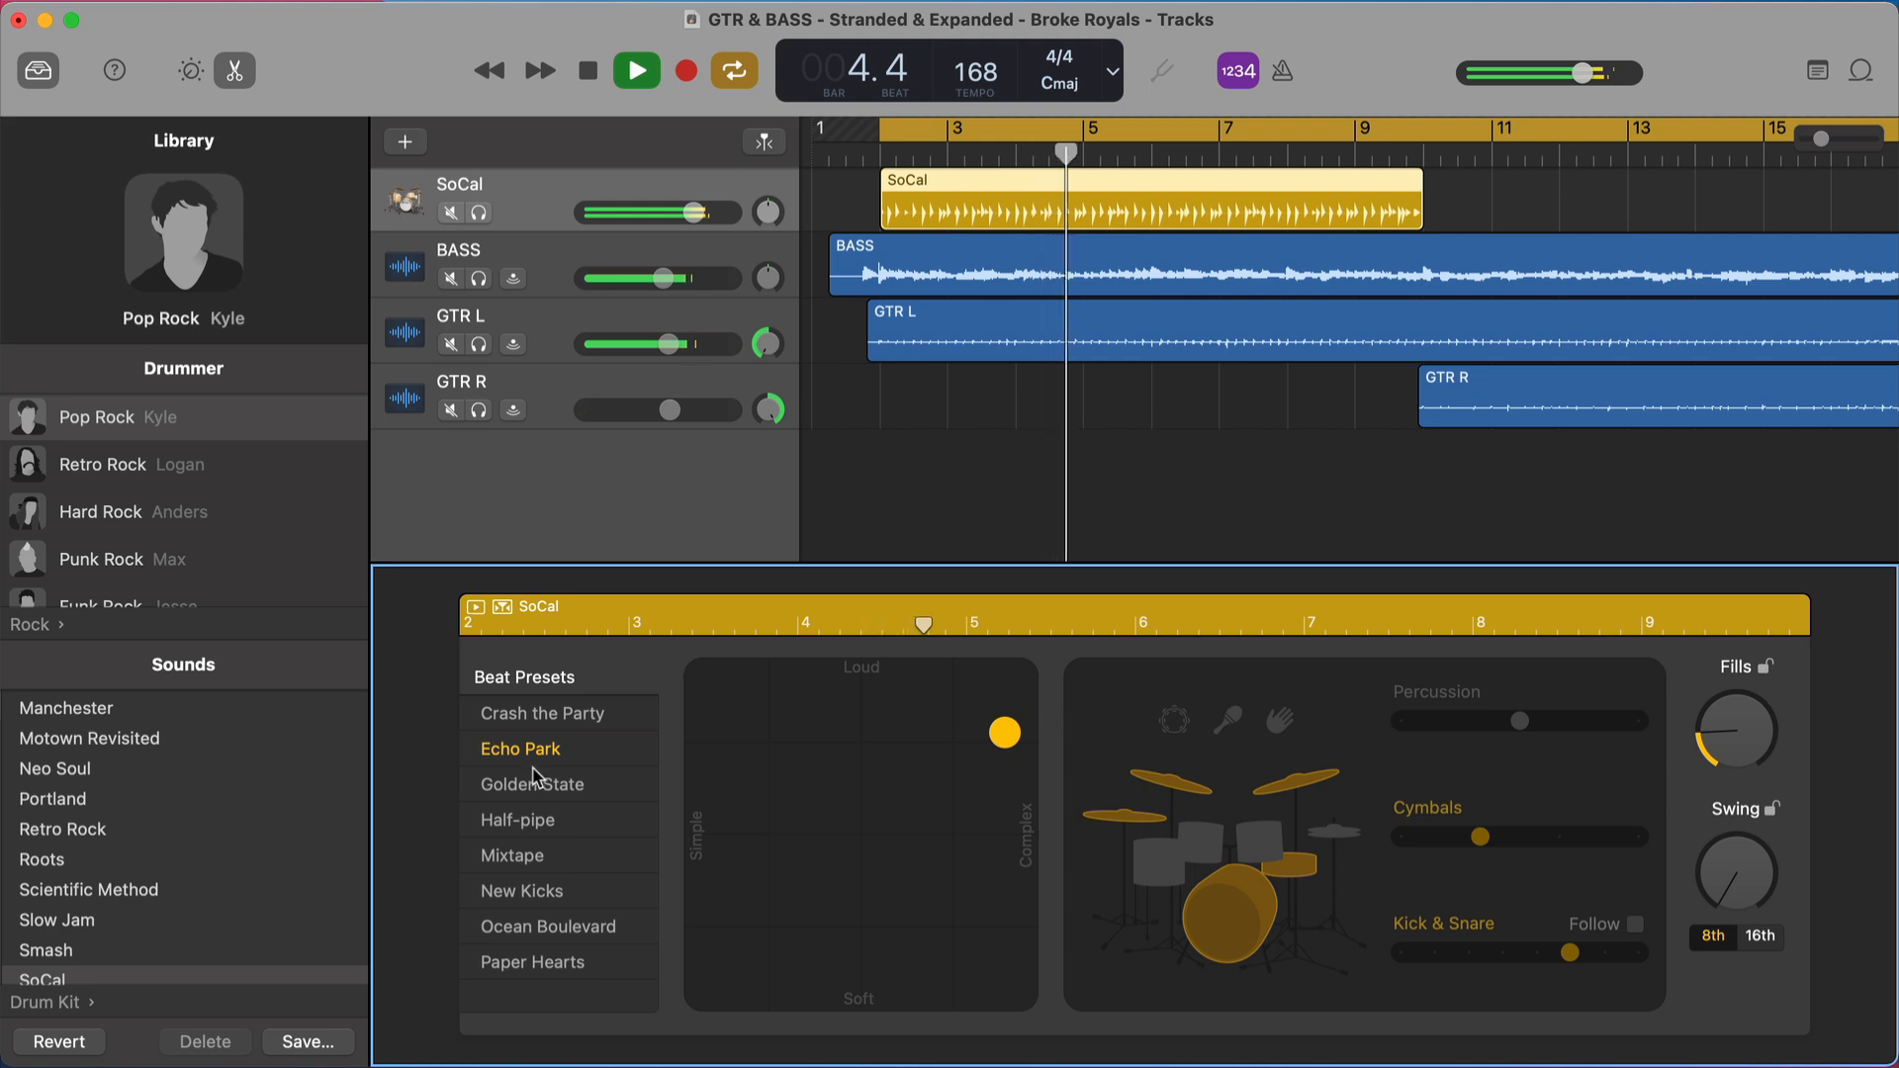
pyautogui.click(530, 783)
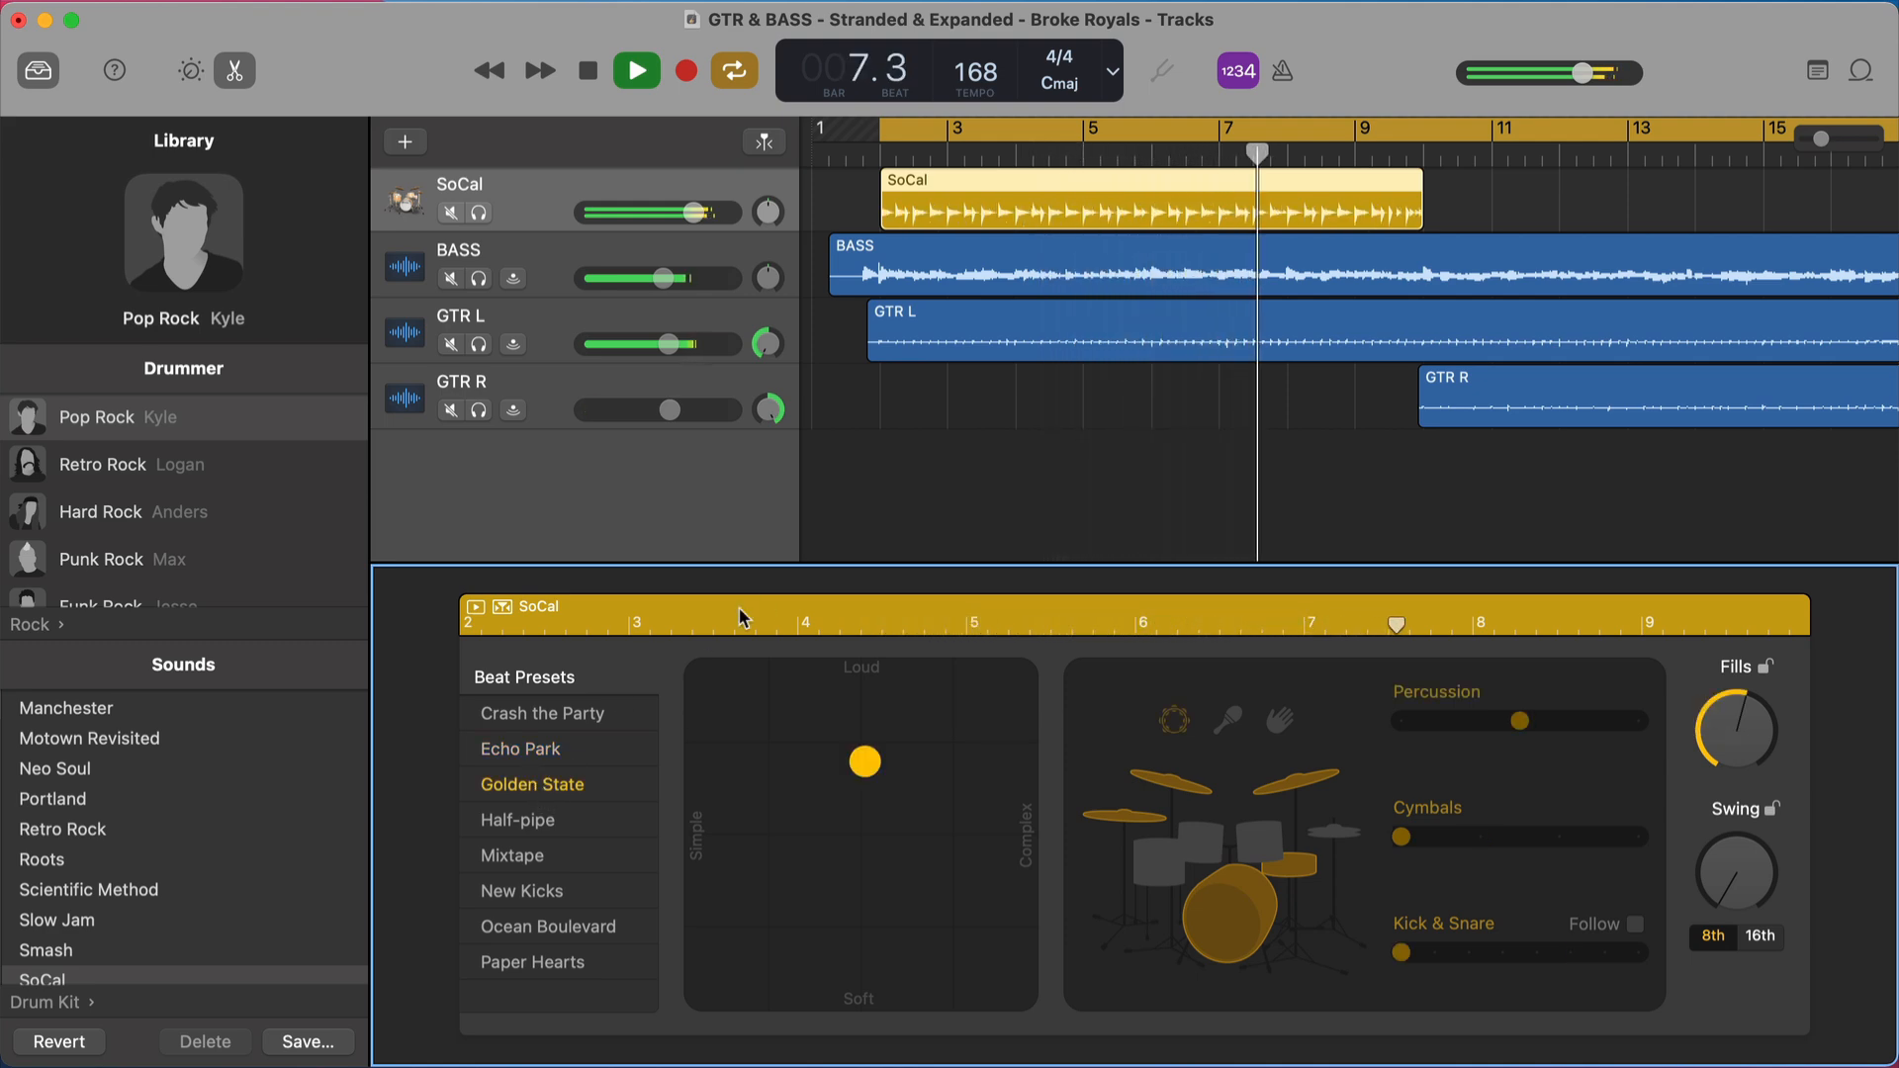
pyautogui.click(635, 69)
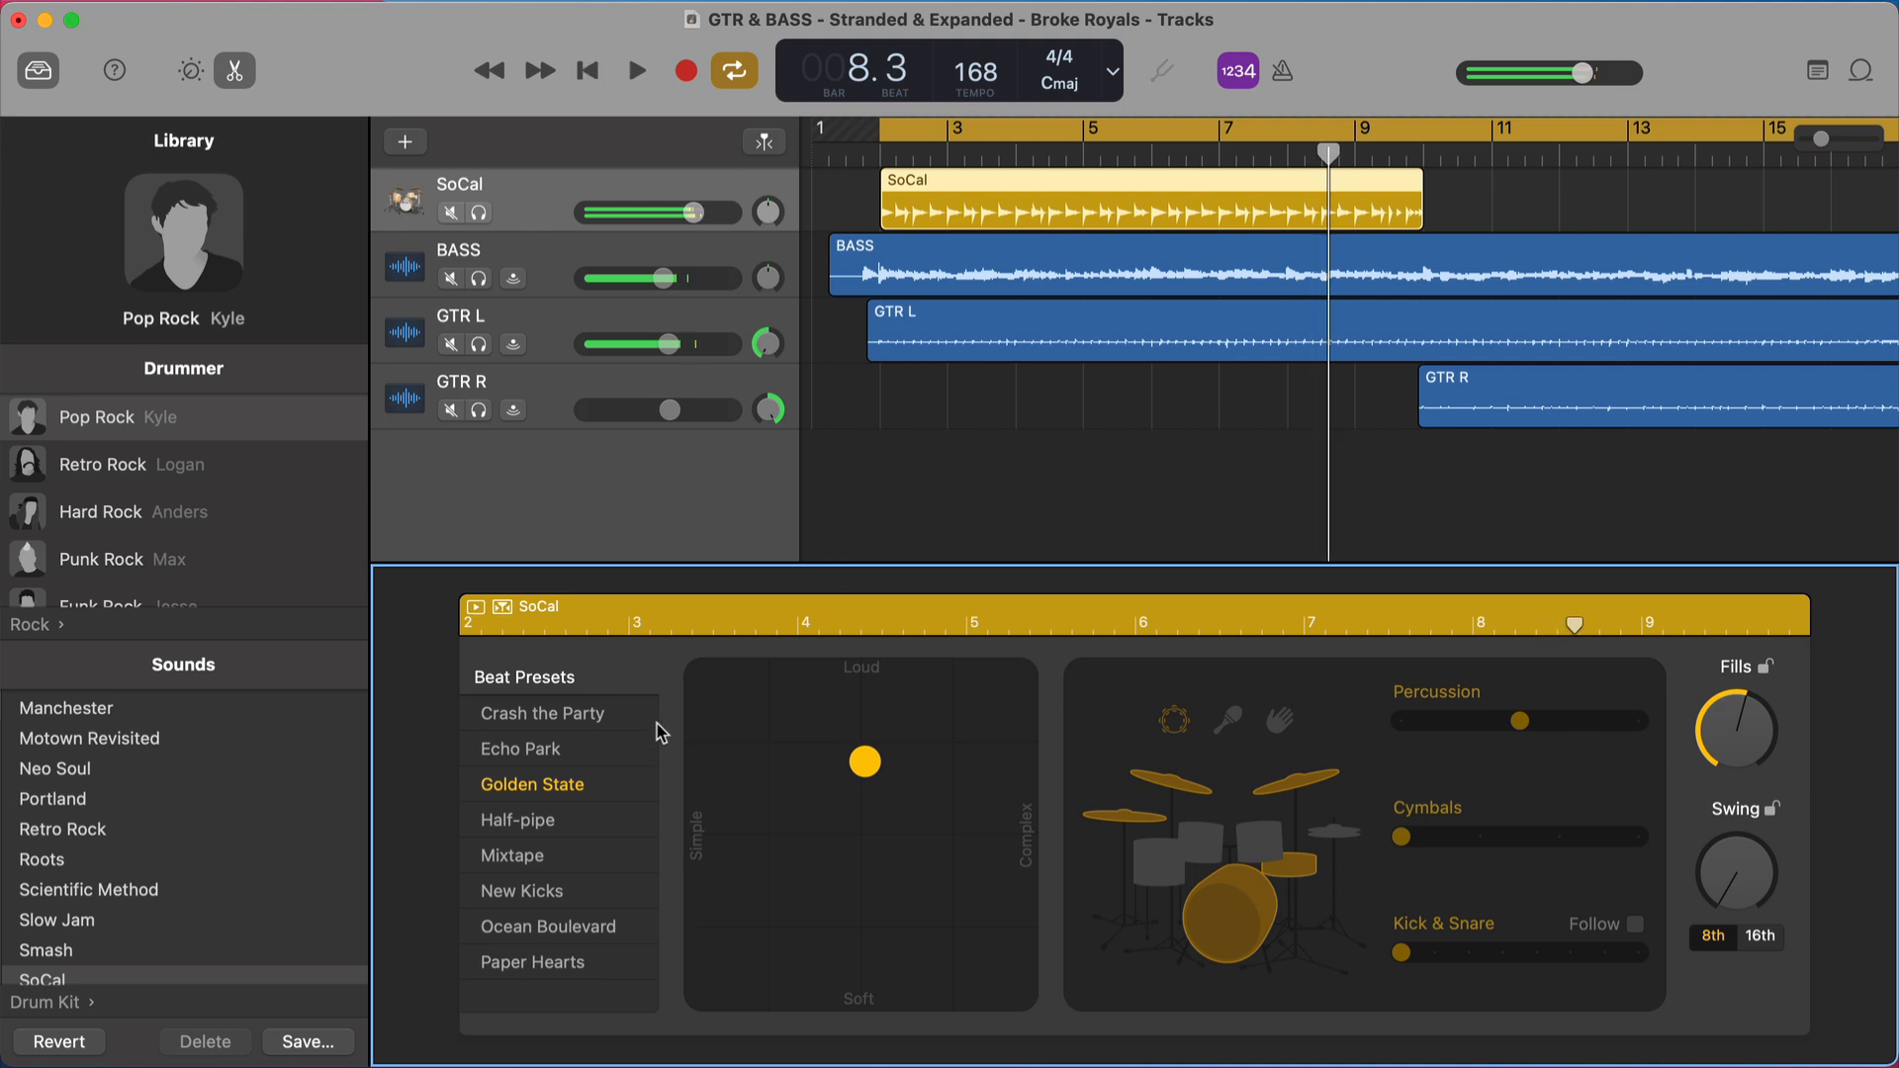
pyautogui.click(521, 819)
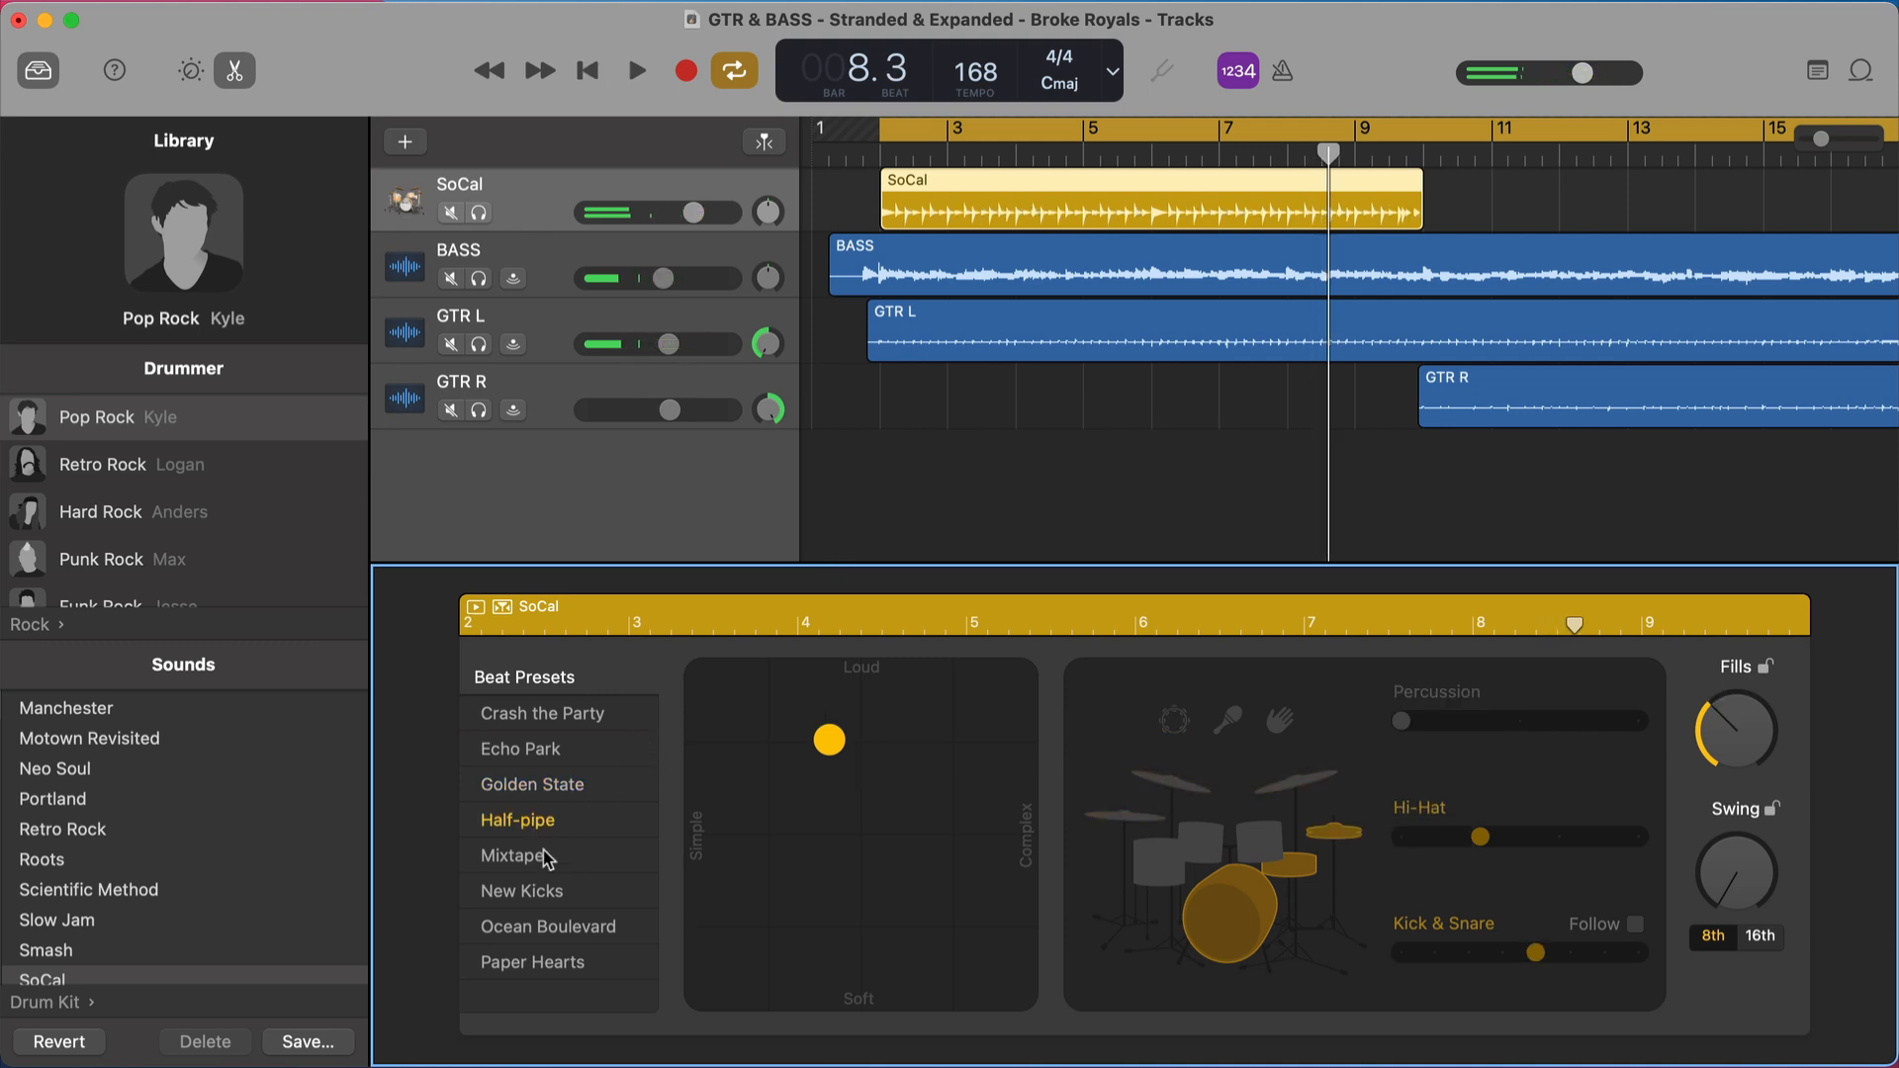
# - Audition Mixtape, New Kicks, Ocean Boulevard and Paper Hearts, leaving Paper Hearts with the track soloed
pyautogui.click(510, 854)
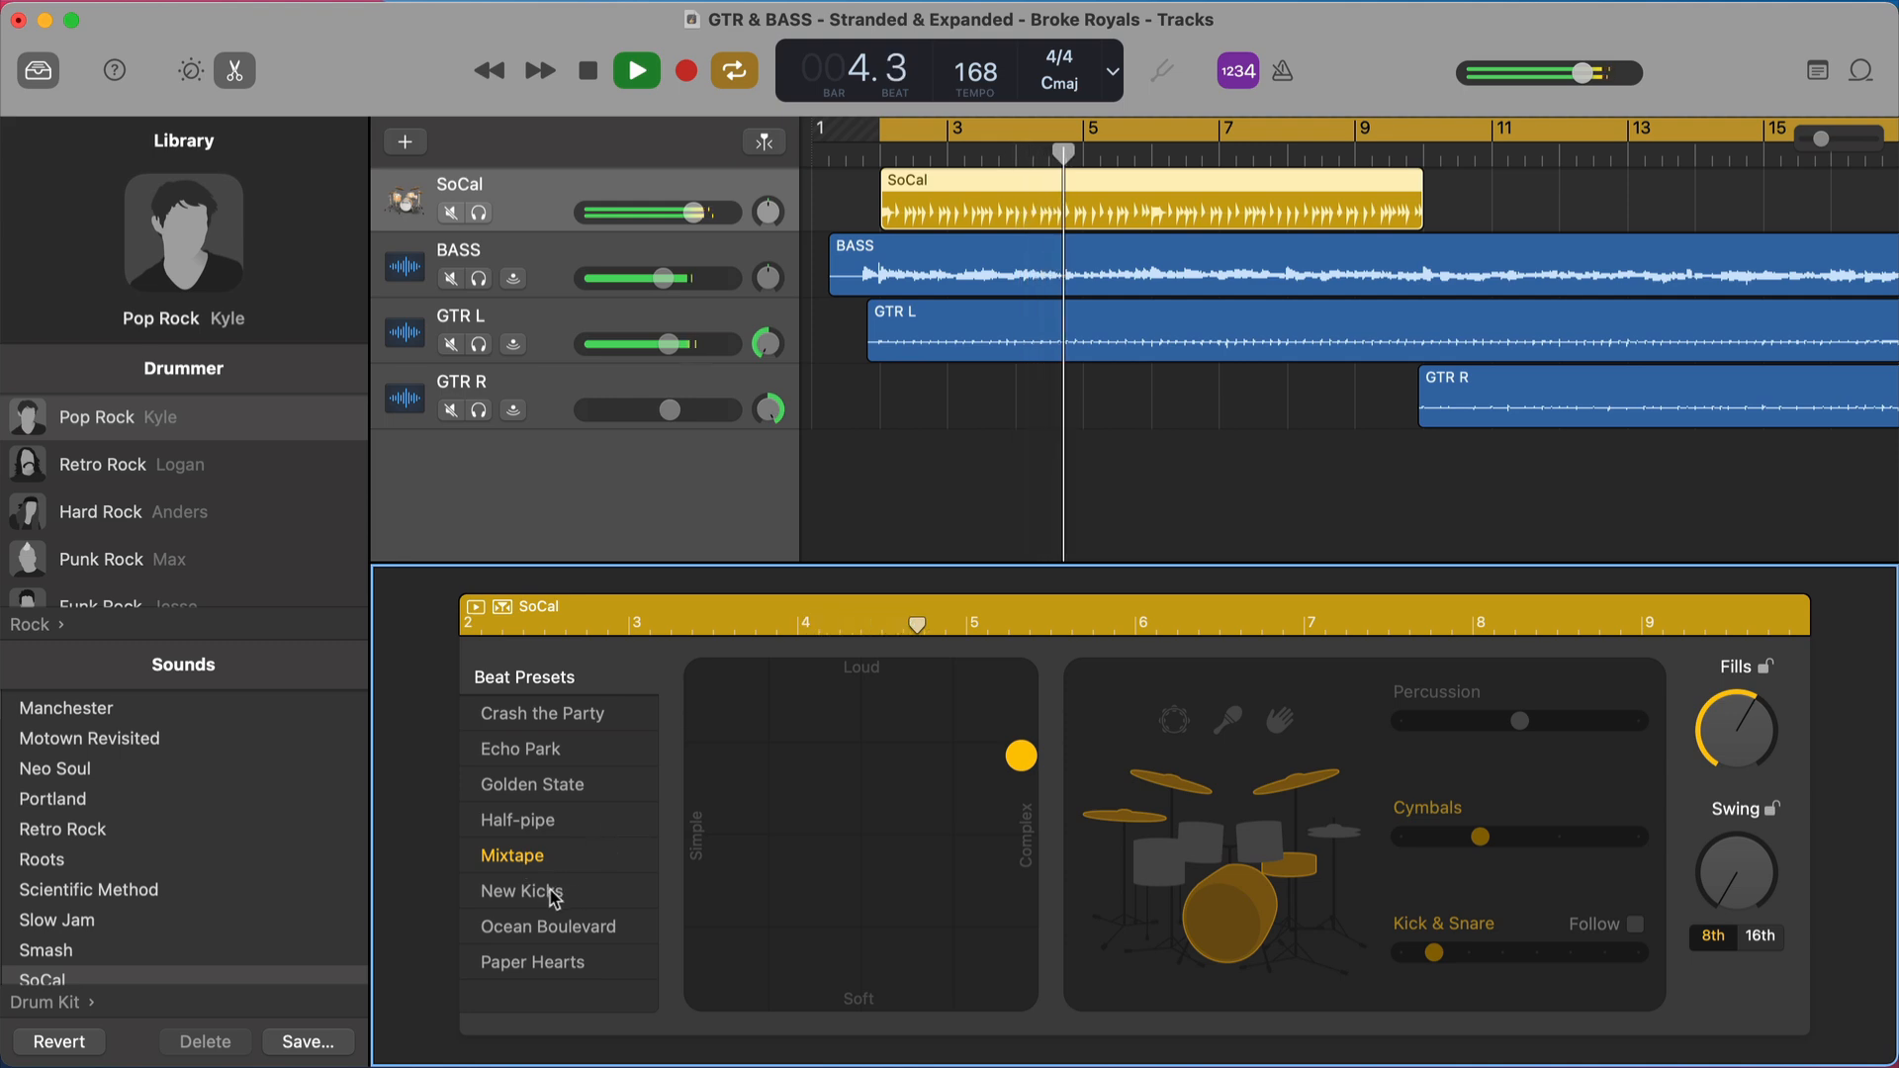
pyautogui.click(520, 890)
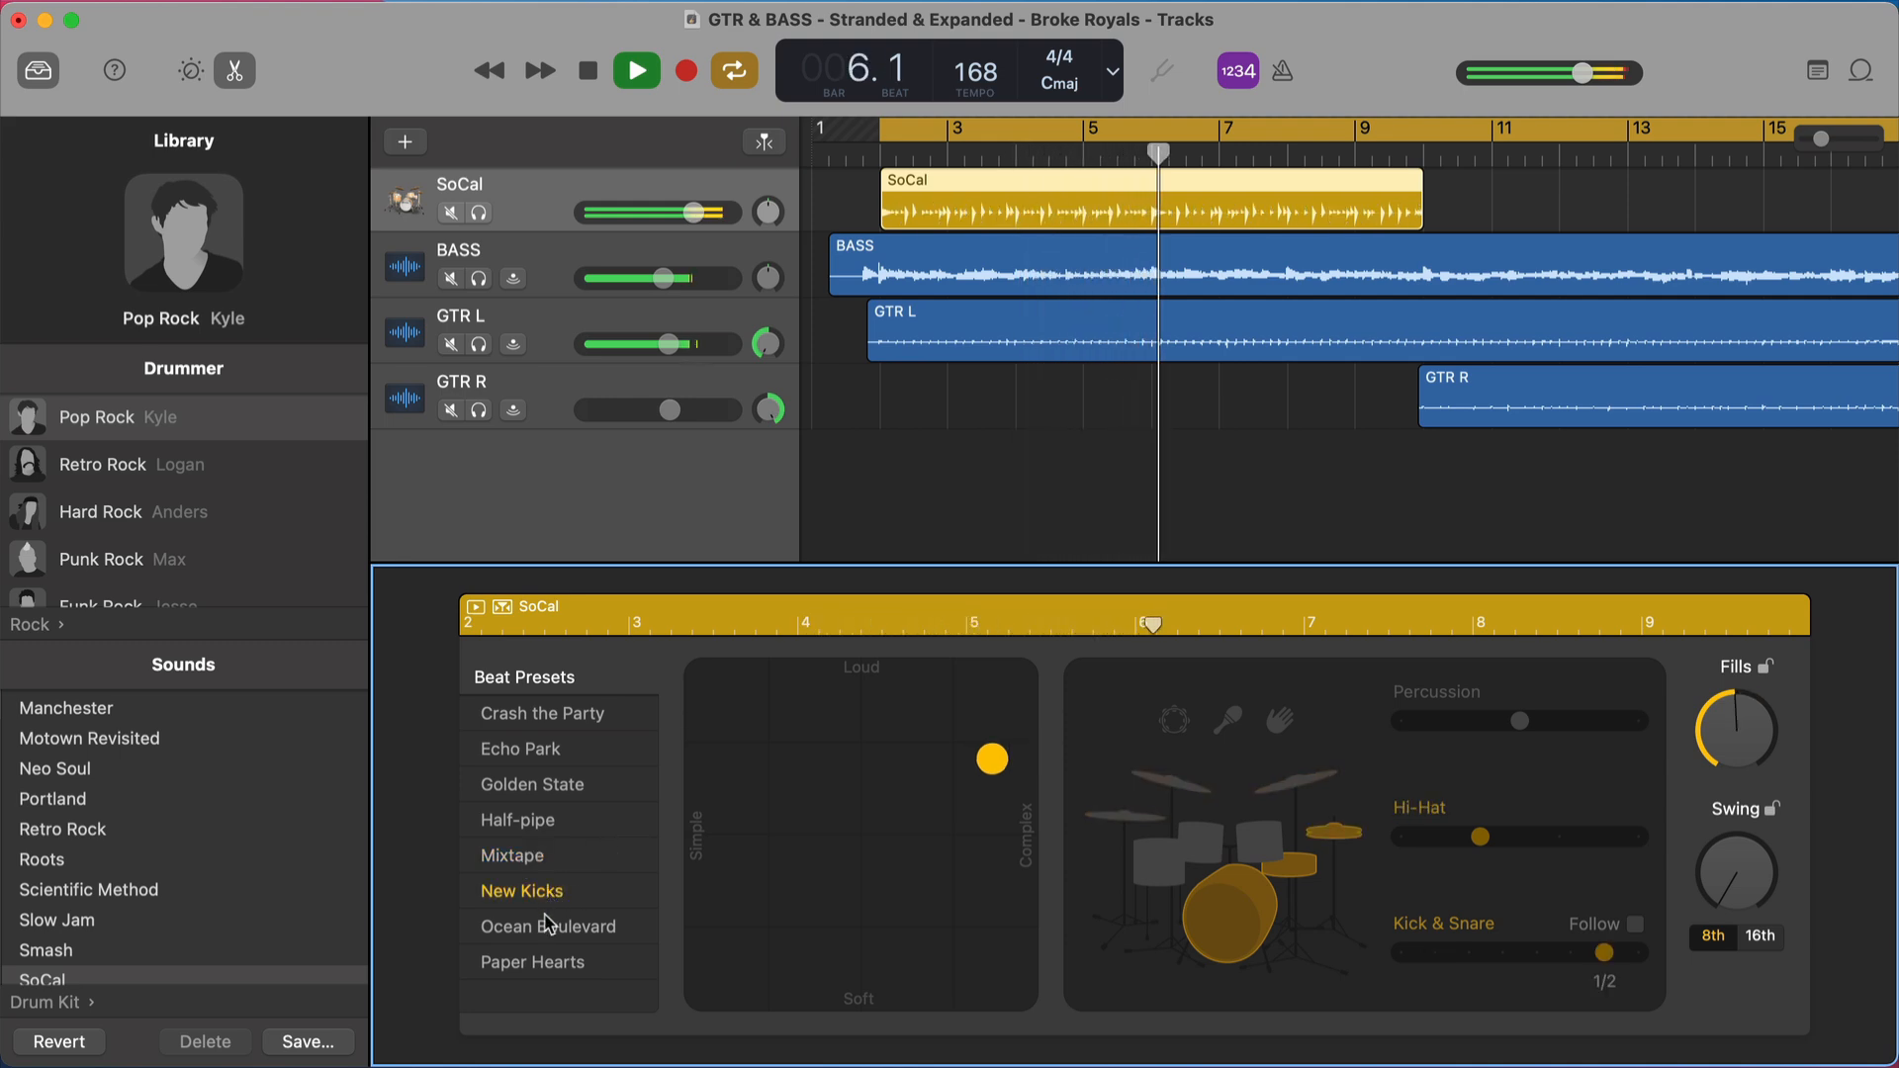
pyautogui.click(548, 925)
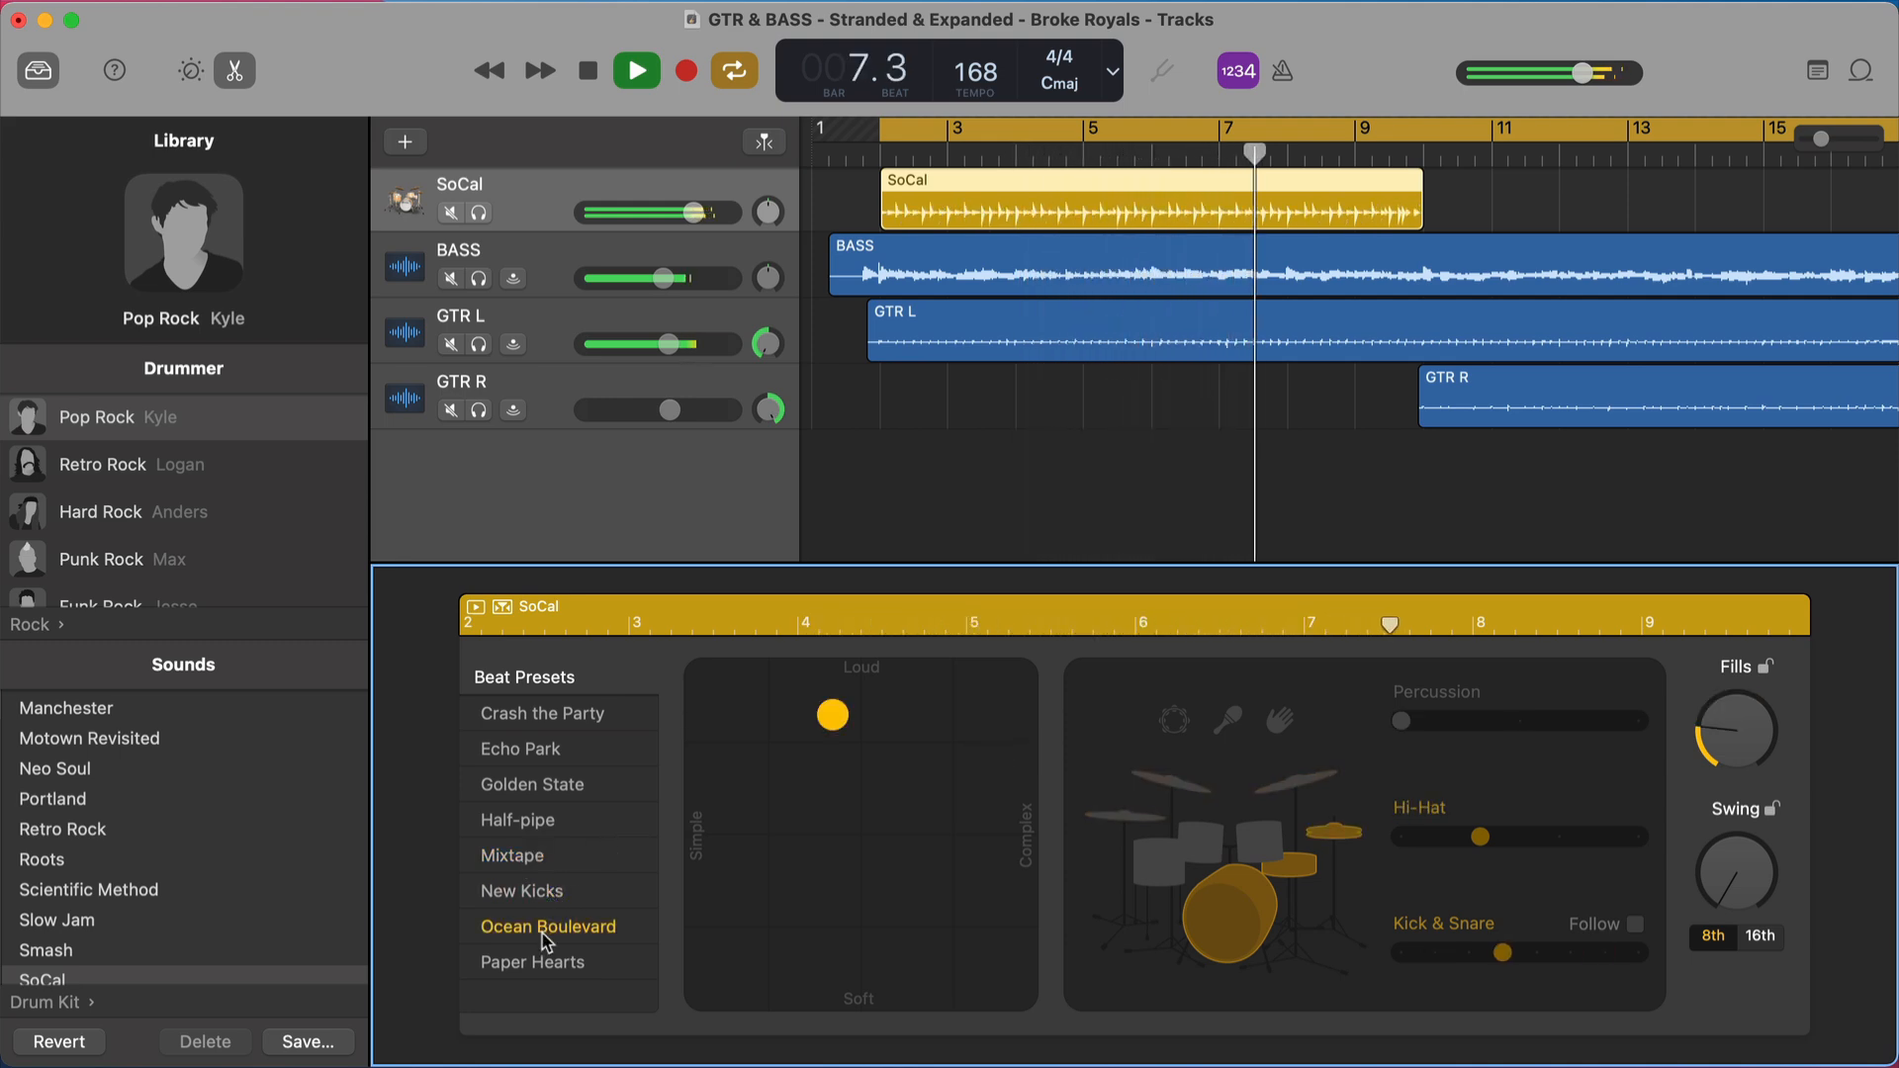
pyautogui.click(532, 961)
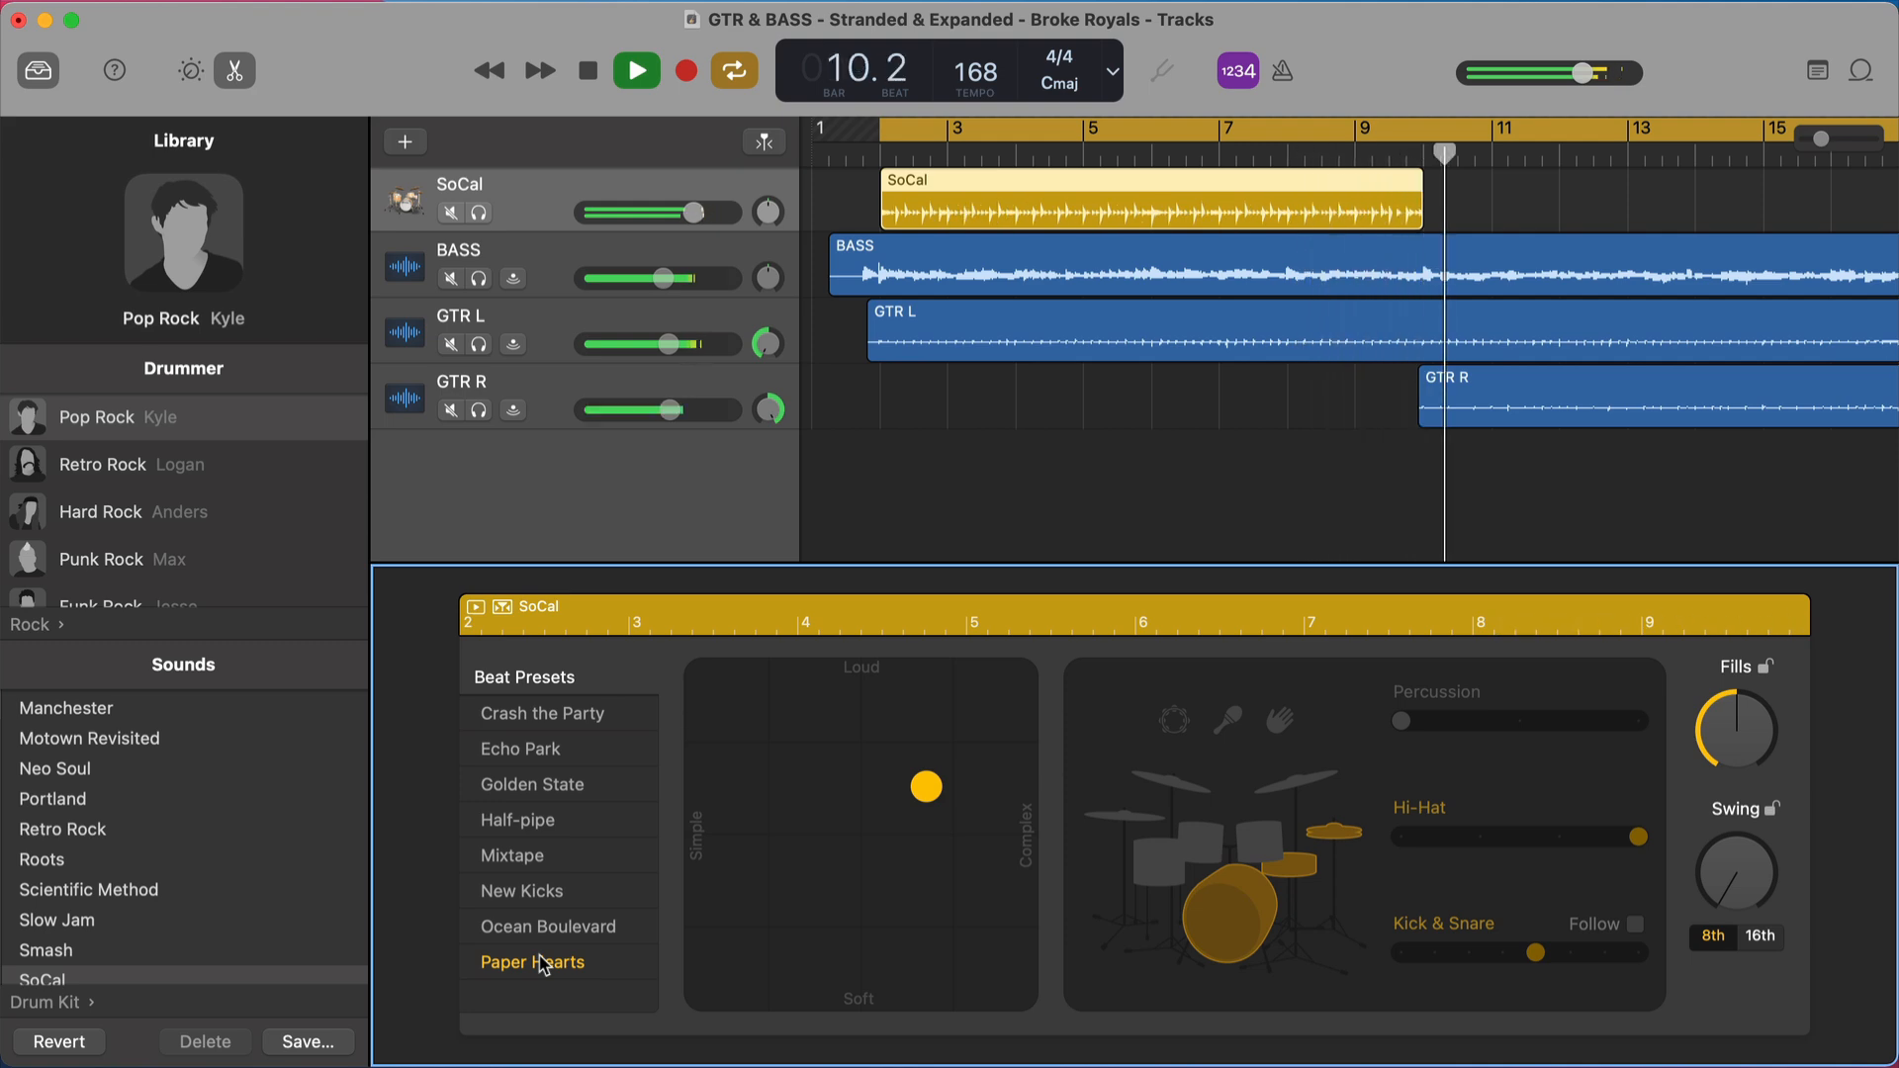
pyautogui.click(635, 72)
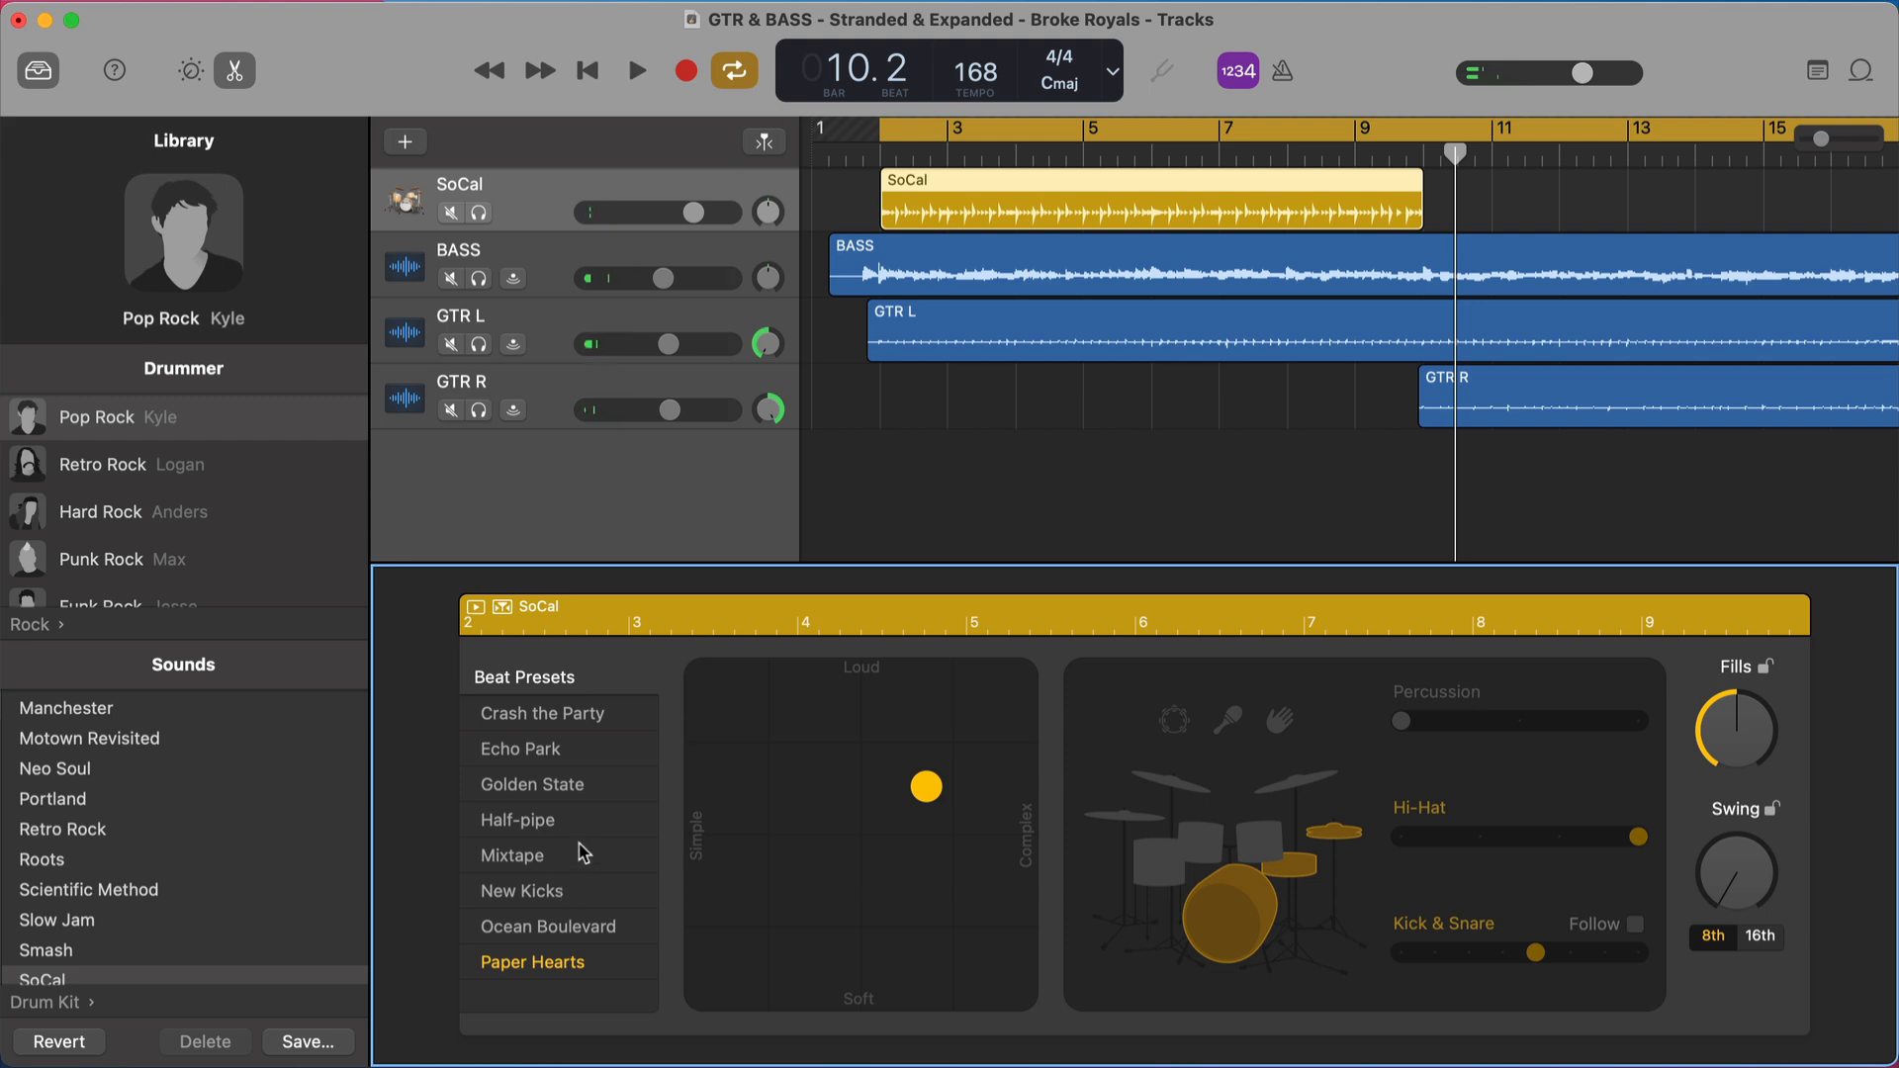
pyautogui.click(635, 72)
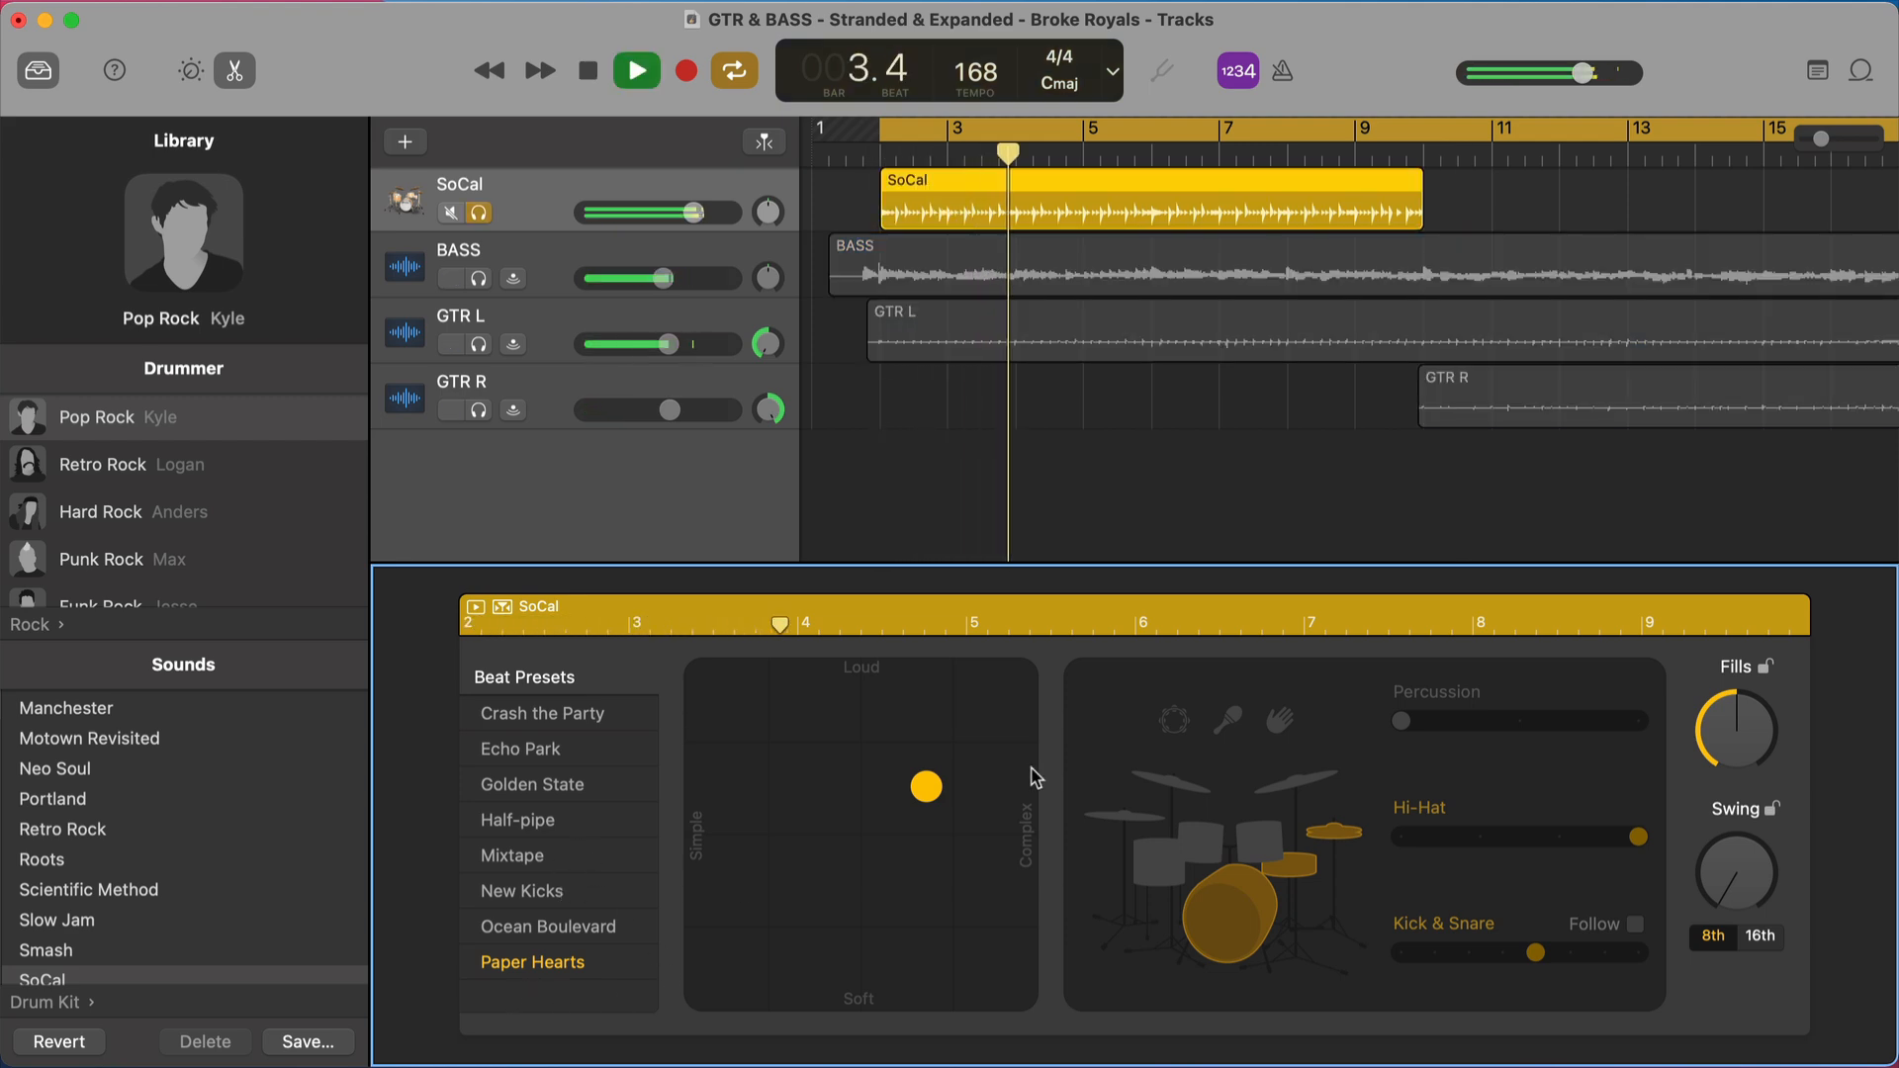
pyautogui.click(520, 818)
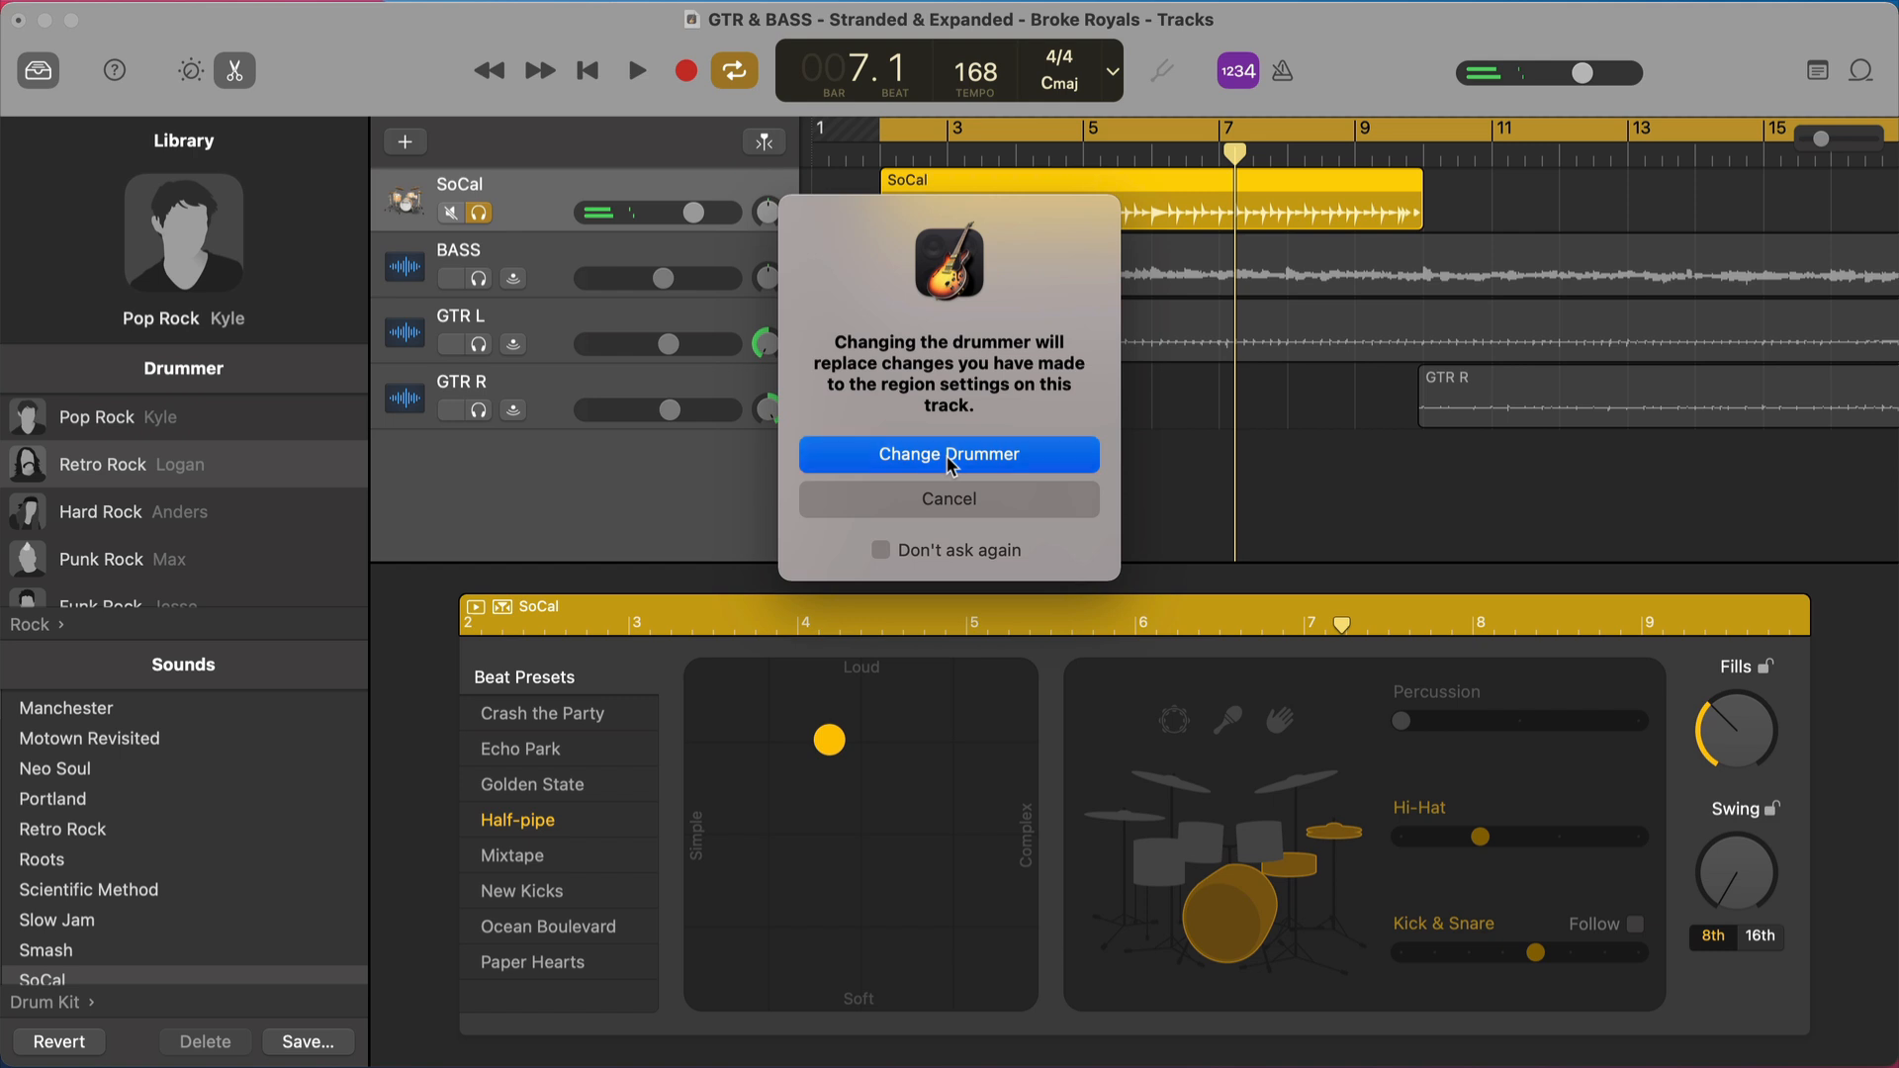
# - Confirm changing to the Retro Rock drummer and apply the Three Rings beat preset
pyautogui.click(948, 455)
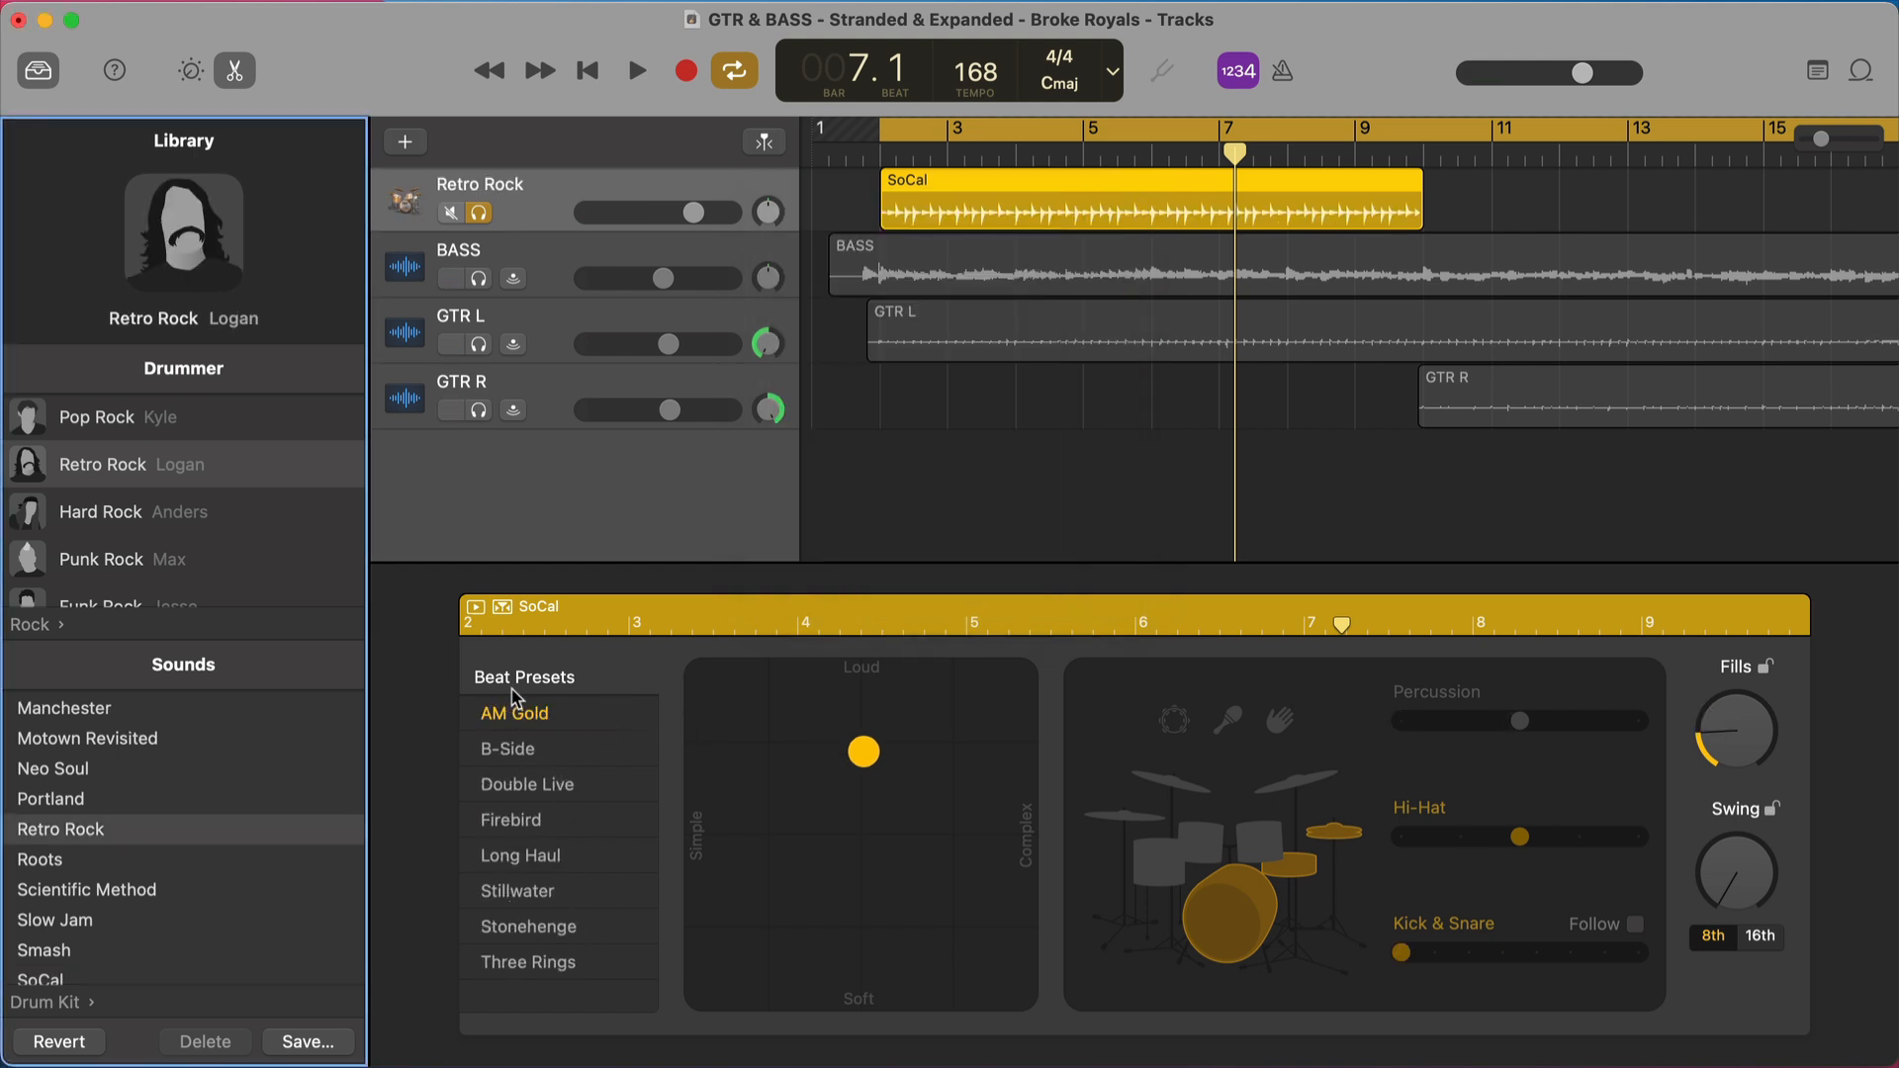
pyautogui.click(635, 71)
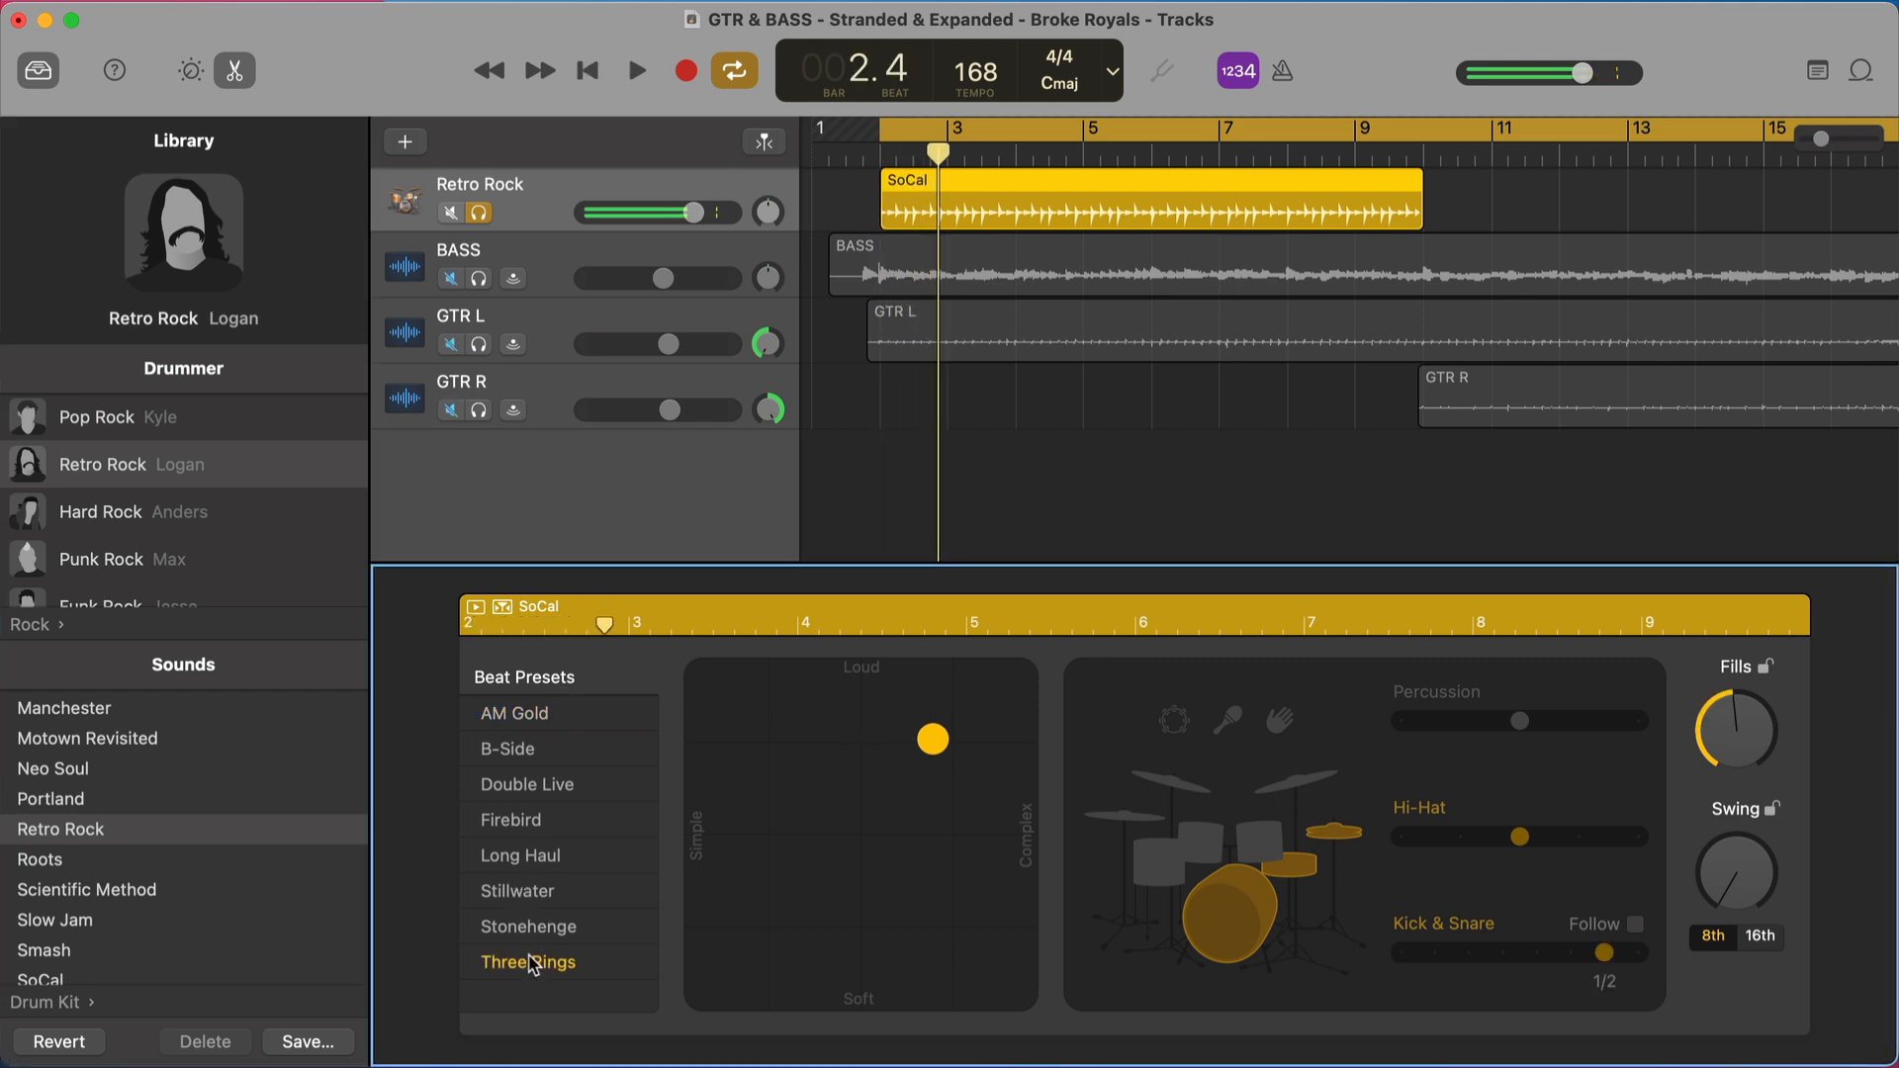
pyautogui.click(635, 71)
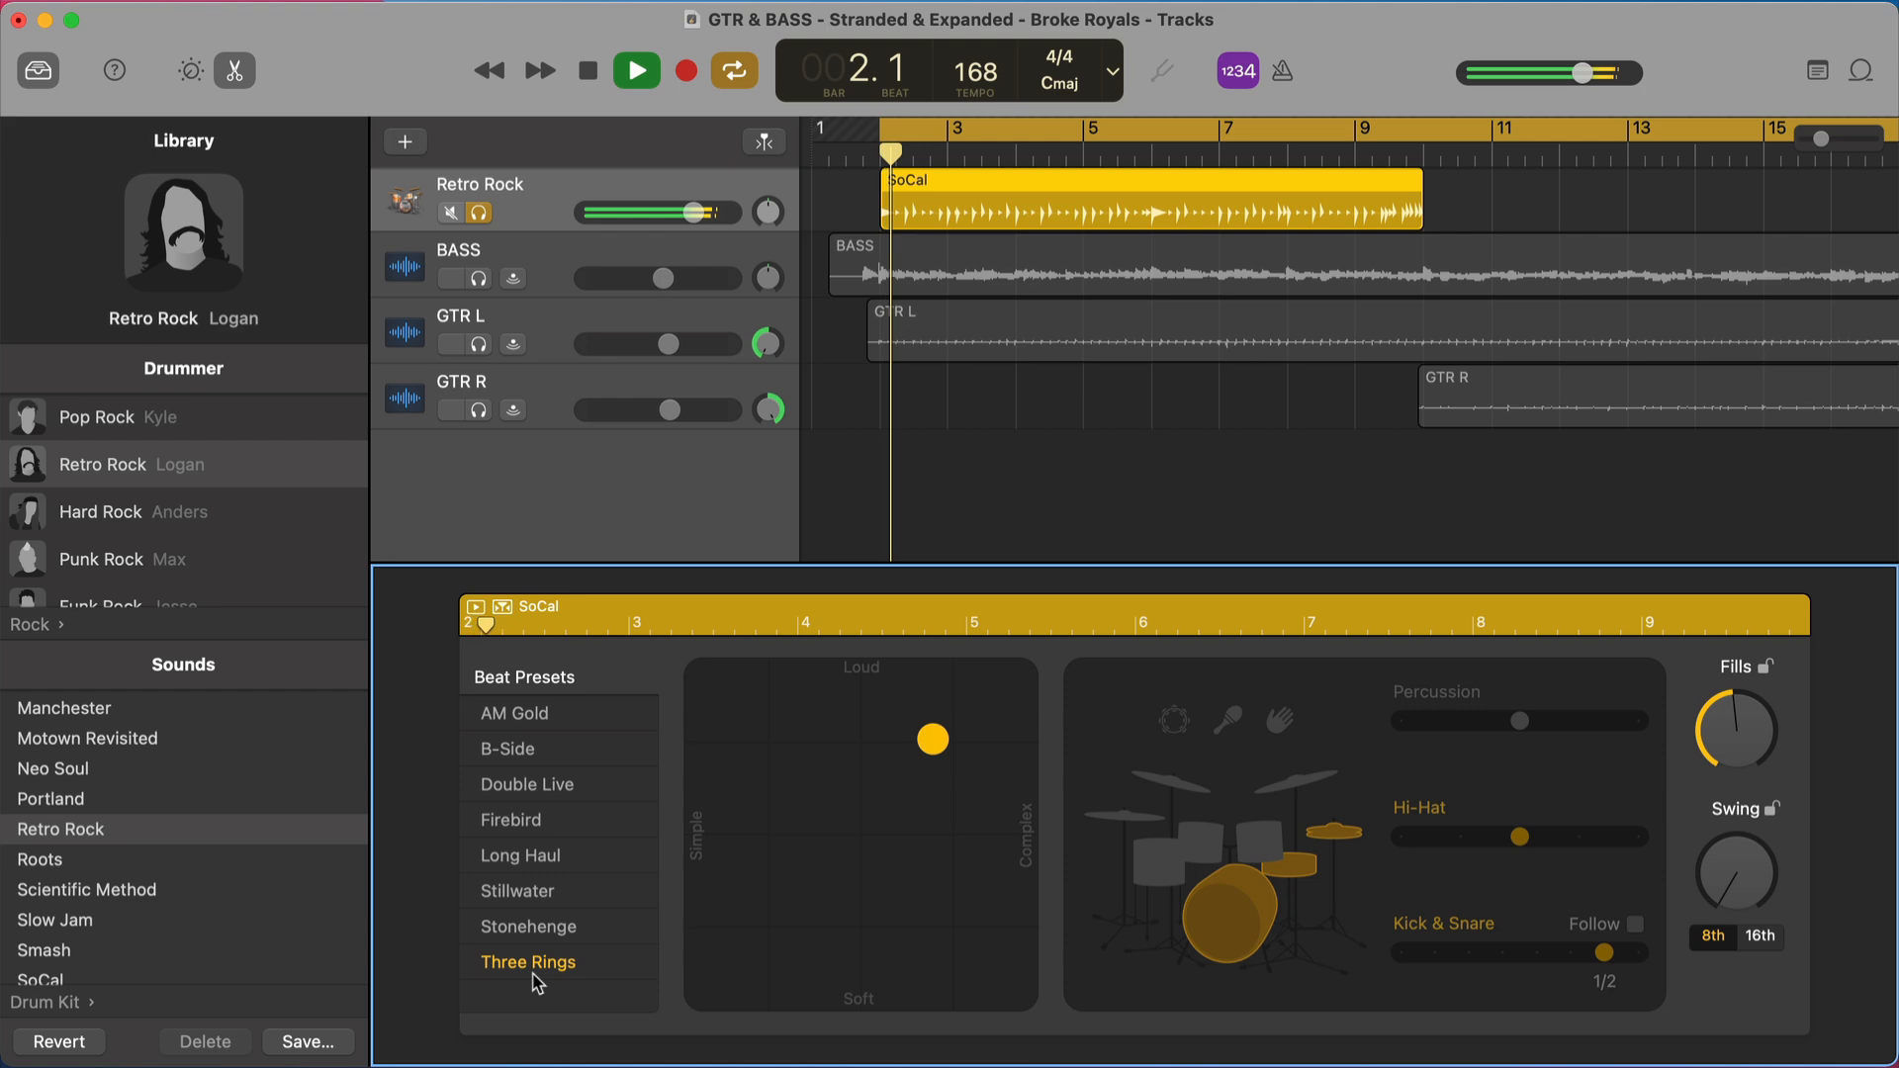
# - Switch back to the Pop Rock drummer, confirming the change, and apply the Paper Hearts preset
pyautogui.click(635, 69)
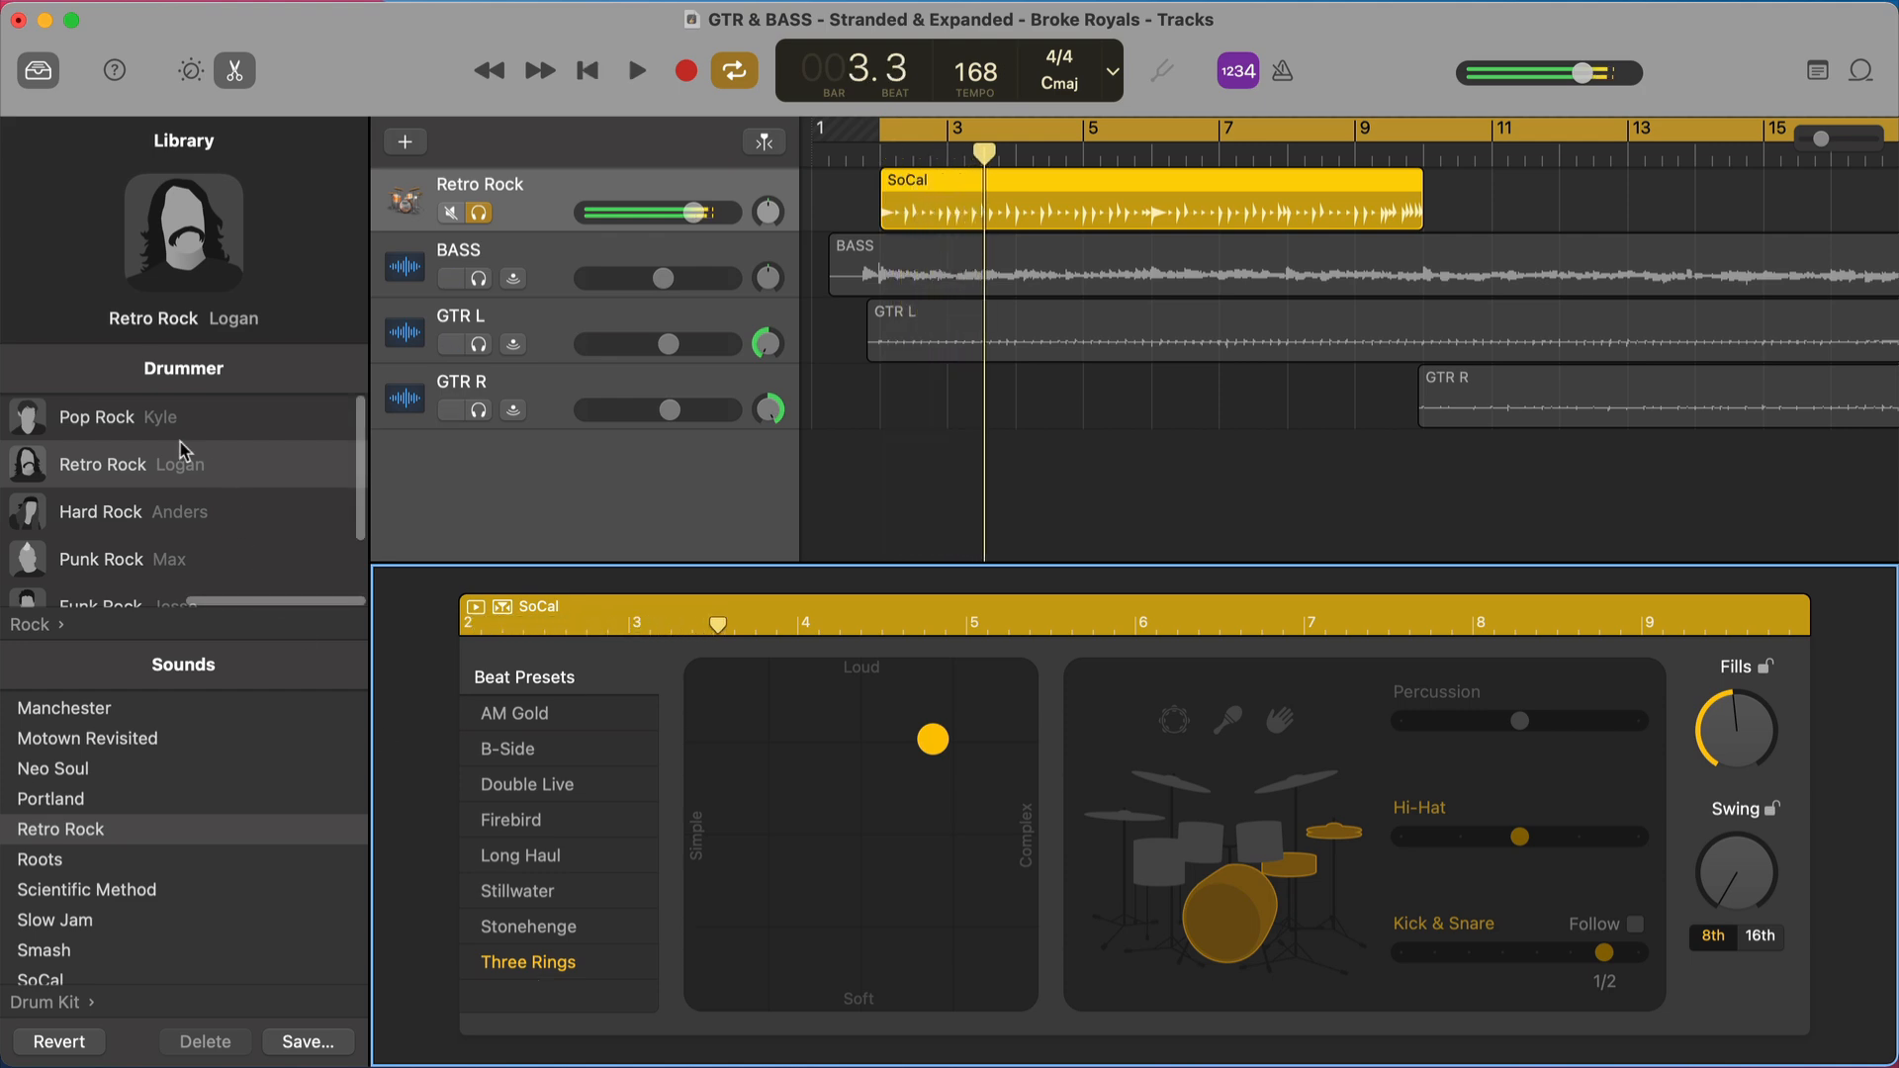
pyautogui.click(95, 417)
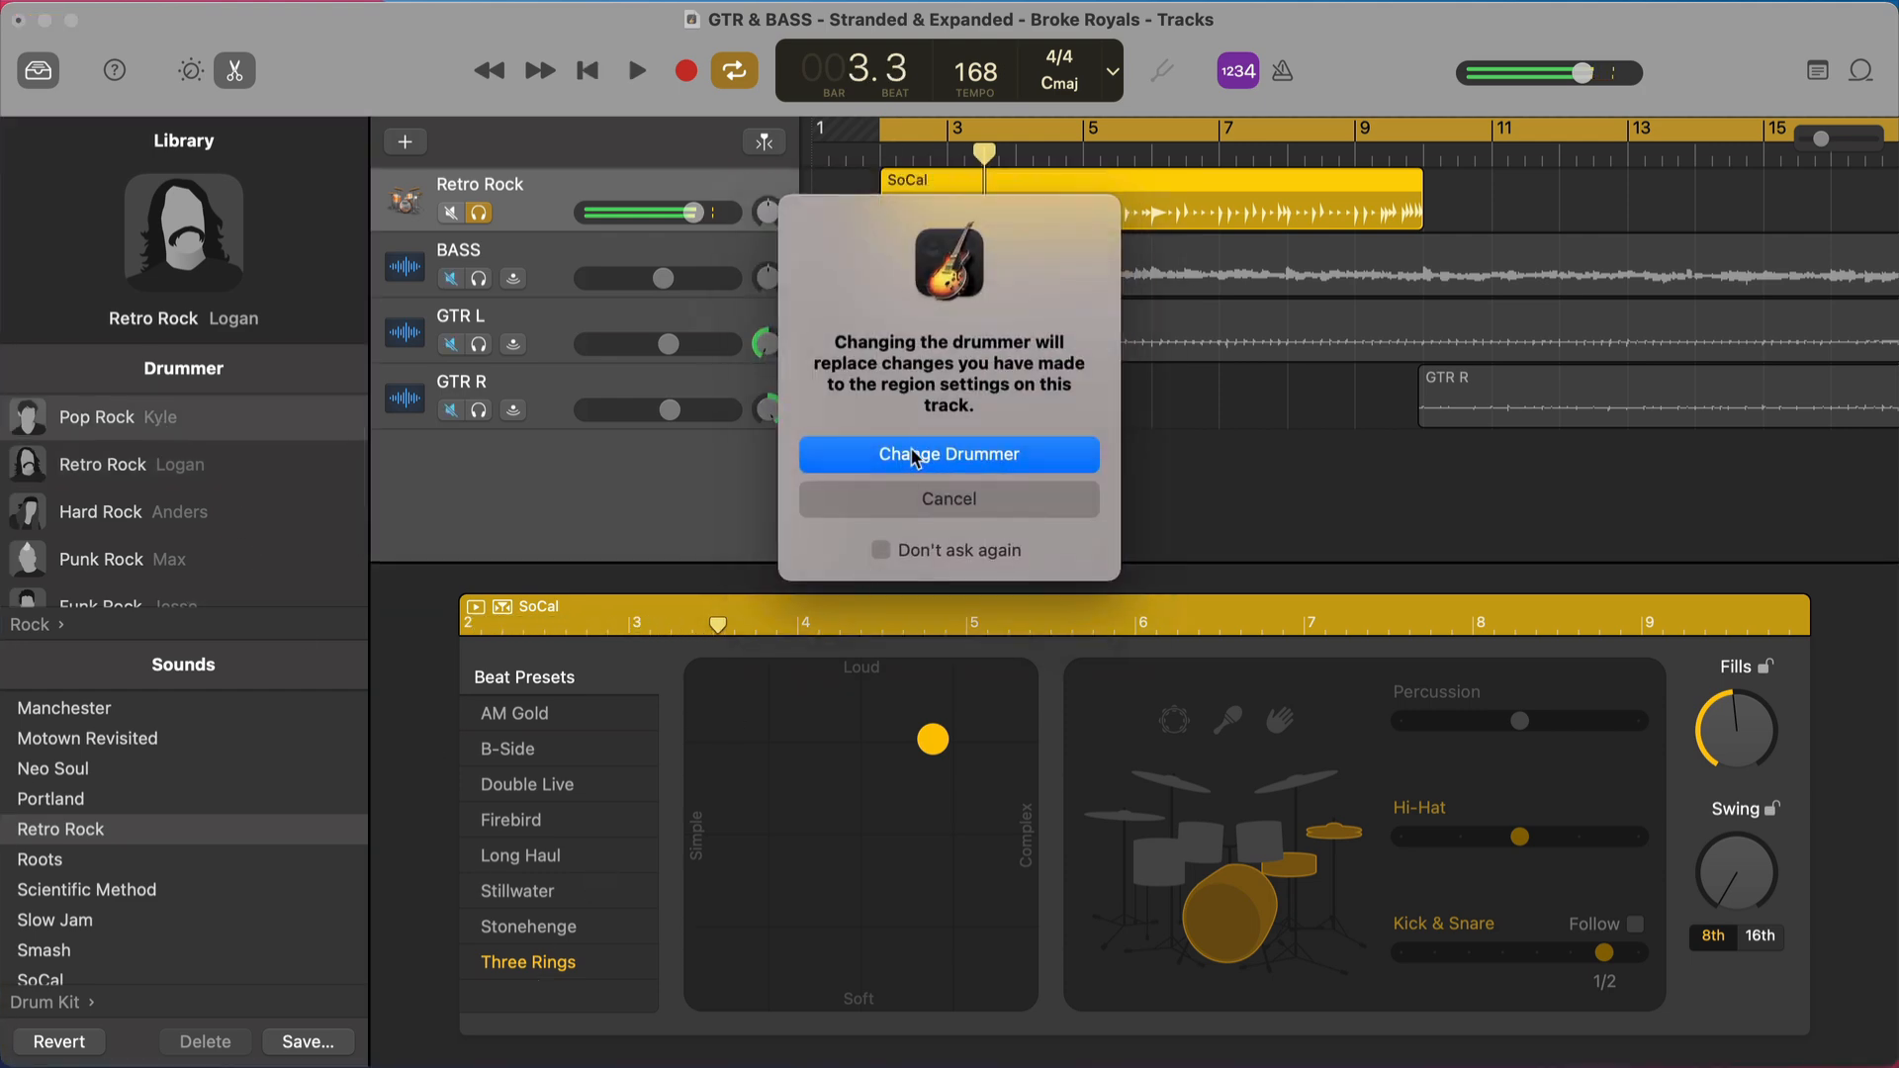
pyautogui.click(947, 455)
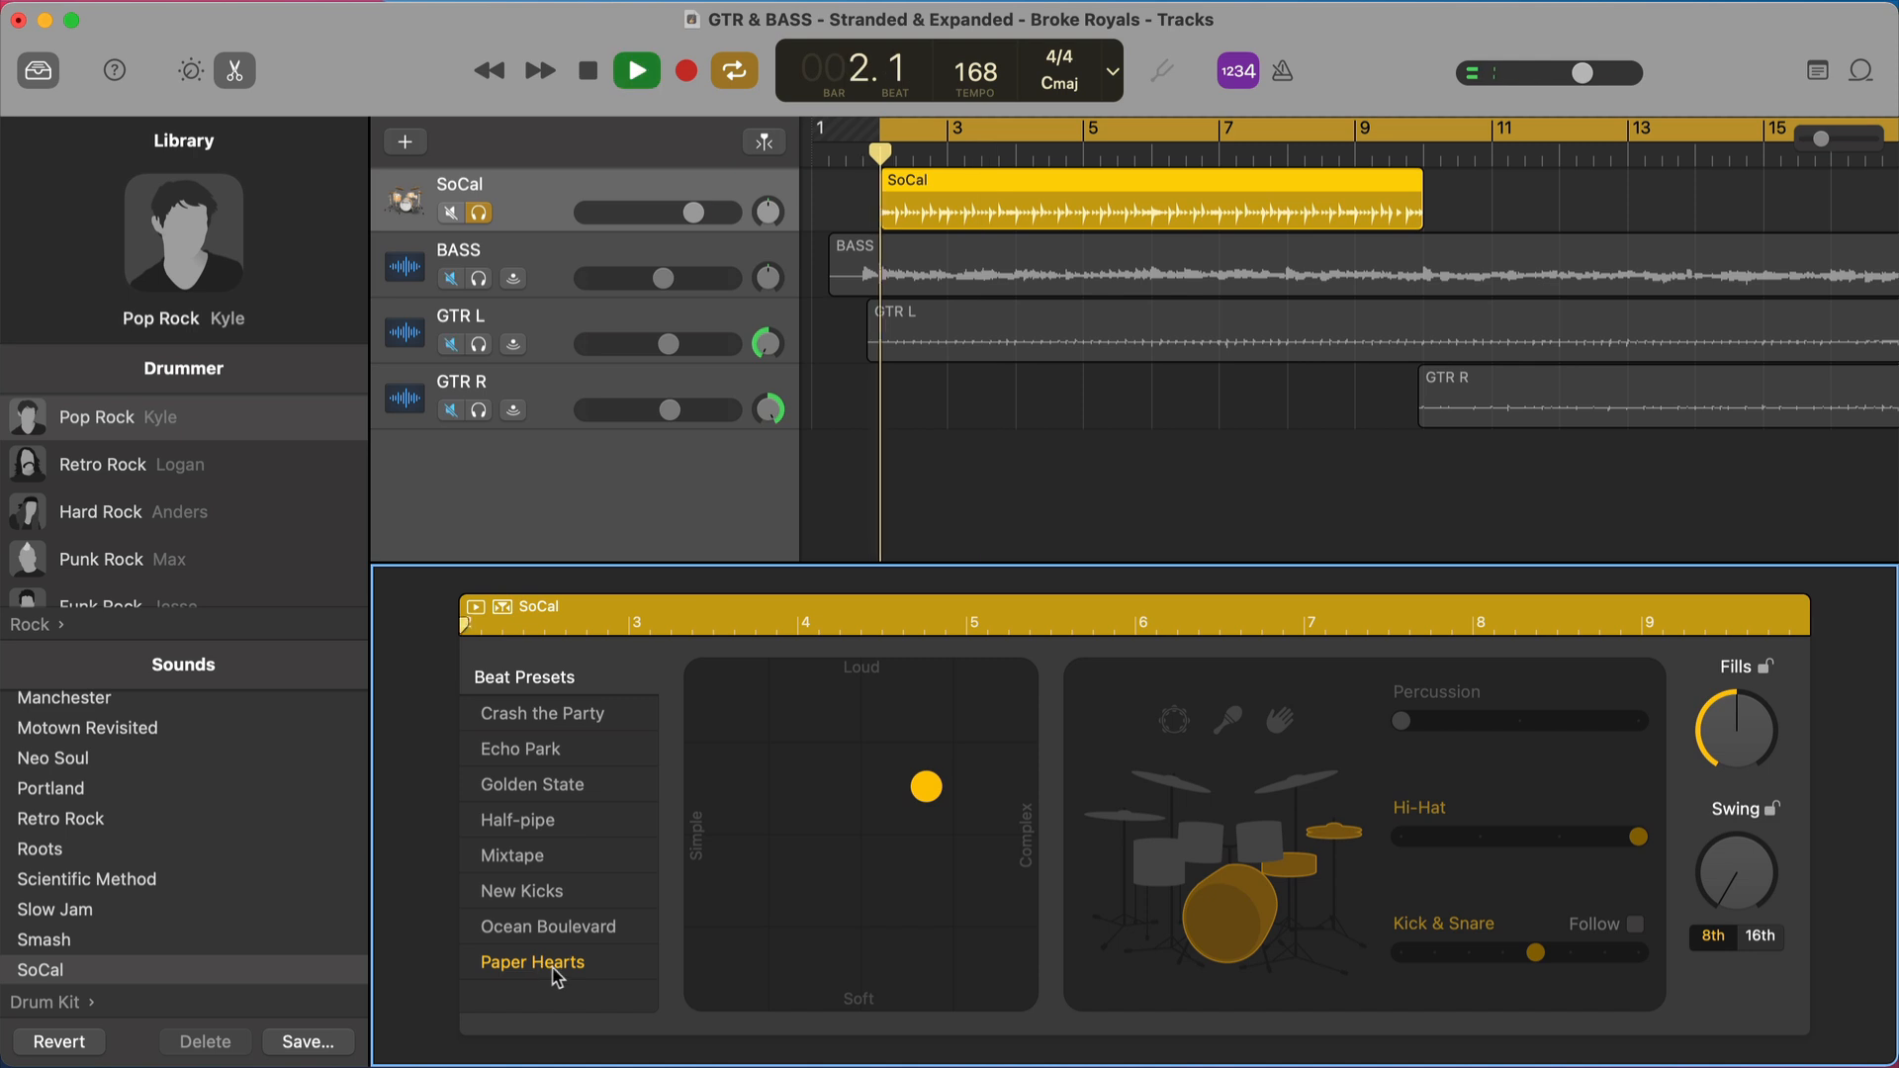
pyautogui.click(635, 69)
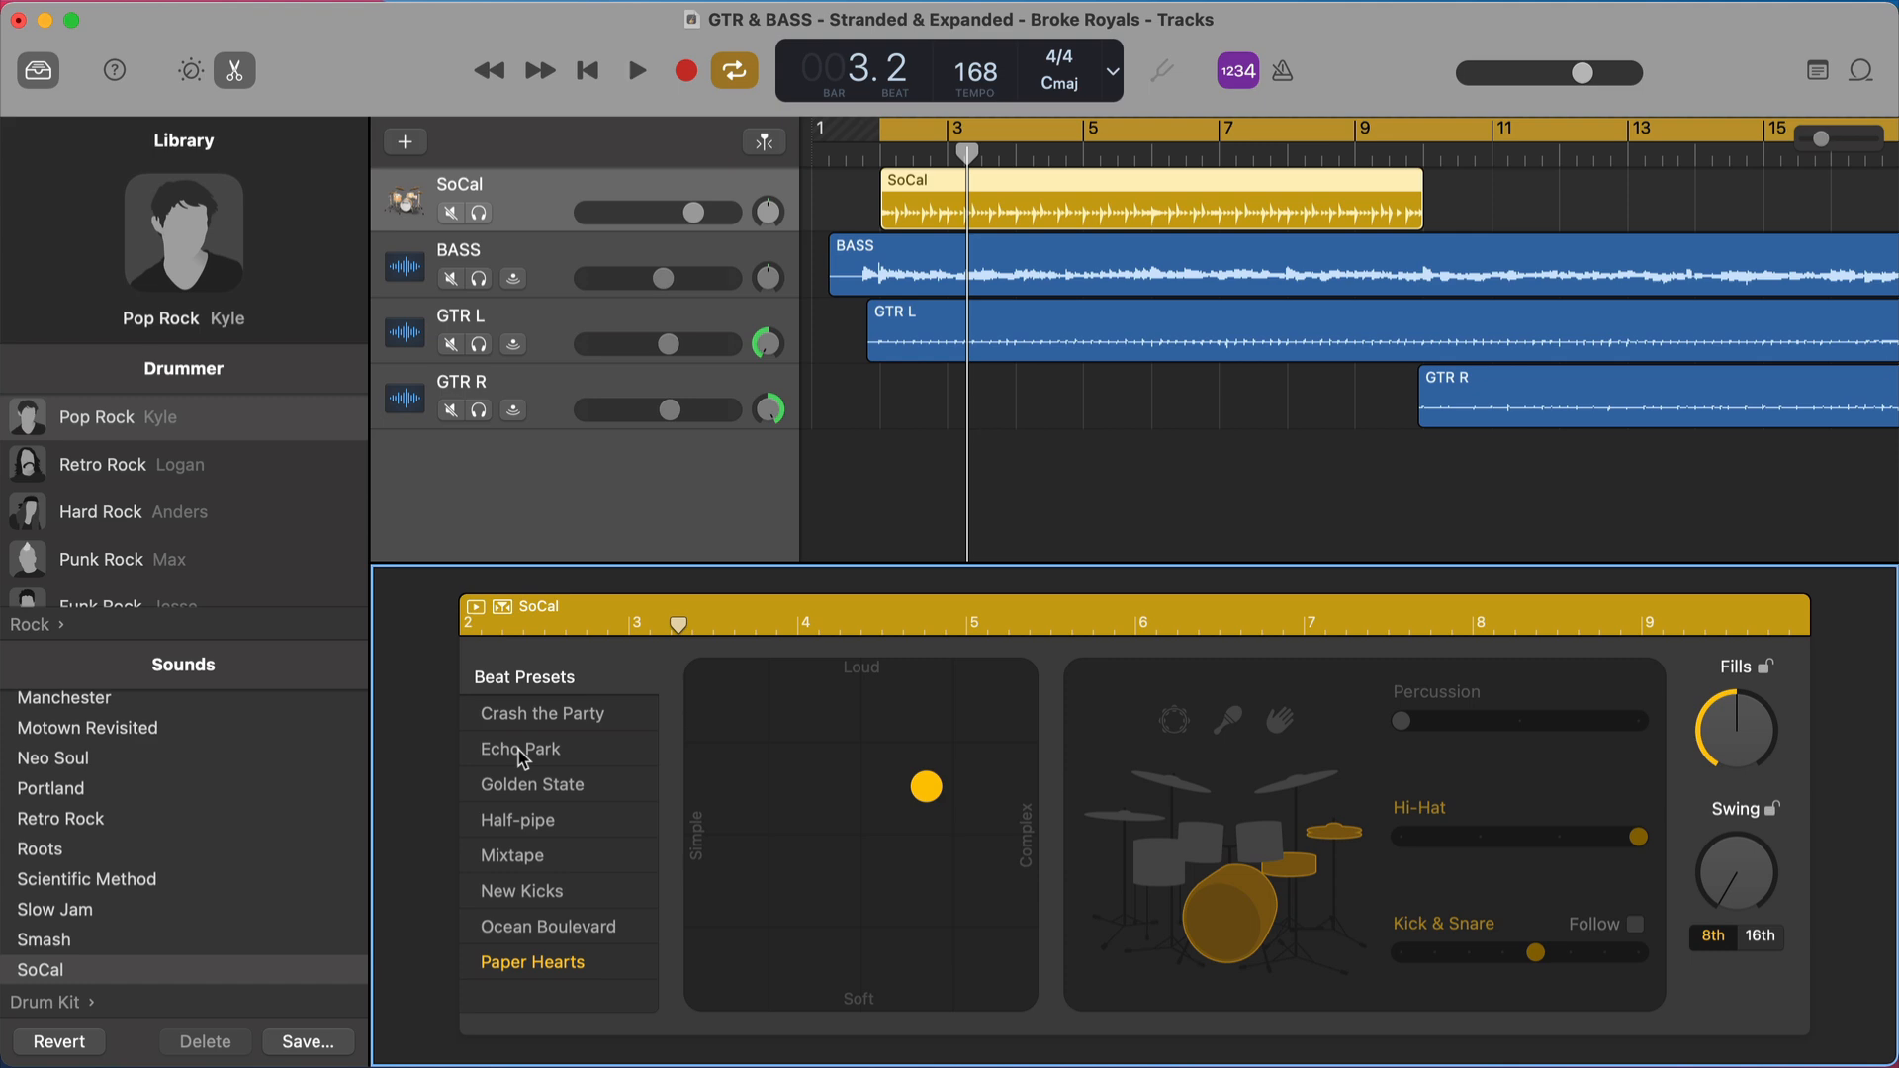
pyautogui.moveTo(530, 829)
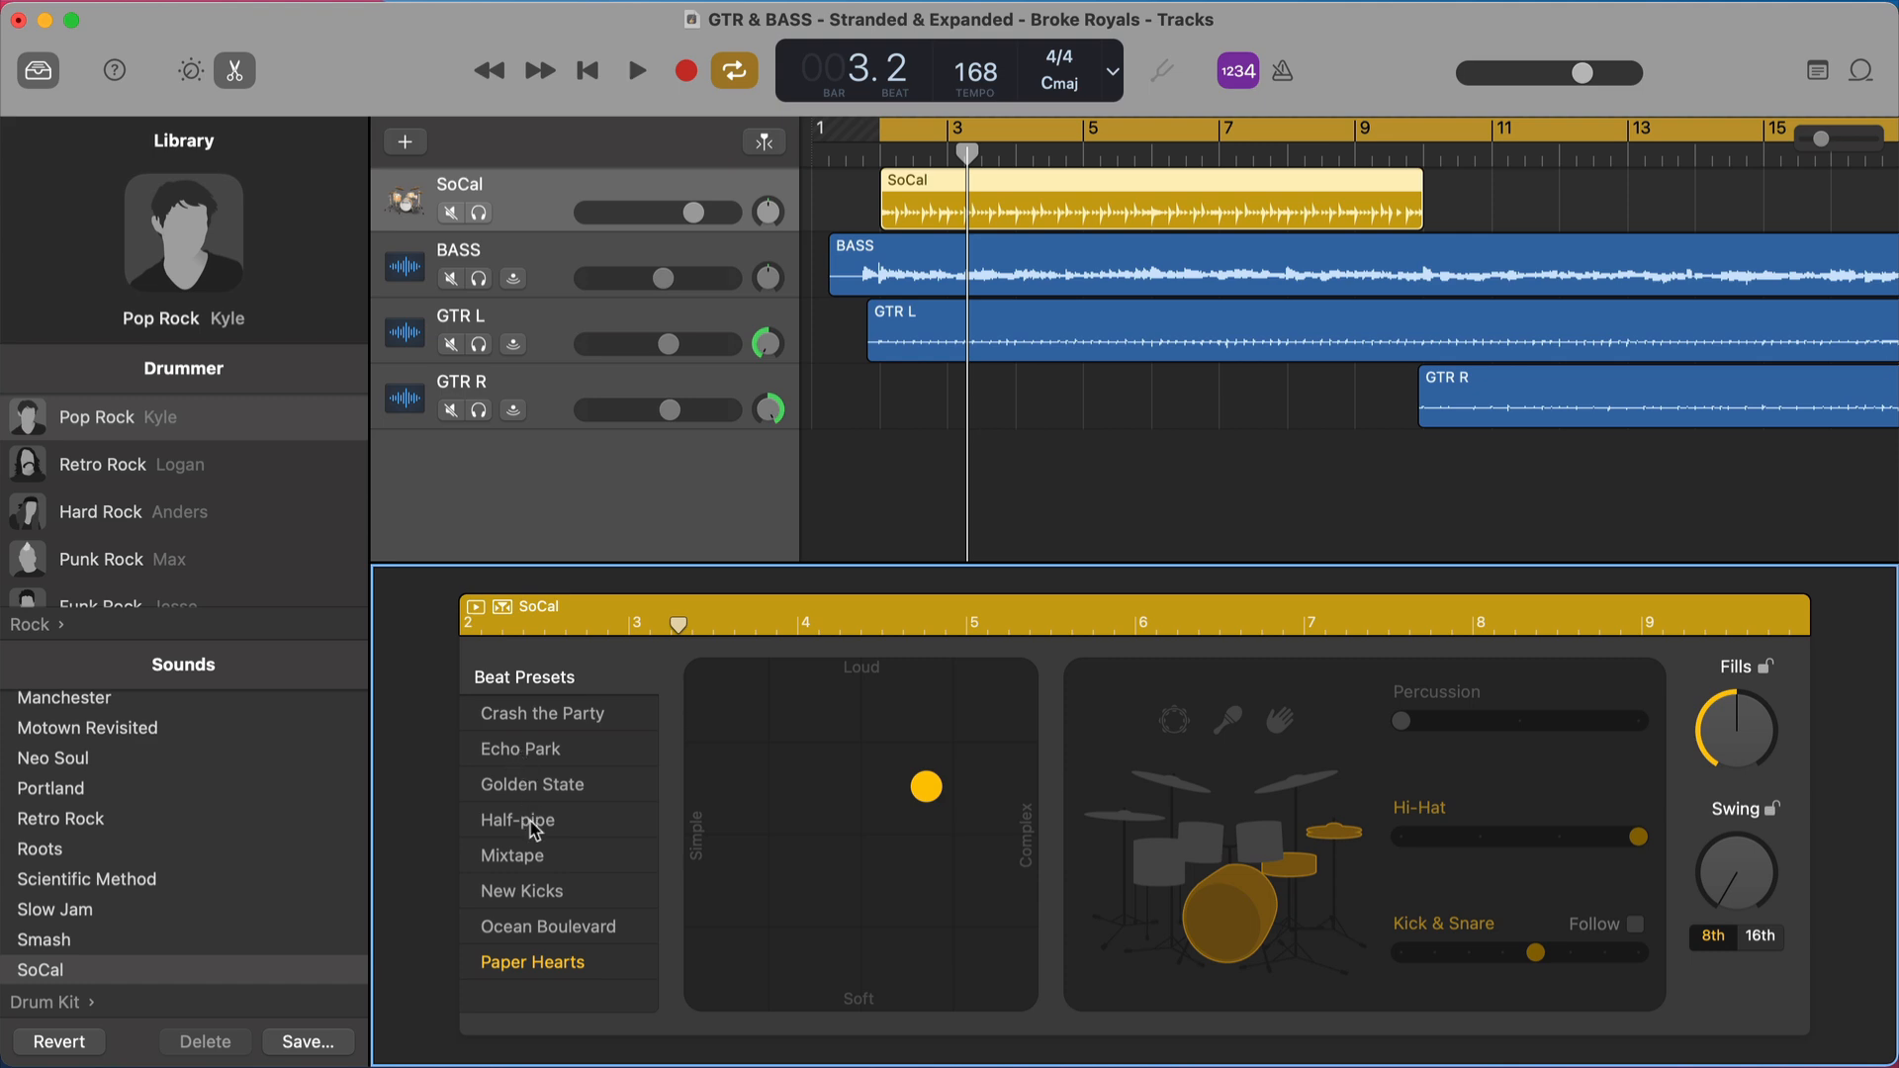
# - Apply the Half-pipe preset and audition louder, soft-simple and loud-complex groove settings
pyautogui.click(635, 71)
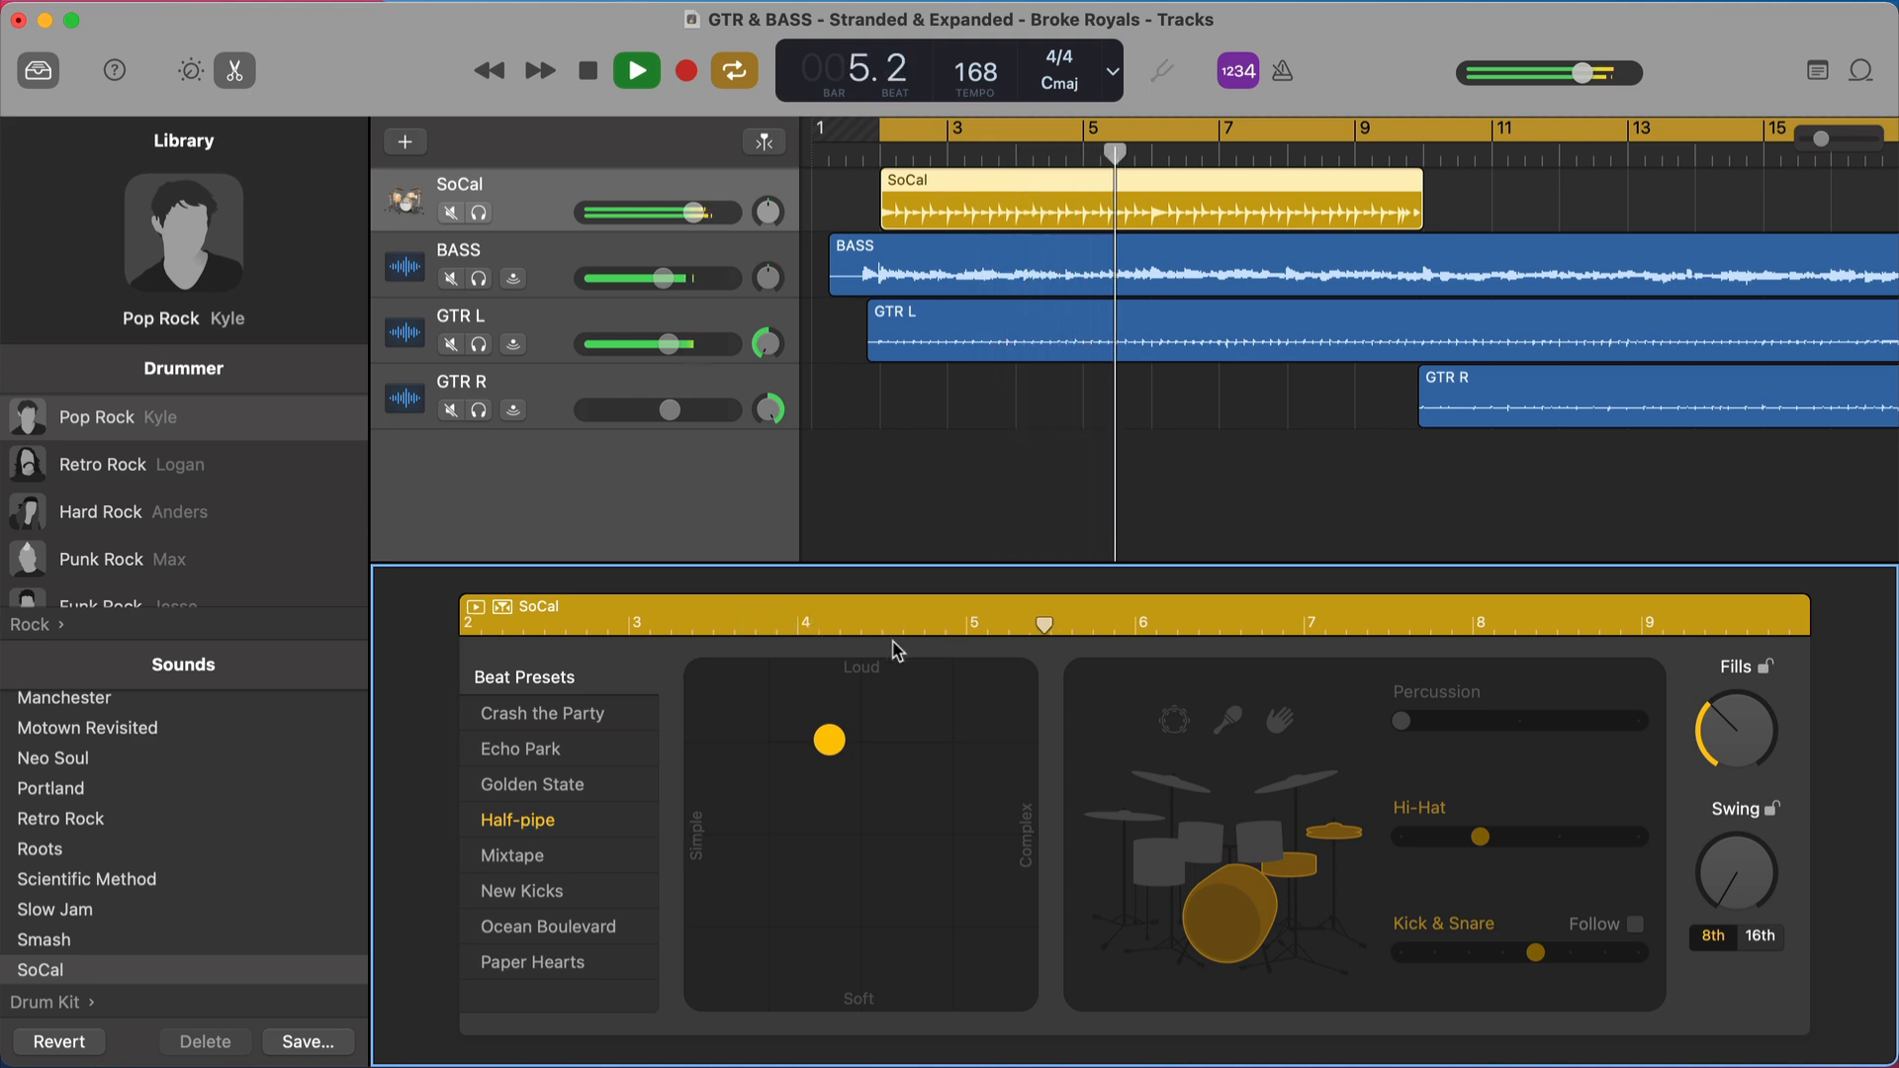
pyautogui.click(635, 71)
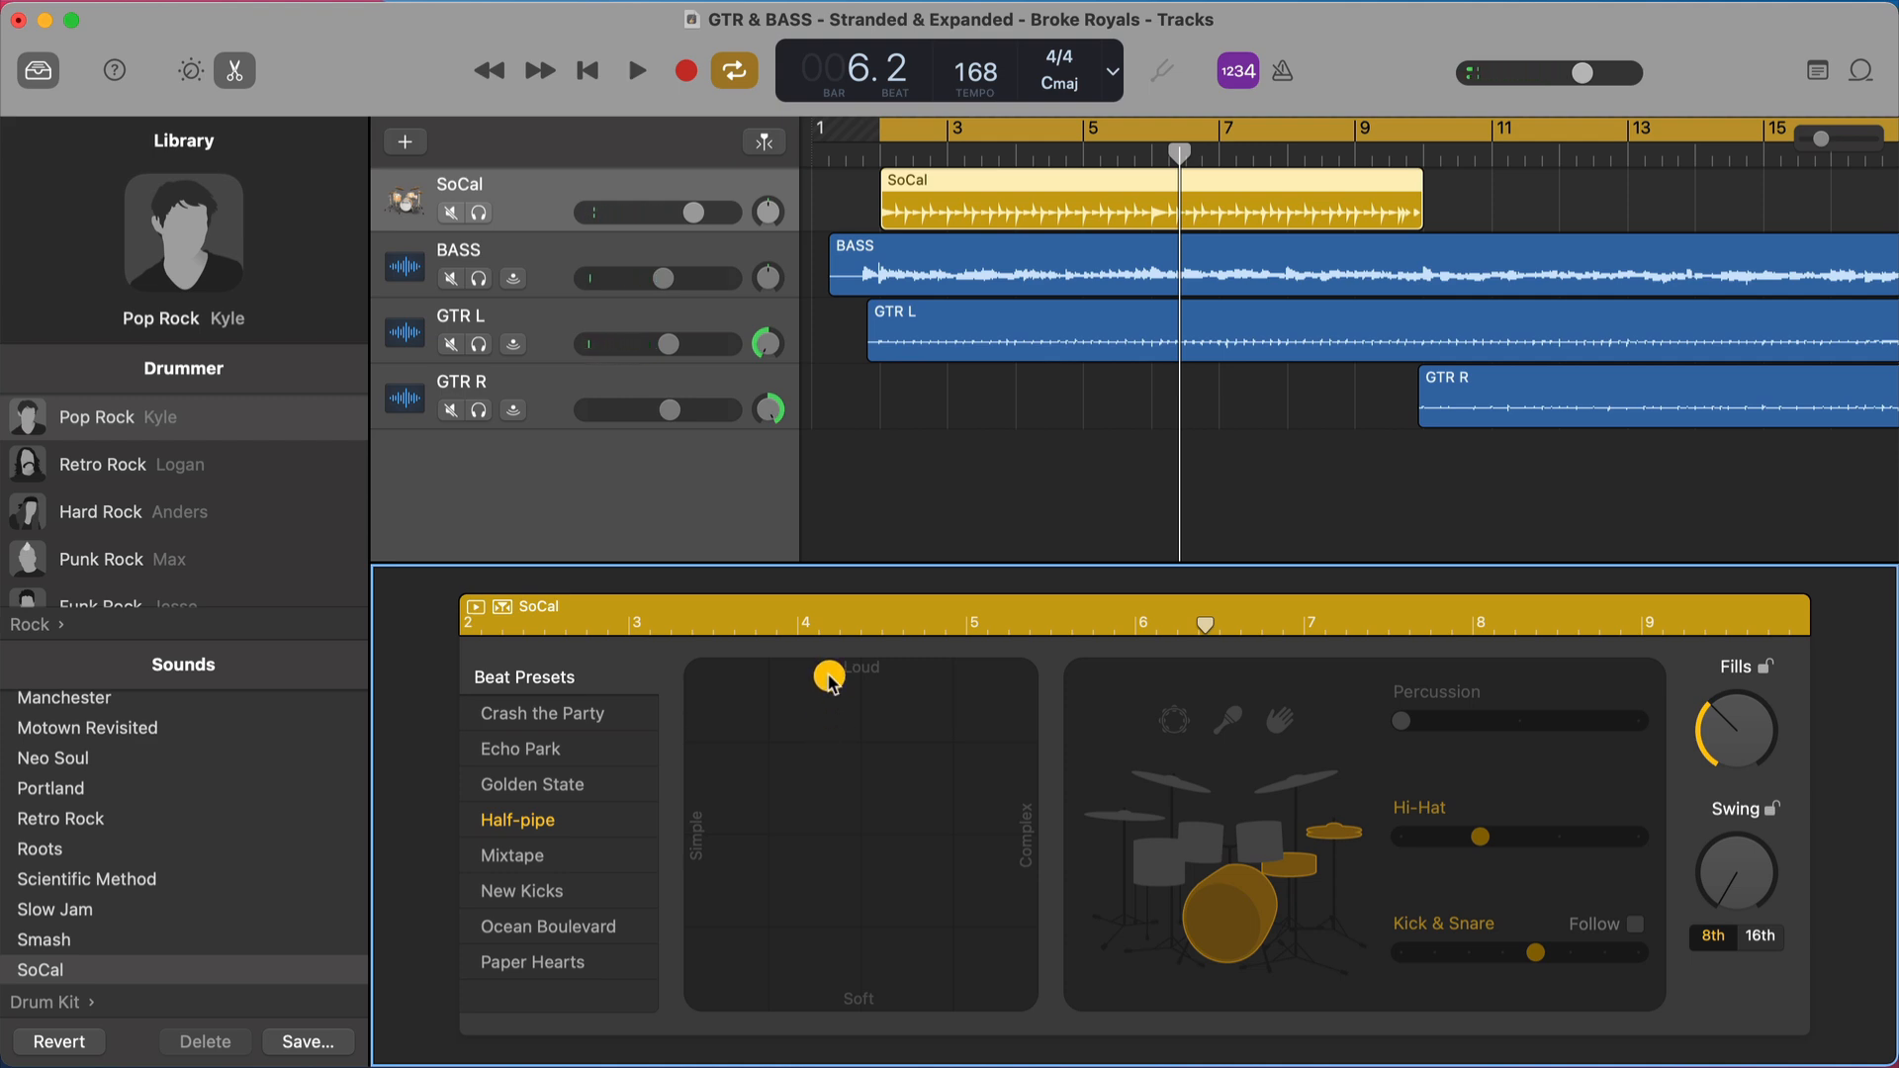
pyautogui.click(635, 71)
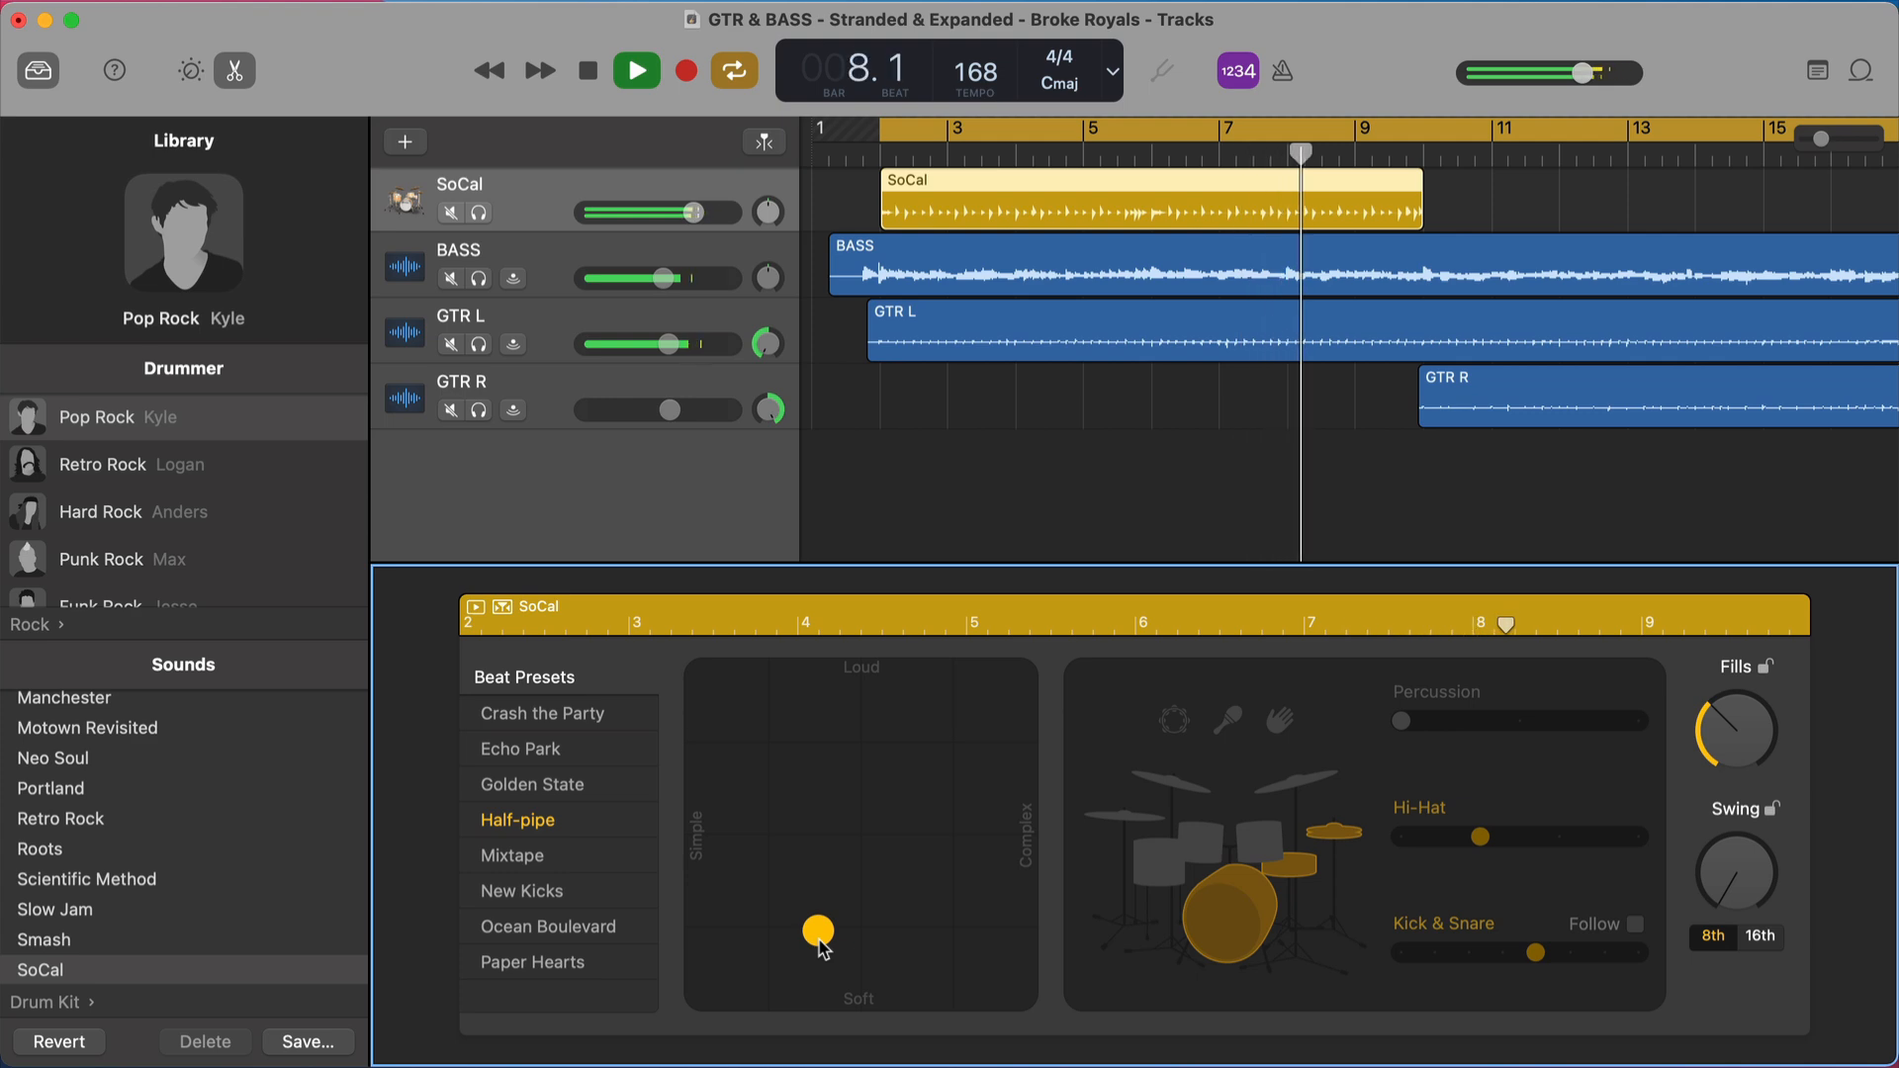
pyautogui.click(637, 71)
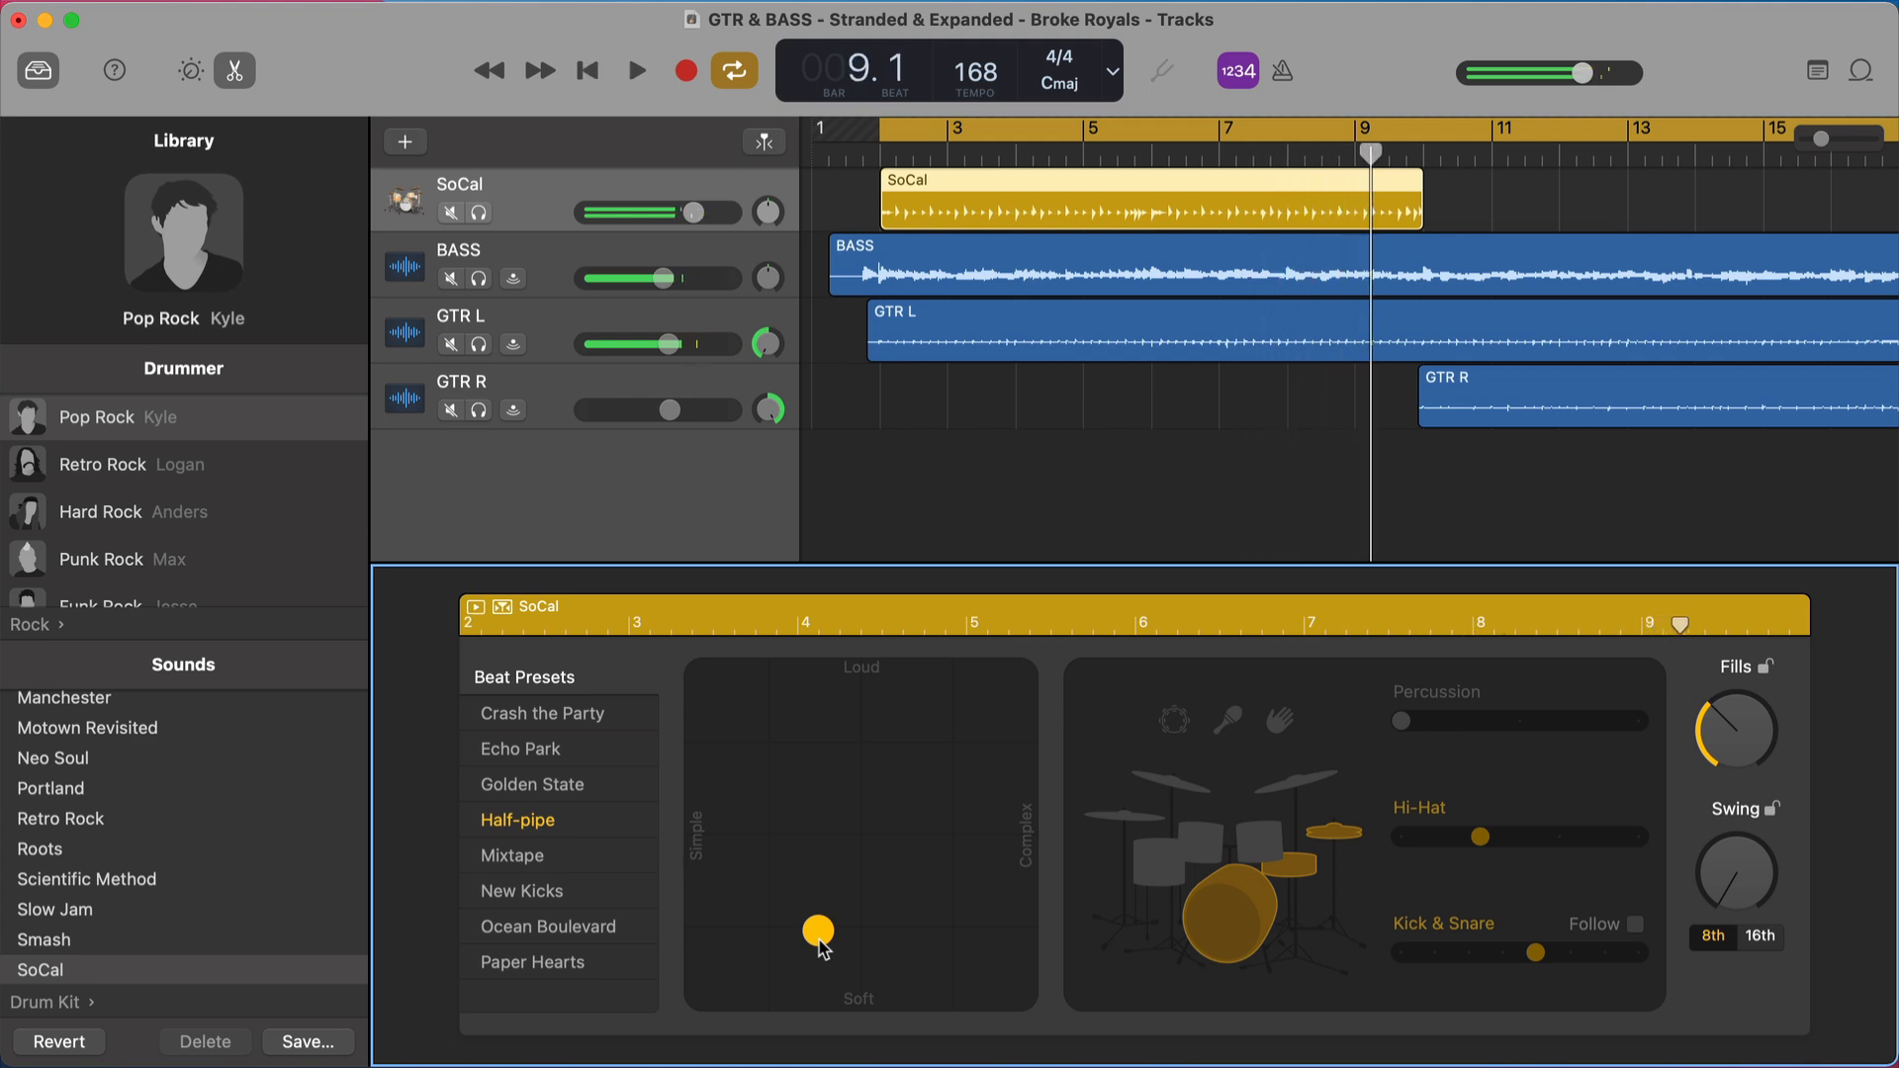
pyautogui.click(635, 71)
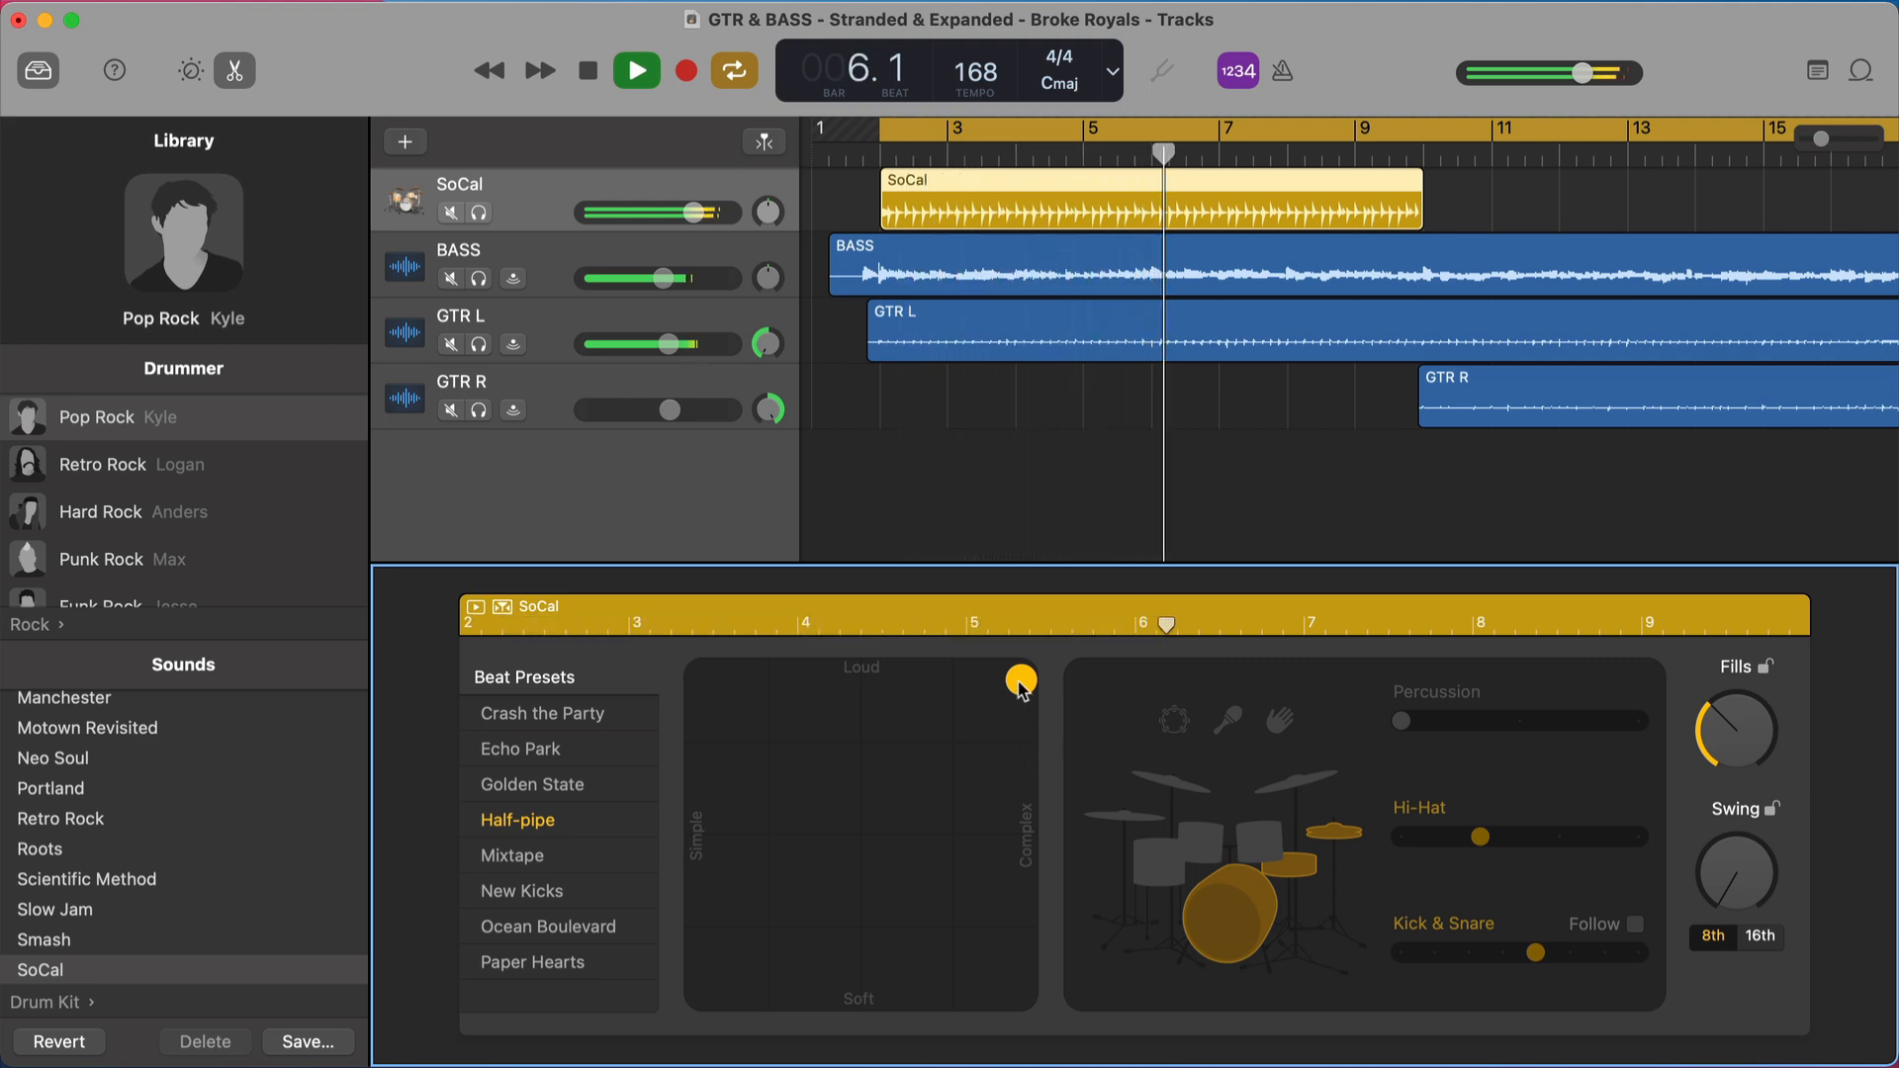
# - Try loud-simple and soft-simple, then leave the groove puck at loud and complex
pyautogui.click(635, 71)
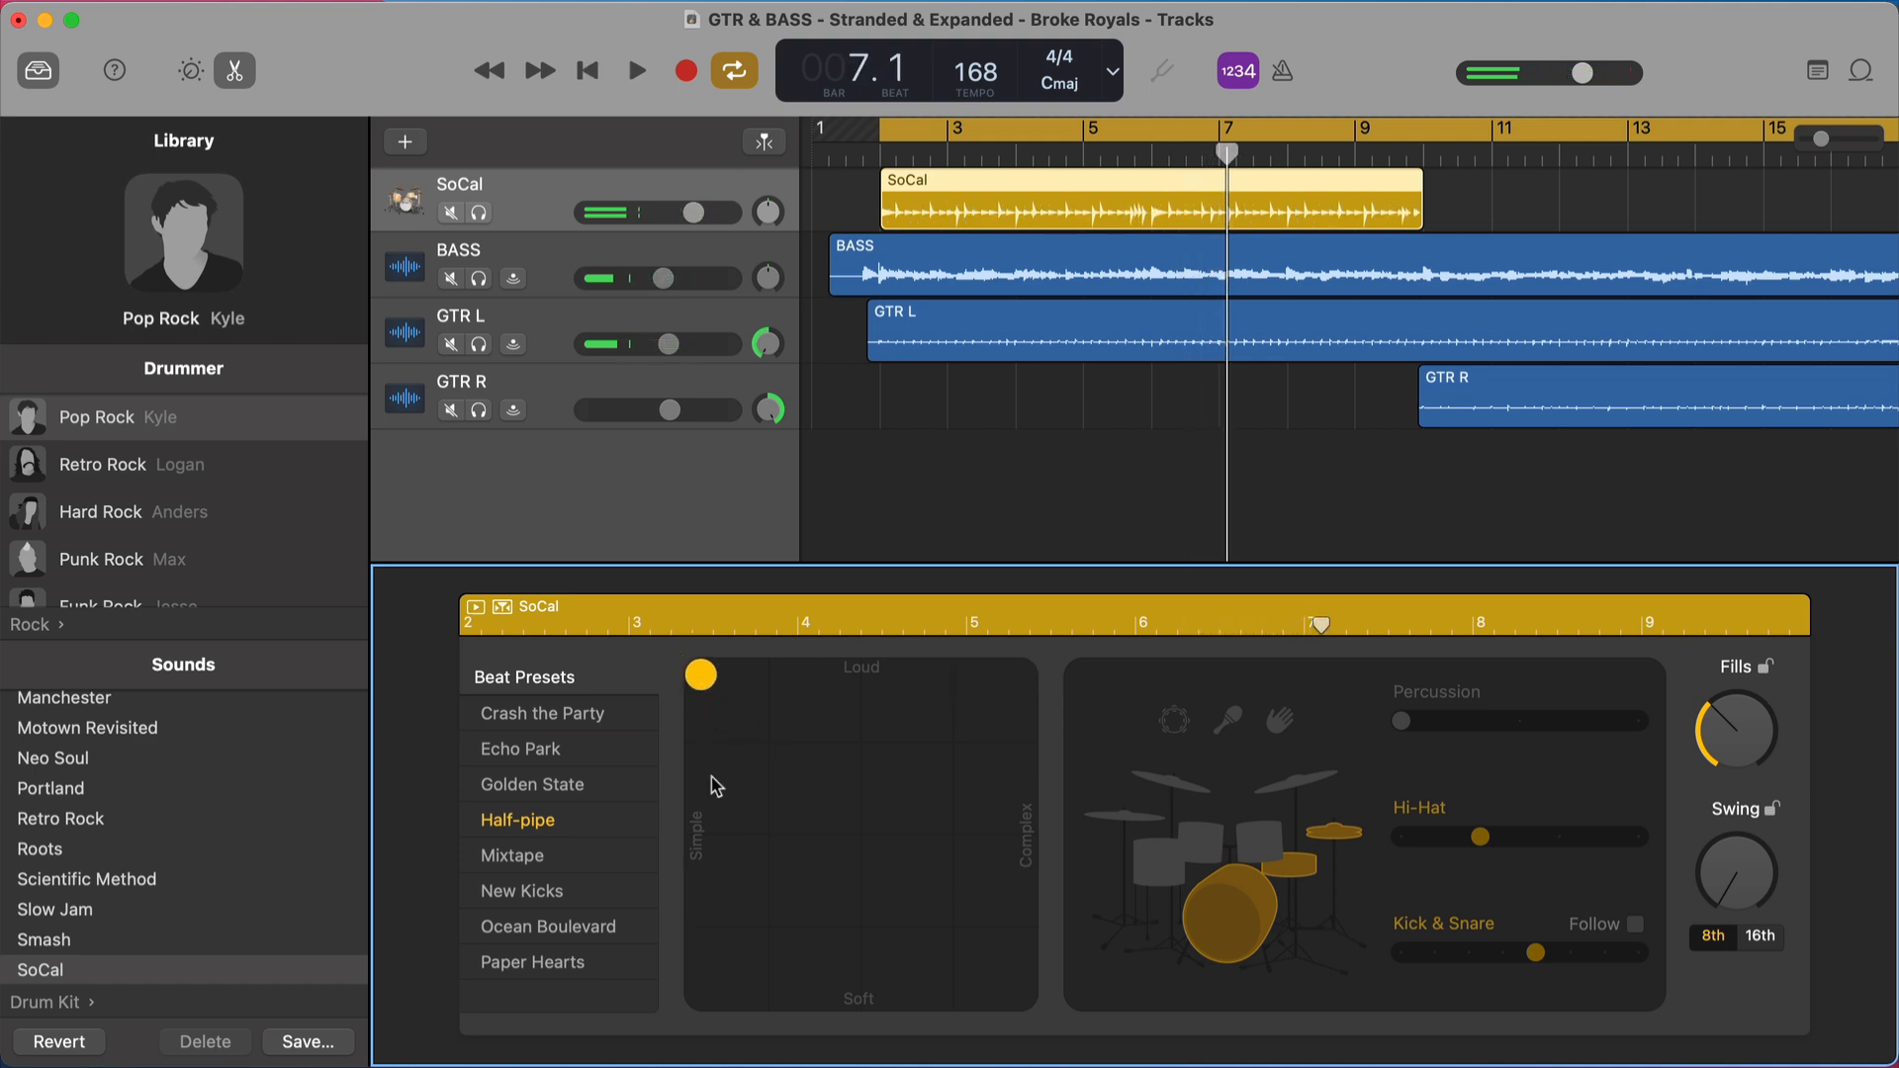
pyautogui.click(635, 72)
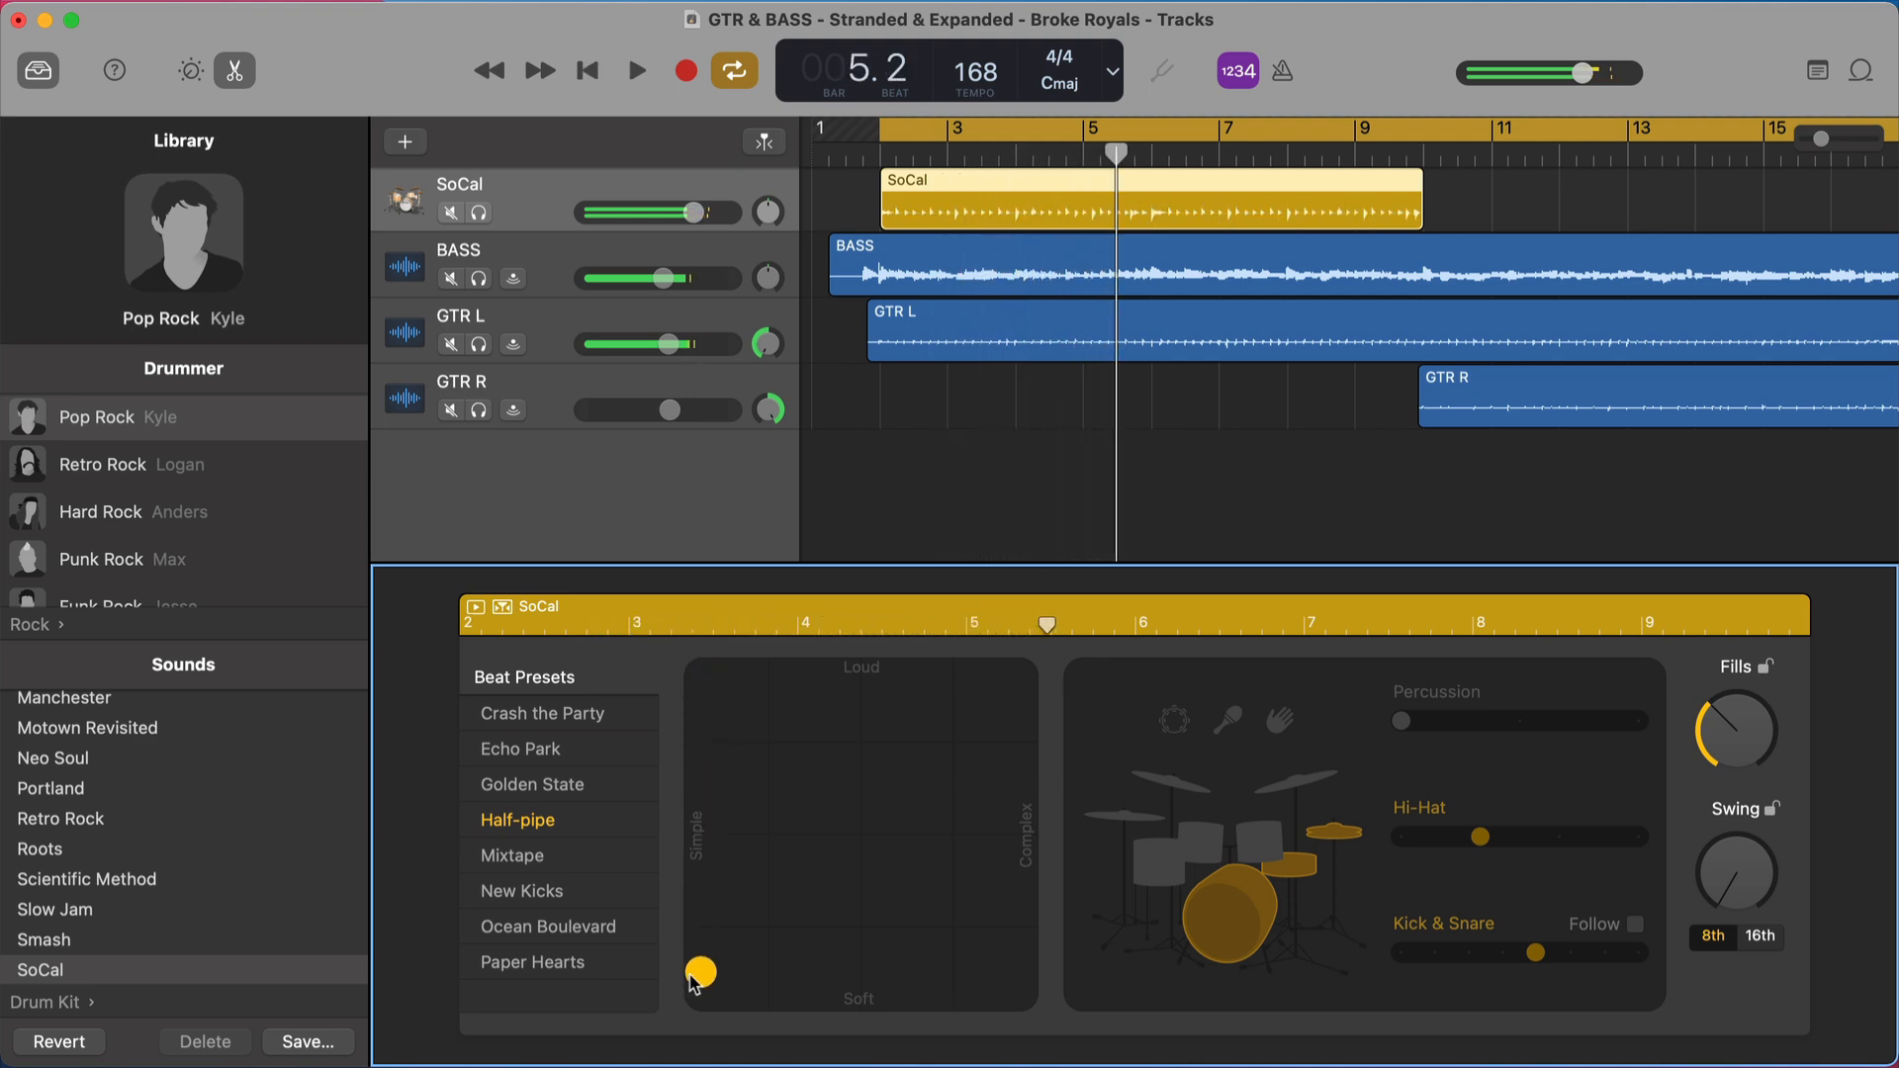
pyautogui.click(635, 69)
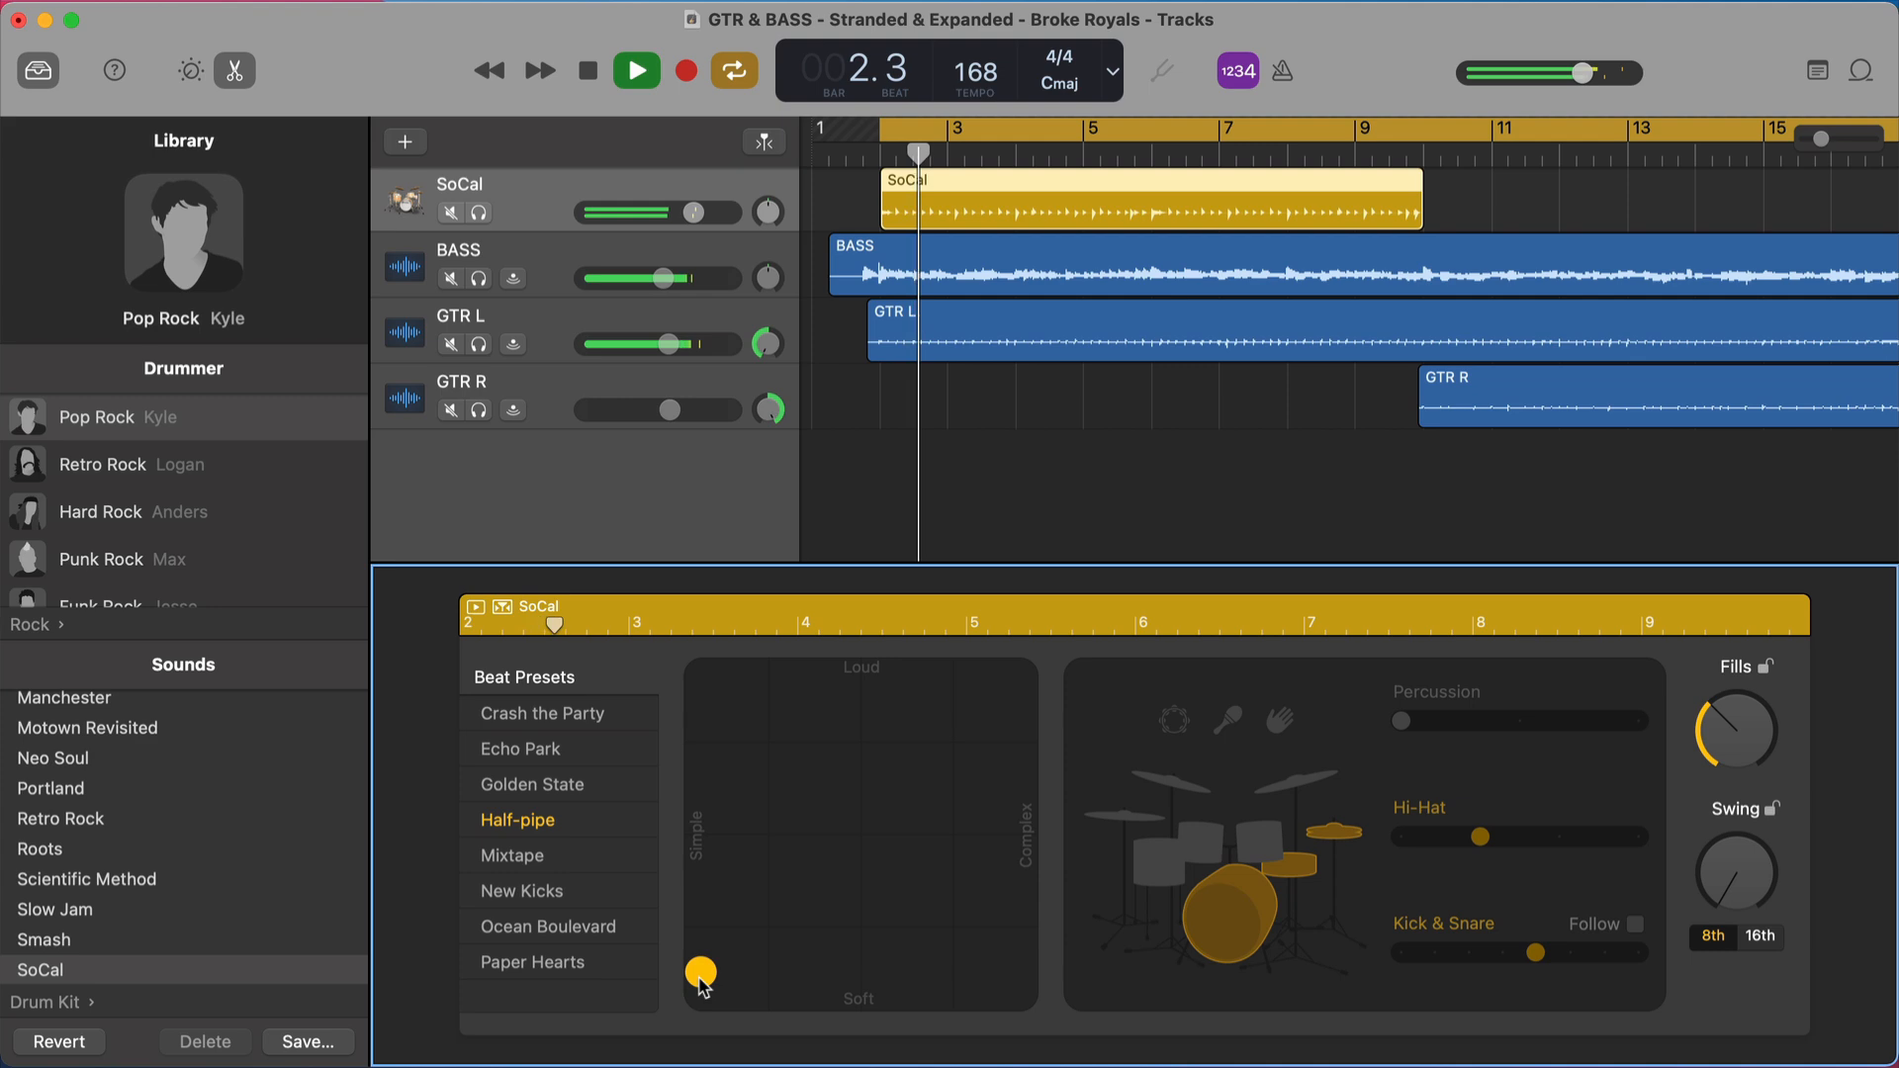
pyautogui.click(635, 69)
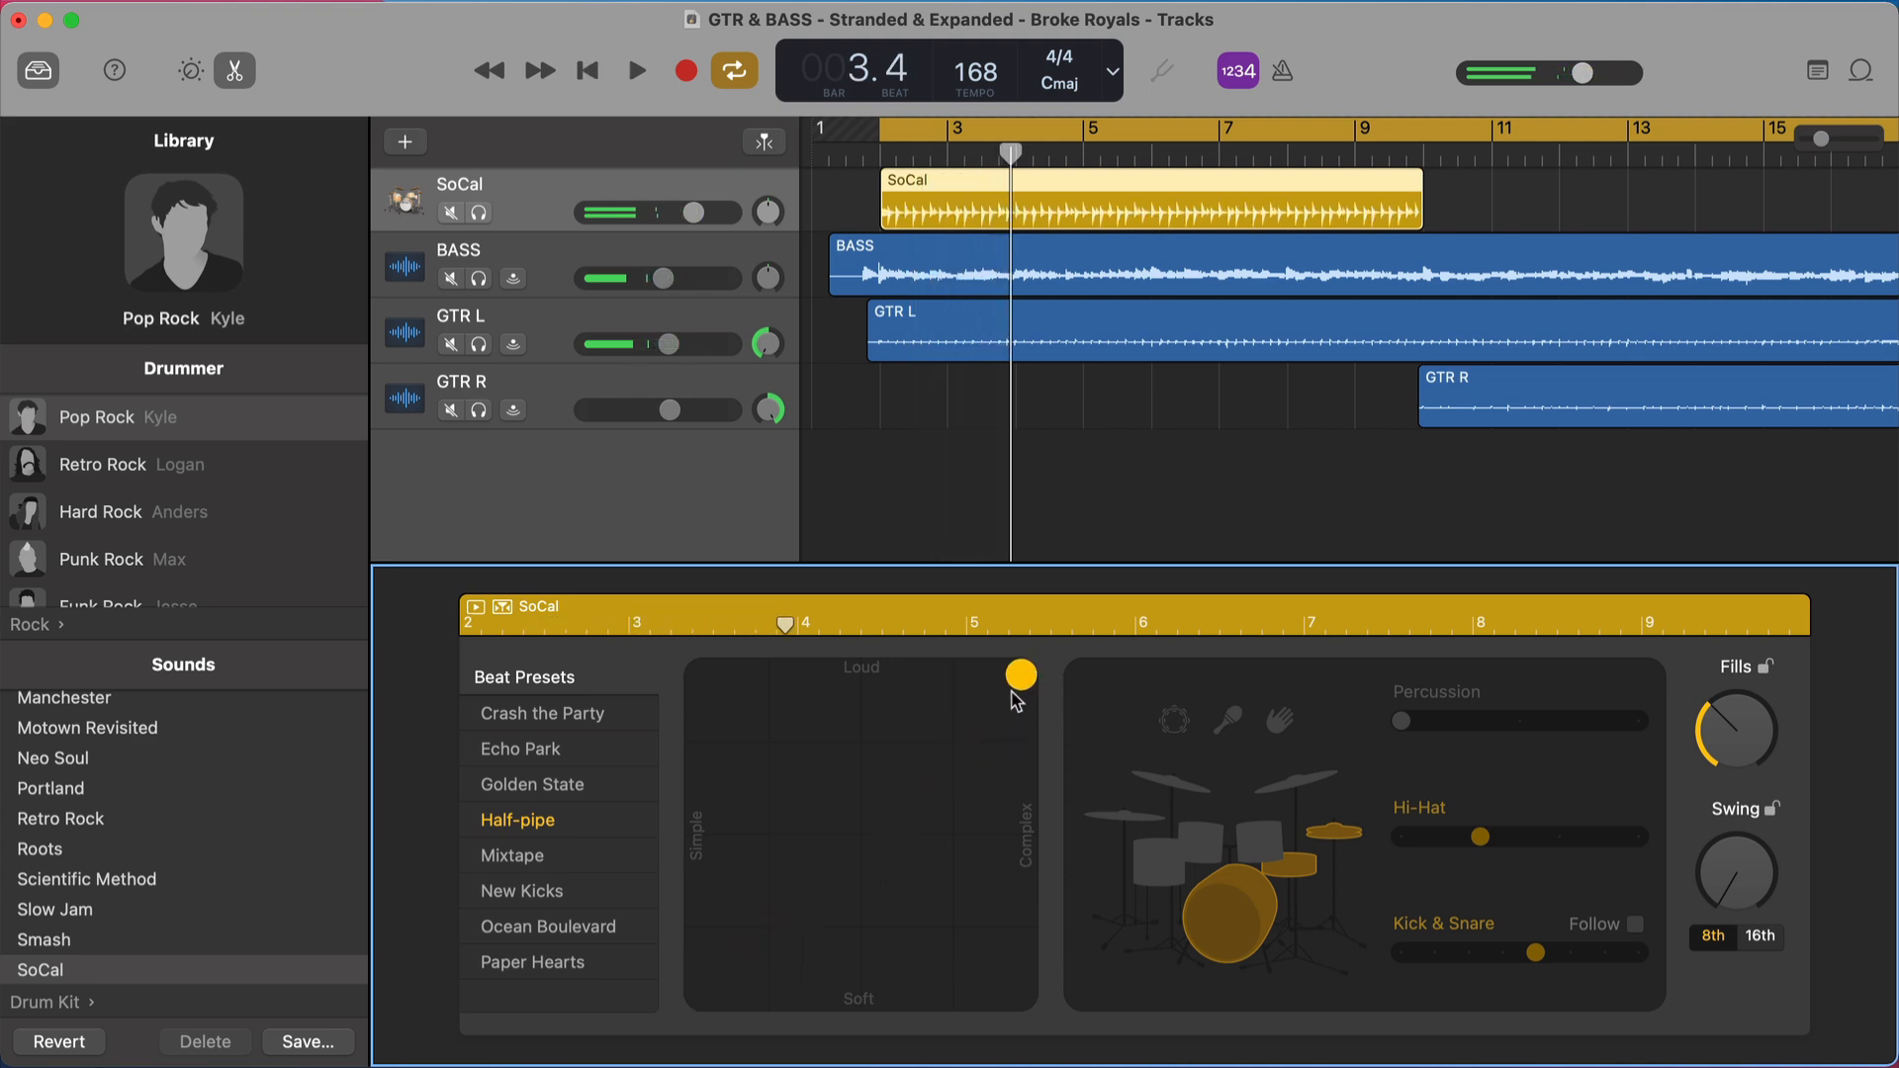
pyautogui.click(635, 71)
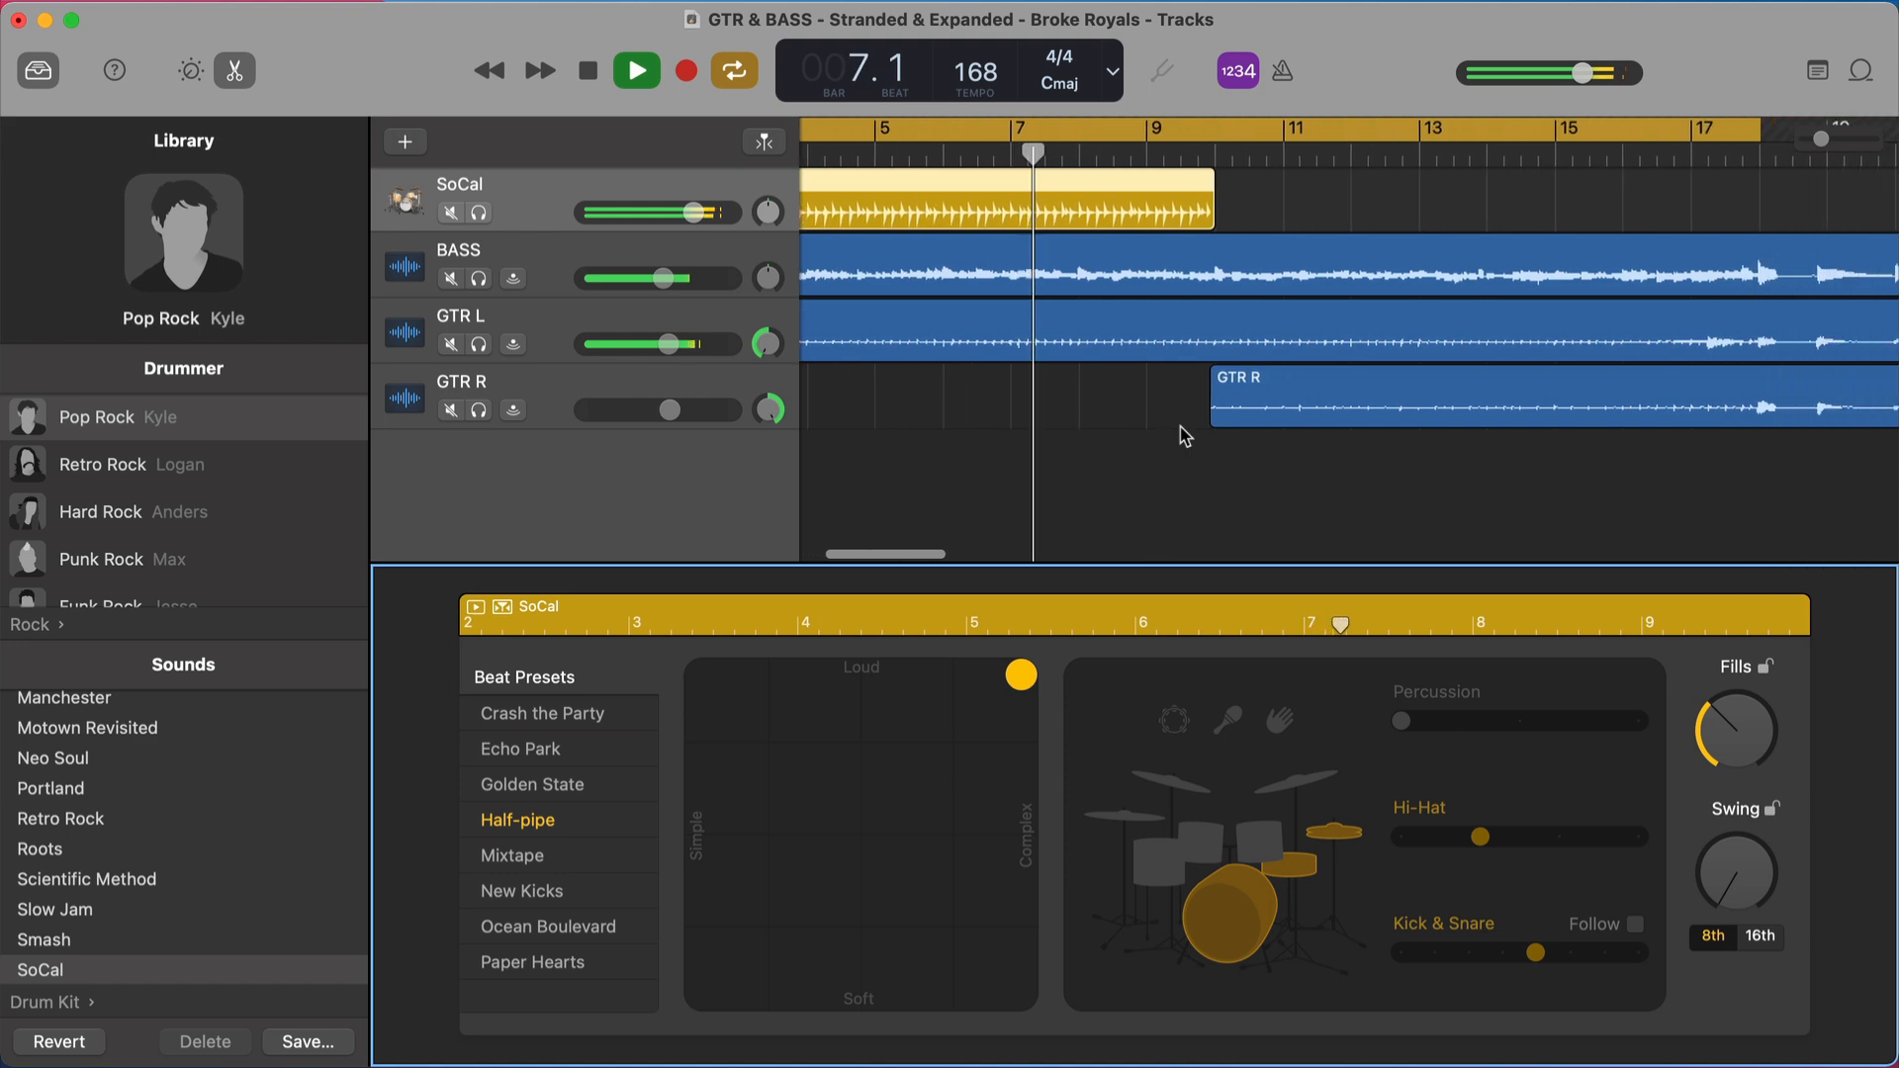
pyautogui.click(635, 70)
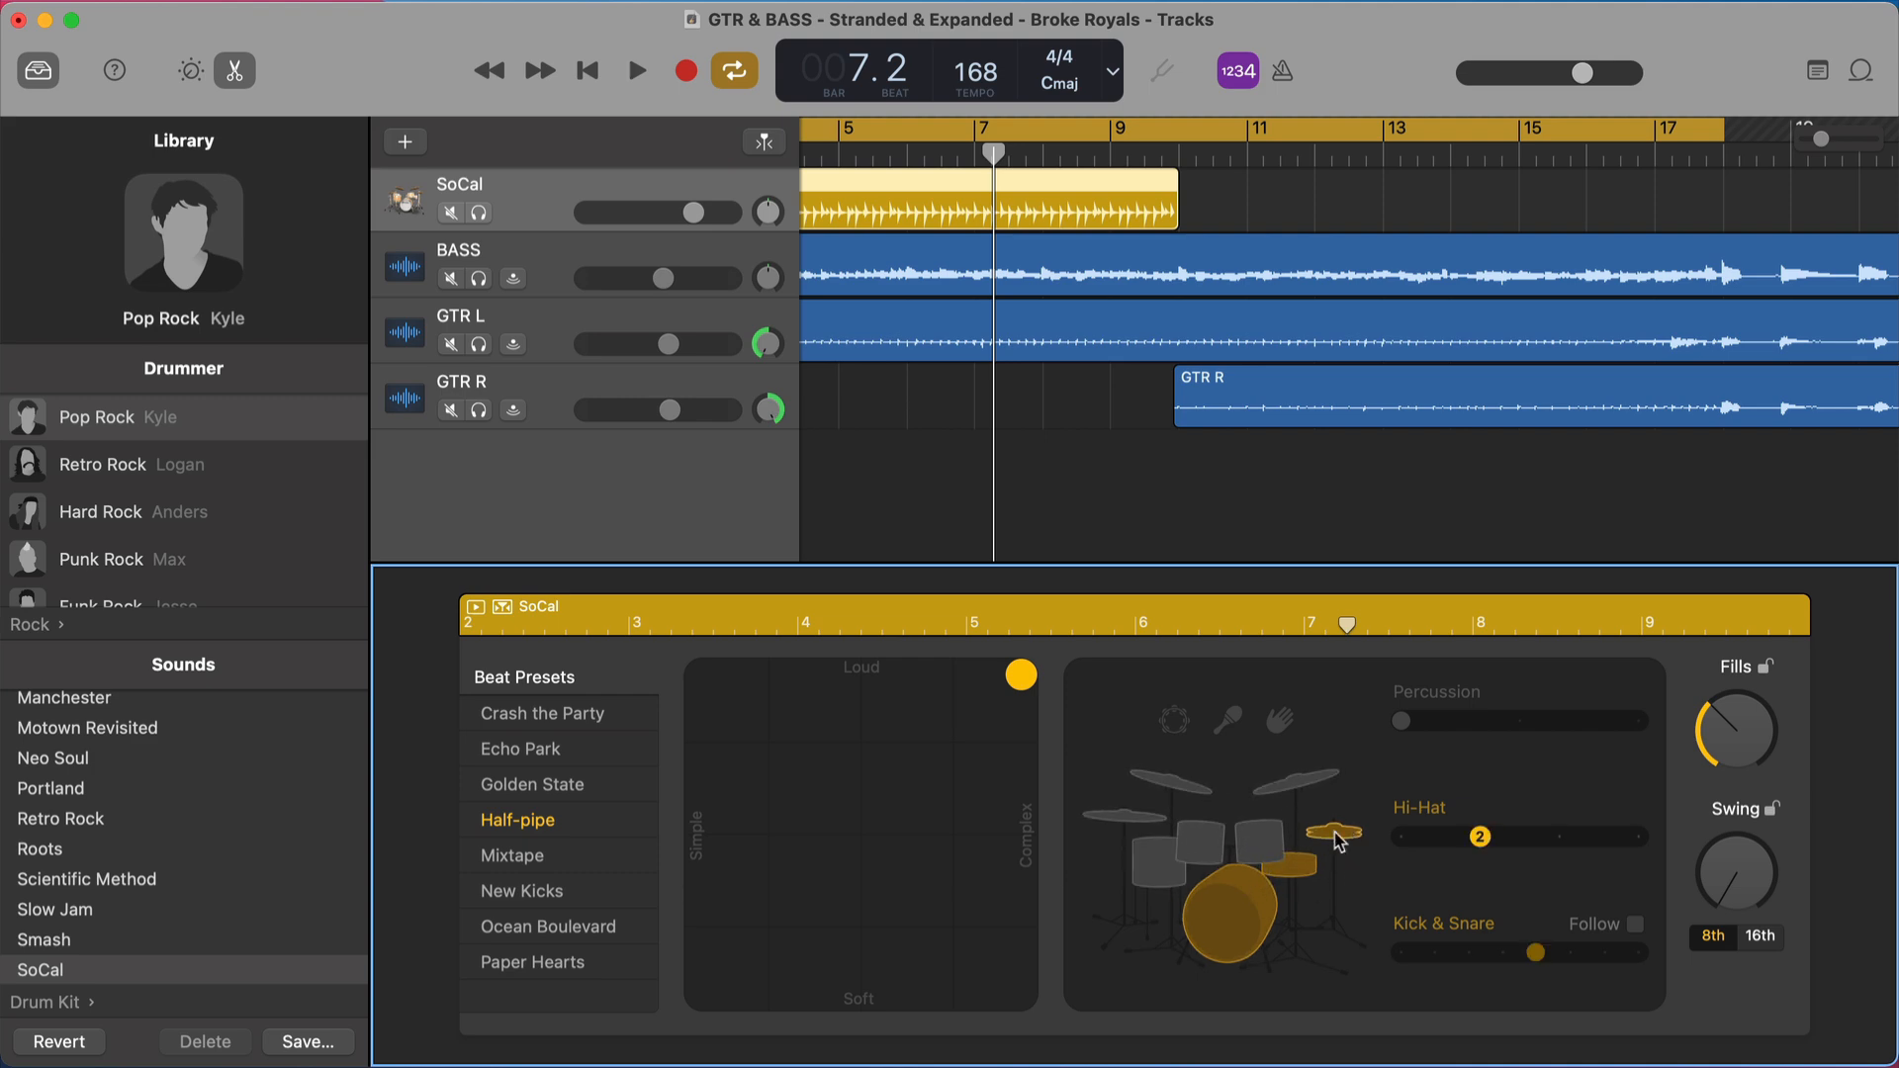
pyautogui.moveTo(1325, 845)
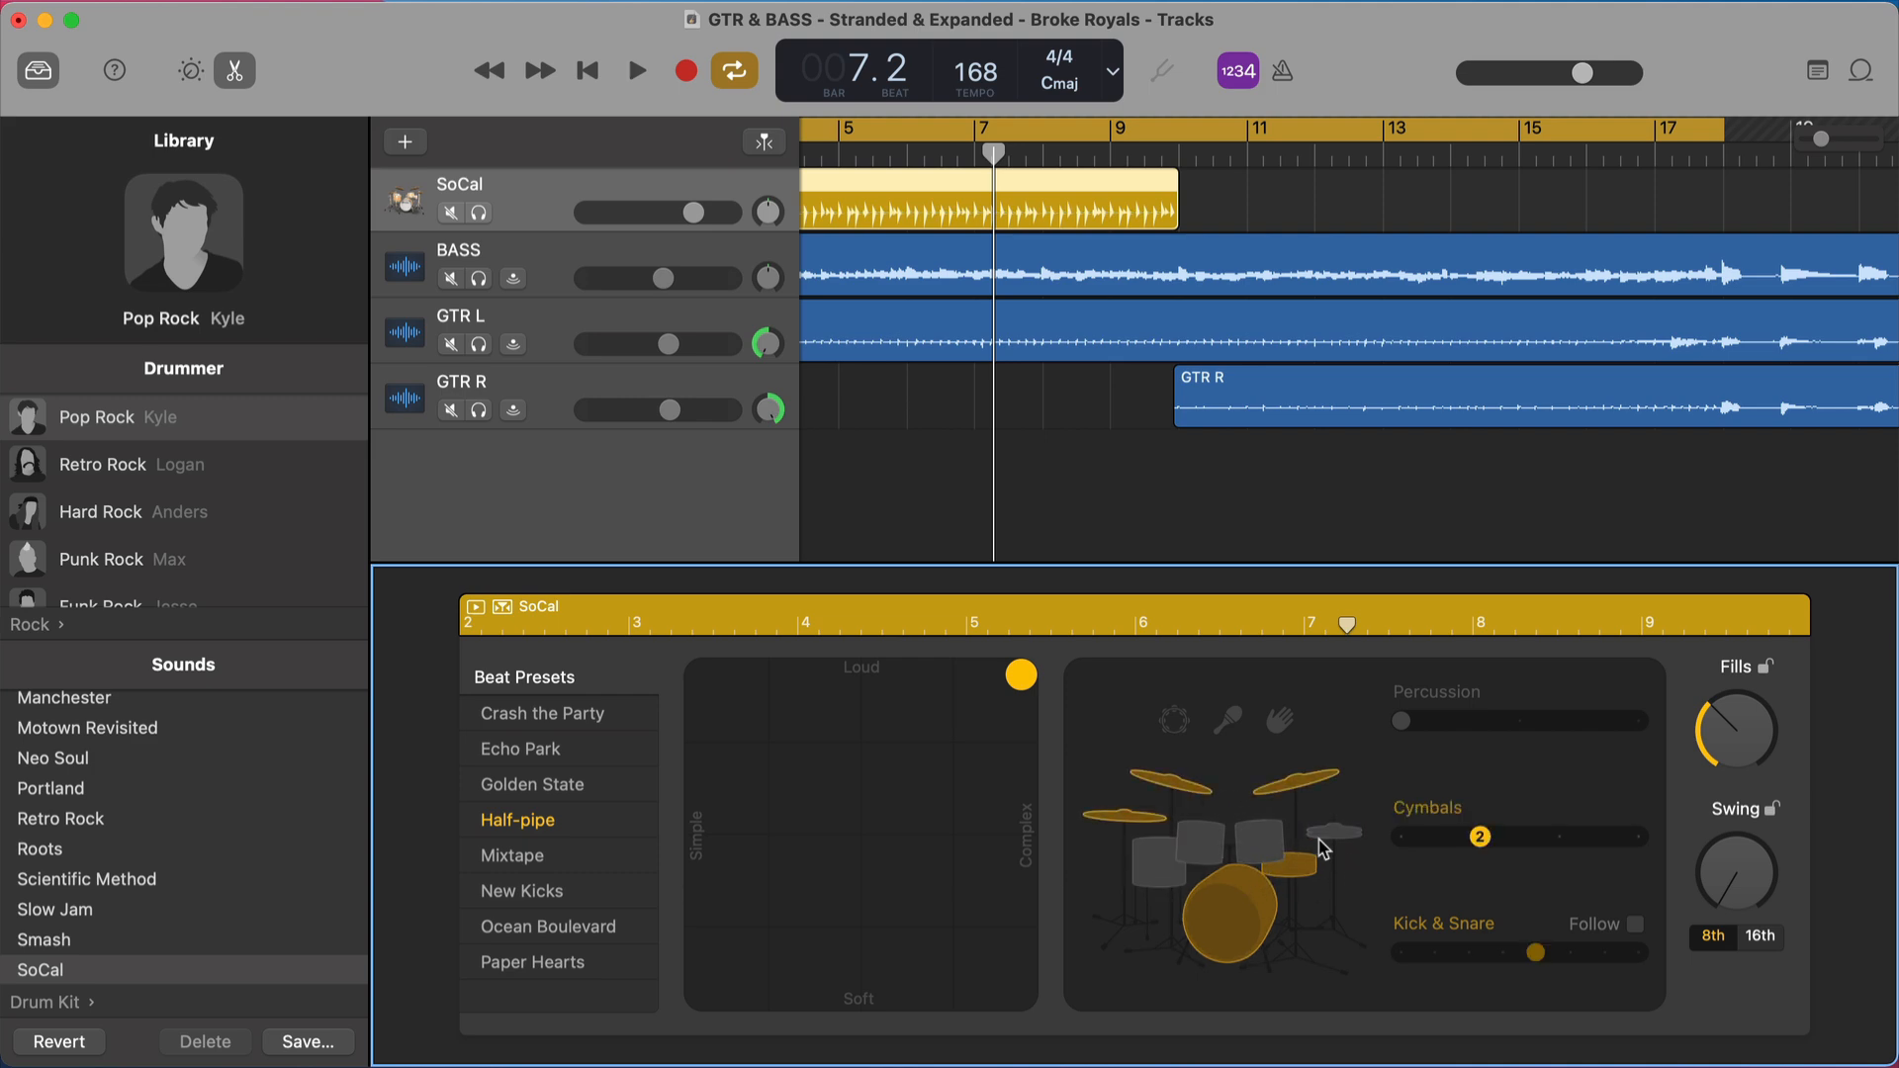
# - Select the hi-hat in the drum kit and move its slider one step busier during playback
pyautogui.click(637, 71)
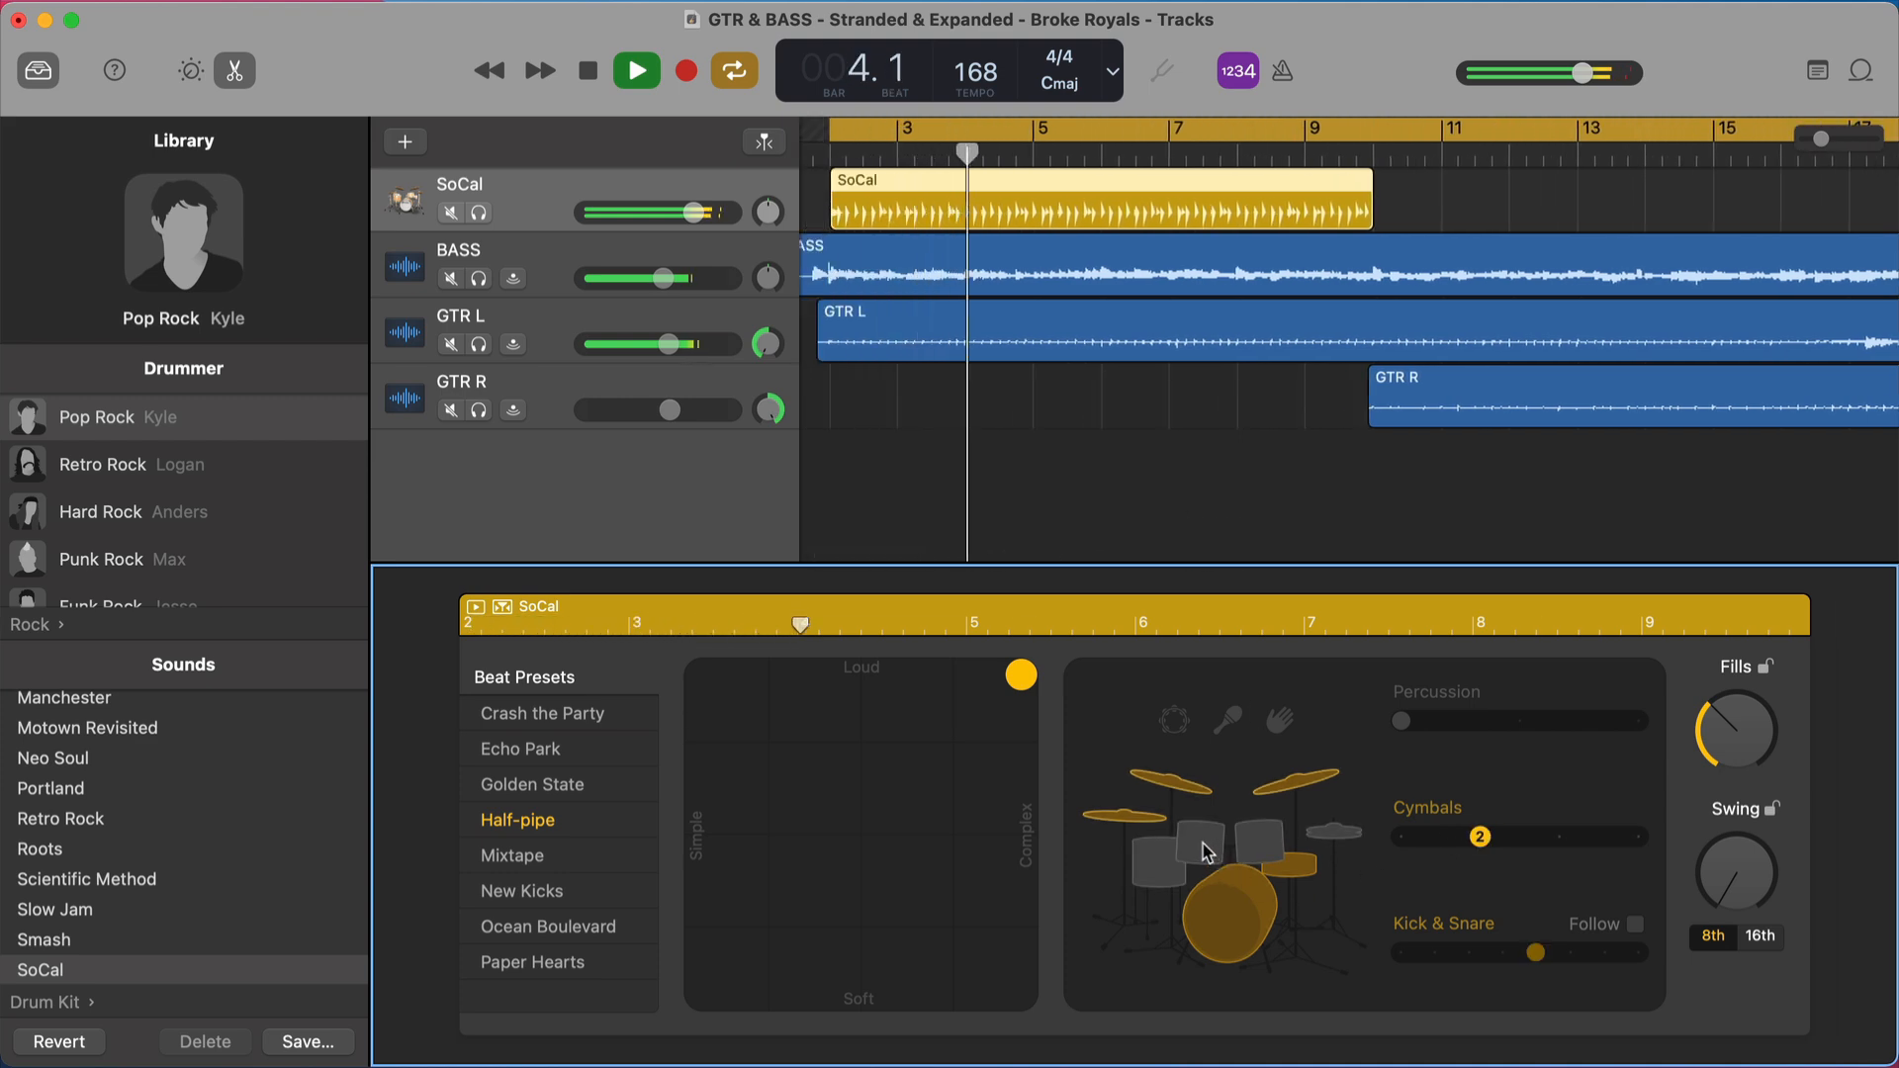
pyautogui.click(1204, 851)
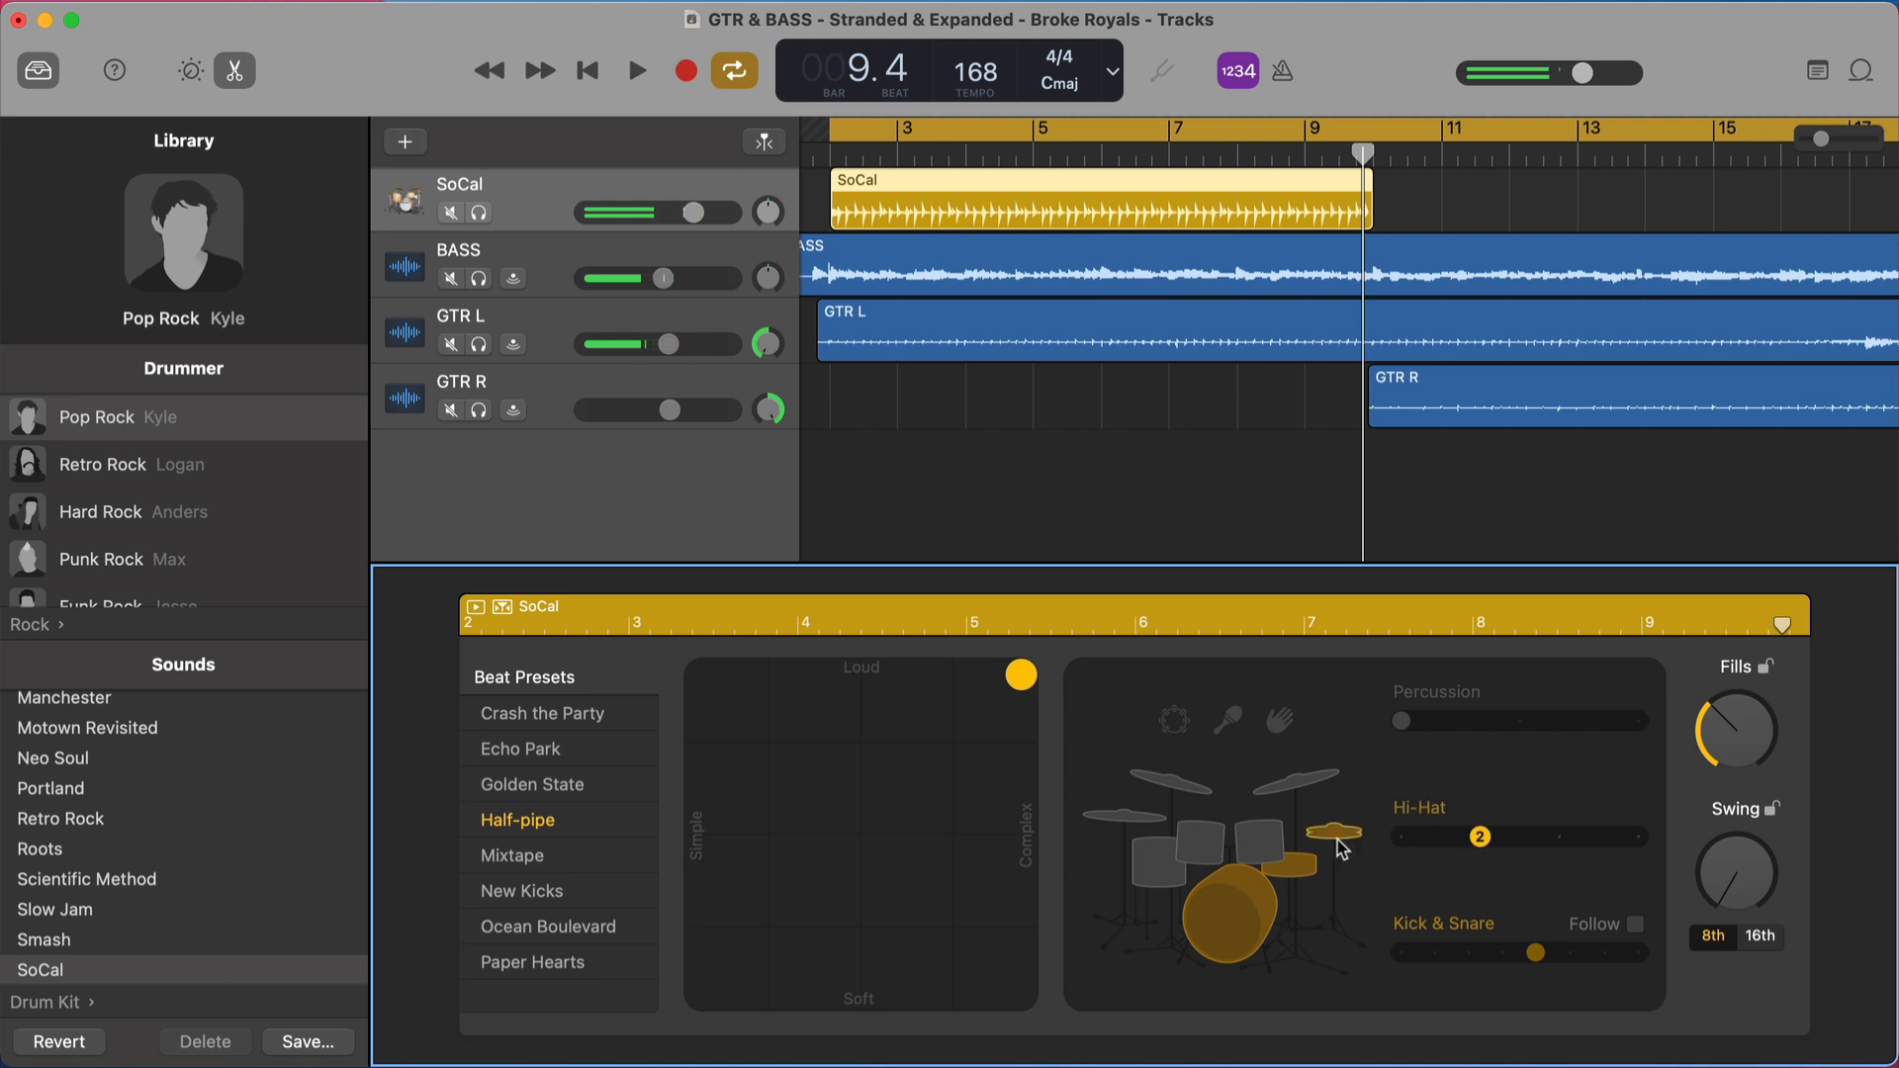
pyautogui.click(635, 72)
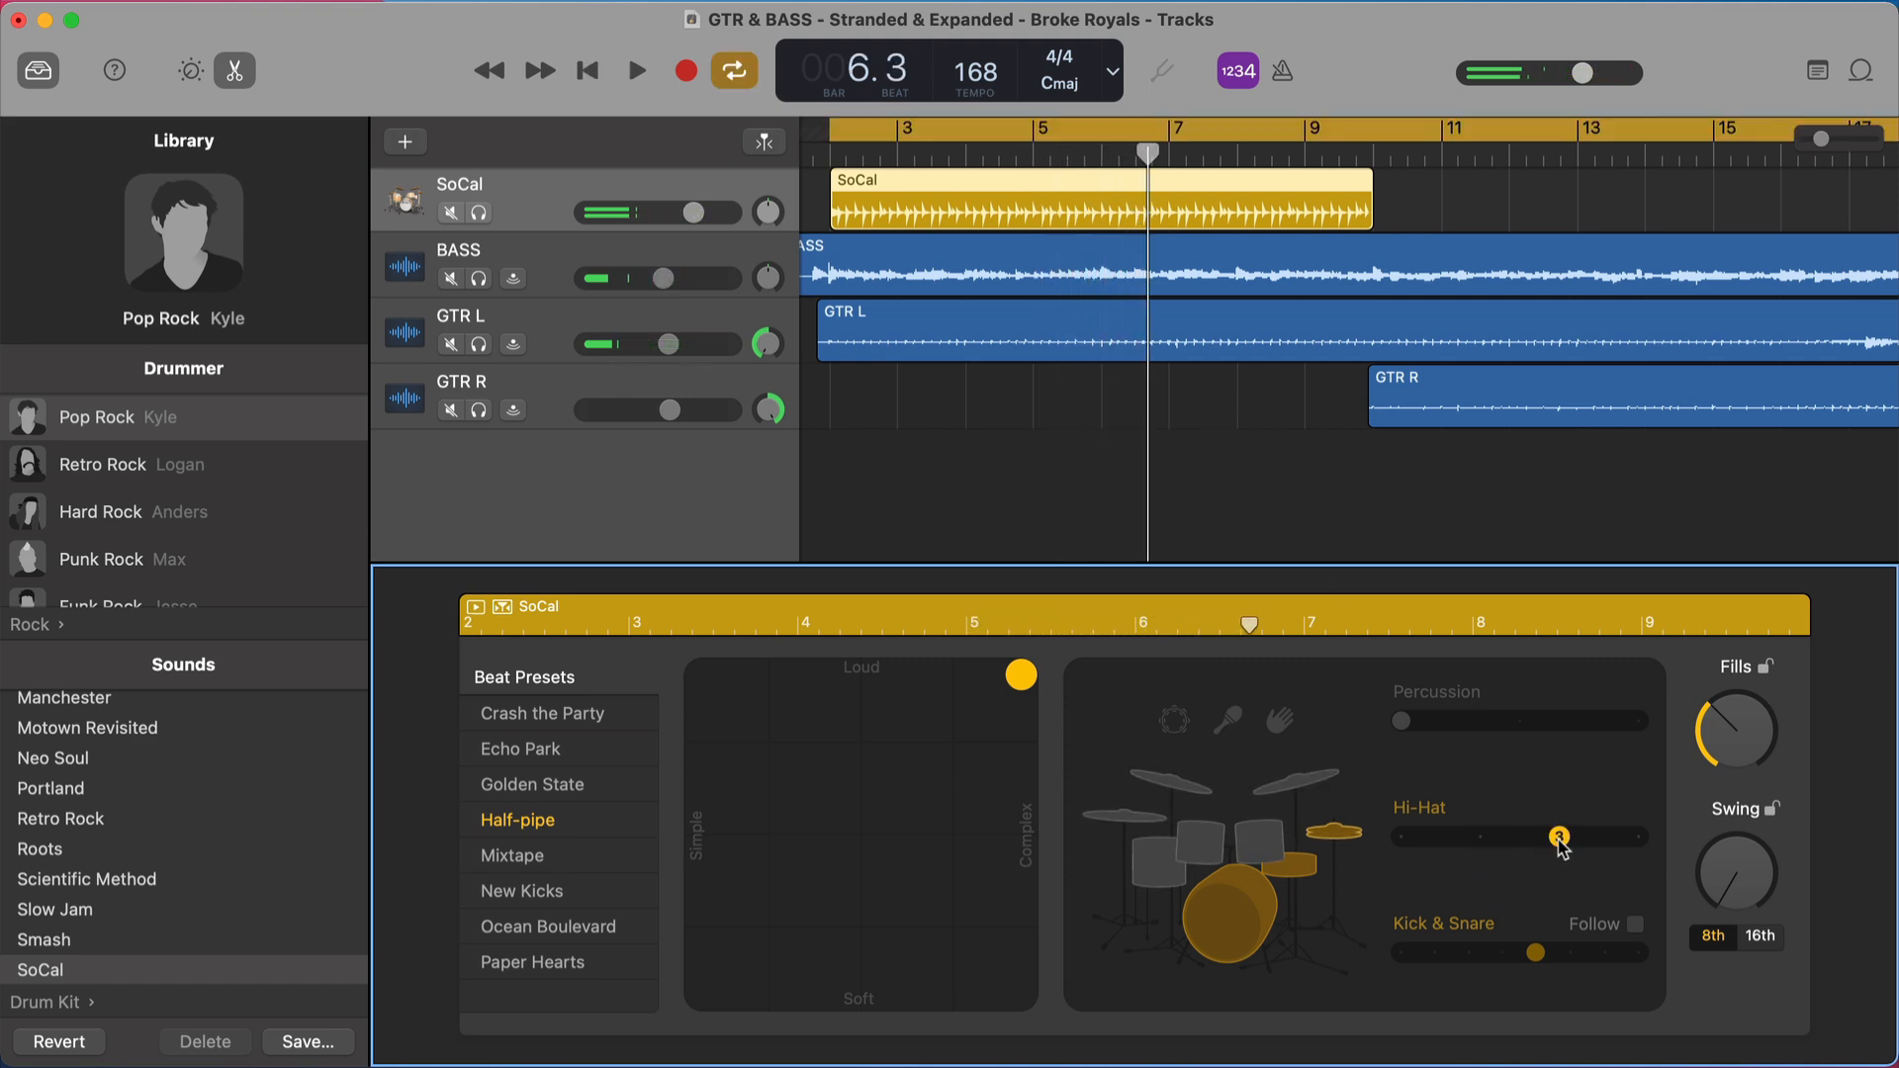
# - Audition the hi-hat at its busiest, then ease it back to the second position
pyautogui.click(637, 71)
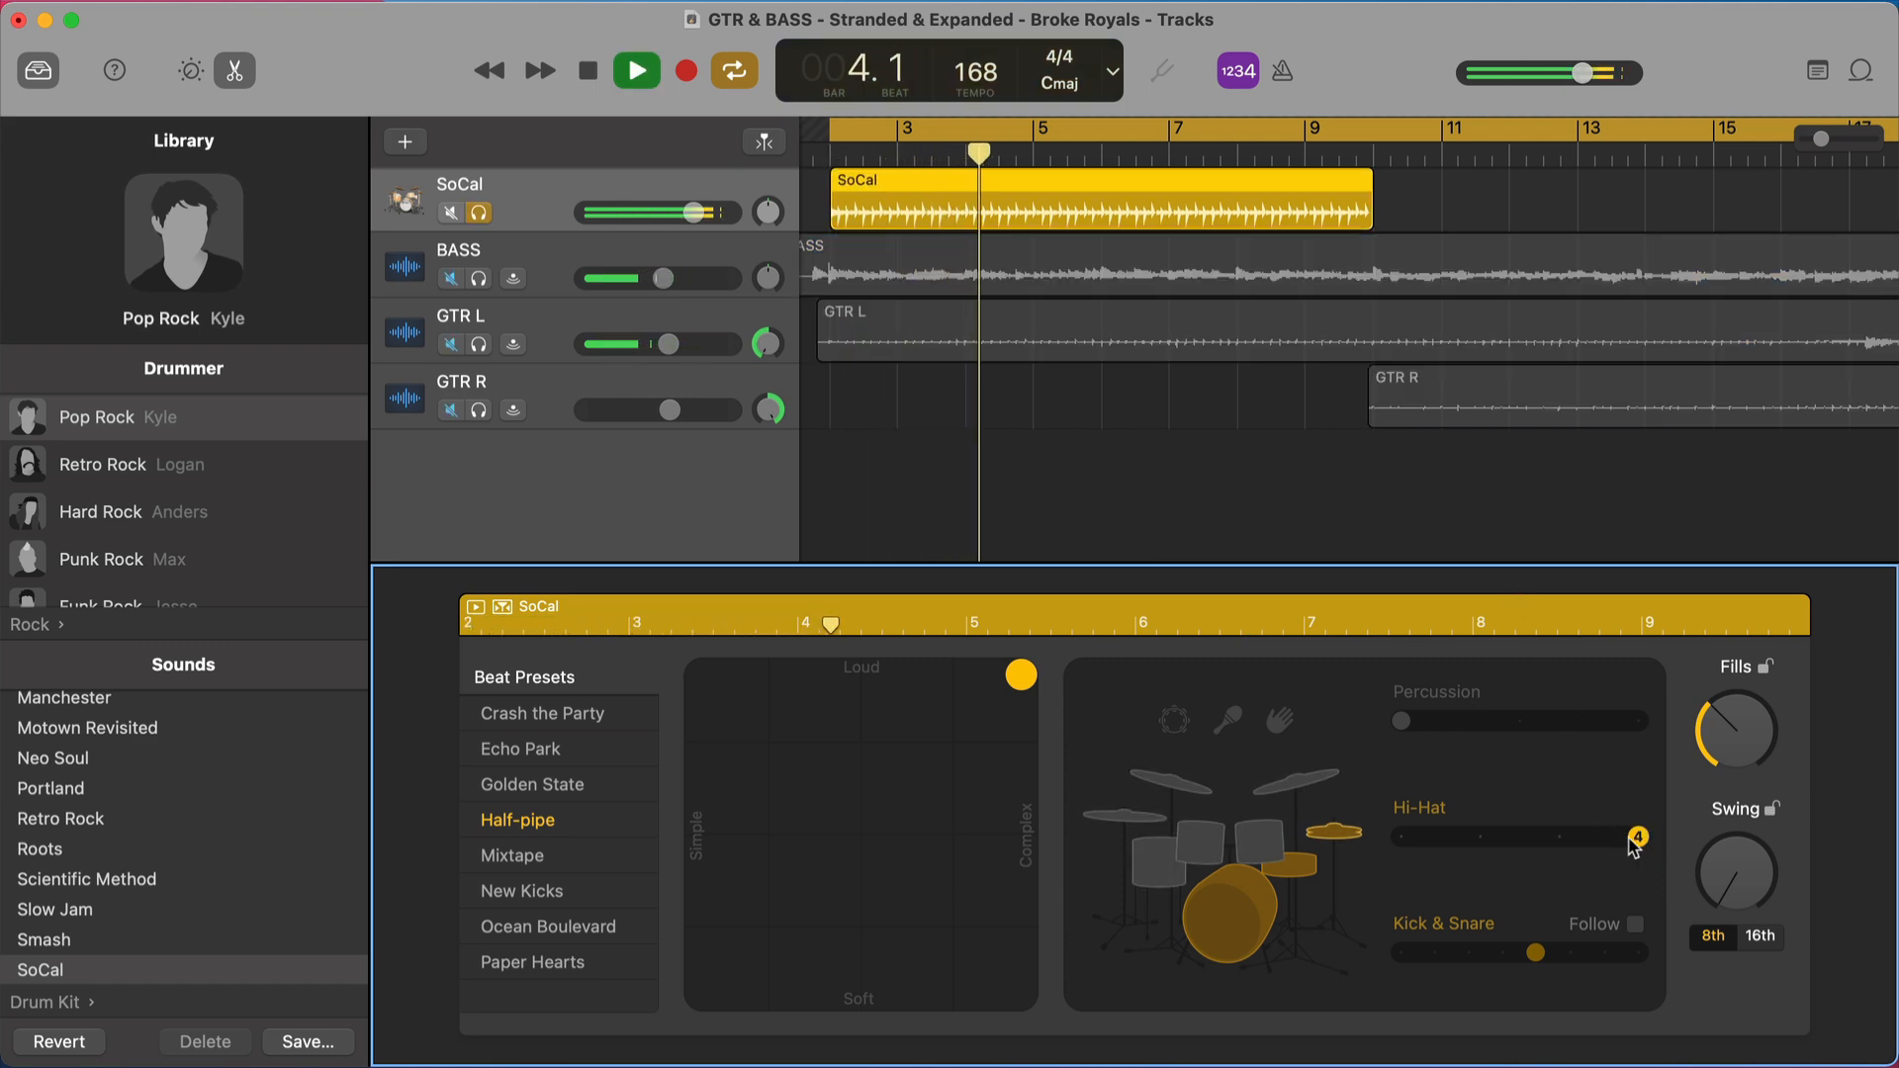
pyautogui.click(634, 69)
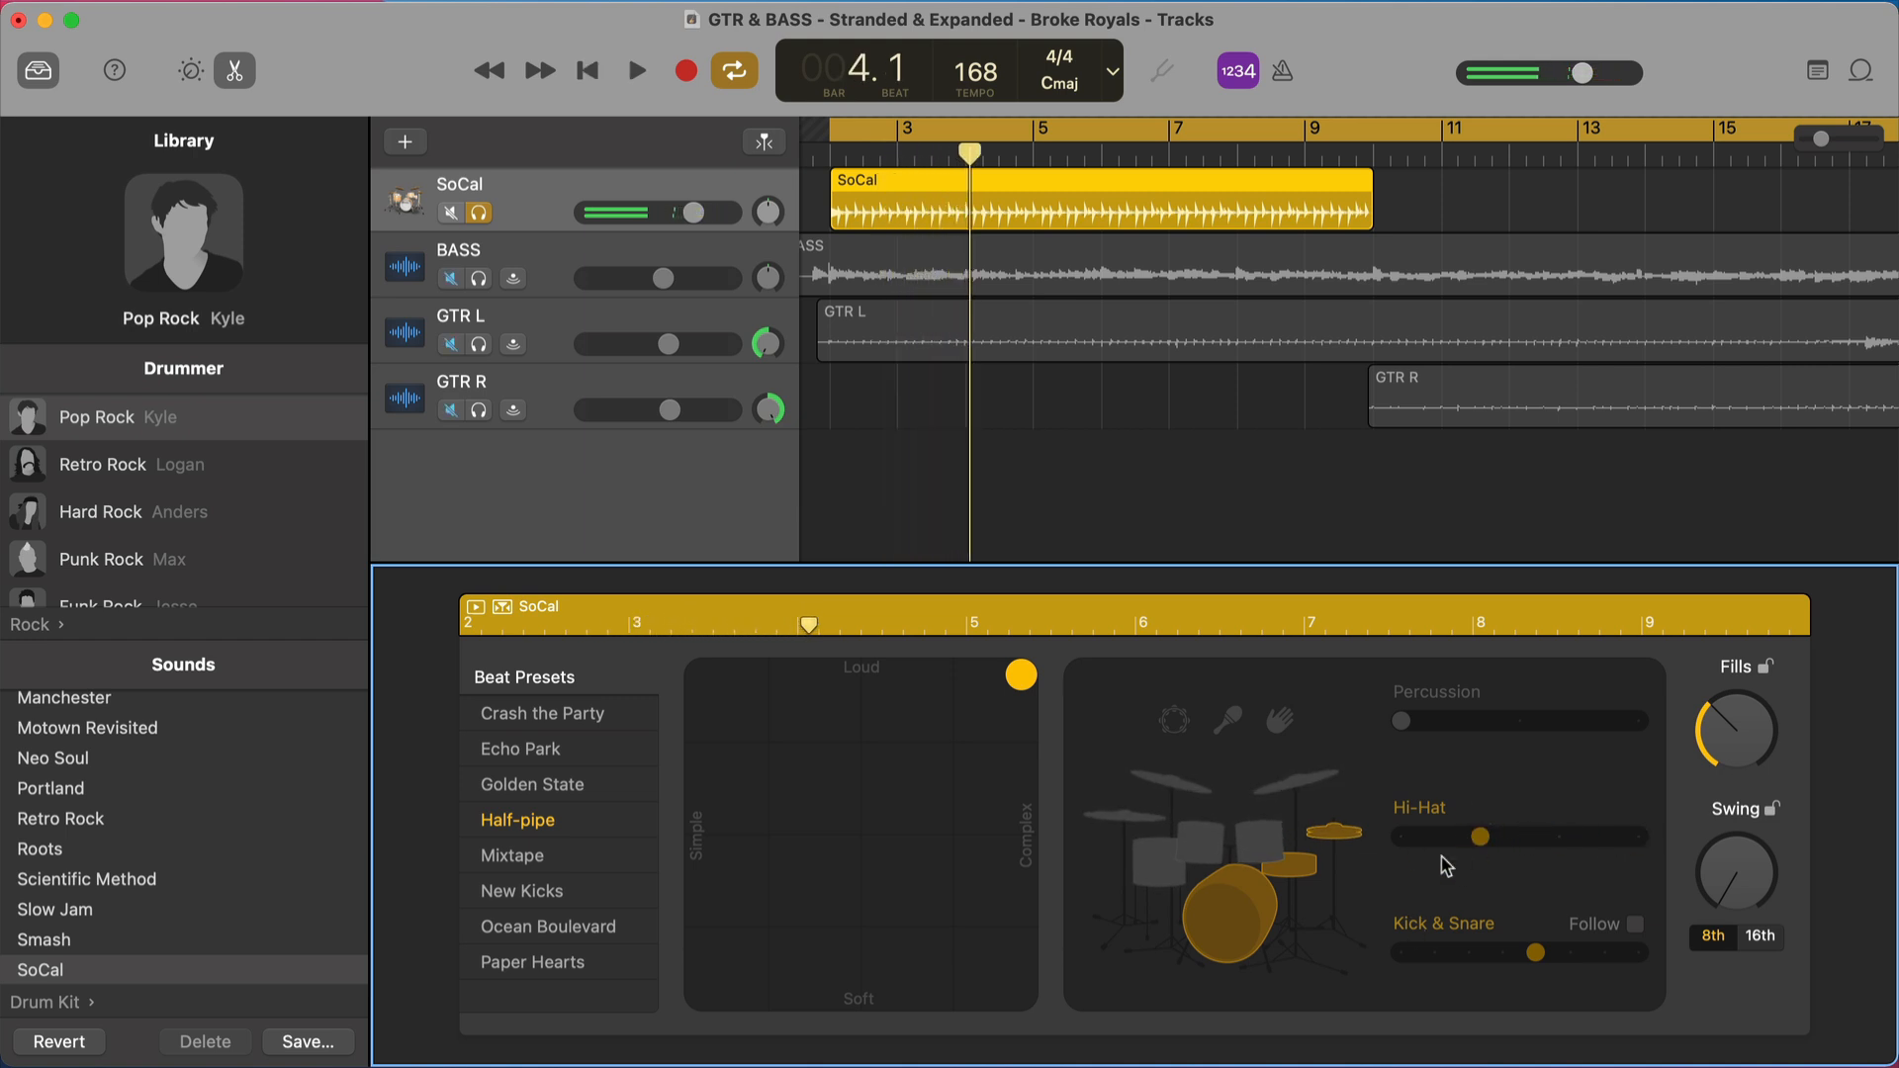
pyautogui.click(635, 69)
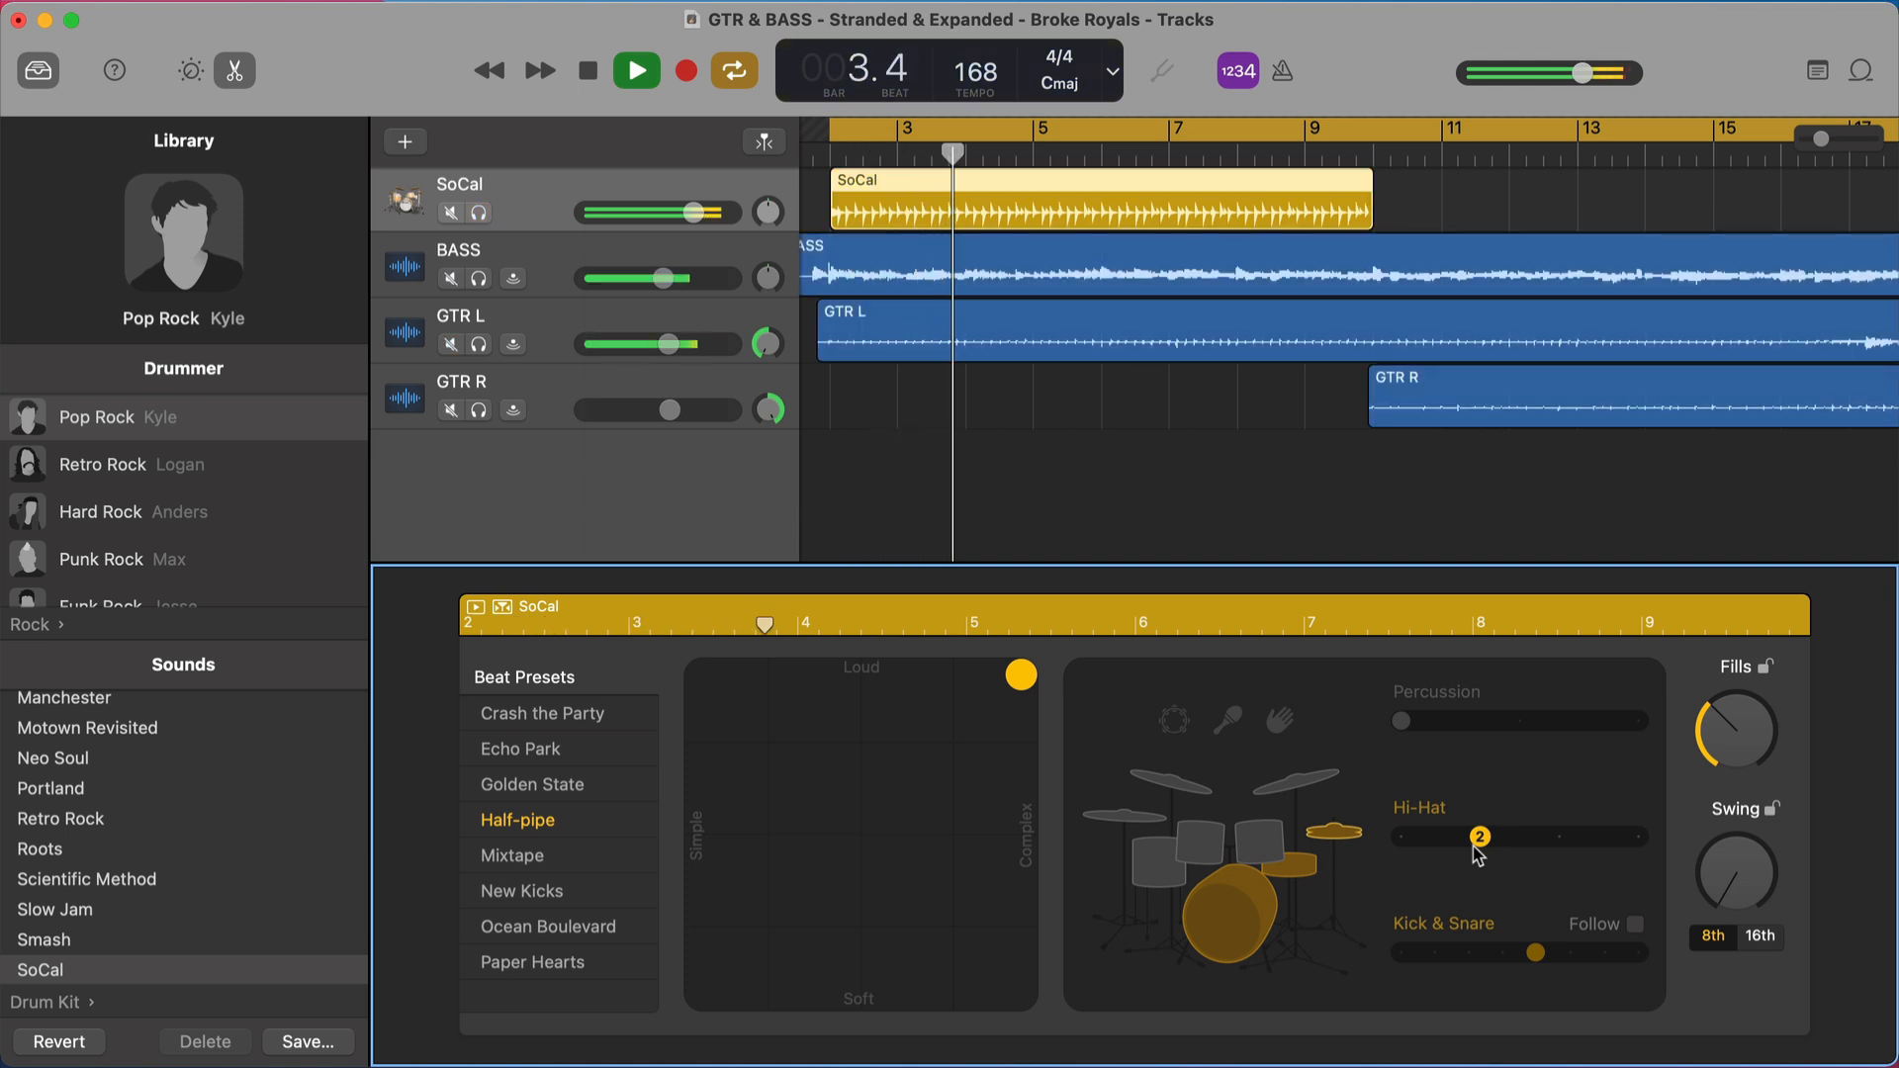
pyautogui.click(585, 69)
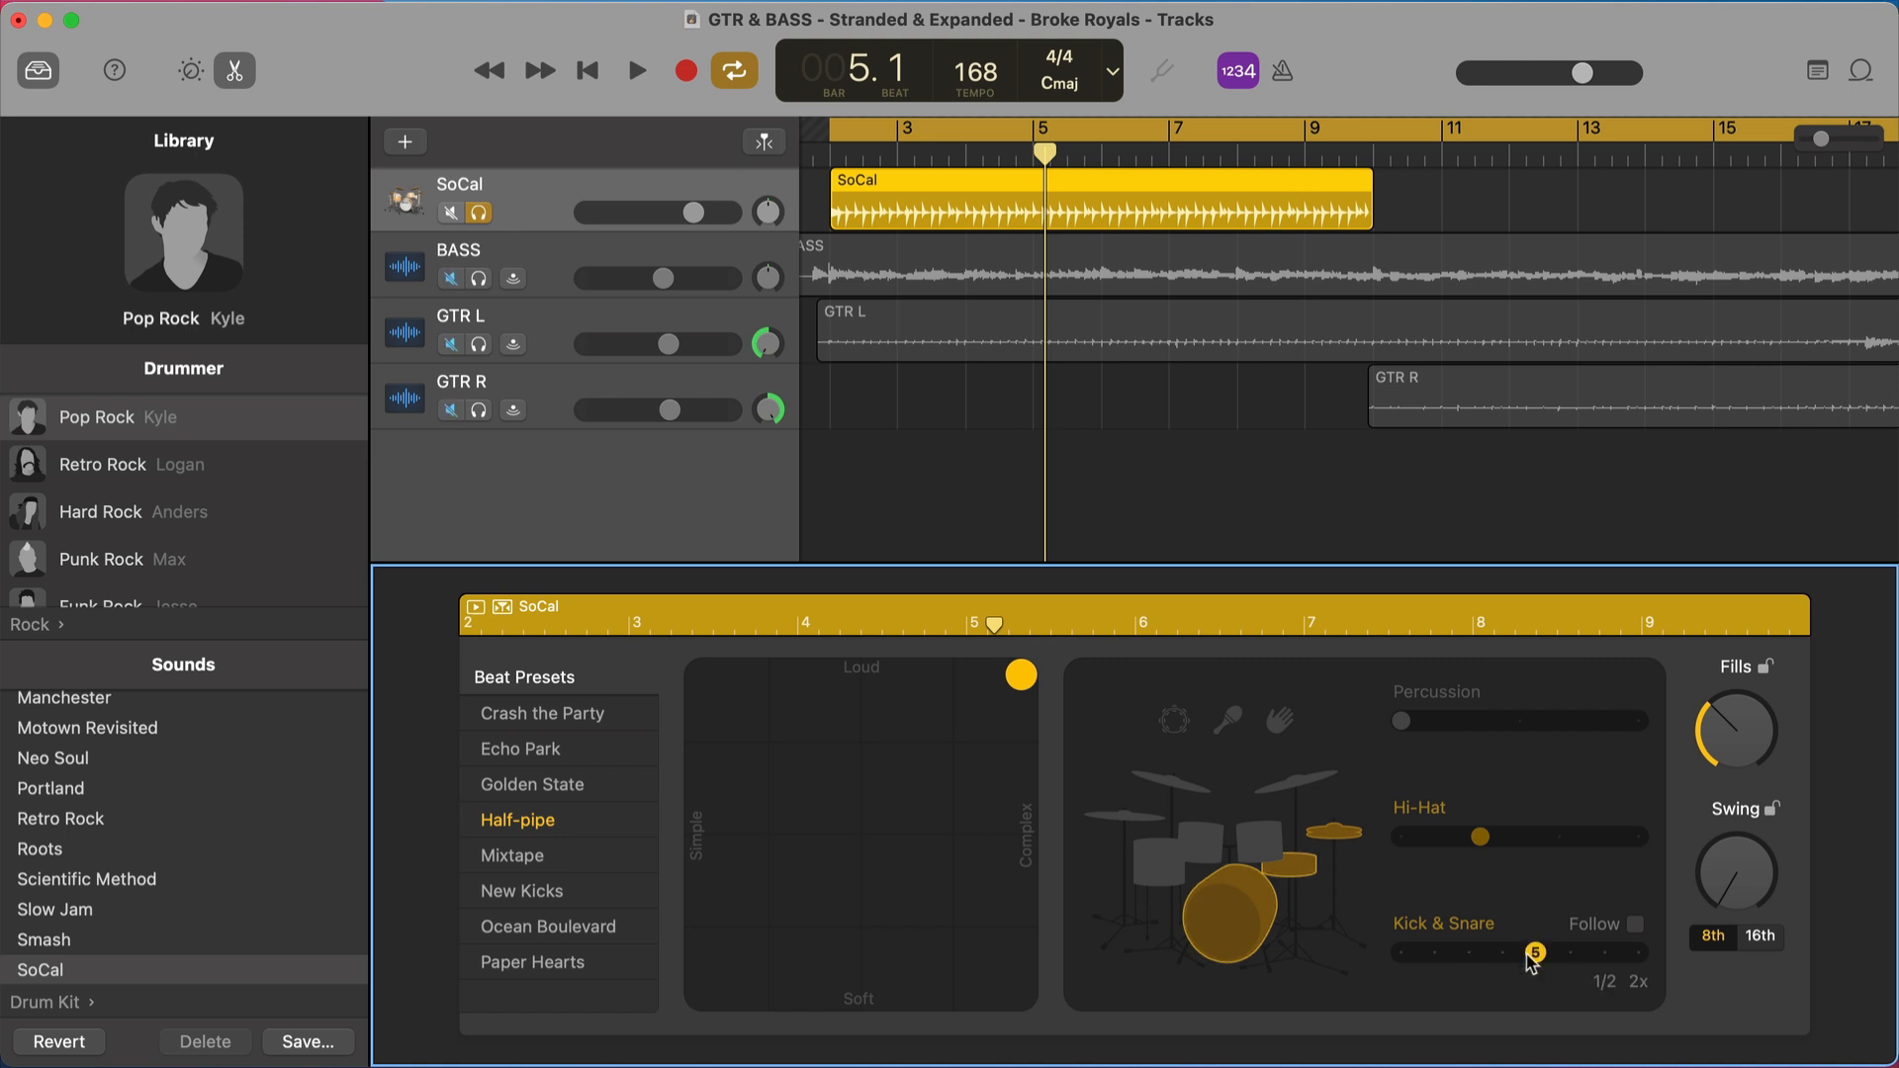
# - Push the Kick & Snare slider up to its busiest setting while listening
pyautogui.click(635, 71)
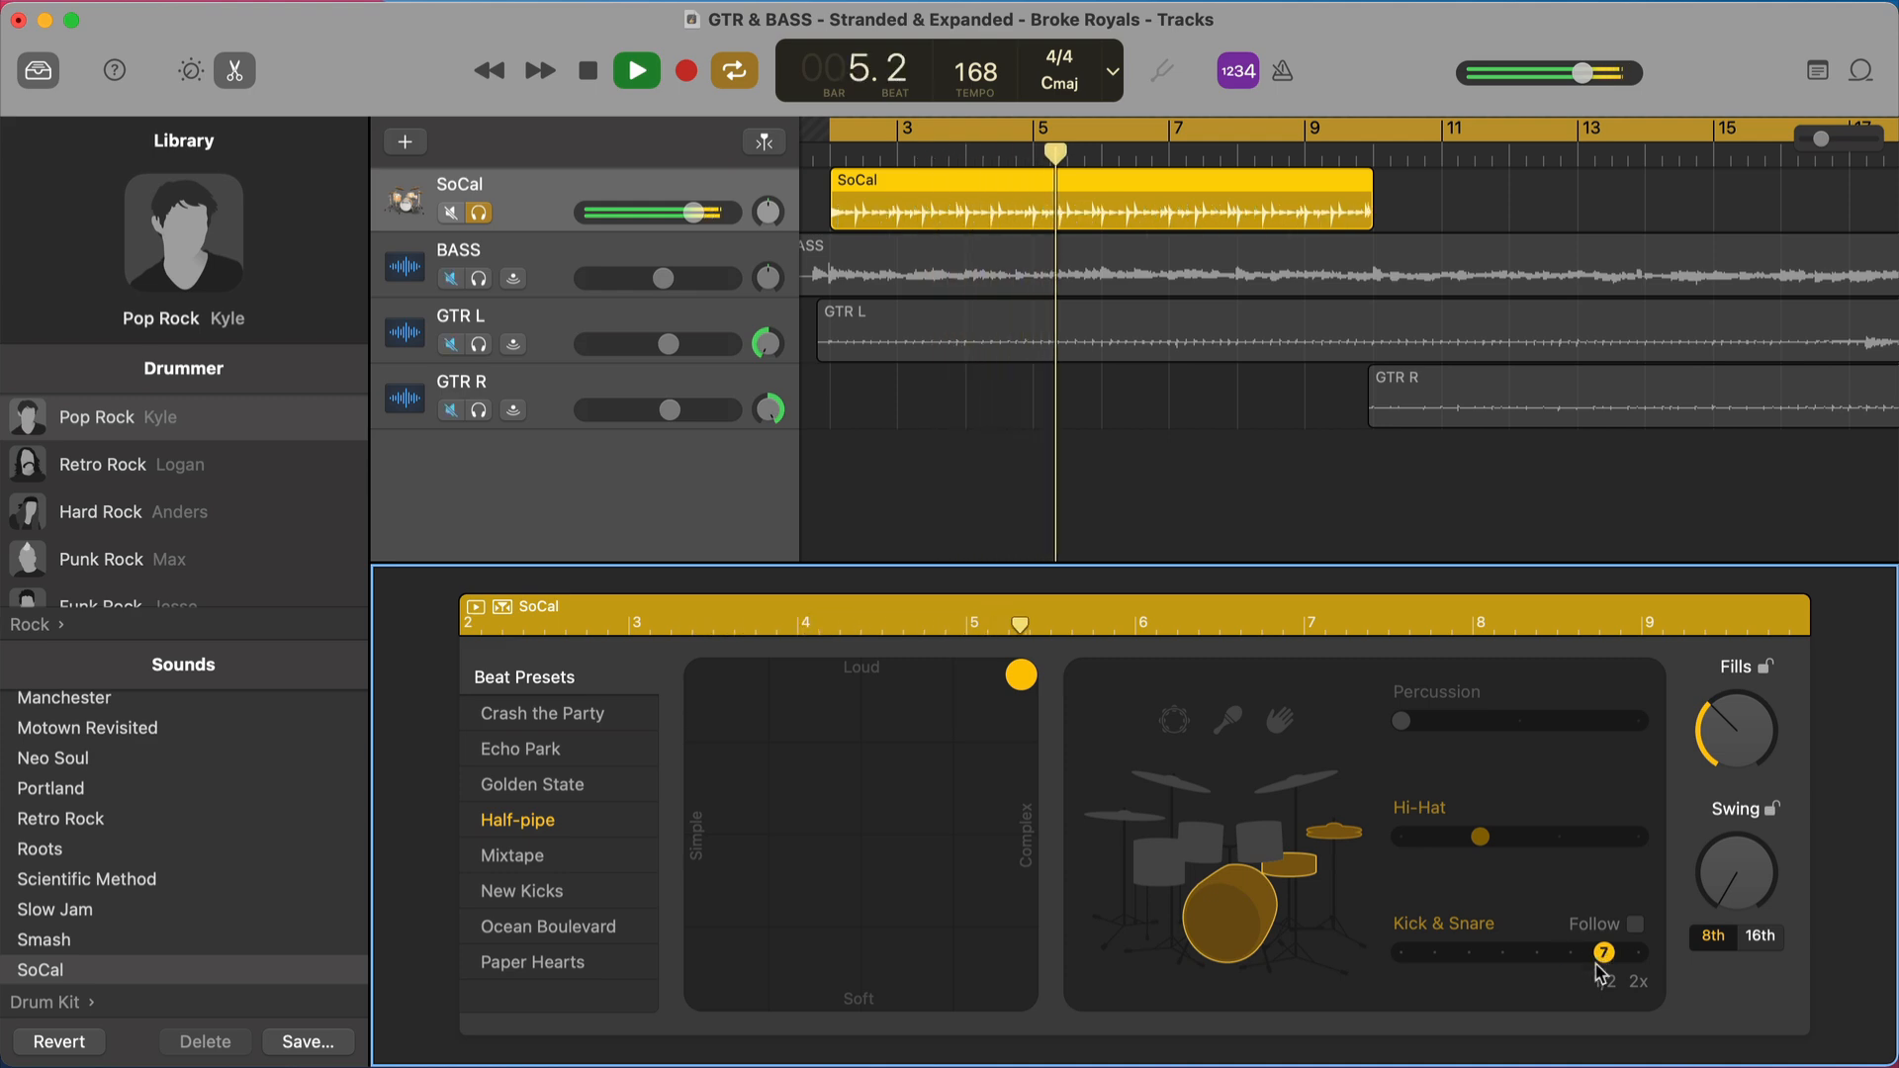
pyautogui.click(585, 69)
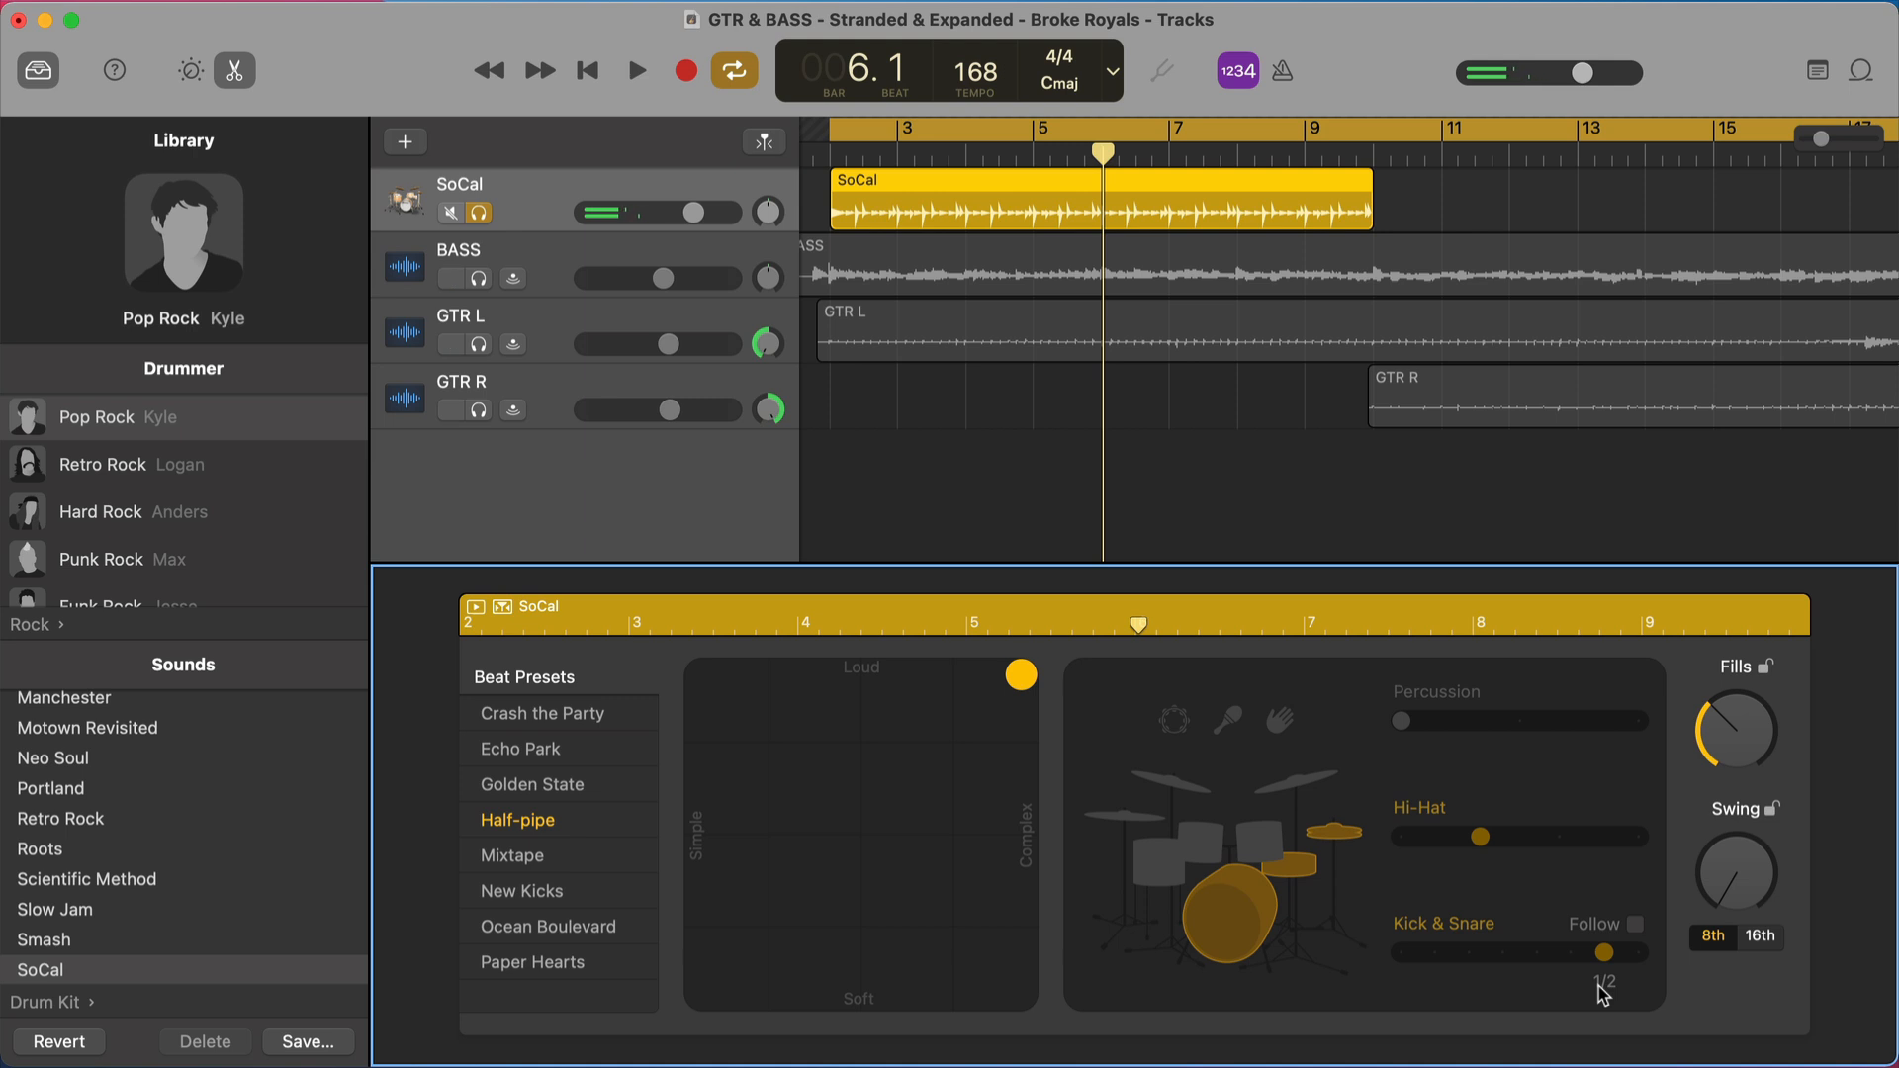
pyautogui.click(635, 69)
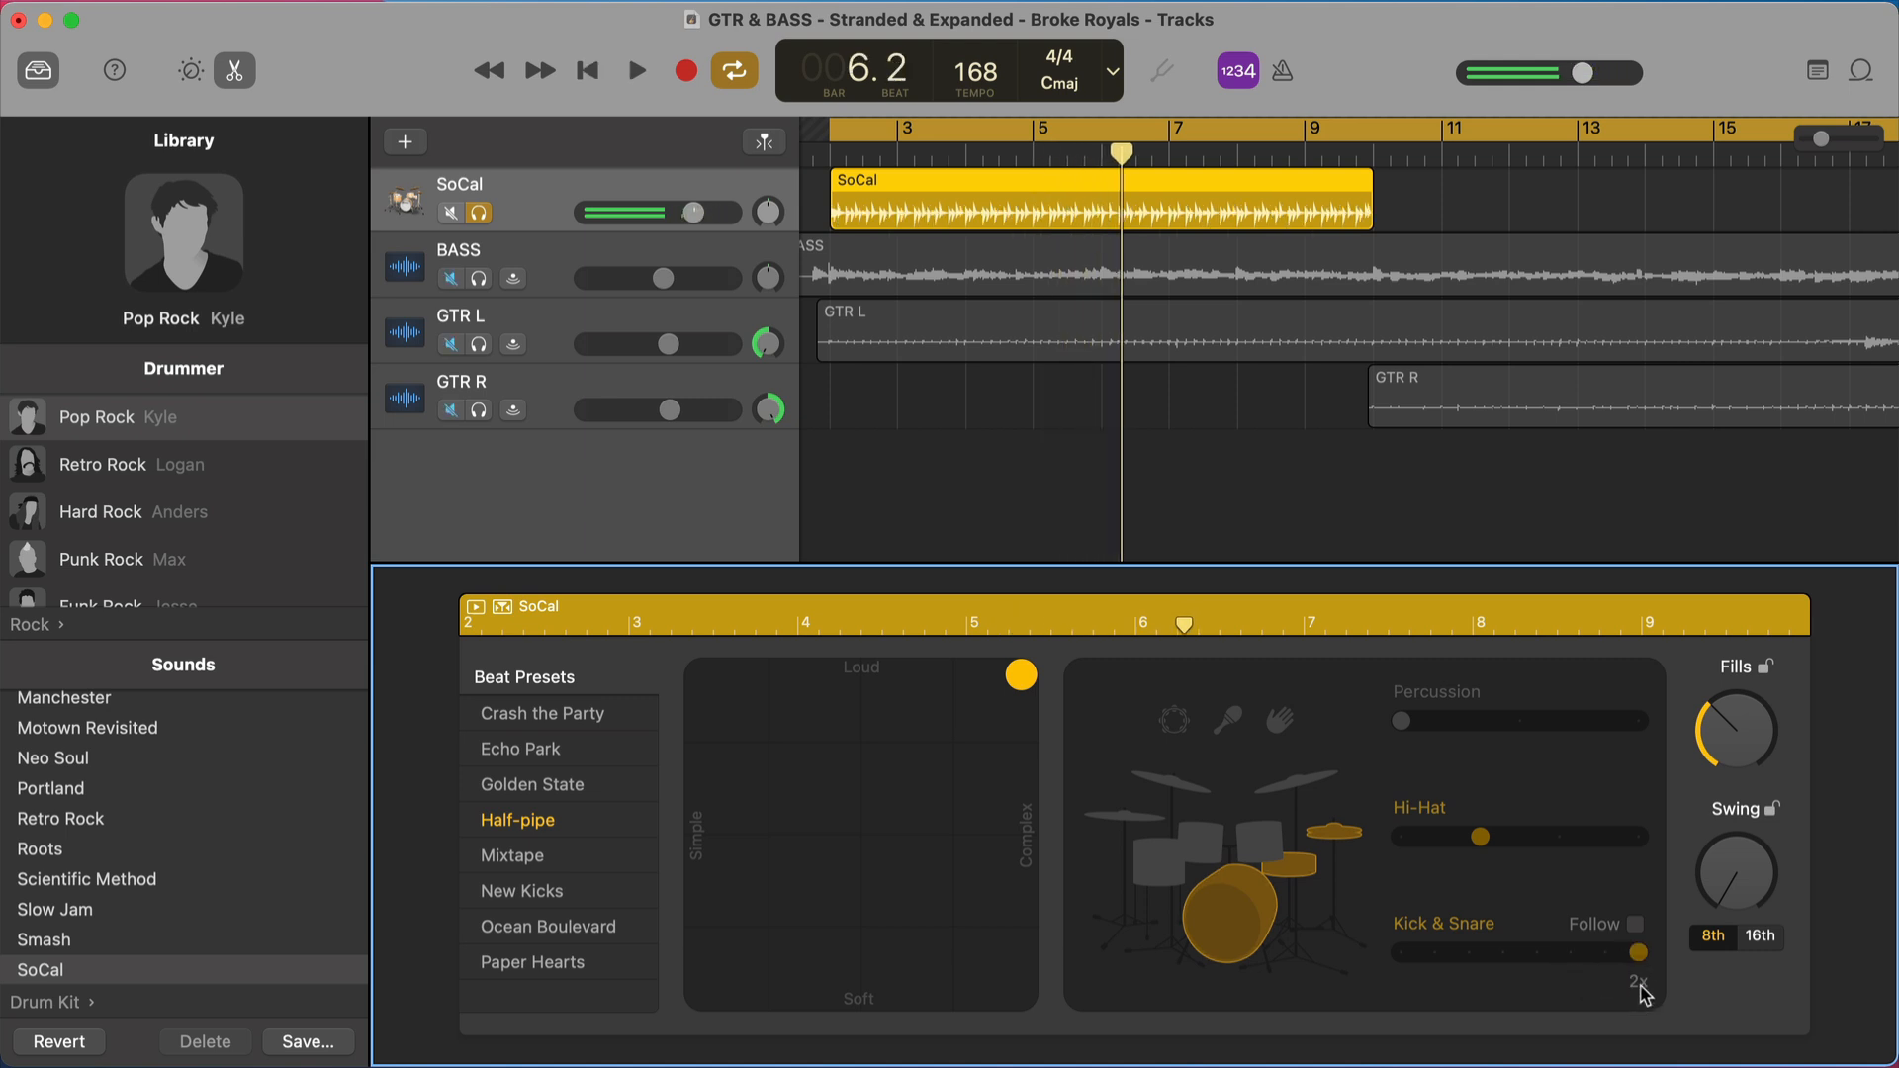
pyautogui.click(634, 69)
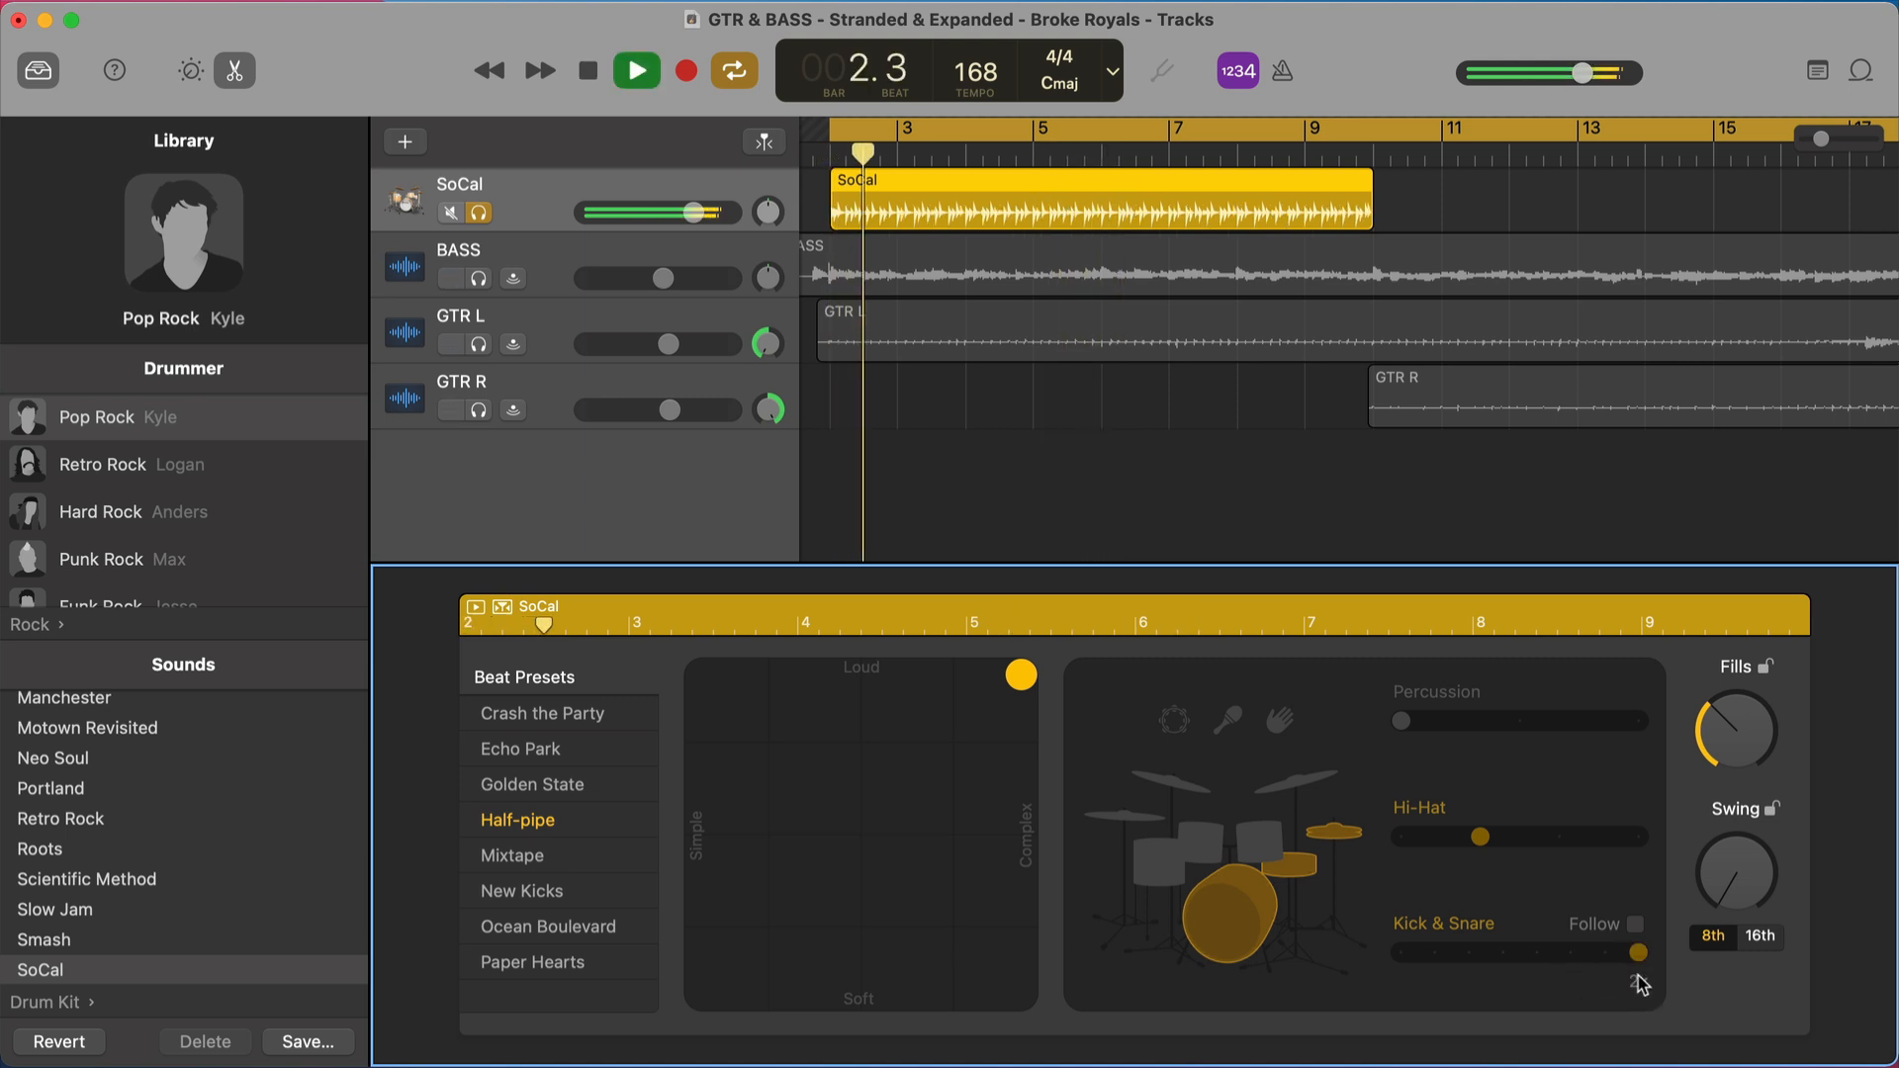
pyautogui.click(635, 71)
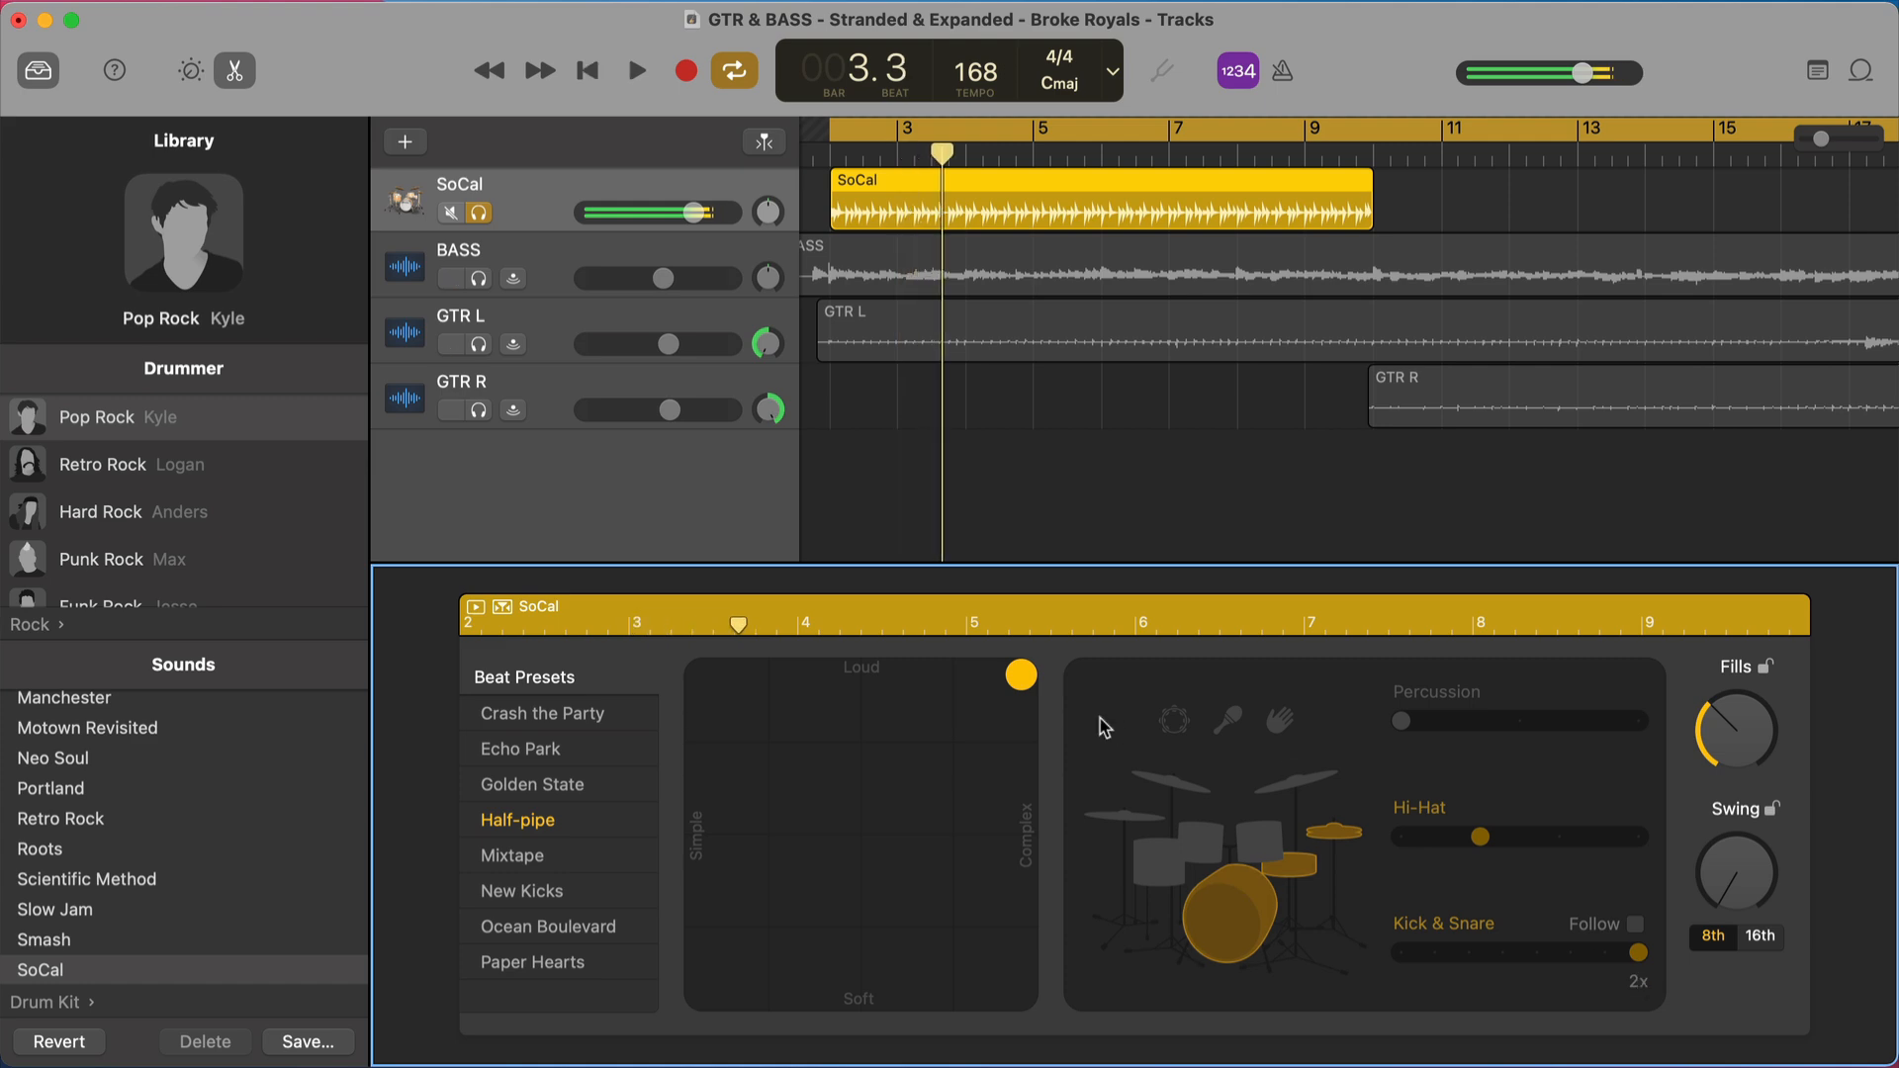
pyautogui.click(635, 69)
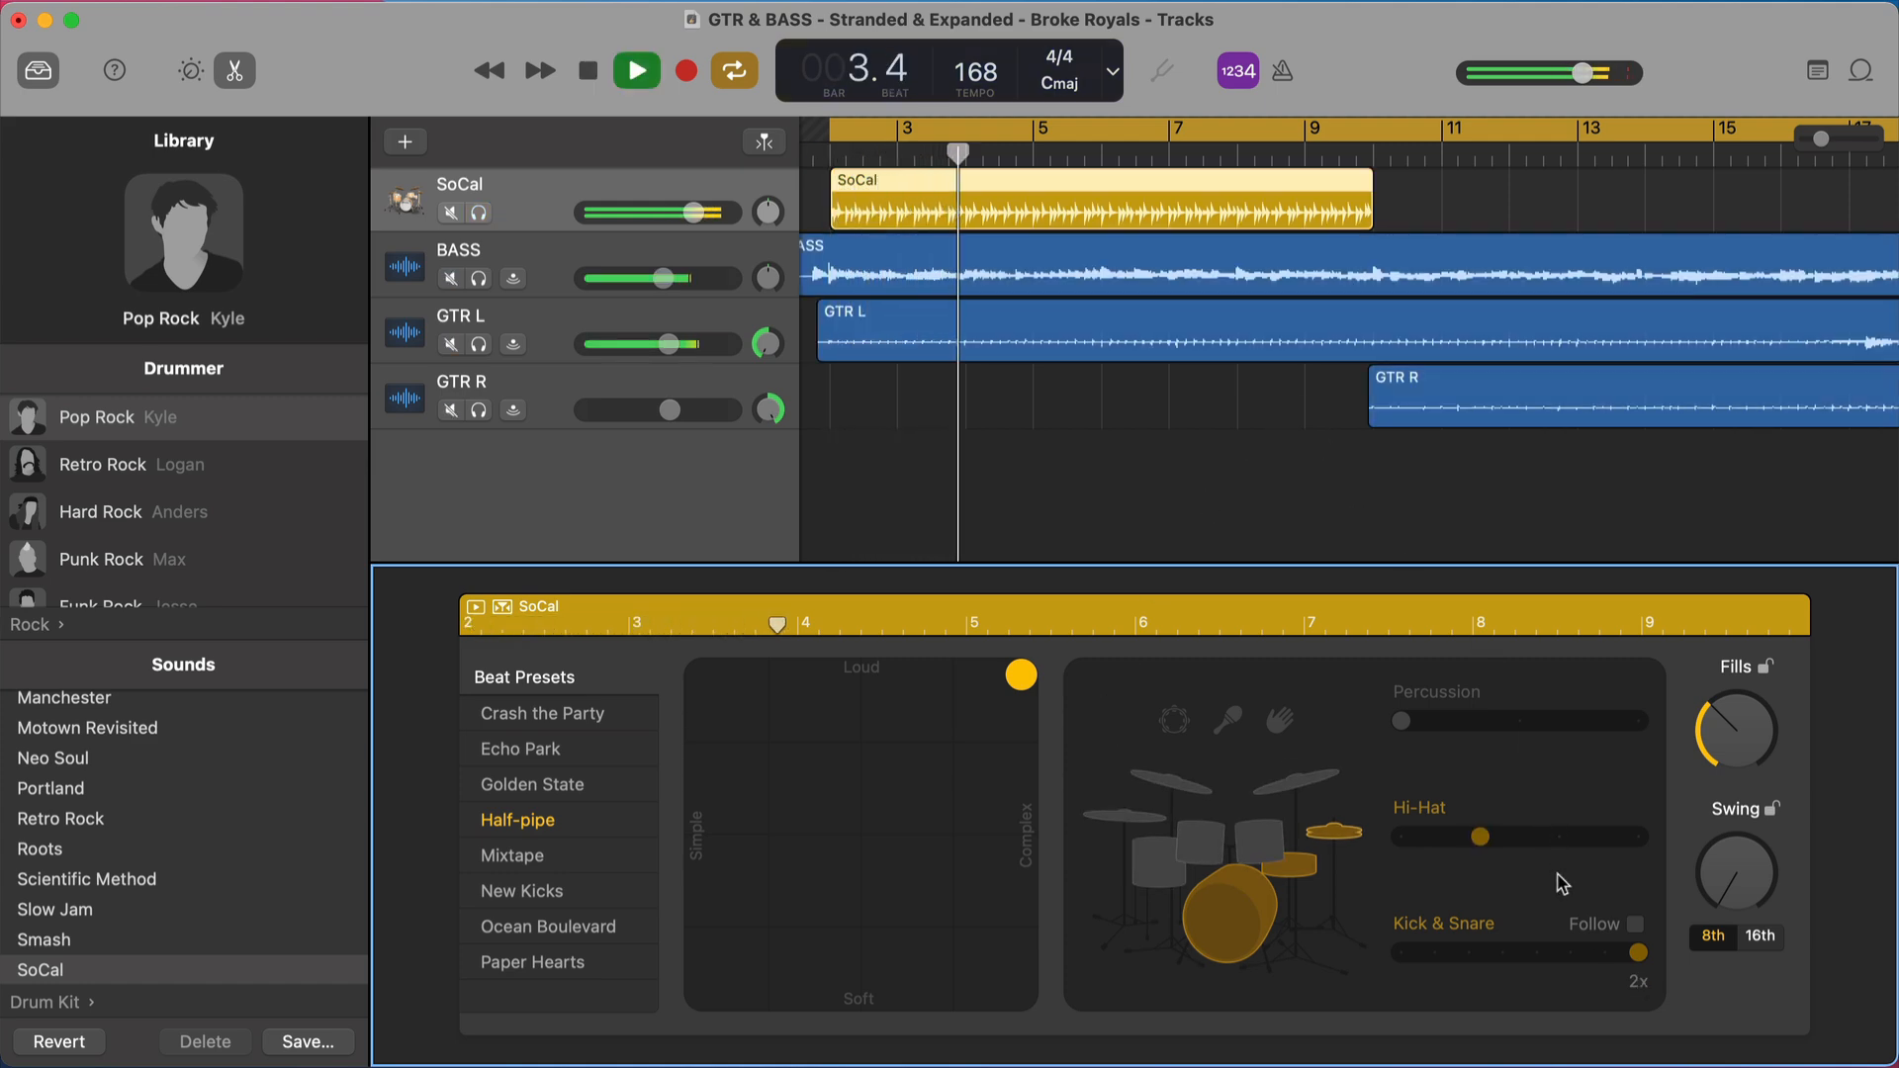
# - Bring kick and snare down to simplest, settle it mid-range, and enable tambourine percussion
pyautogui.click(635, 70)
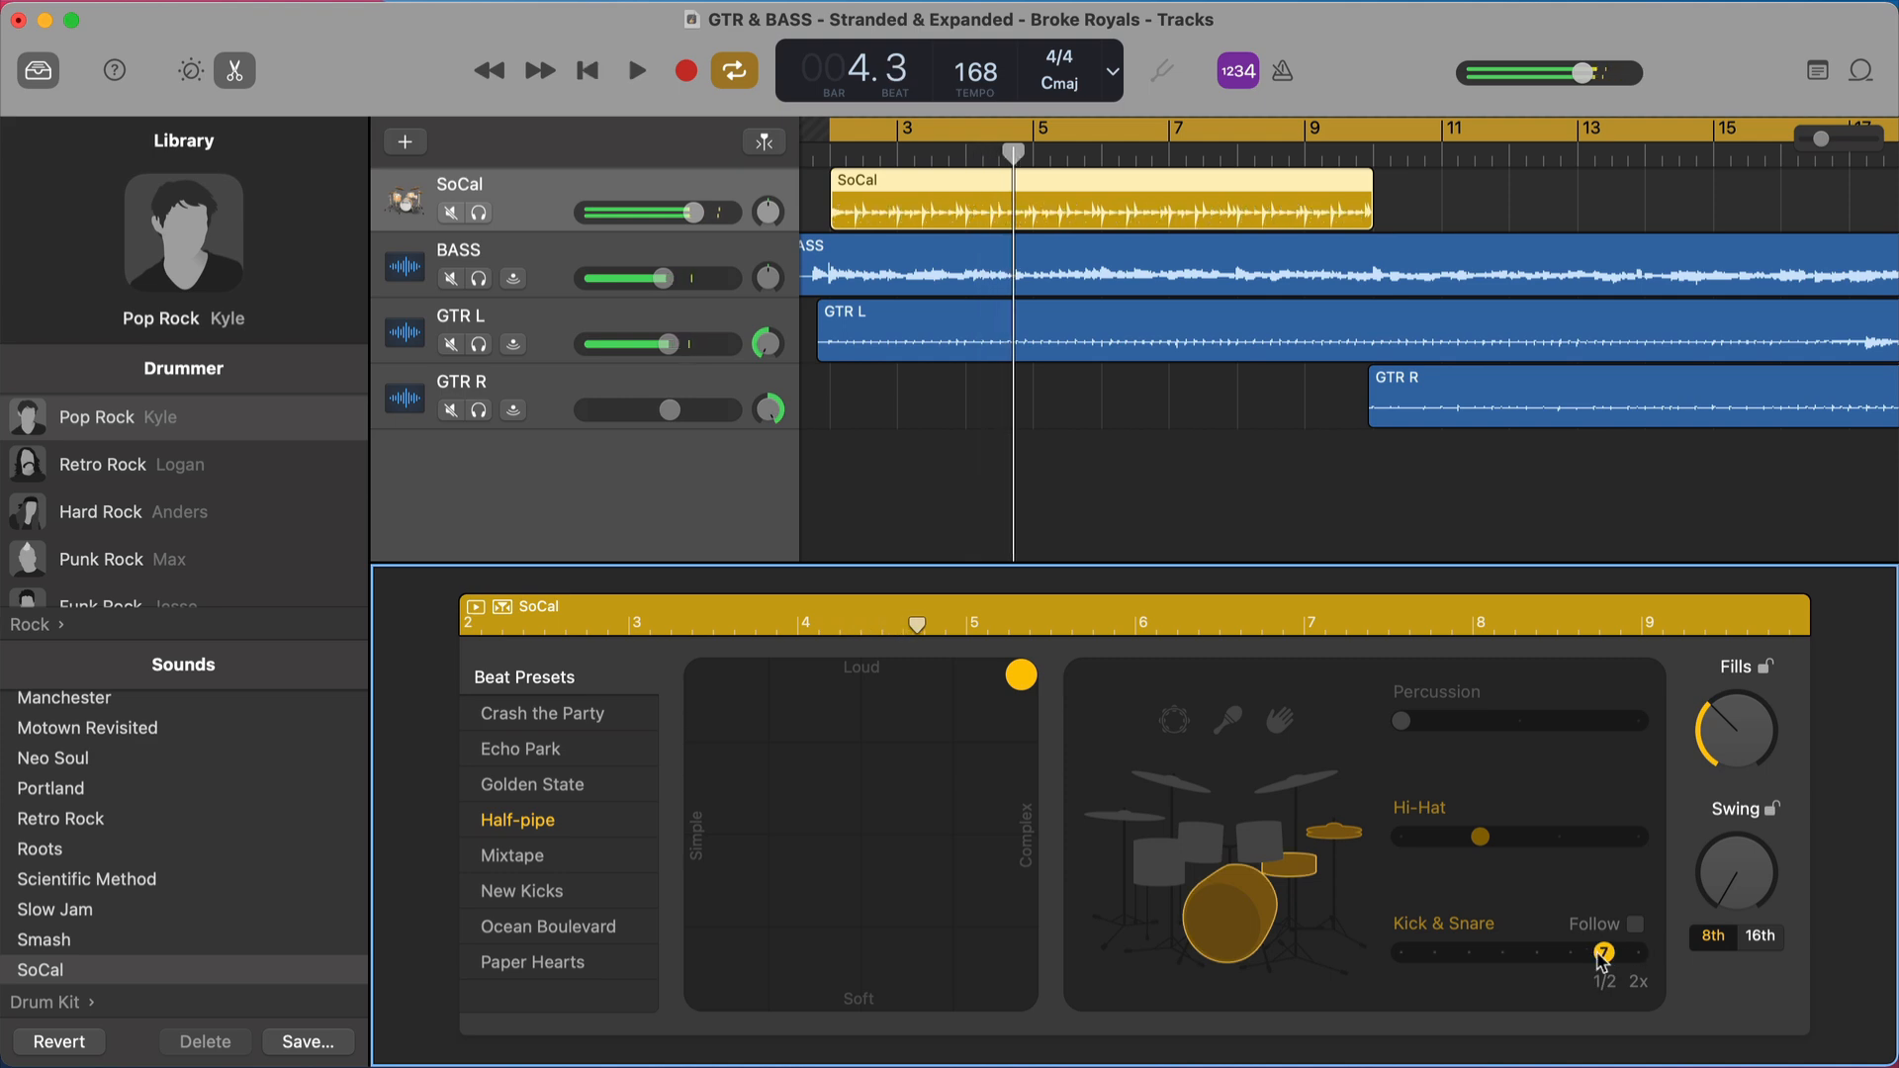
pyautogui.click(635, 71)
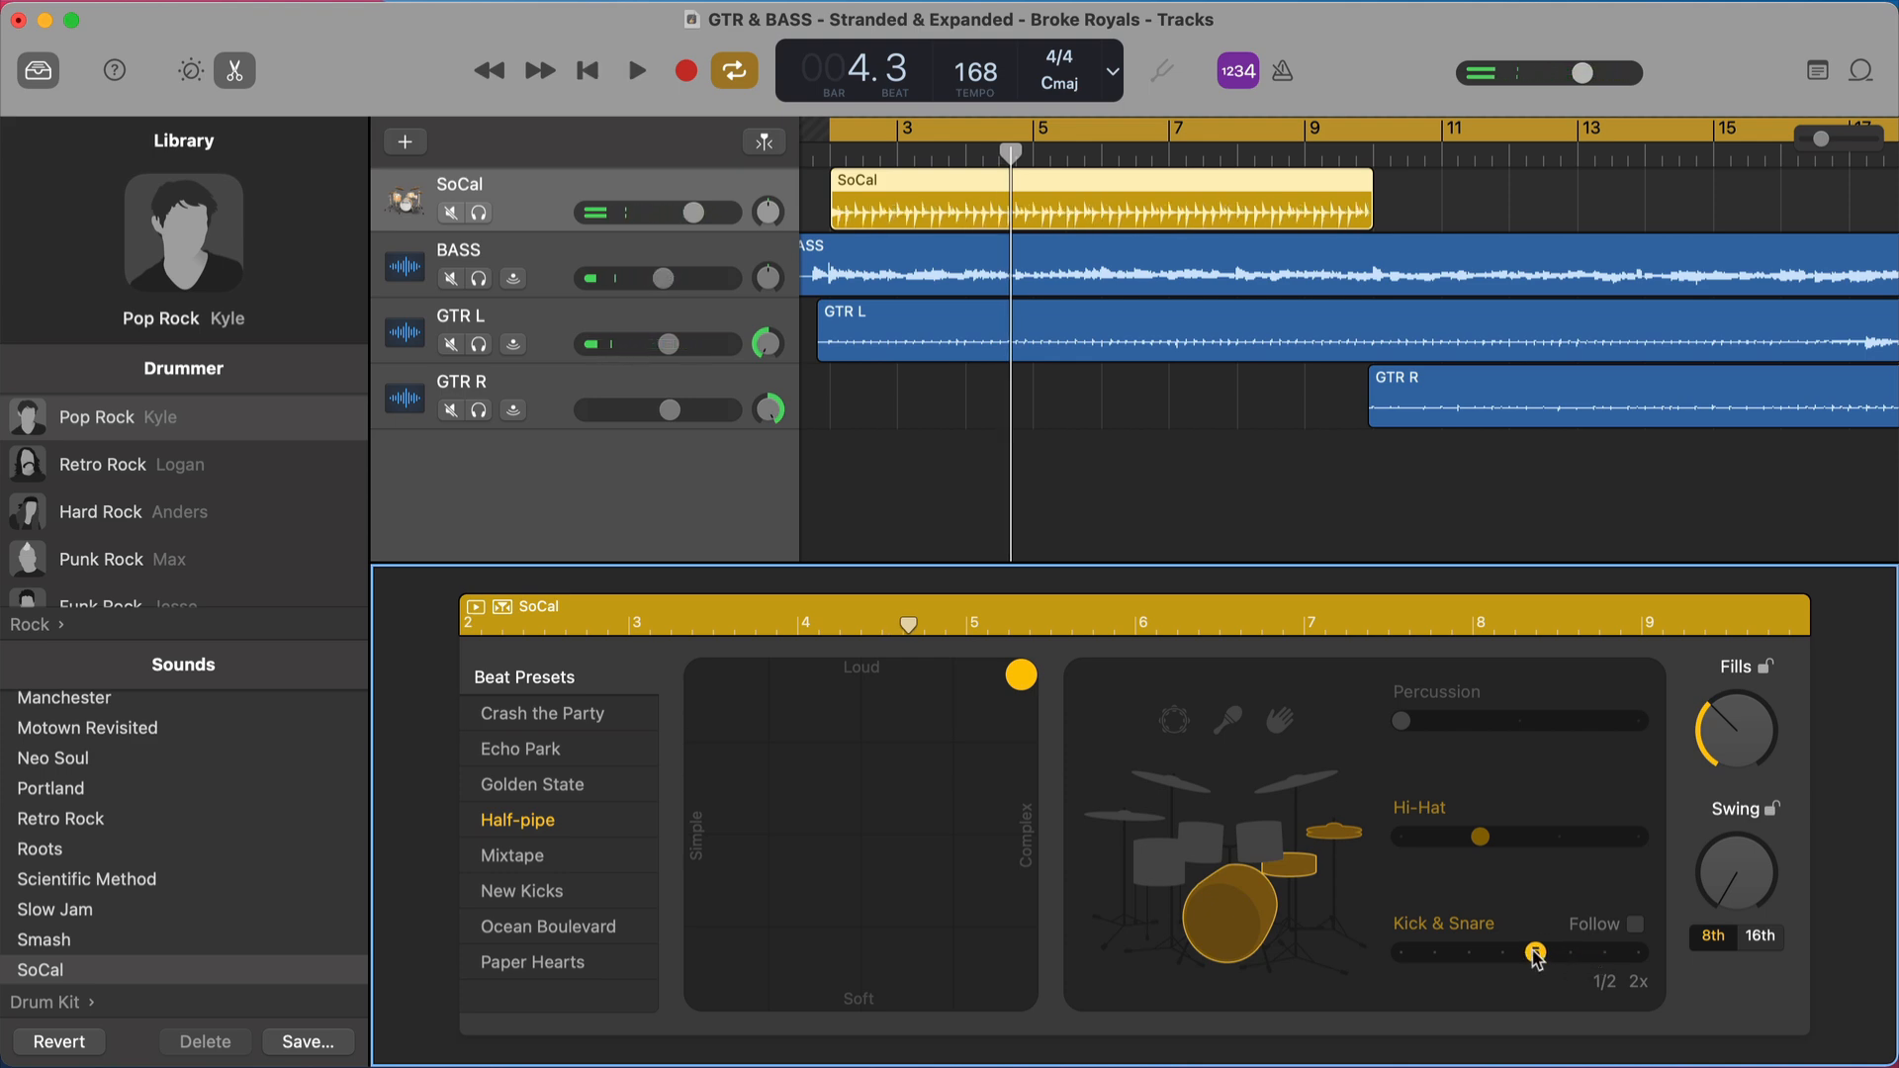
pyautogui.click(635, 71)
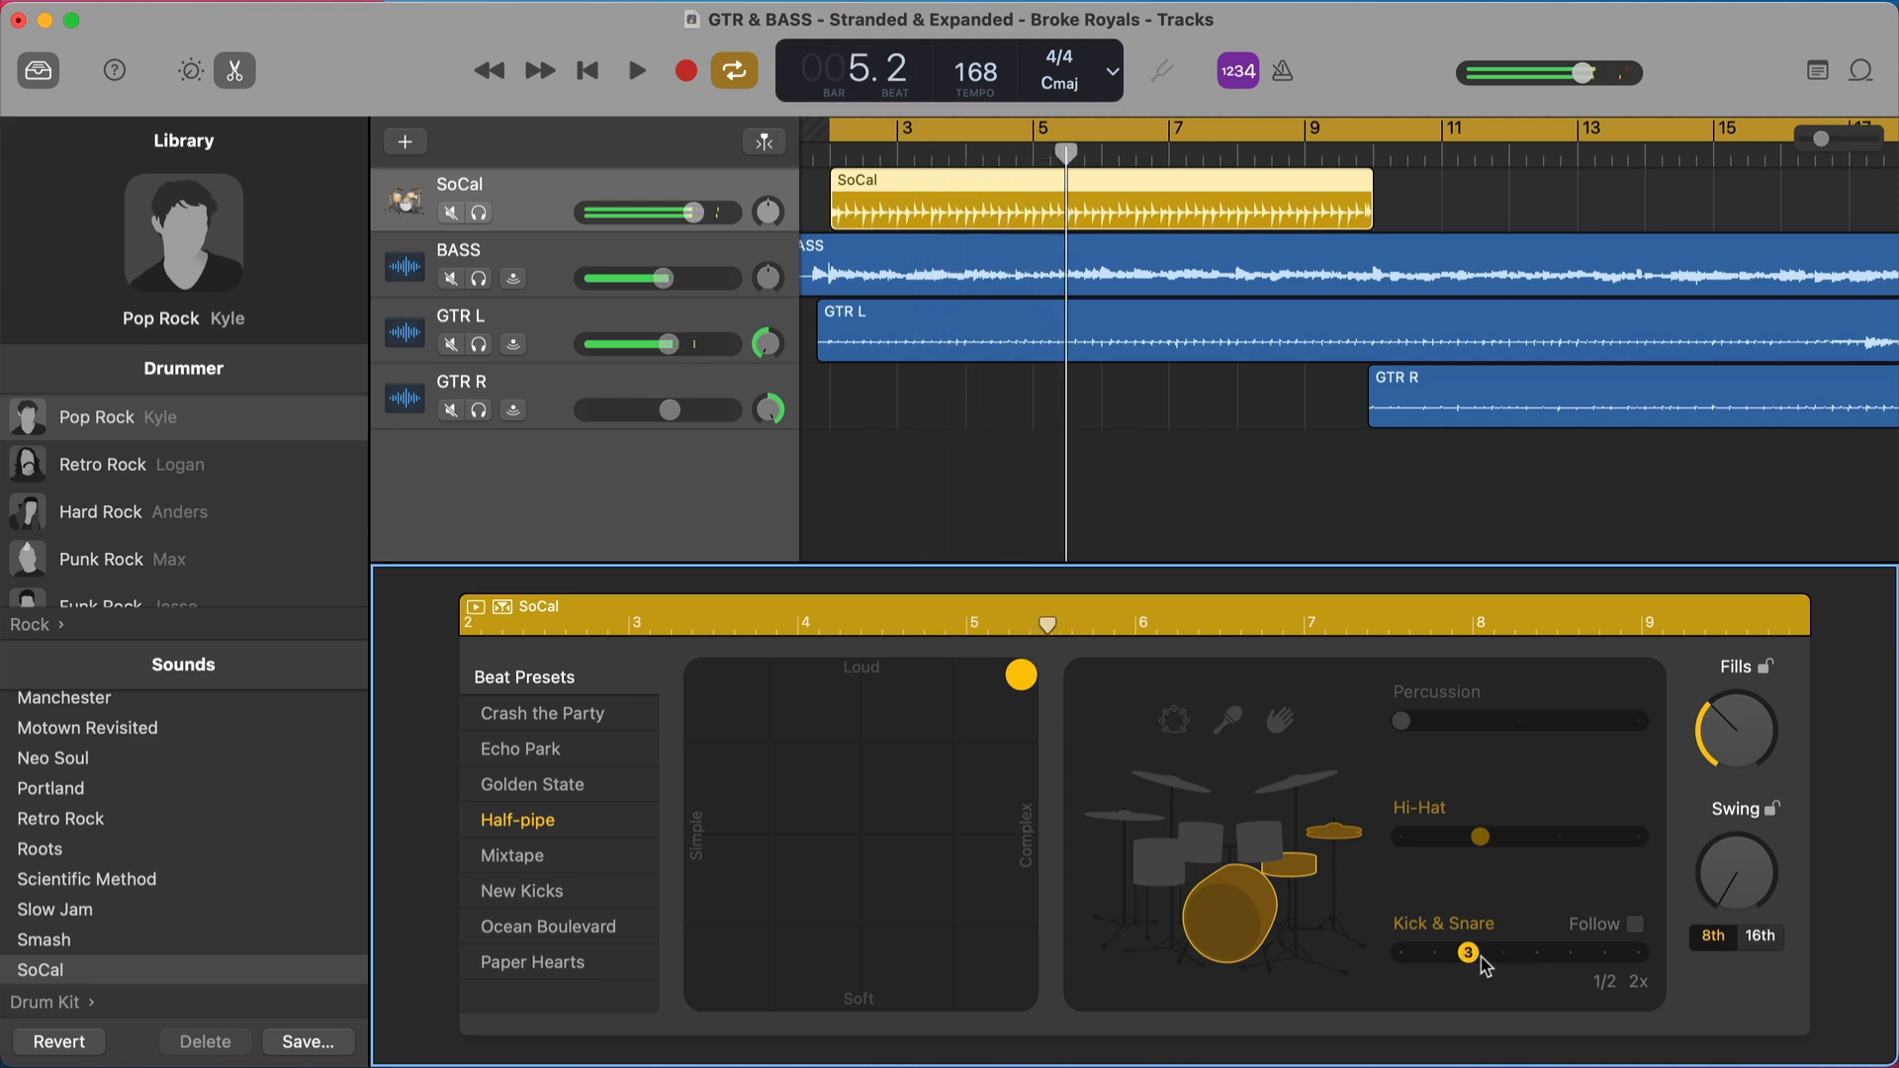
pyautogui.click(635, 70)
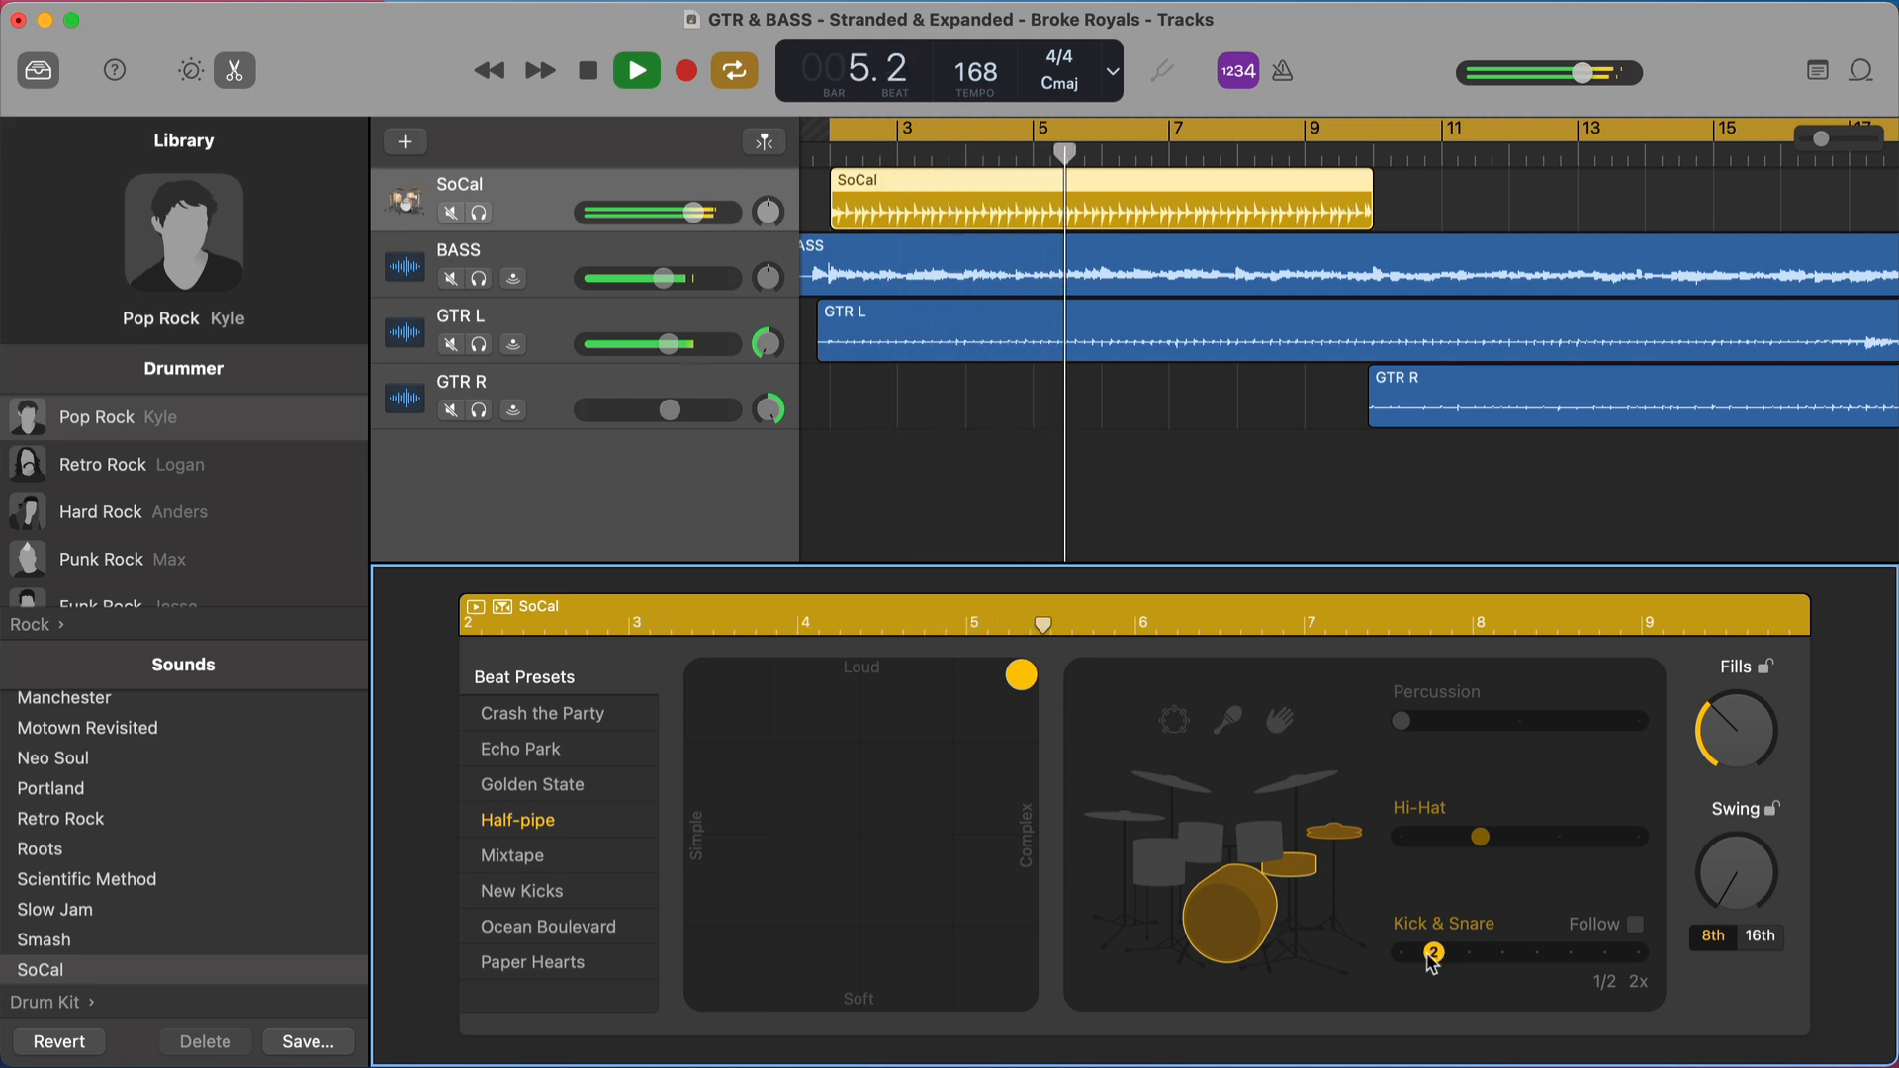
pyautogui.click(635, 69)
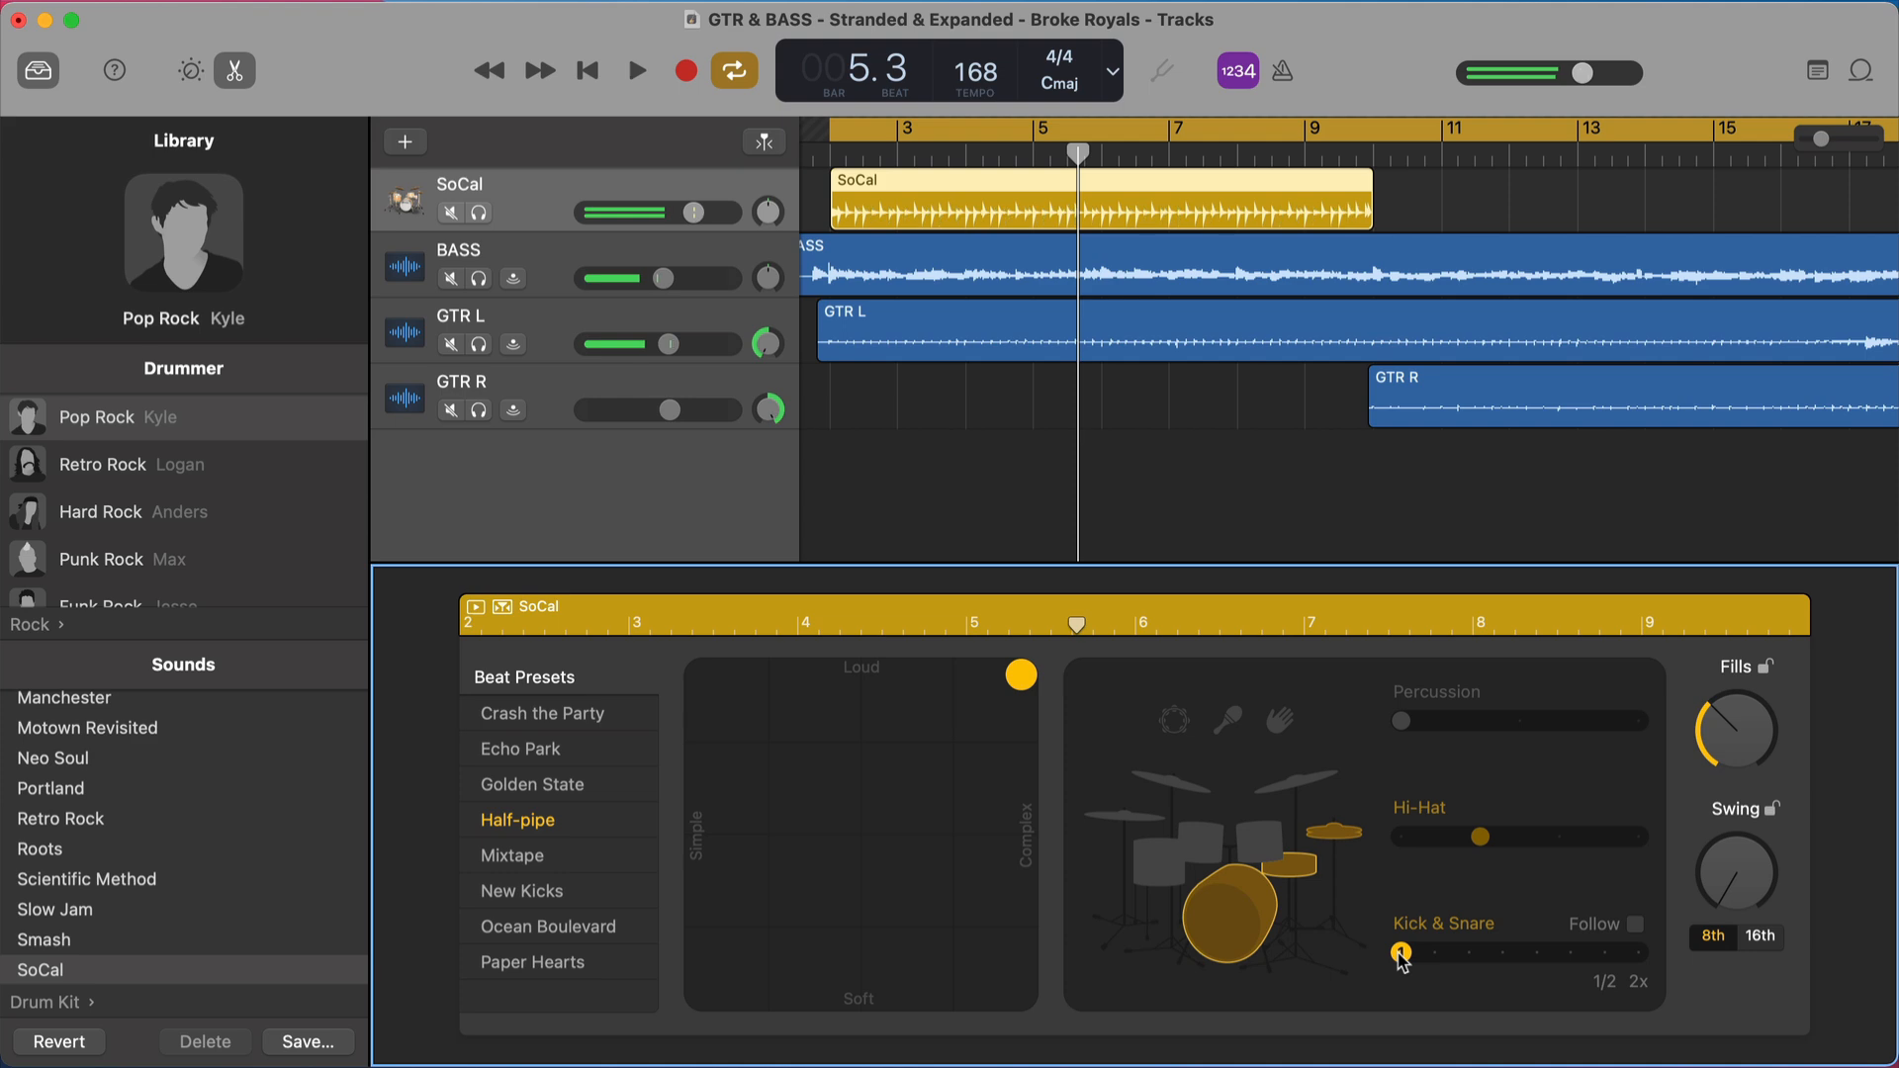
pyautogui.click(634, 71)
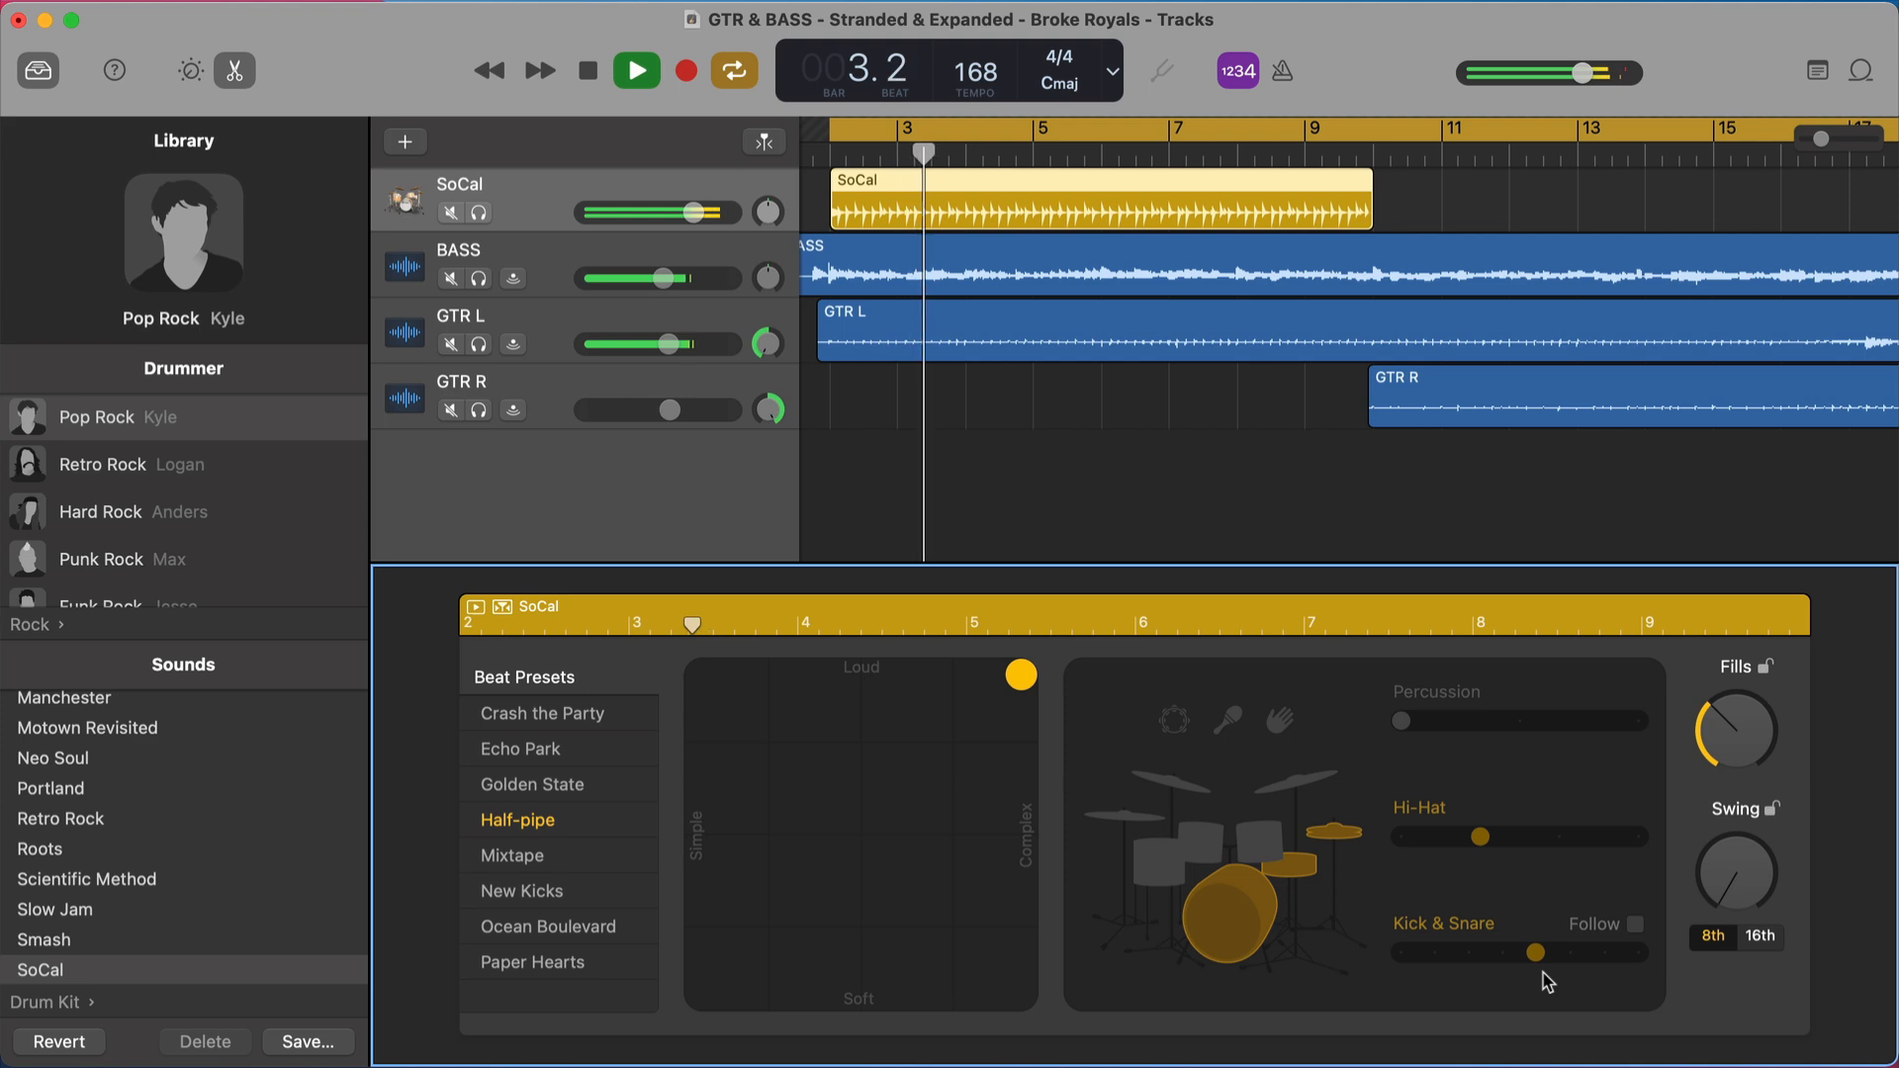
pyautogui.click(585, 69)
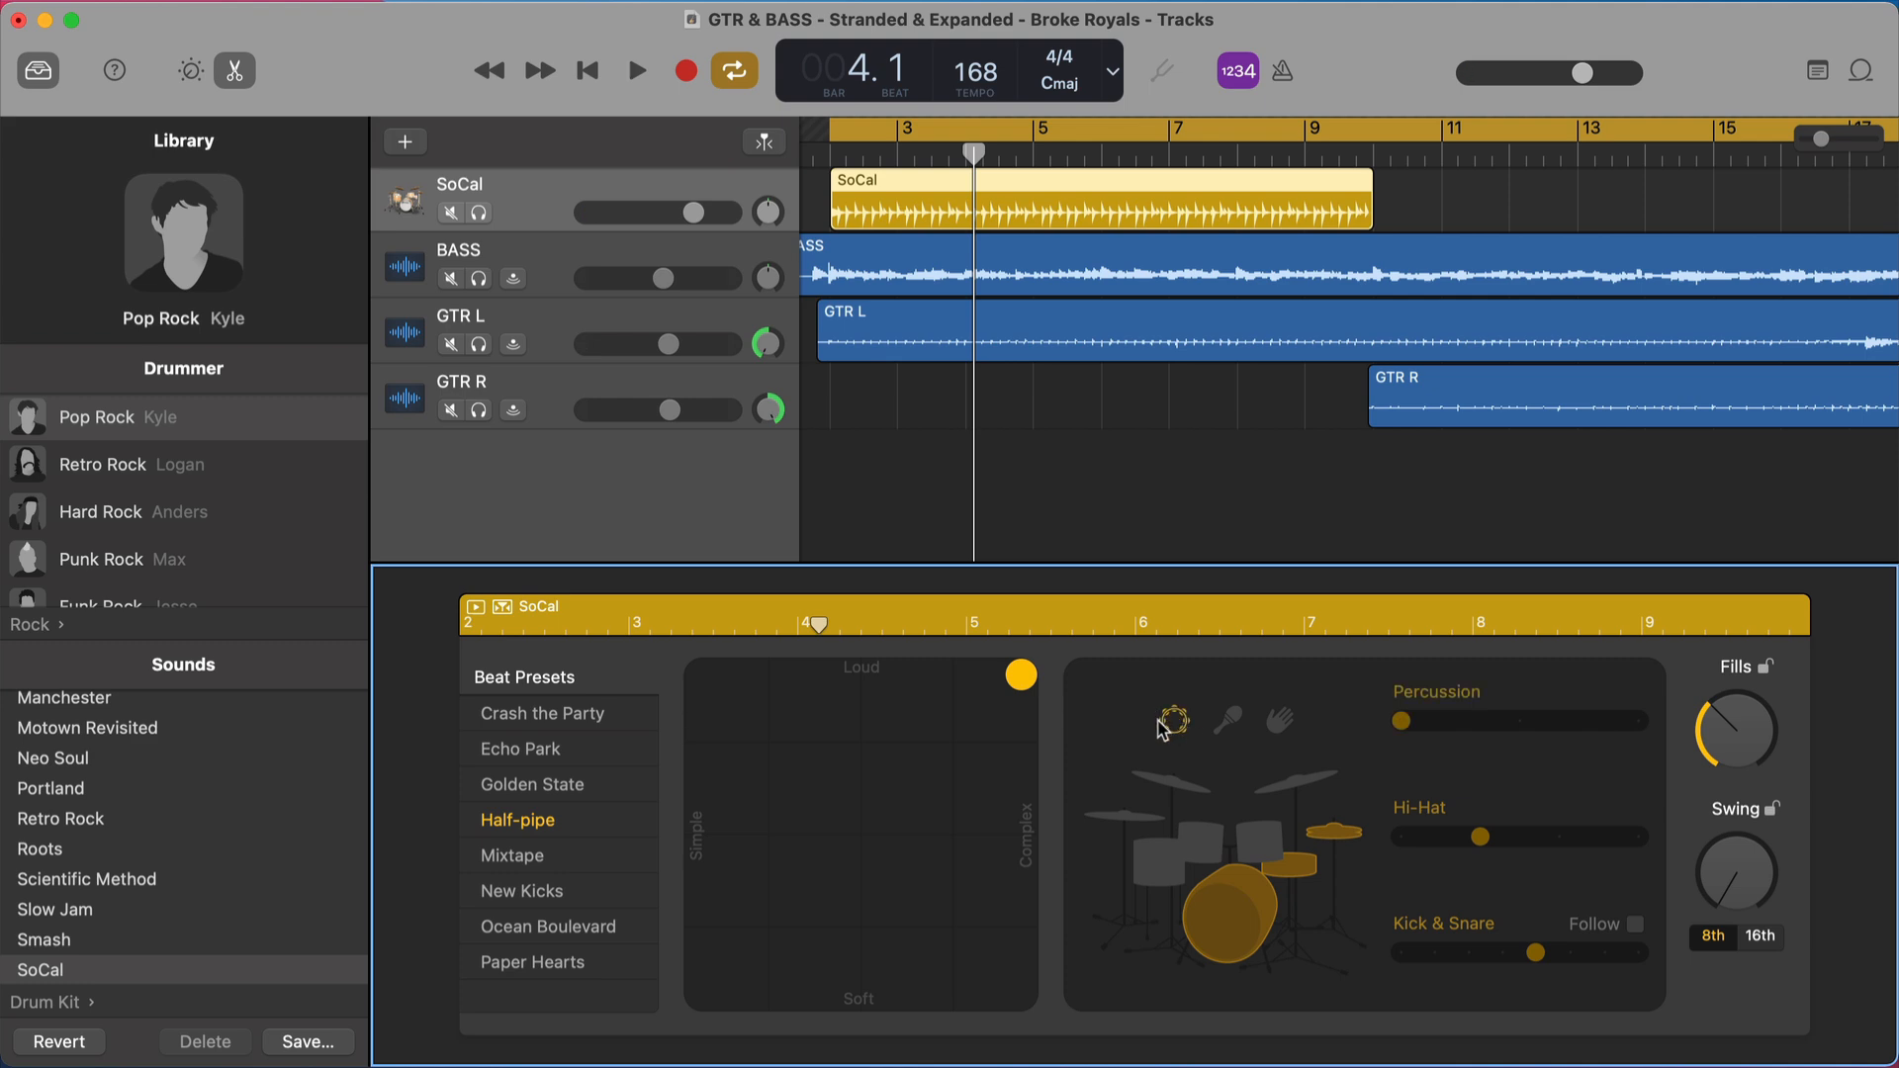
# - Step the Percussion slider up to level 3, glancing at Smart Controls and back
pyautogui.click(635, 70)
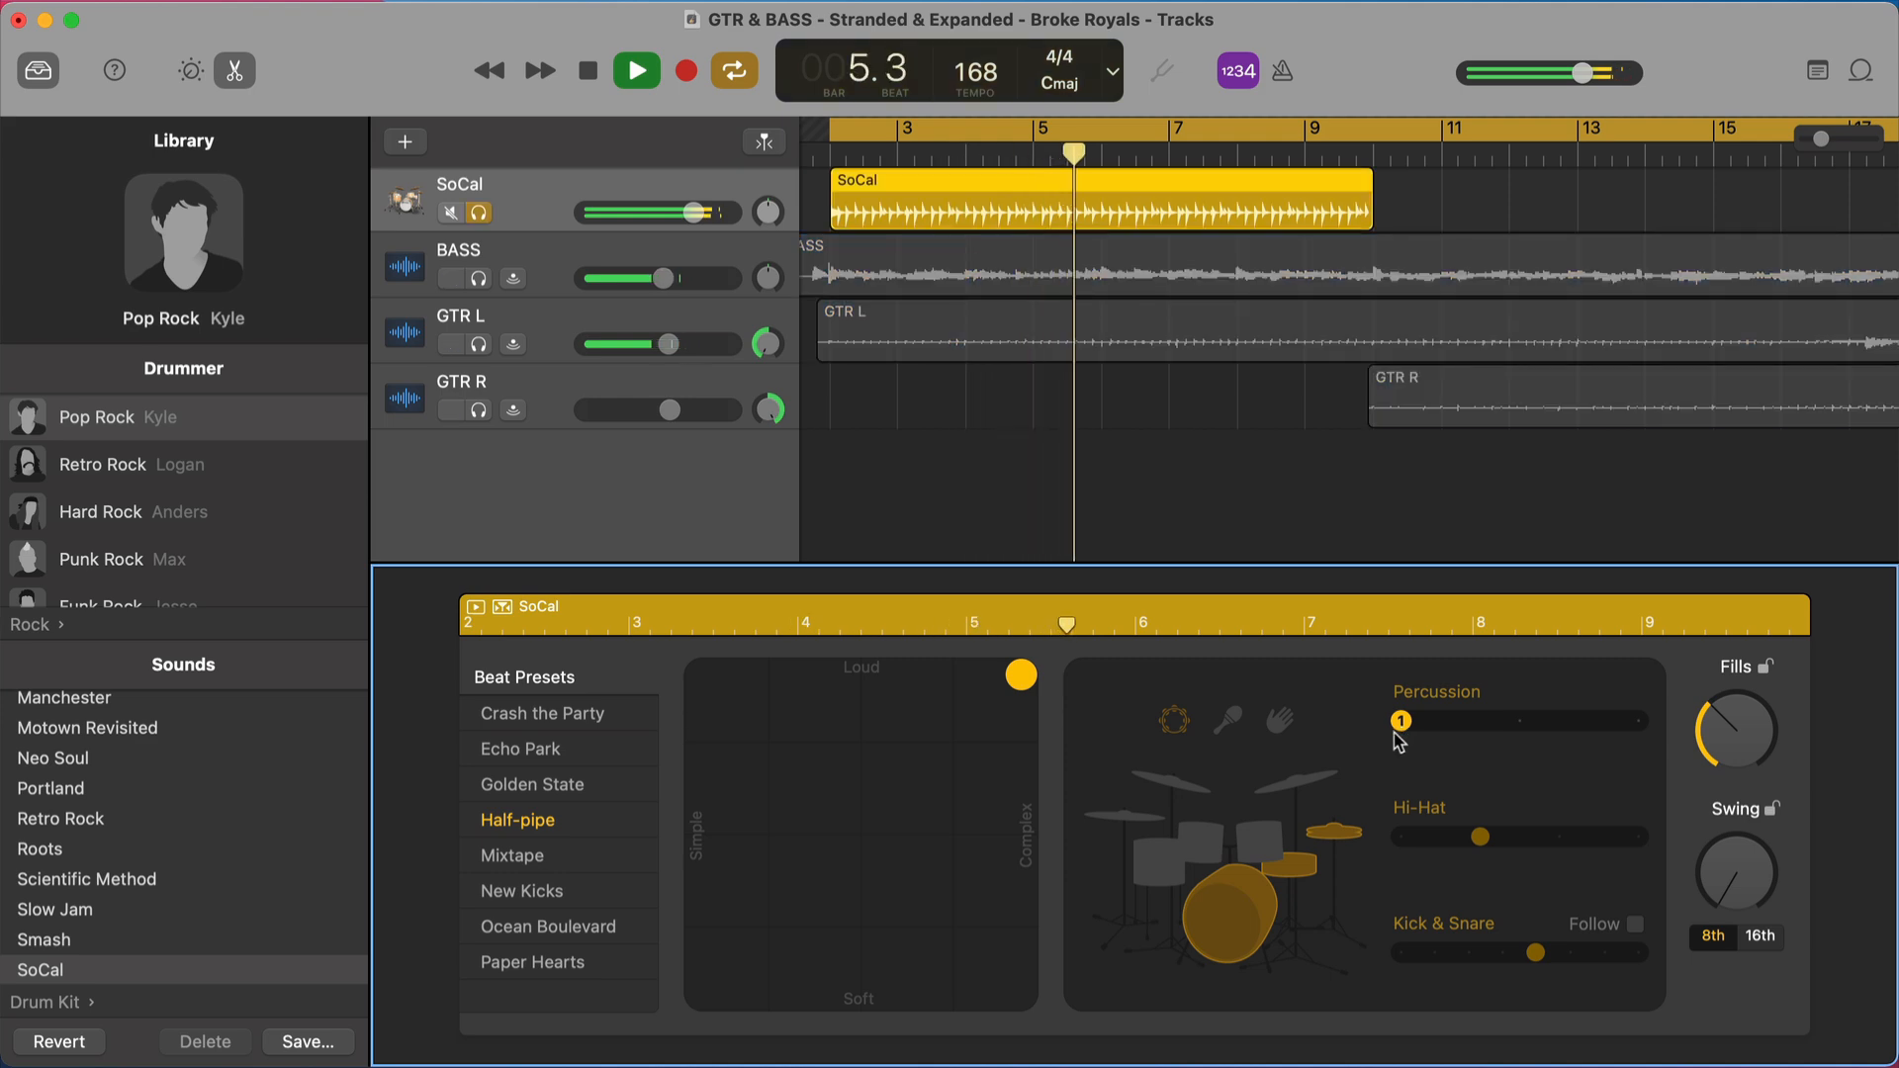
pyautogui.click(635, 69)
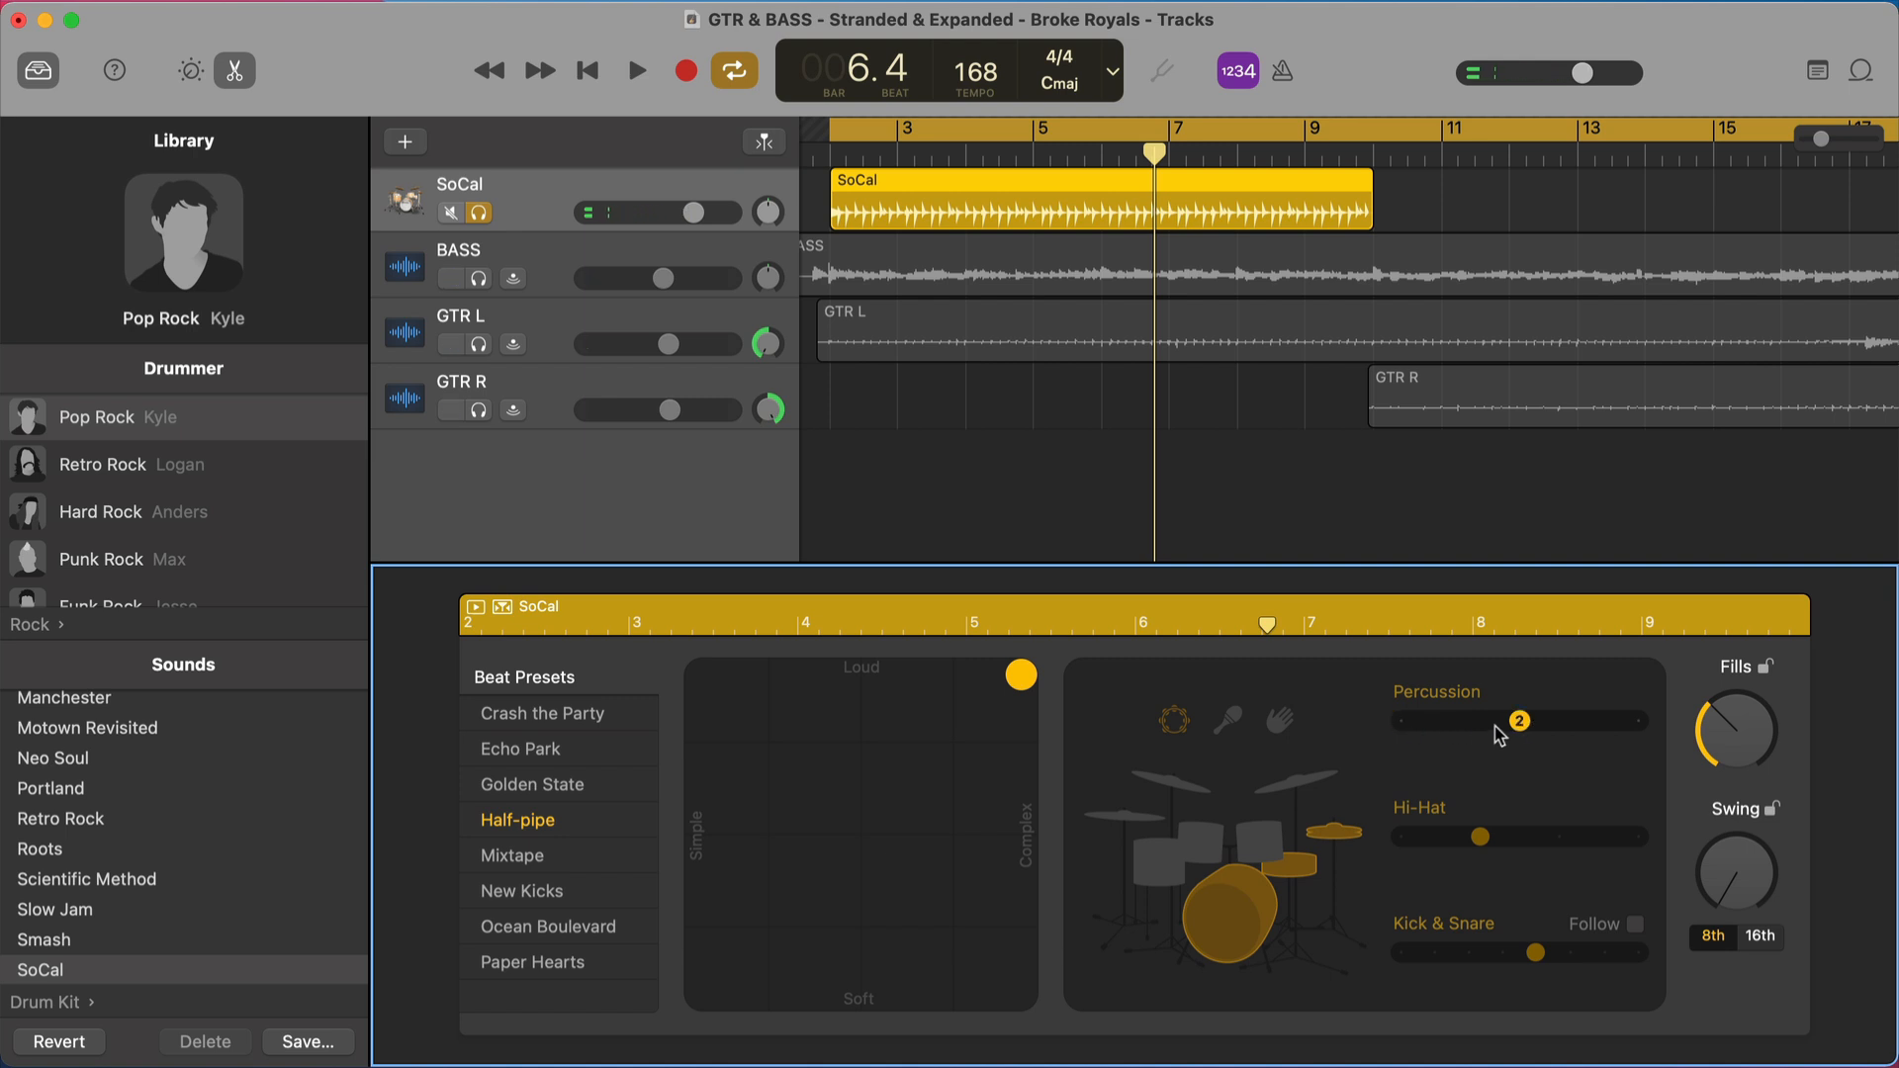
pyautogui.click(637, 71)
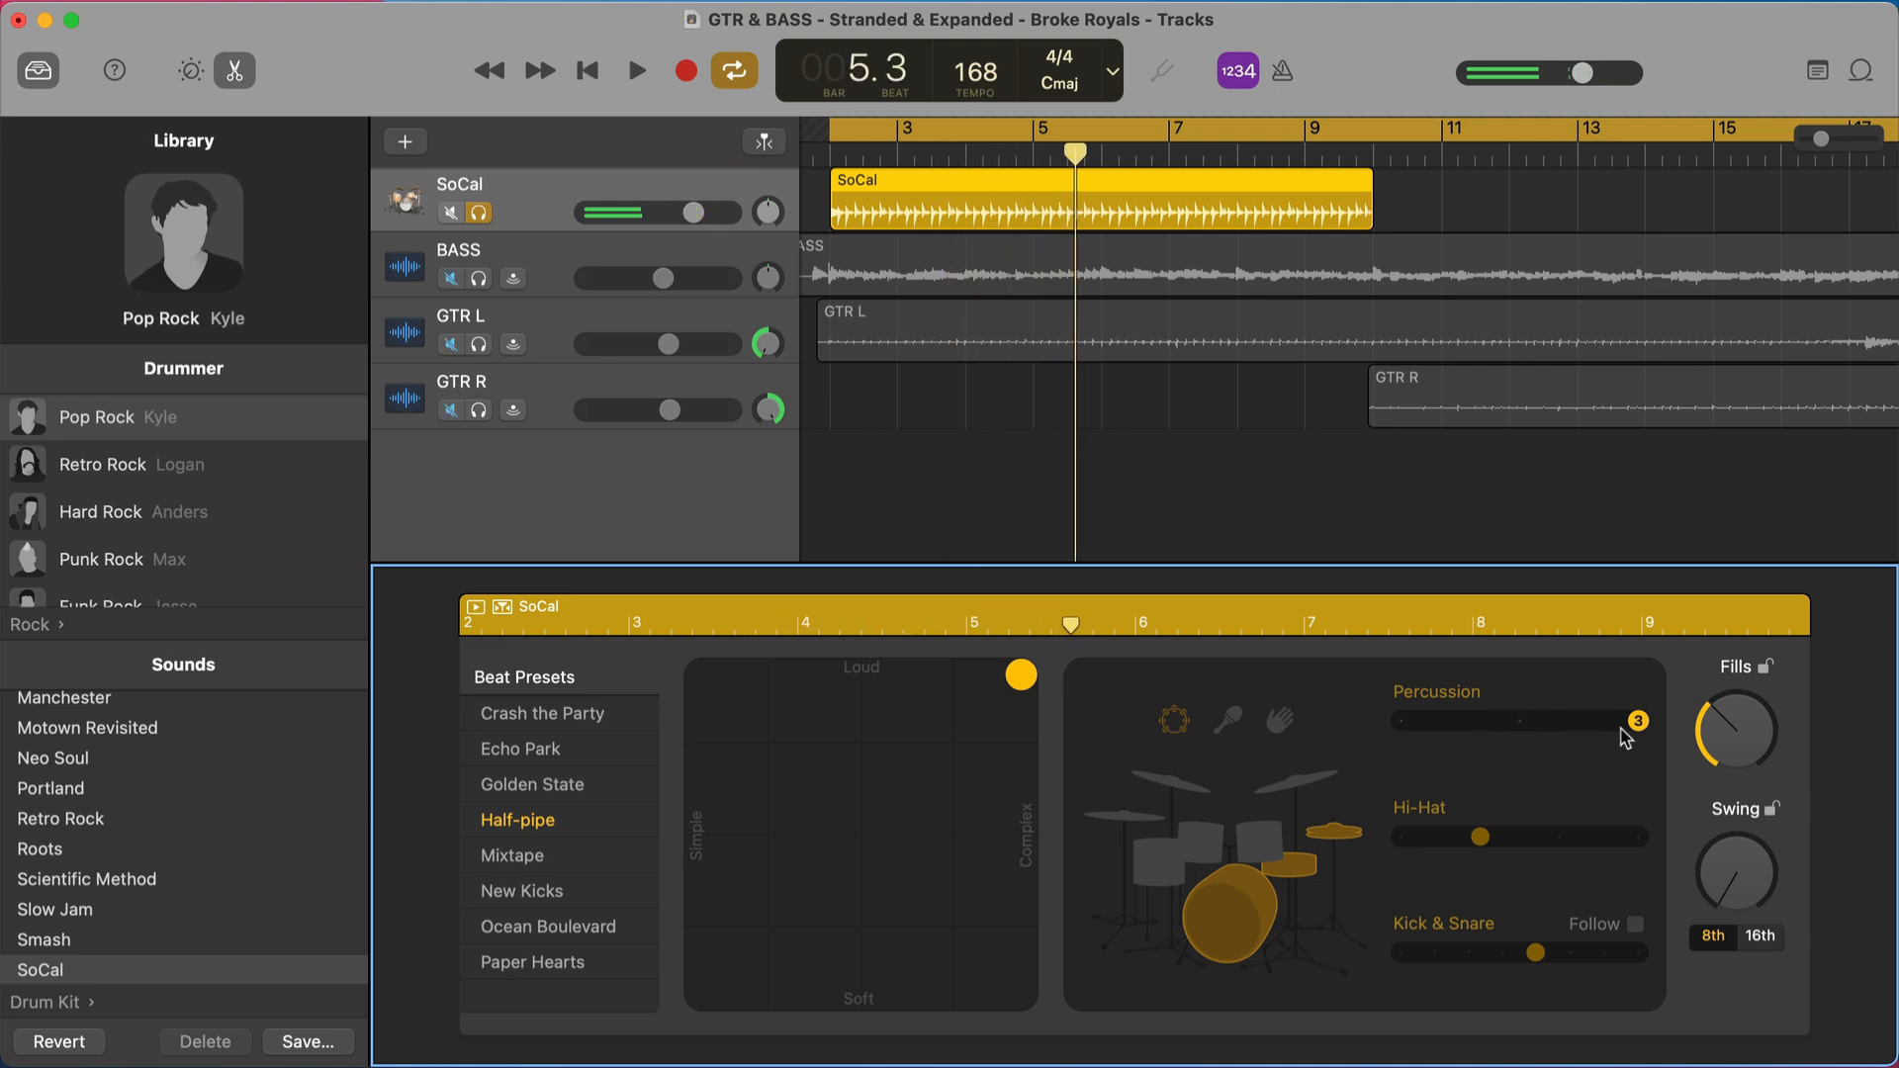
pyautogui.click(451, 211)
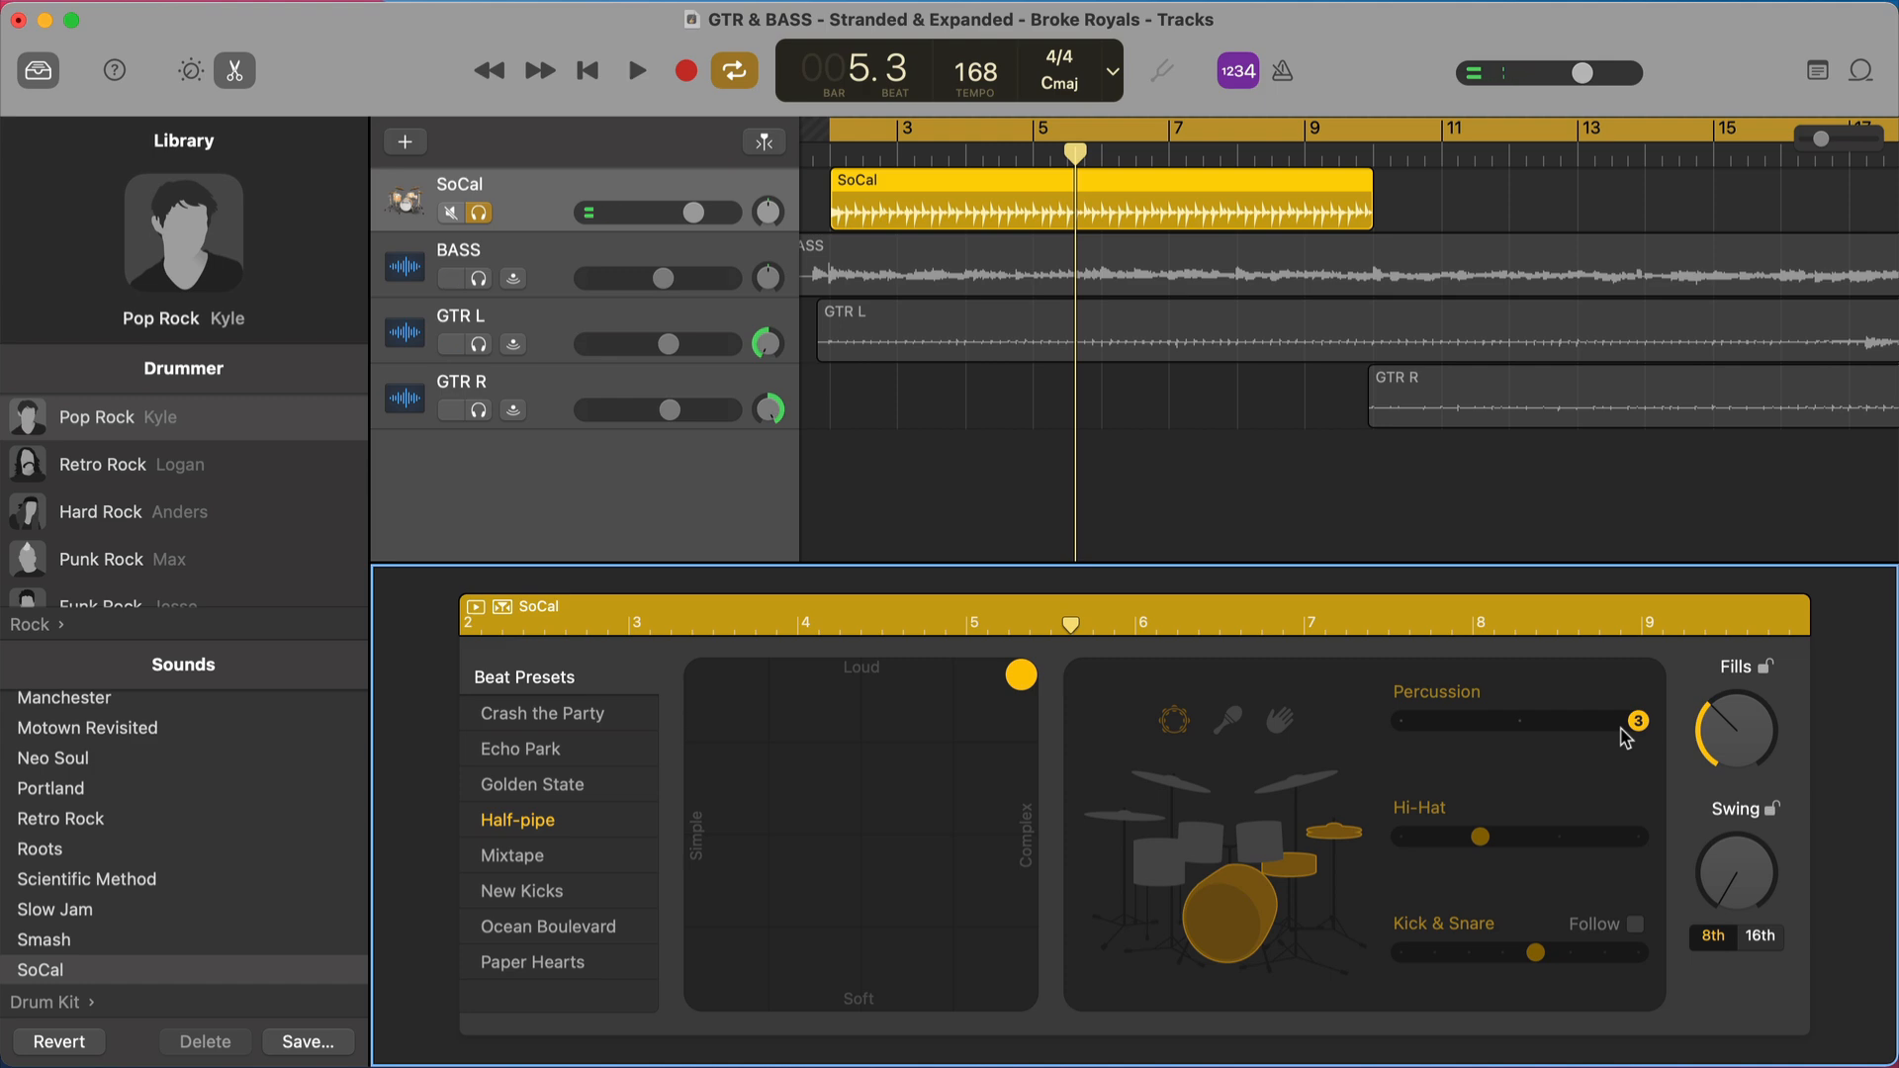
pyautogui.click(635, 69)
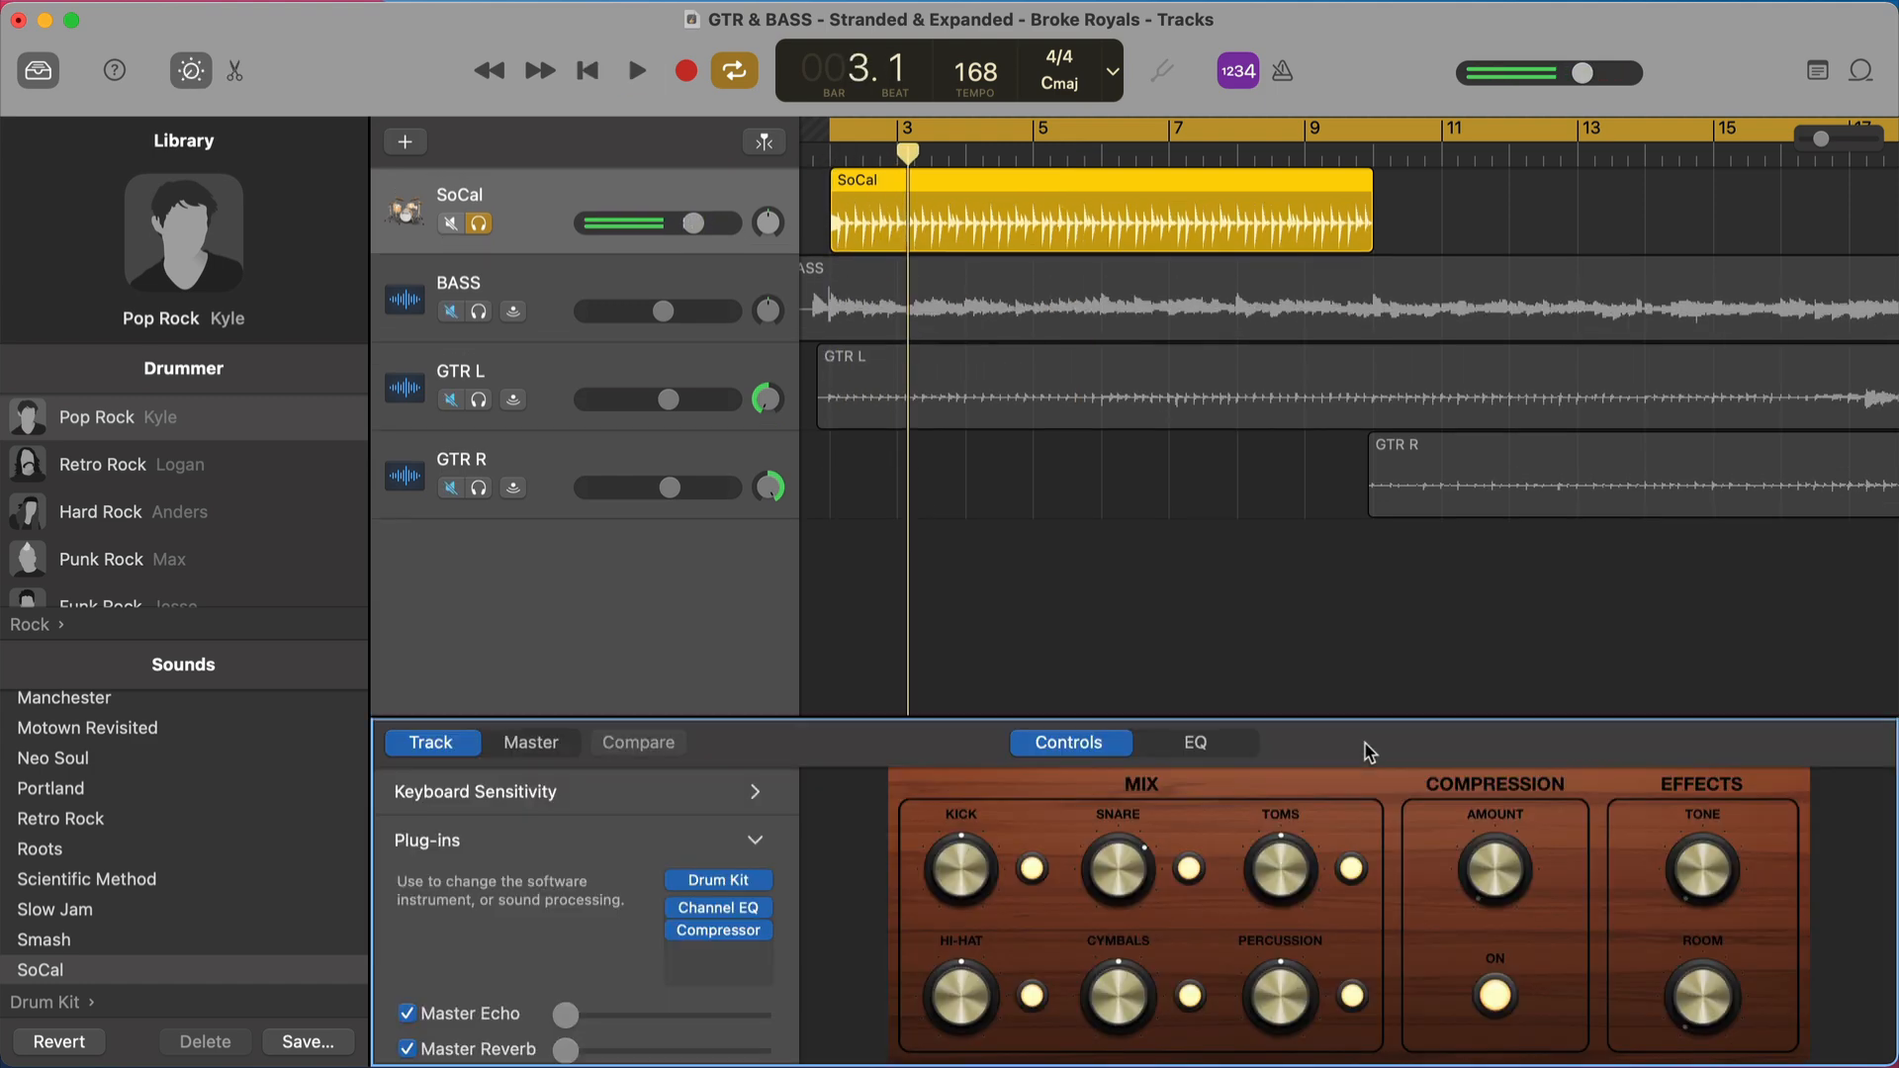
pyautogui.click(190, 69)
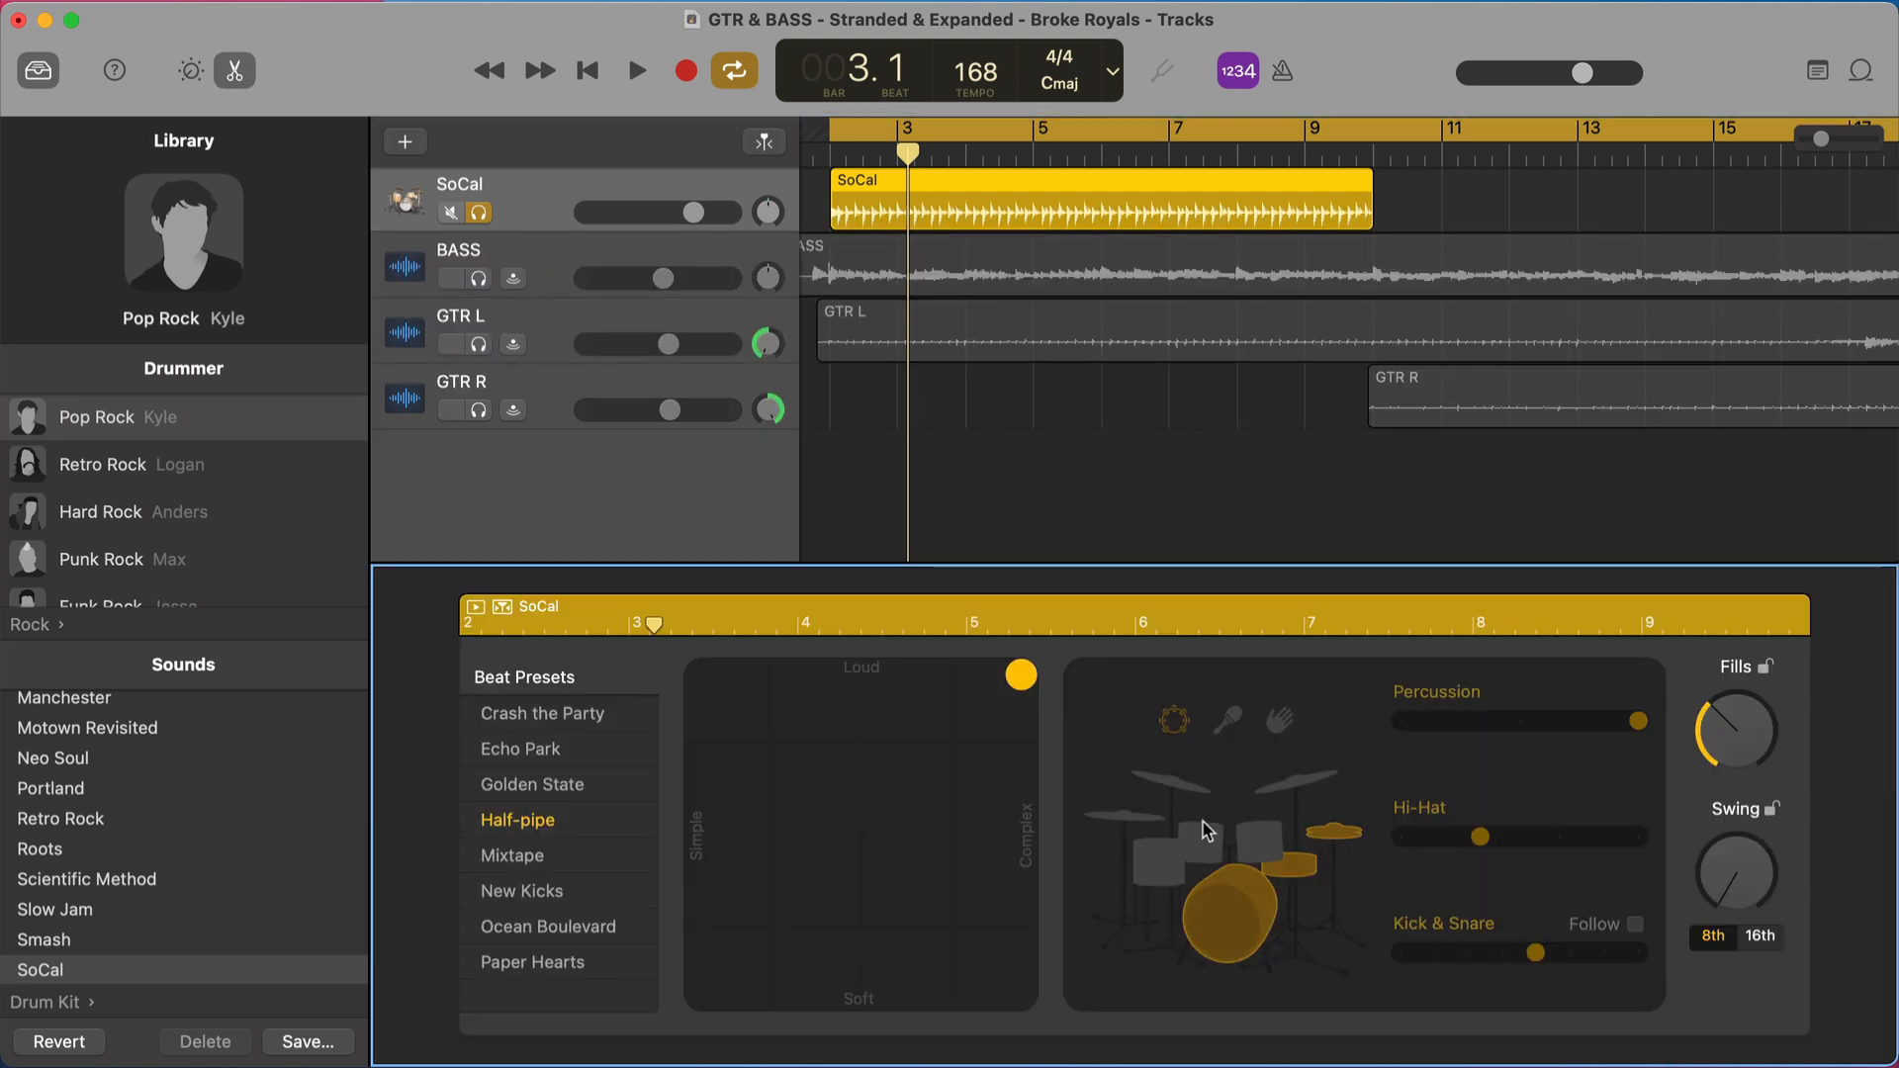
# - Audition the shaker, then switch percussion to handclaps at its lowest level
pyautogui.click(635, 72)
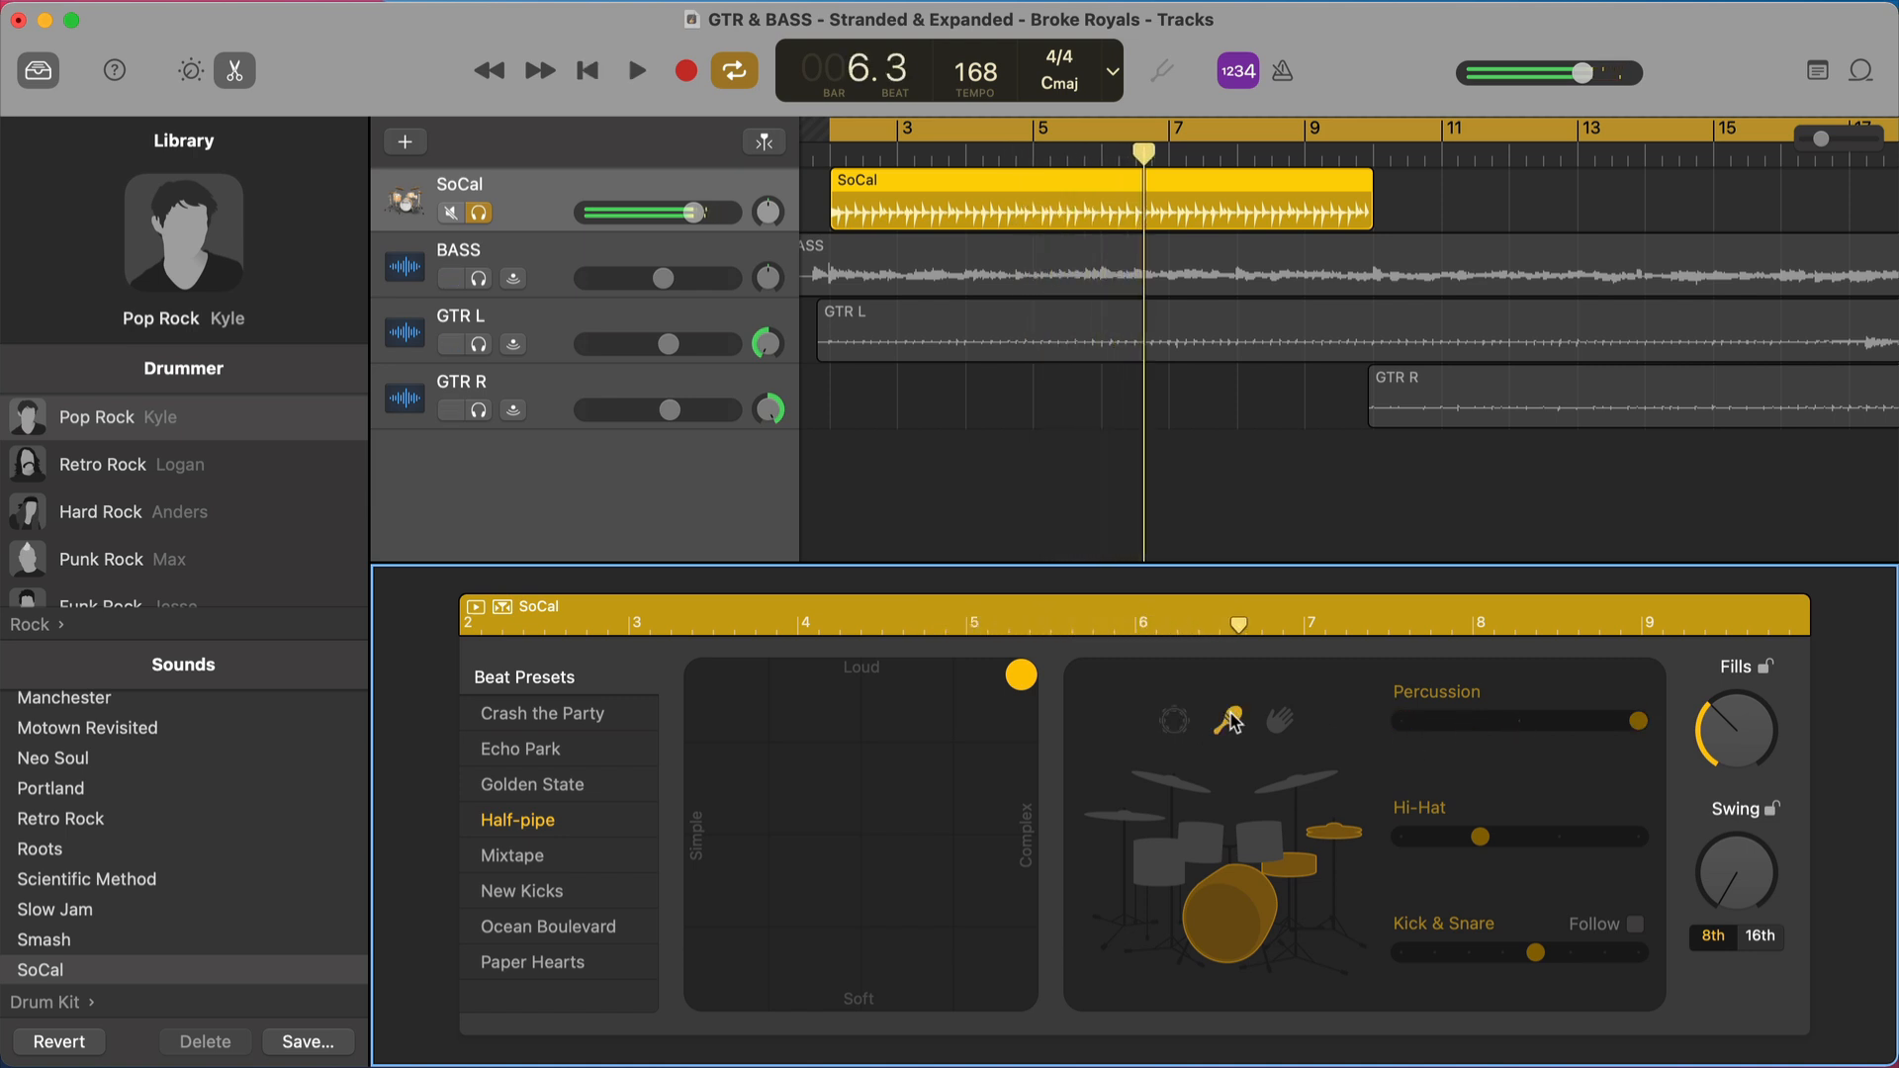
pyautogui.click(635, 69)
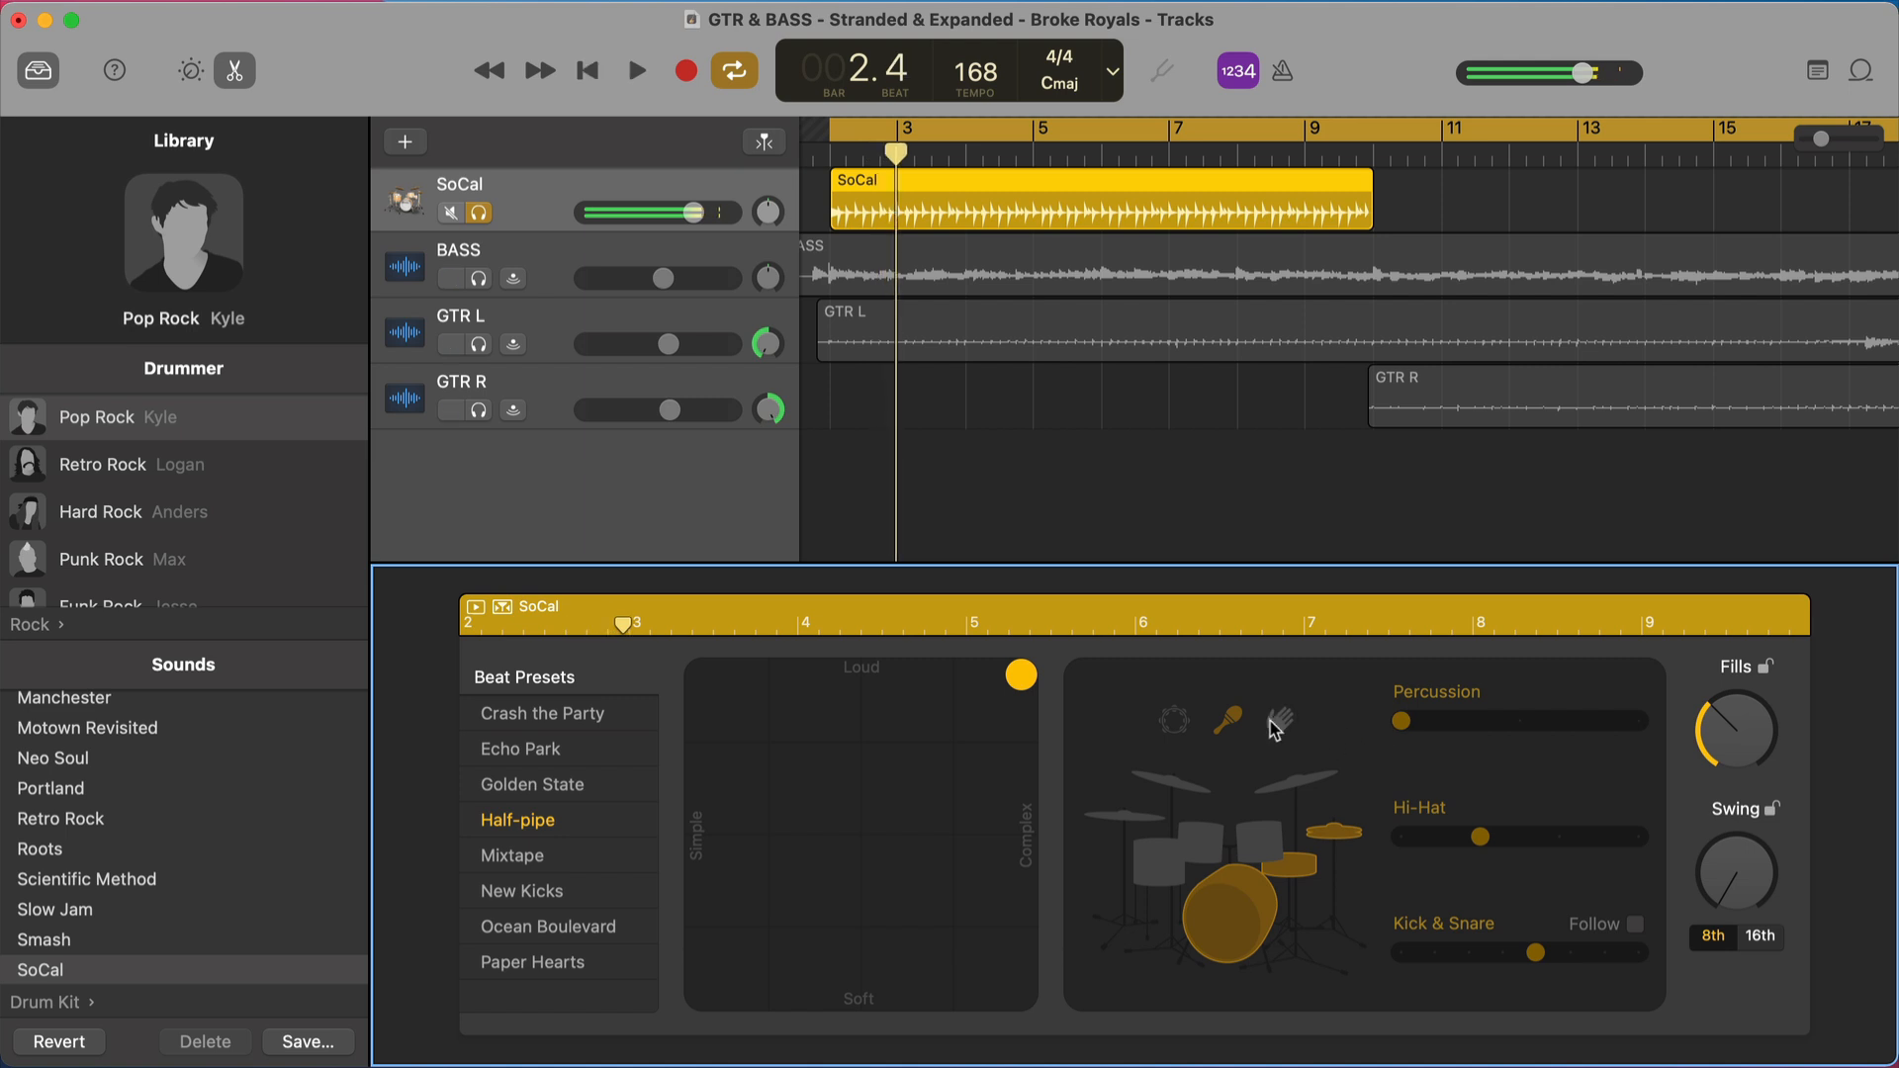
pyautogui.click(635, 70)
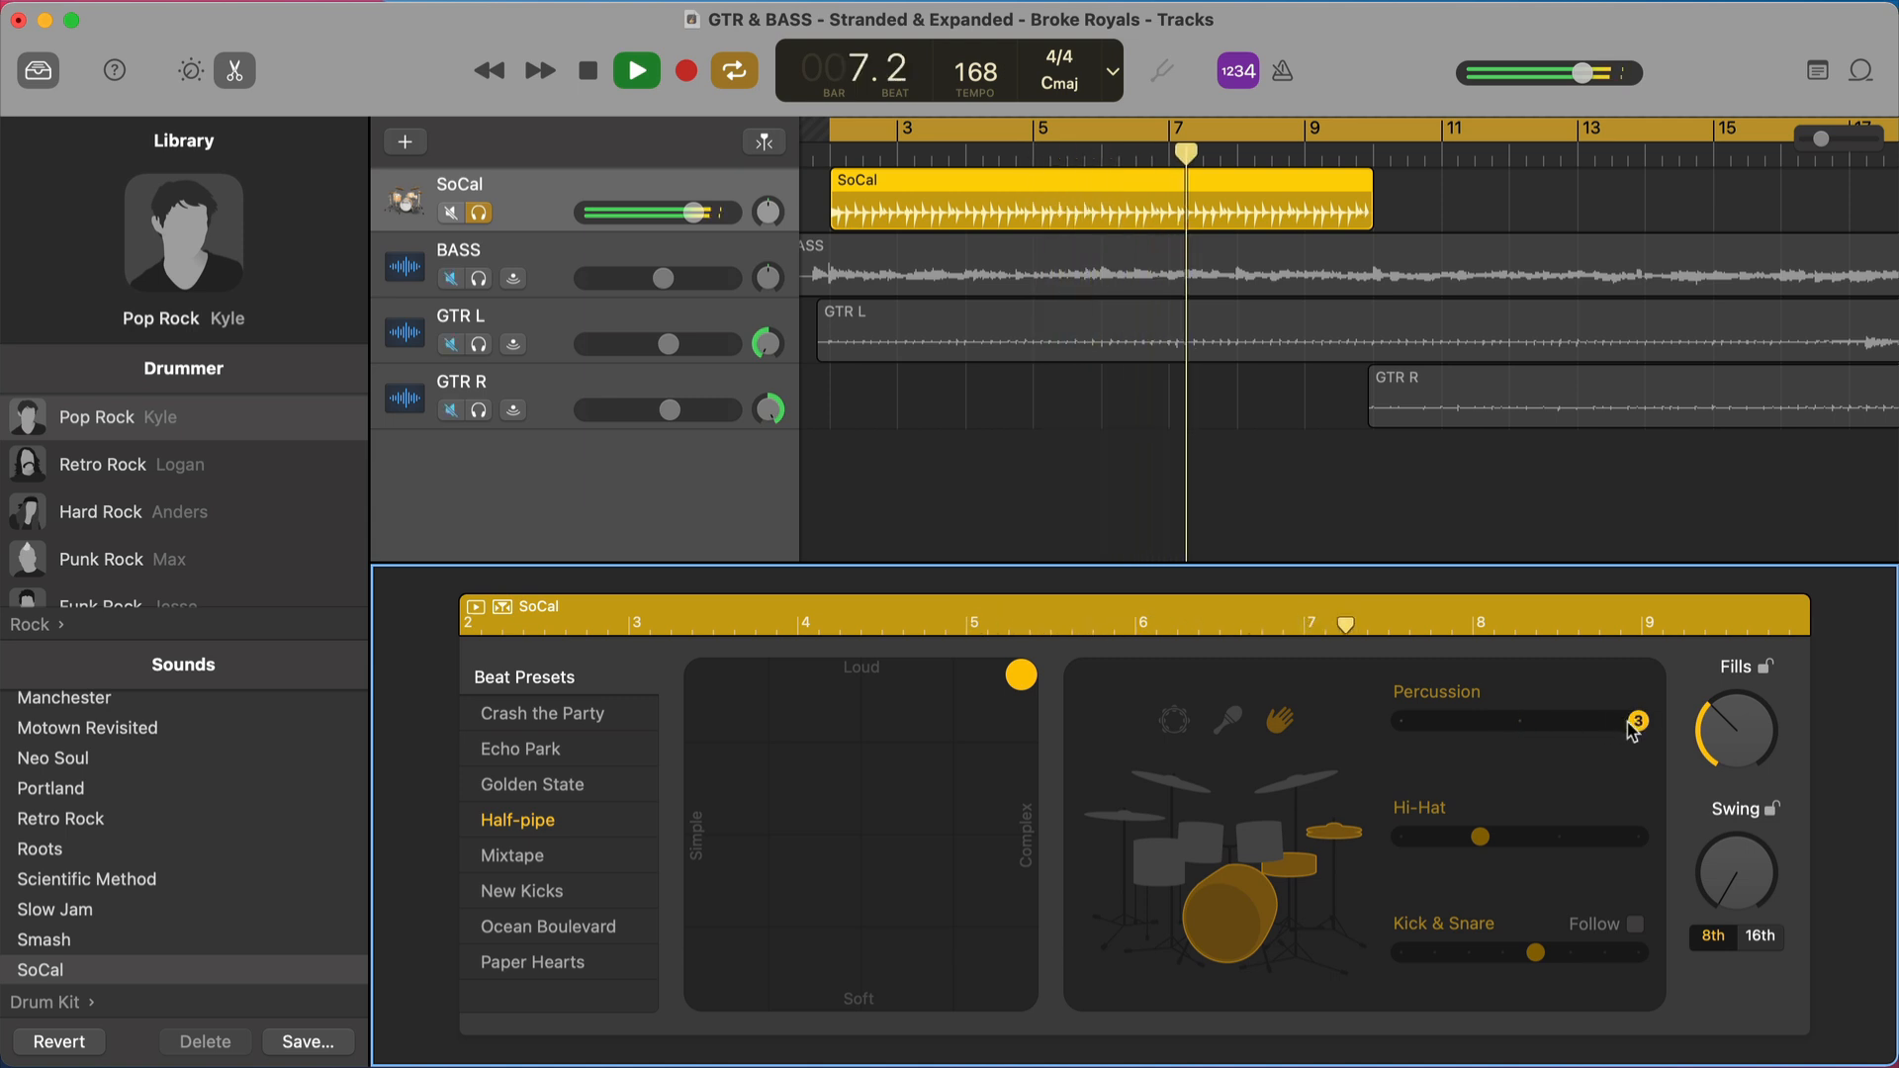
pyautogui.click(585, 70)
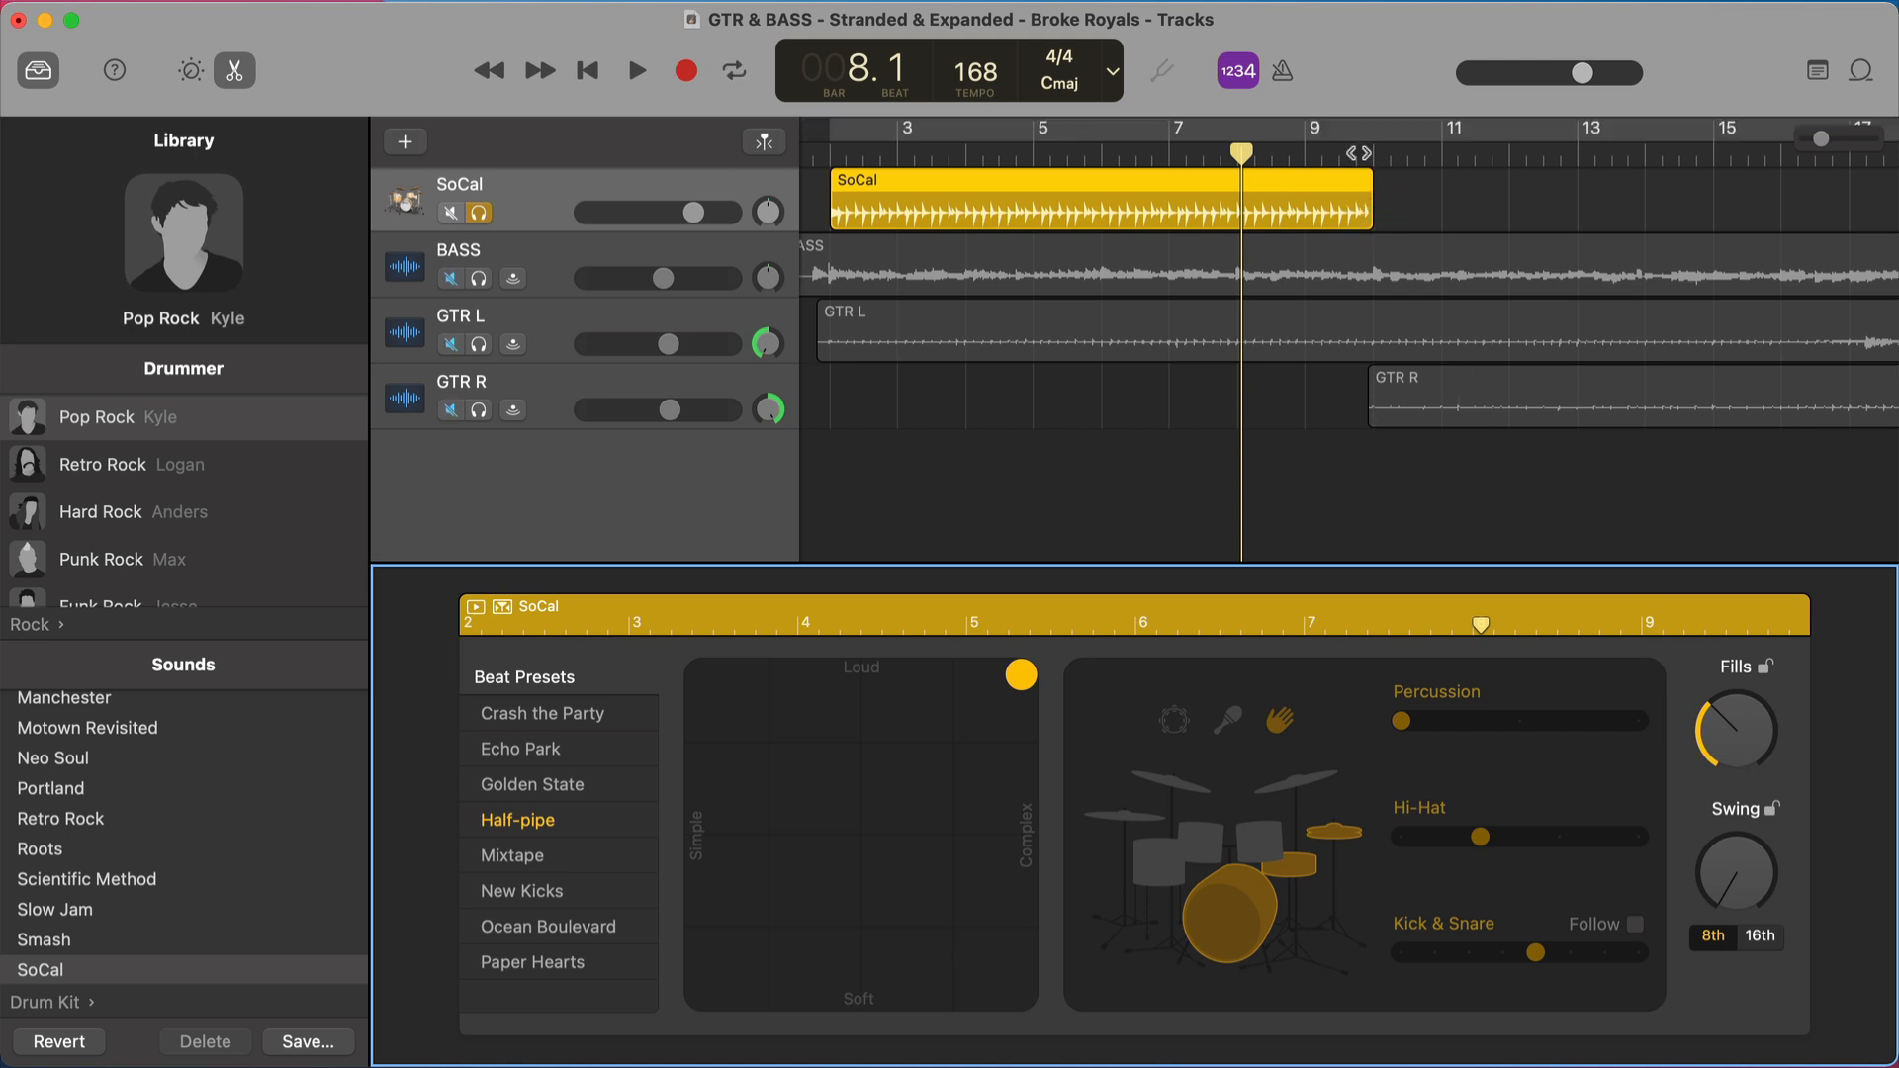
# - Turn off the handclap percussion and play the region to check
pyautogui.click(635, 69)
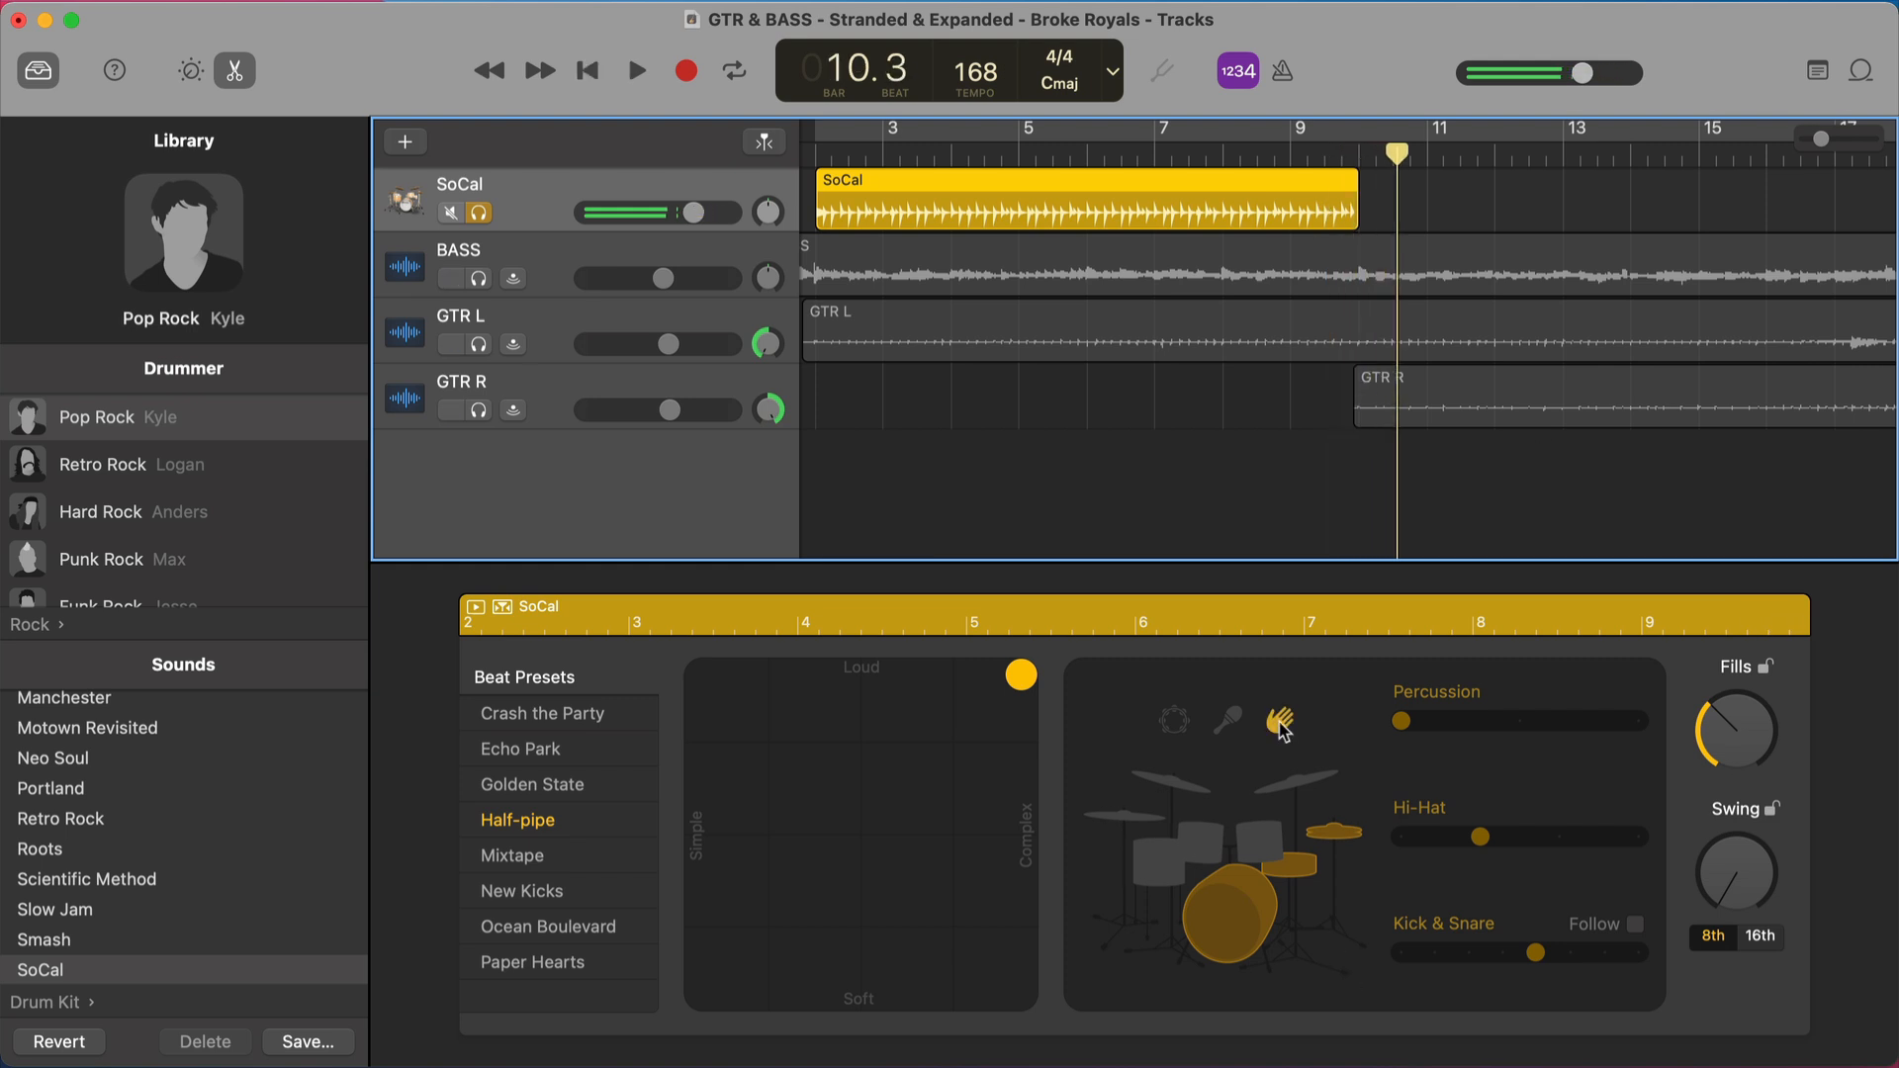
pyautogui.click(635, 69)
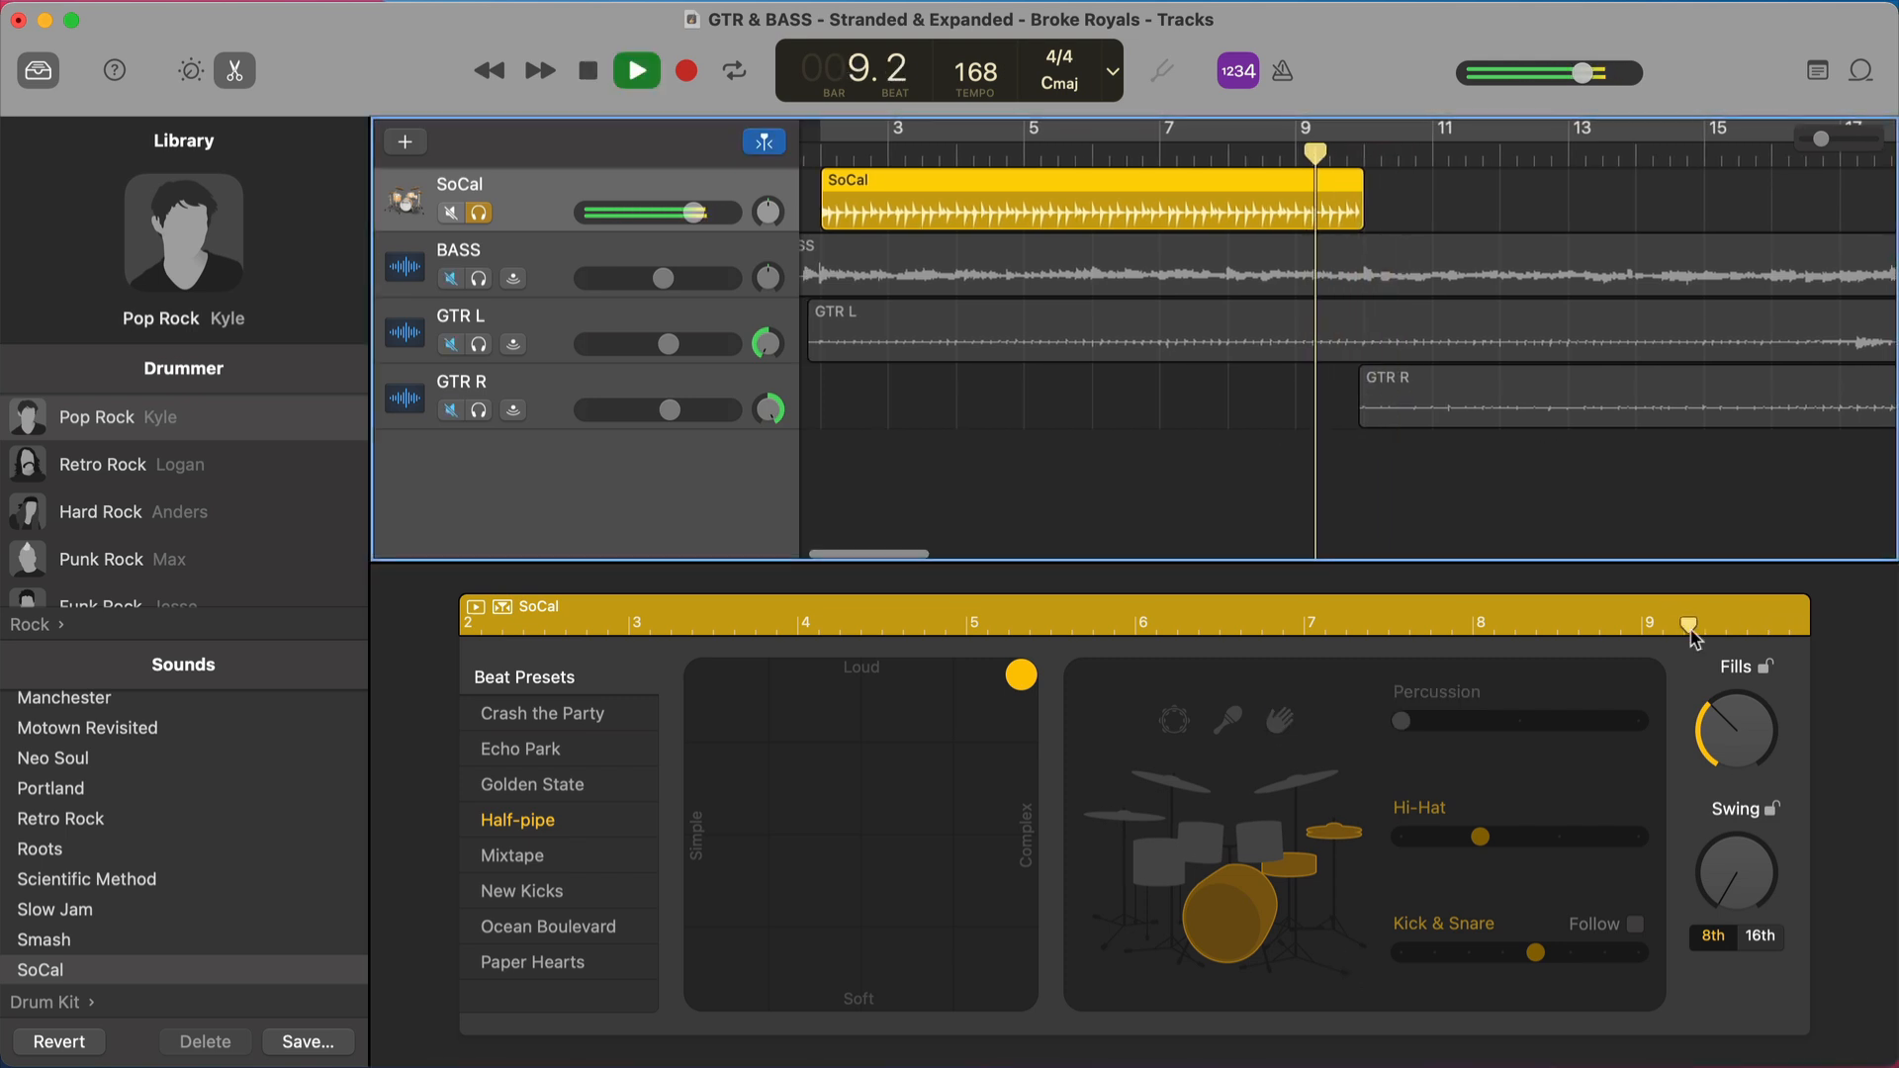
pyautogui.click(635, 71)
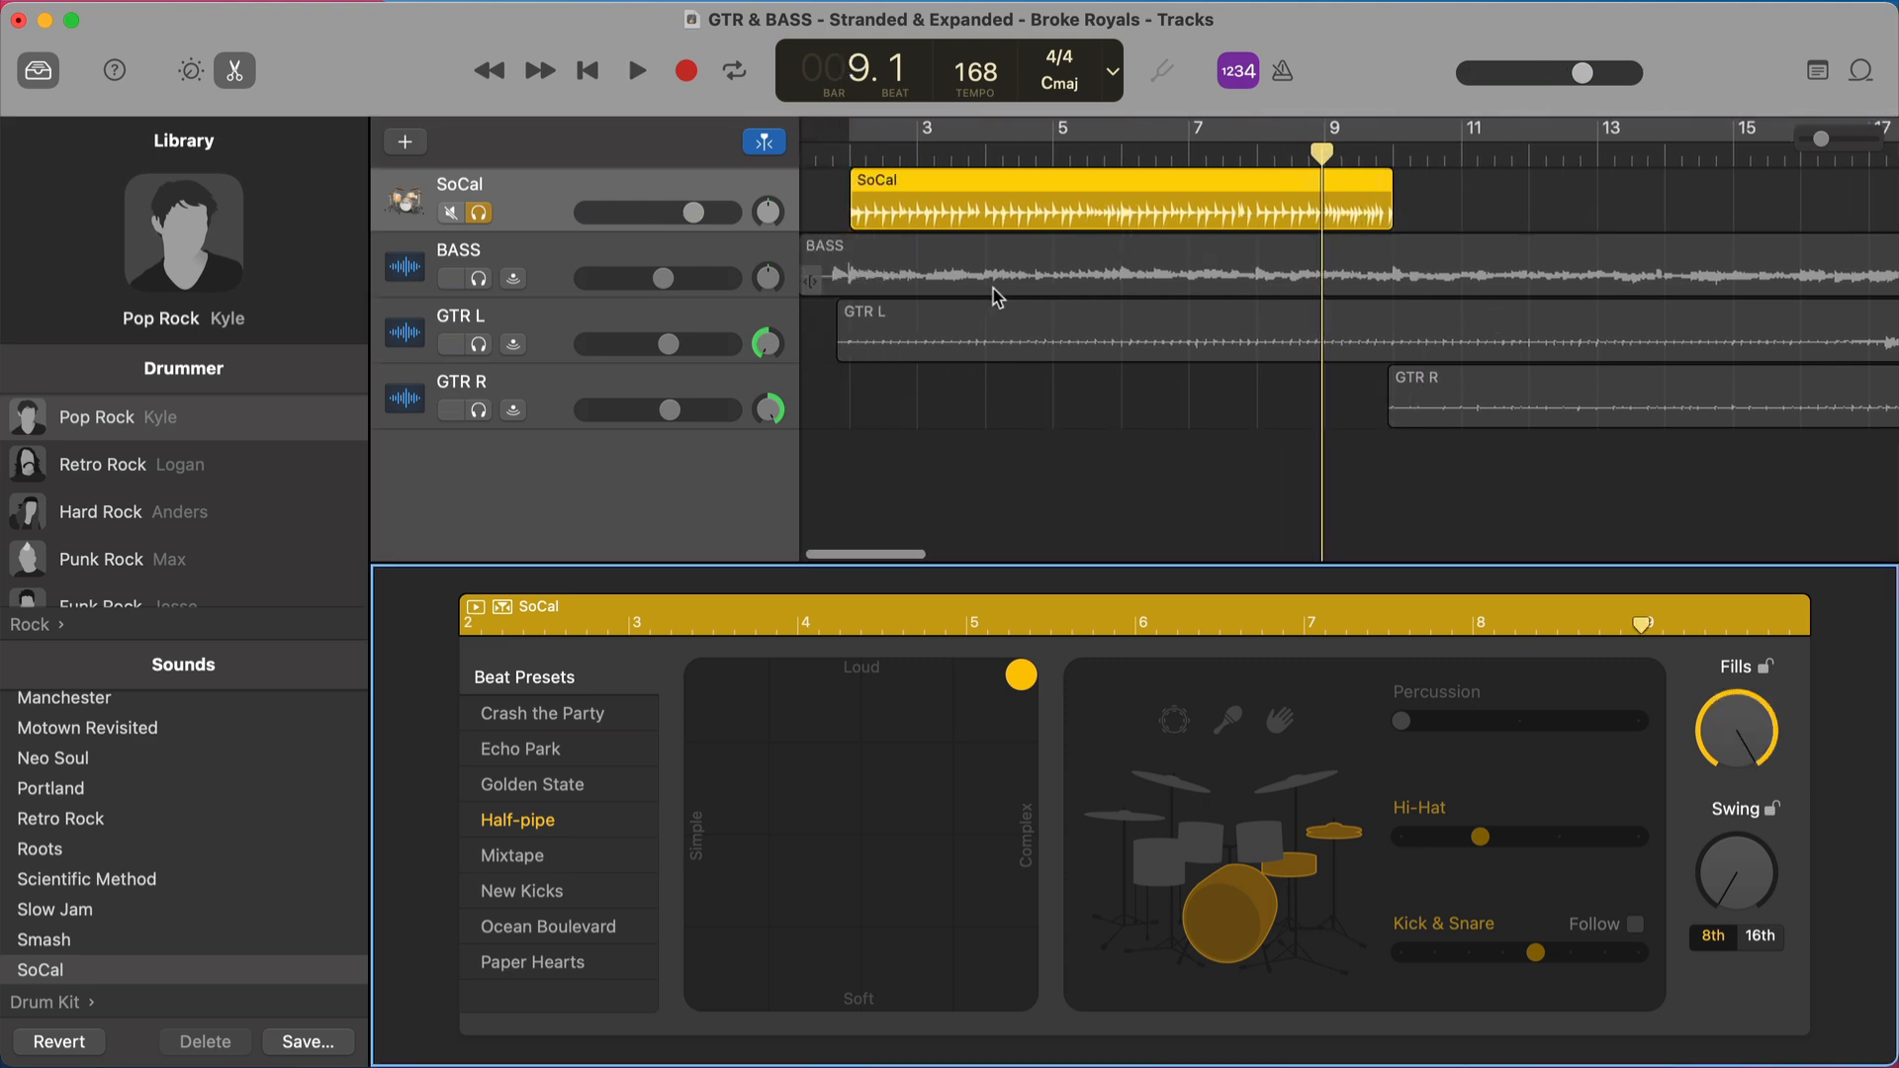
pyautogui.click(635, 71)
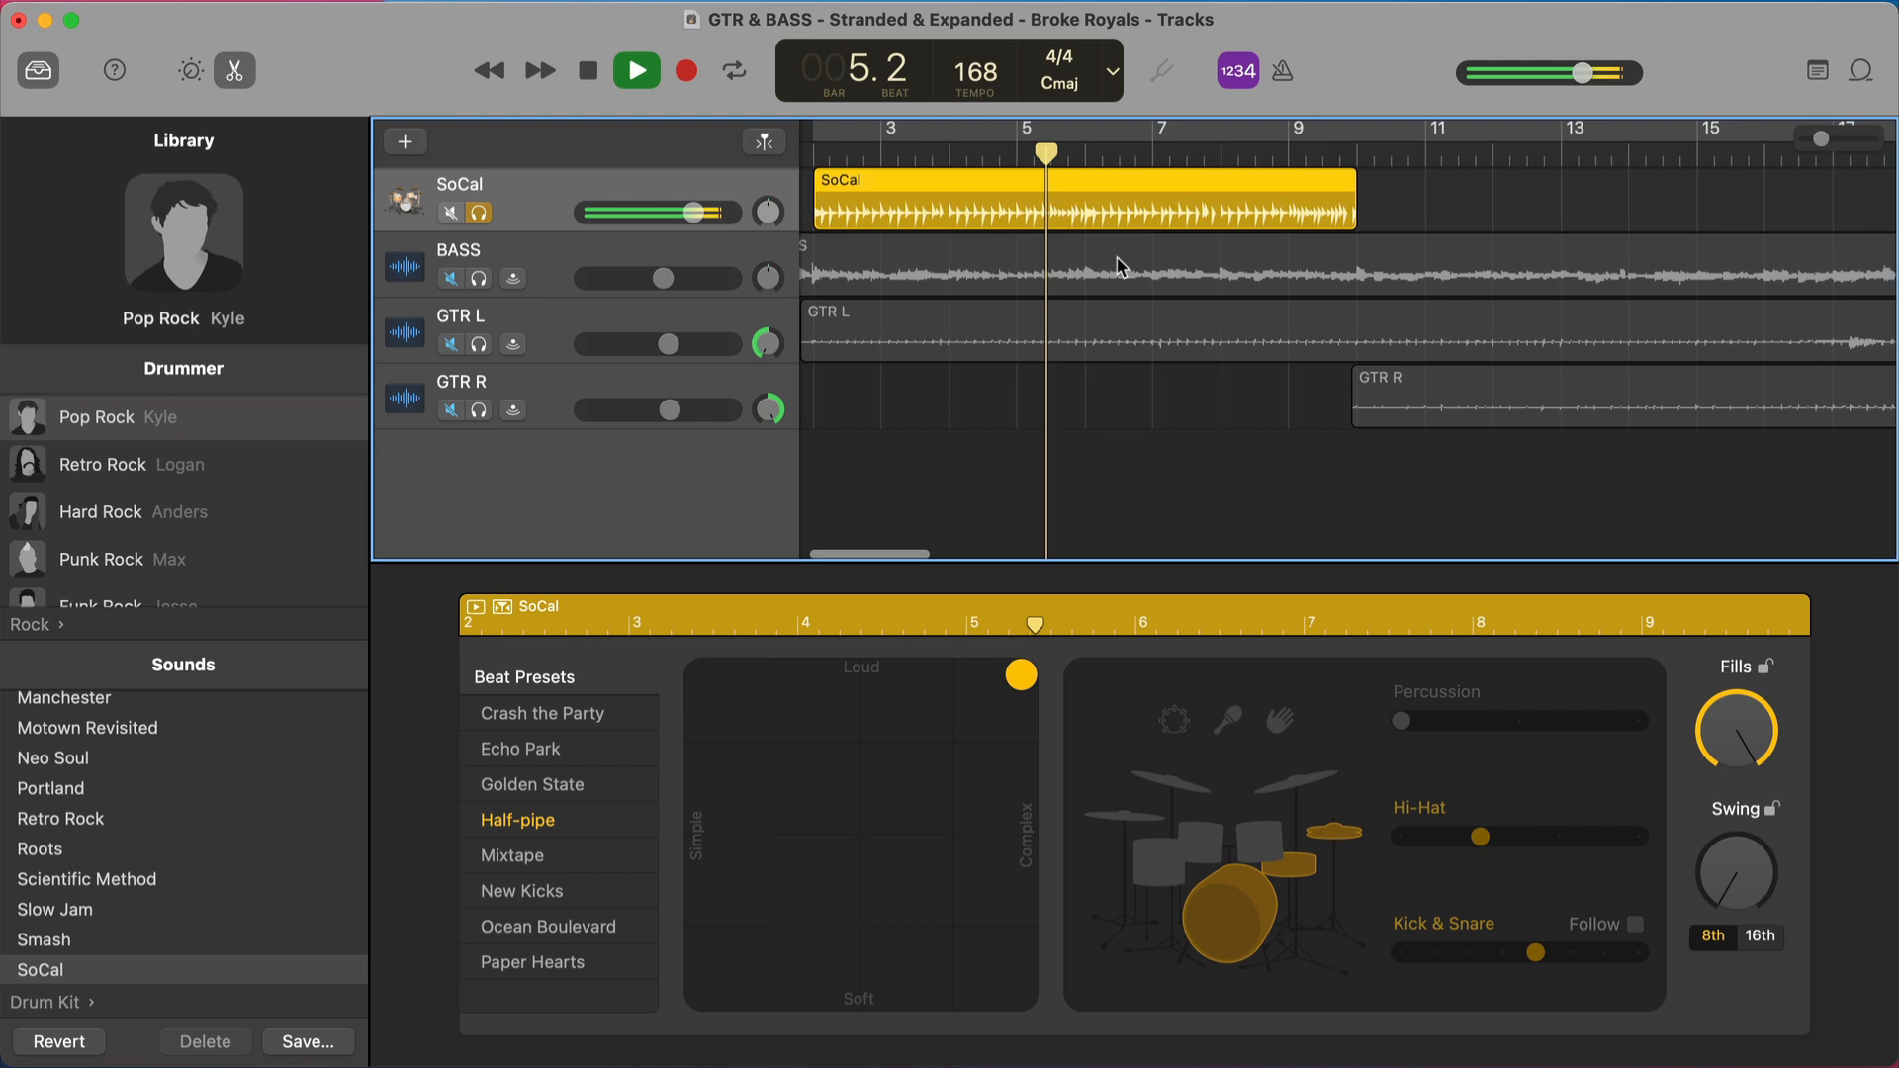
pyautogui.click(635, 69)
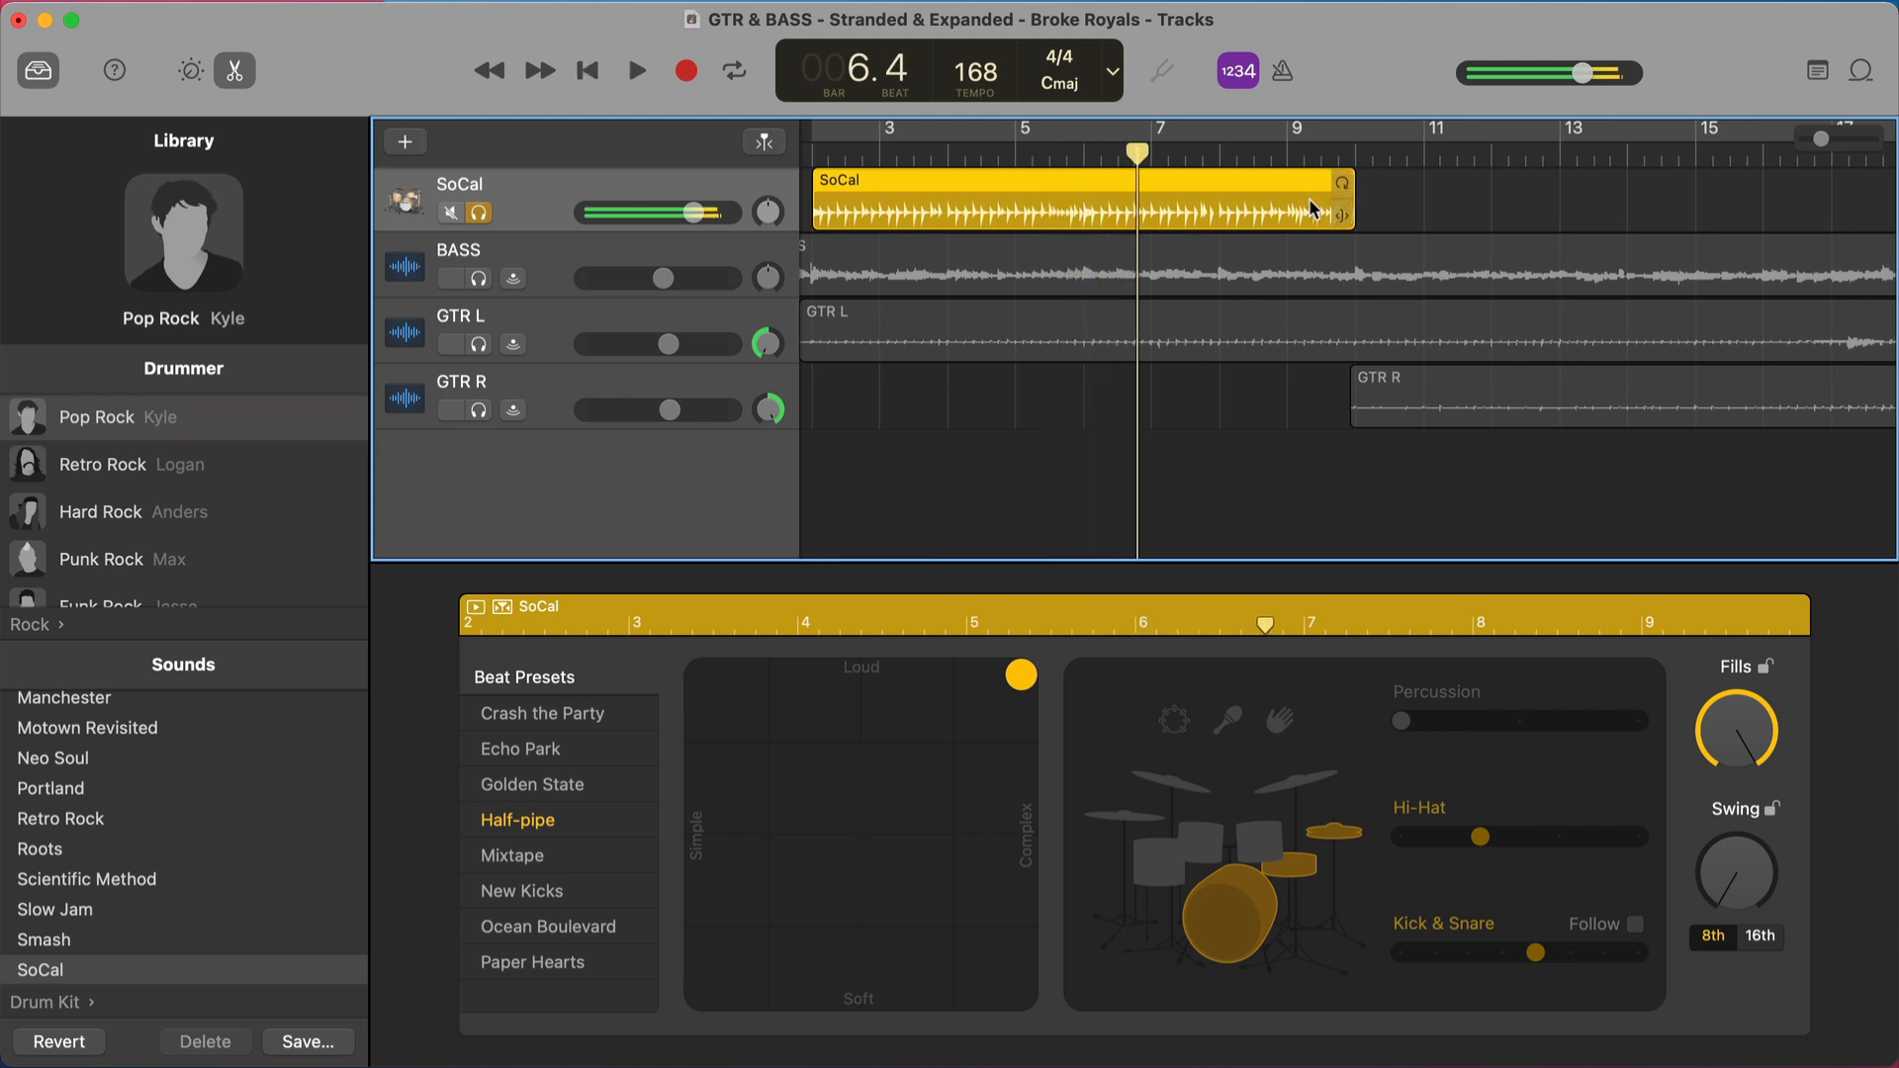
pyautogui.click(635, 69)
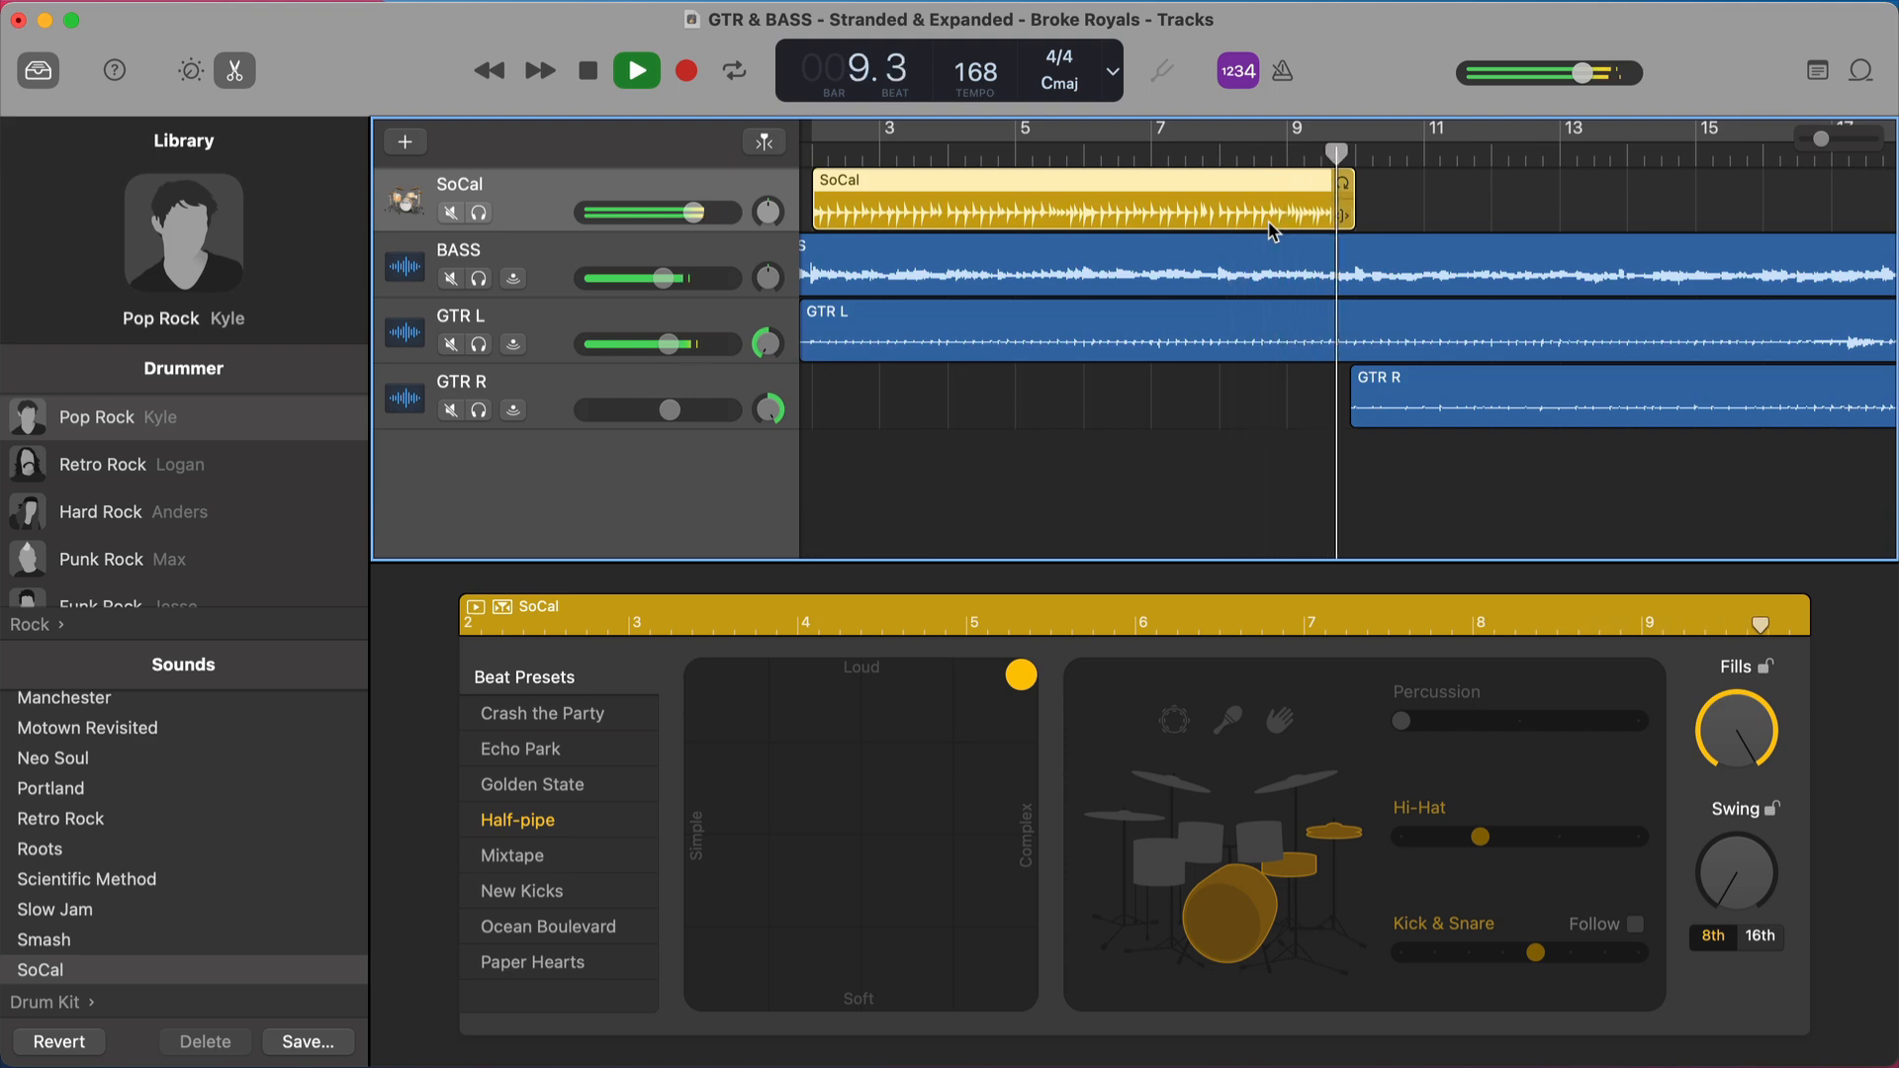
# - Turn the Fills knob all the way down and listen to the fill-free region
pyautogui.click(635, 72)
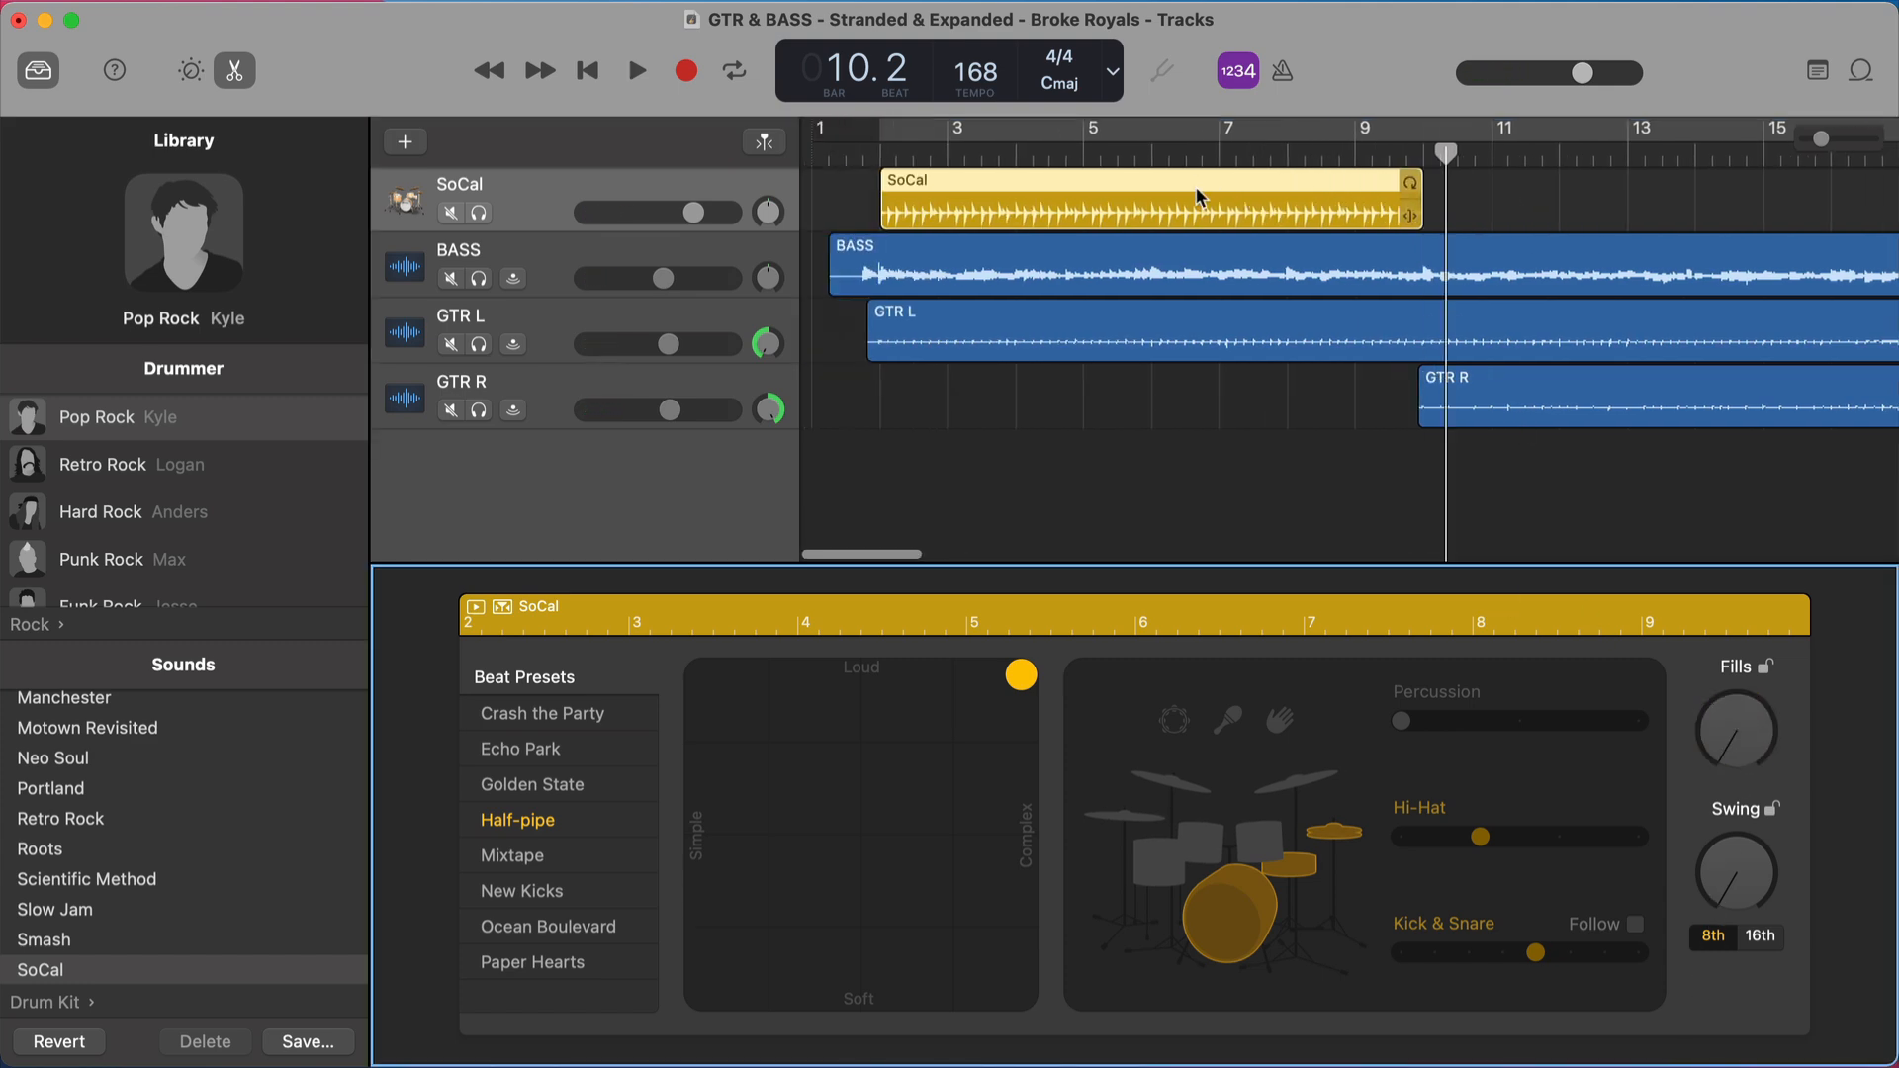
pyautogui.click(635, 69)
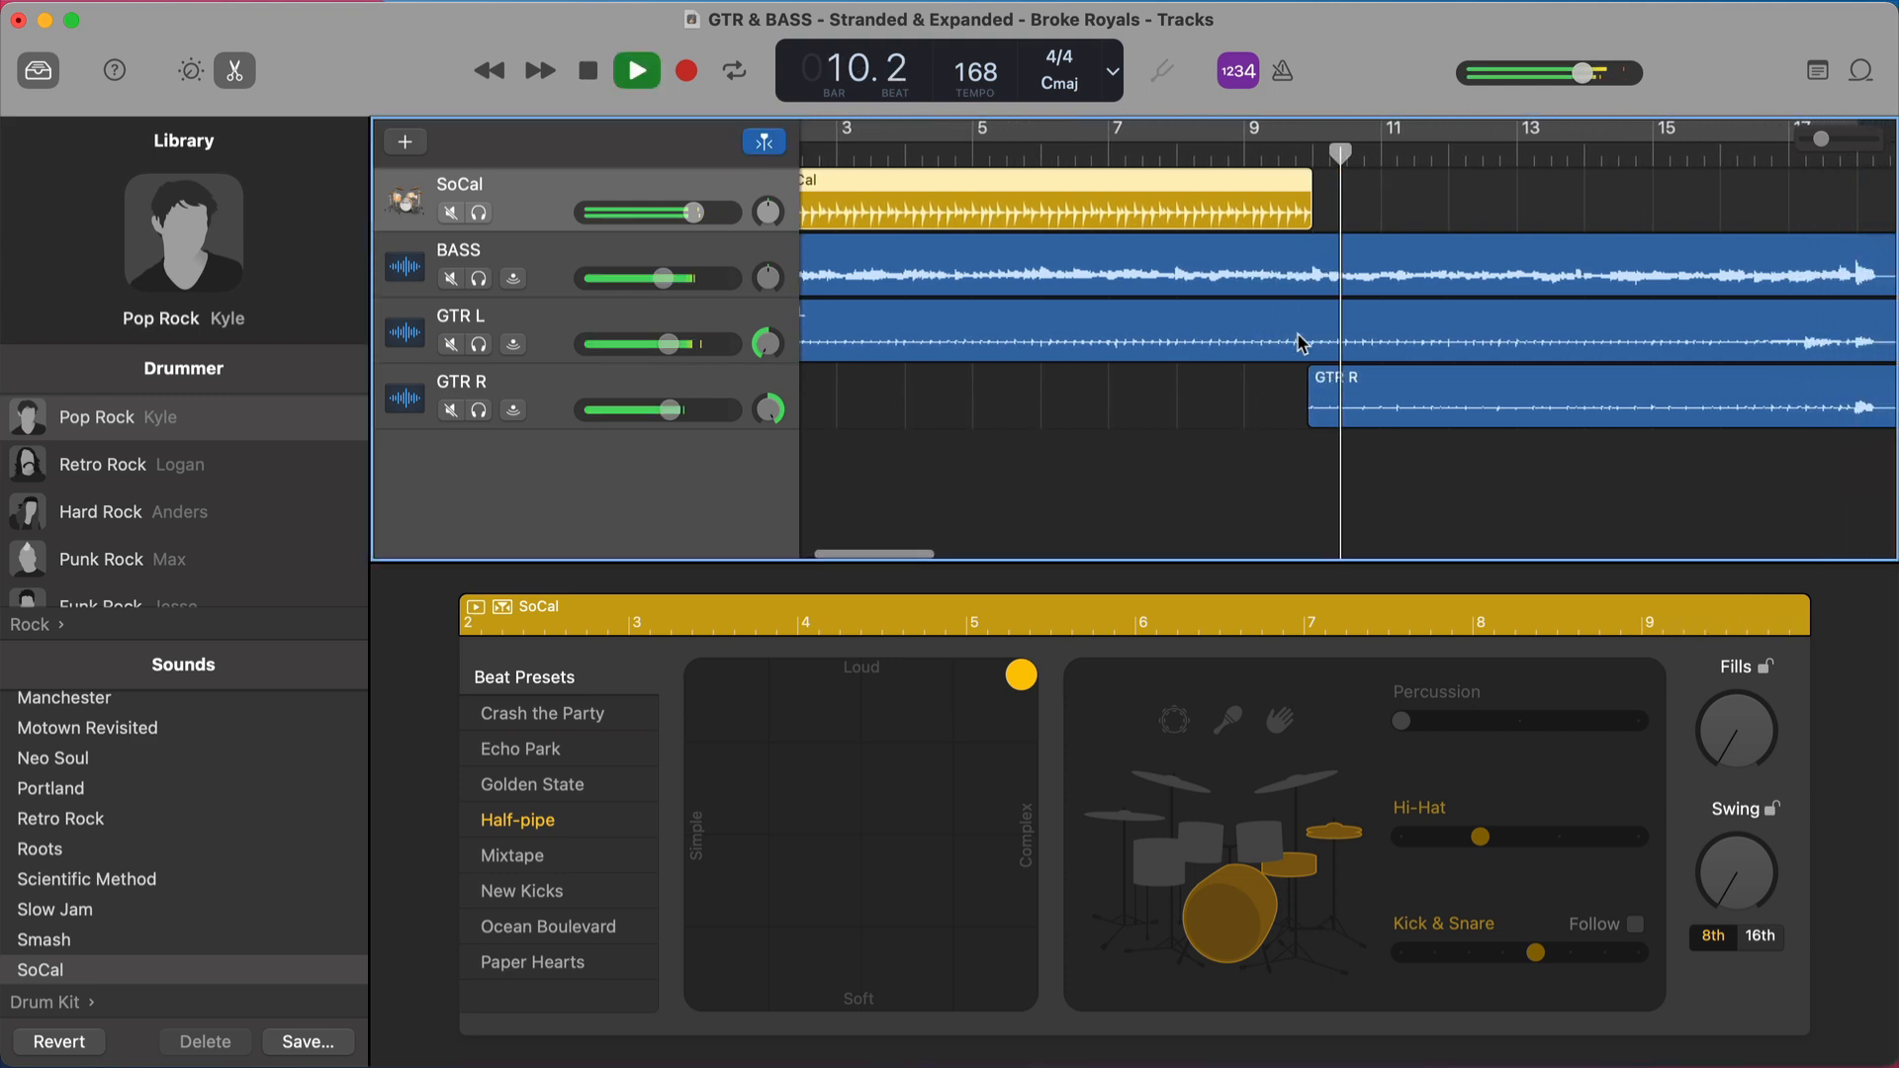
pyautogui.click(635, 71)
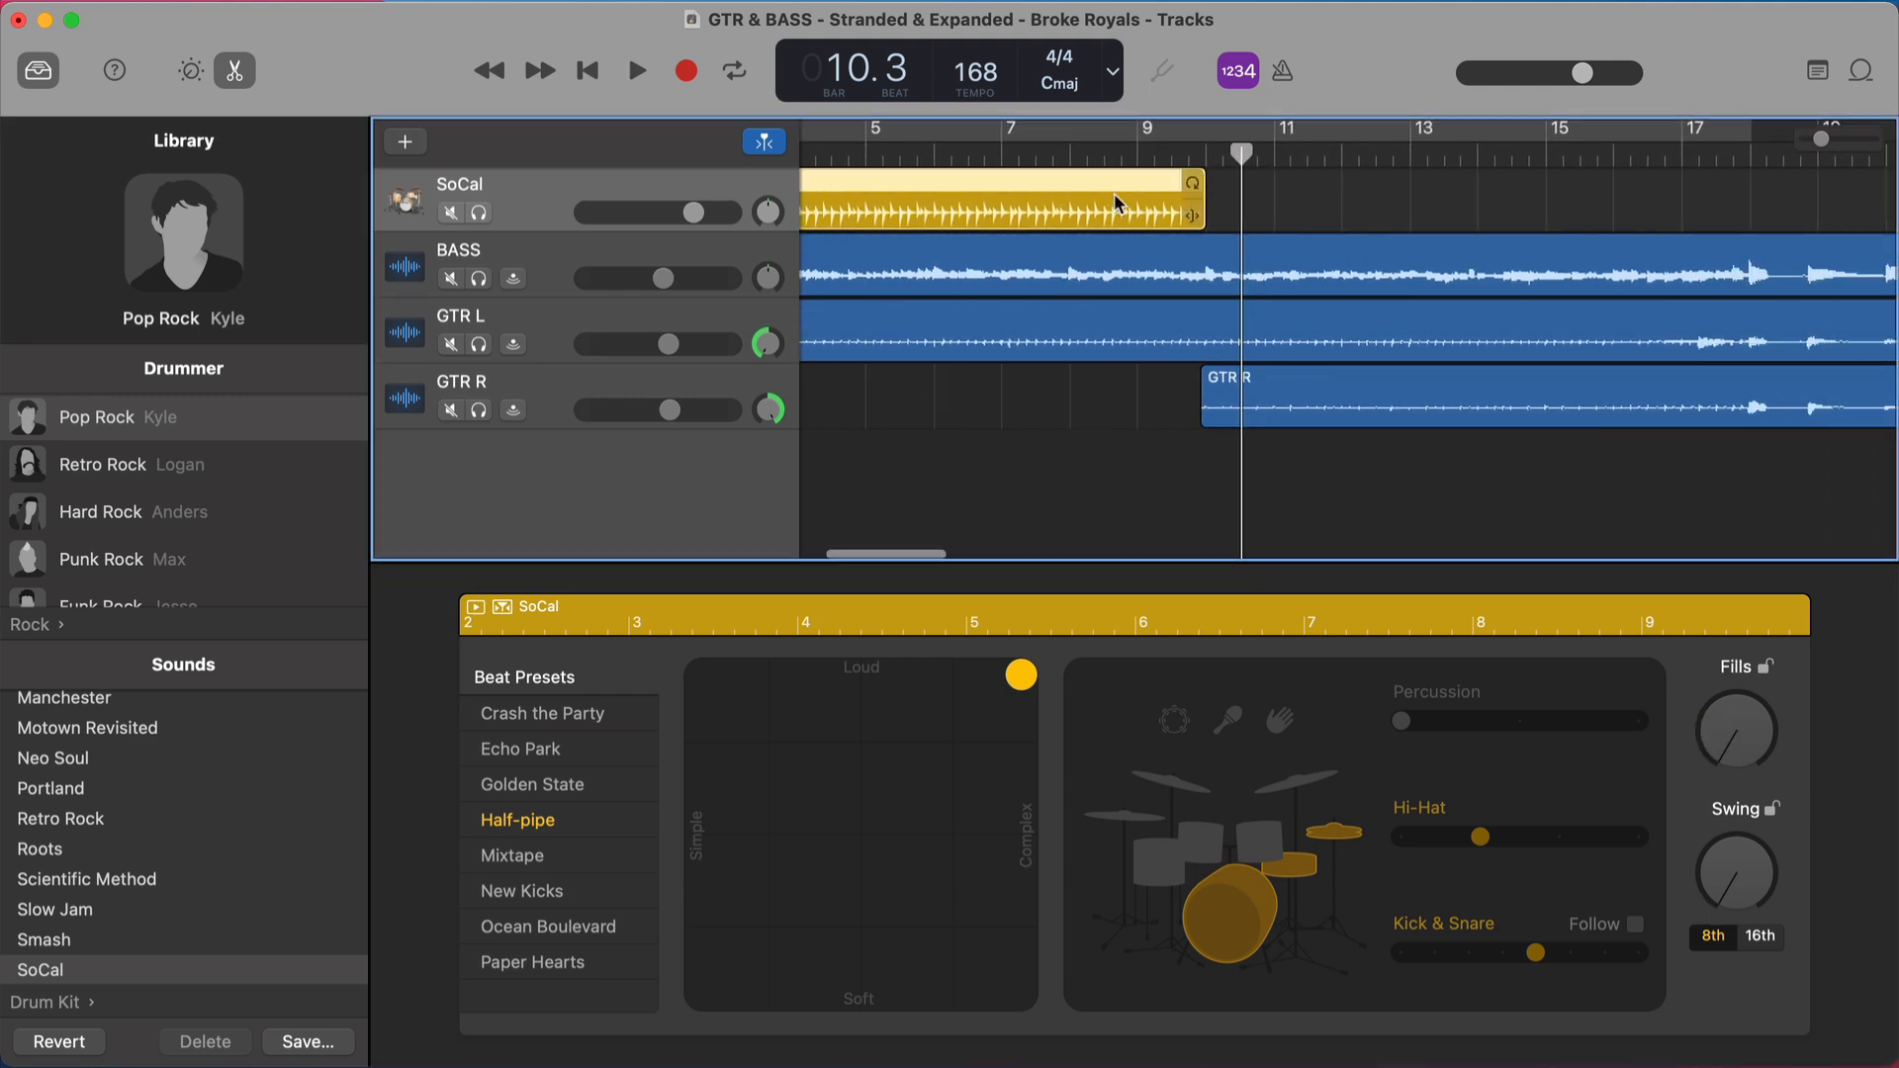
pyautogui.moveTo(1135, 207)
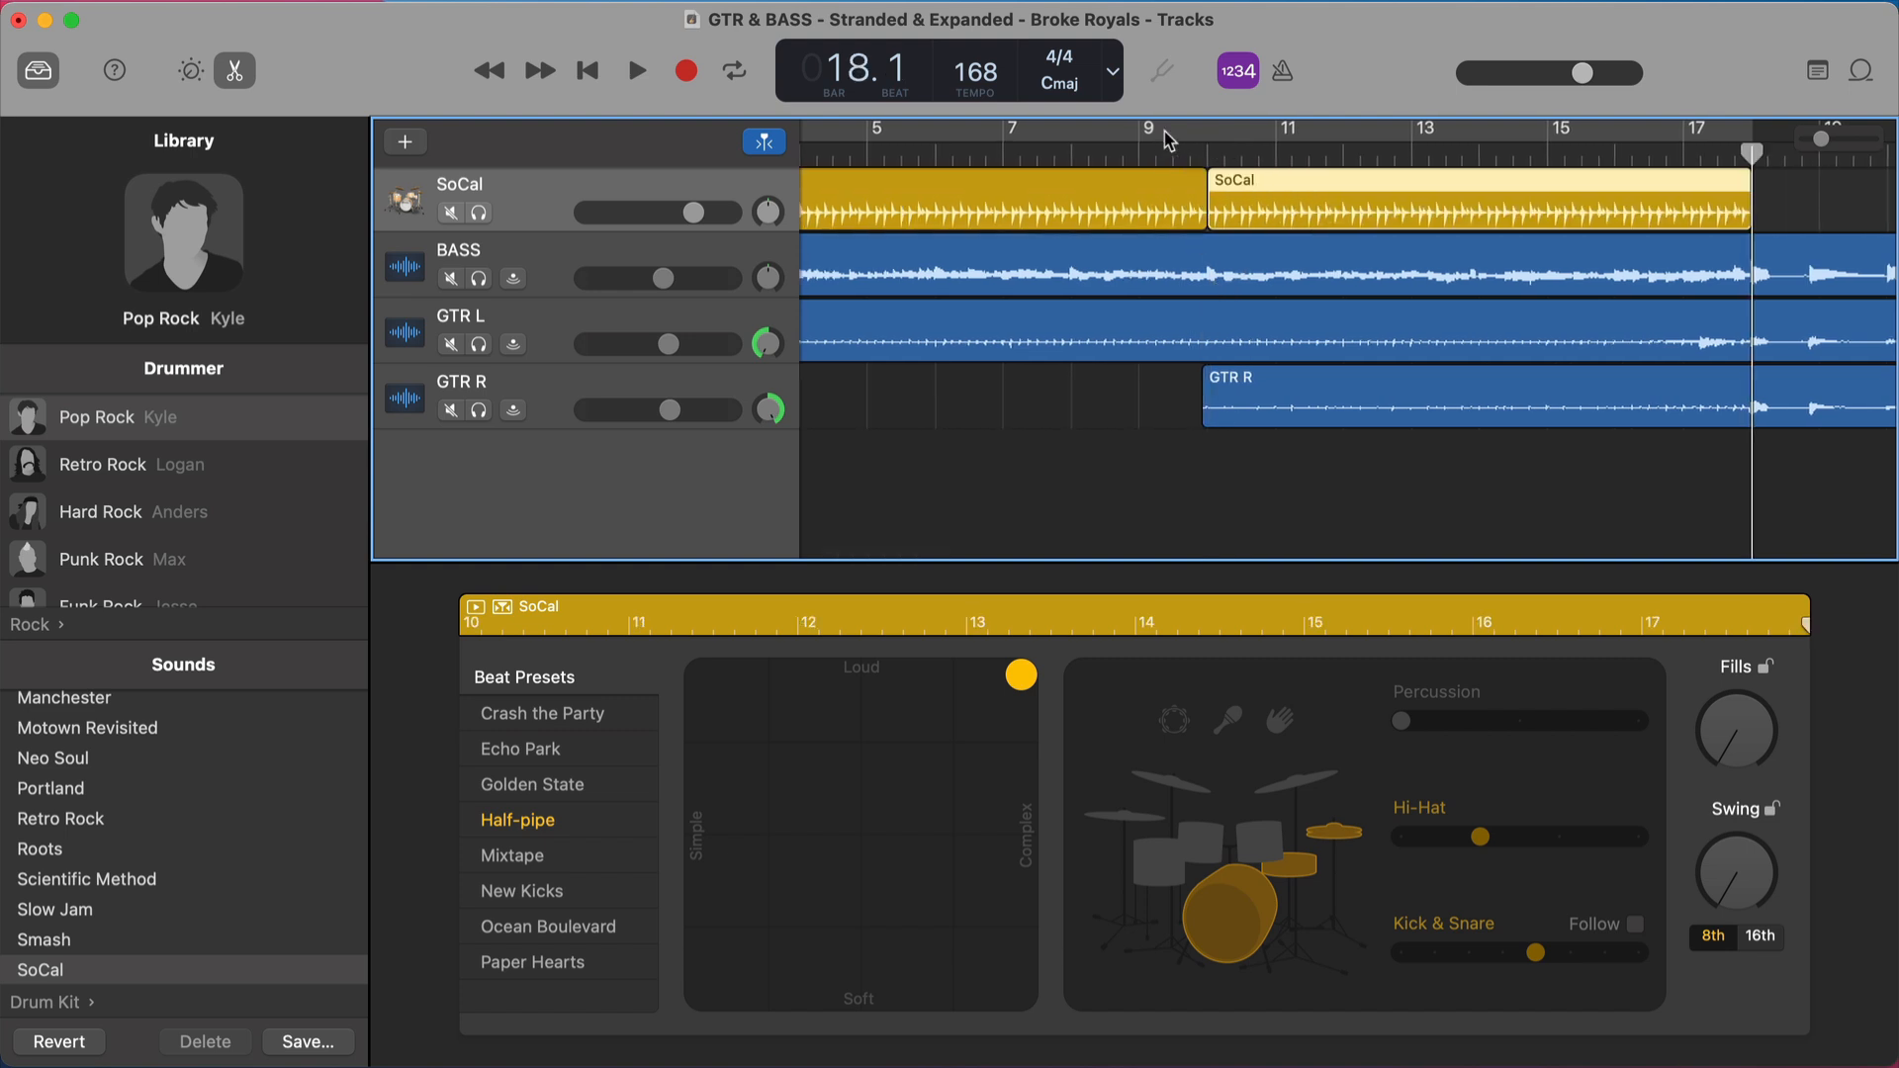
pyautogui.moveTo(1480, 621)
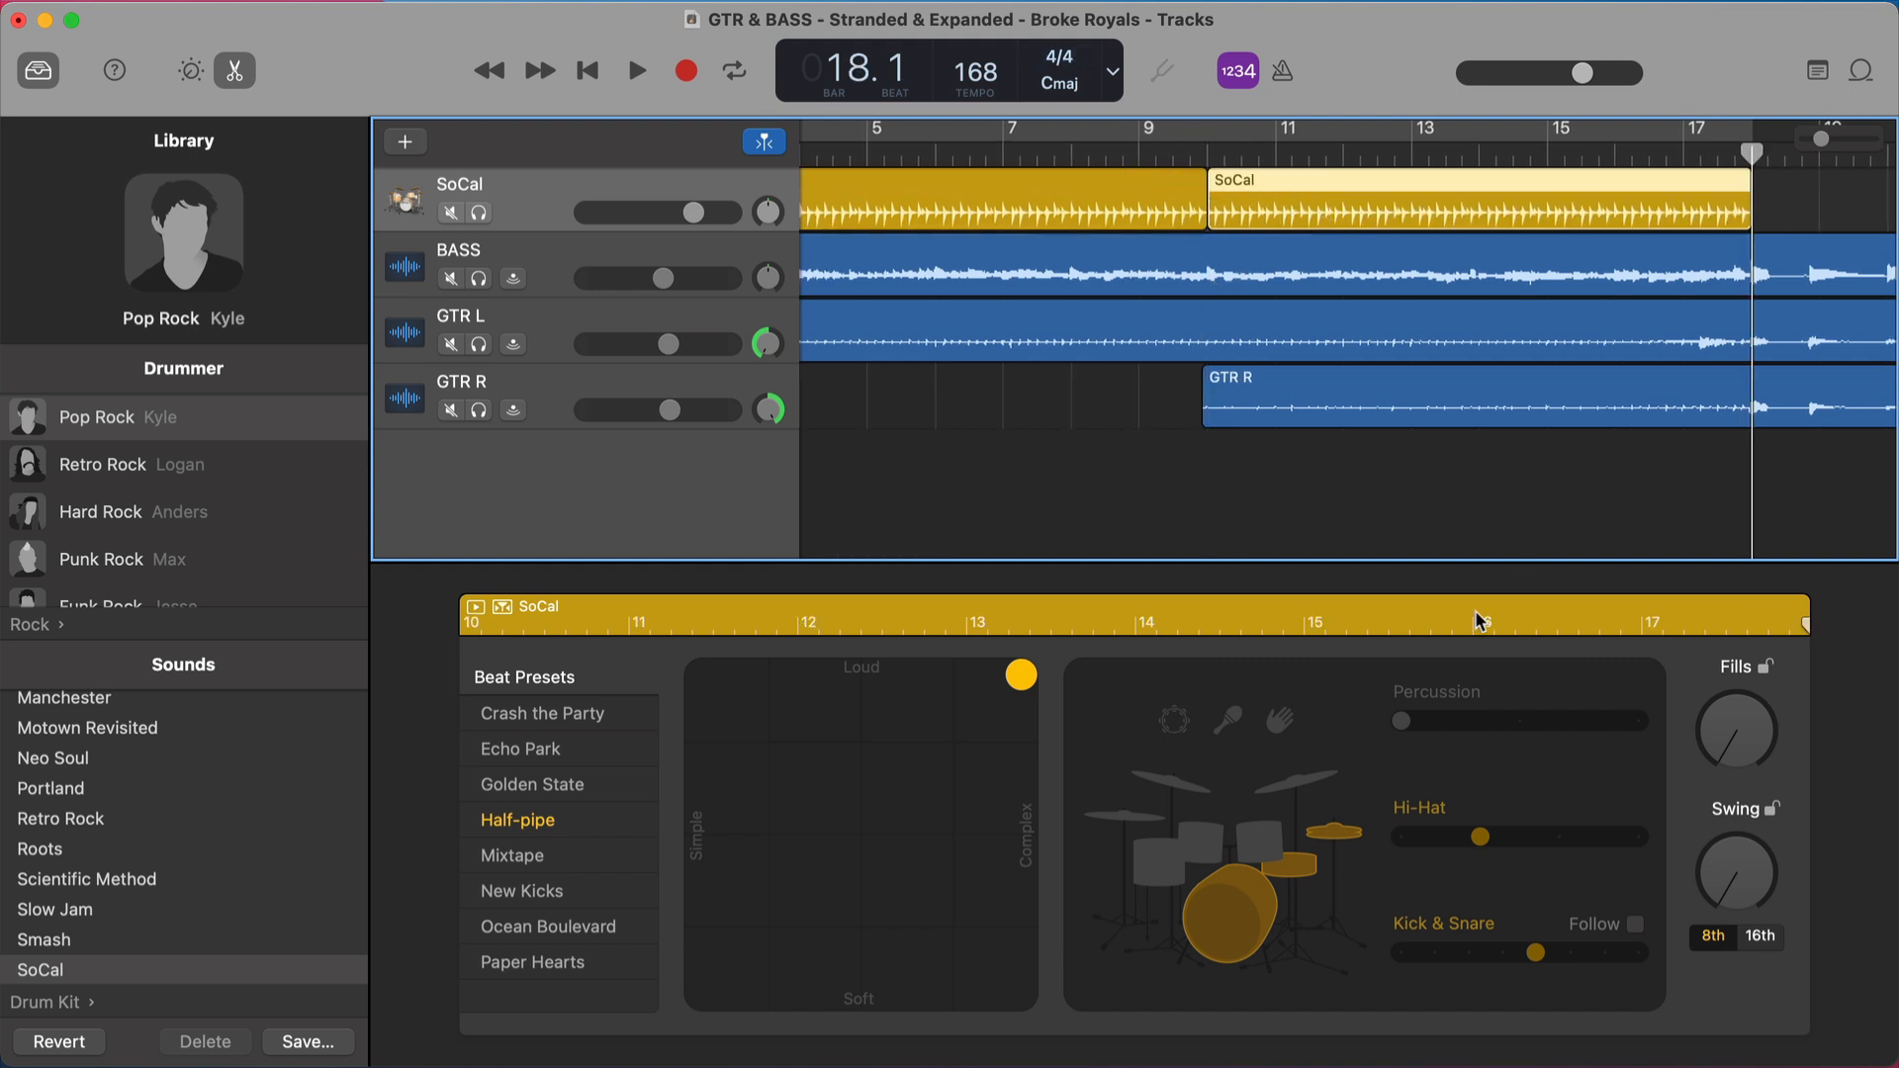
# - Raise fills on the duplicated SoCal region, listen, and turn its percussion all the way up
pyautogui.click(635, 71)
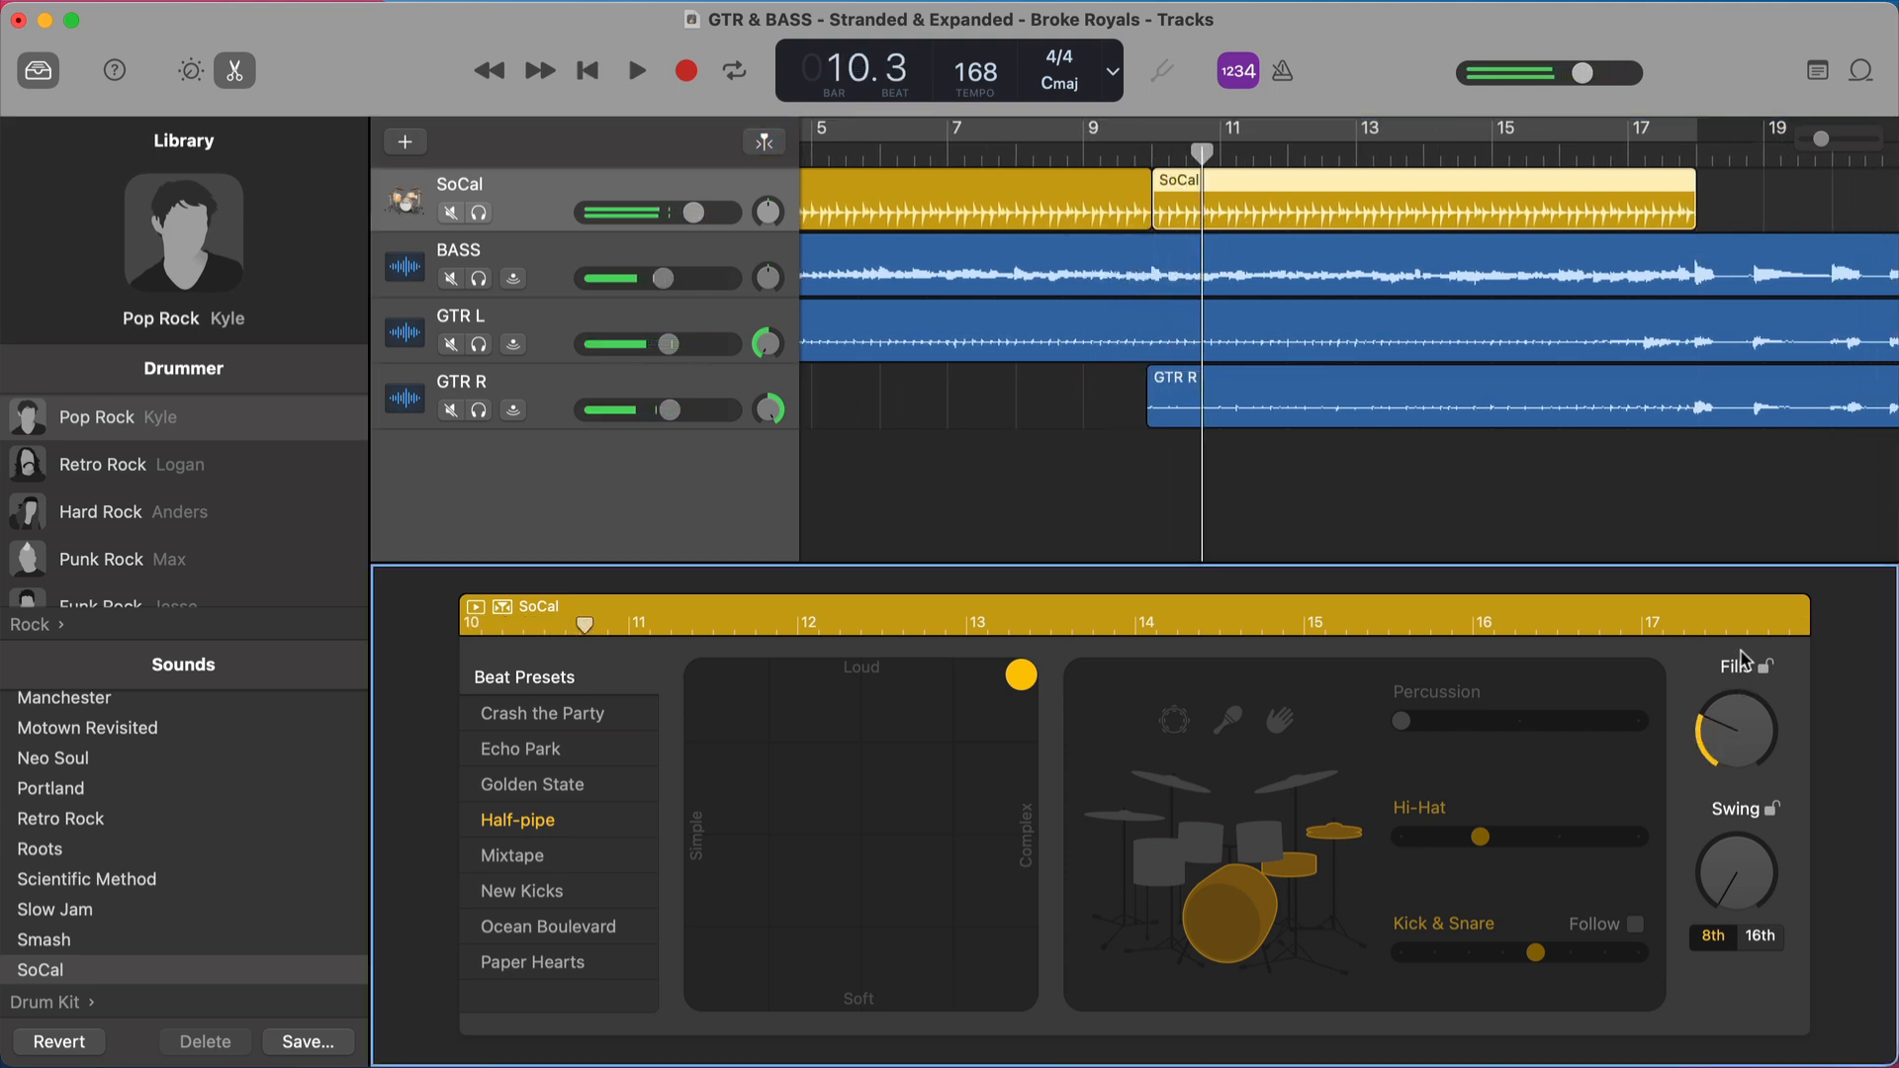
pyautogui.click(635, 71)
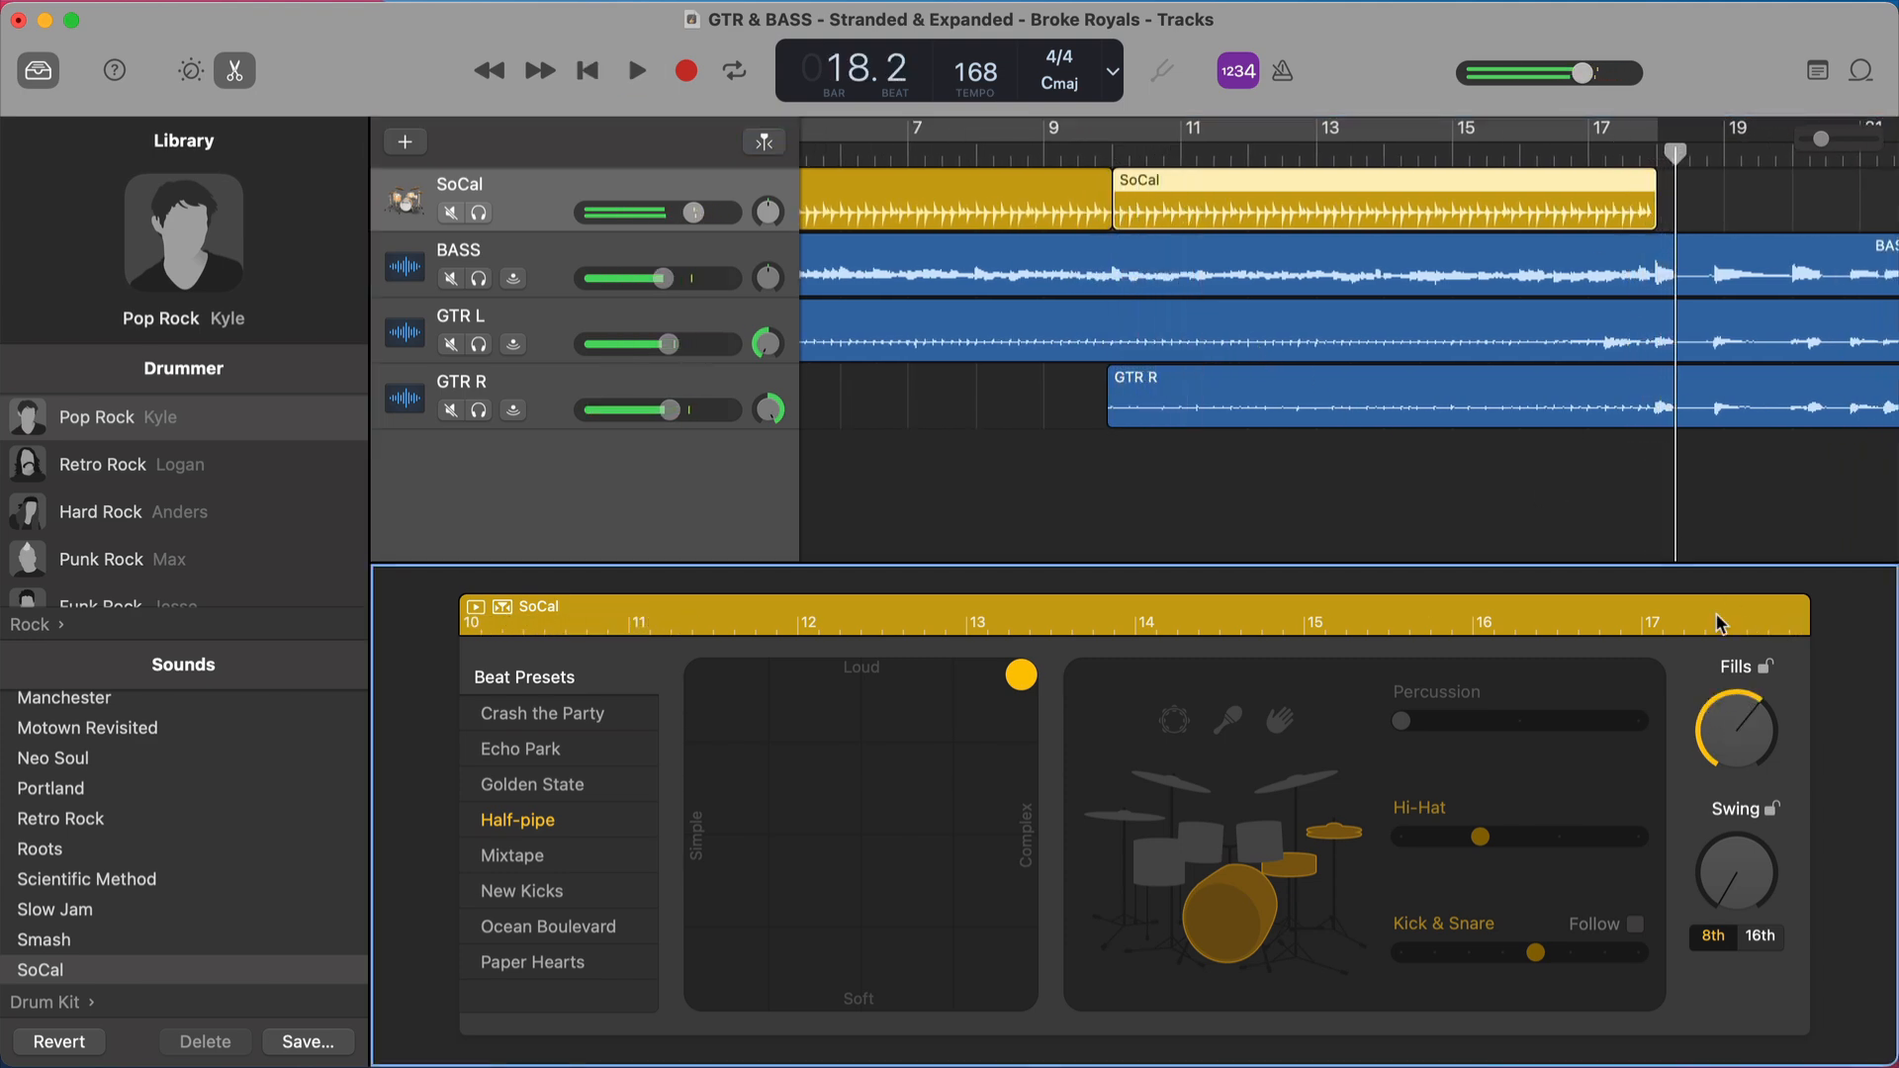
pyautogui.click(635, 71)
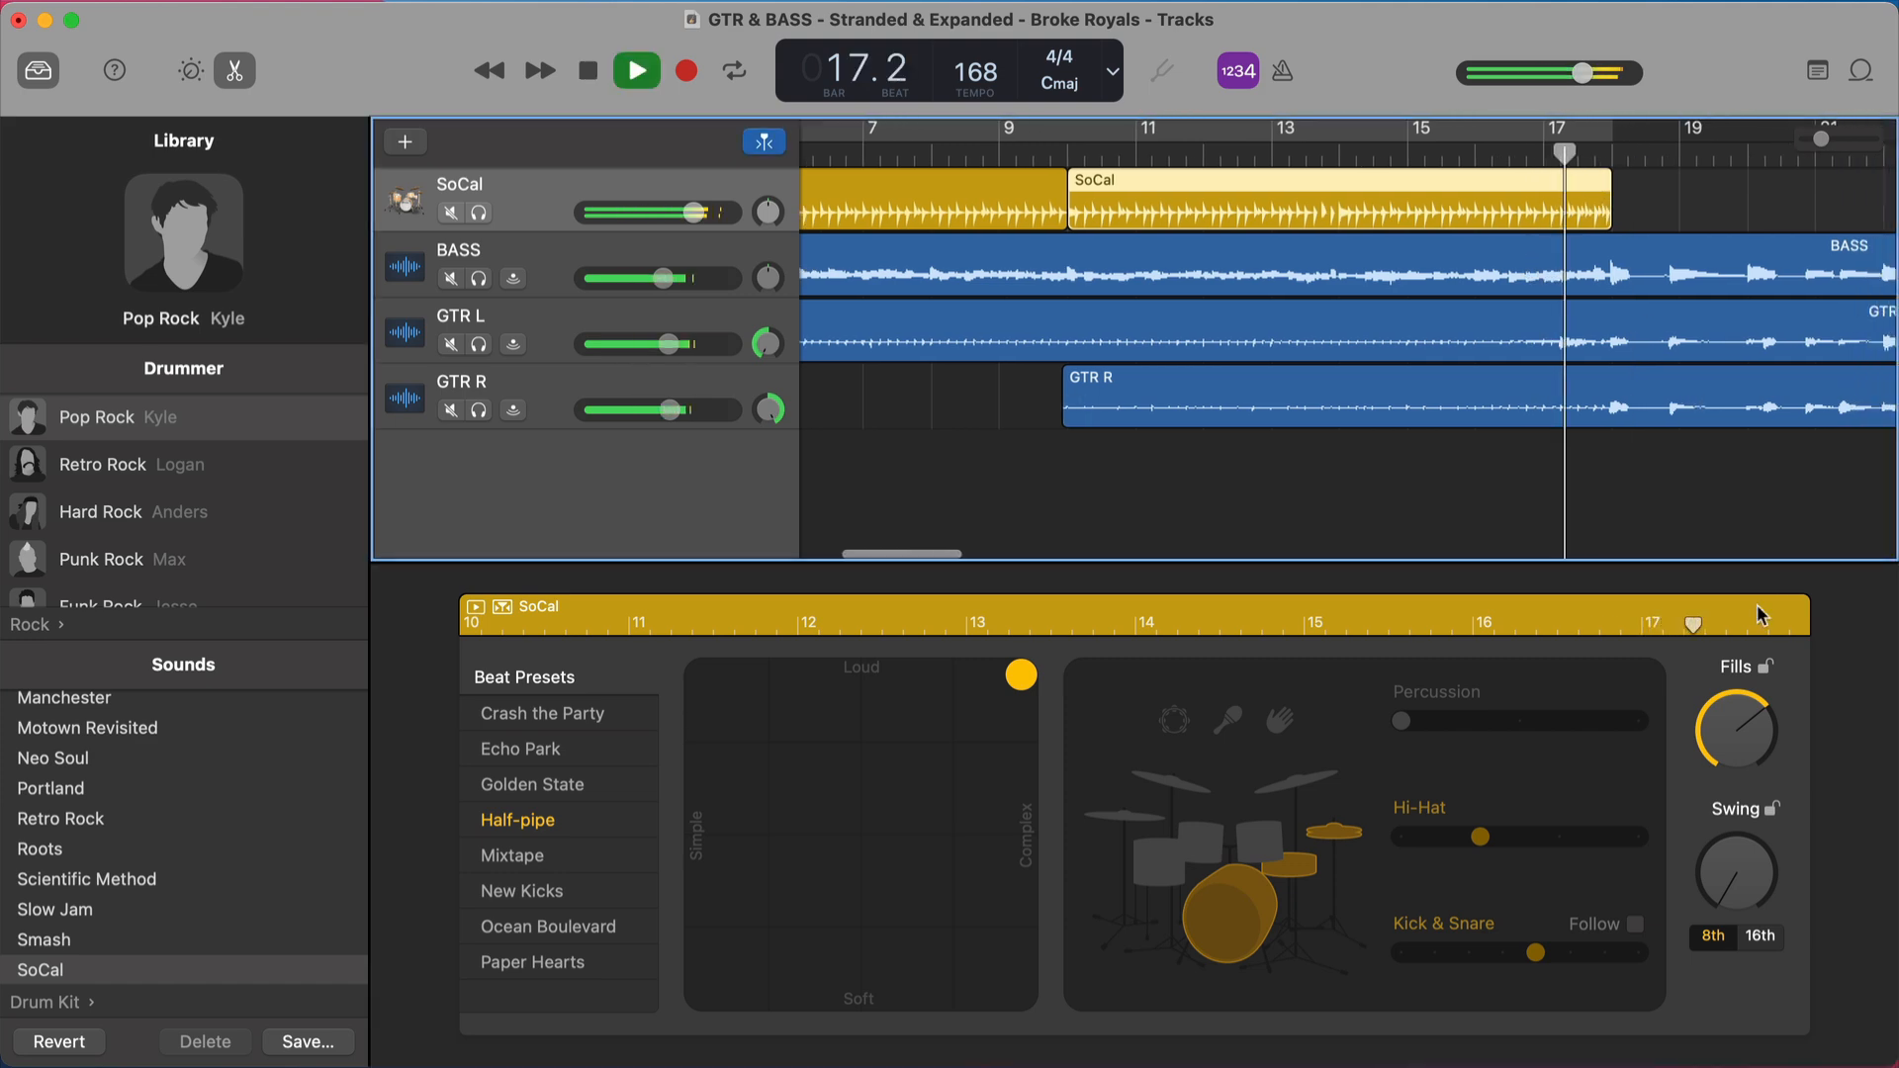
pyautogui.click(635, 69)
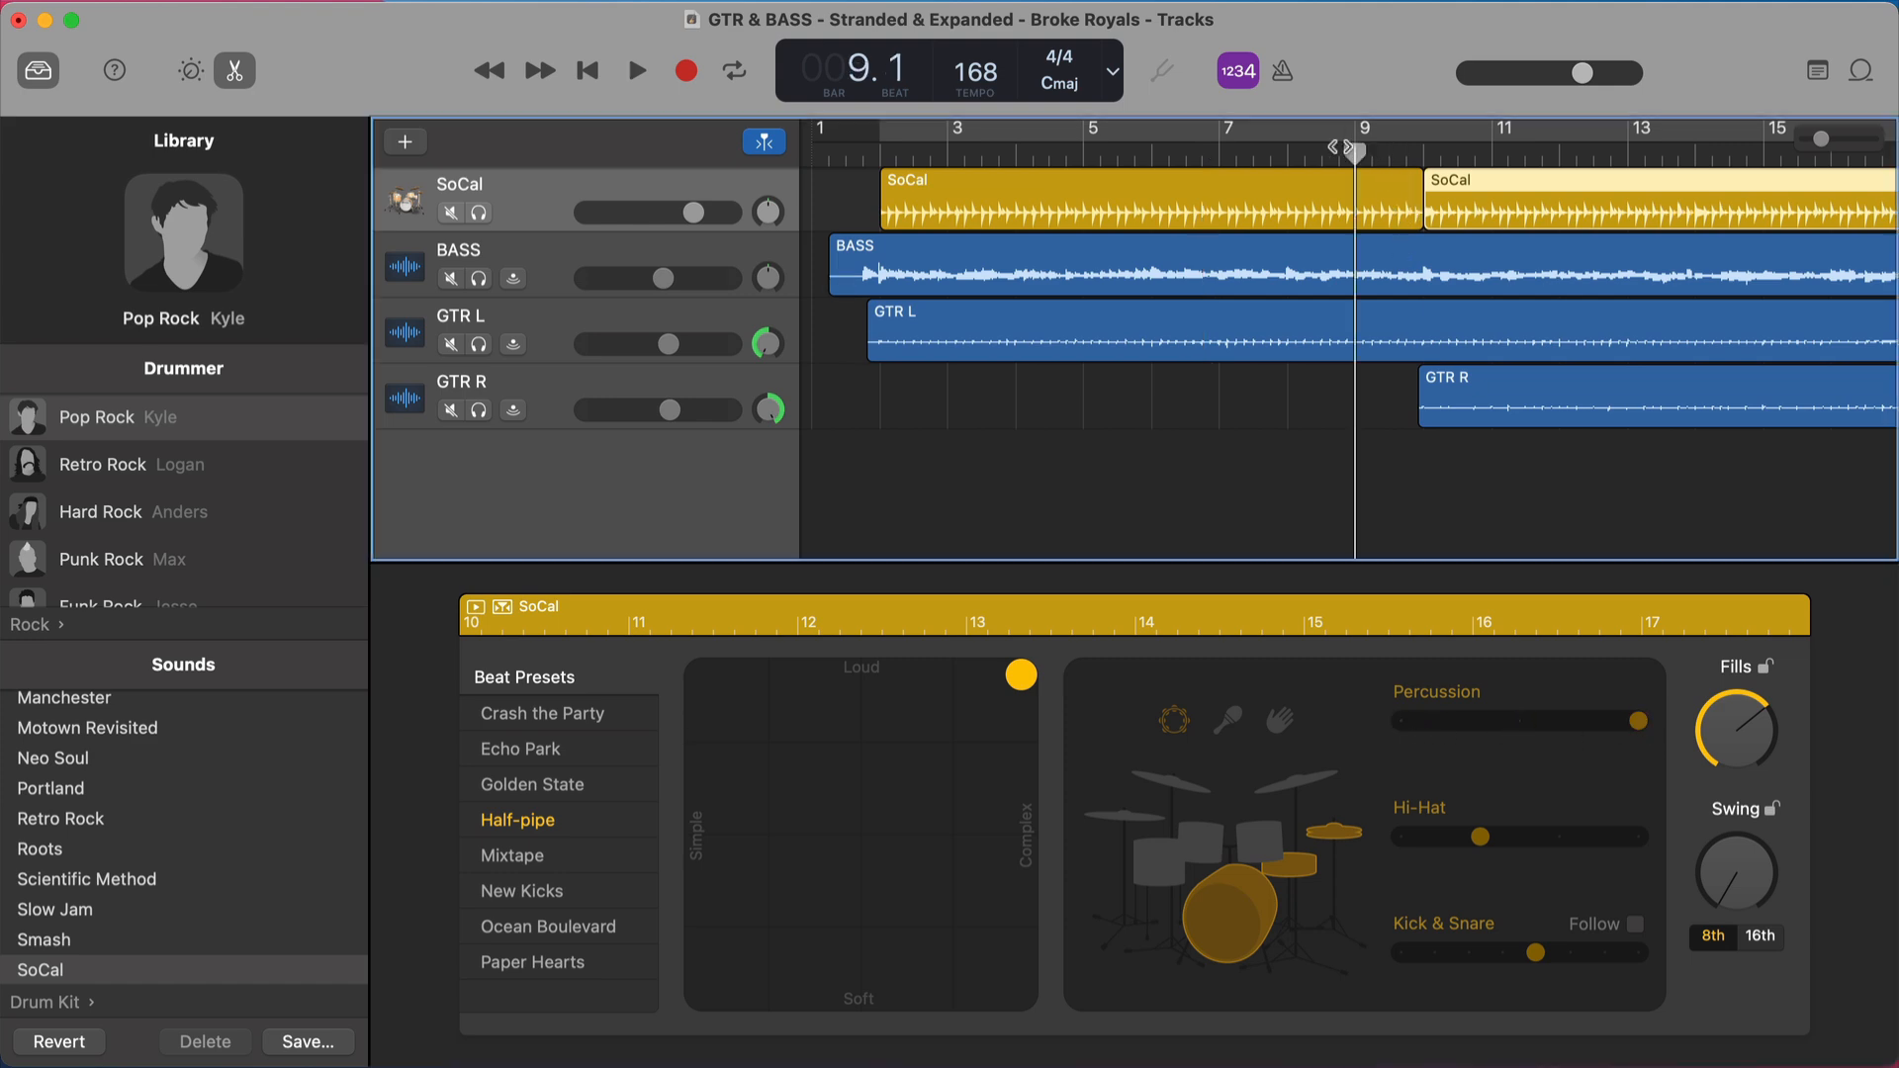
pyautogui.click(635, 71)
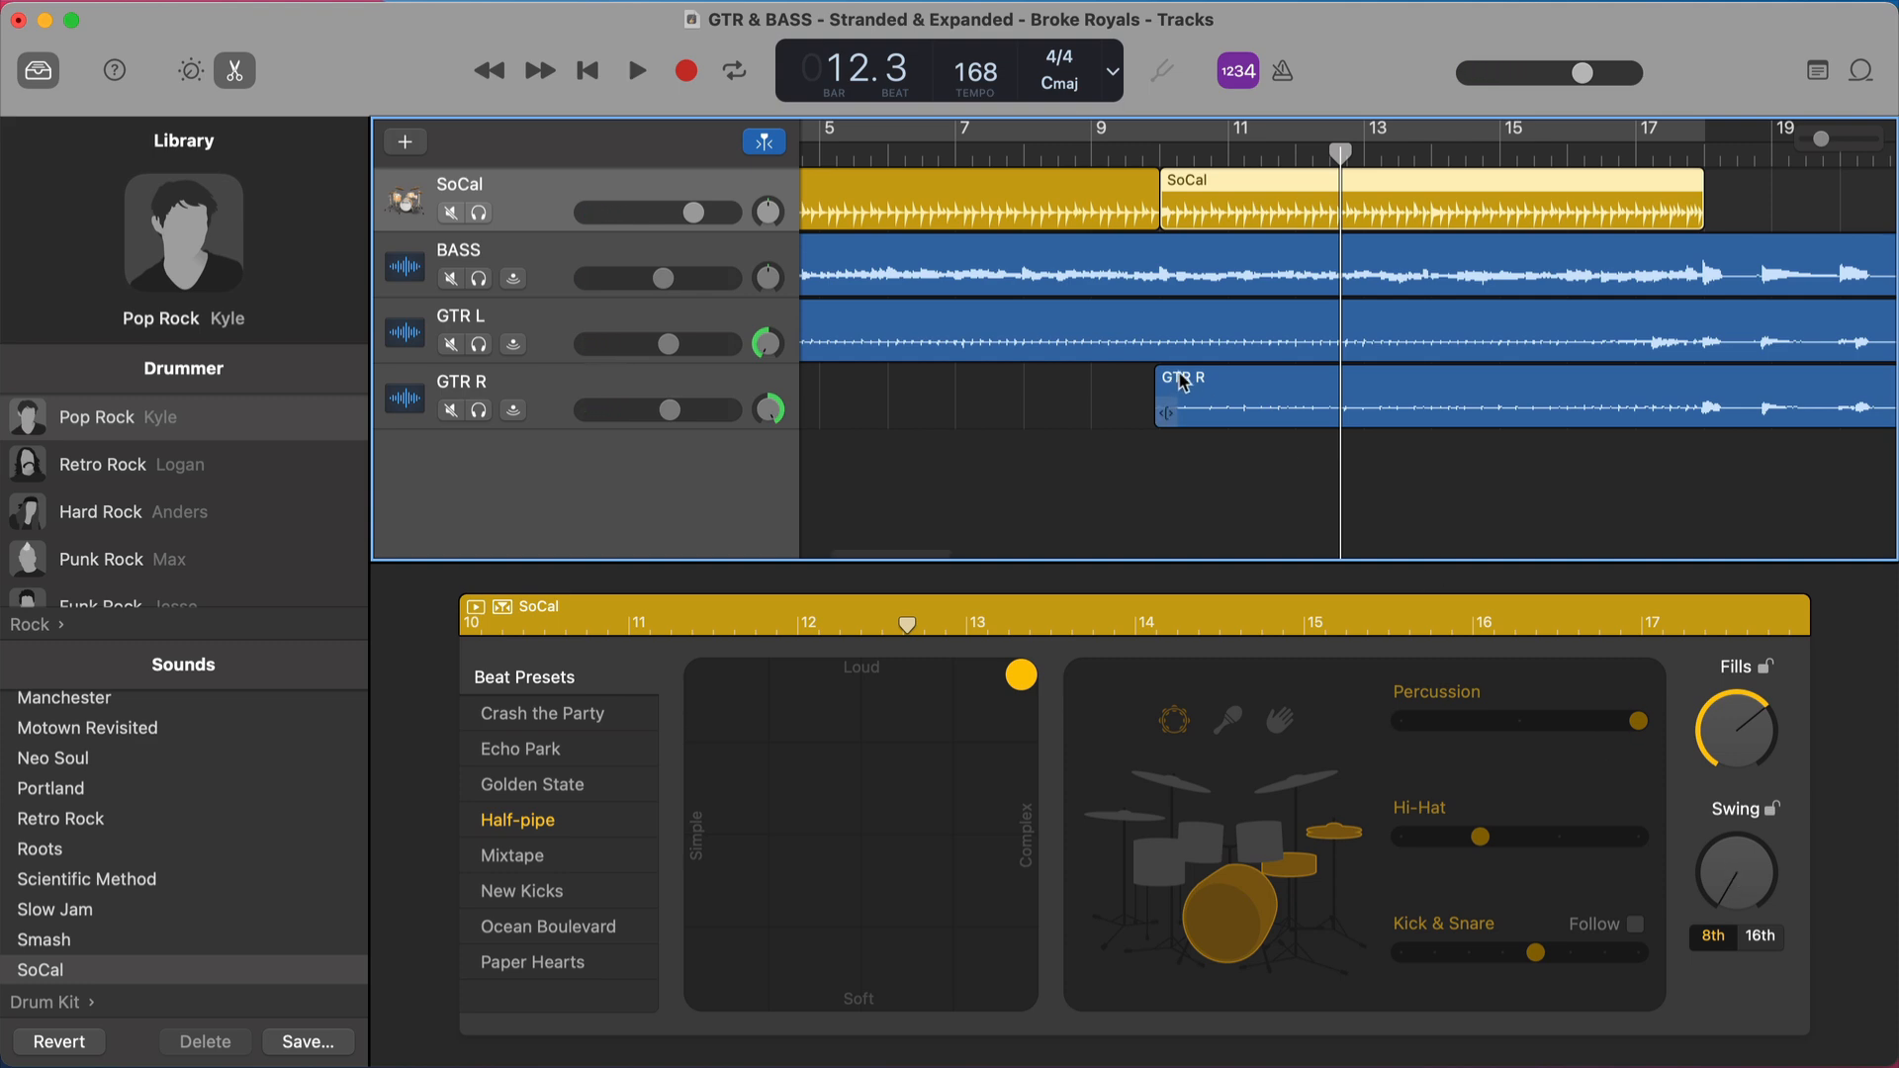
pyautogui.moveTo(1159, 387)
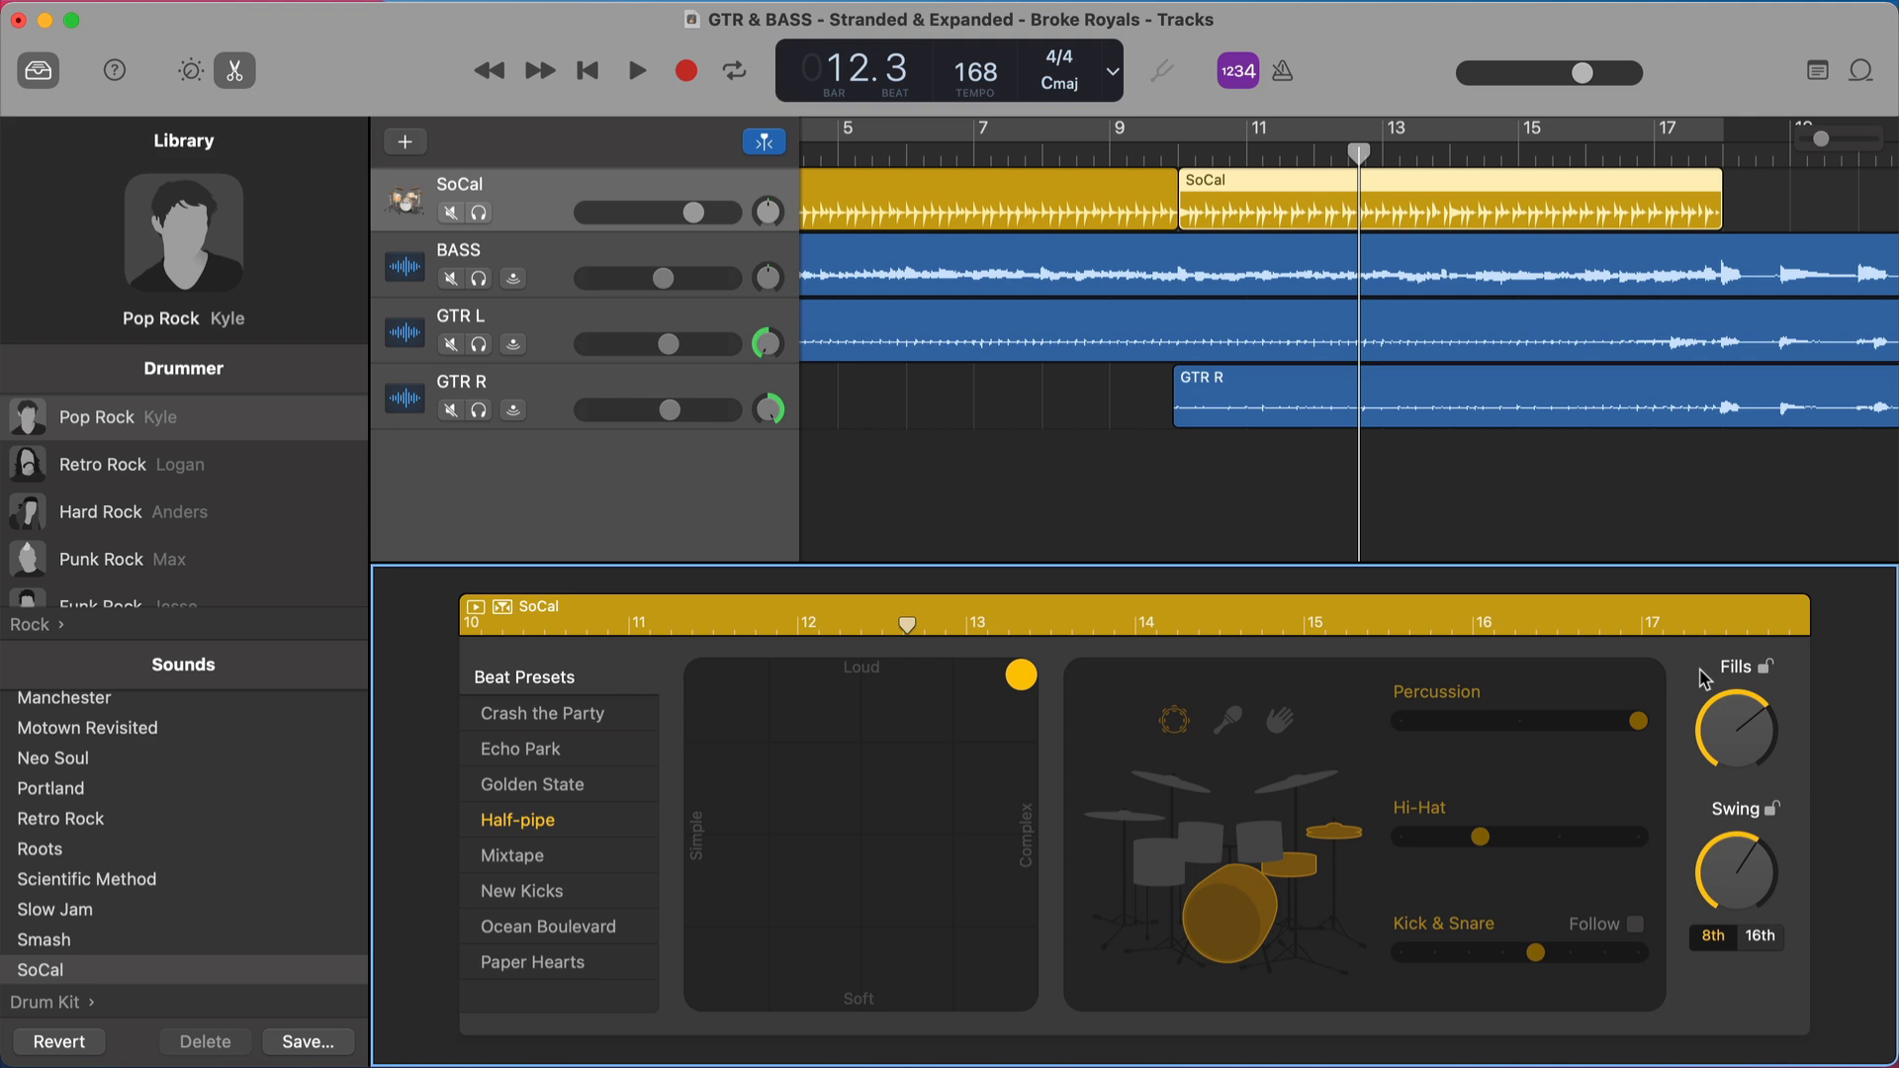
pyautogui.click(635, 71)
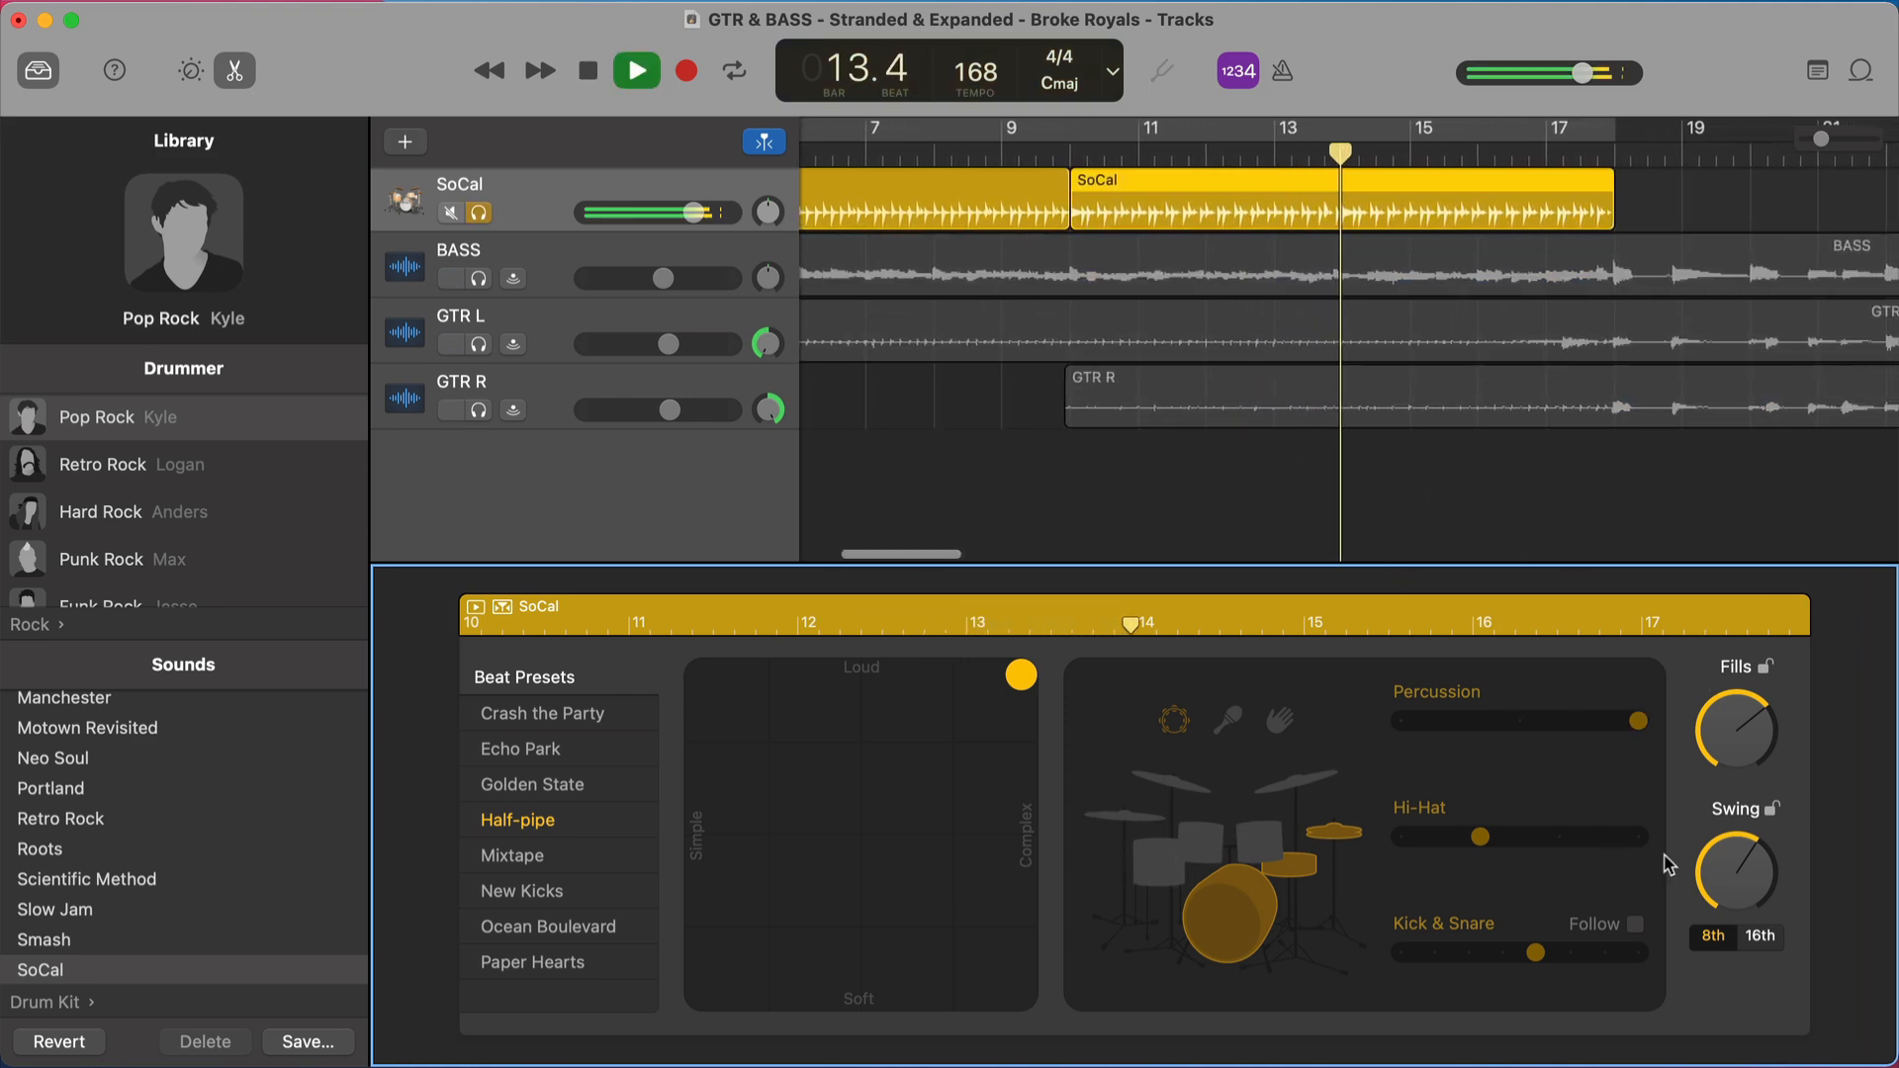
pyautogui.click(585, 69)
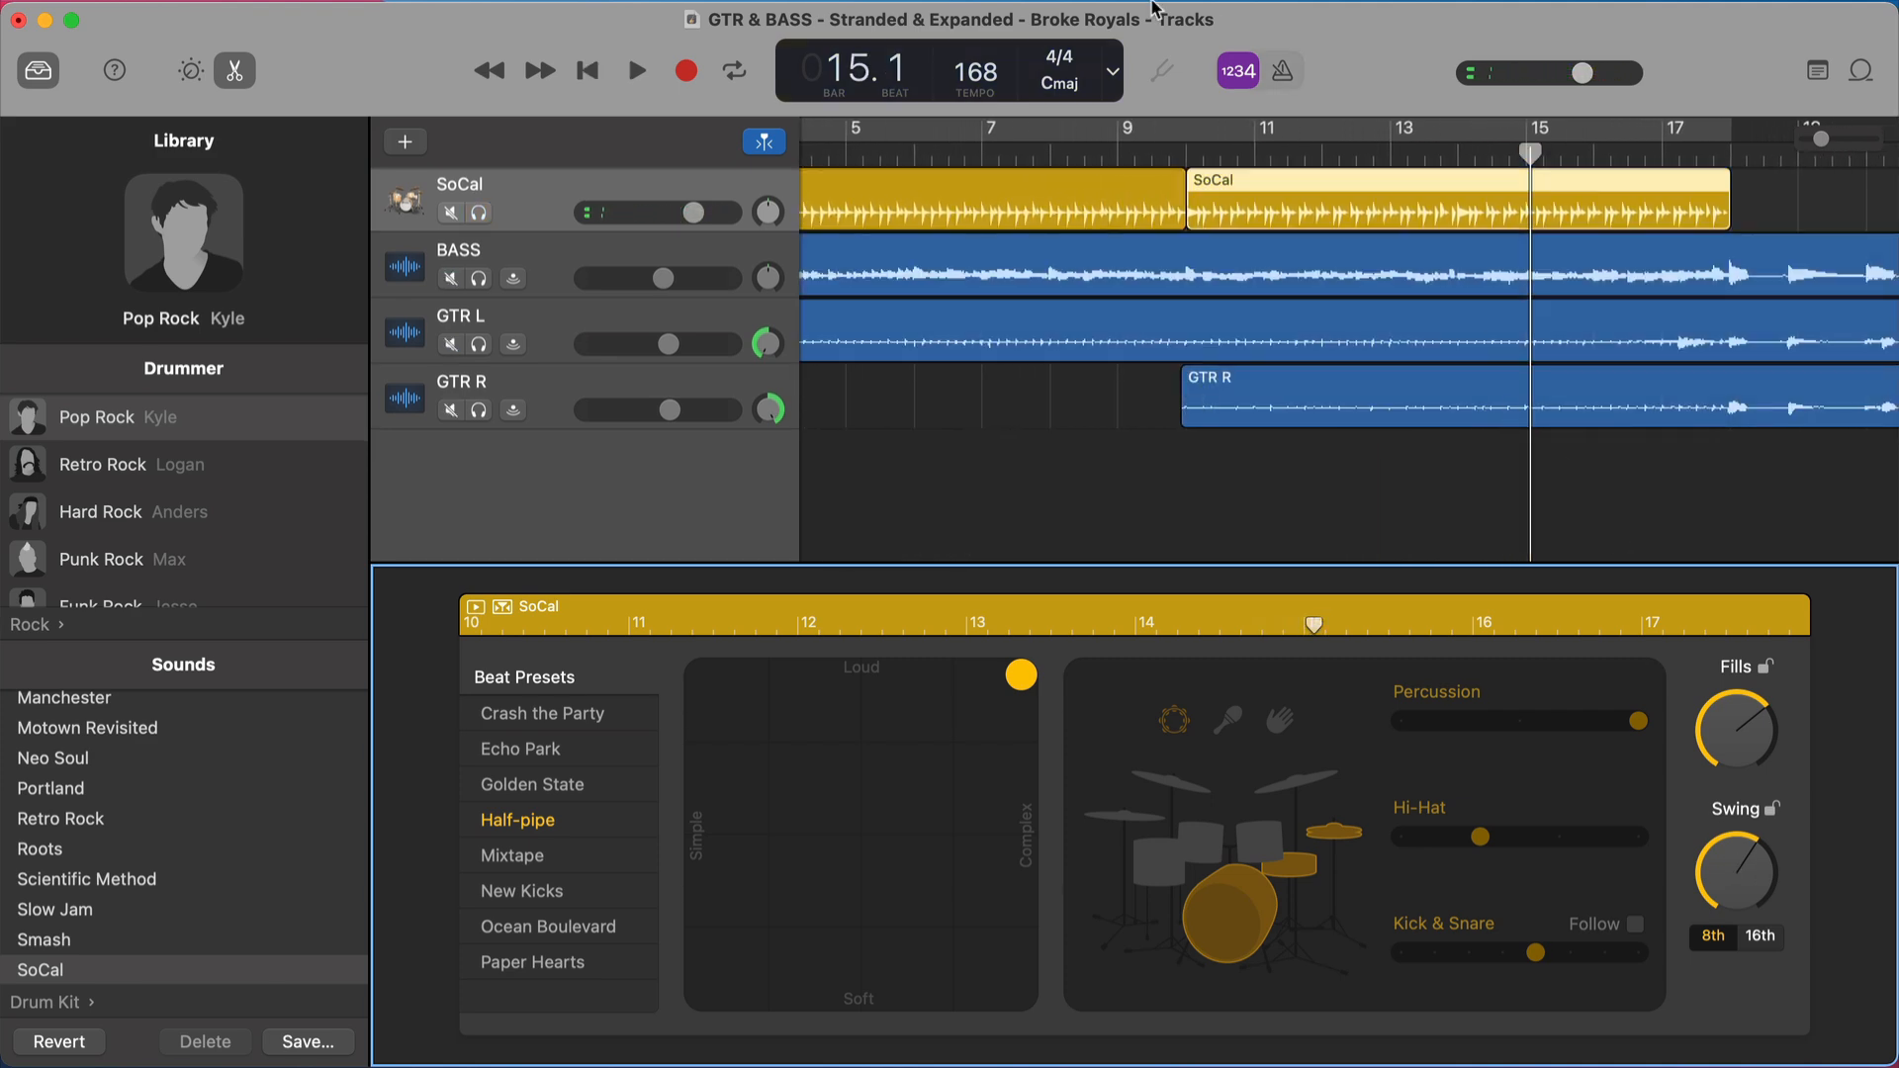
pyautogui.click(635, 71)
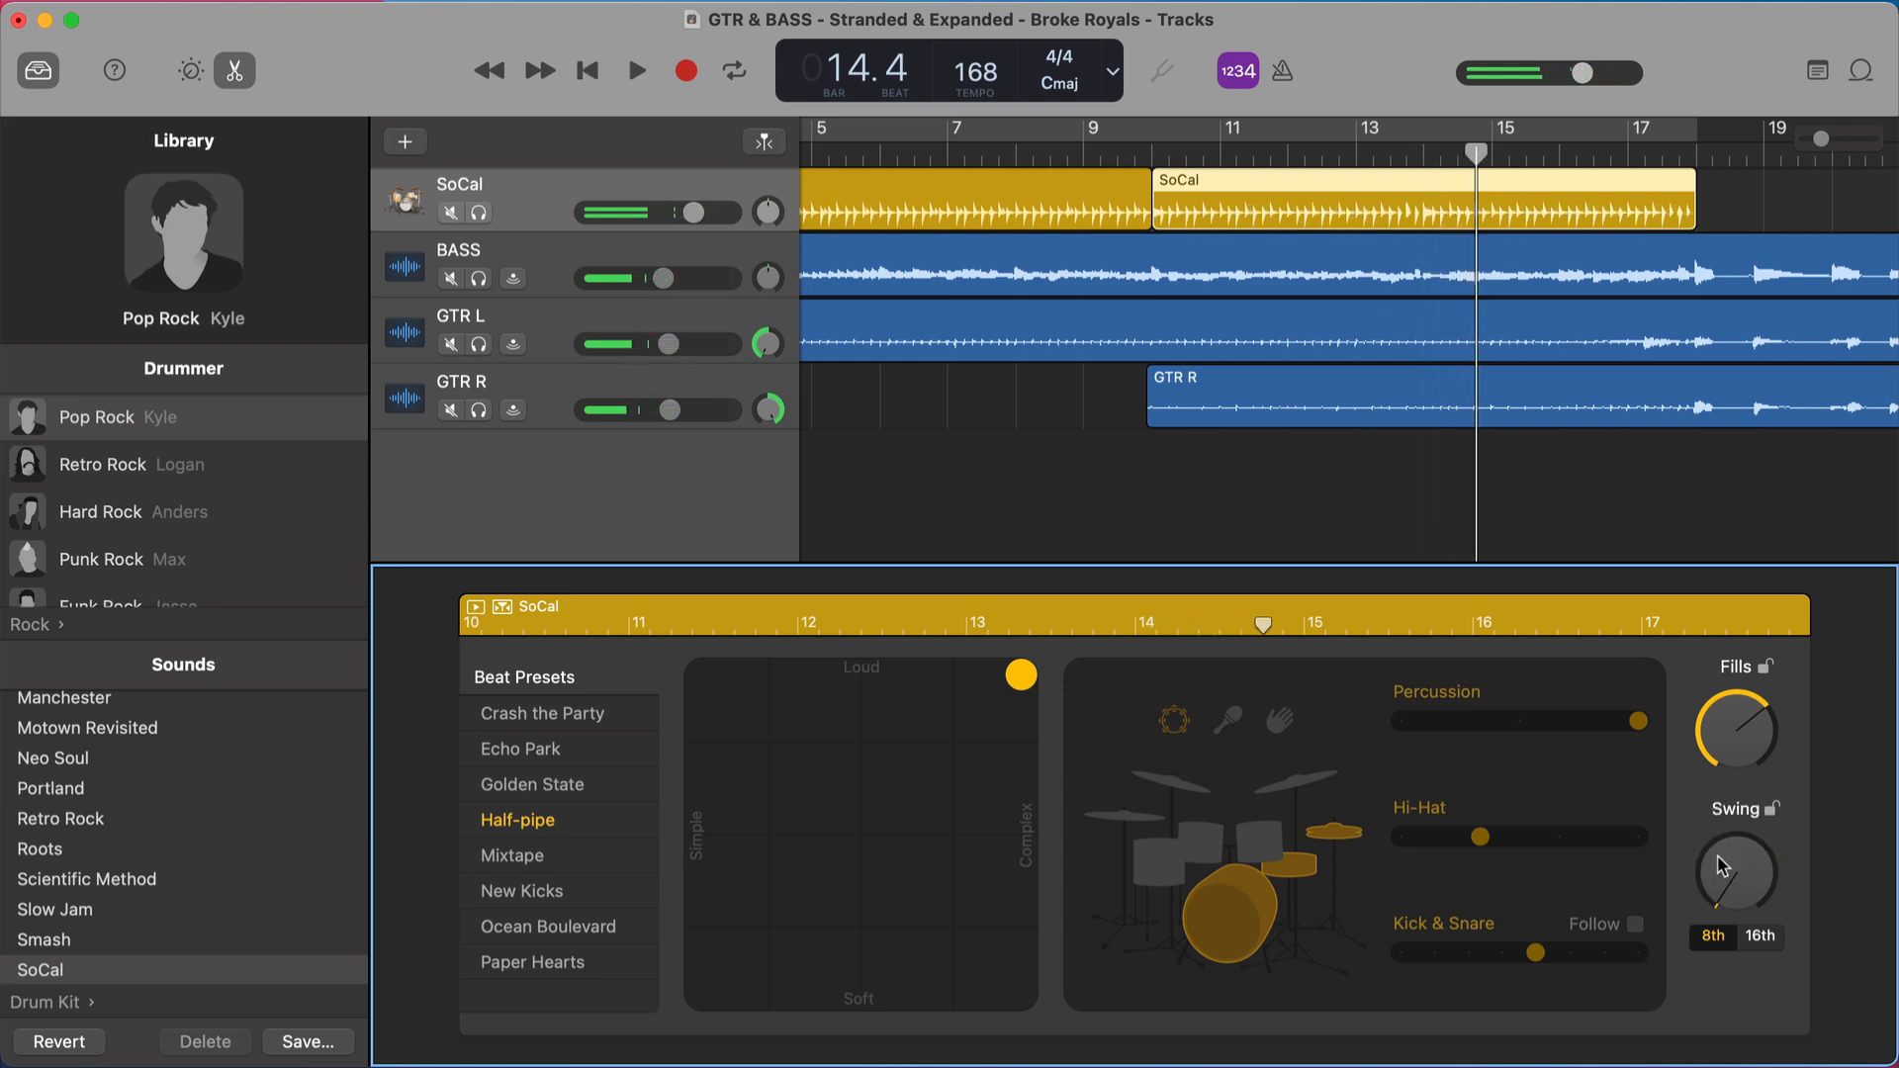
pyautogui.click(635, 69)
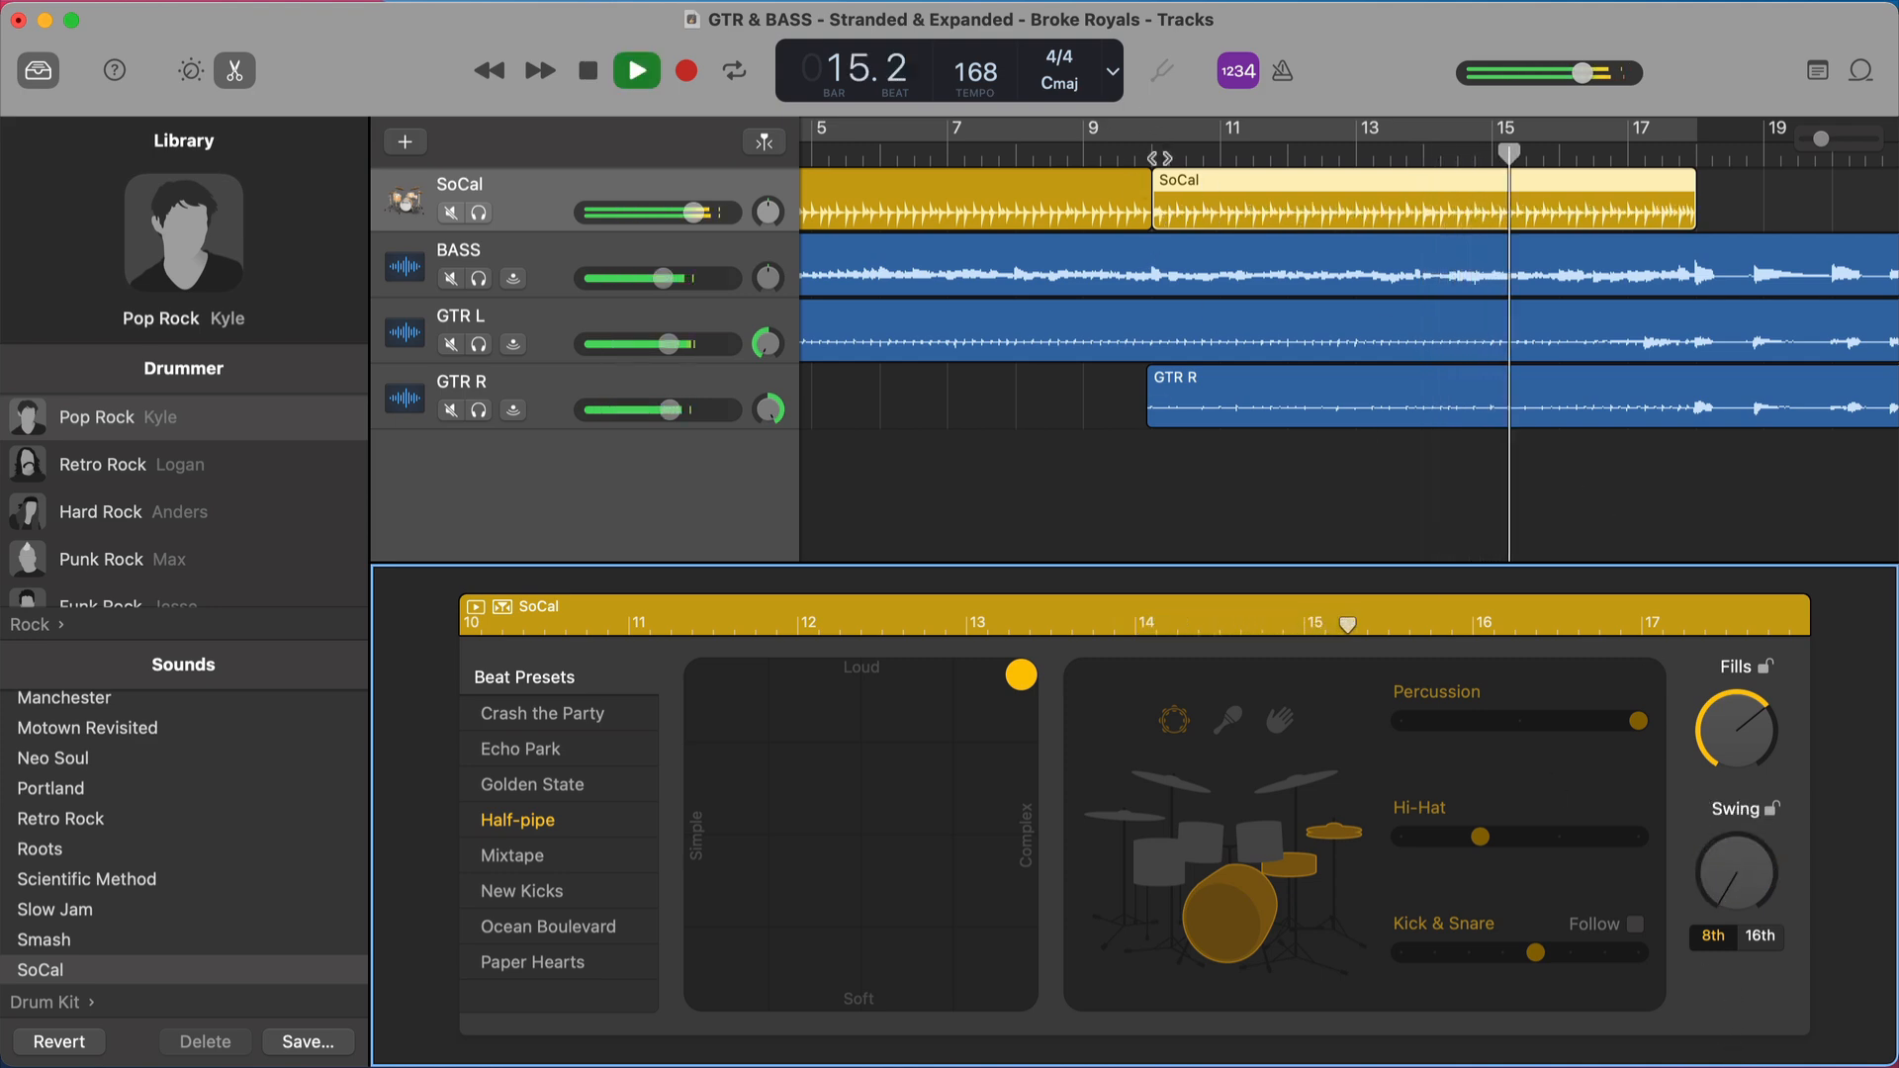
pyautogui.click(635, 69)
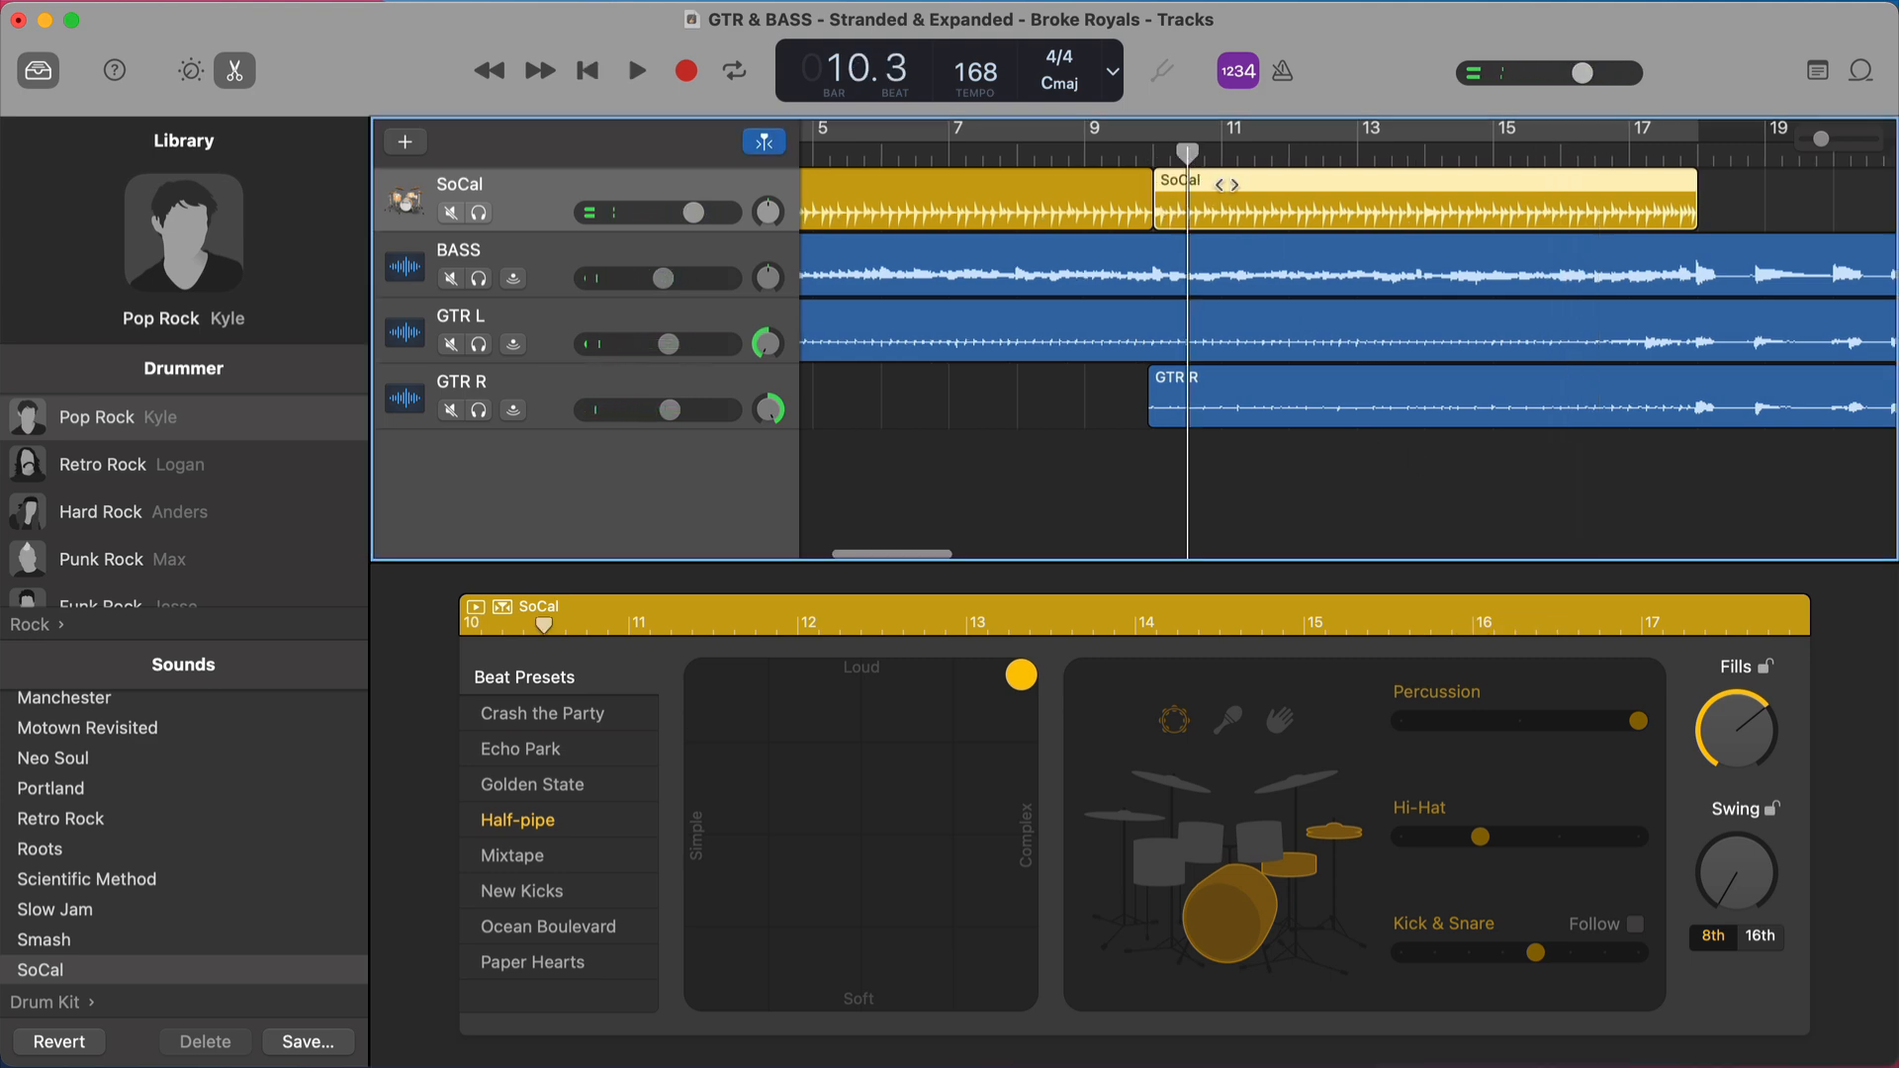
pyautogui.click(635, 71)
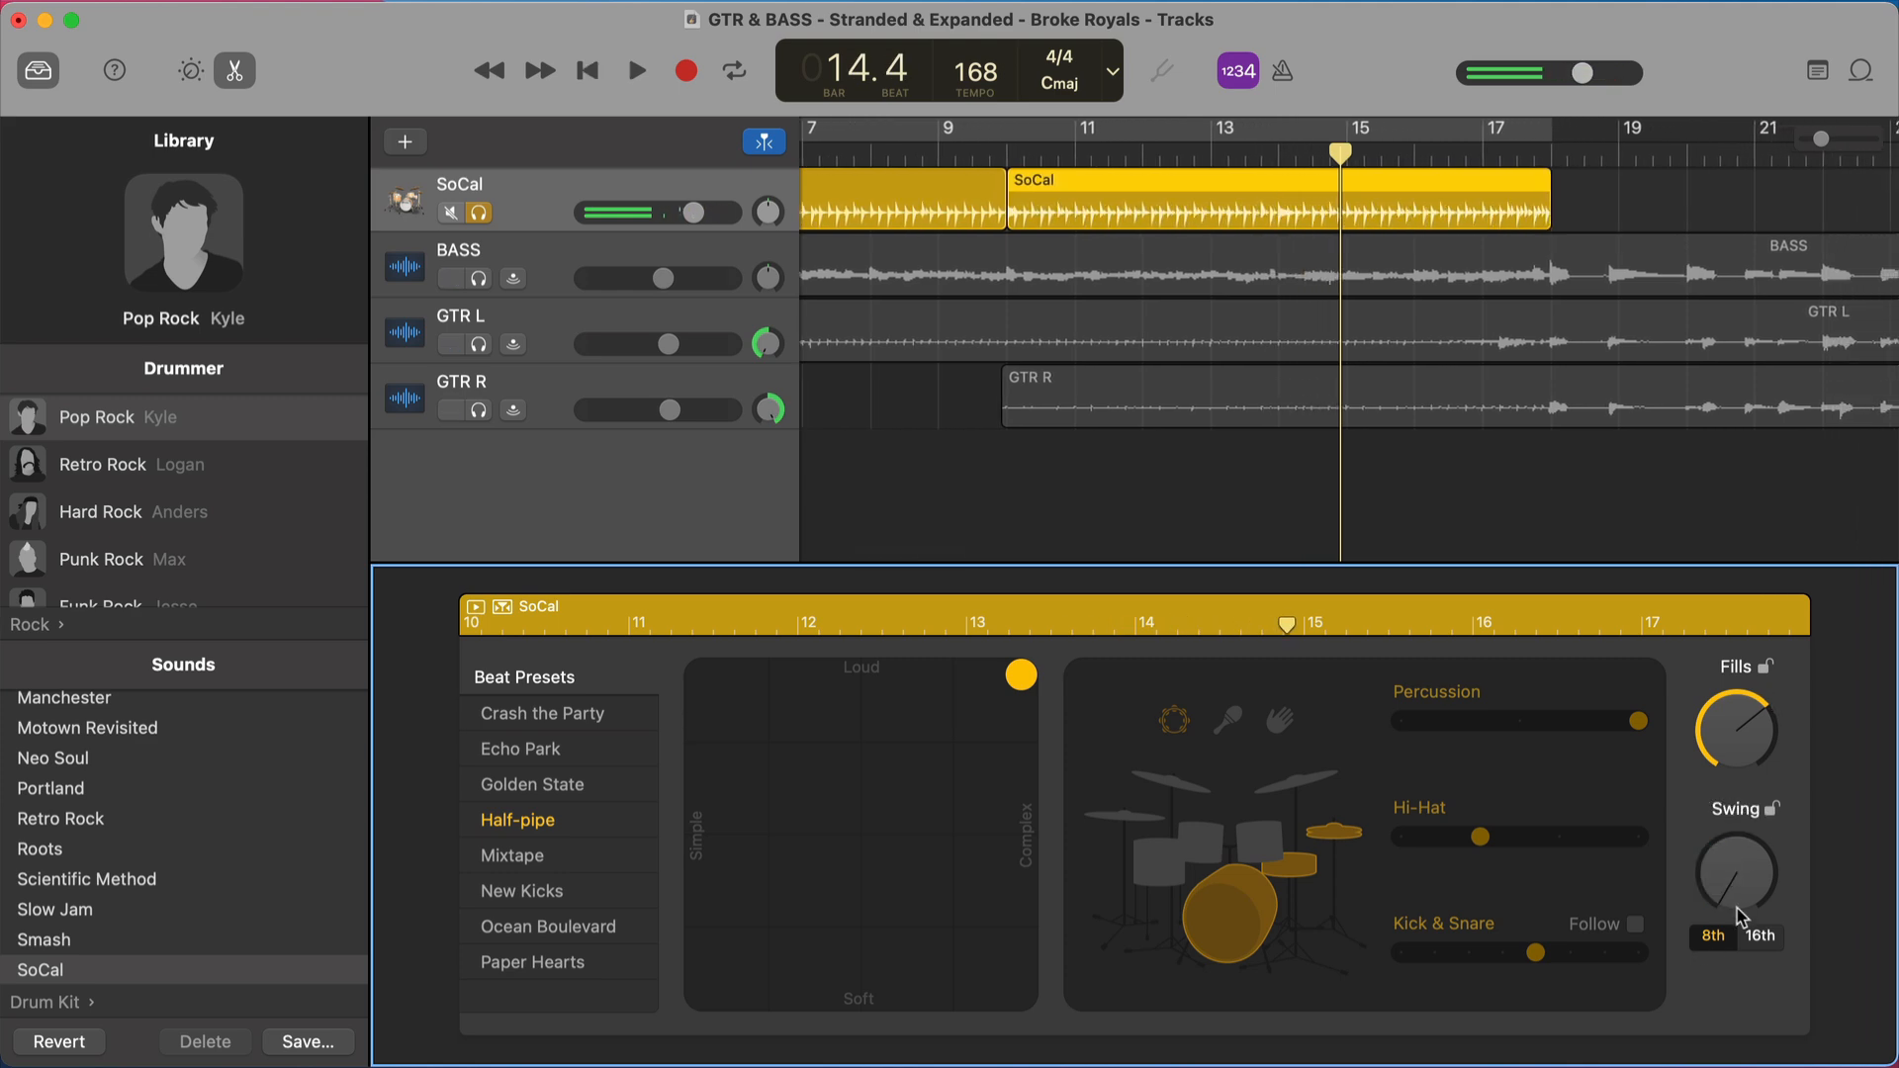
pyautogui.click(635, 69)
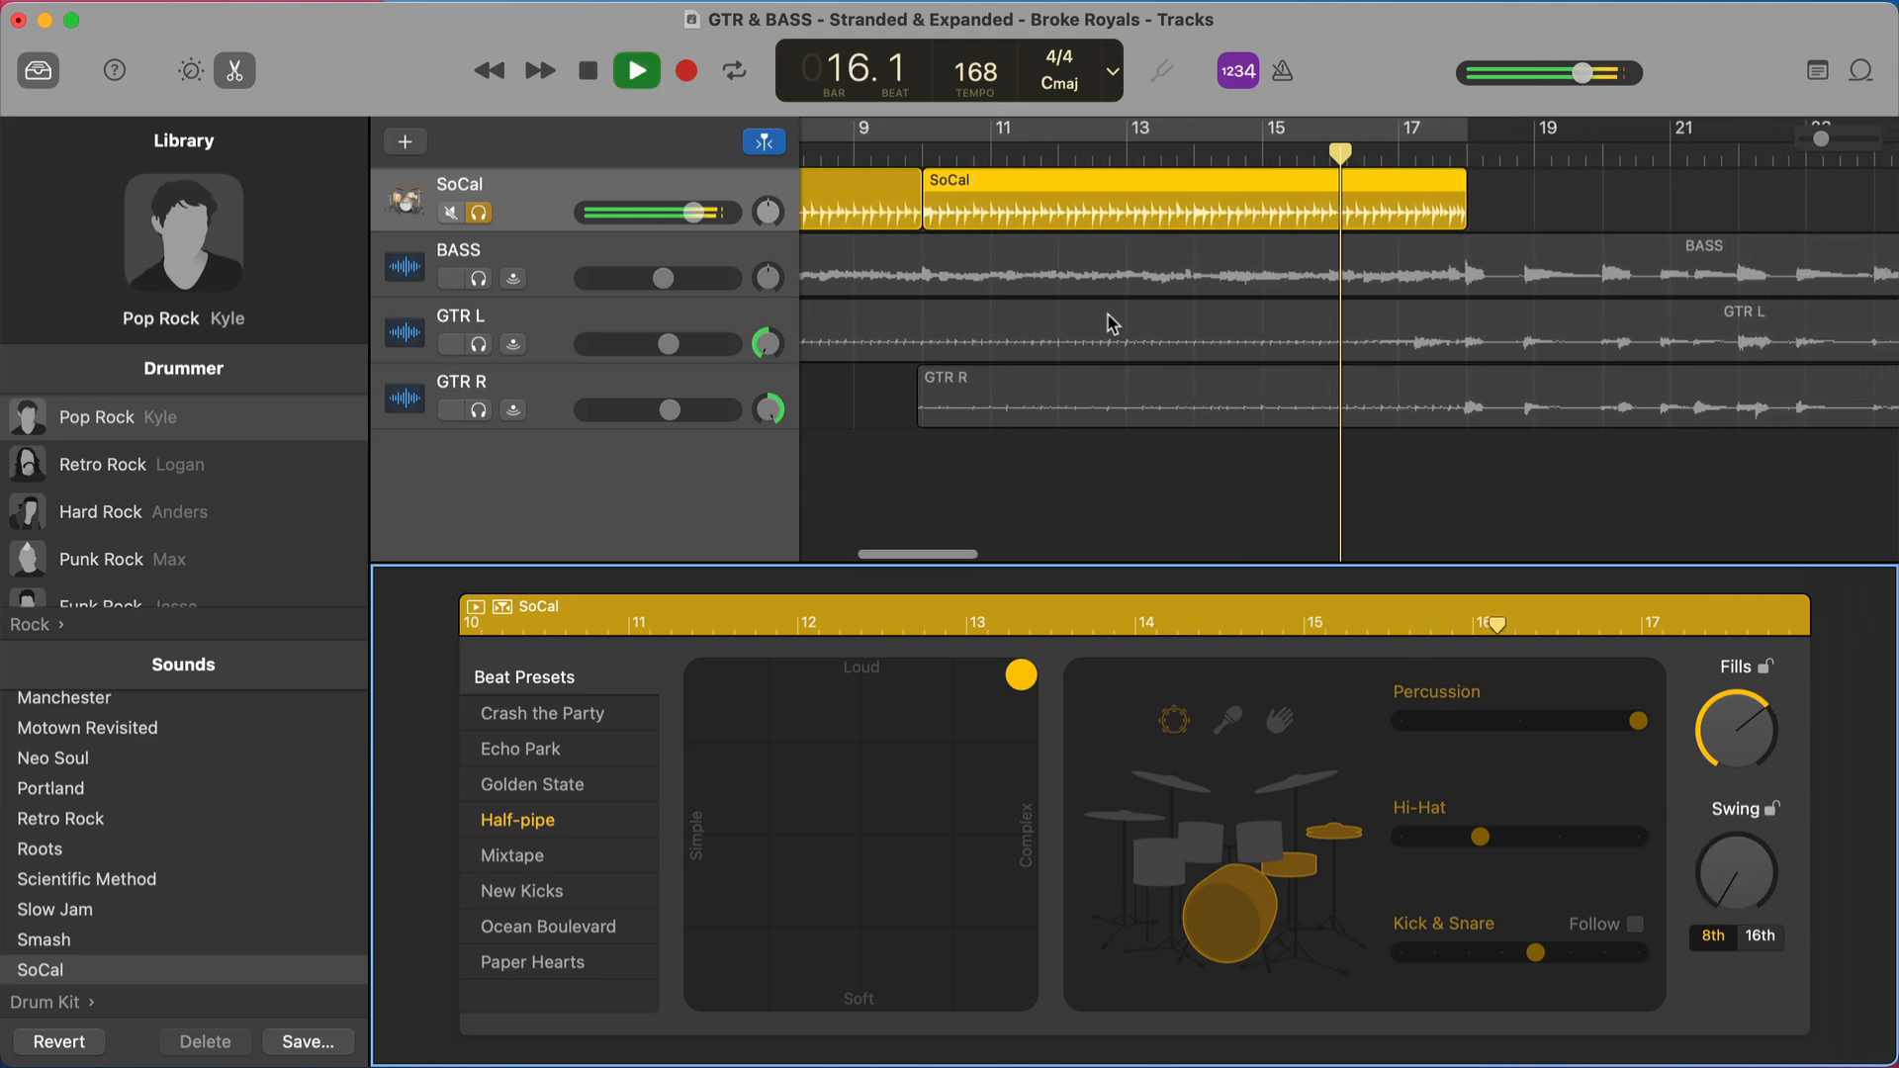
pyautogui.click(635, 69)
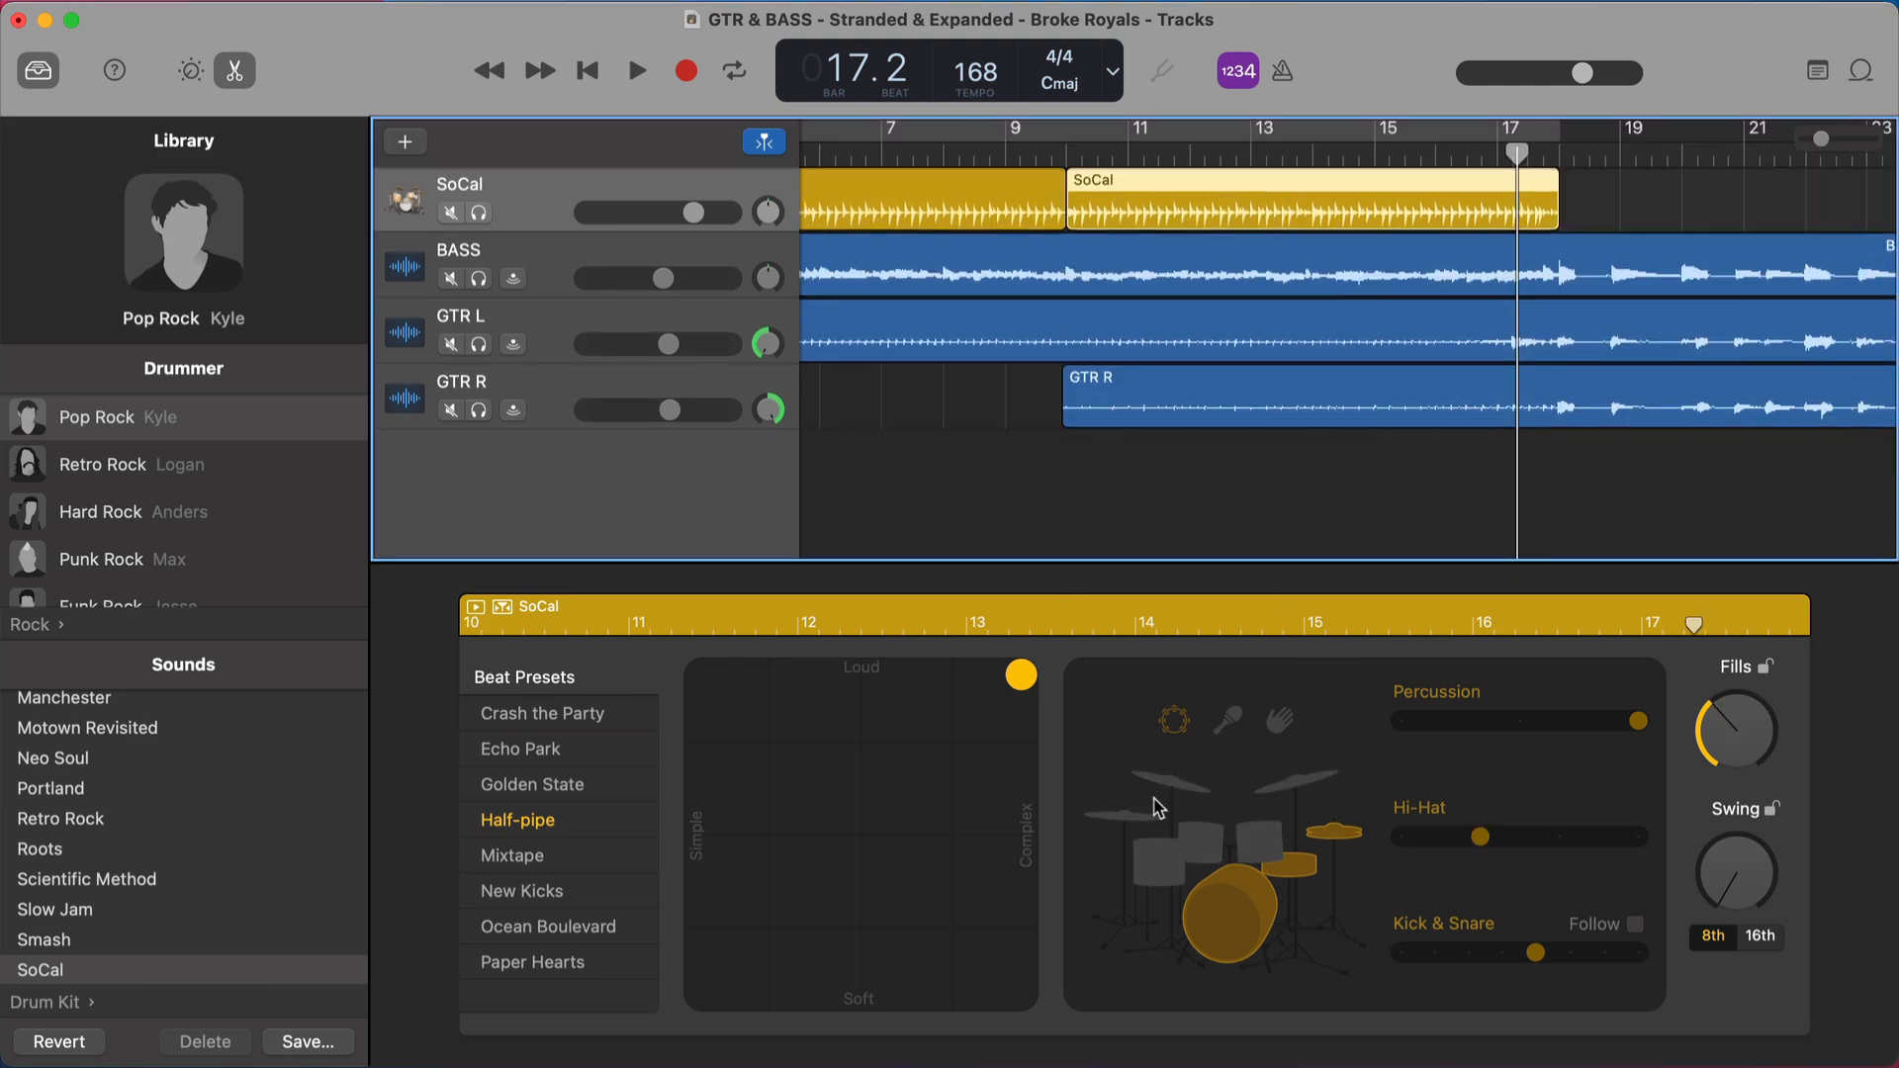
pyautogui.moveTo(1146, 218)
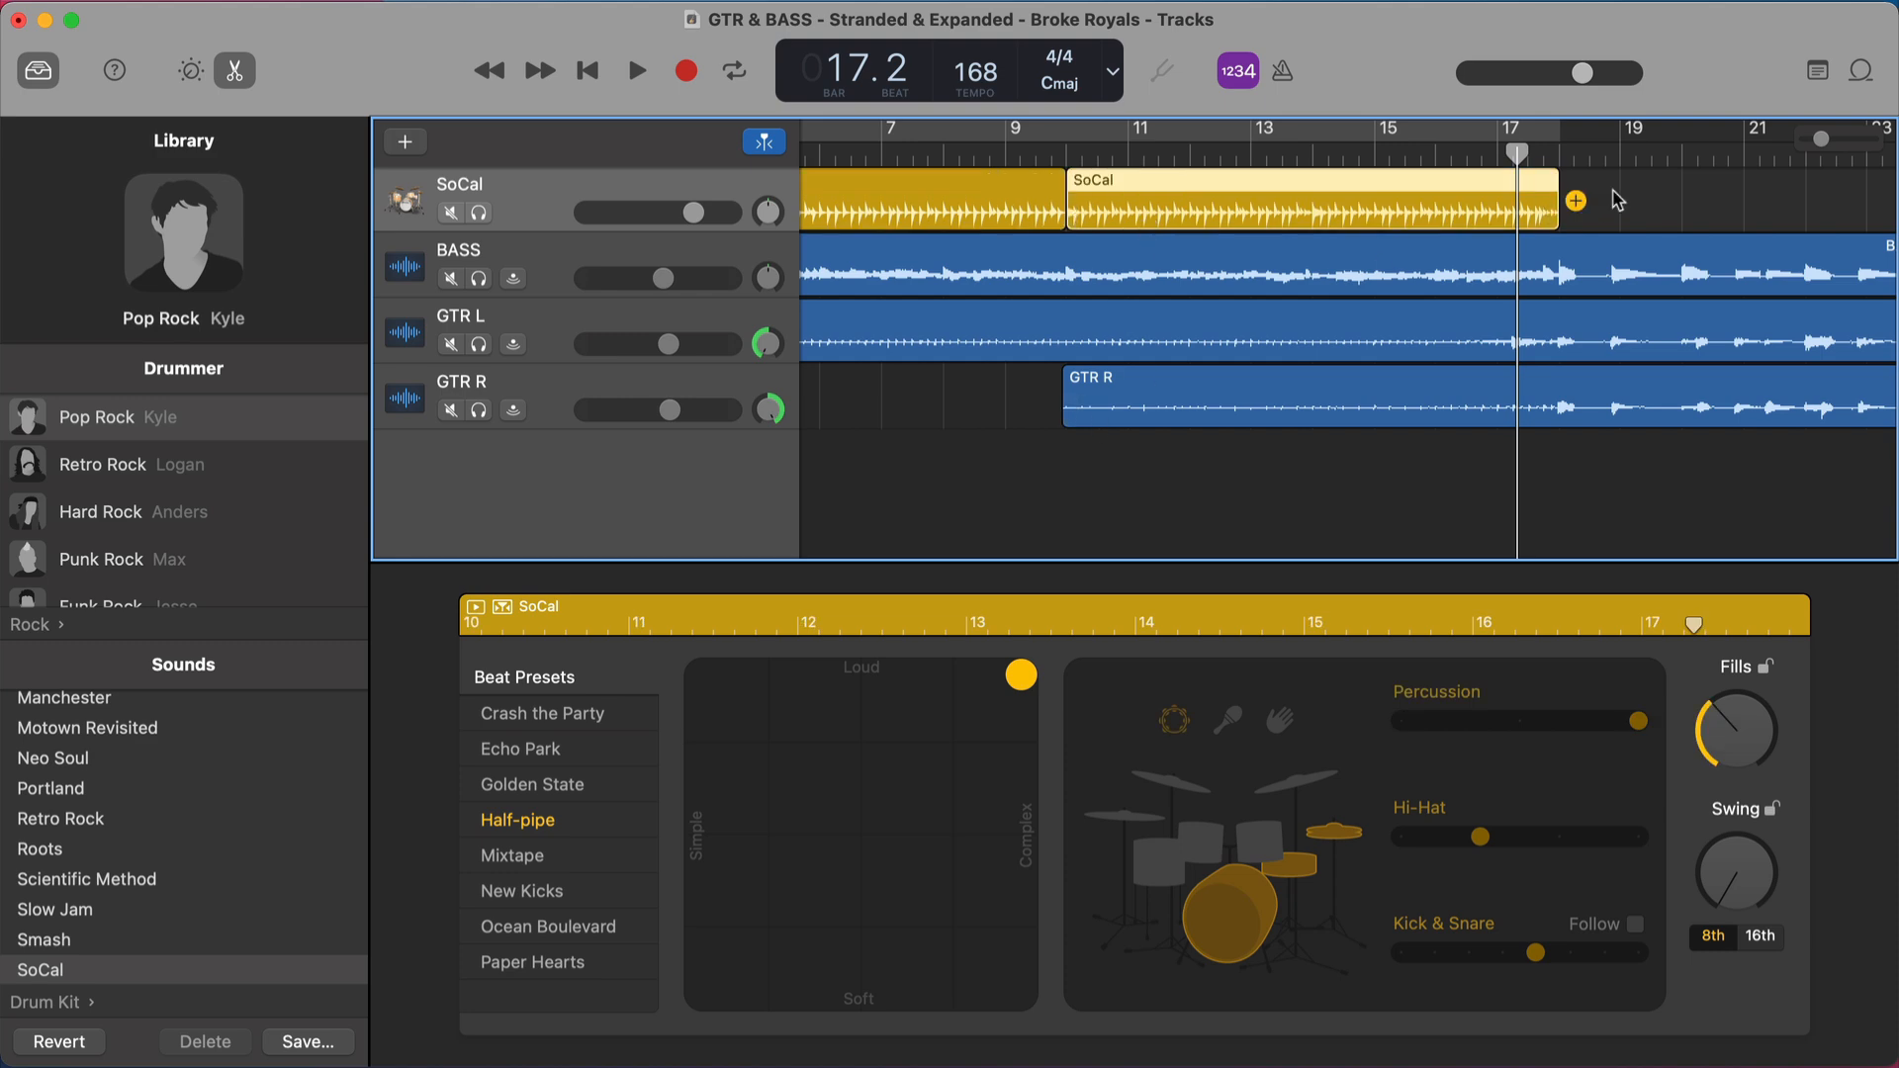
pyautogui.moveTo(1375, 214)
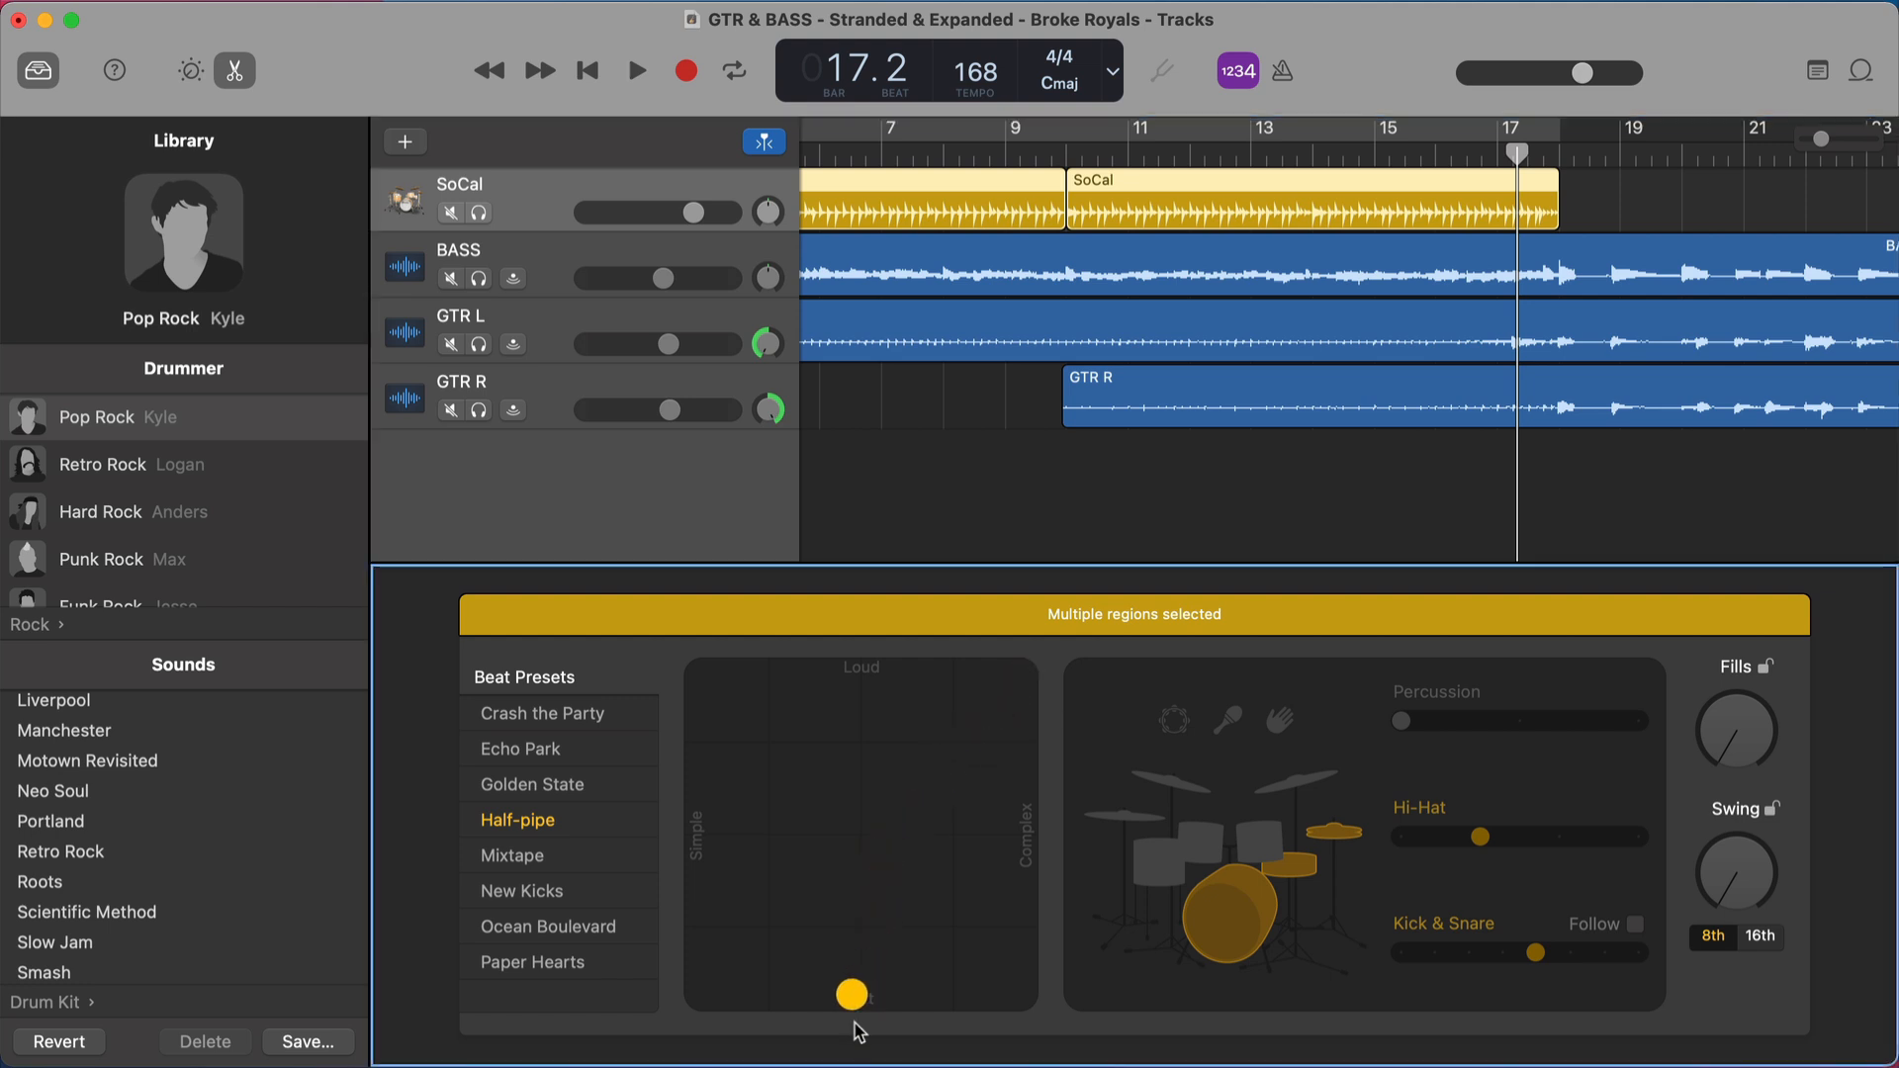
pyautogui.moveTo(1126, 298)
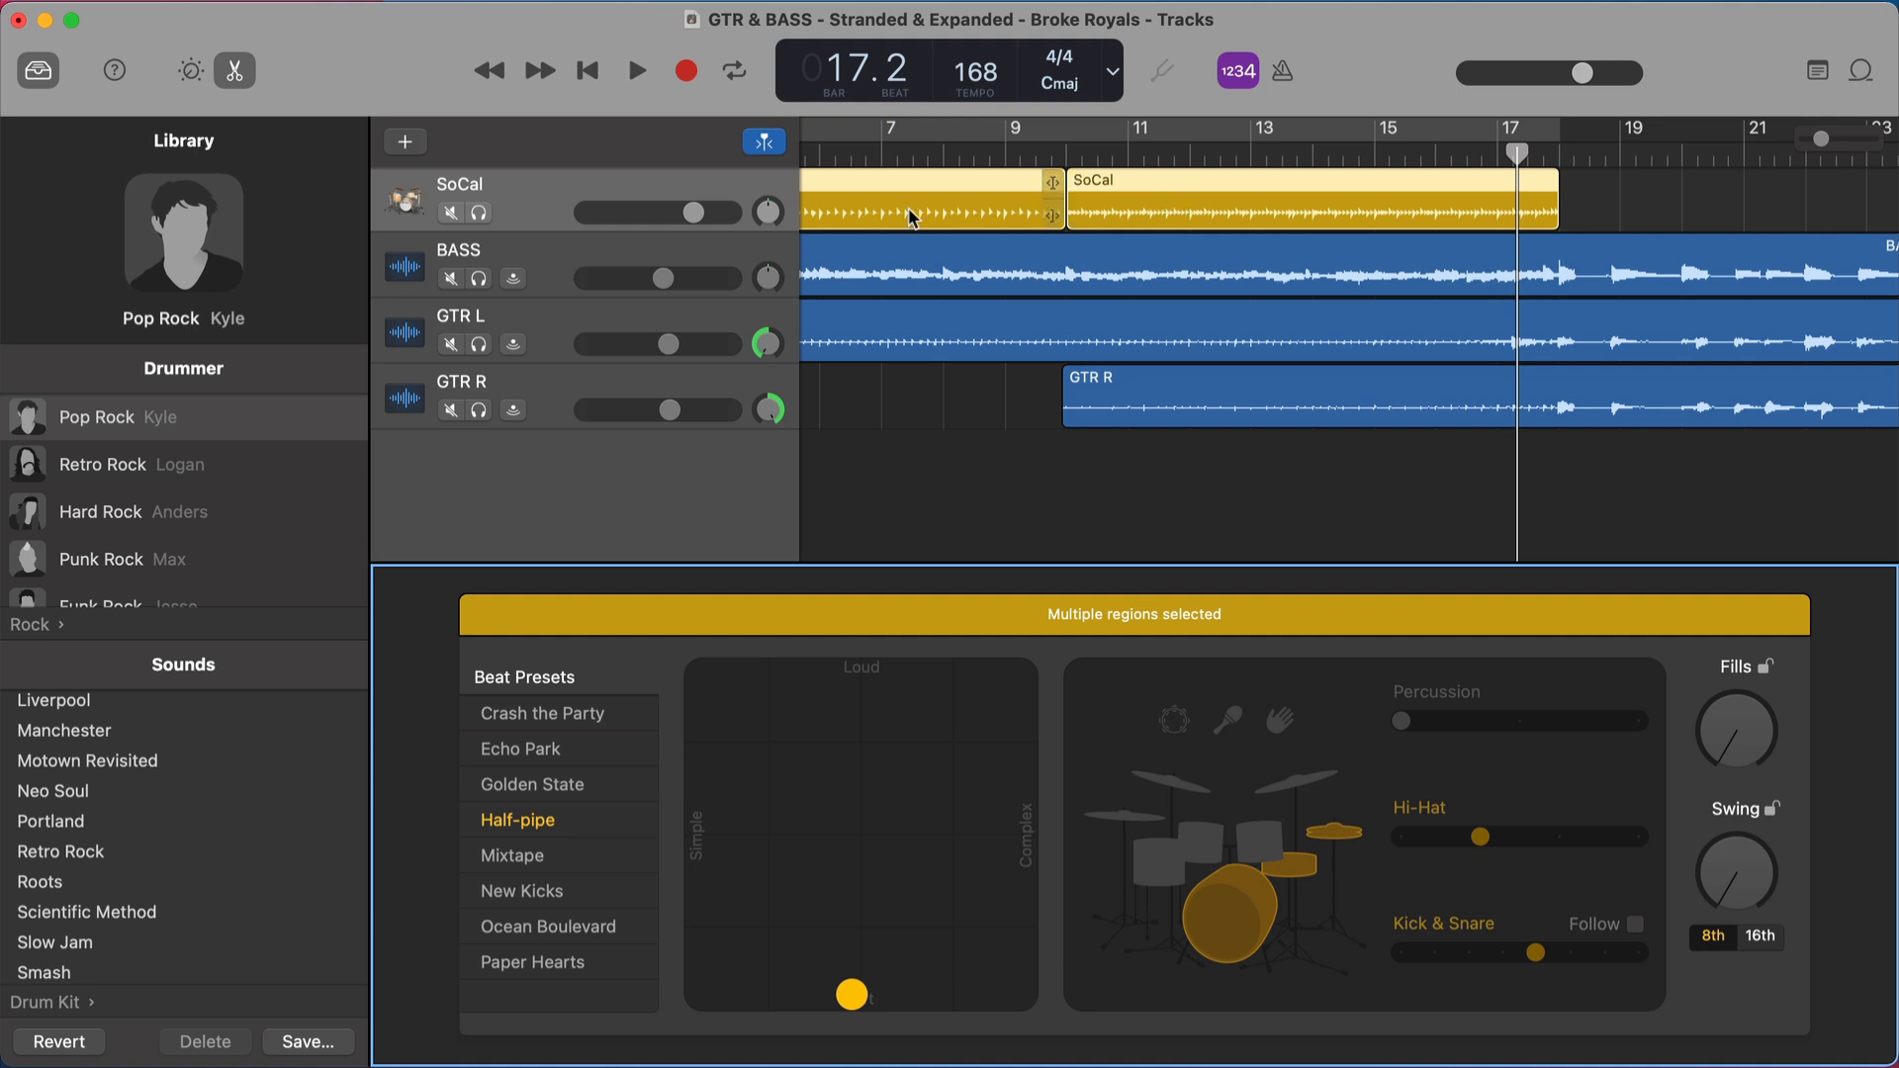
pyautogui.moveTo(1084, 609)
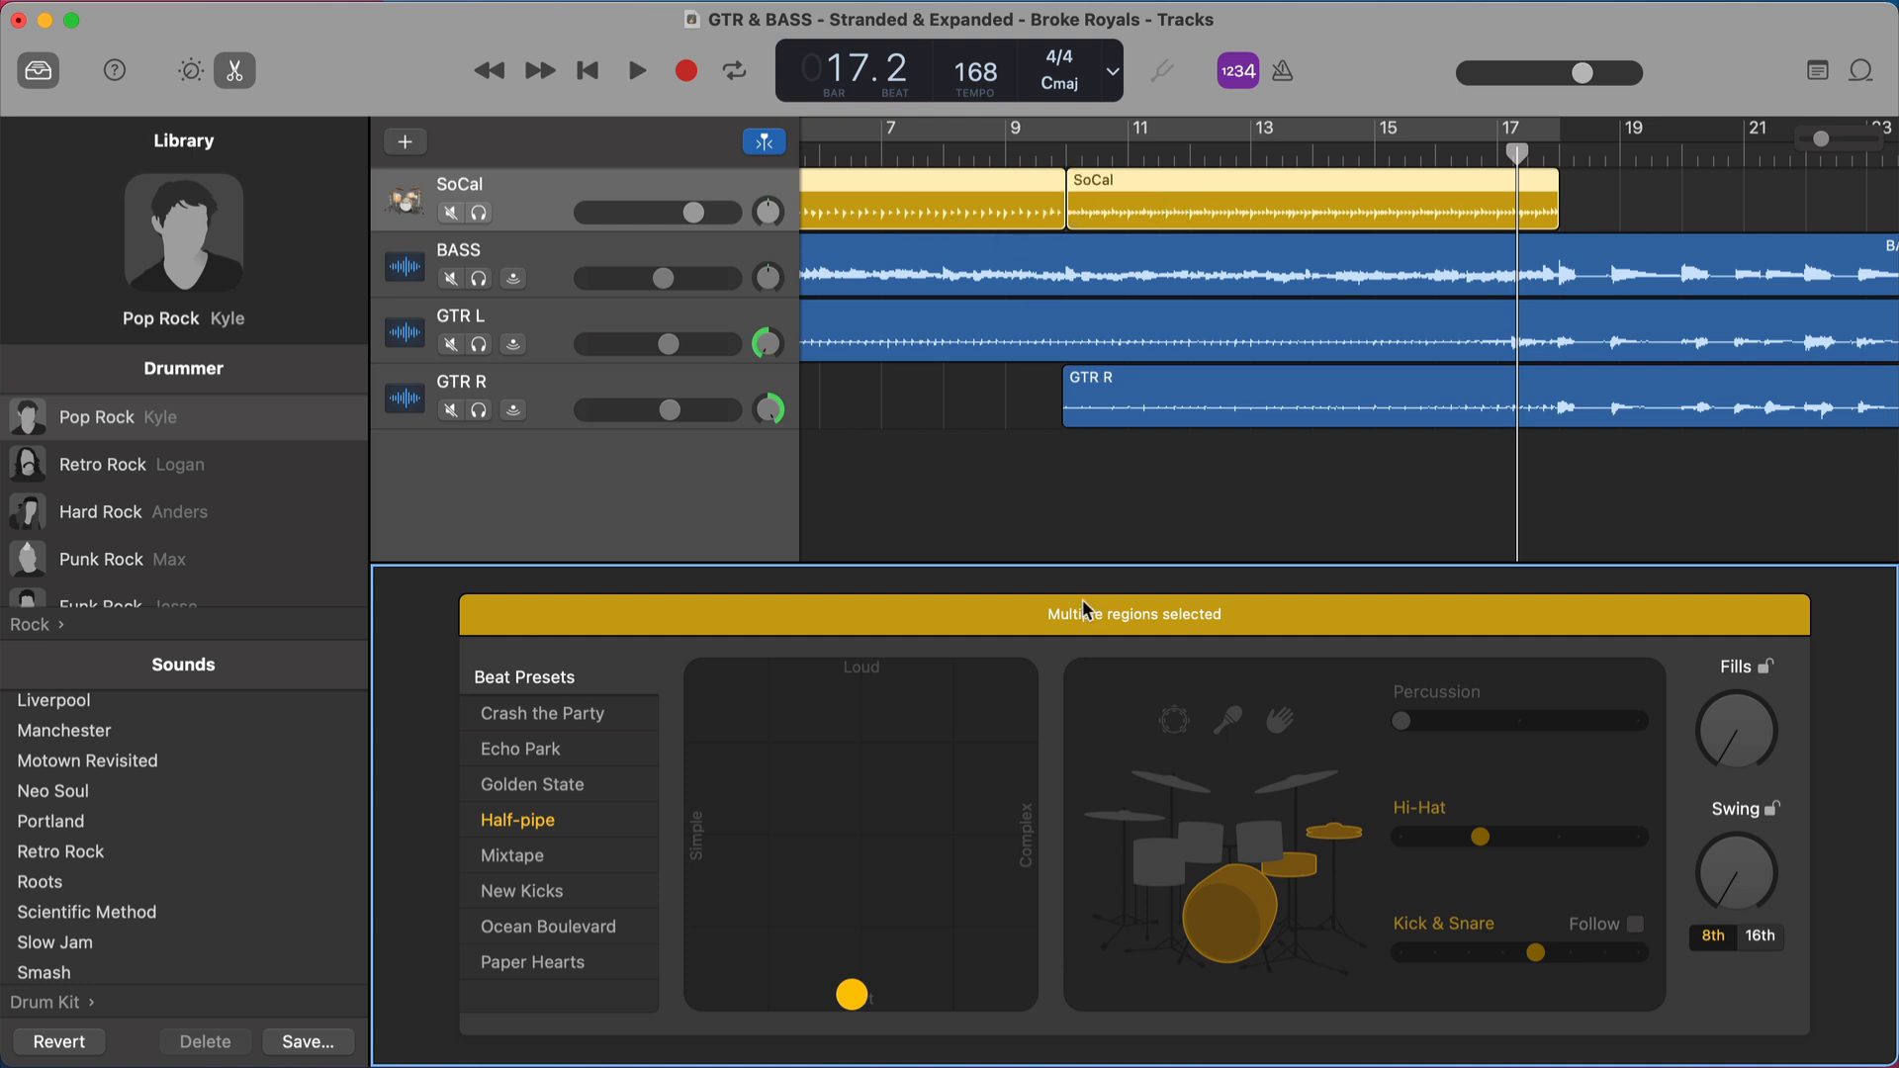
pyautogui.moveTo(1159, 631)
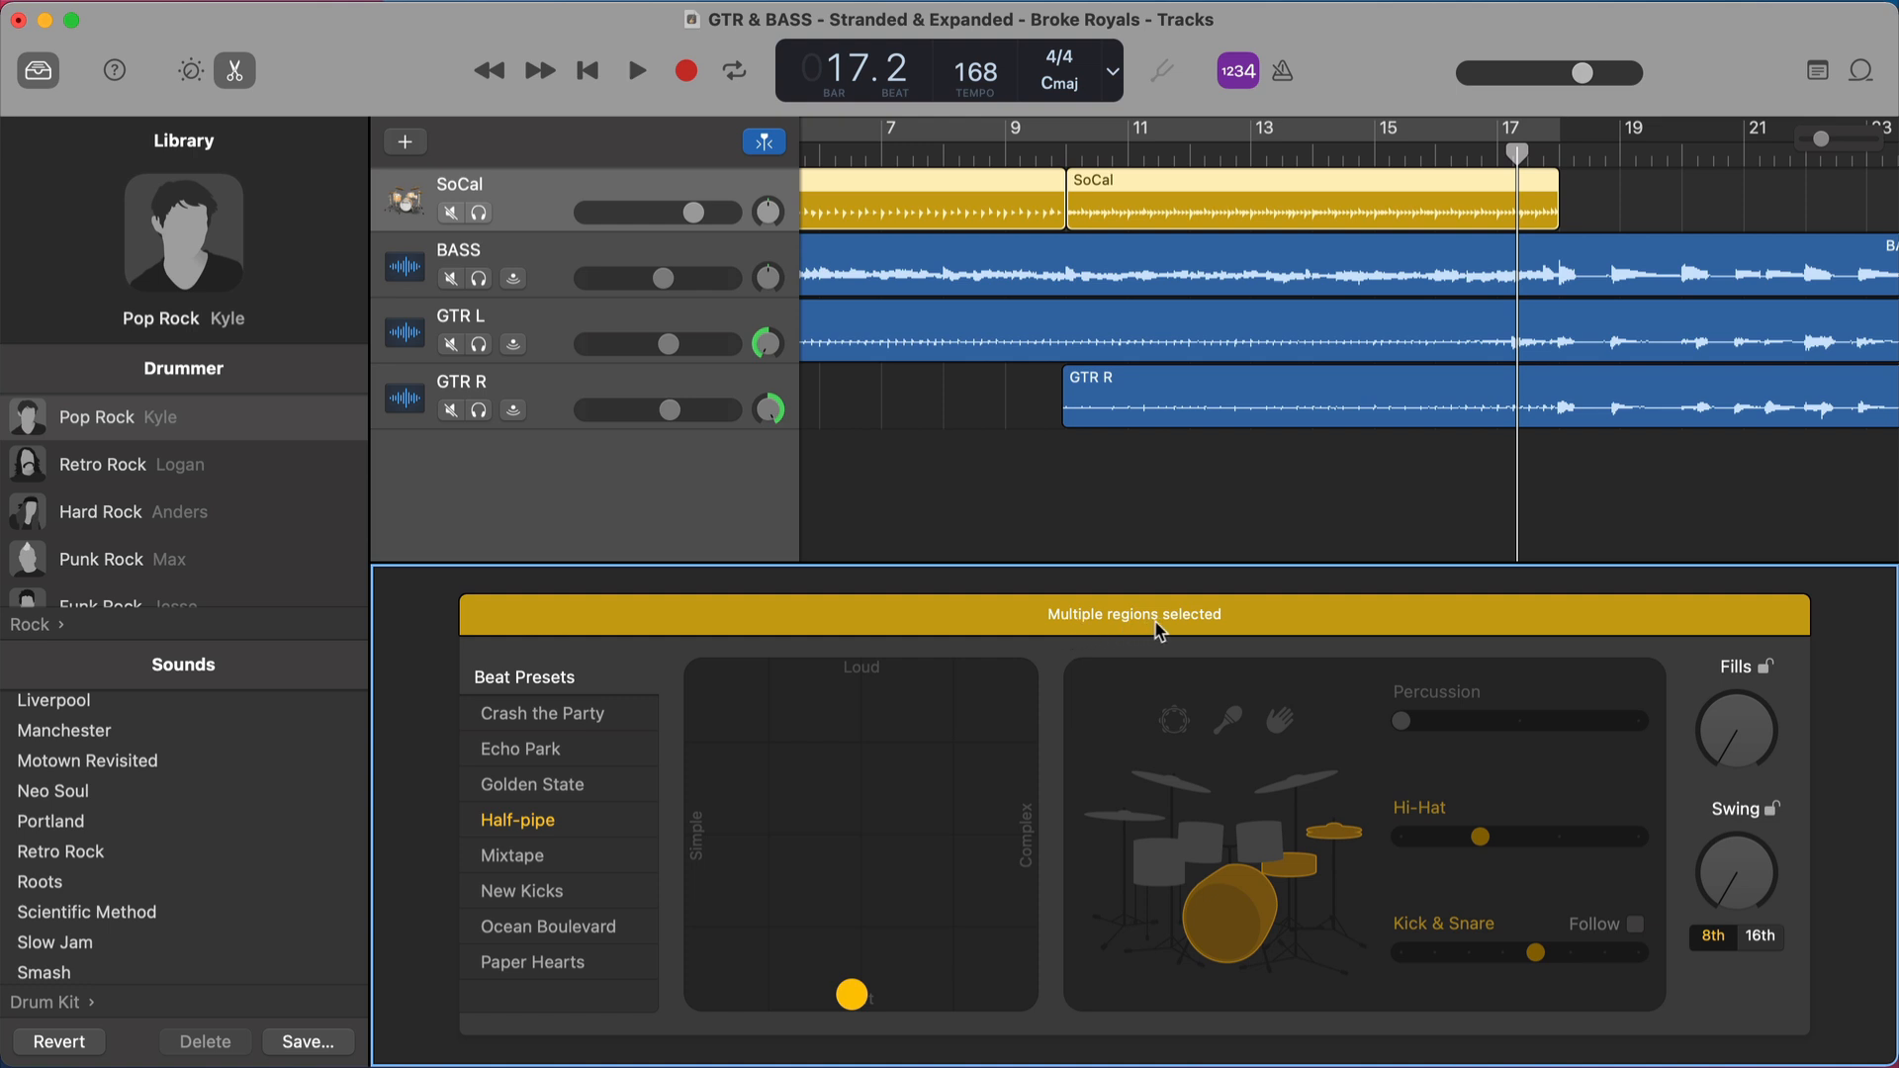
pyautogui.moveTo(870, 866)
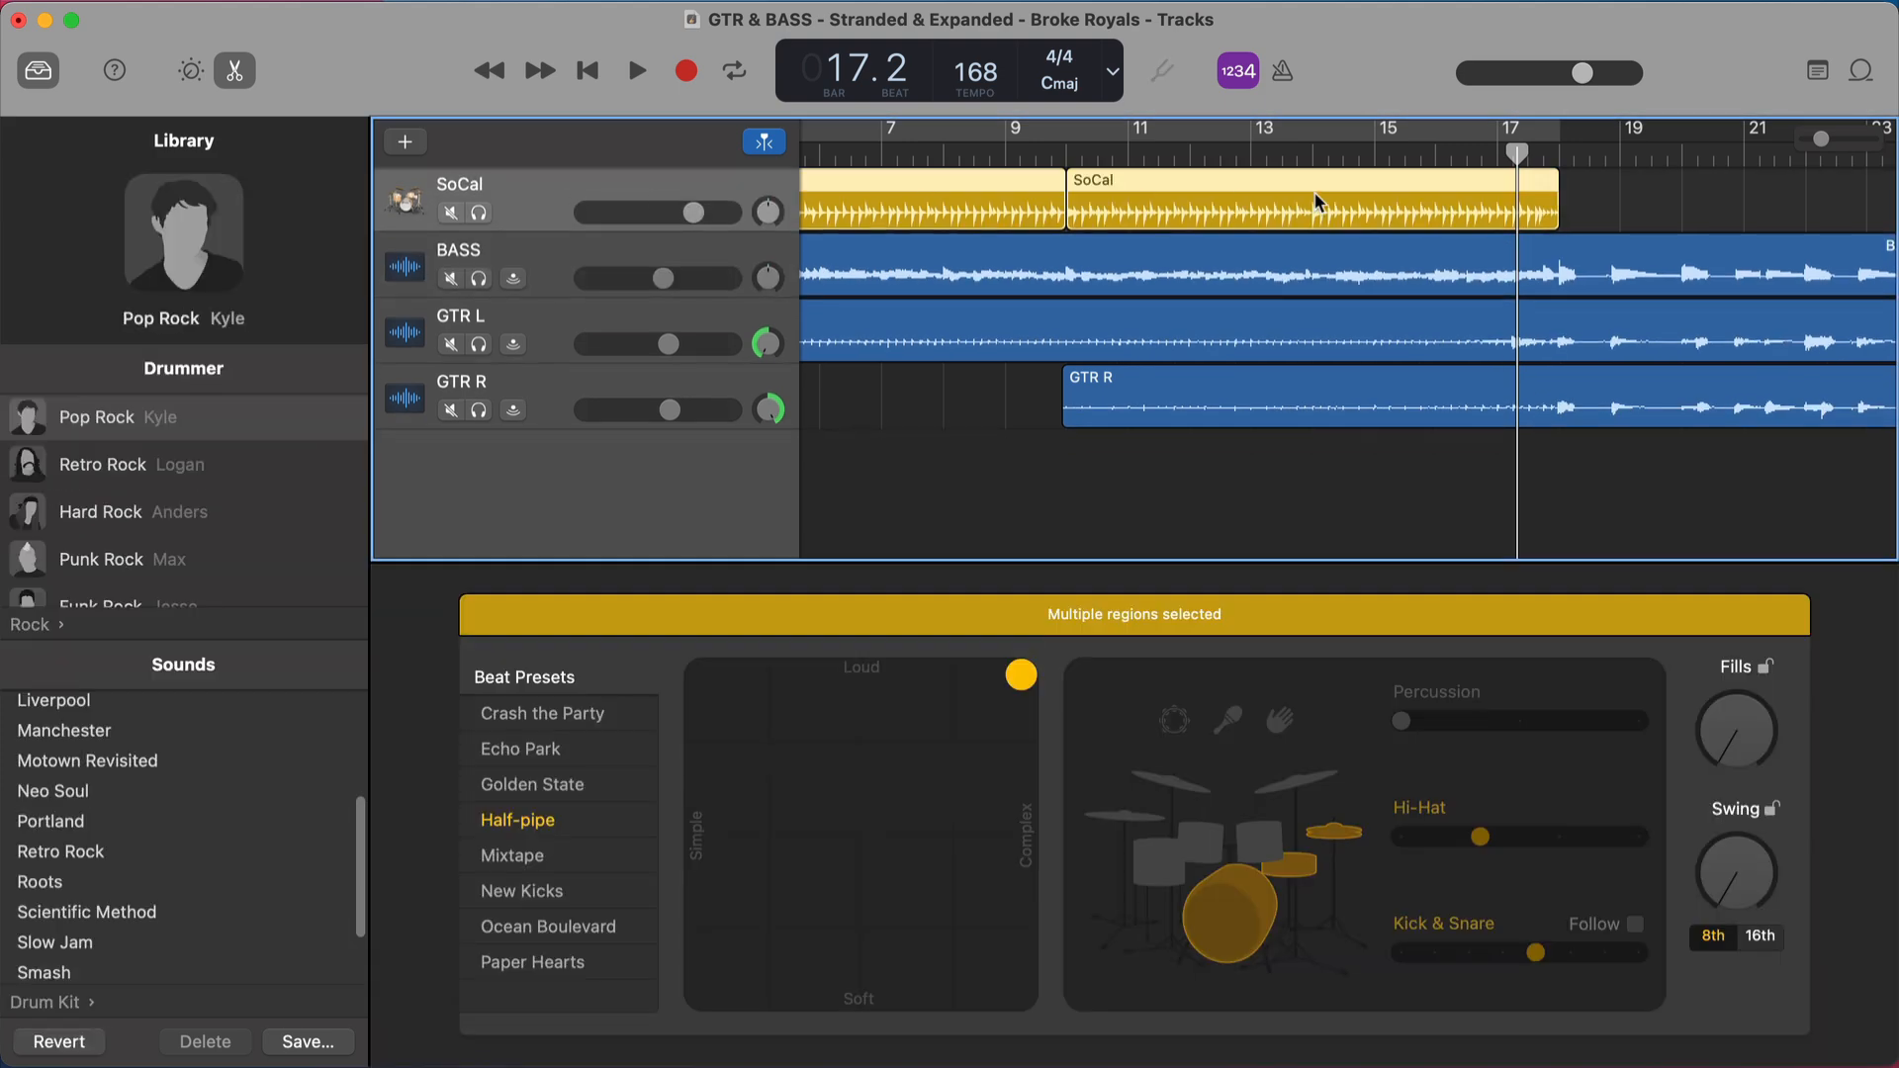
pyautogui.moveTo(1598, 230)
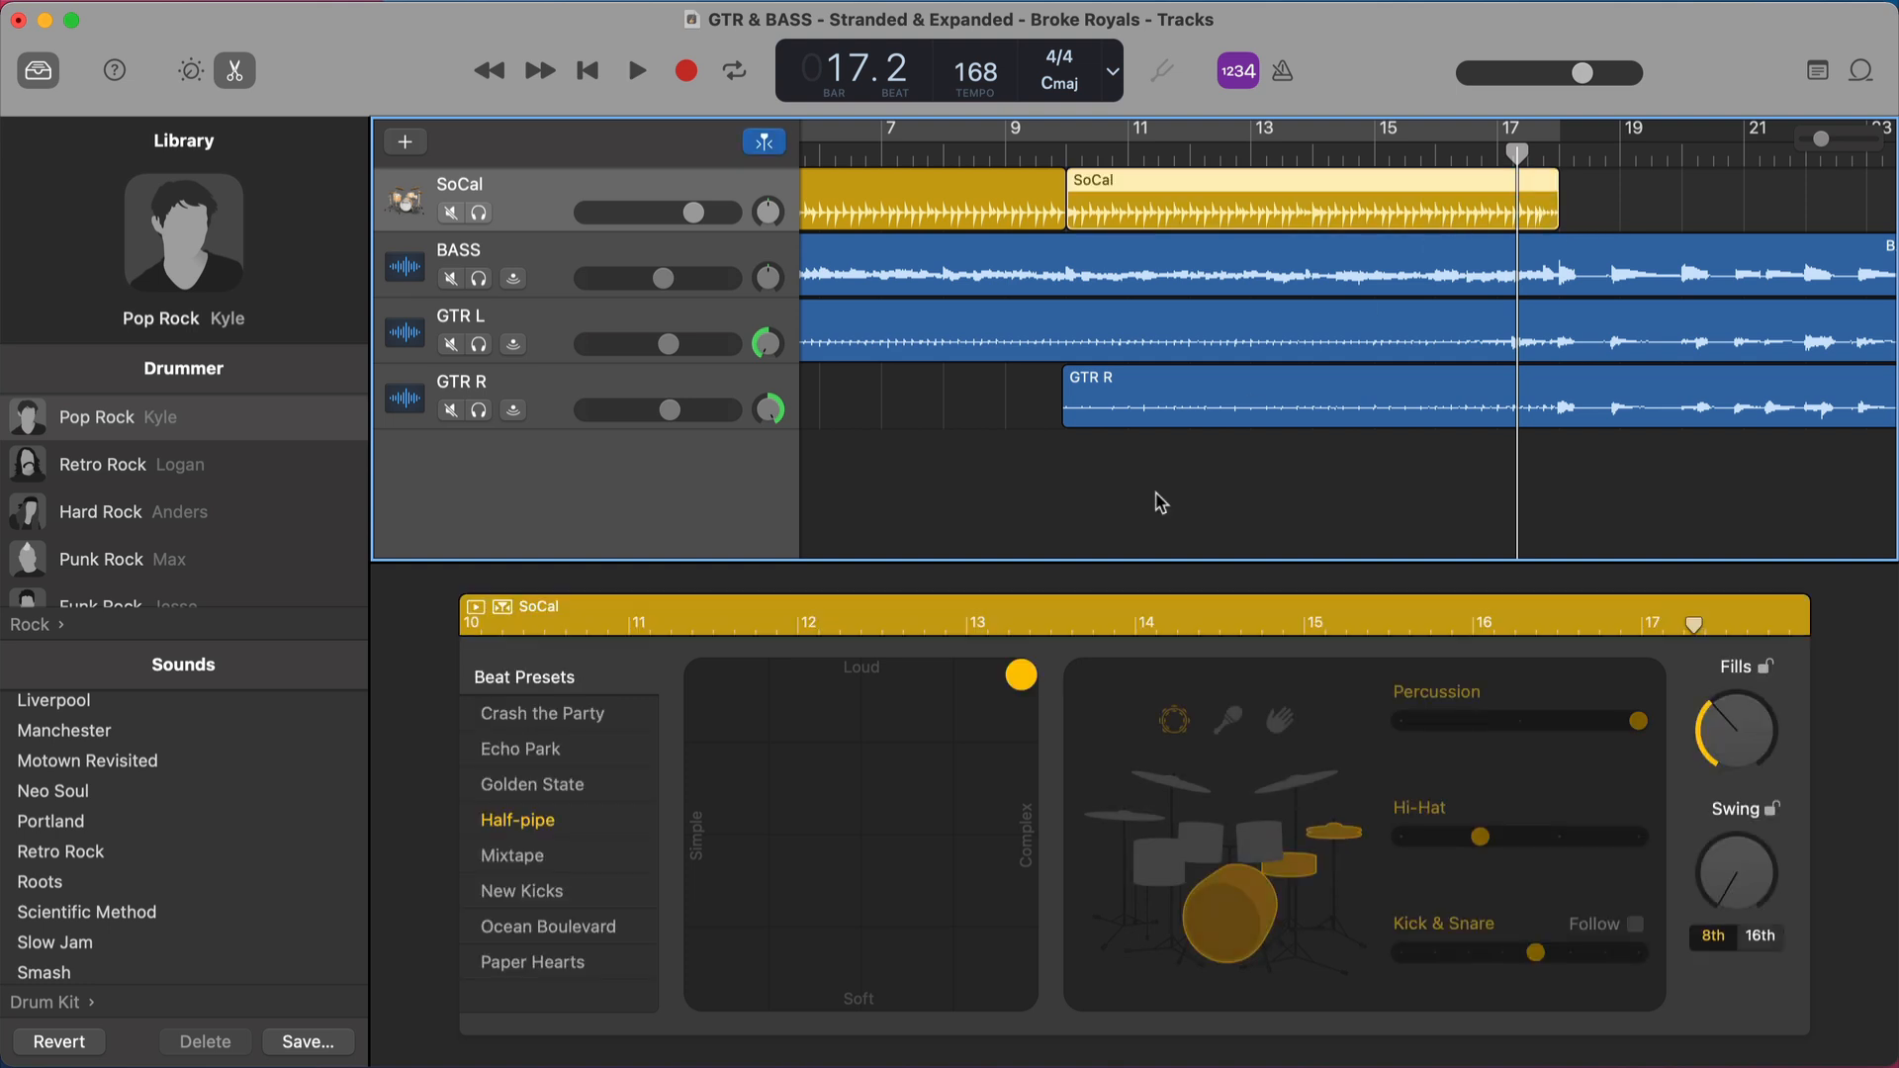
pyautogui.moveTo(995, 696)
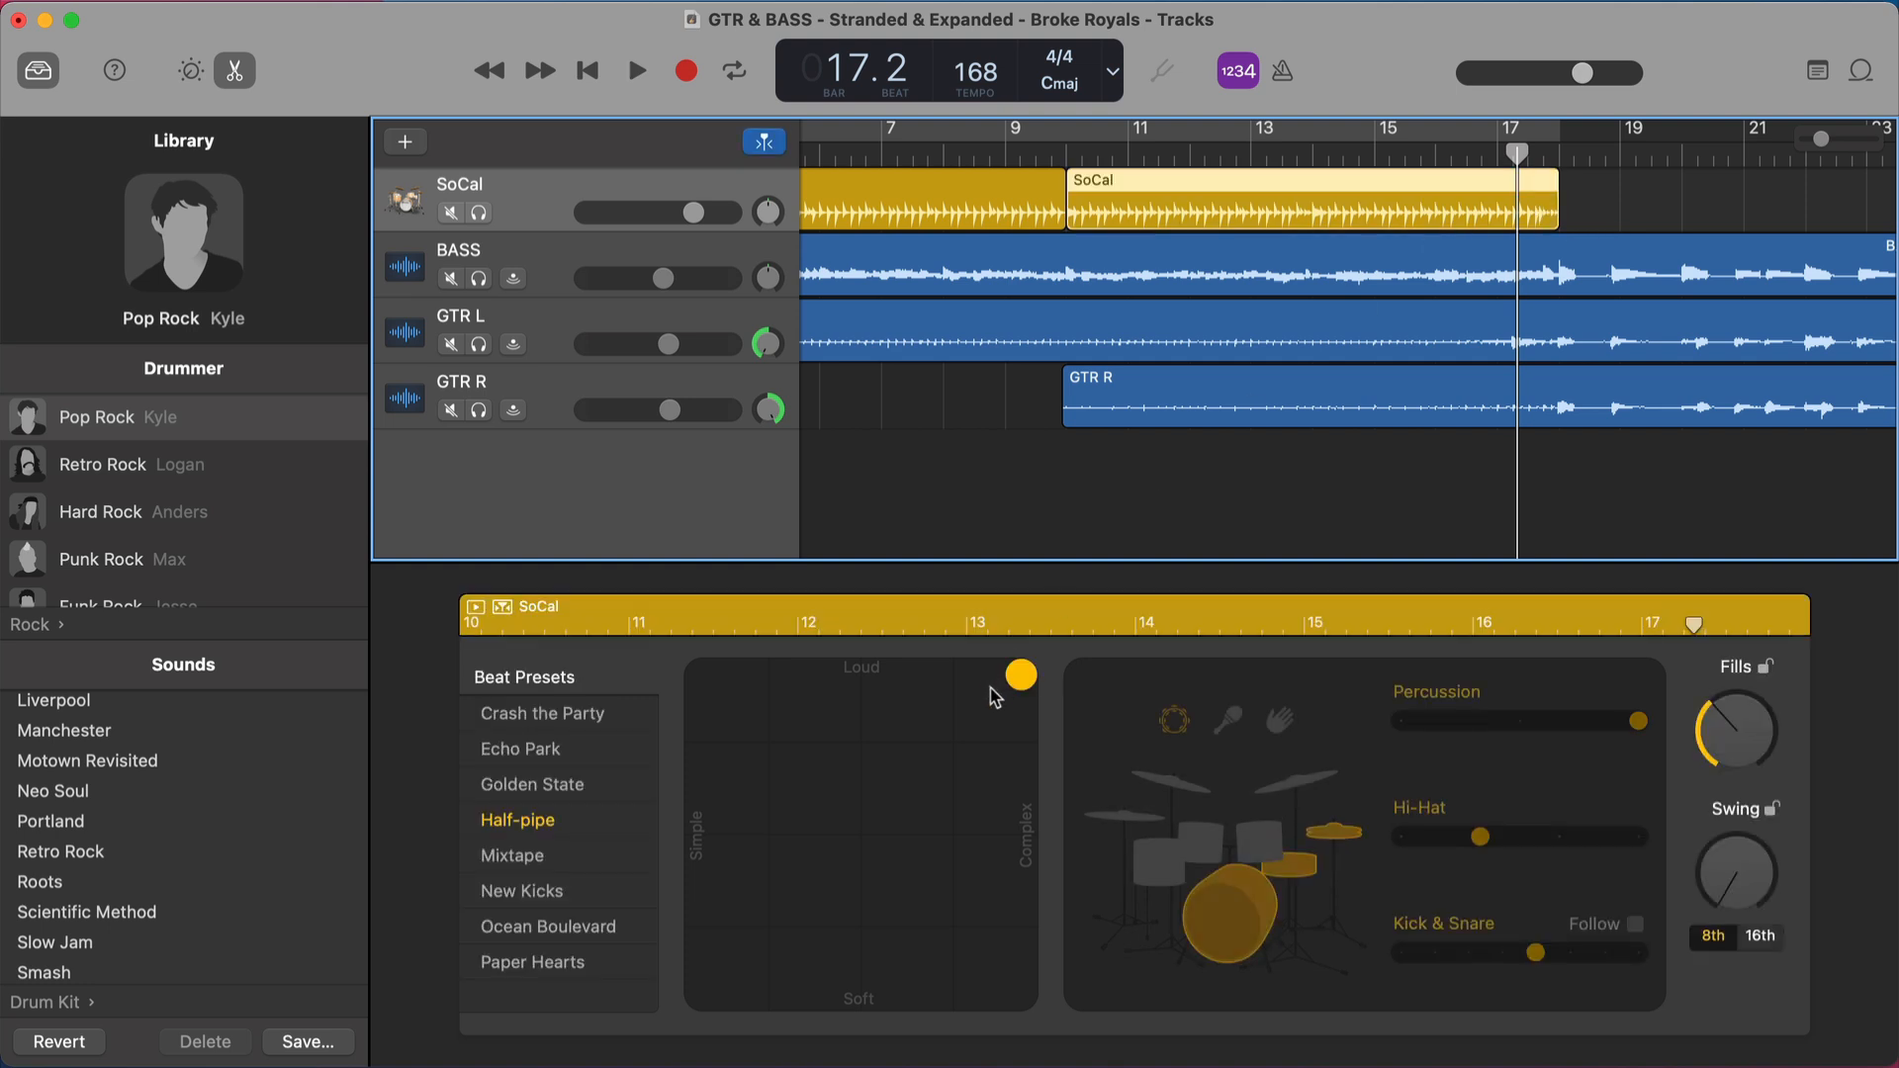
pyautogui.moveTo(1184, 421)
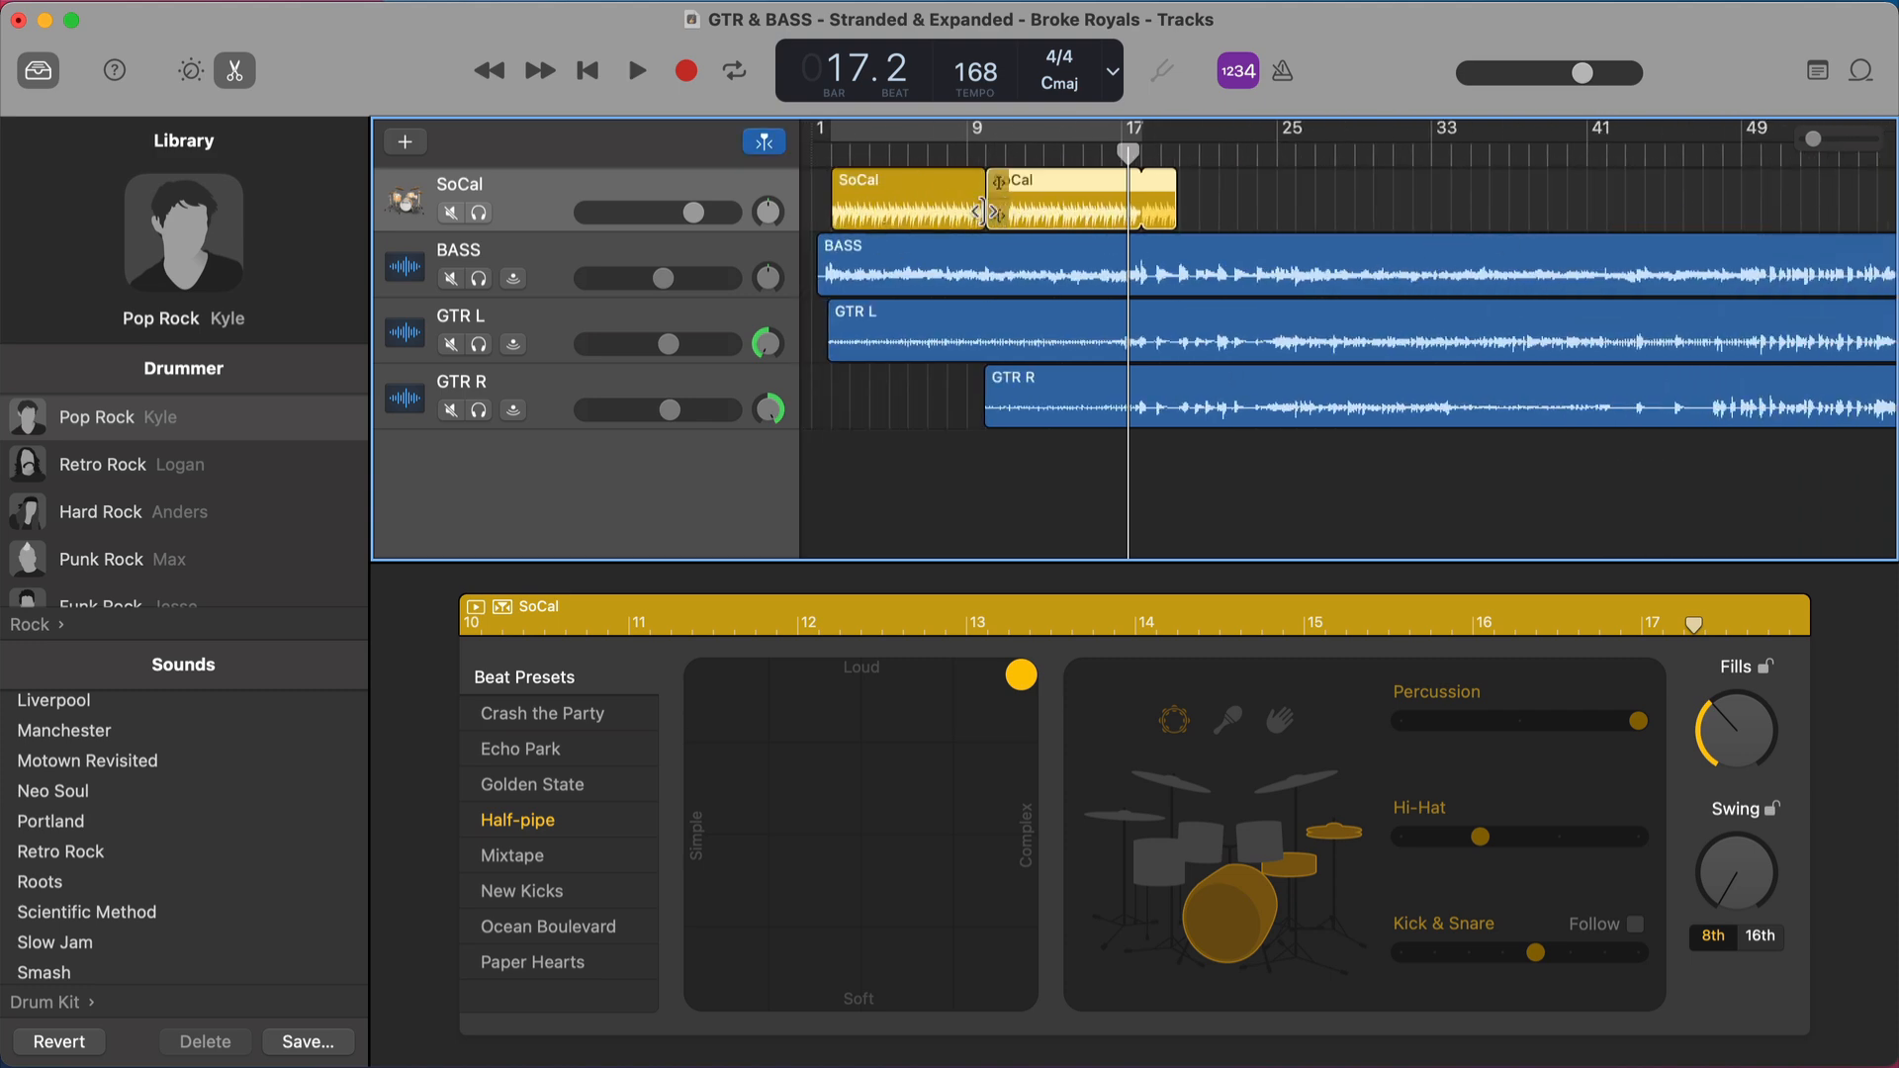
pyautogui.moveTo(1042, 198)
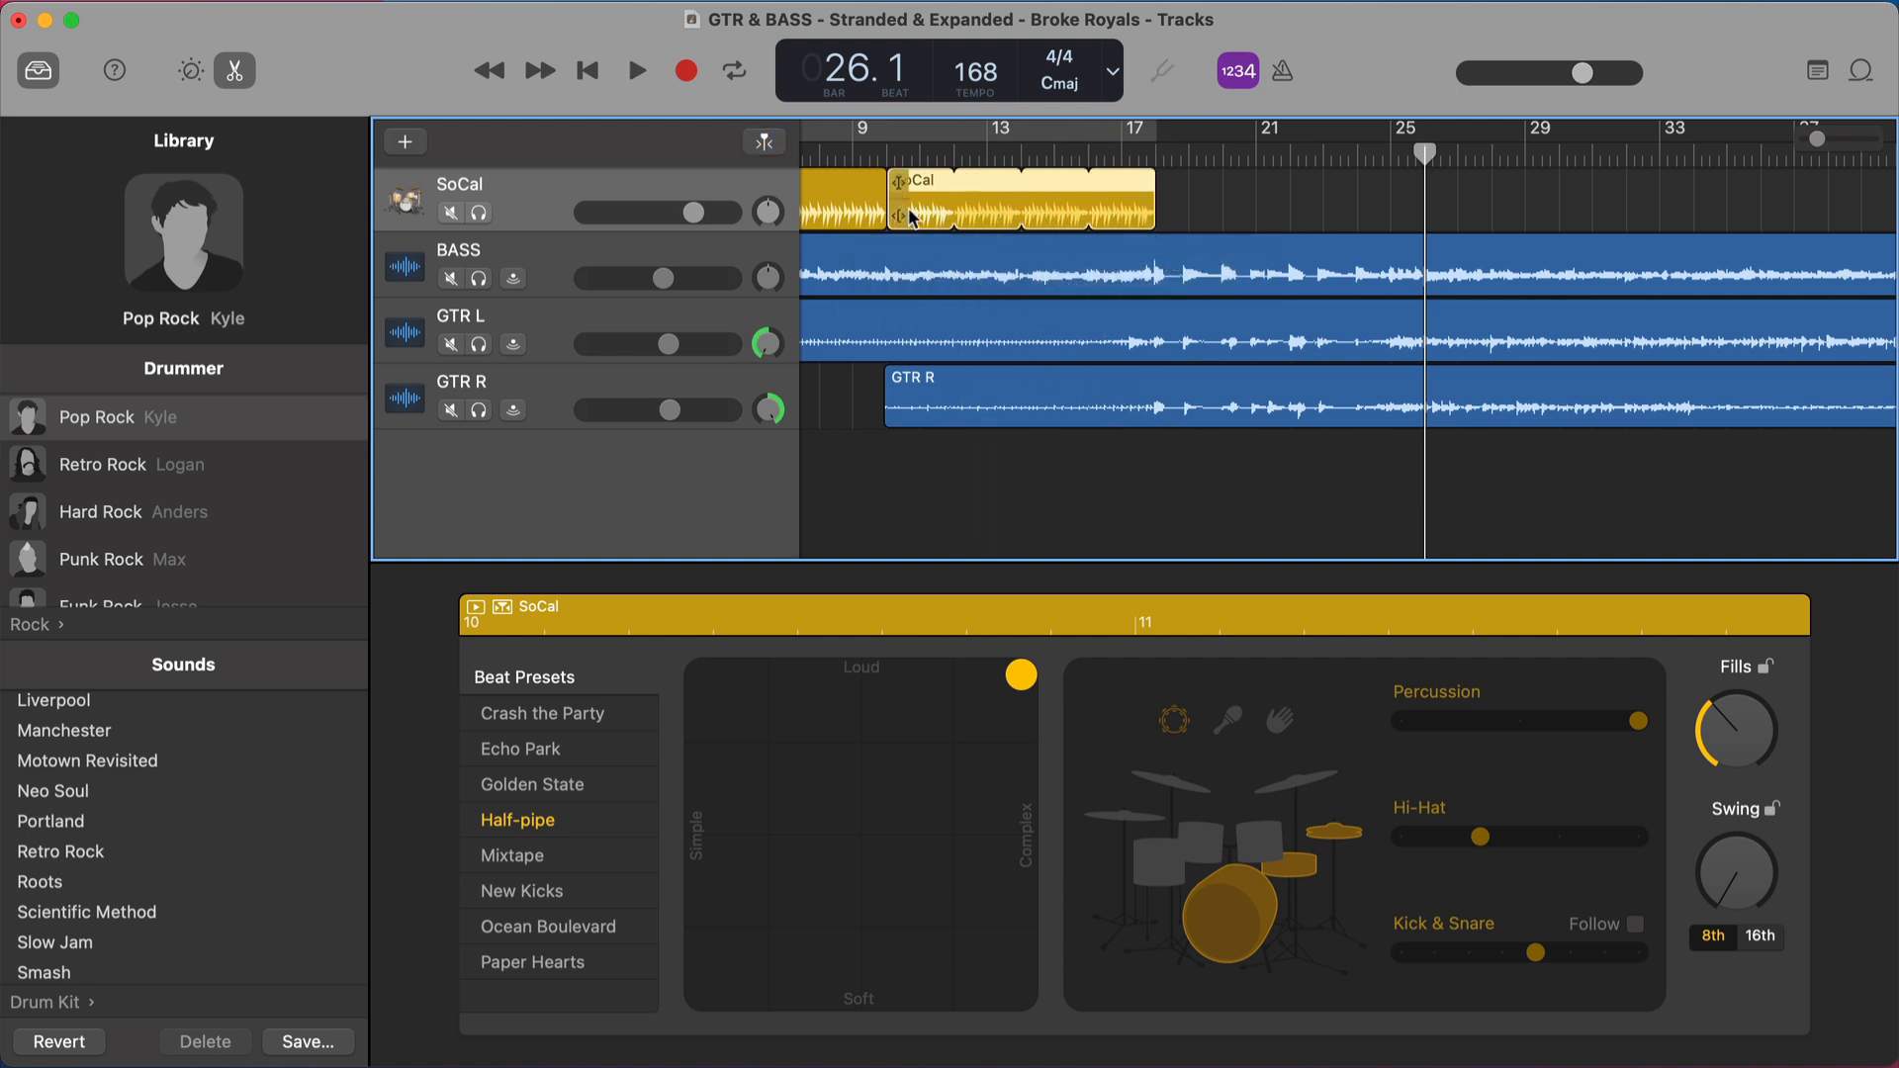
# - Select the copied SoCal region in the tracks area
pyautogui.click(762, 142)
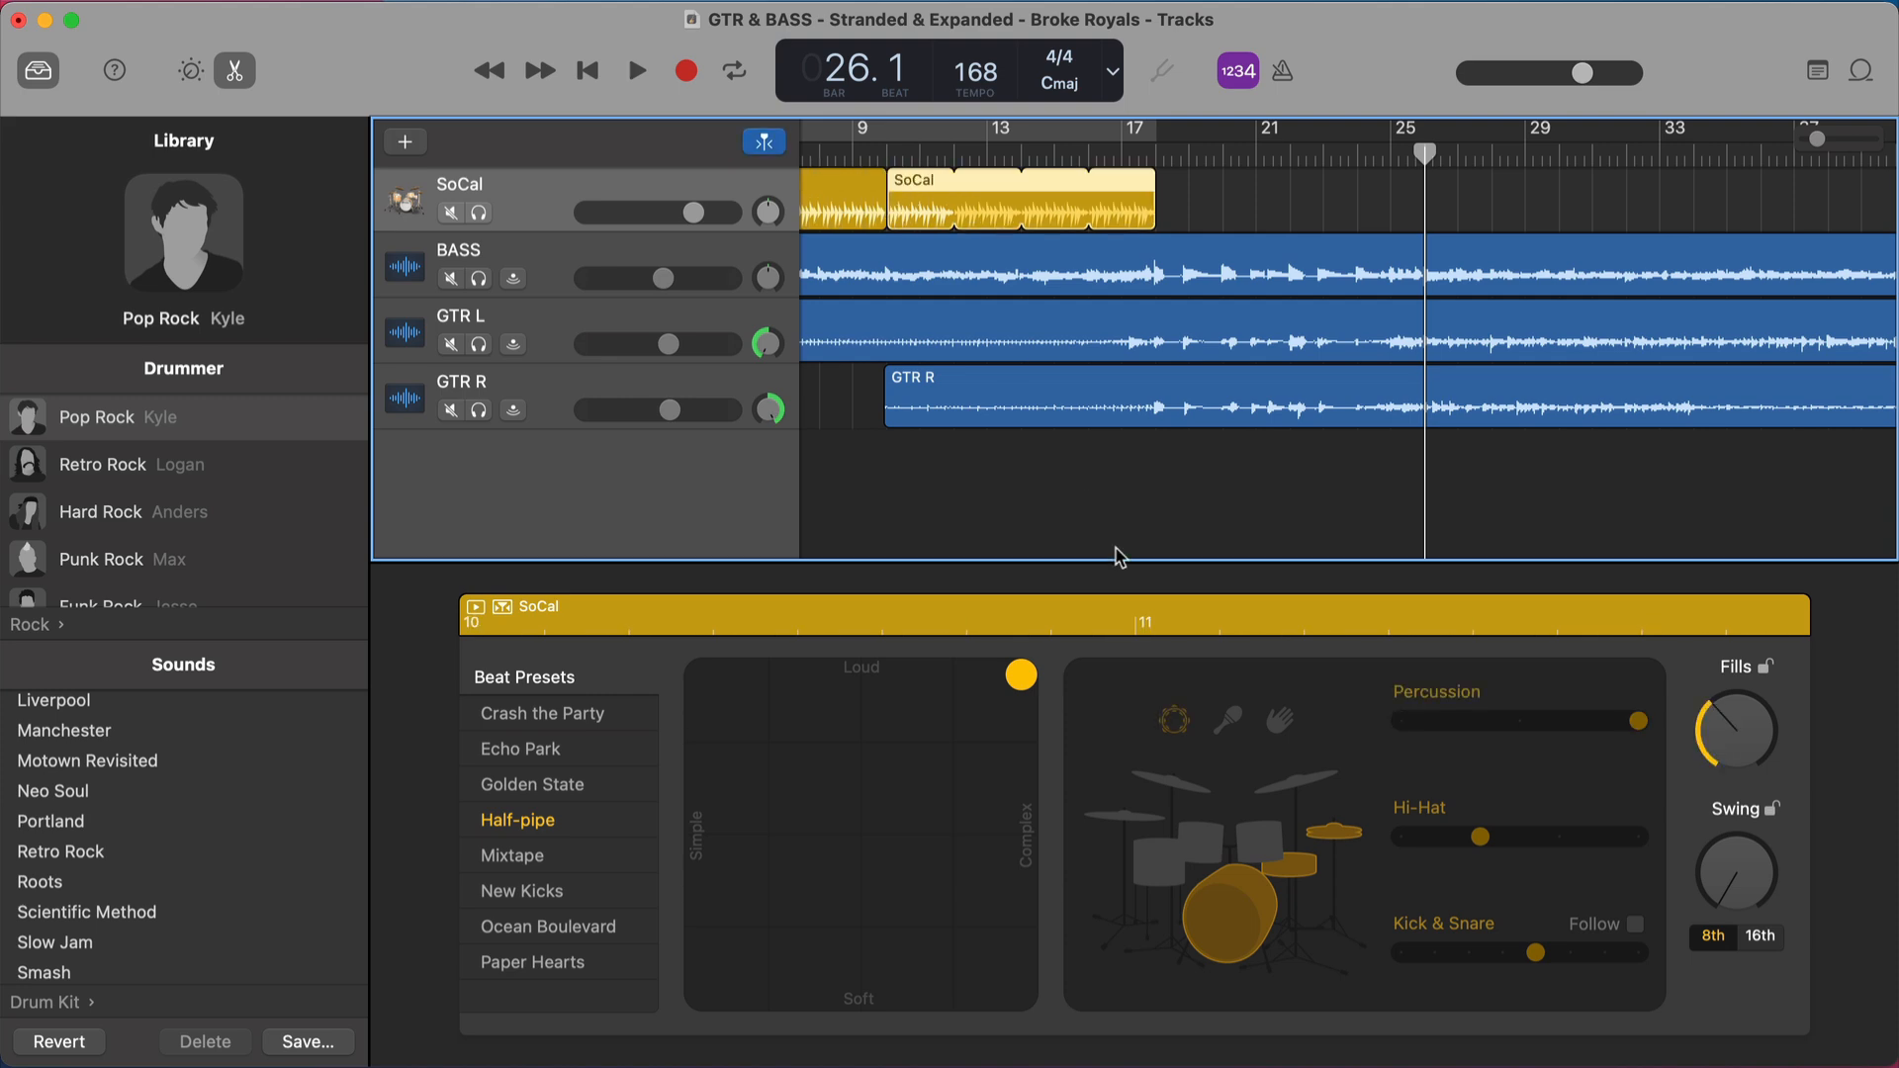